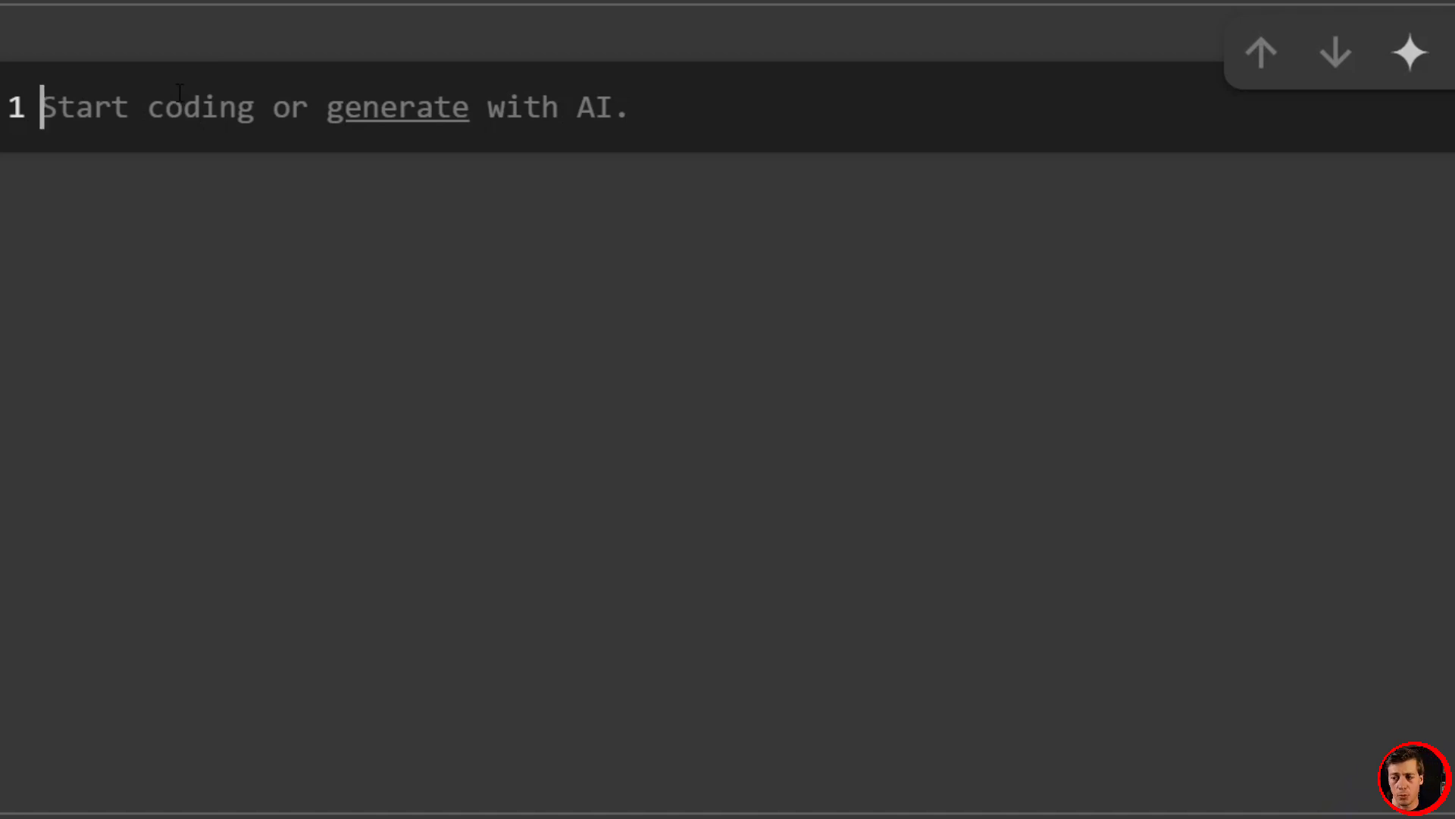
Step: Import pandas, numpy, matplotlib.pyplot and statsmodels' SimpleExpSmoothing, then add a new code cell
{"action": "type", "text": "import p"}
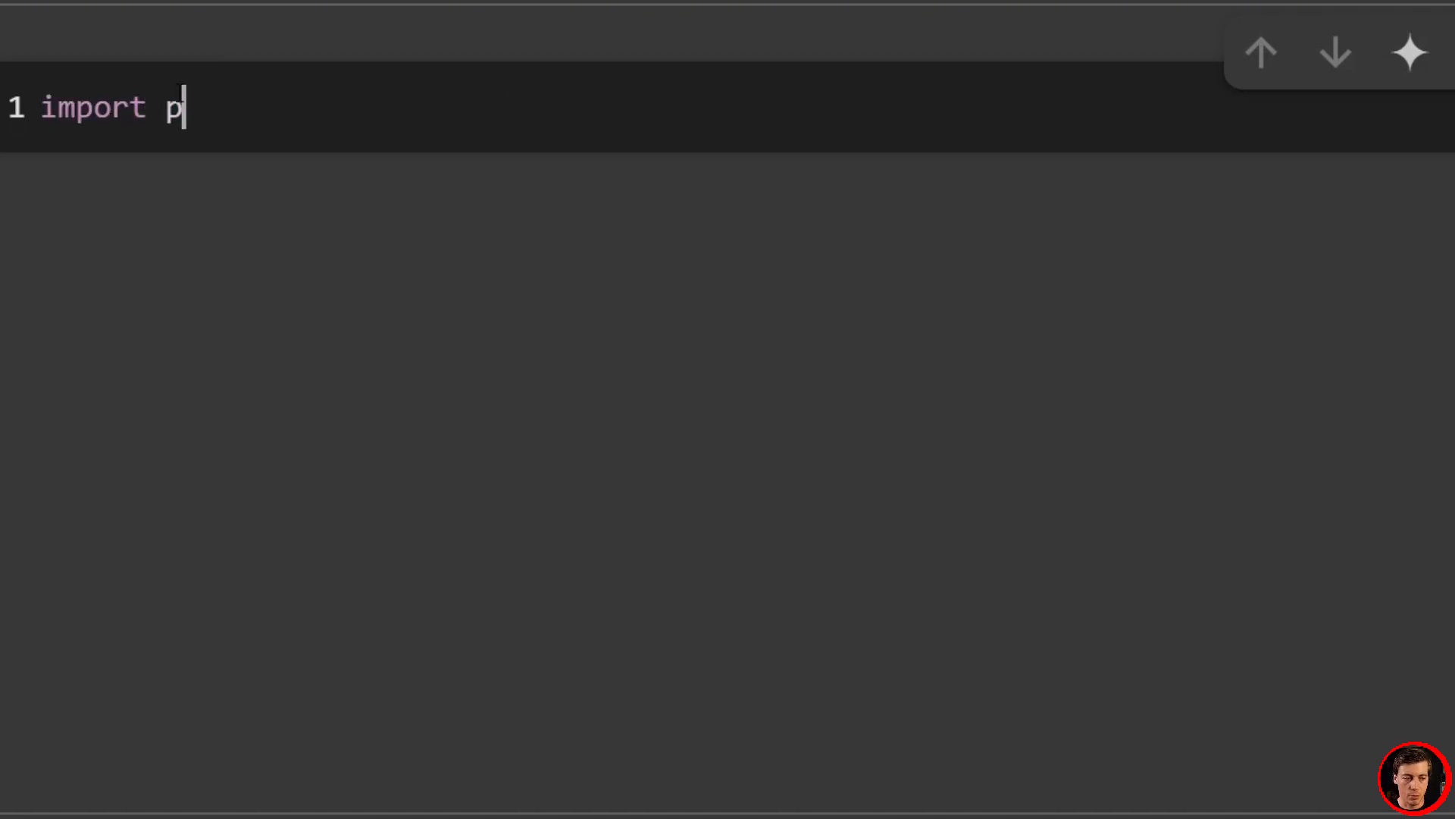
{"action": "type", "text": "andas as pd"}
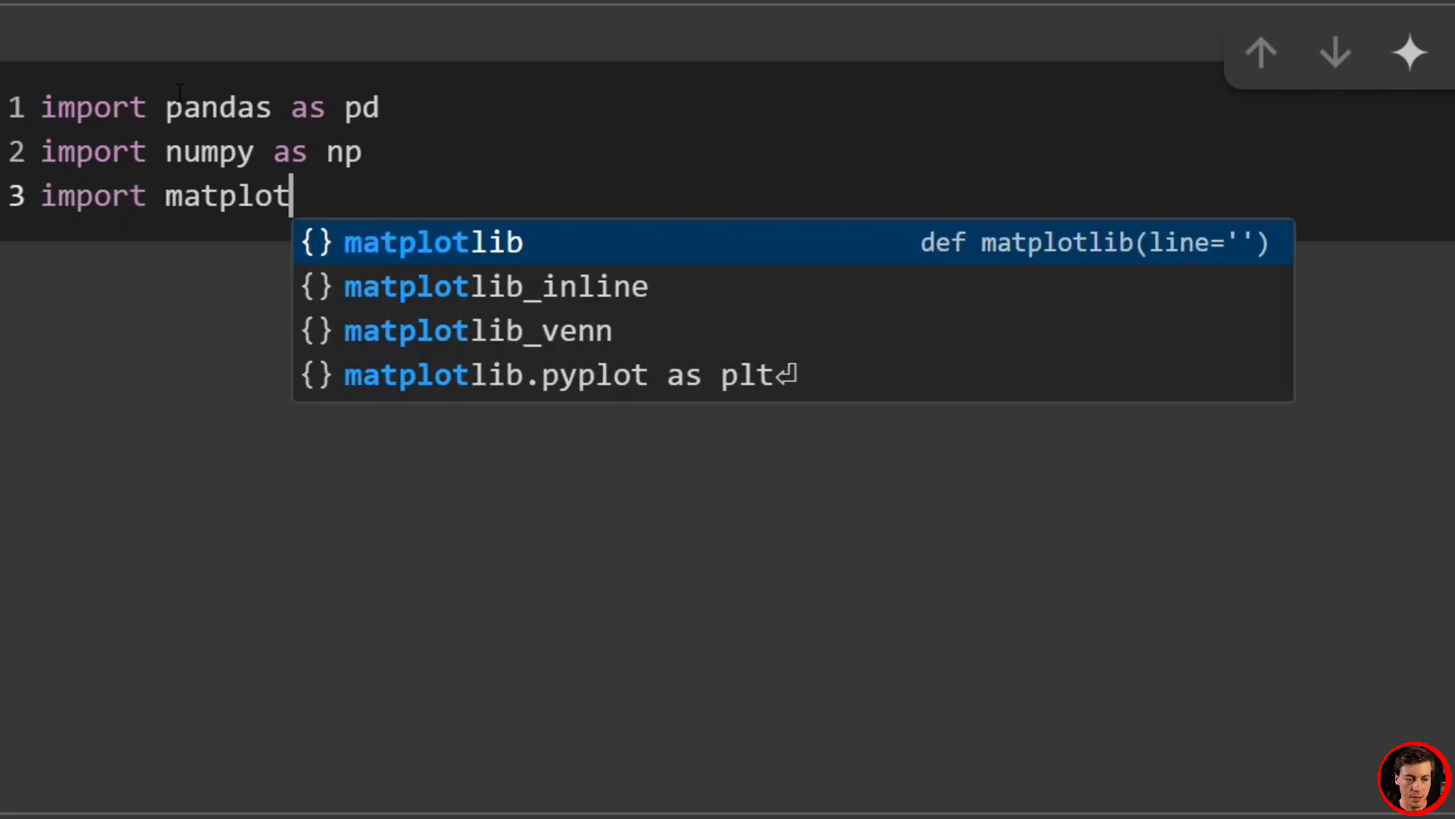
{"action": "type", "text": "lib.pyplot as plt"}
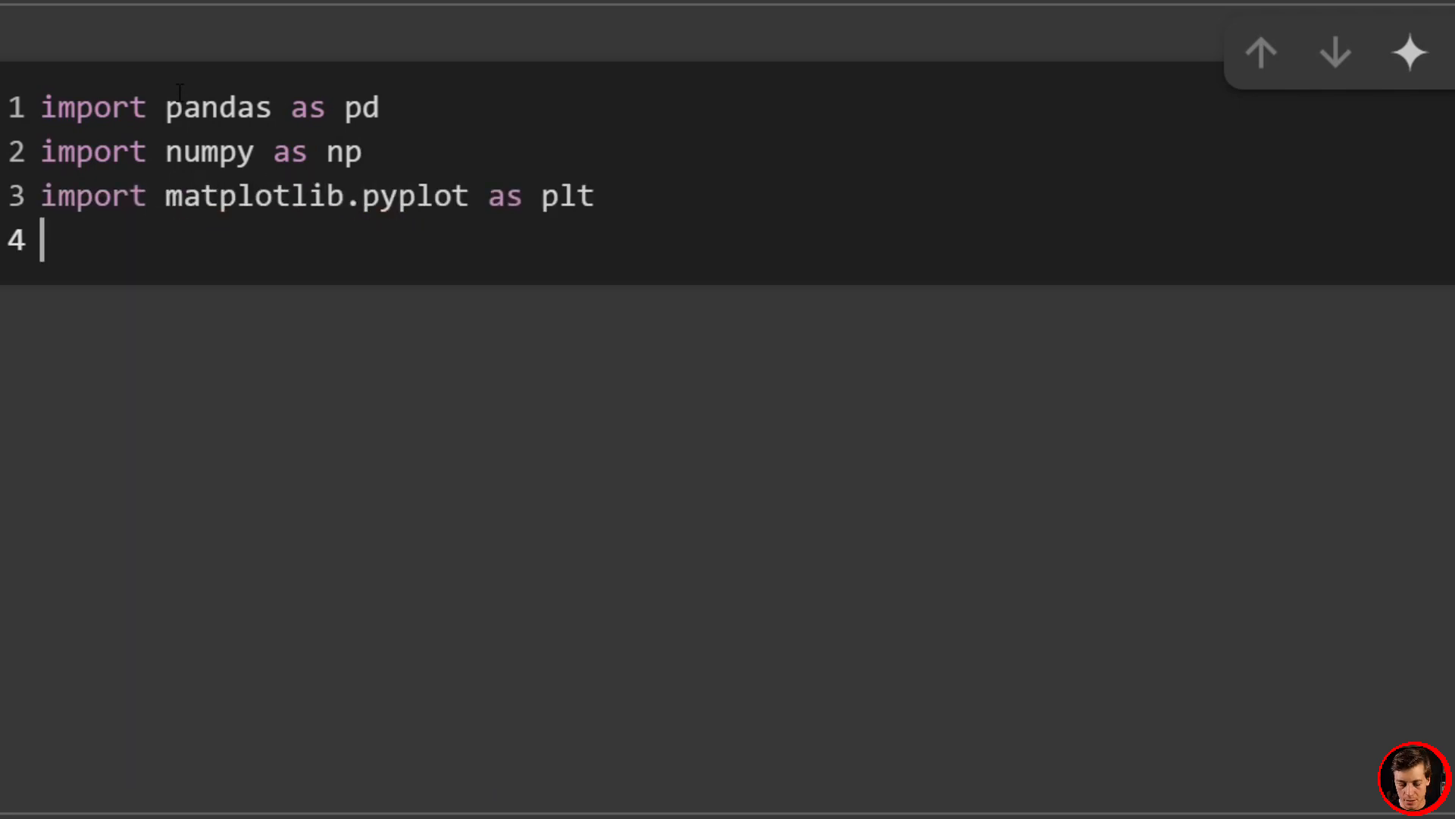
{"action": "type", "text": "from stats"}
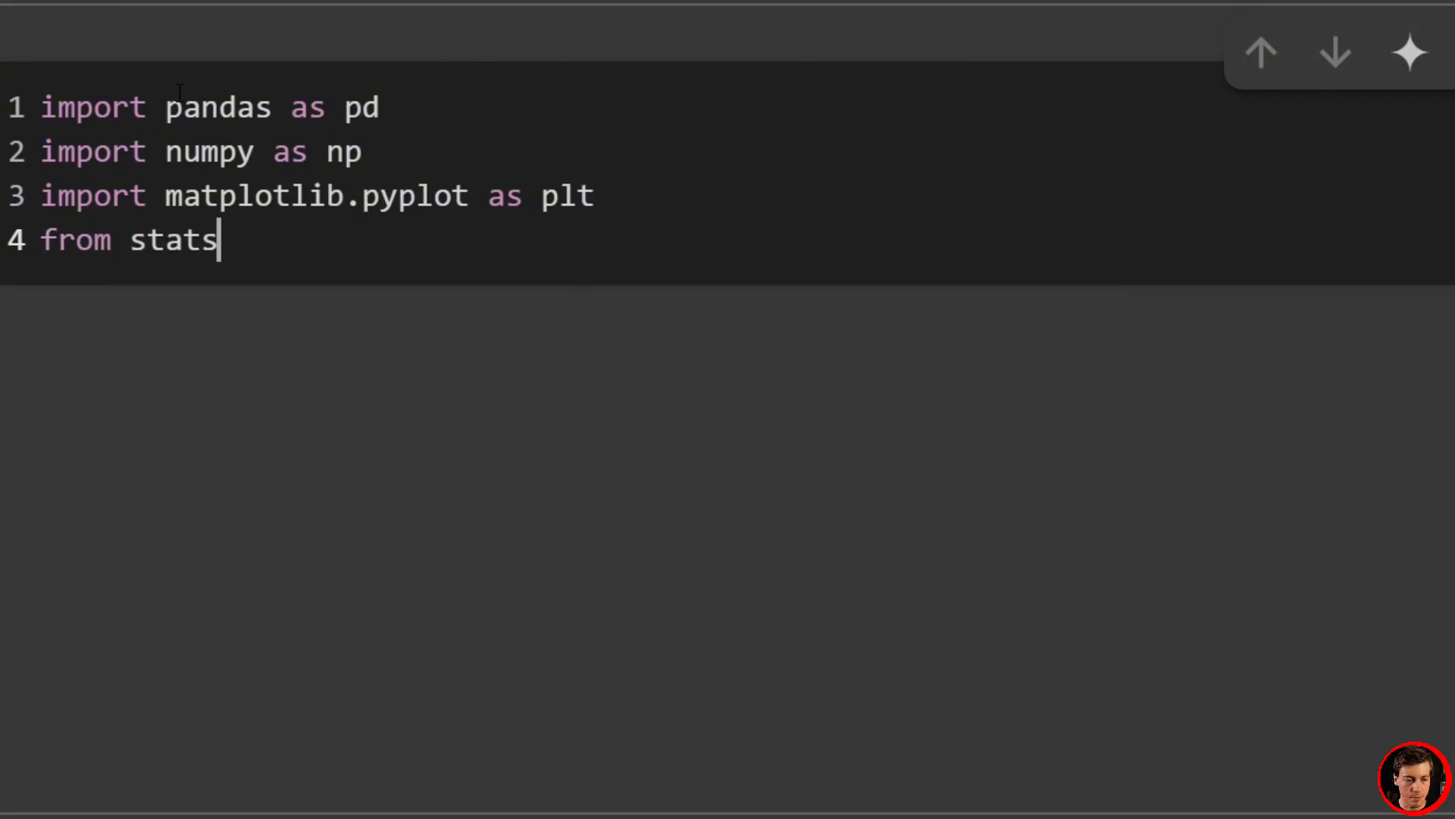
{"action": "type", "text": "models.ts"}
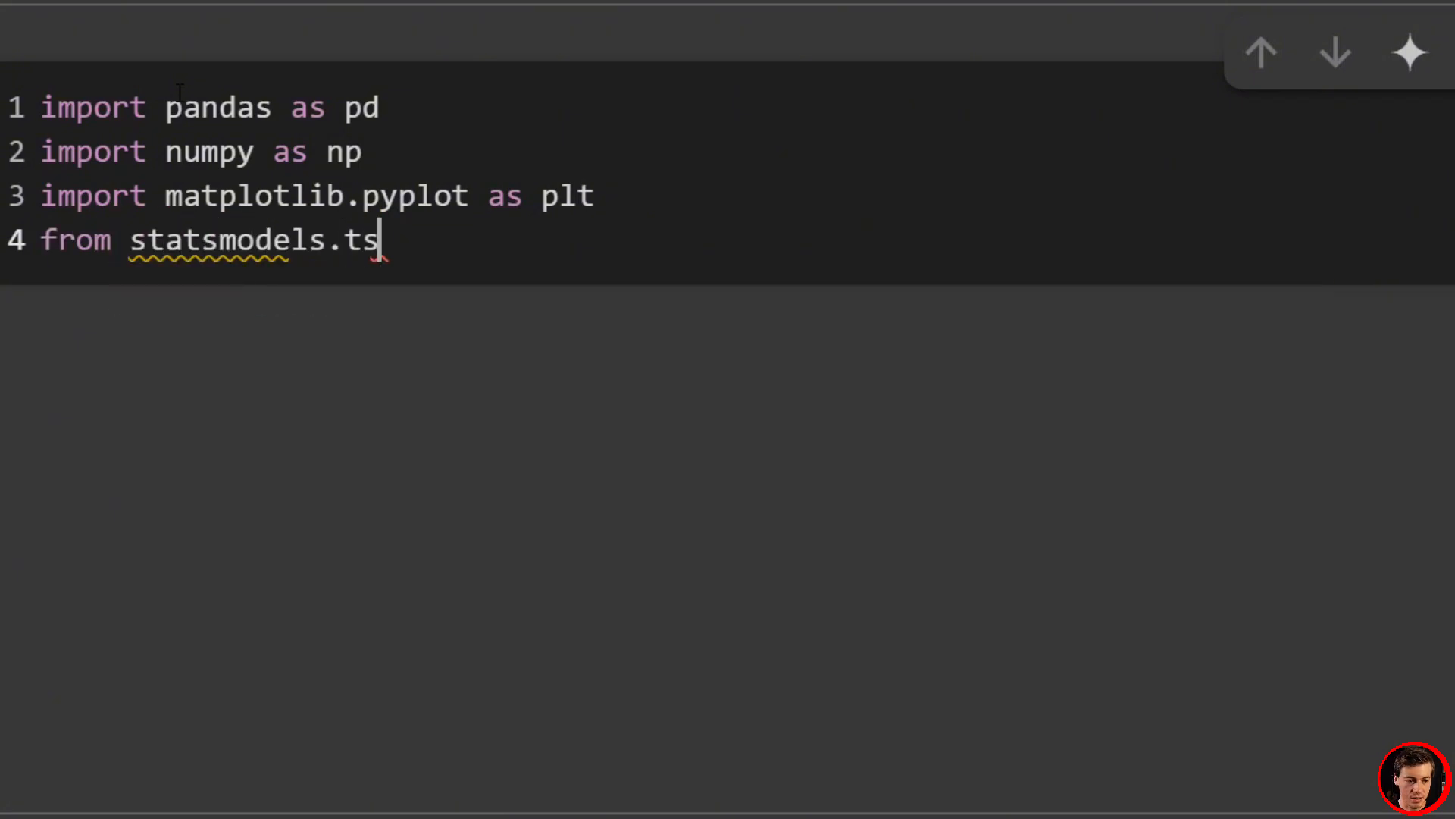
{"action": "type", "text": "a.api import Simple"}
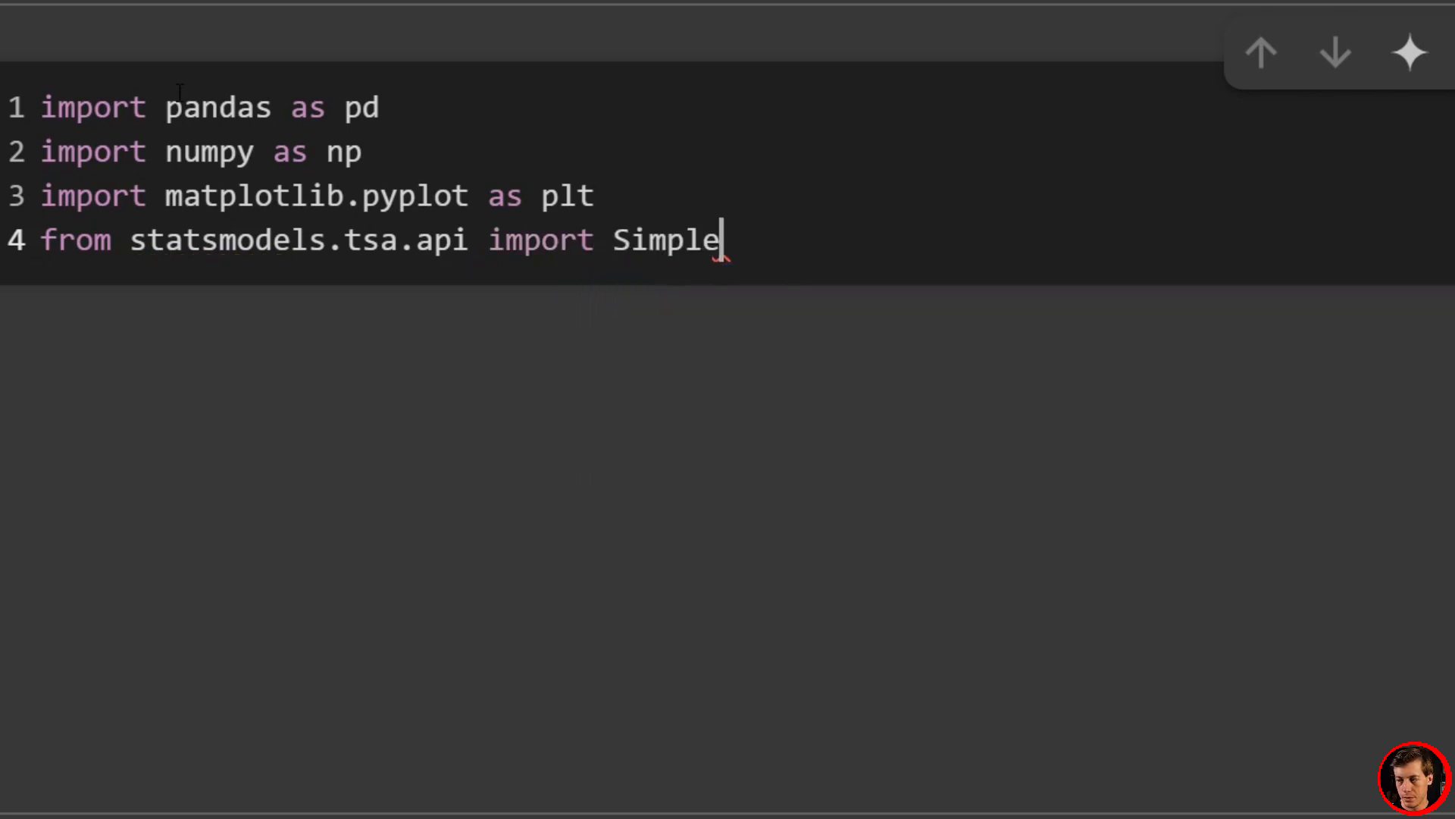
{"action": "type", "text": "ExpSmoothing"}
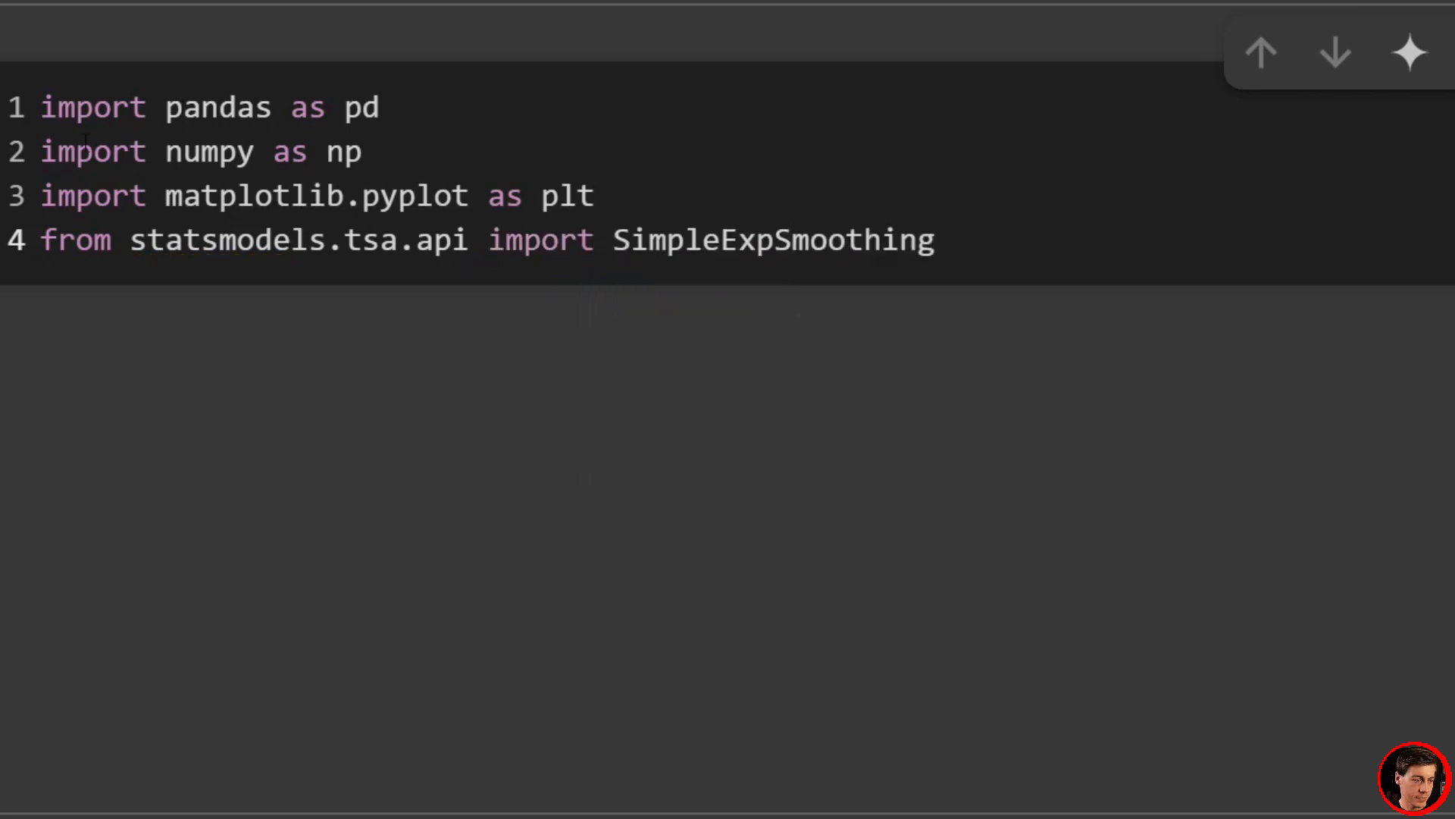
{"action": "left_click", "coordinate": [1334, 52]}
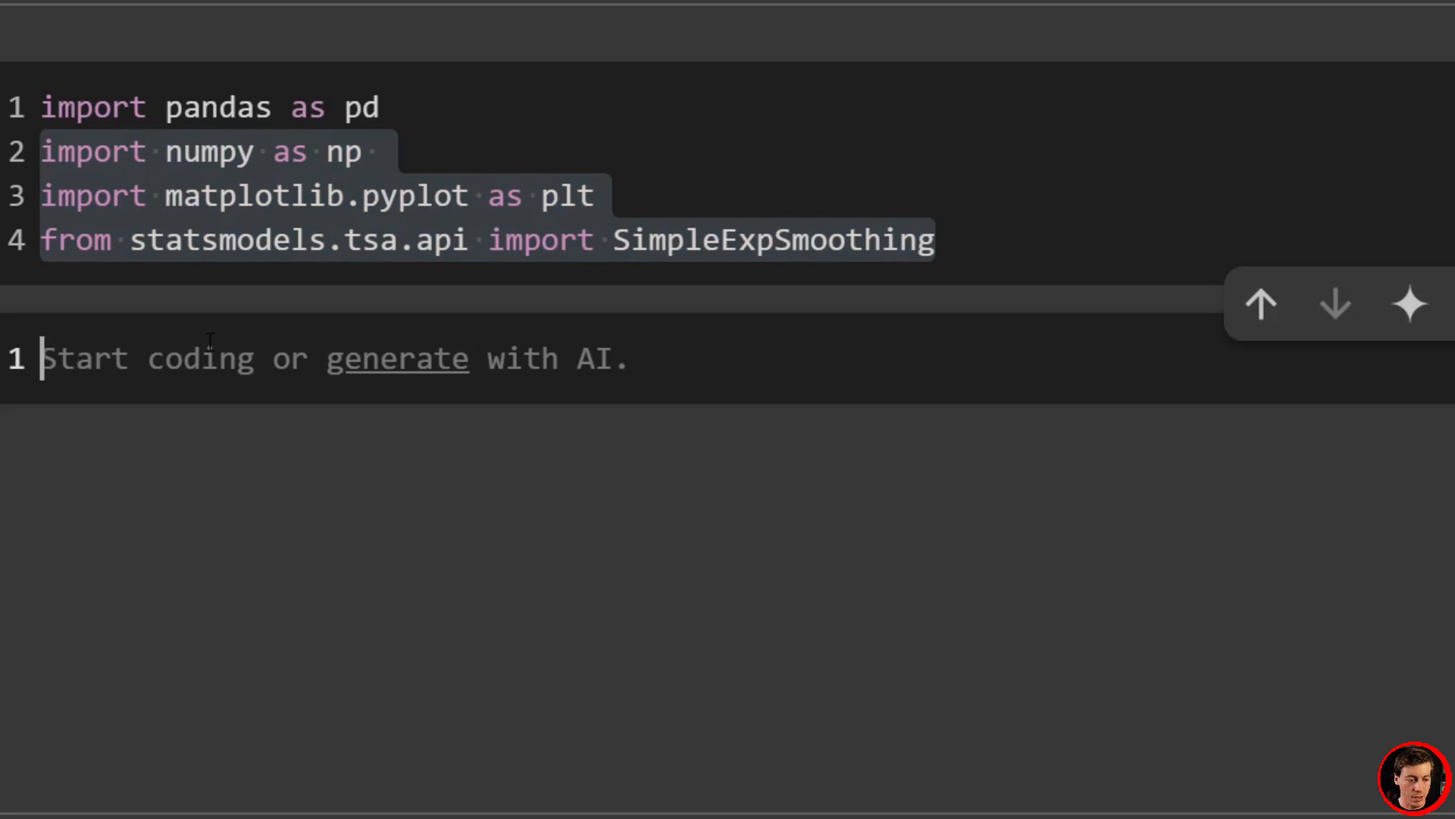
Step: Load '/content/all_stocks_5yr.csv' into df with pd.read_csv and add another cell
{"action": "type", "text": "df"}
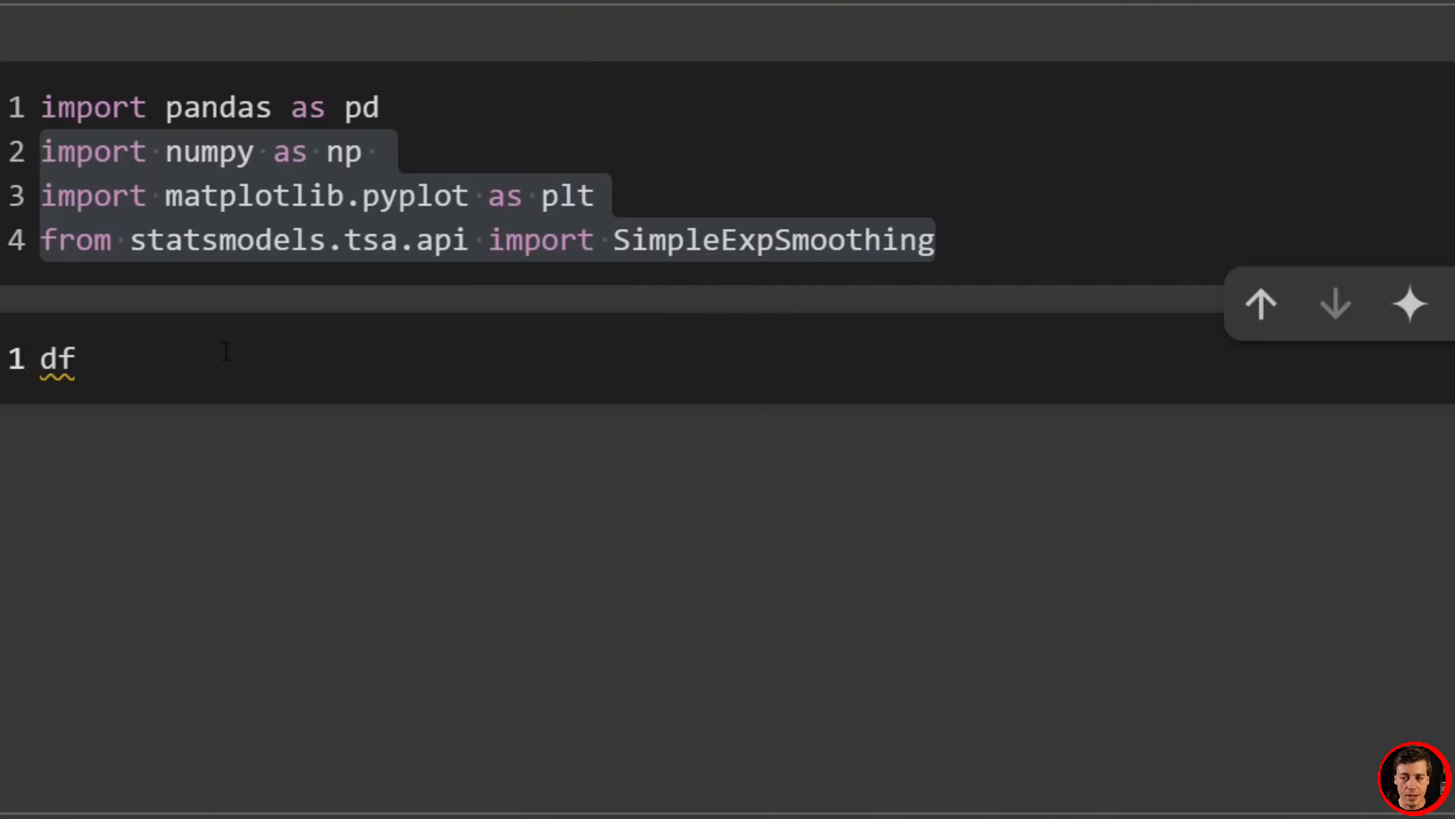
{"action": "type", "text": "="}
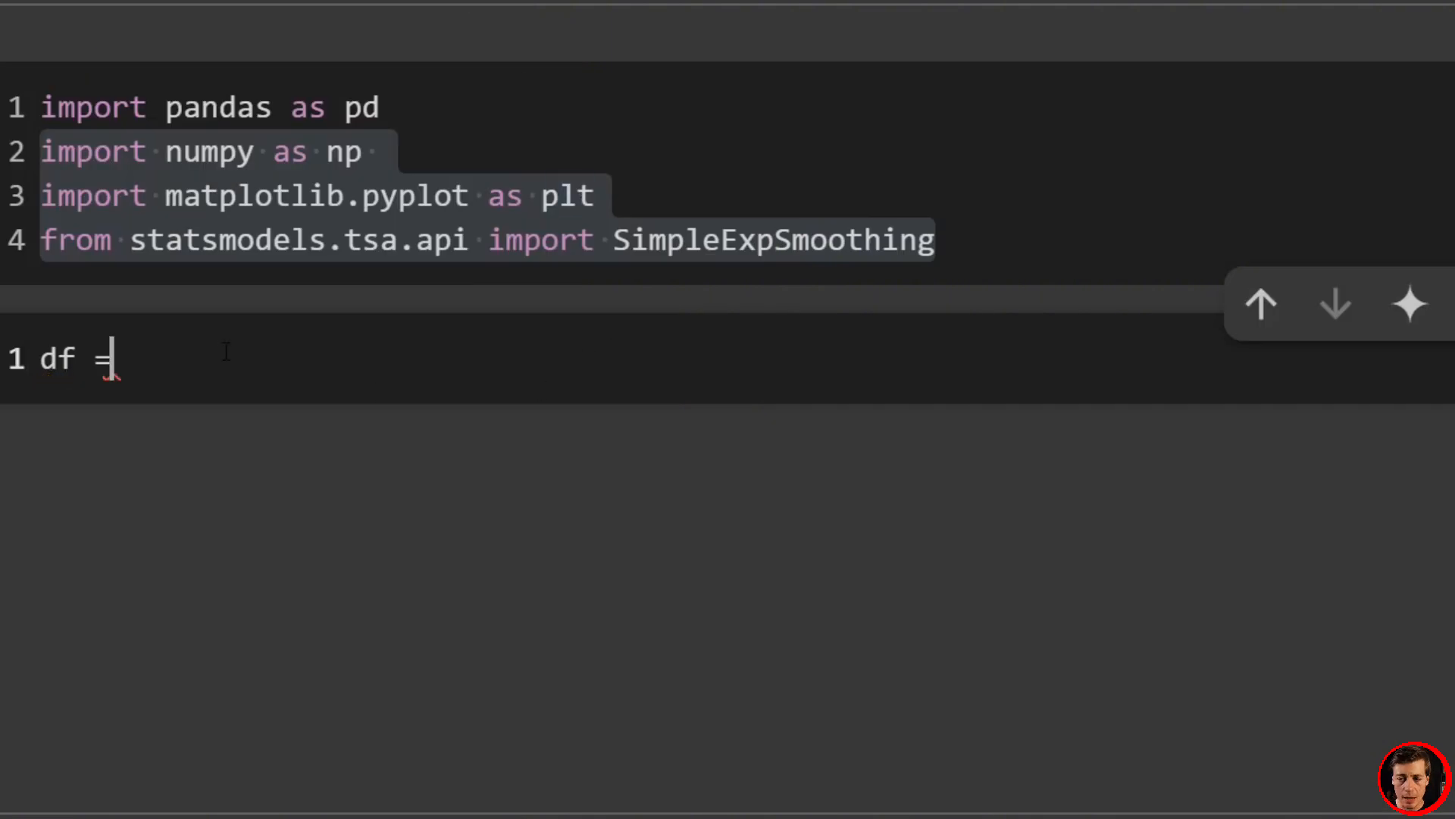
{"action": "type", "text": "pd.re"}
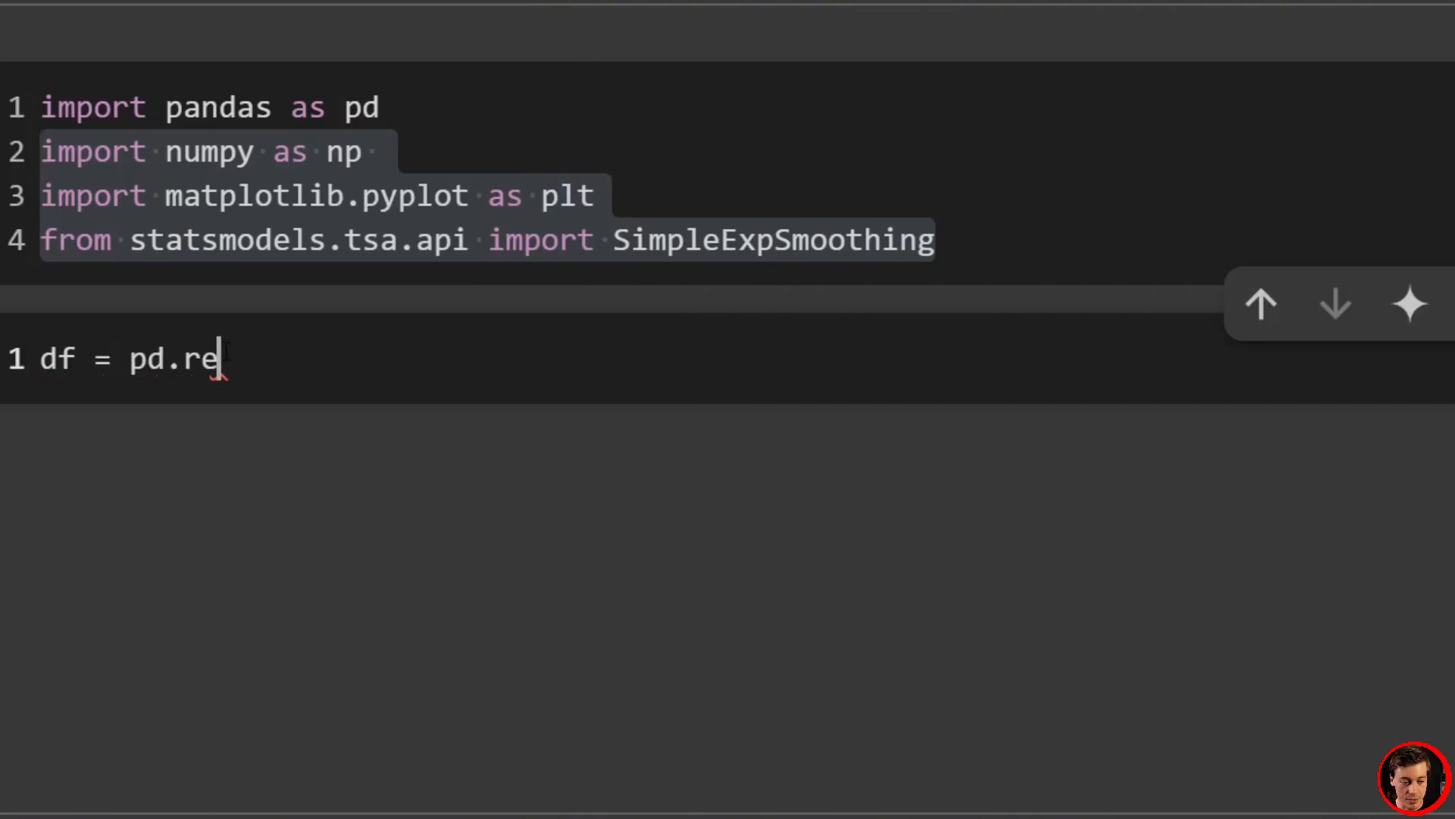
{"action": "type", "text": "ad_csv()"}
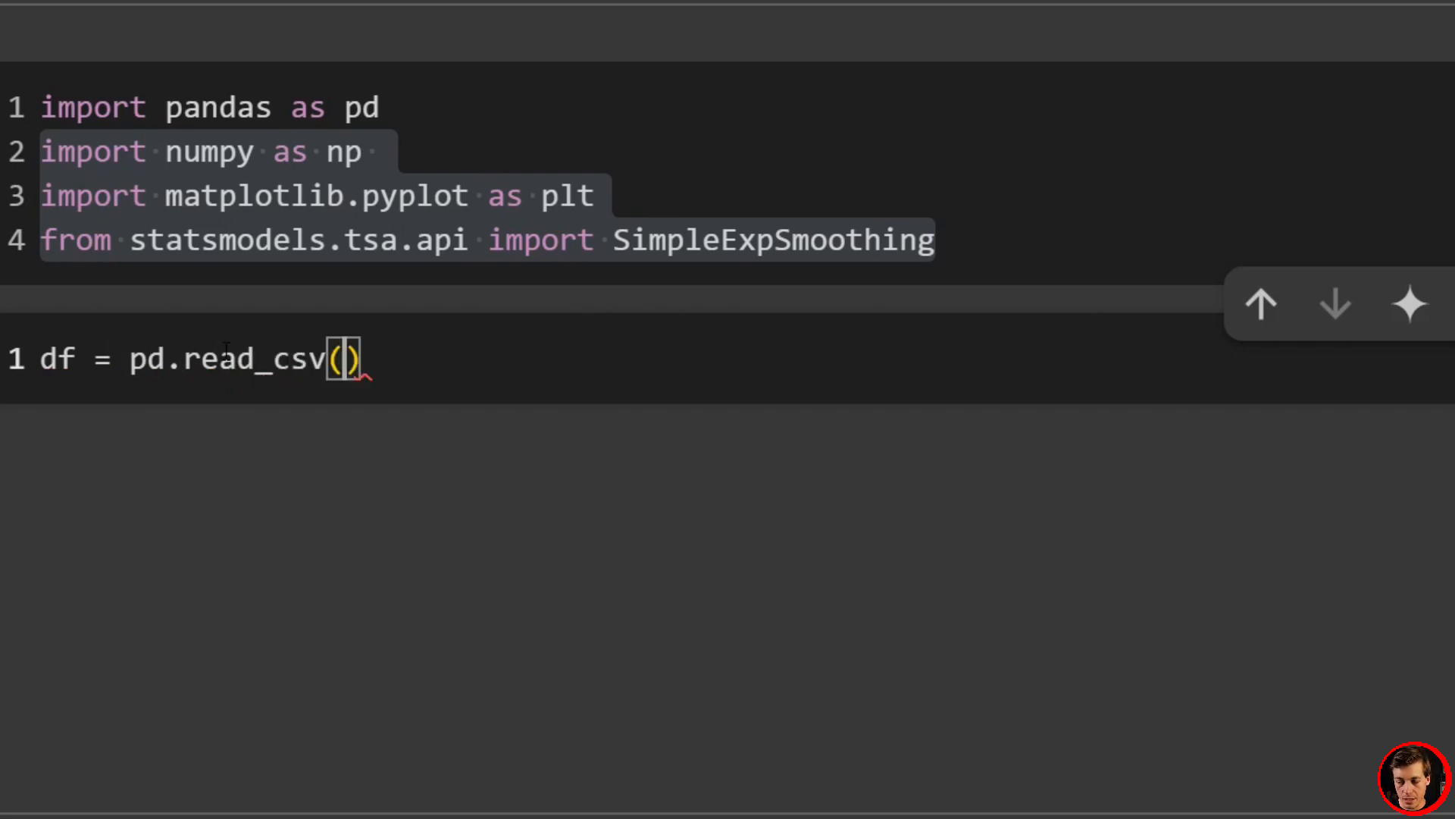
{"action": "type", "text": "''"}
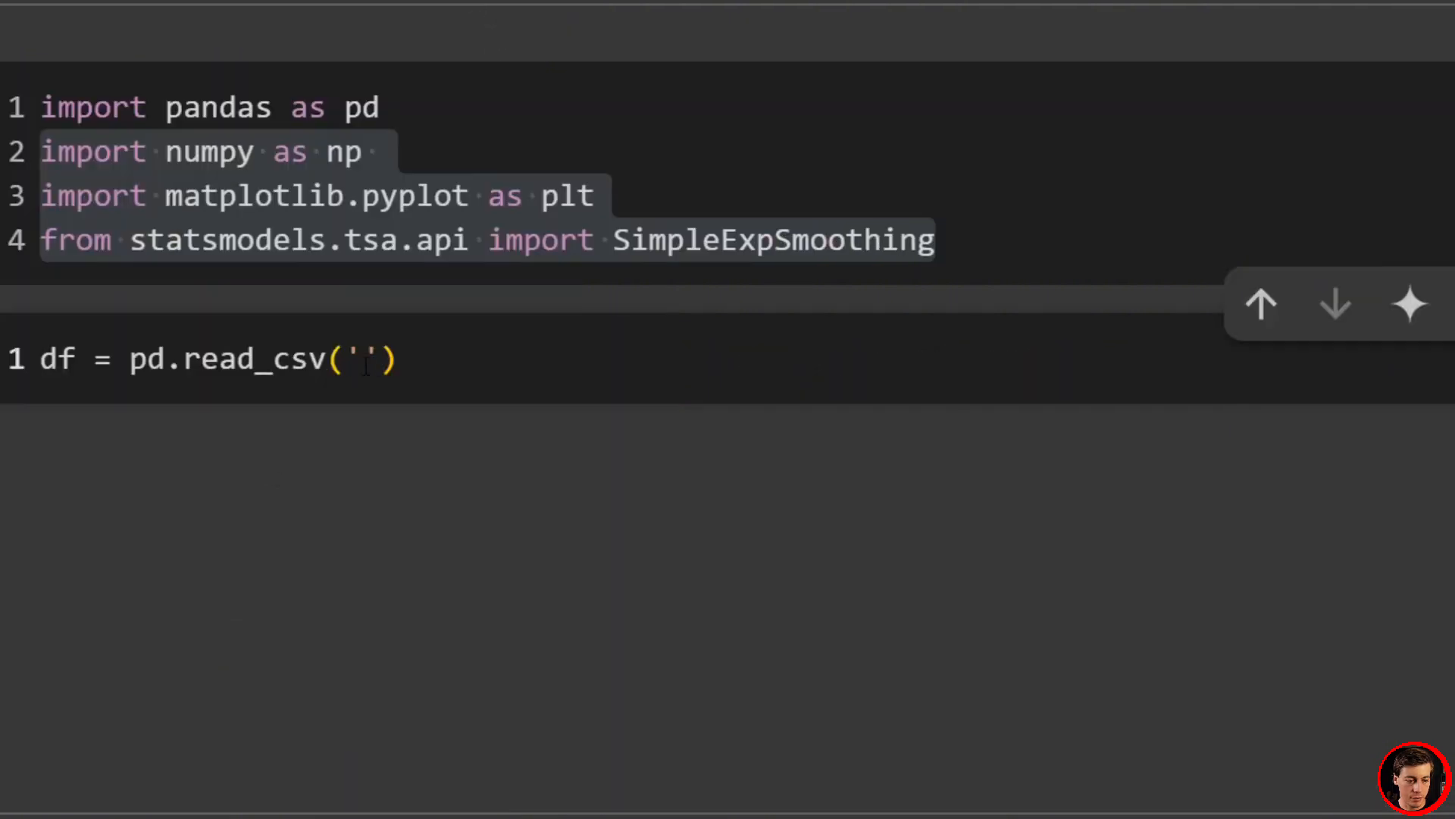
{"action": "type", "text": "/content/all_stocks_5yr.csv"}
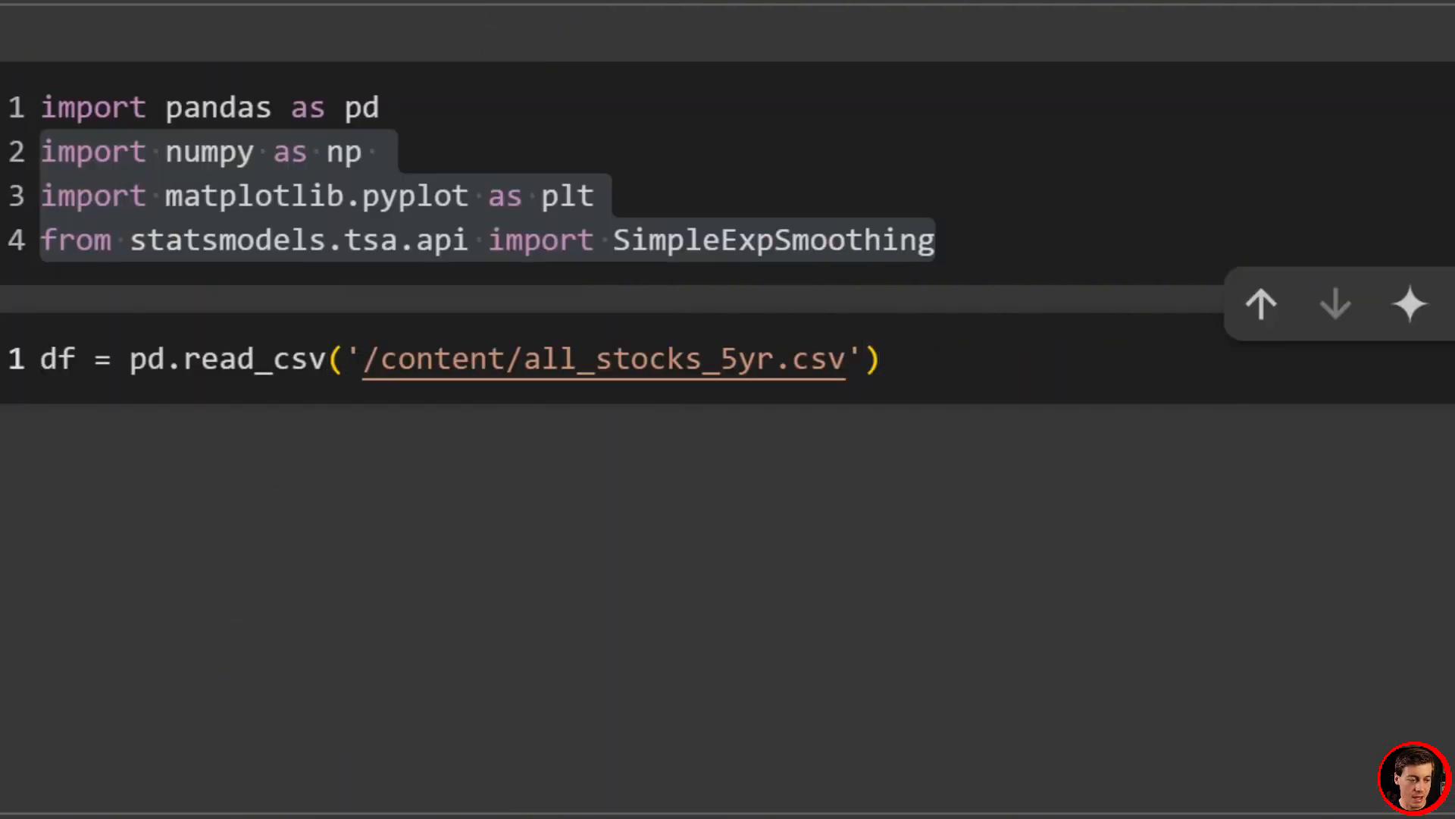
{"action": "left_click", "coordinate": [240, 360]}
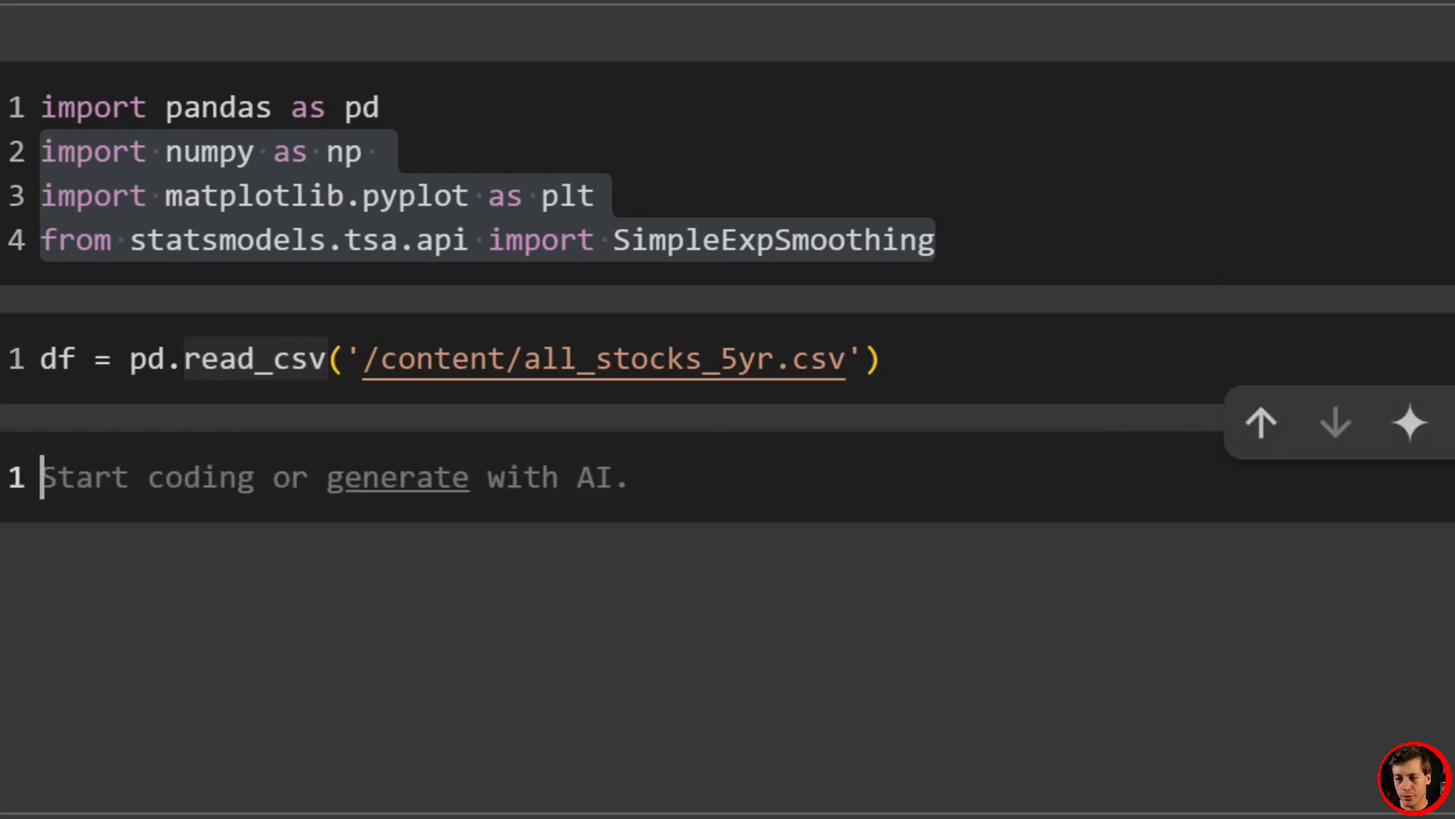
Step: Create apple_df as a copy of df rows where Name equals 'AAPL', then add a cell
{"action": "scroll", "scroll_direction": "down", "scroll_amount": 3}
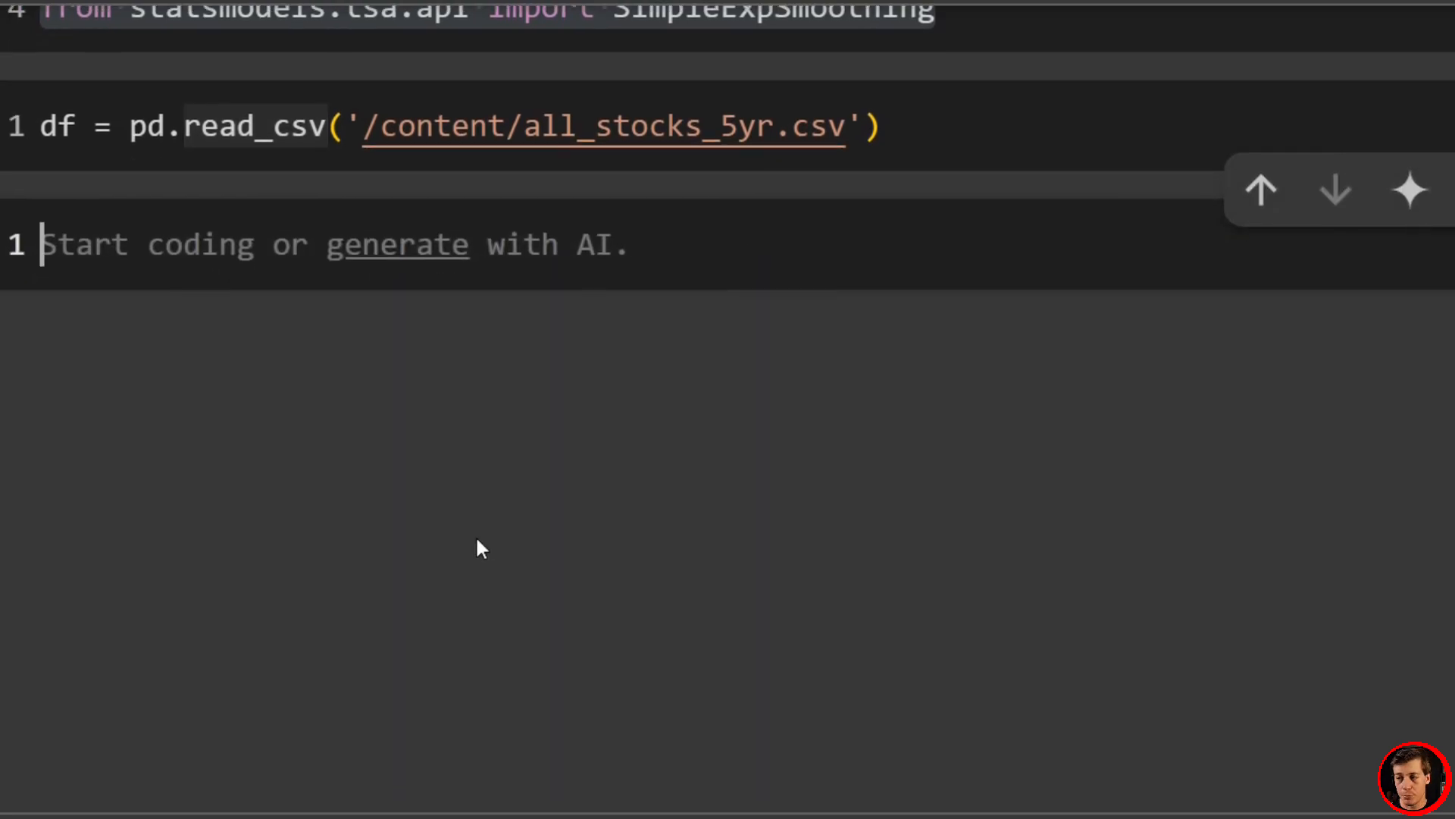
{"action": "type", "text": "apple"}
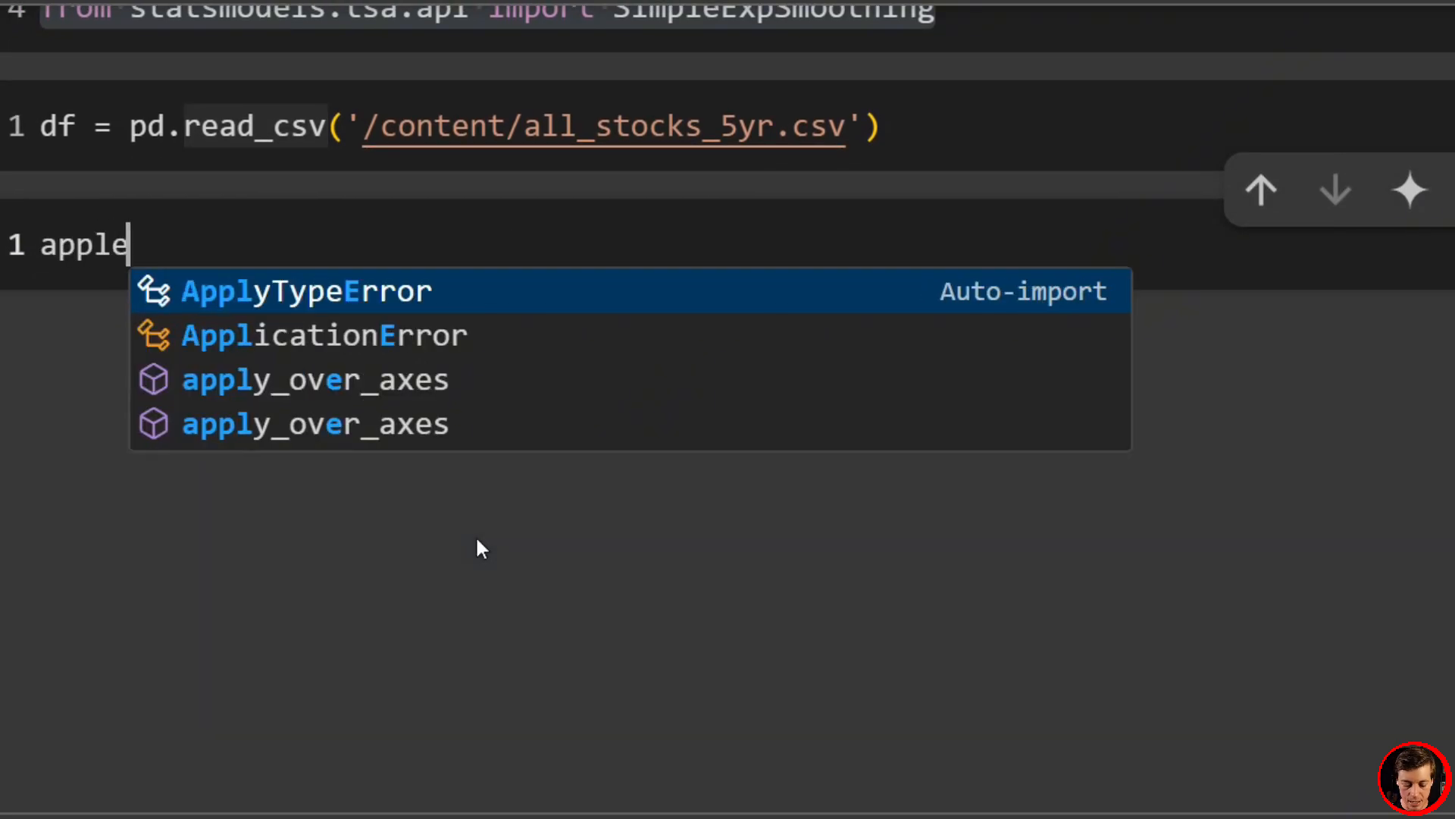
{"action": "type", "text": "_df ="}
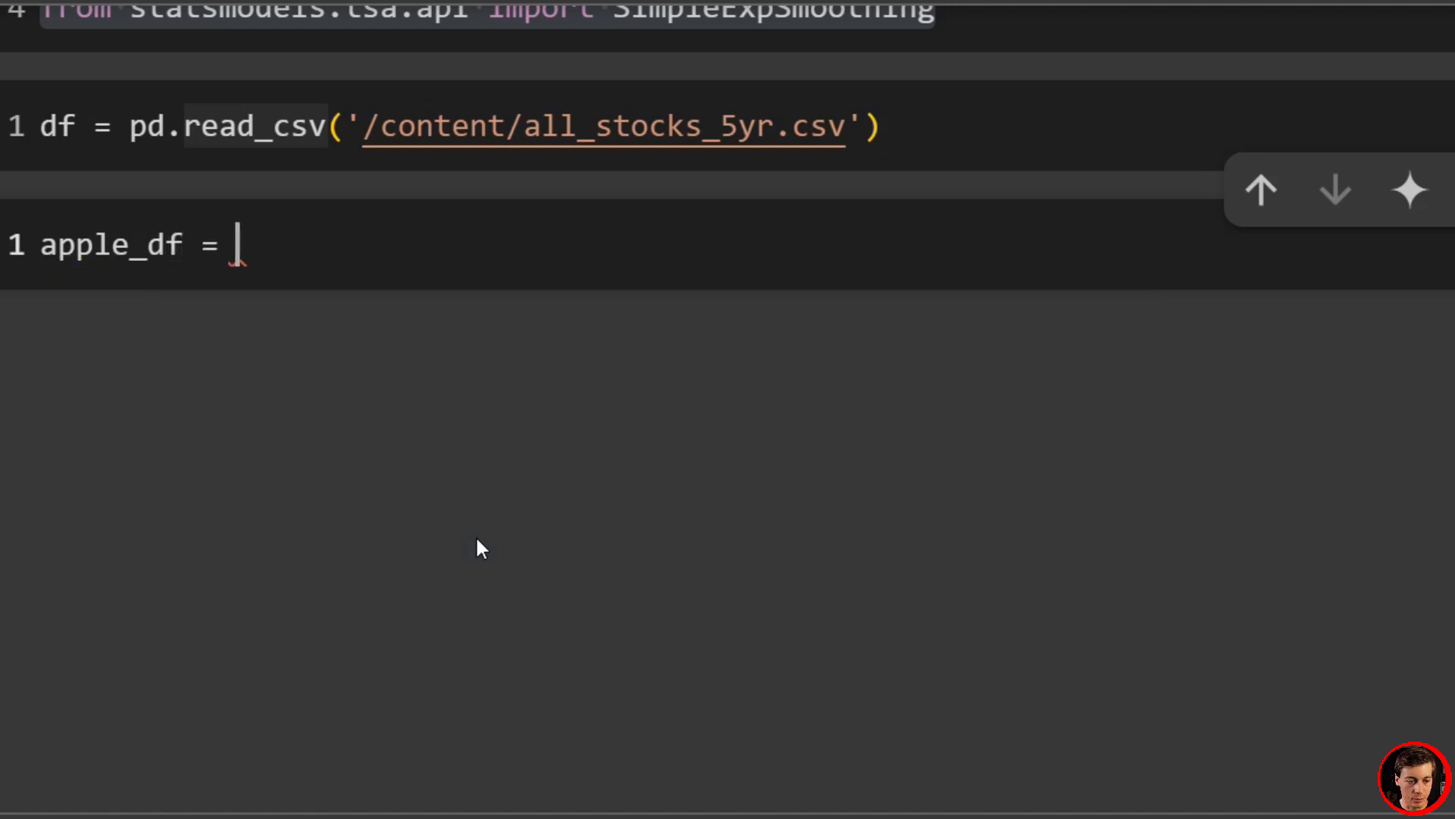
{"action": "type", "text": "df[df]"}
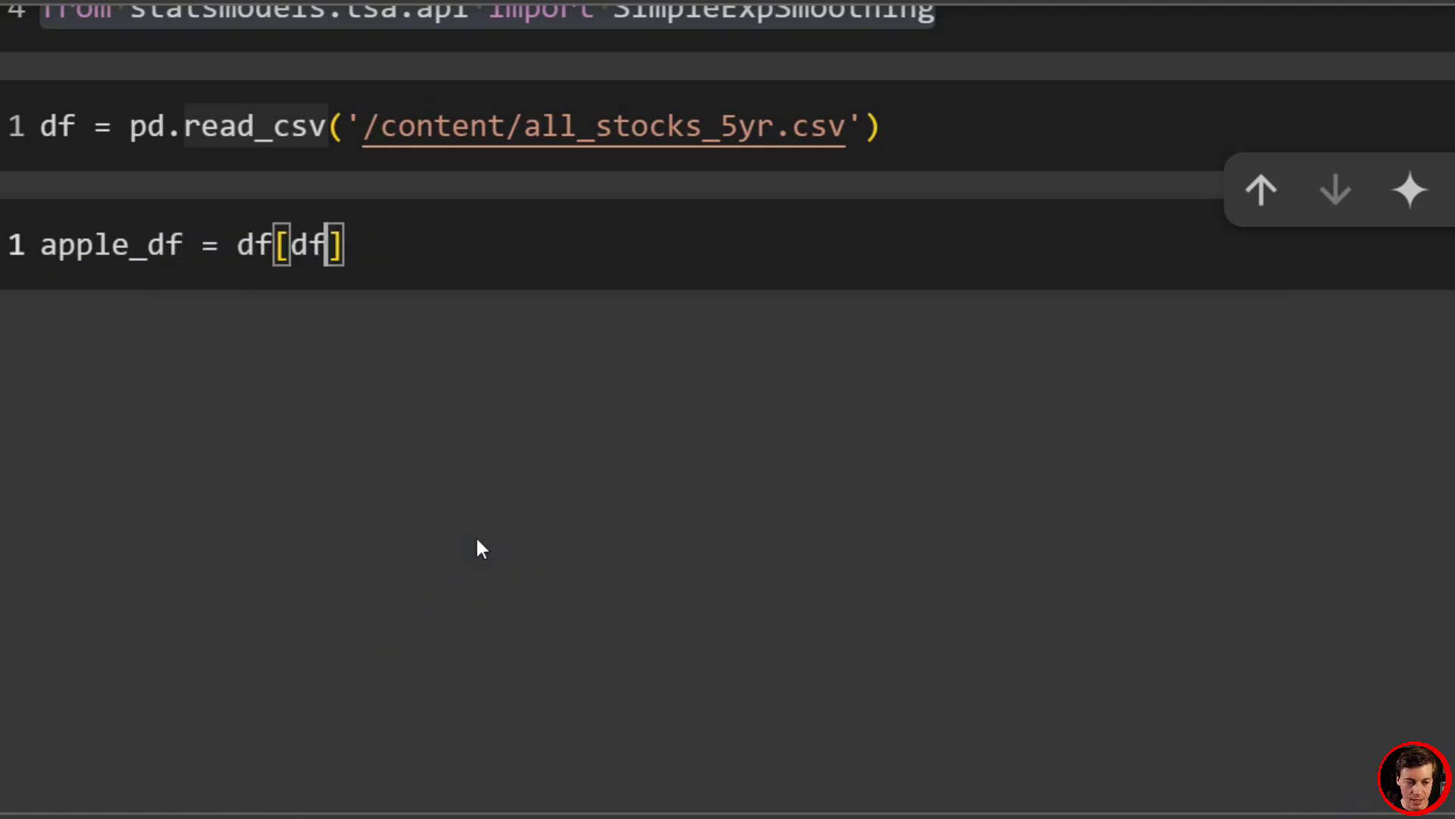
{"action": "type", "text": "'N'"}
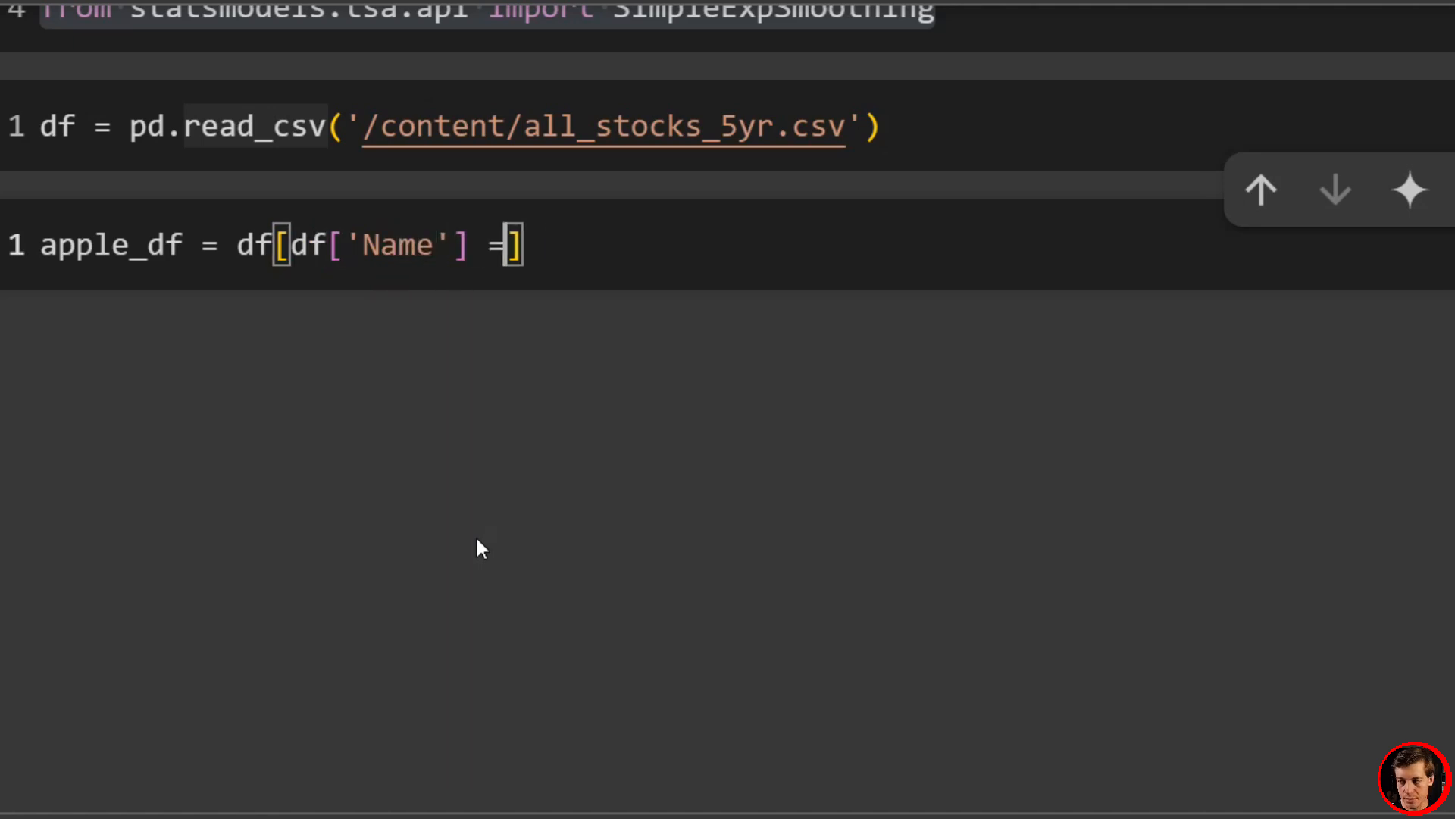
{"action": "type", "text": "= ''"}
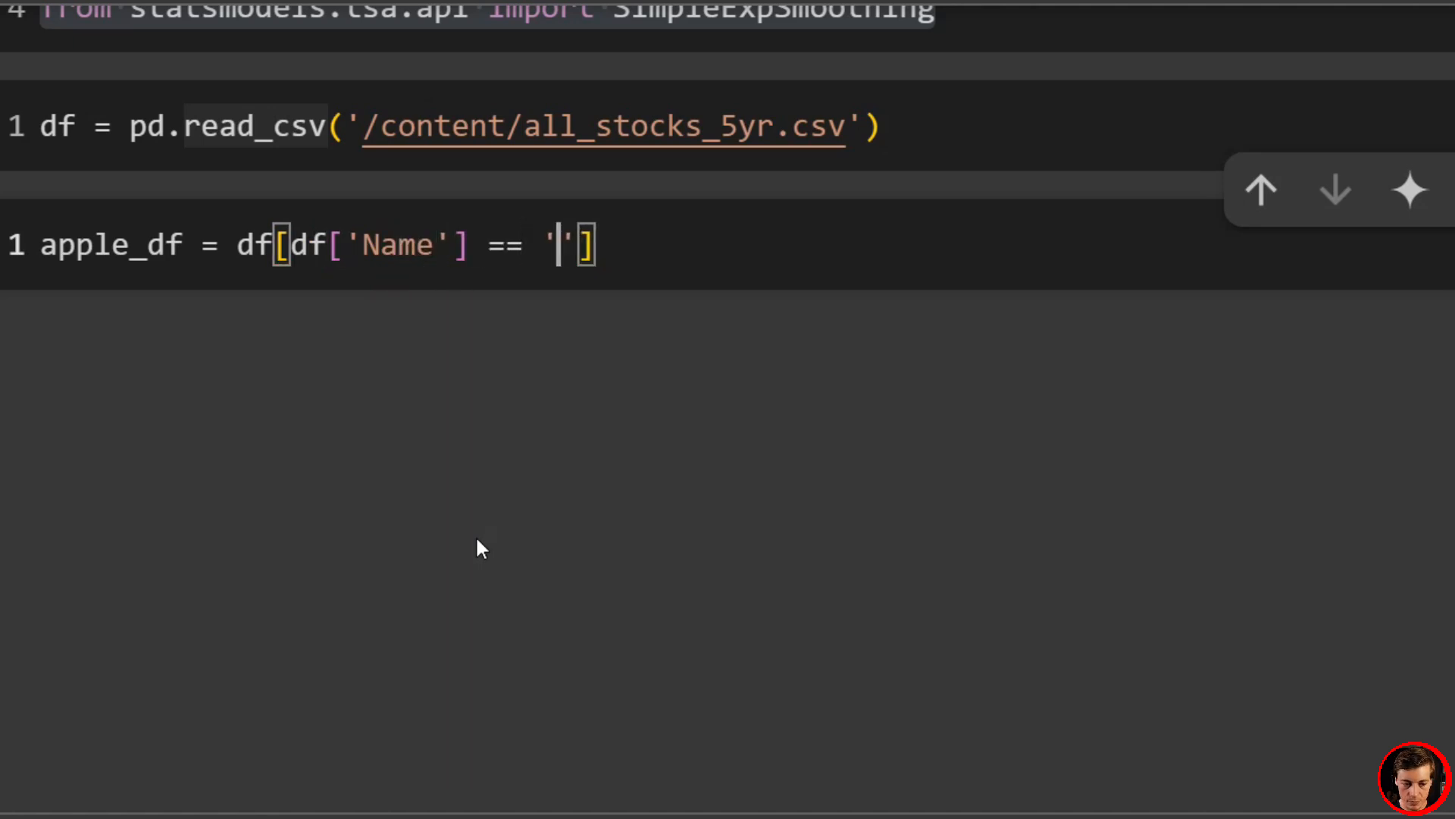
{"action": "type", "text": "AAPL"}
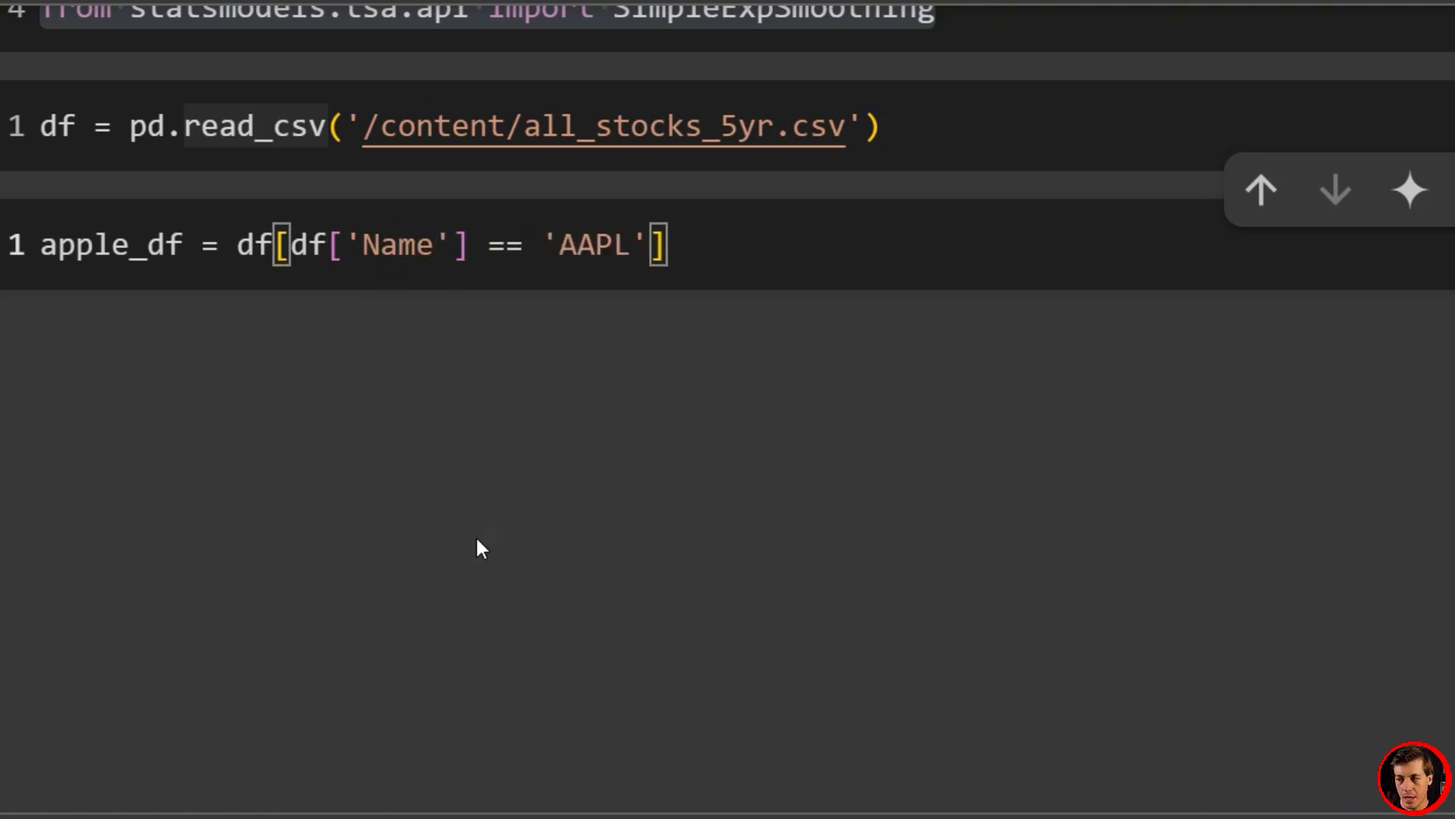
{"action": "type", "text": ".co"}
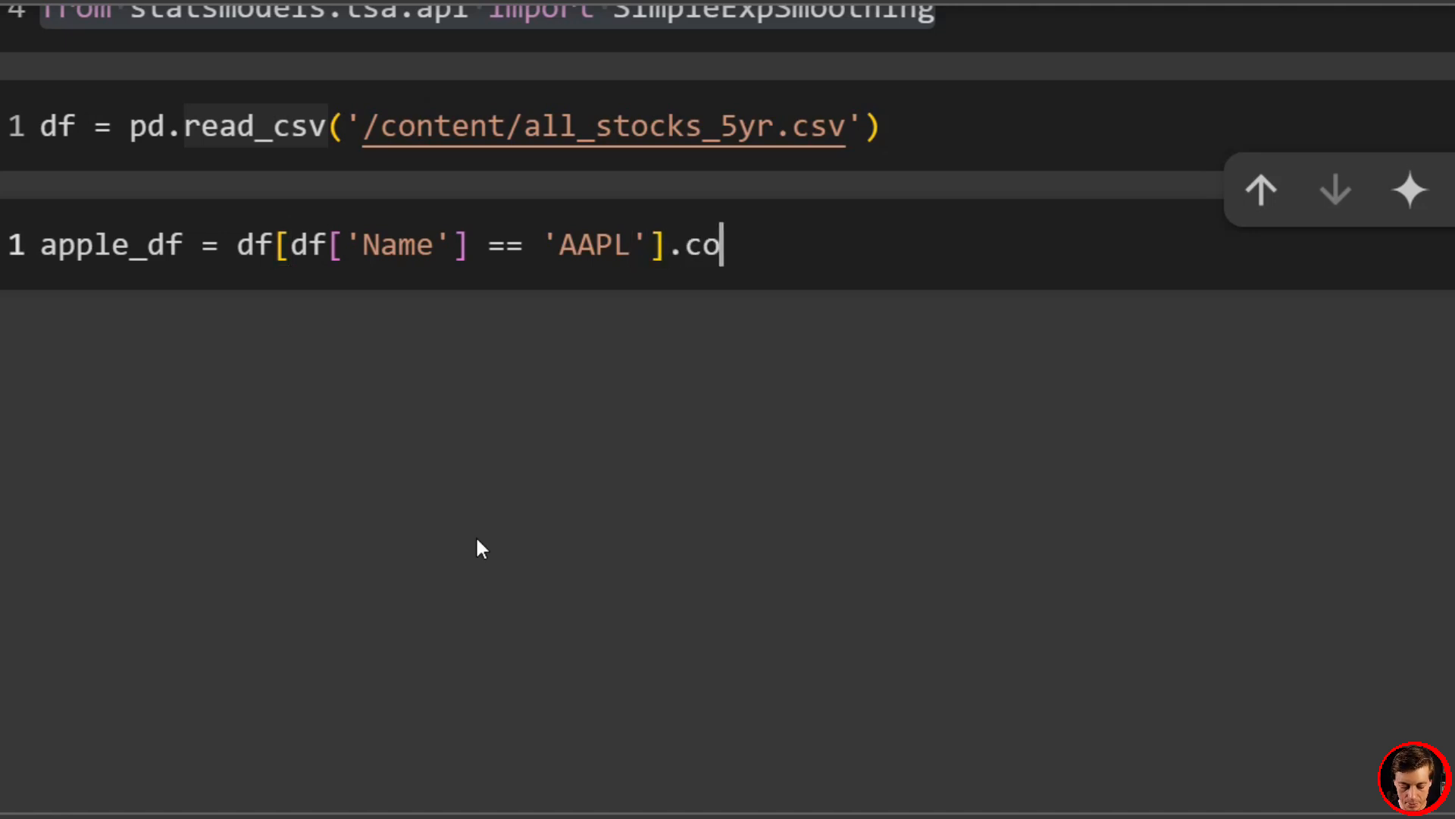
{"action": "type", "text": "py()"}
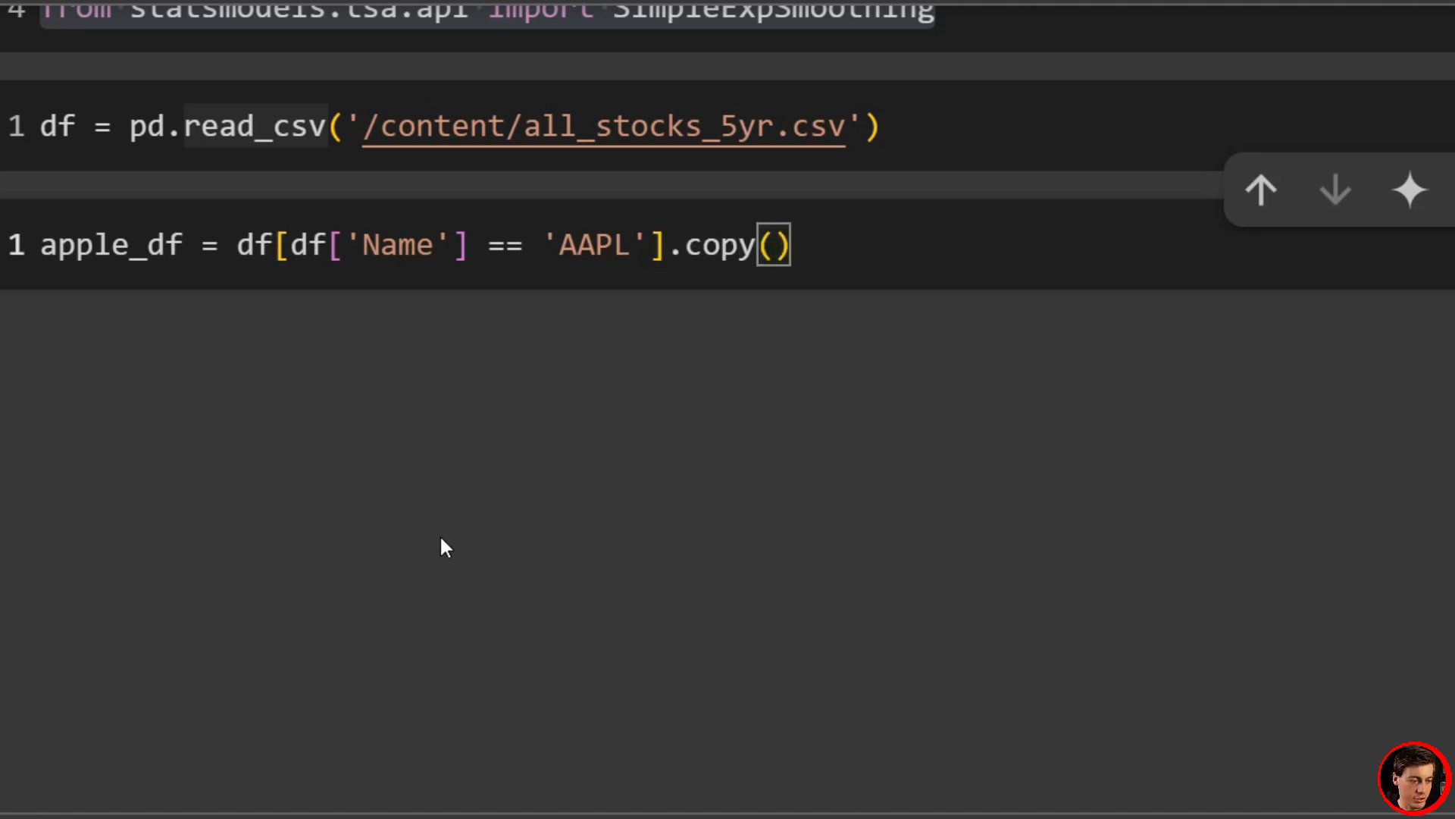
{"action": "double_click", "coordinate": [112, 245]}
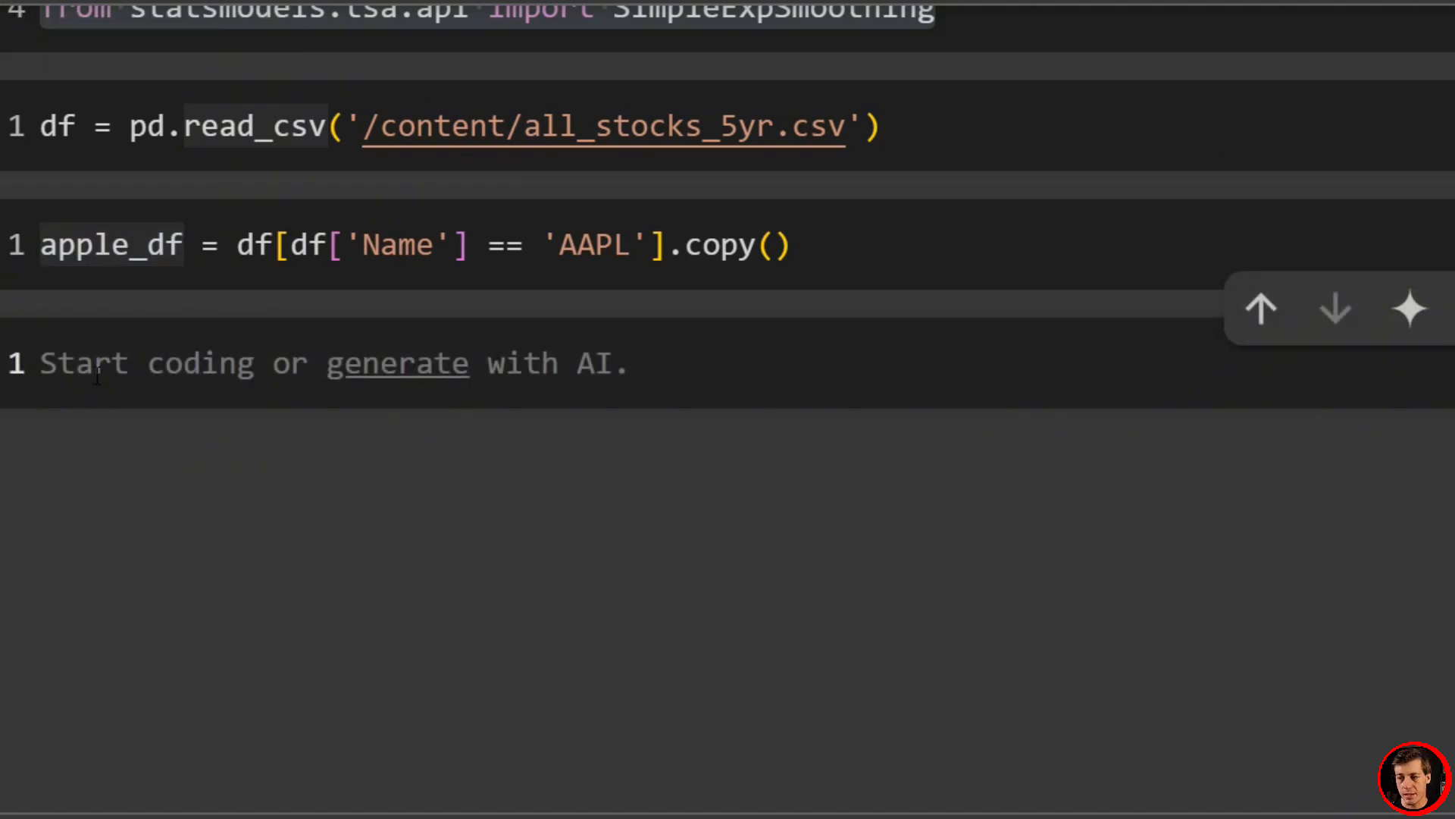
Step: Convert apple_df's 'date' column to datetime with pd.to_datetime
{"action": "type", "text": "apple_df['"}
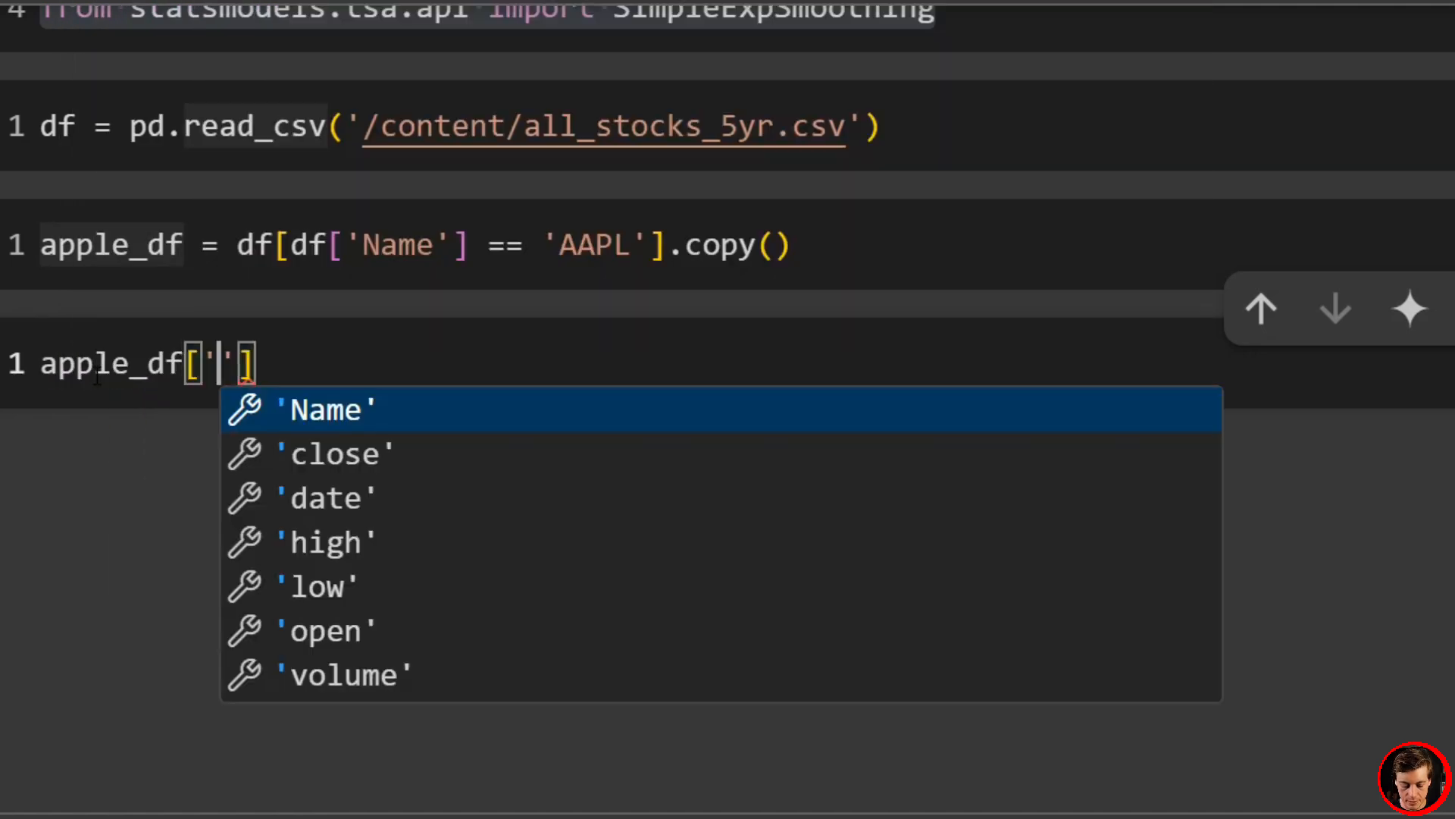
{"action": "left_click", "coordinate": [326, 497]}
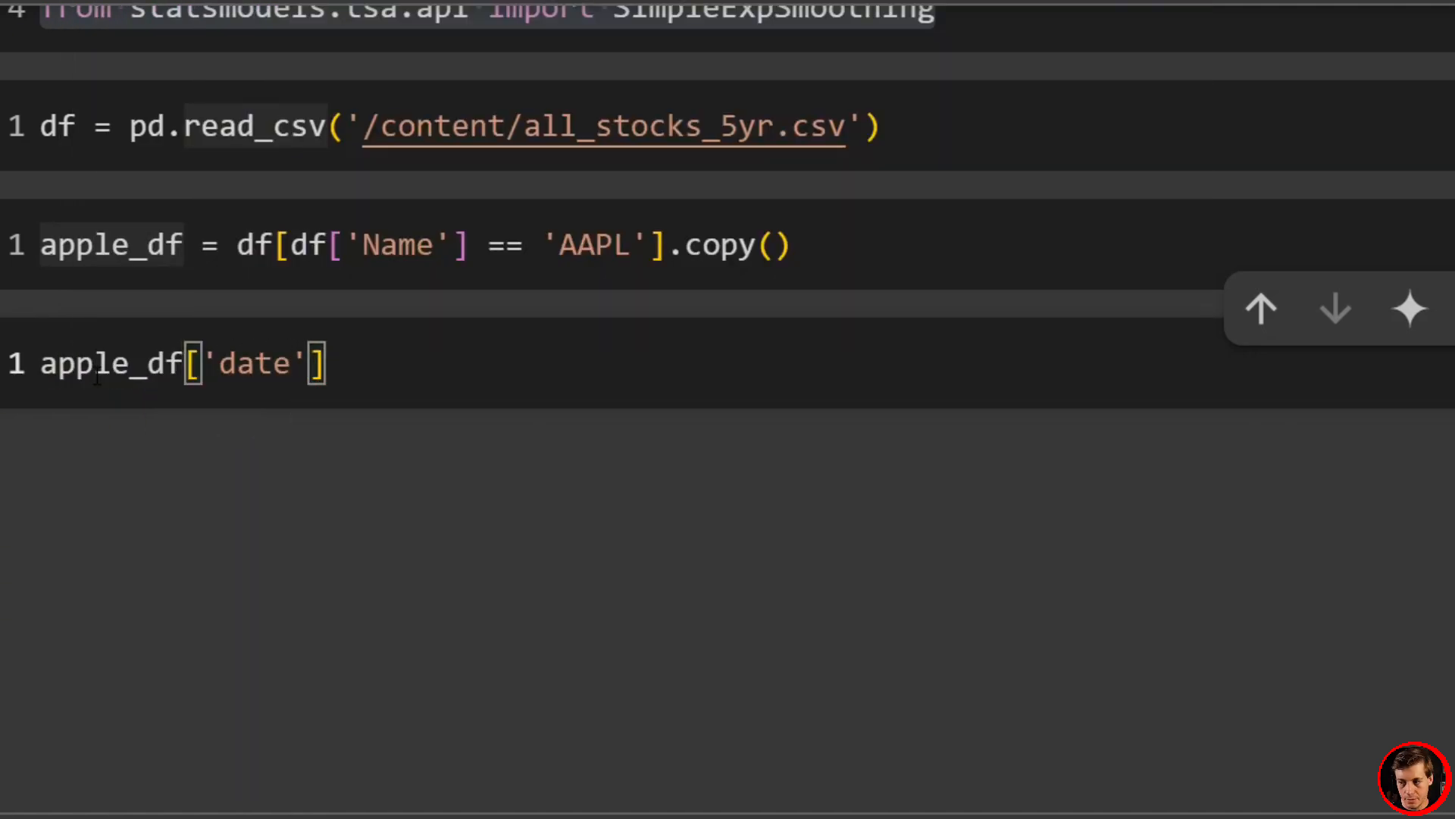
{"action": "type", "text": "= pd.t"}
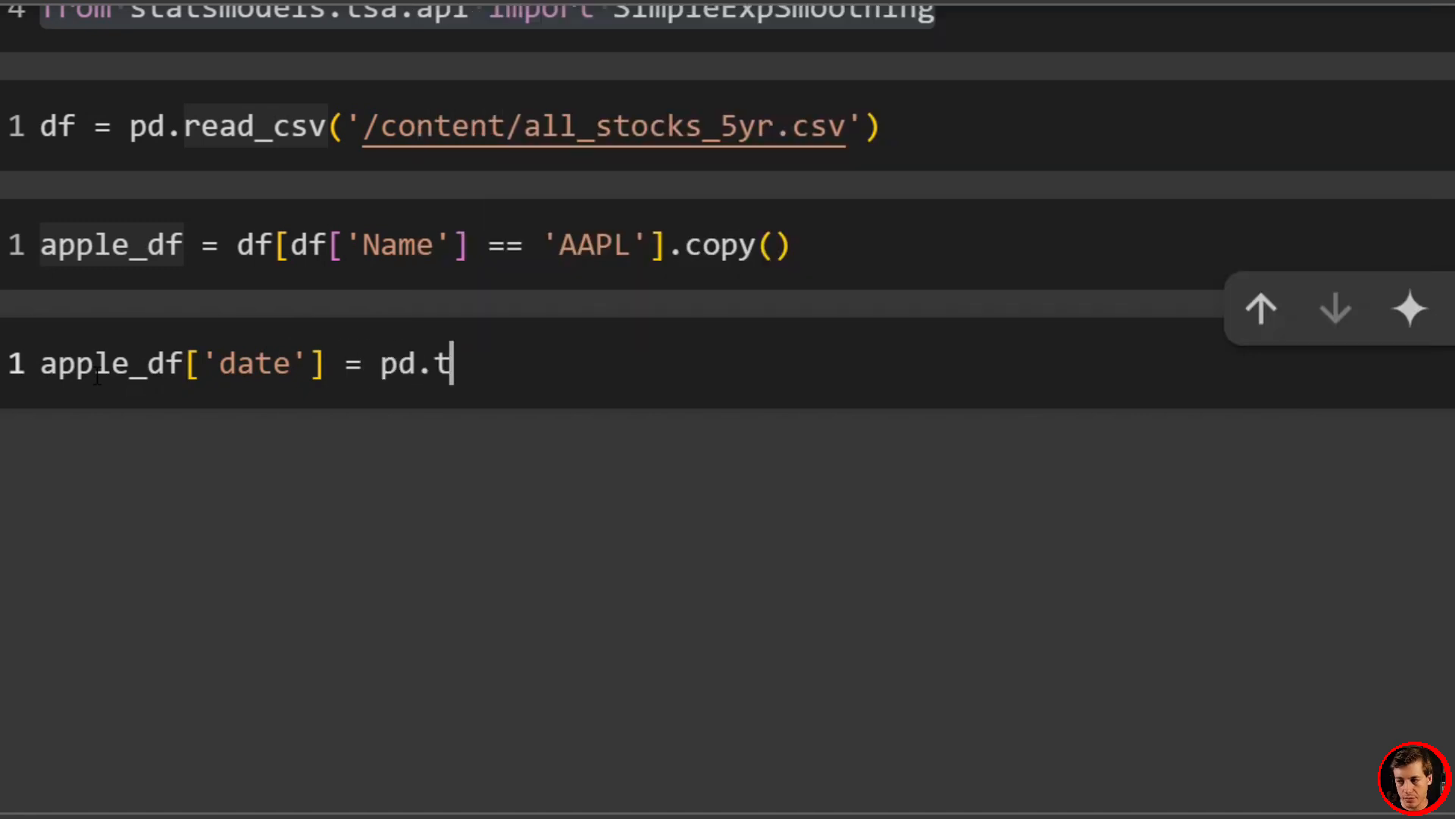
{"action": "type", "text": "o_date"}
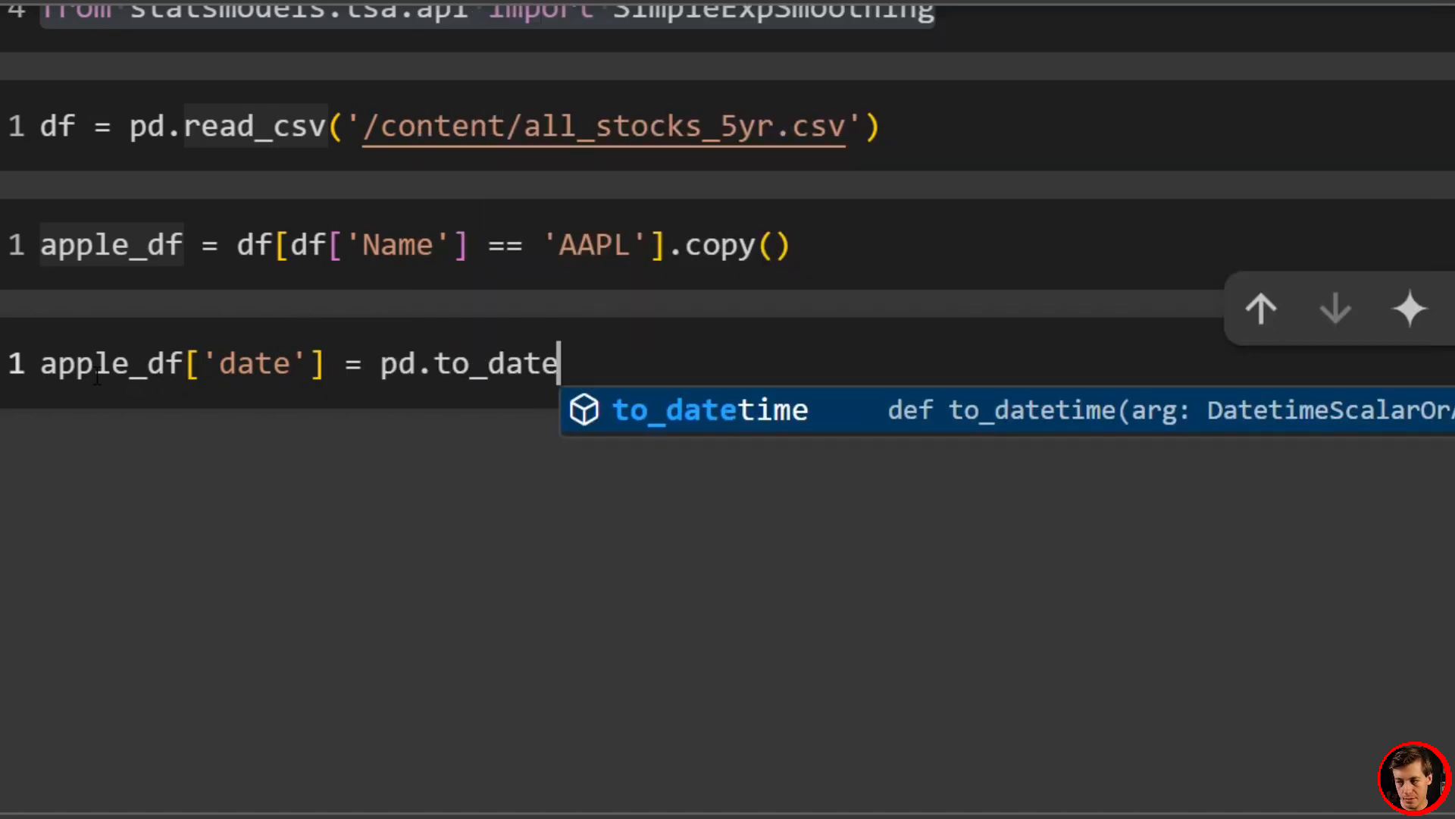
{"action": "type", "text": "time(apple_df"}
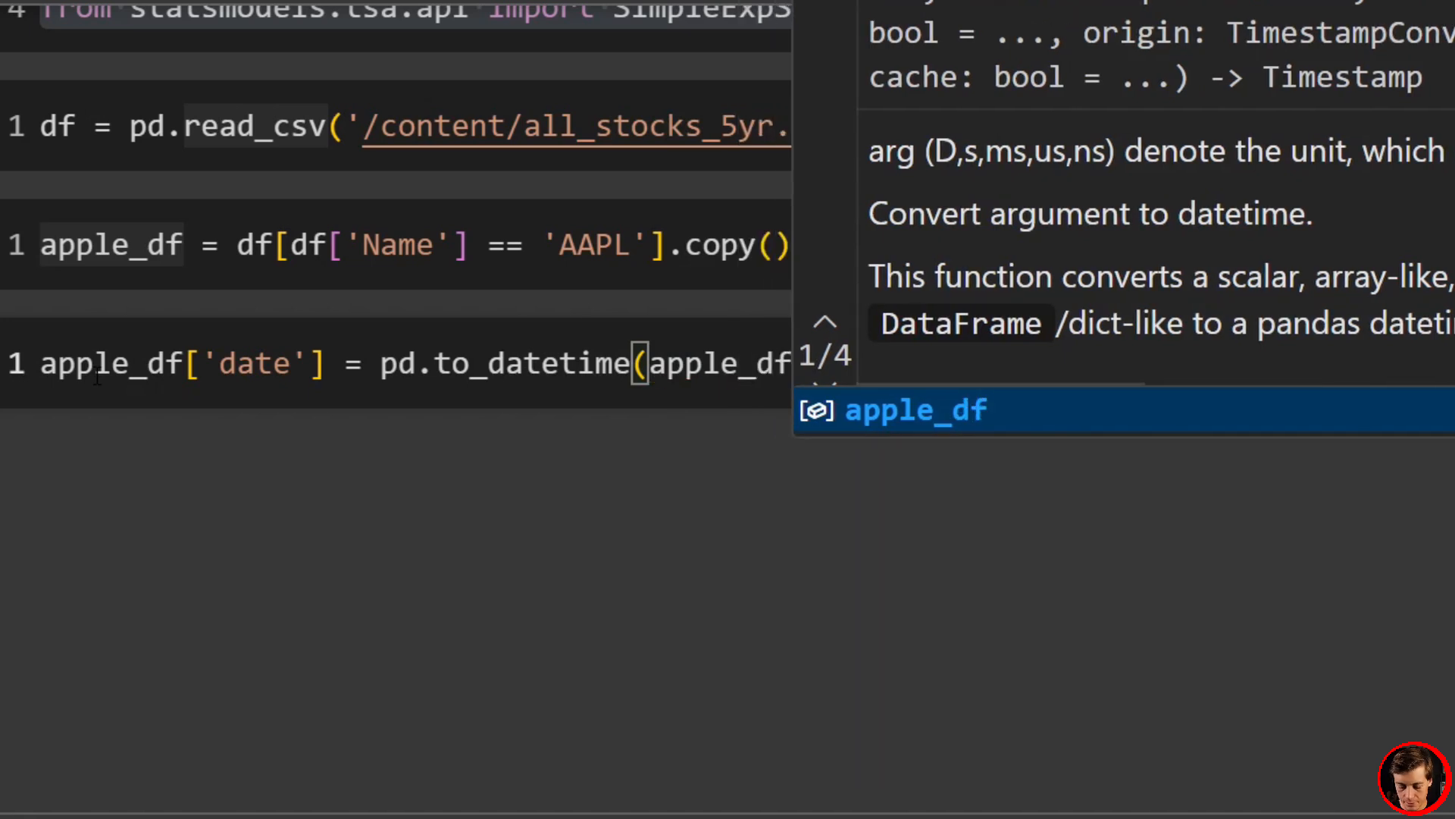
{"action": "type", "text": "['date'"}
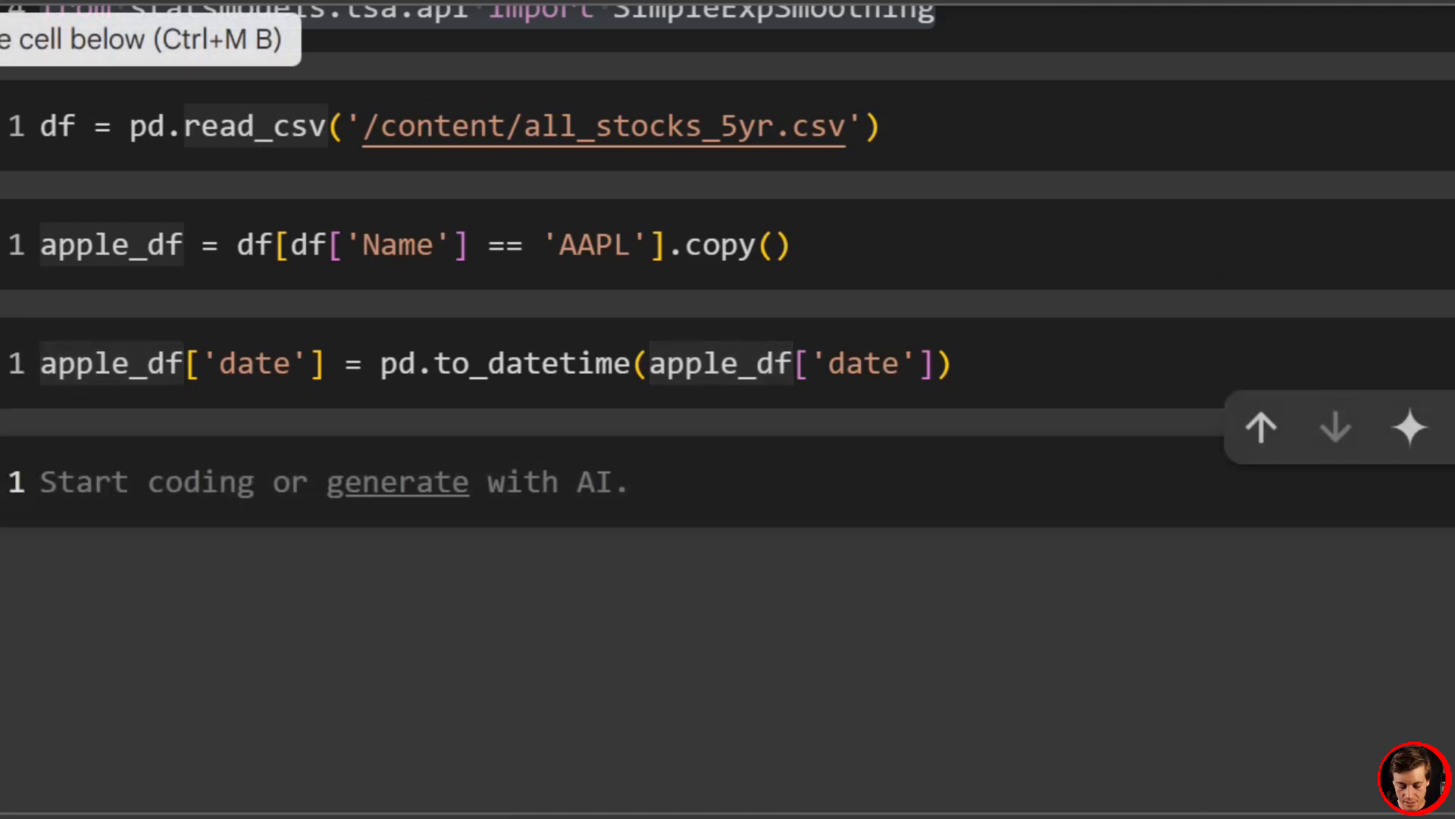
Step: Sort apple_df by 'date' in place with sort_values(inplace=True)
{"action": "type", "text": "apple_d"}
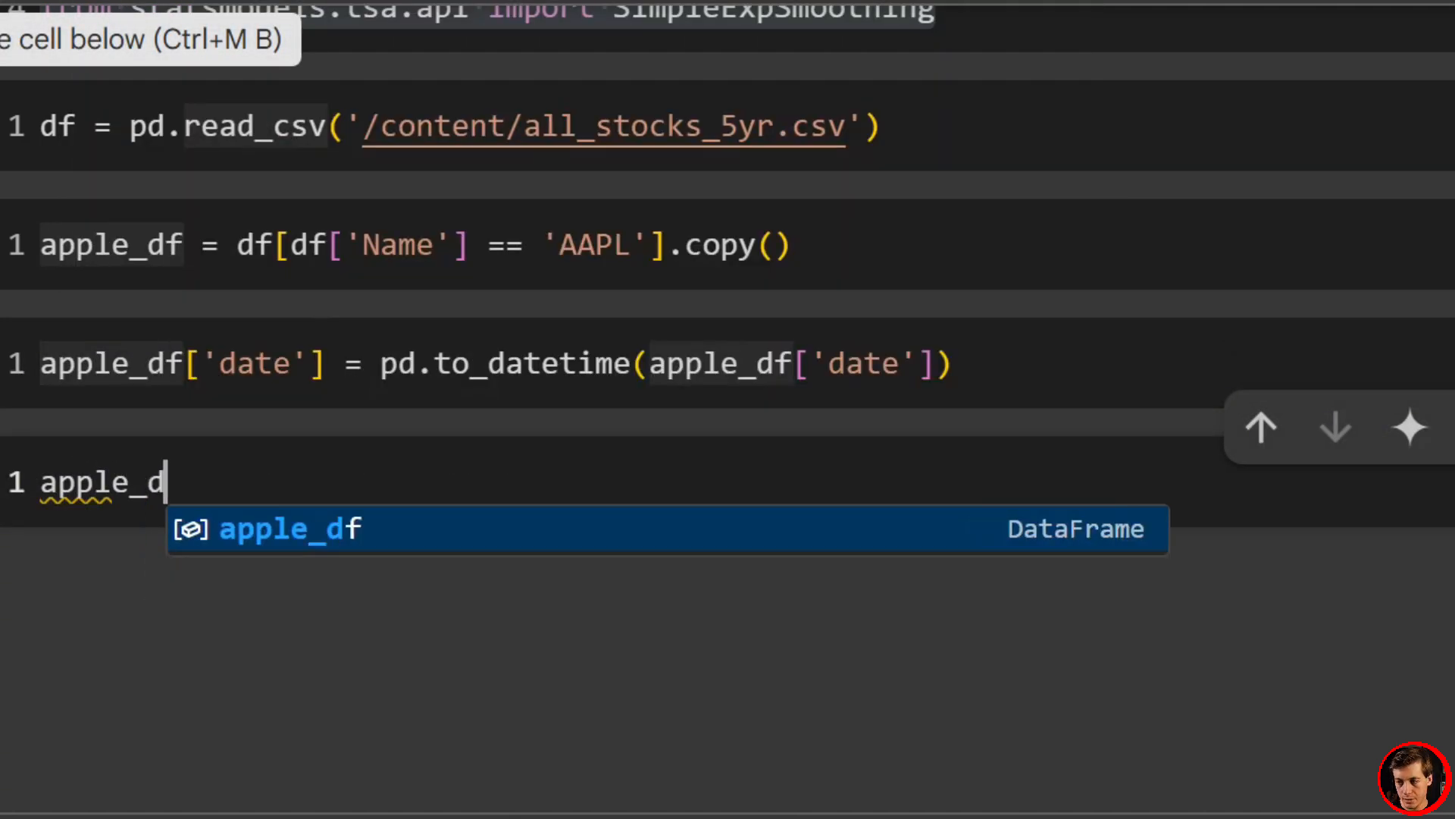
{"action": "type", "text": "f.sort_"}
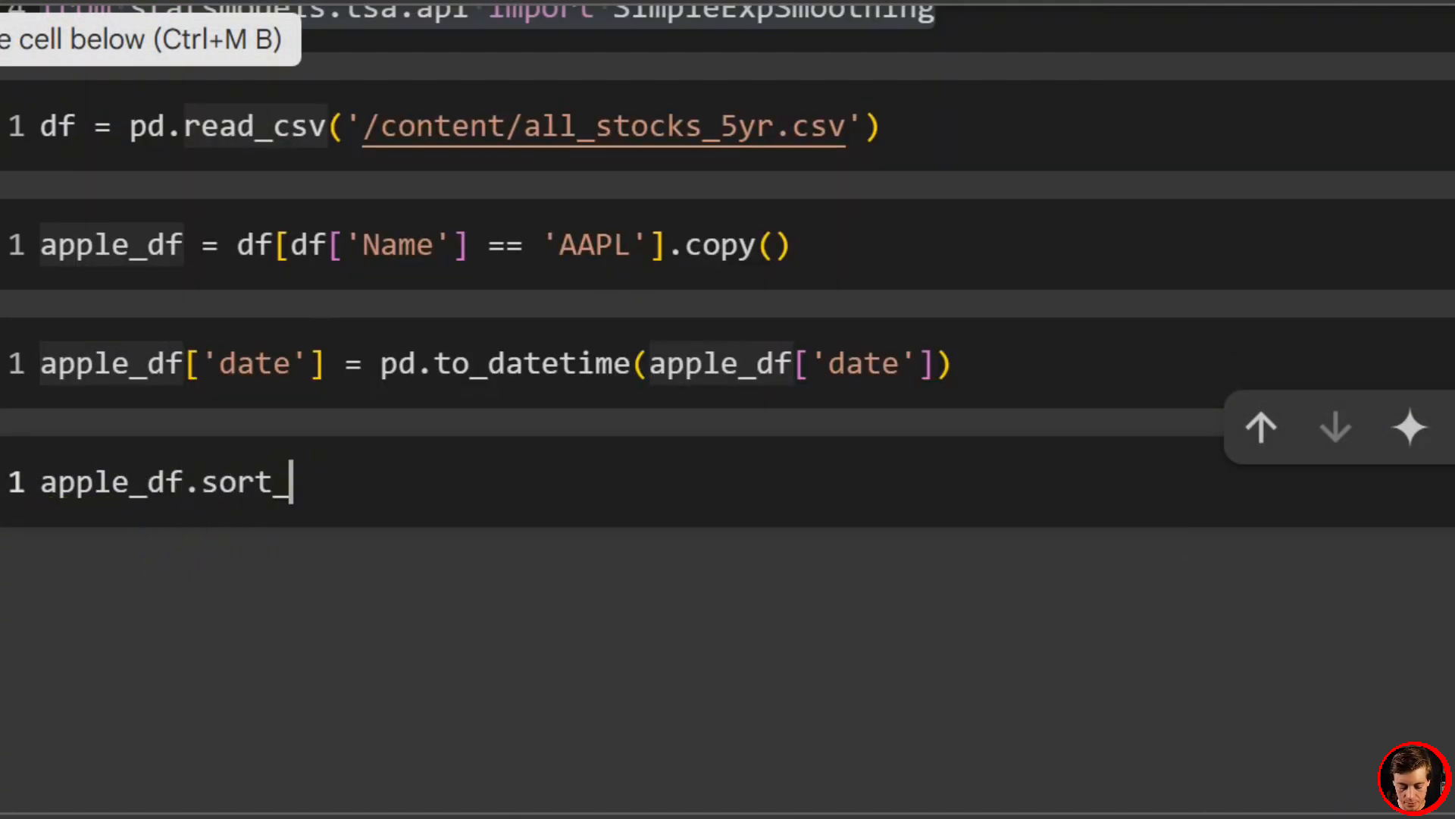
{"action": "type", "text": "values()"}
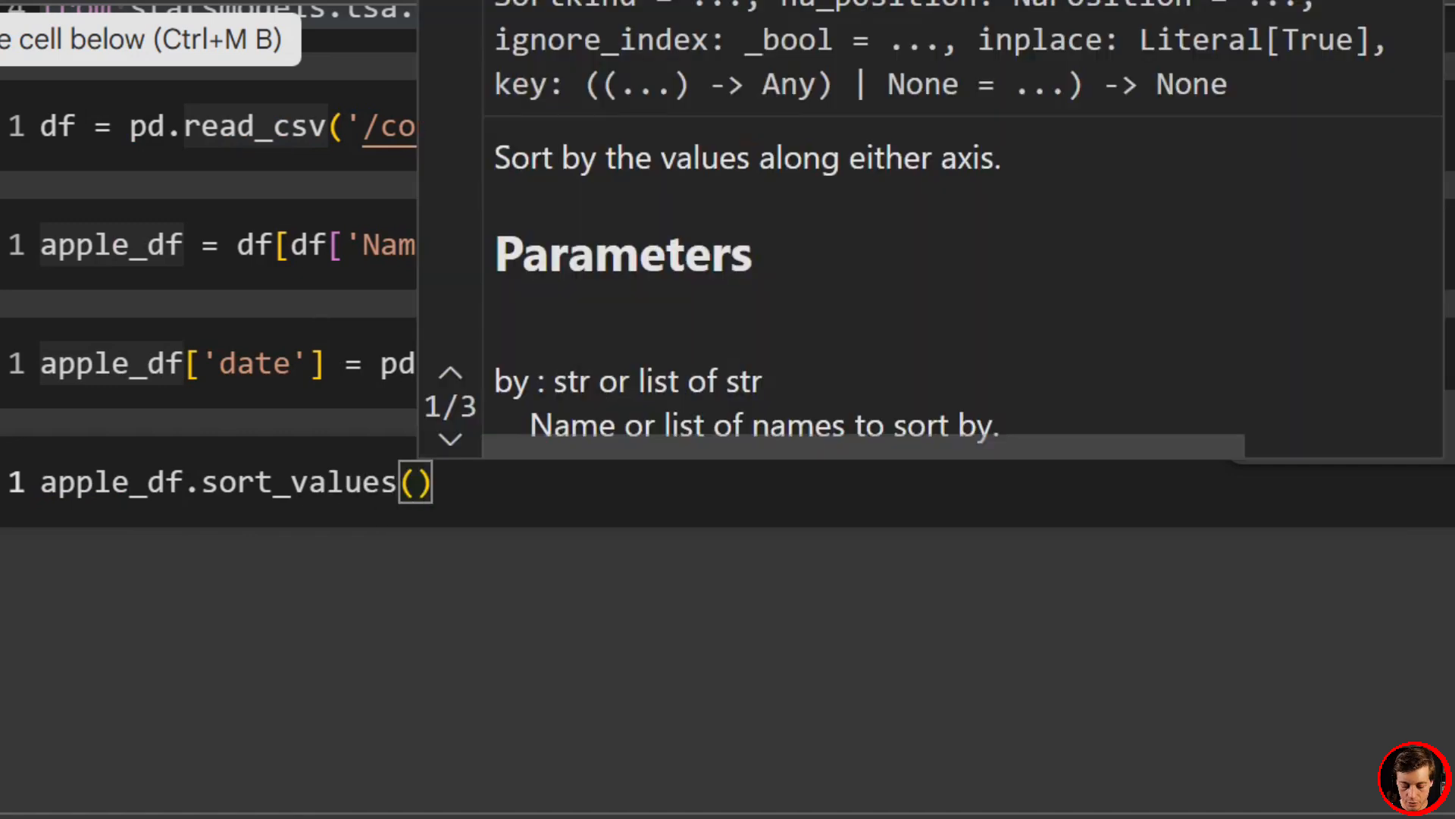
{"action": "type", "text": "'dat'"}
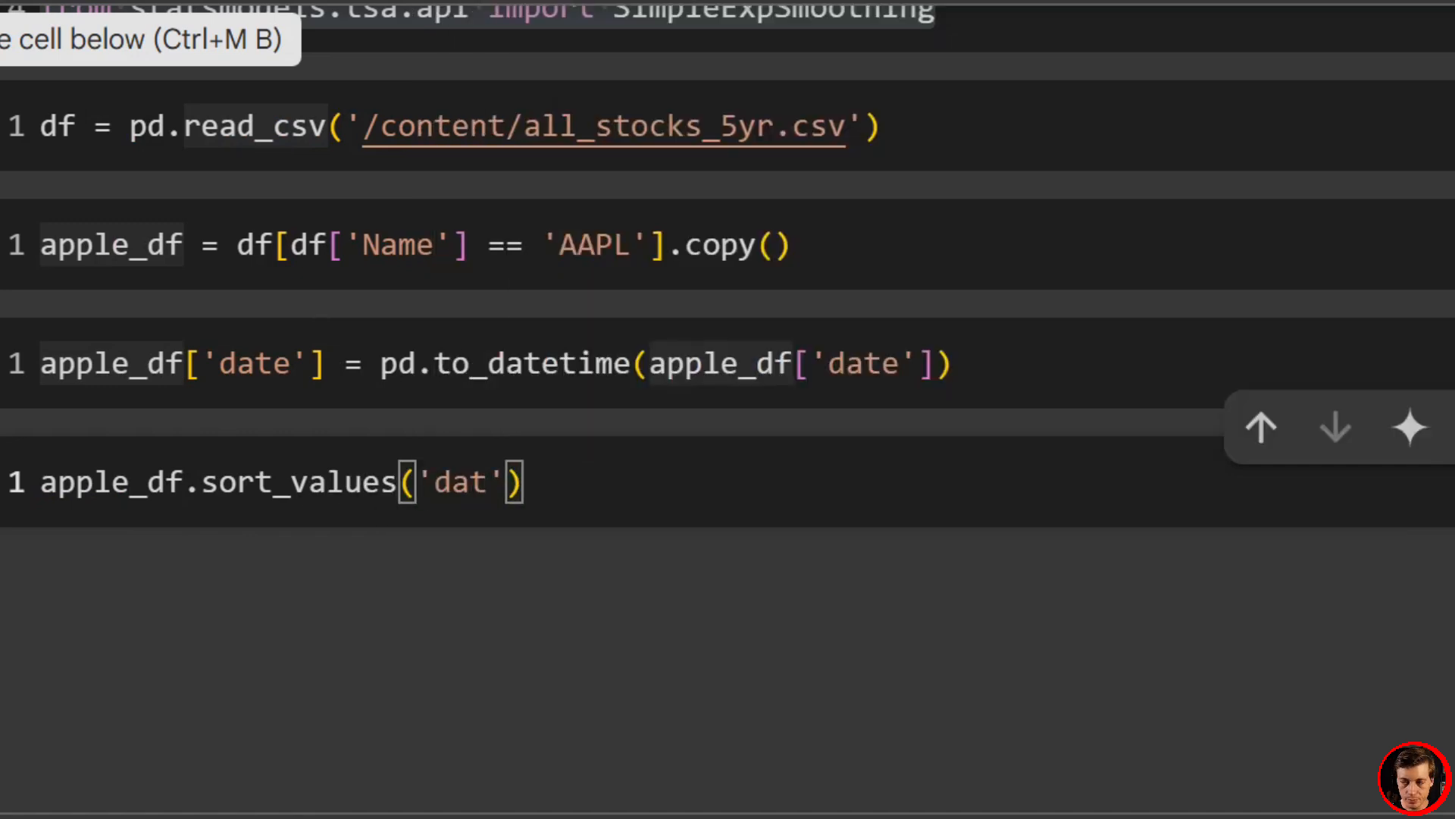
{"action": "type", "text": "e,"}
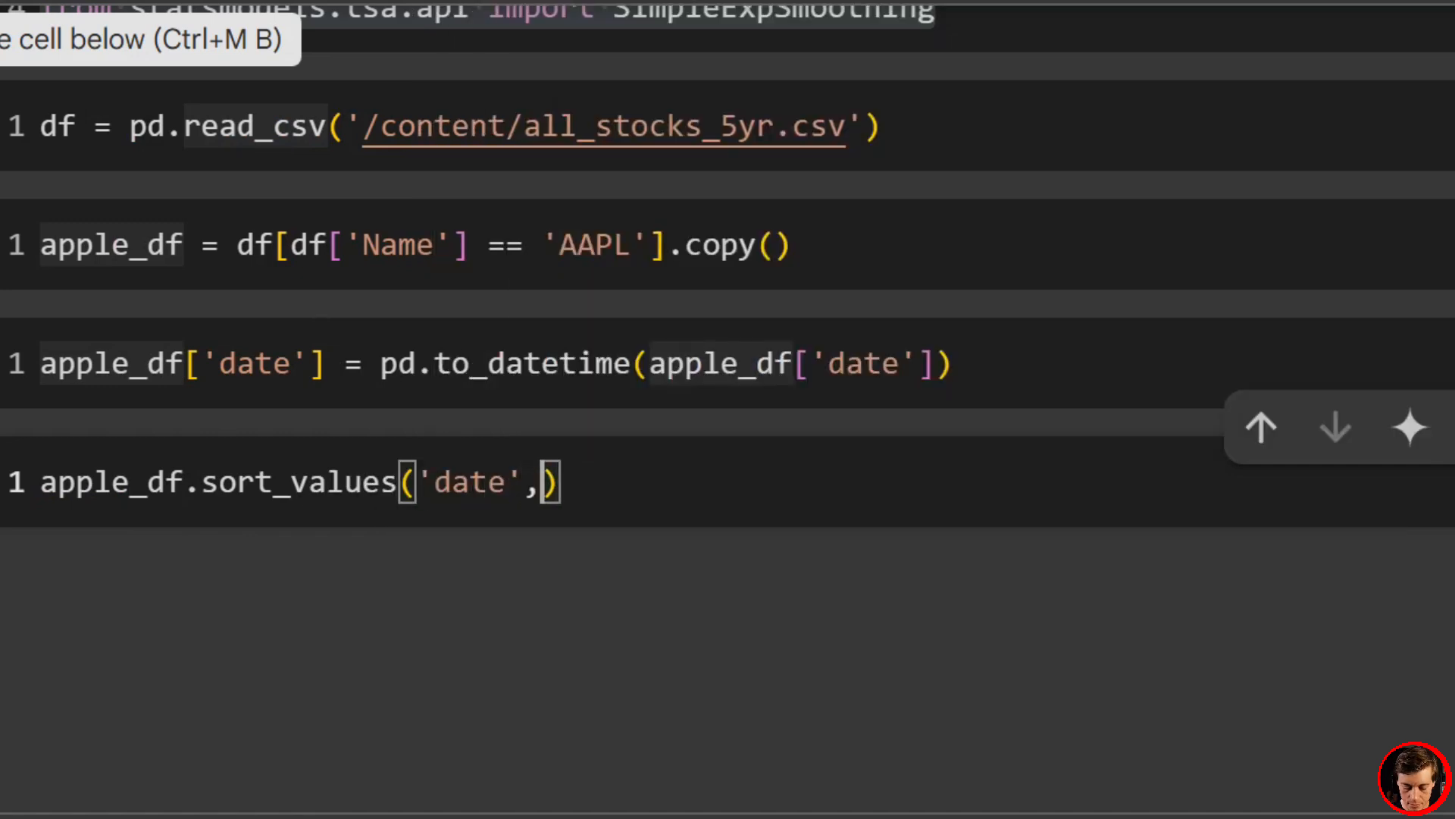
{"action": "type", "text": "inplace=True"}
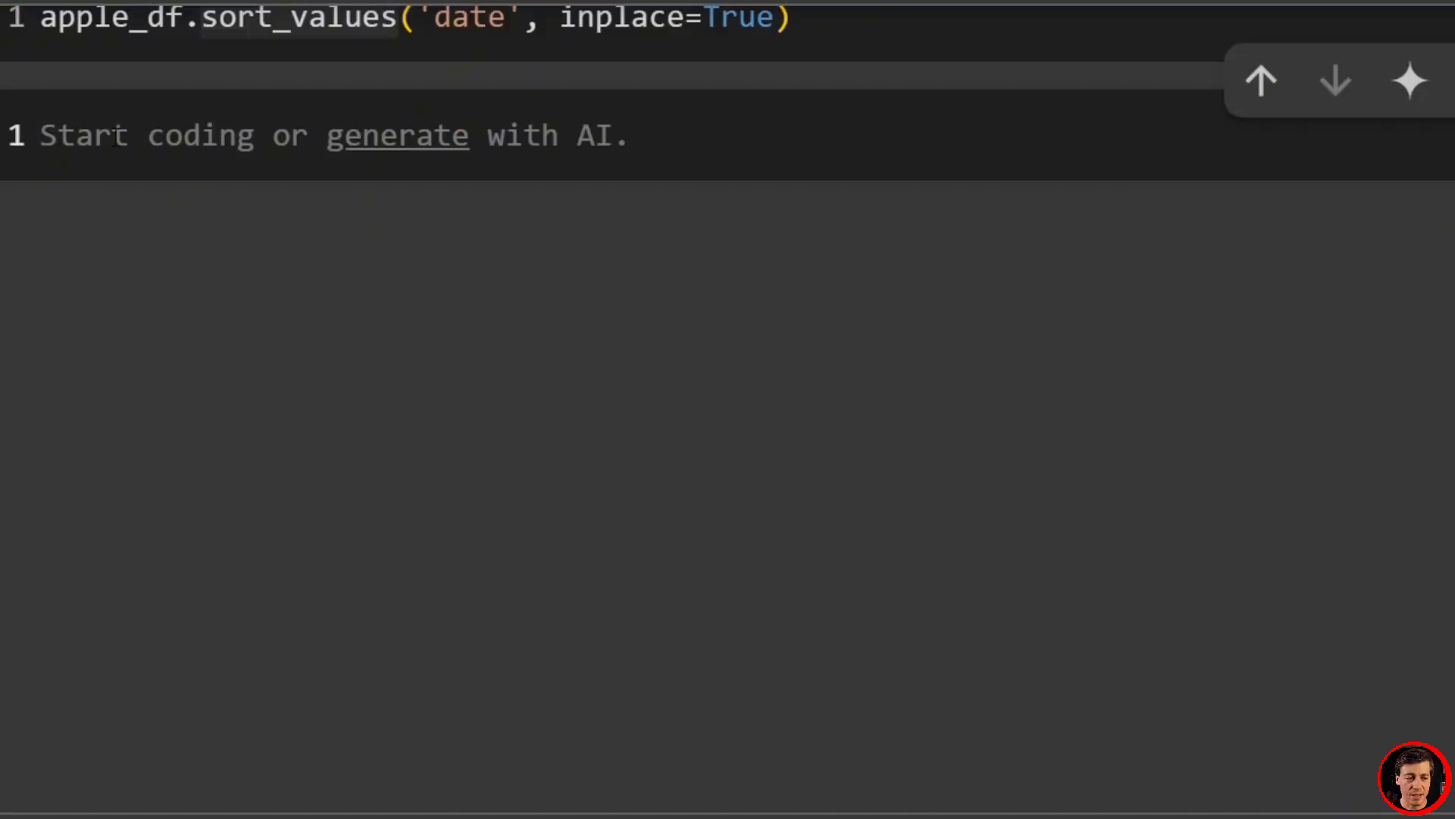
Step: Write apple_df.set_index('date', inplace=True) in the empty cell
{"action": "type", "text": "apple_df"}
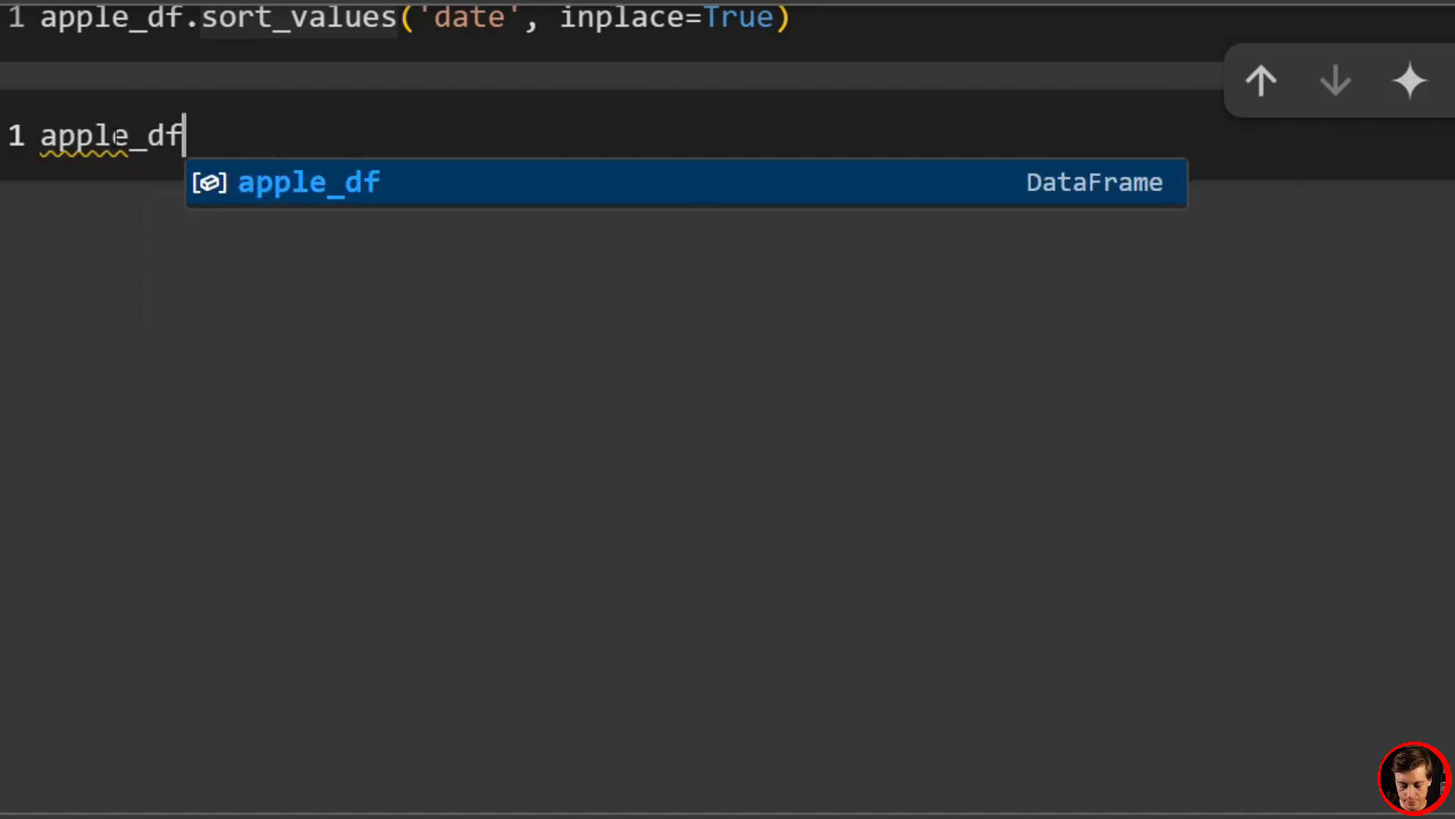
{"action": "type", "text": ".set_inde"}
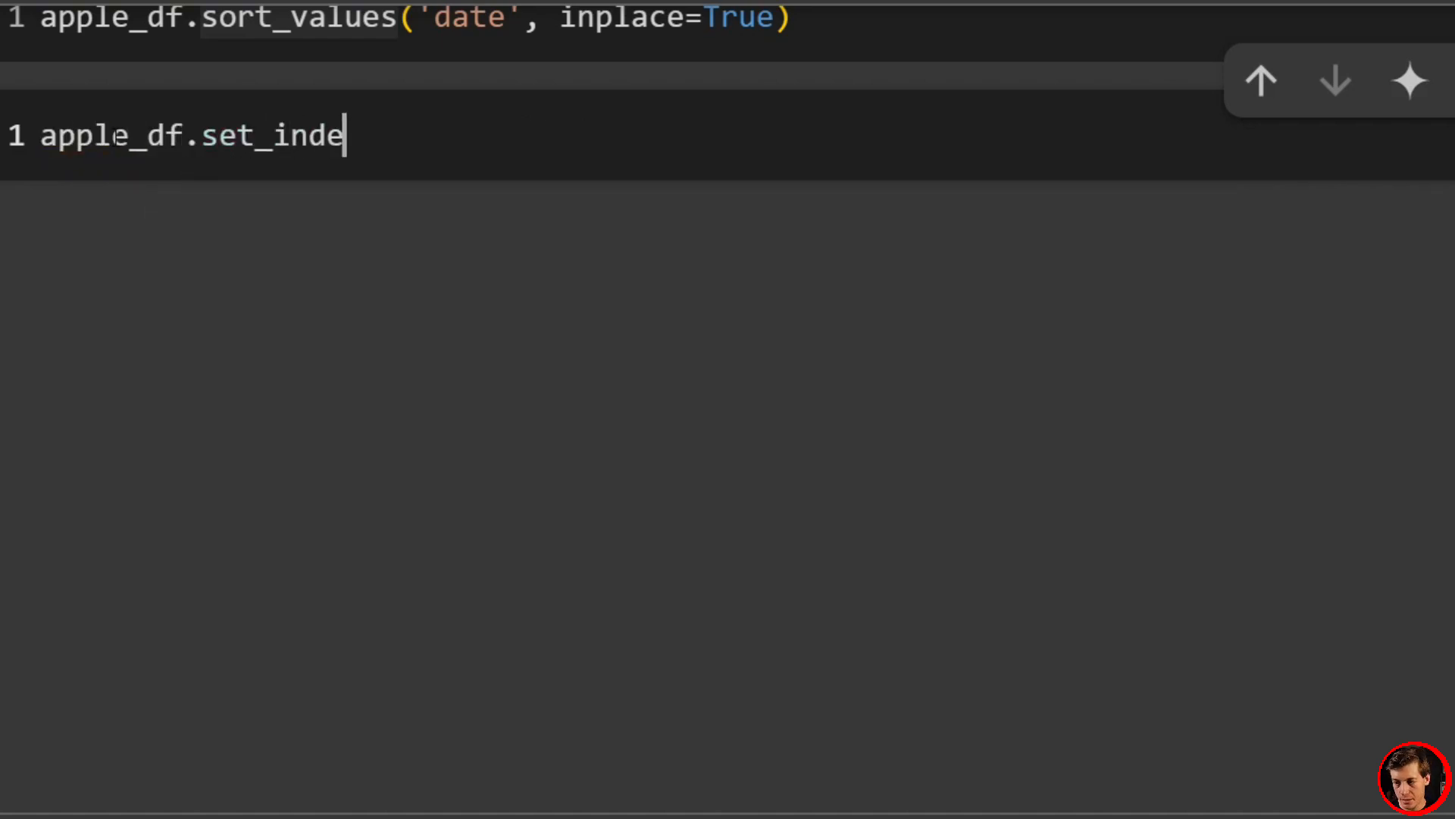
{"action": "type", "text": "x('dat')"}
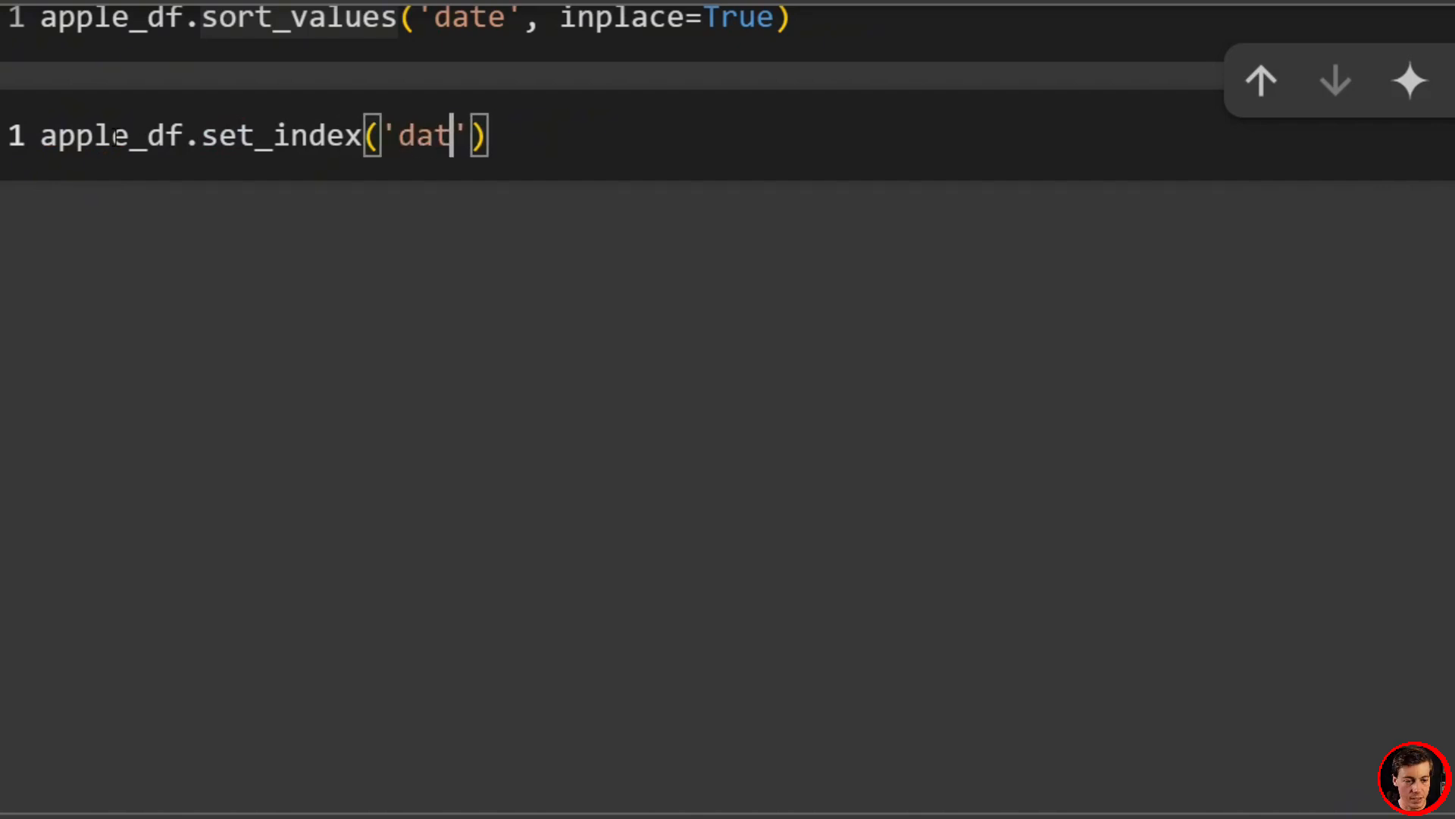
{"action": "type", "text": "', inplace=True"}
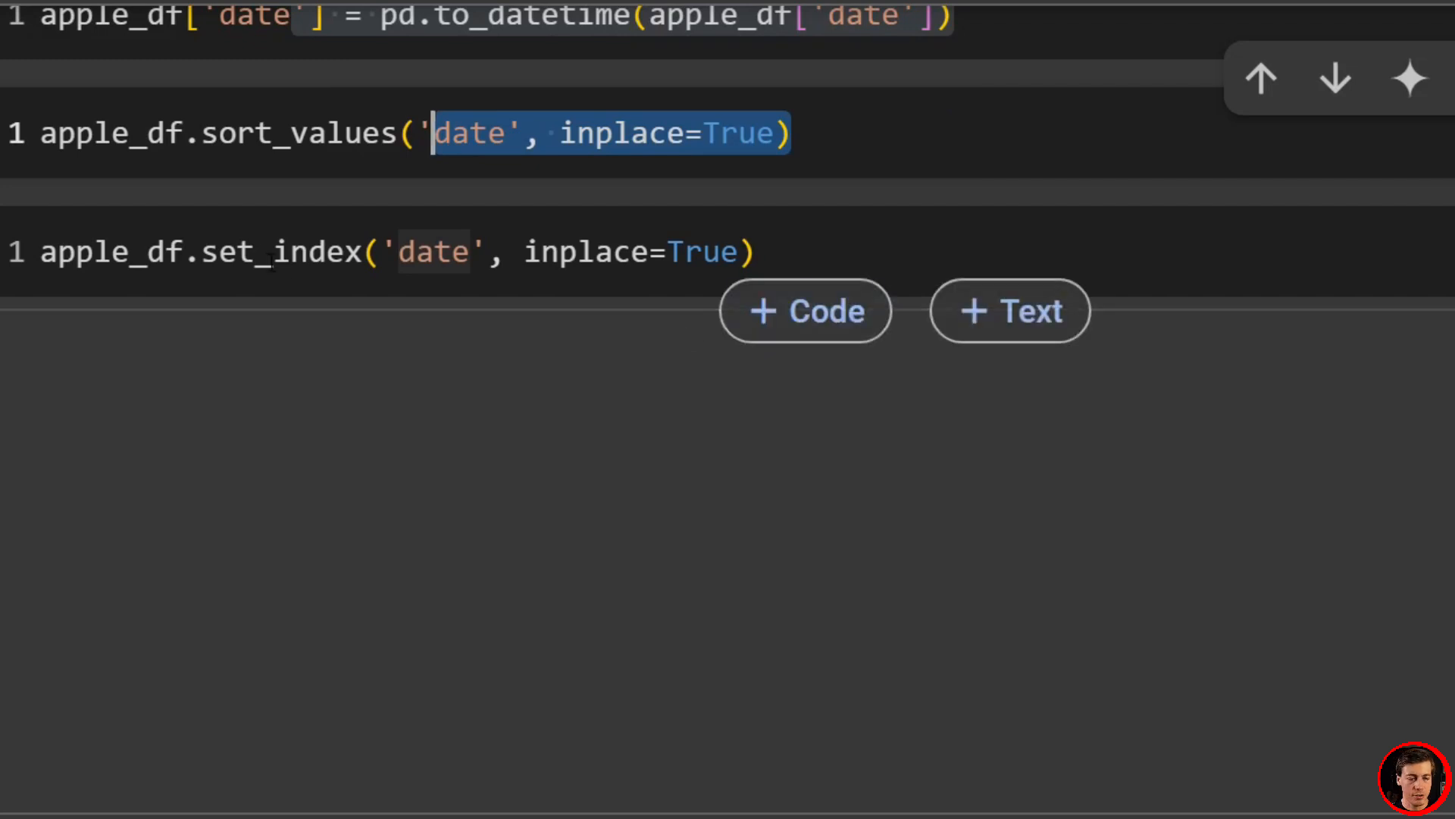
{"action": "scroll", "scroll_direction": "up", "scroll_amount": 3}
{"action": "type", "text": "apple"}
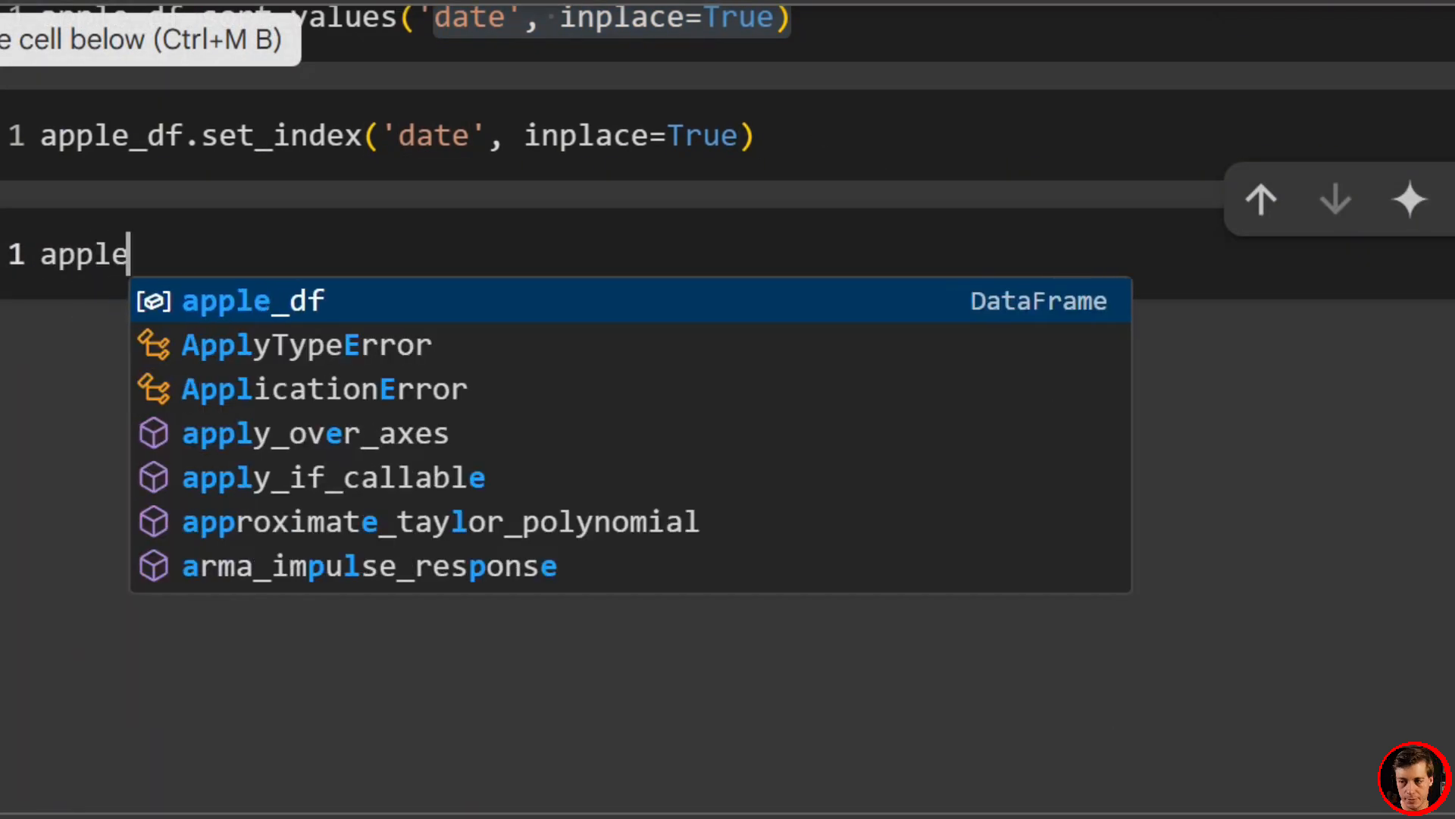
Step: Reassign apple_df to apple_df.asfreq('B'), choosing asfreq from autocomplete
{"action": "type", "text": "_df = apple_df"}
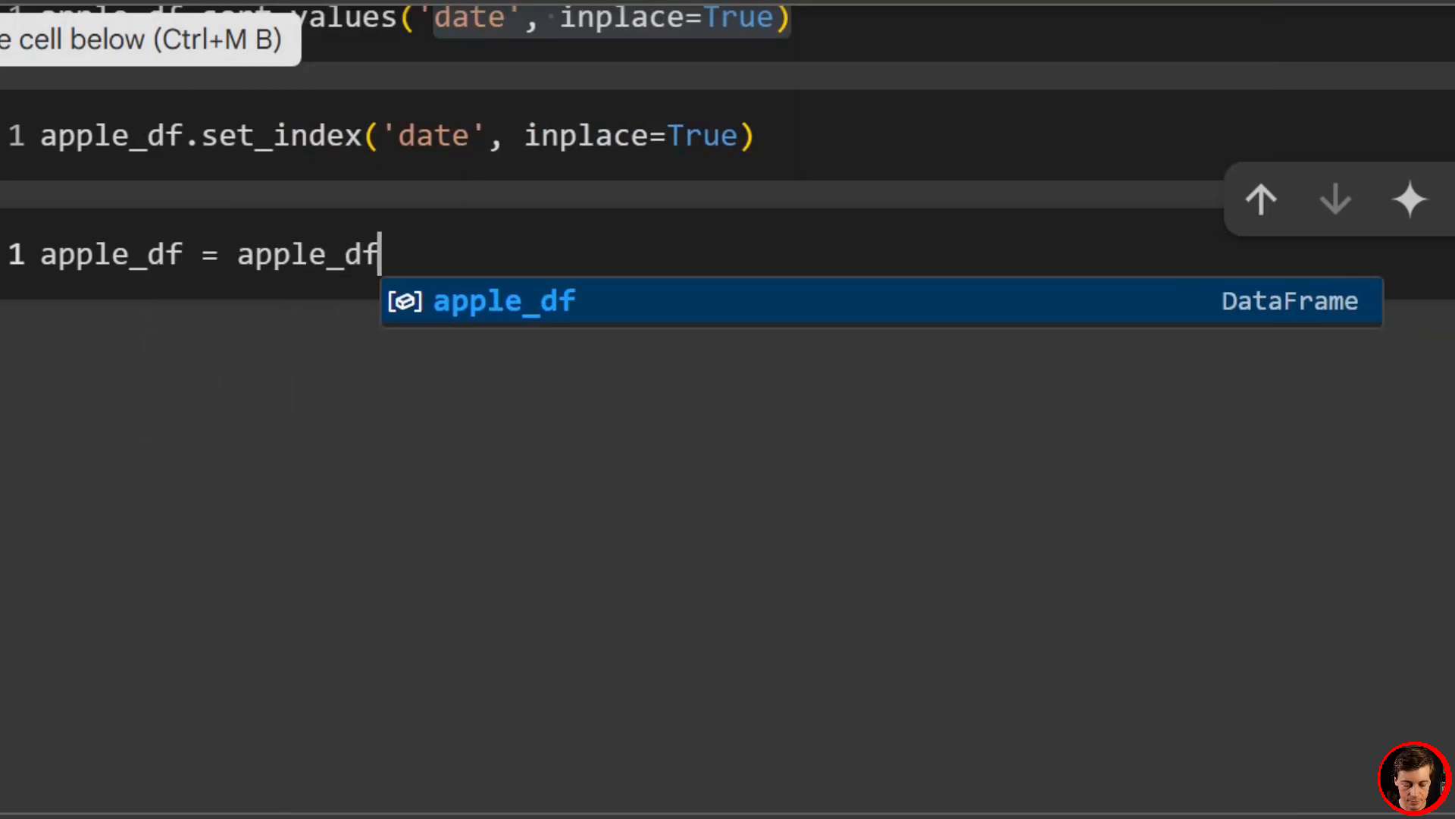
{"action": "type", "text": ".as"}
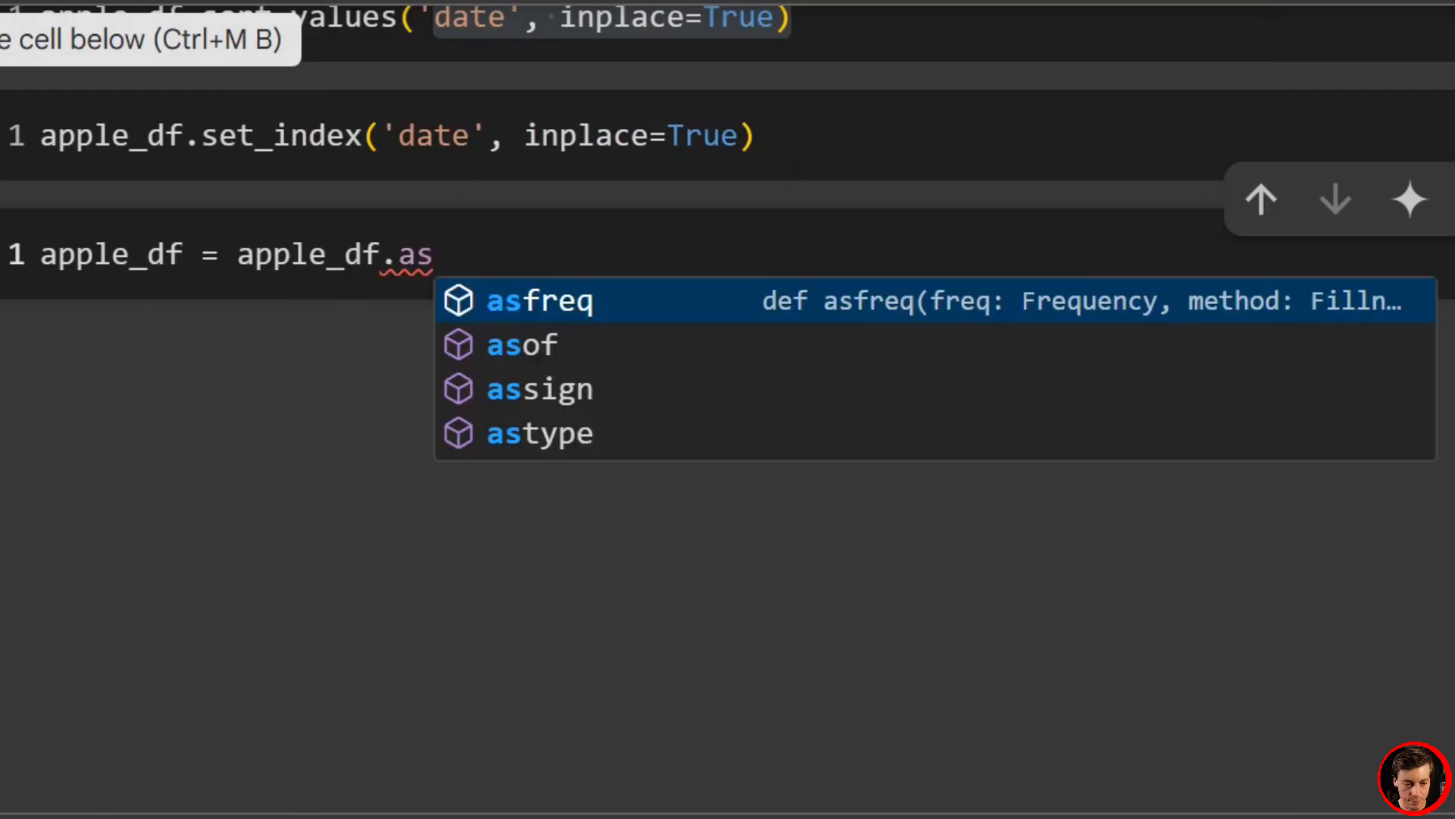
{"action": "left_click", "coordinate": [538, 300]}
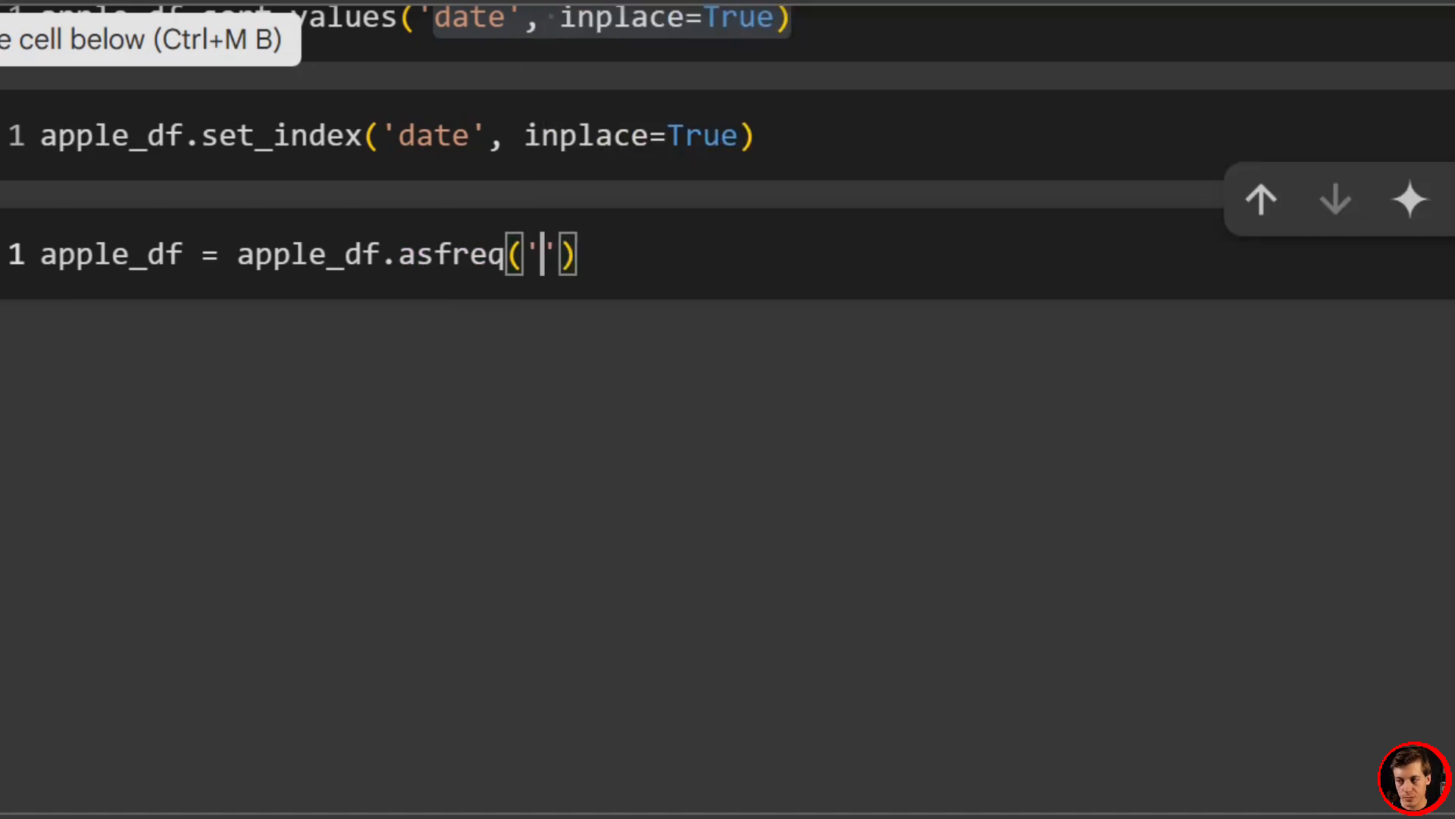
{"action": "type", "text": "B"}
{"action": "type", "text": "s"}
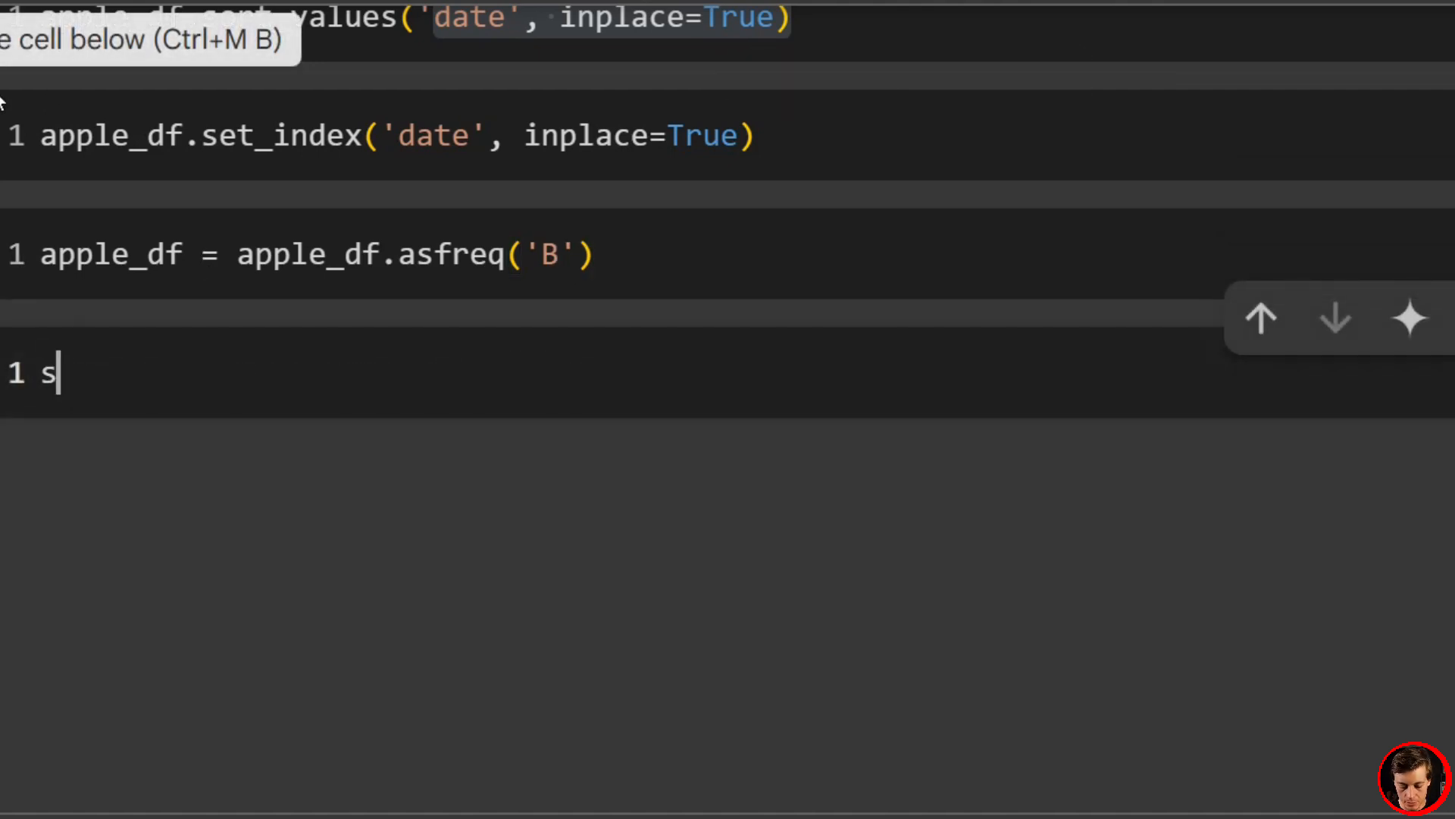
Step: Write apple_df['close'] = apple_df['close'].interpolate() in the new cell
{"action": "type", "text": "ppl"}
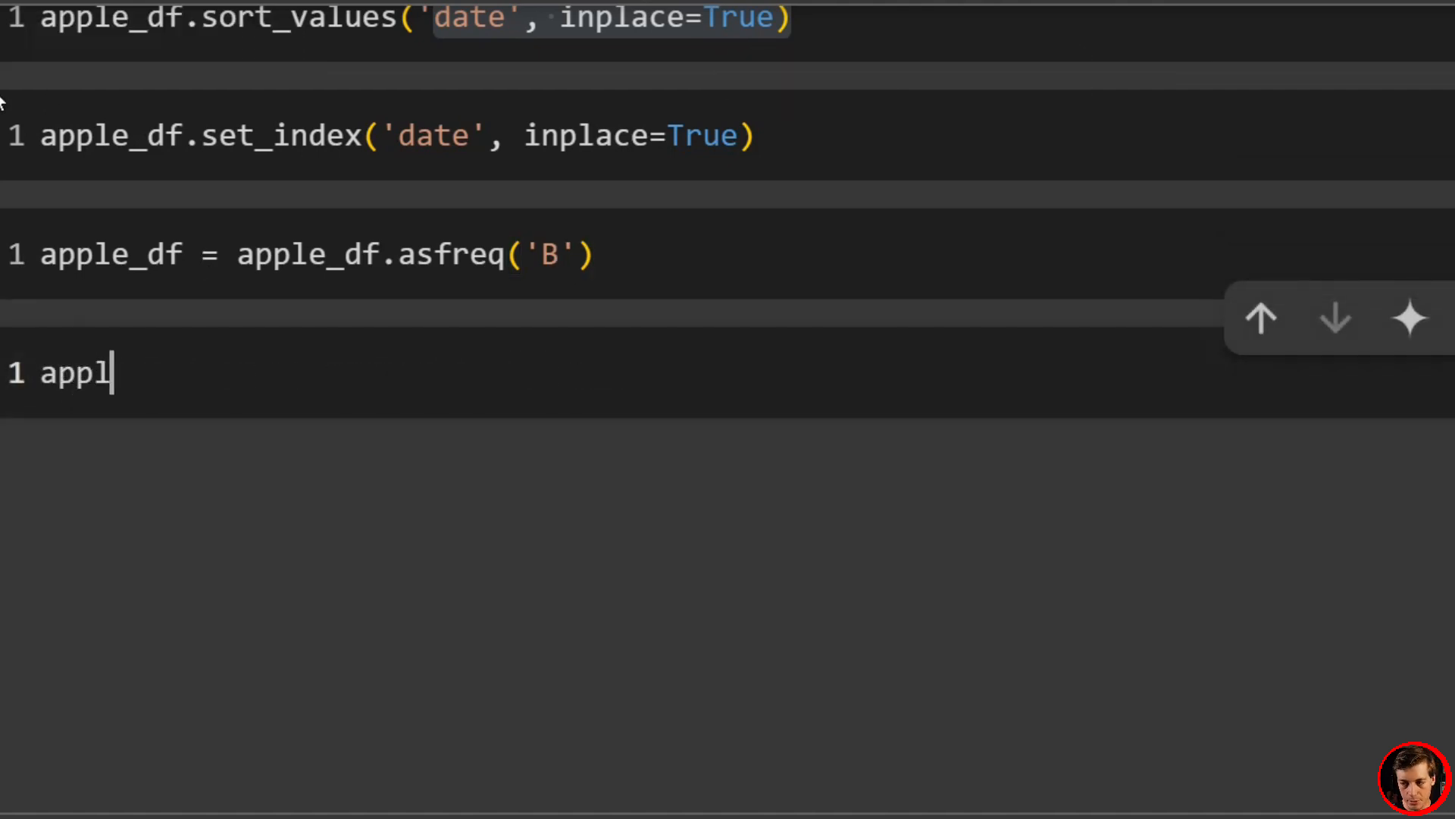
{"action": "type", "text": "e_df['c']"}
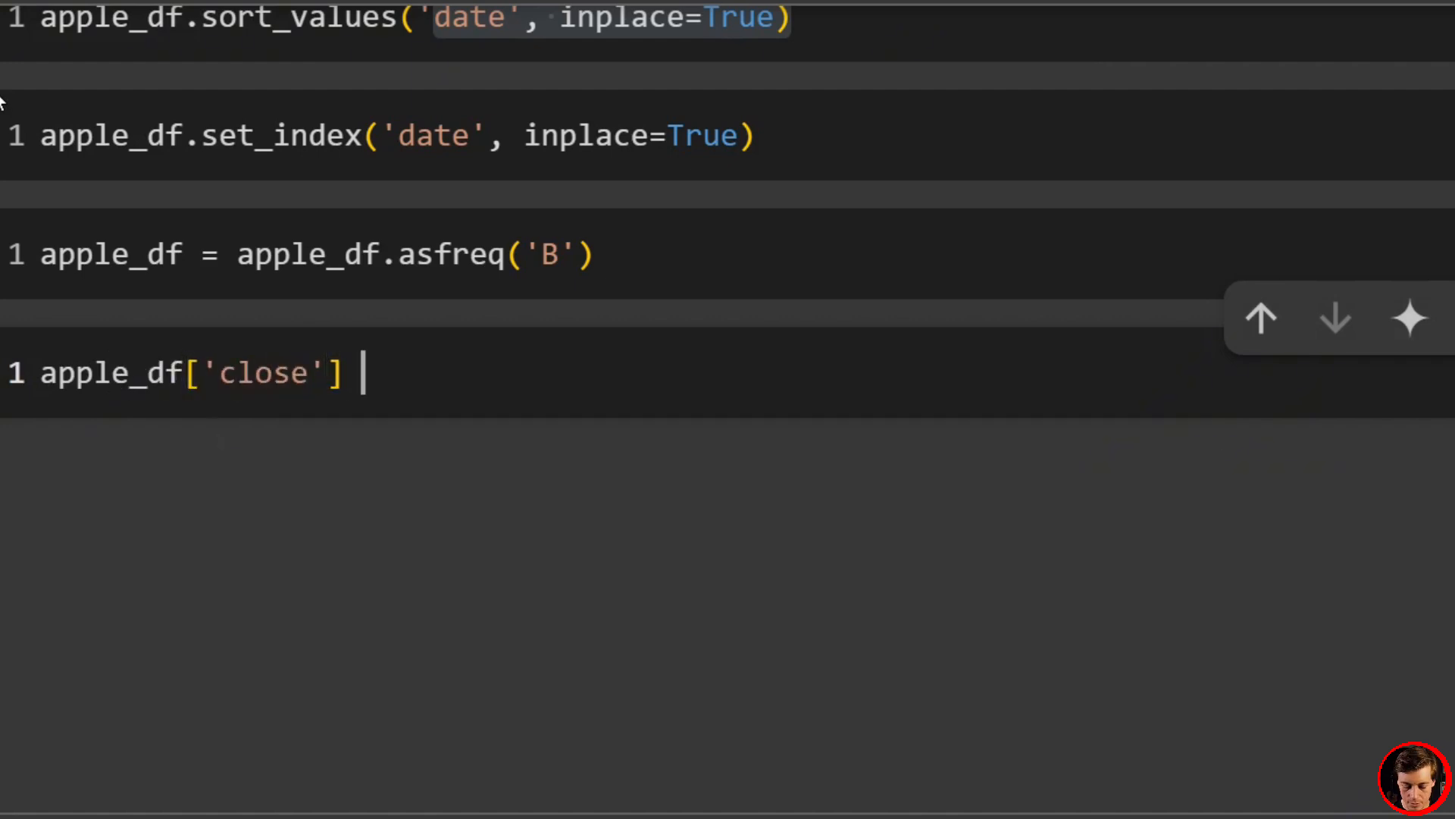
{"action": "type", "text": "= apple_df["}
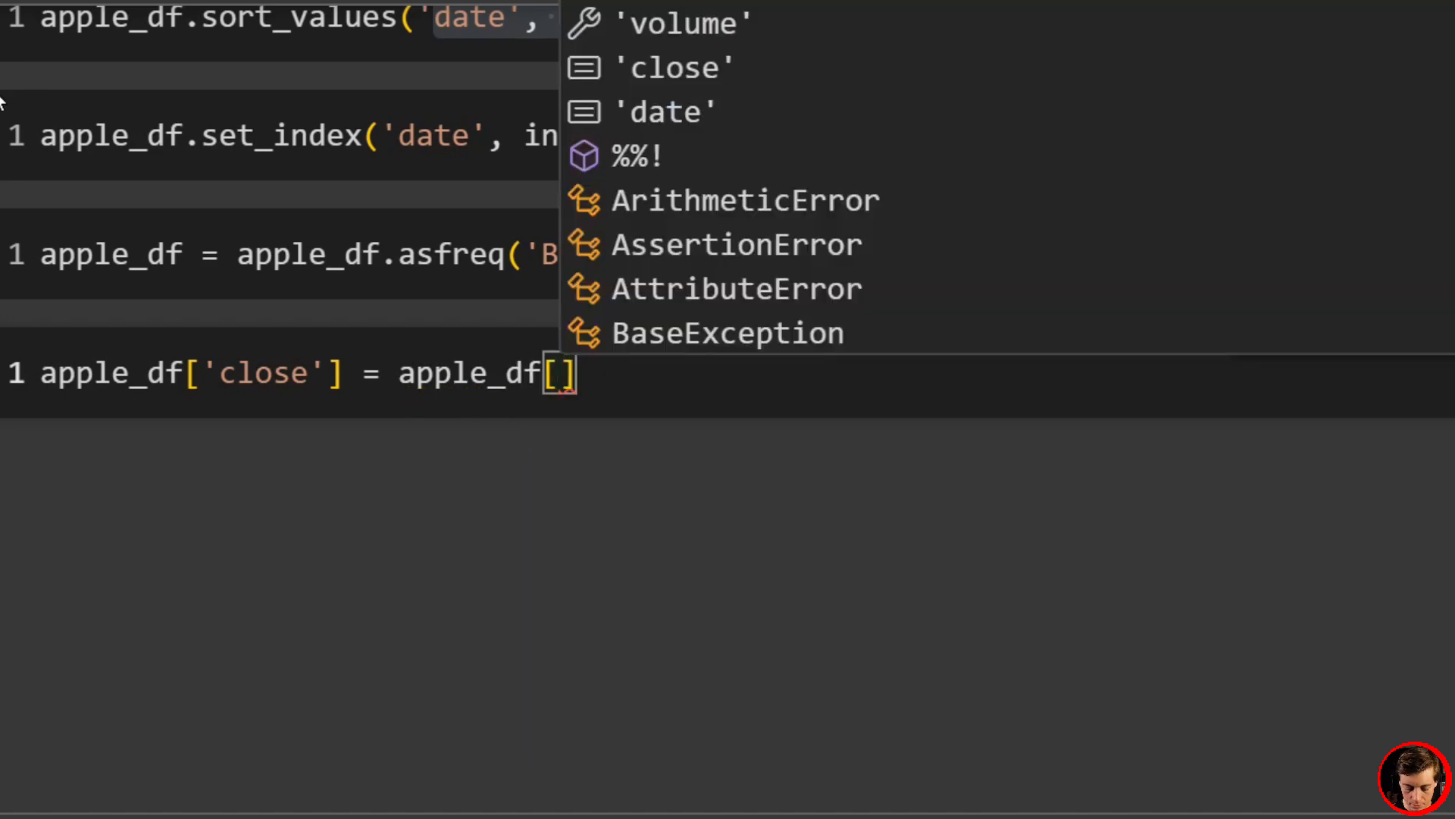
{"action": "type", "text": "'close'"}
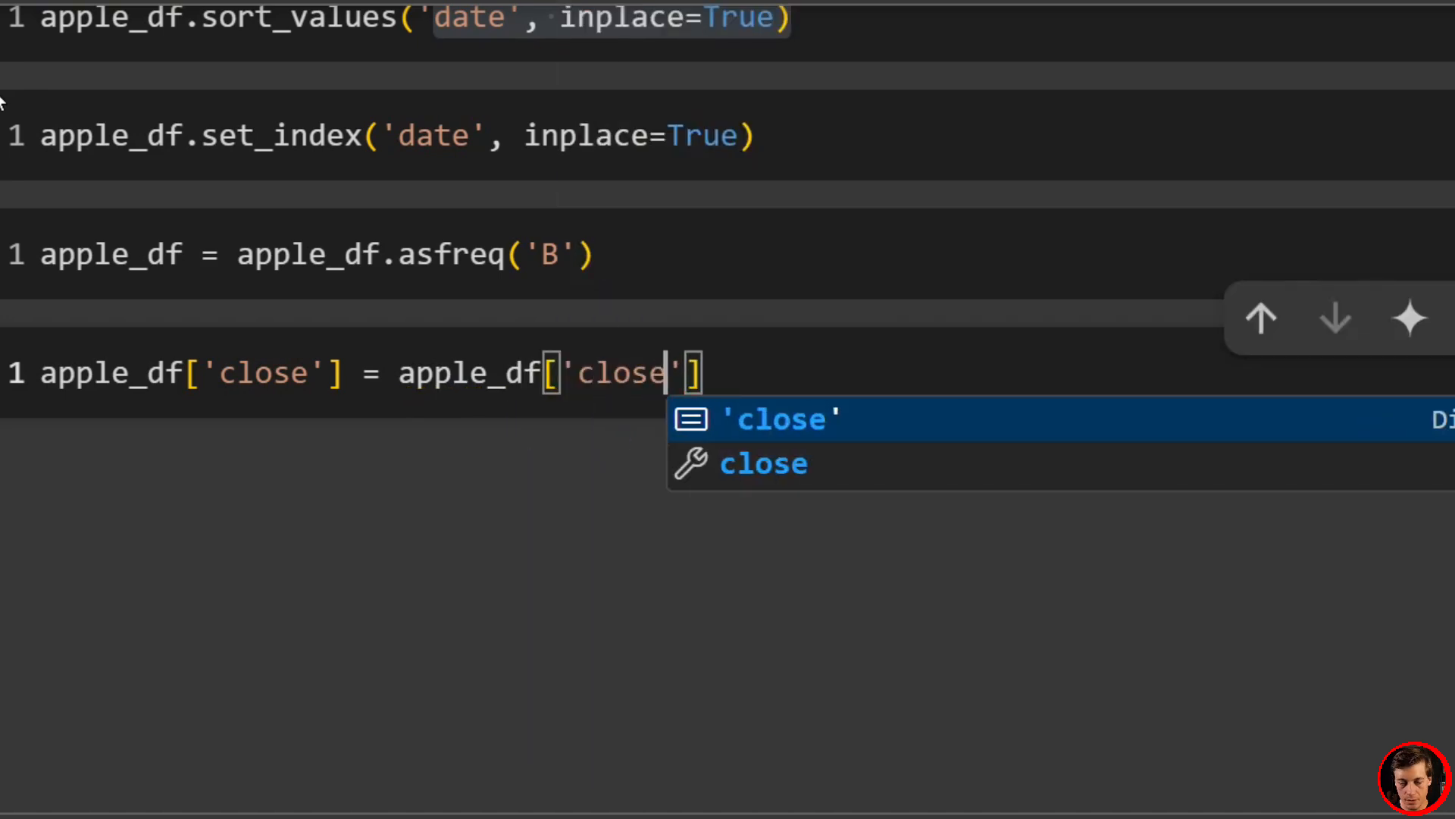
{"action": "type", "text": ".i"}
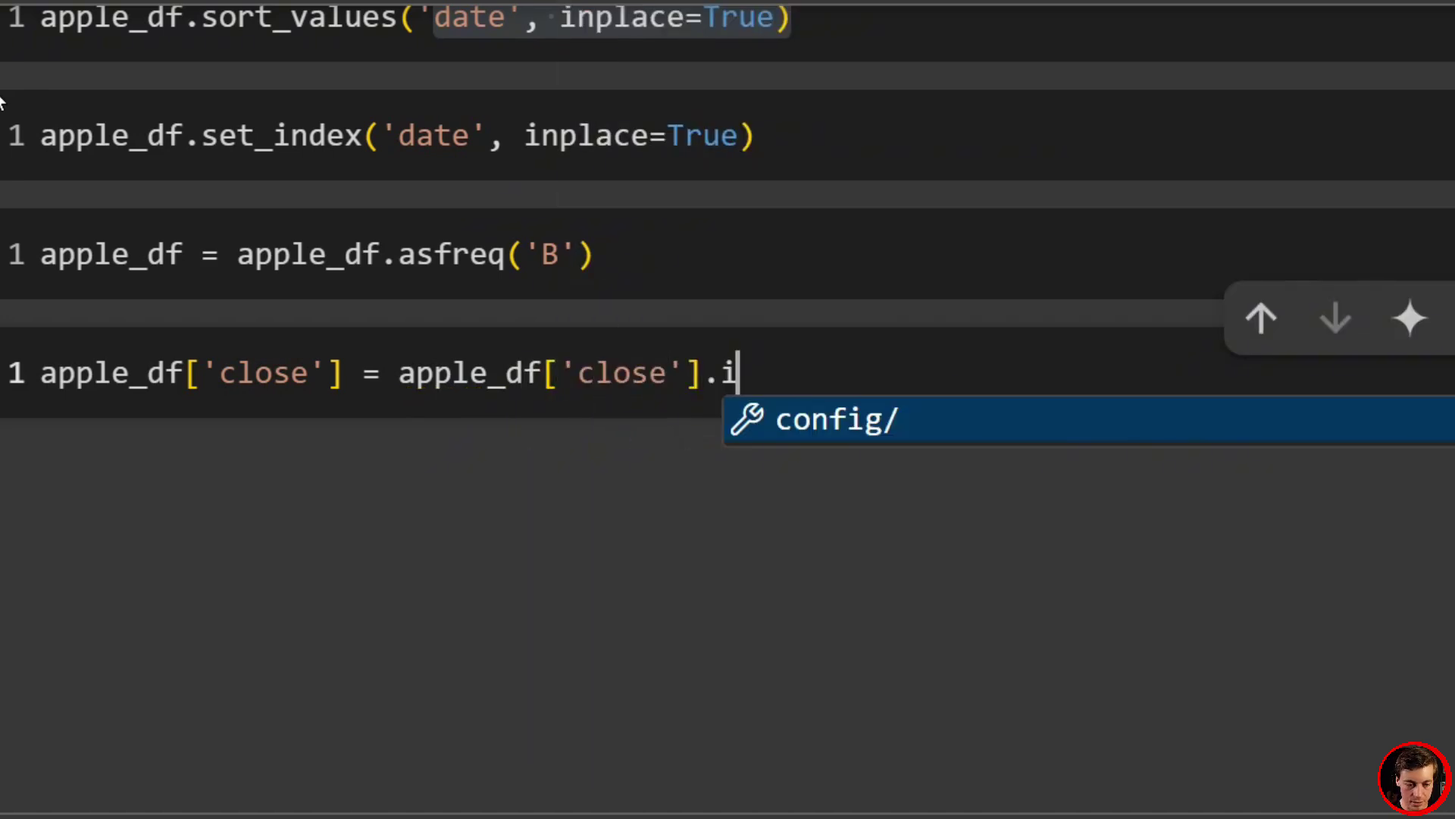
{"action": "type", "text": "nterpolate("}
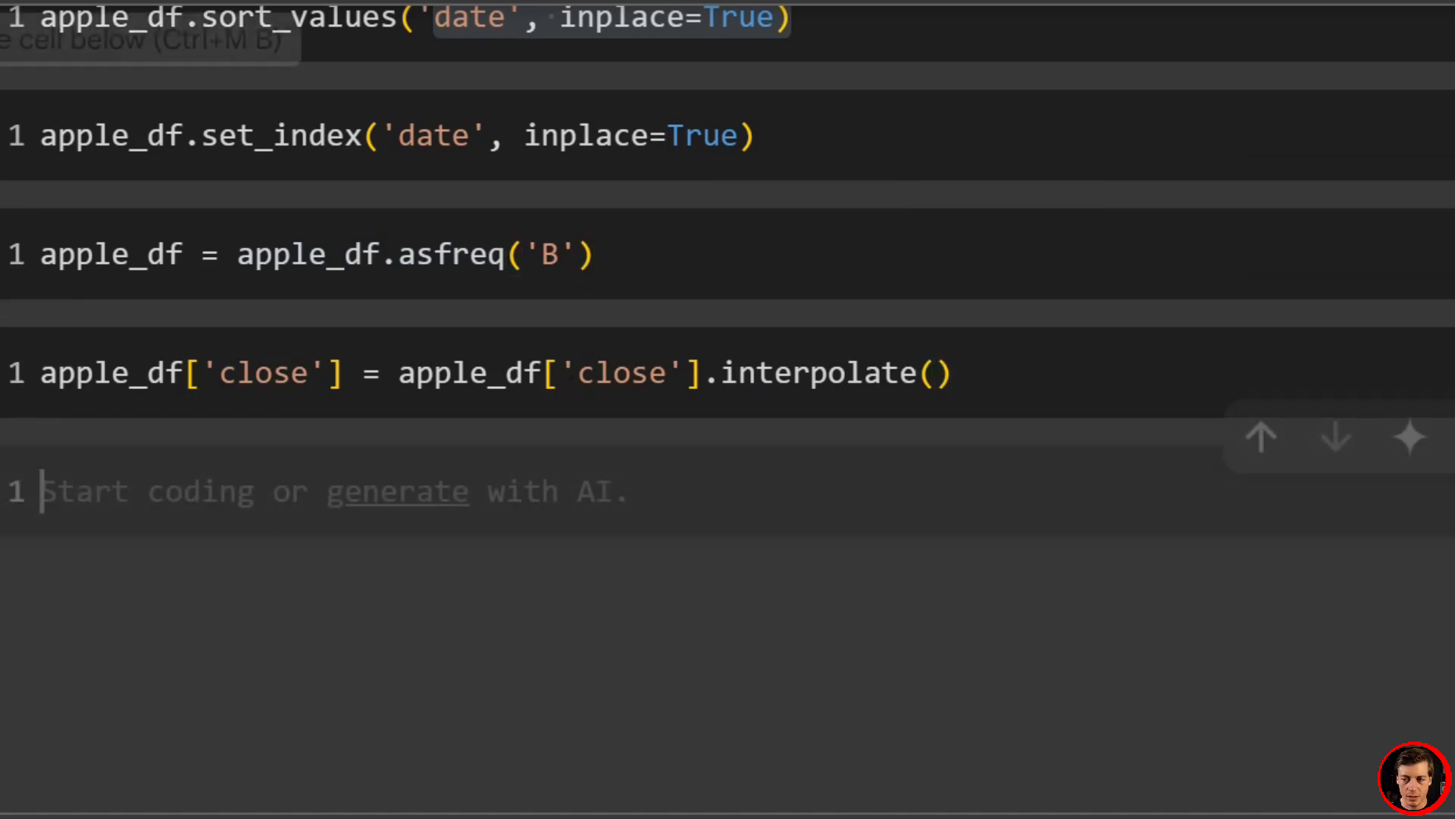
Step: Assign apple_df['close'] to a new apple_close variable
{"action": "type", "text": "apple"}
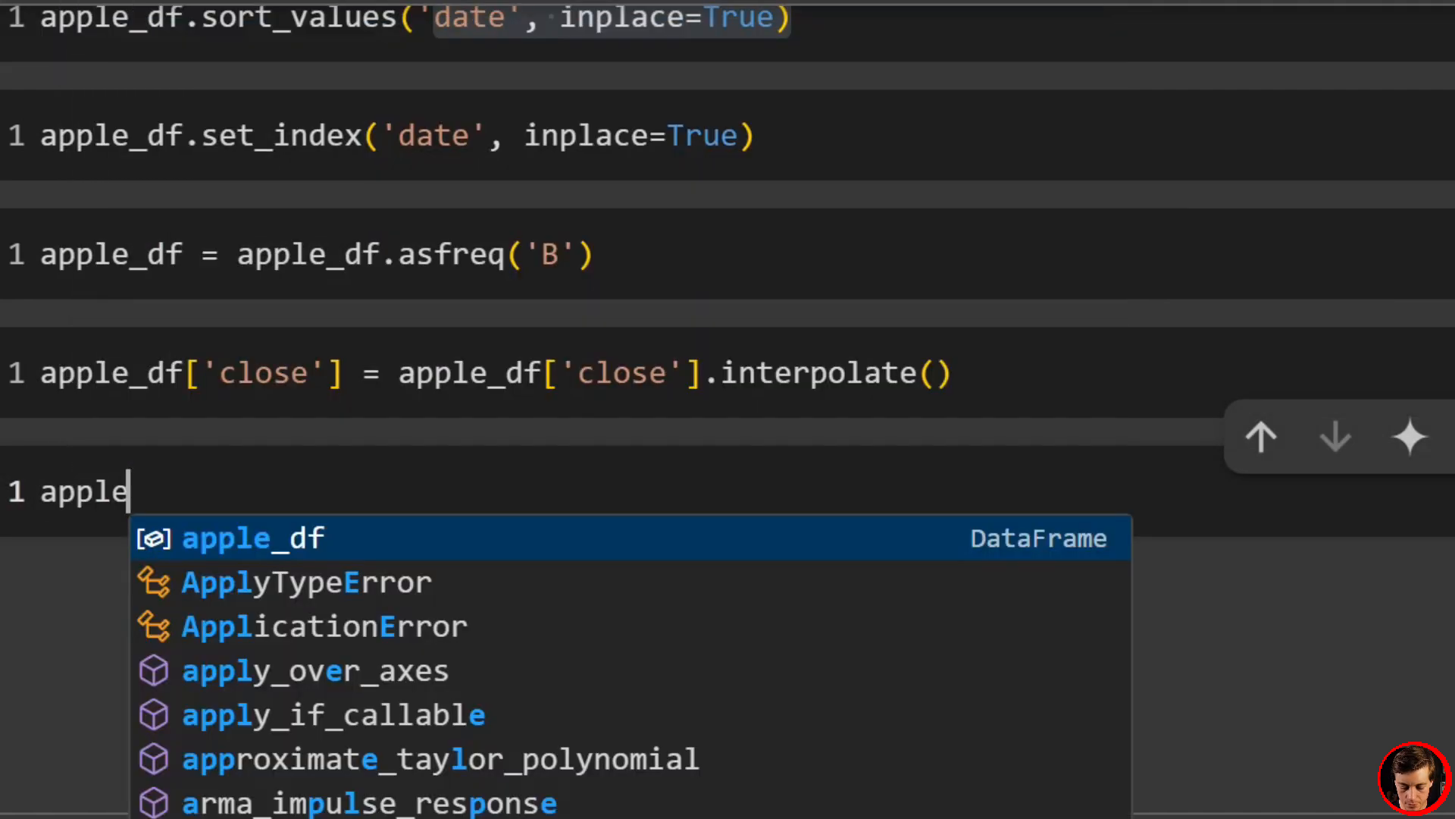
{"action": "type", "text": "_close ="}
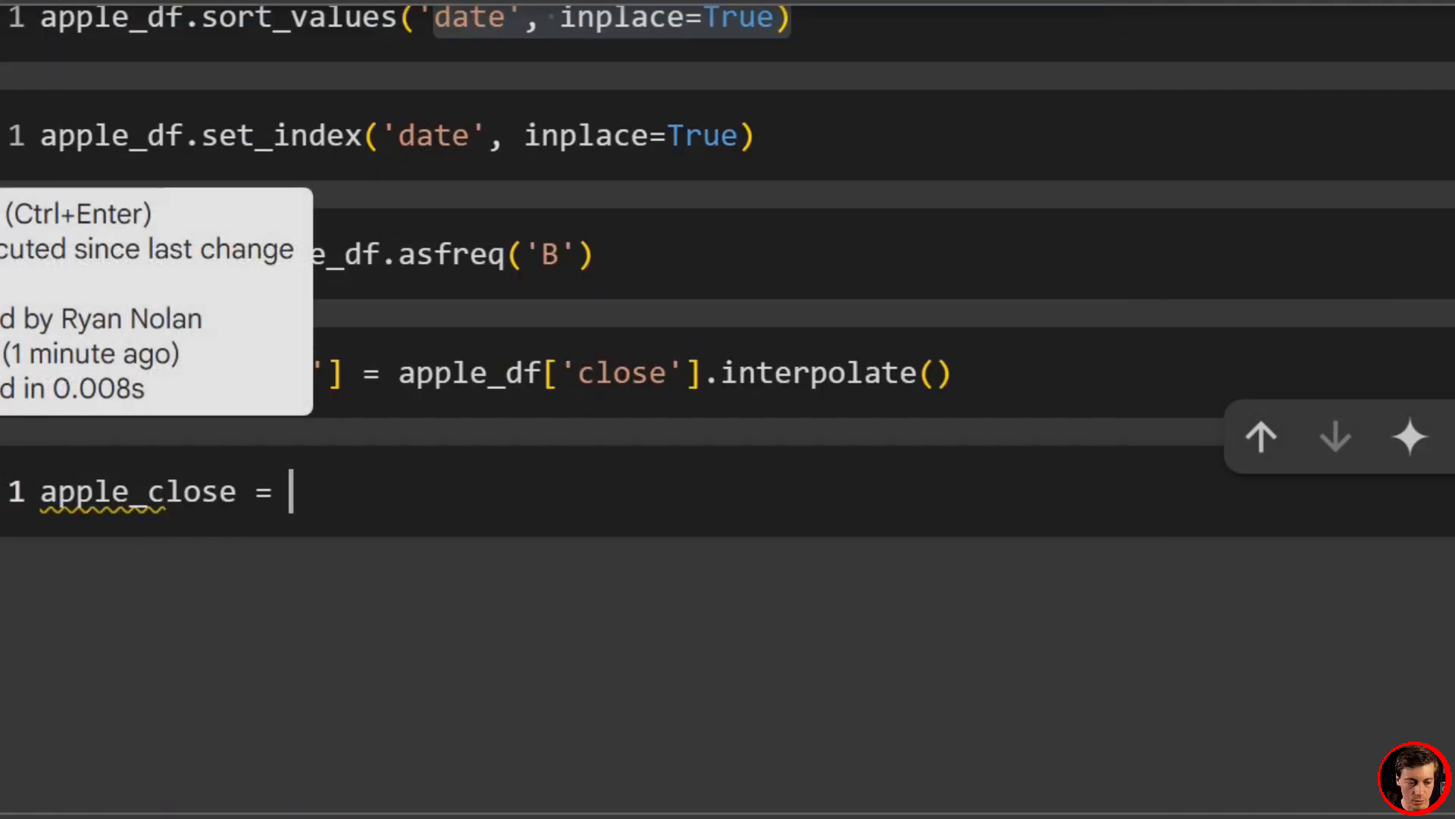
{"action": "type", "text": "apple_df['"}
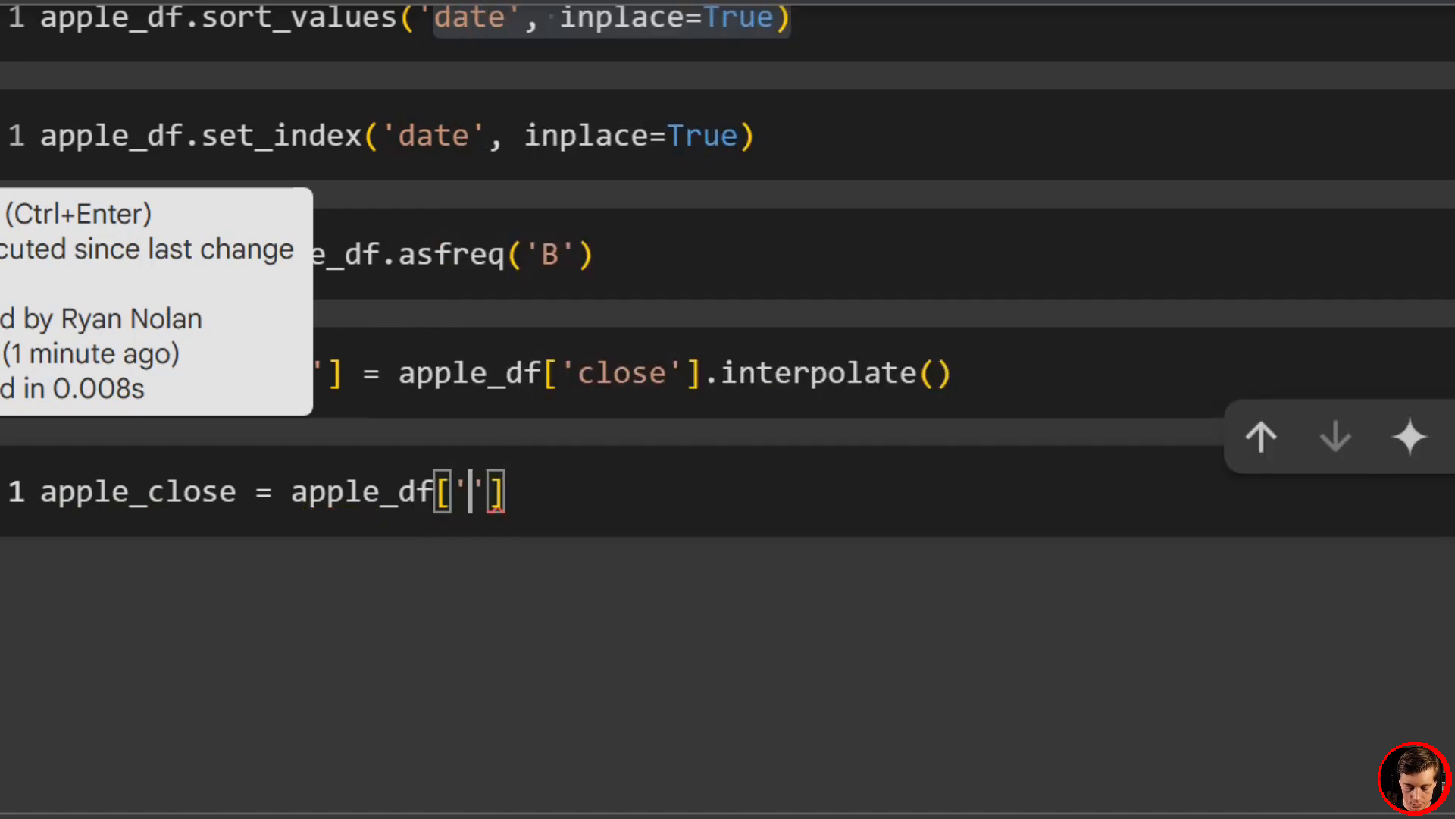
{"action": "type", "text": "close"}
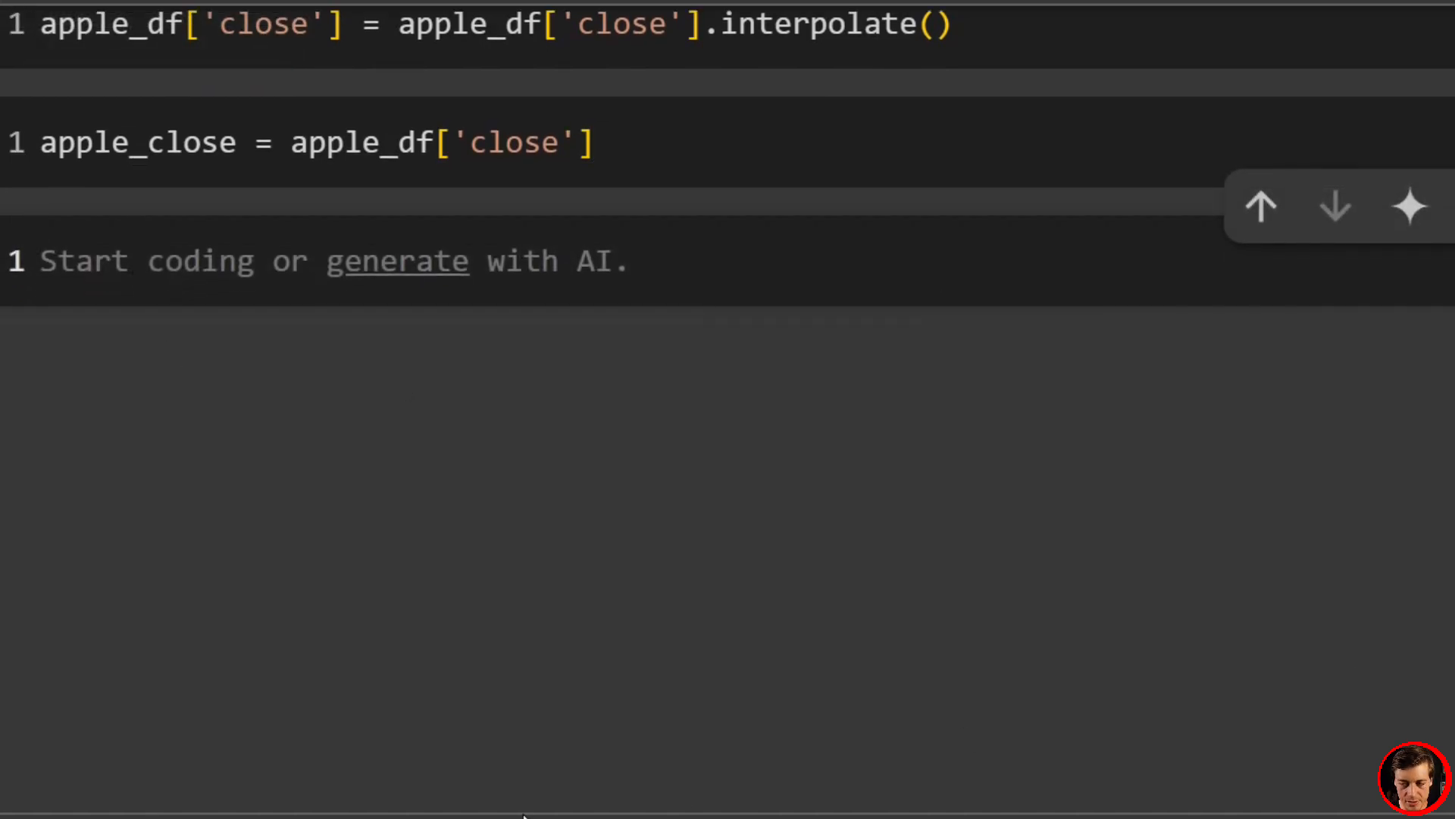
Step: Start the #plot cell: a figsize (10, …) figure plotting apple_close in black as 'Apple Closing Price'
{"action": "type", "text": "#plot"}
{"action": "type", "text": "plt."}
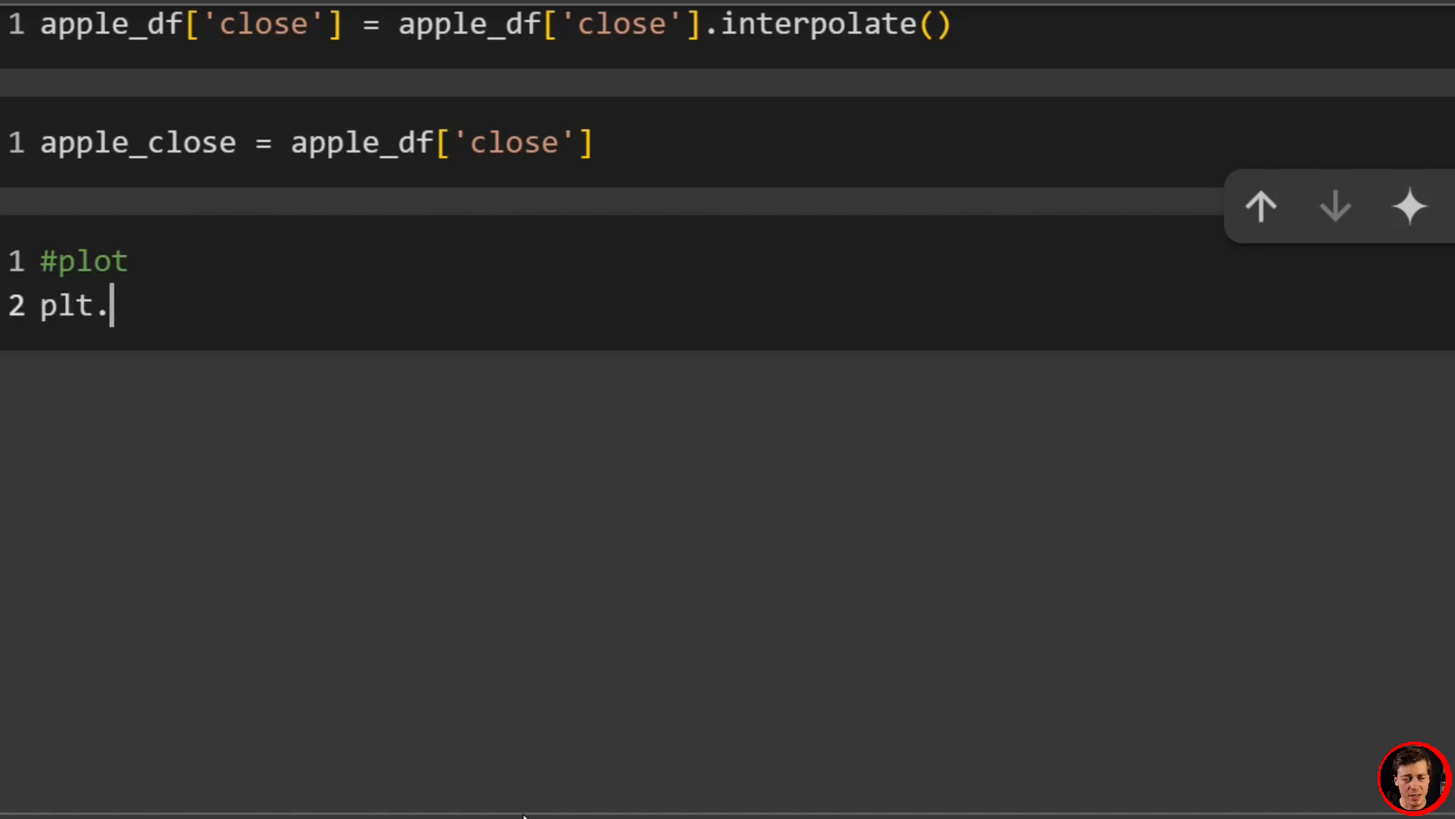
{"action": "type", "text": "figure()"}
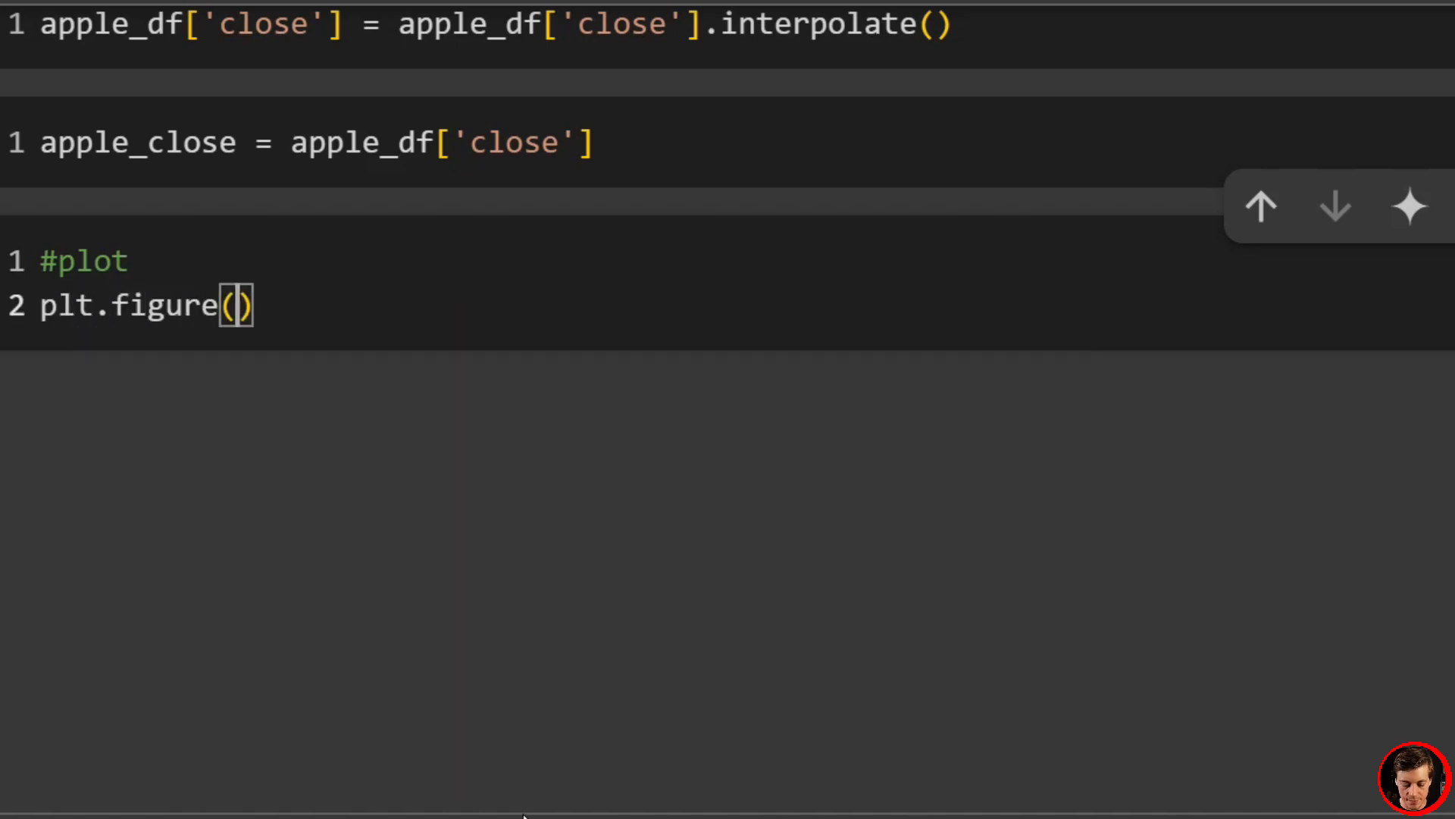
{"action": "type", "text": "figsize="}
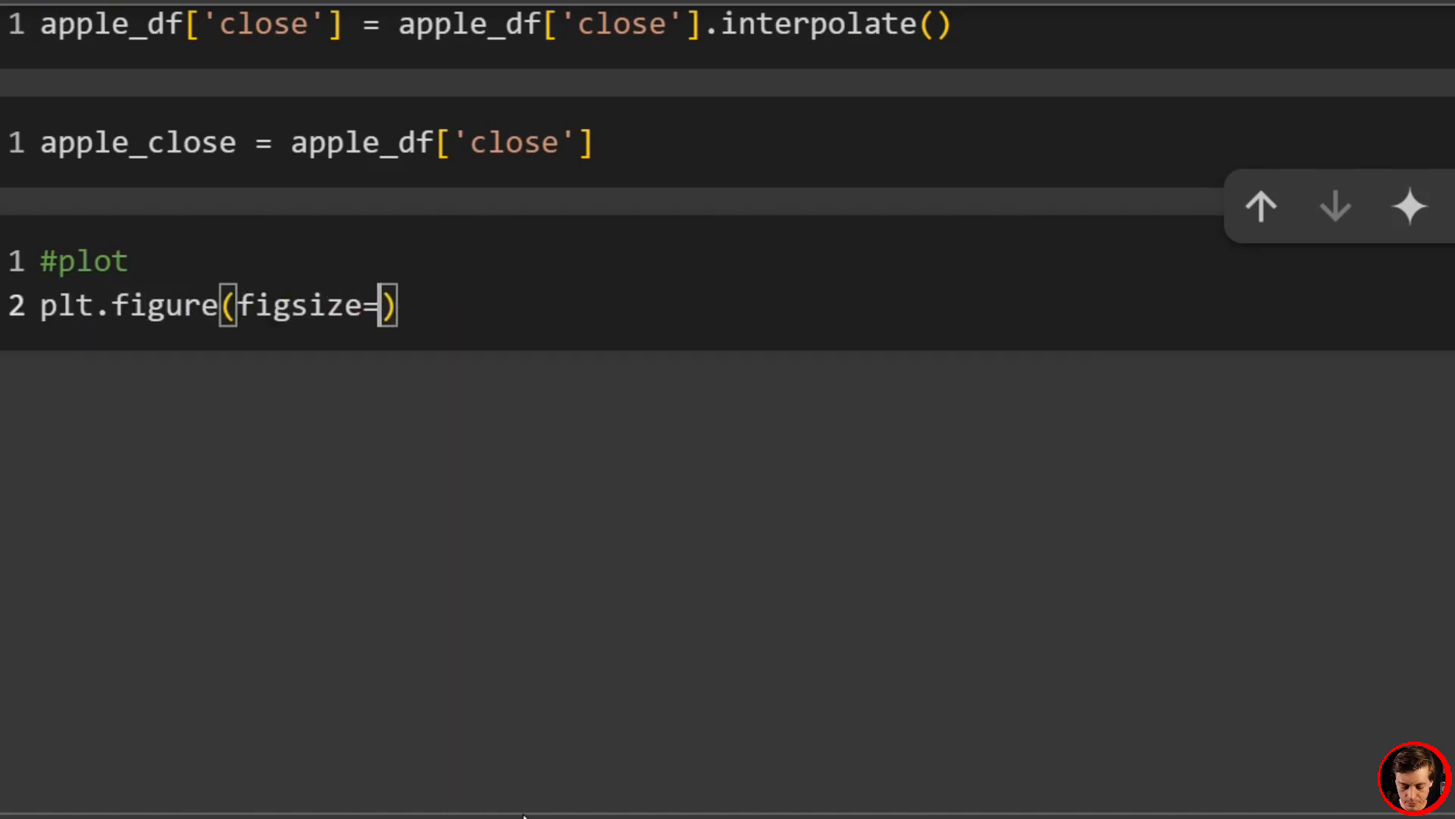
{"action": "type", "text": "(10,6"}
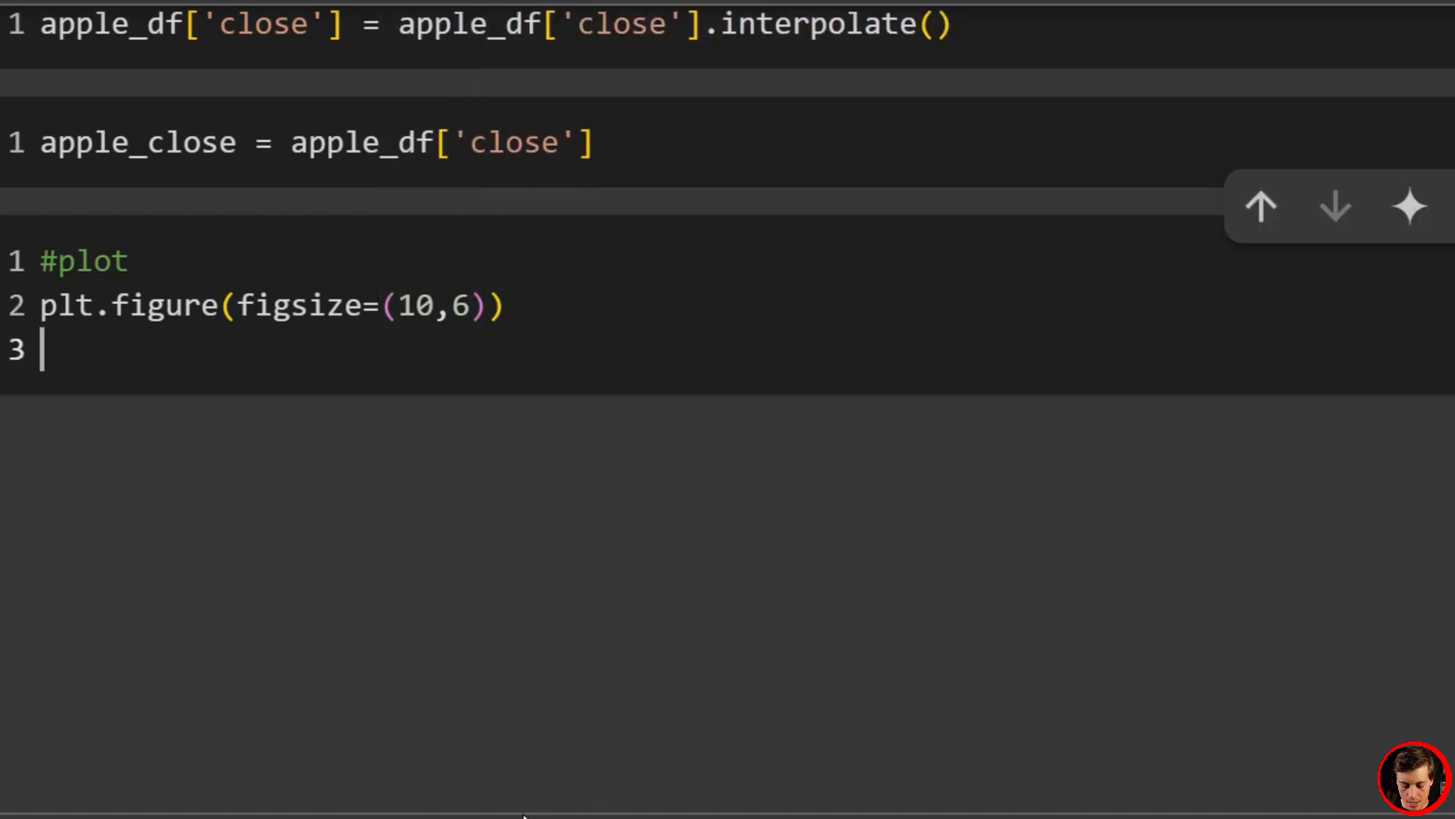
{"action": "type", "text": "plt.fig"}
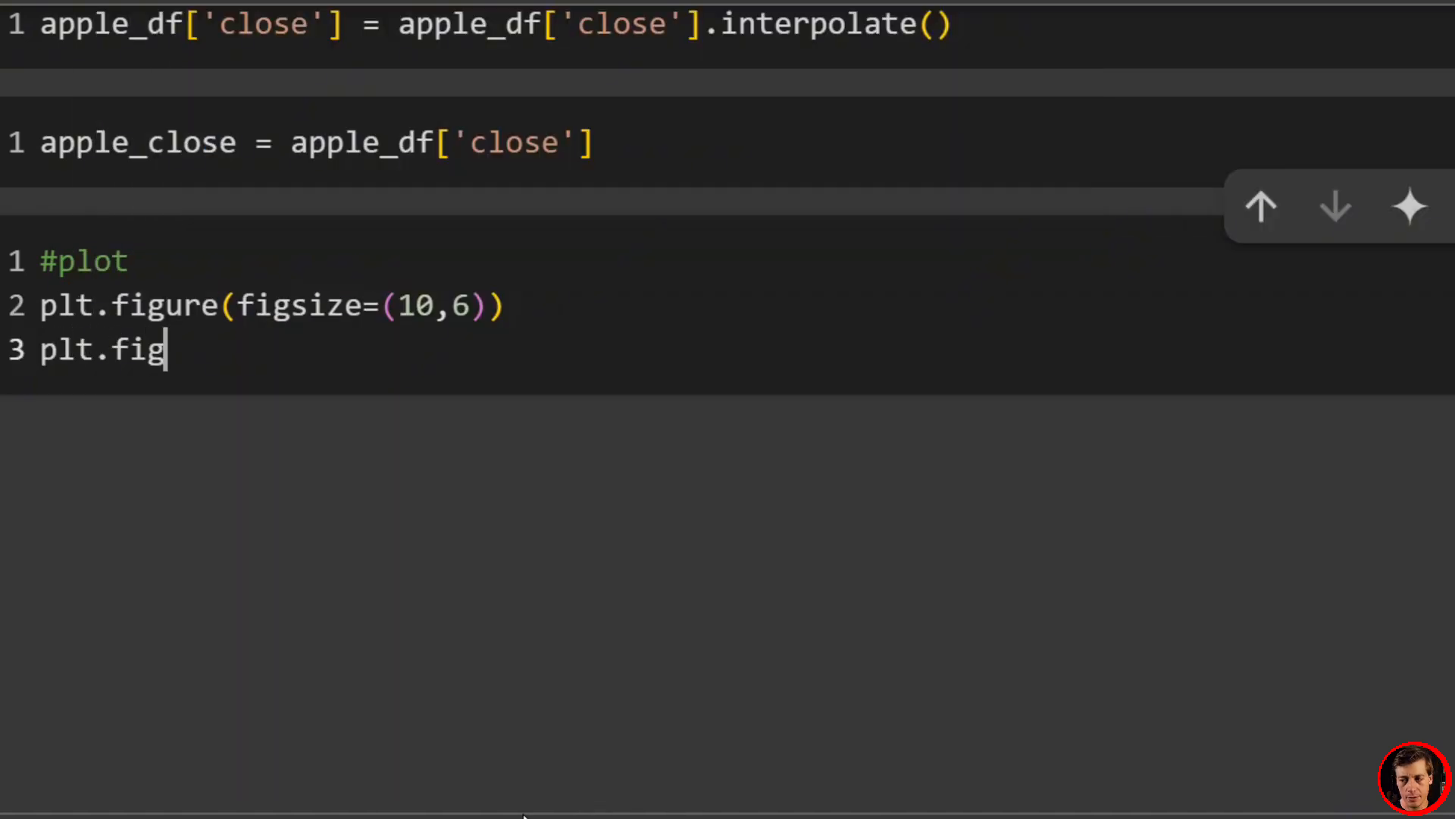
{"action": "type", "text": "plot(a"}
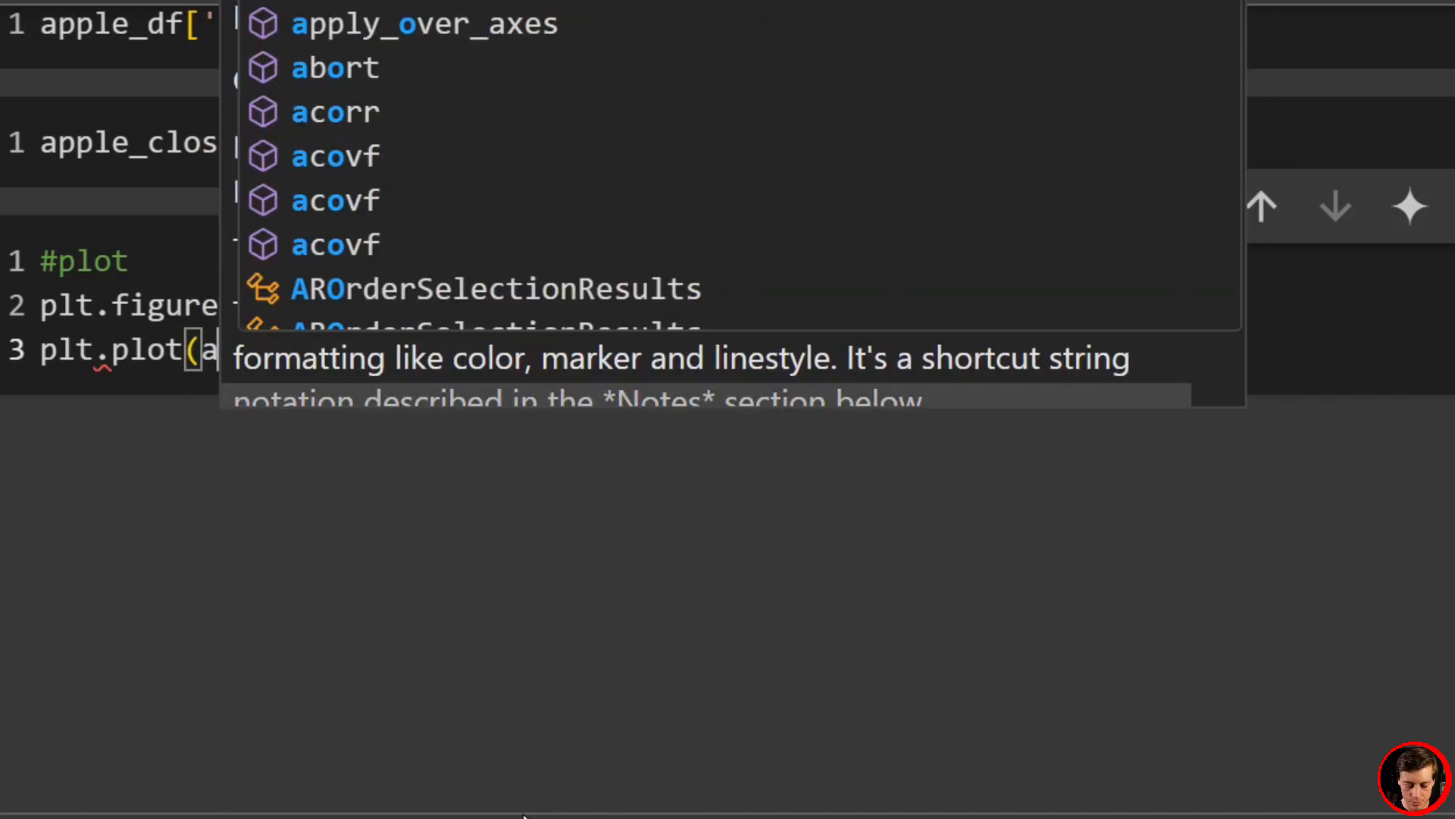
{"action": "type", "text": "pple_close, lable='Appl"}
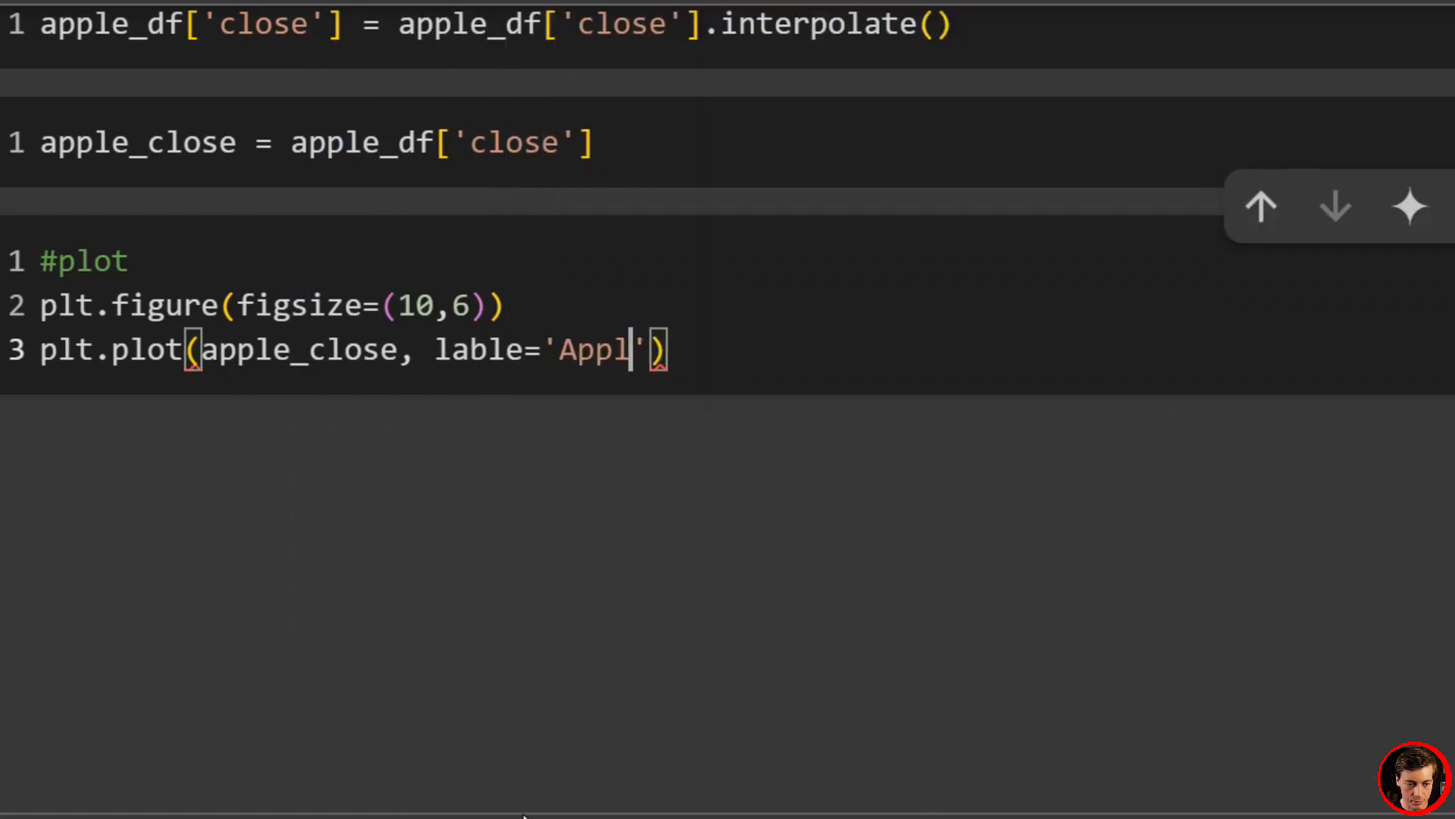
{"action": "type", "text": "e Closing P"}
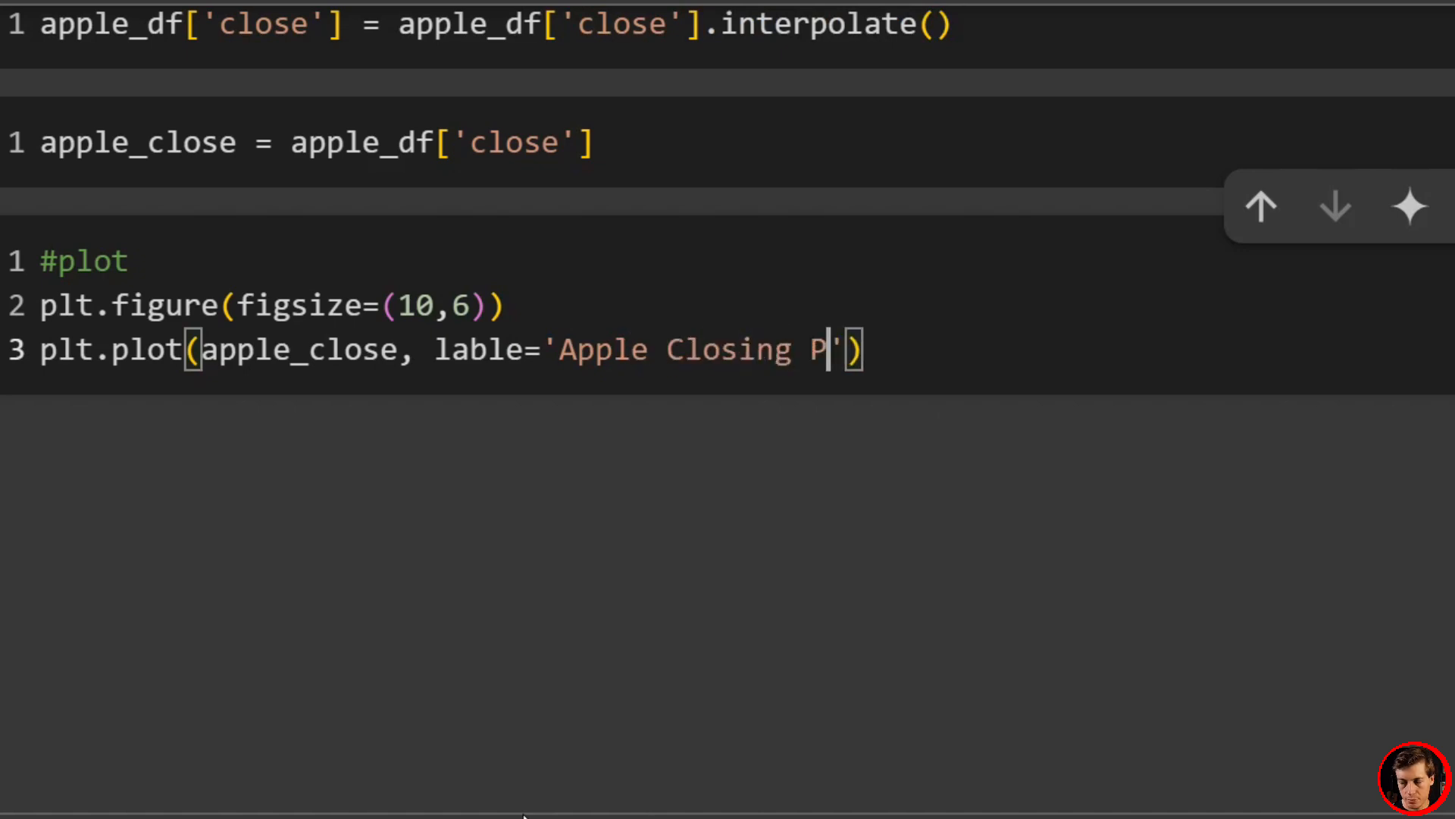
{"action": "type", "text": "rice', color='black"}
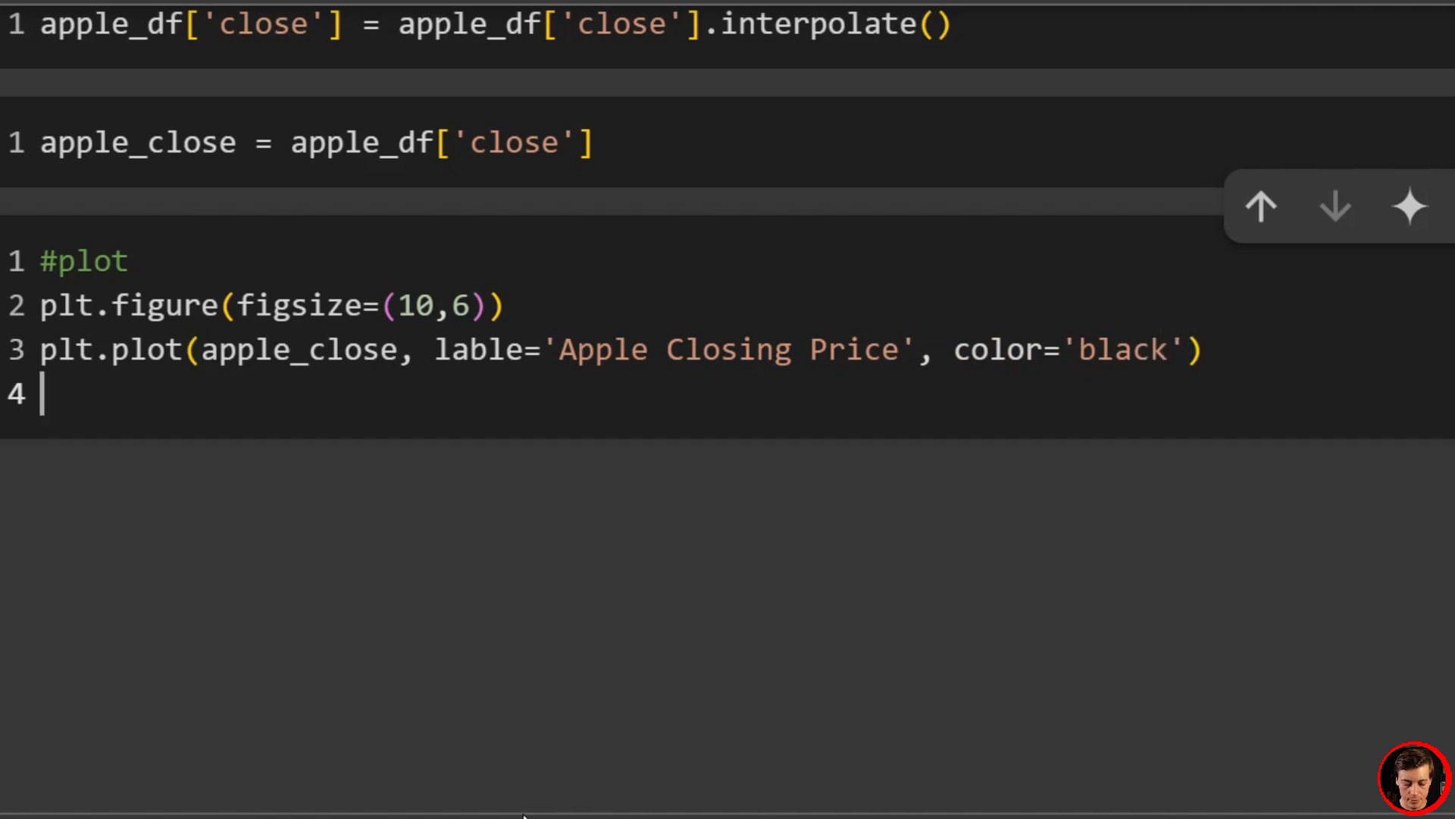
Step: Add the title 'Apple Stock Closing Prices' and the Date and Price axis labels
{"action": "type", "text": "plt.title*('Ap'"}
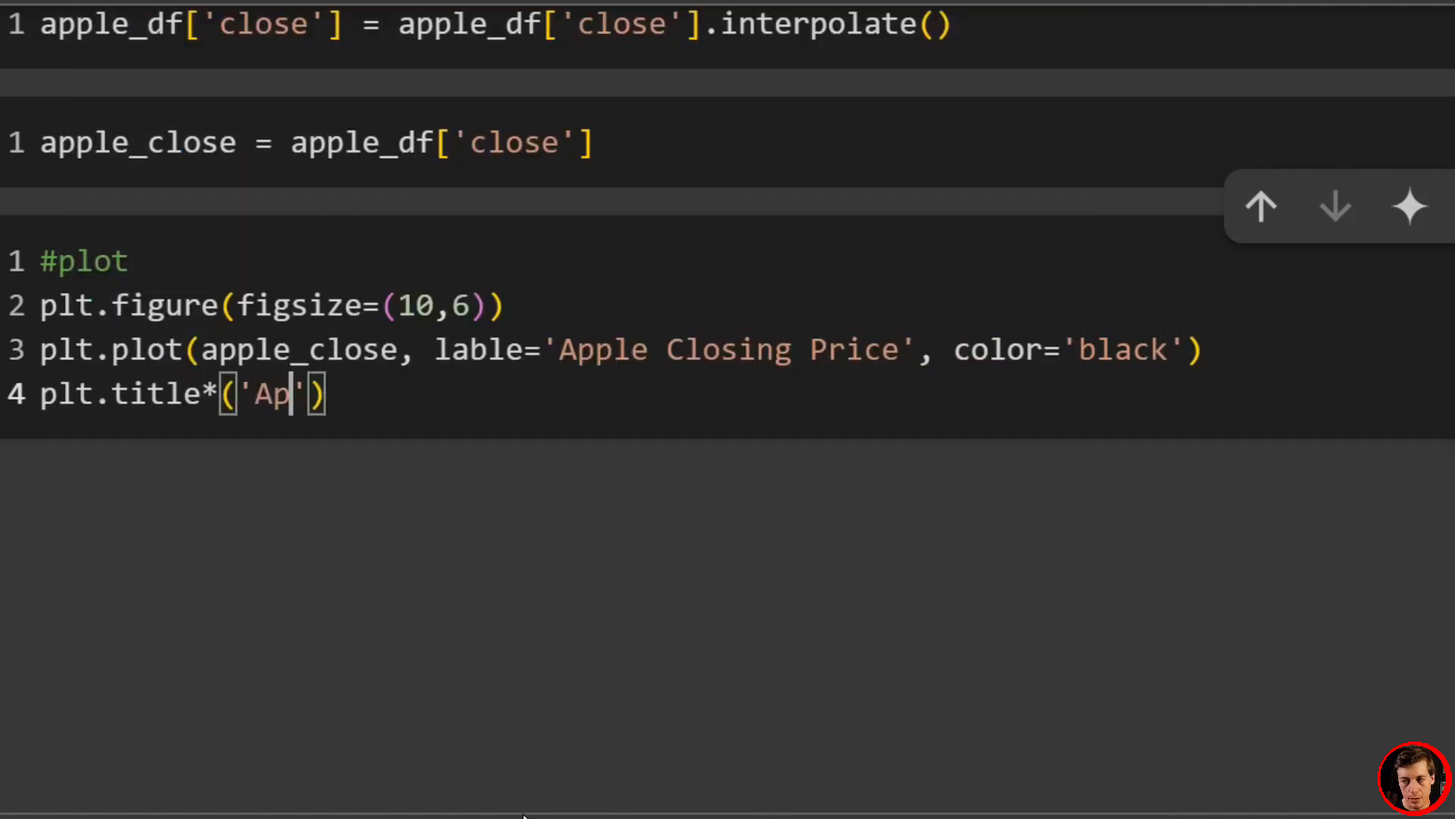
{"action": "type", "text": "ple St"}
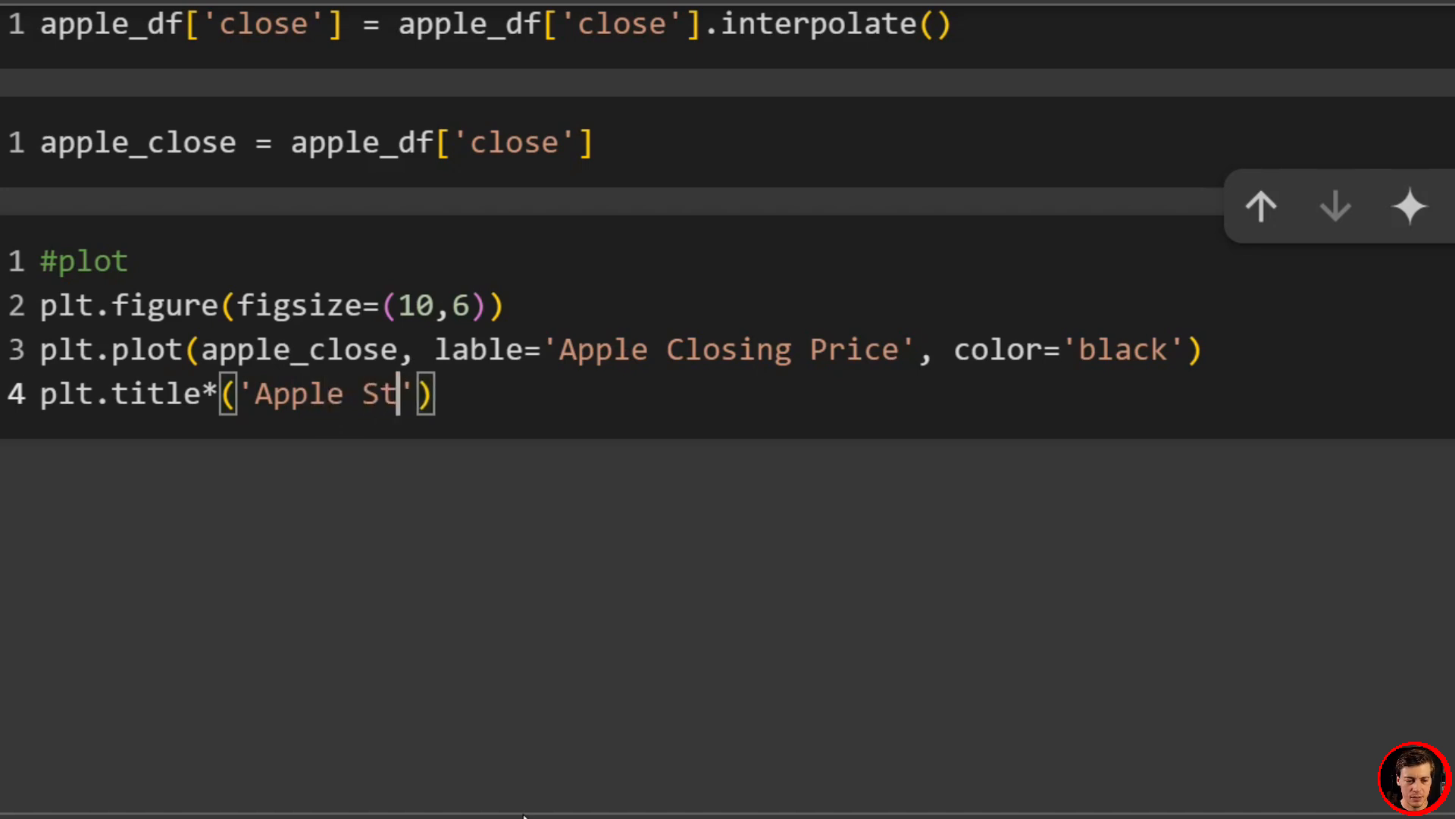
{"action": "type", "text": "ock Clo"}
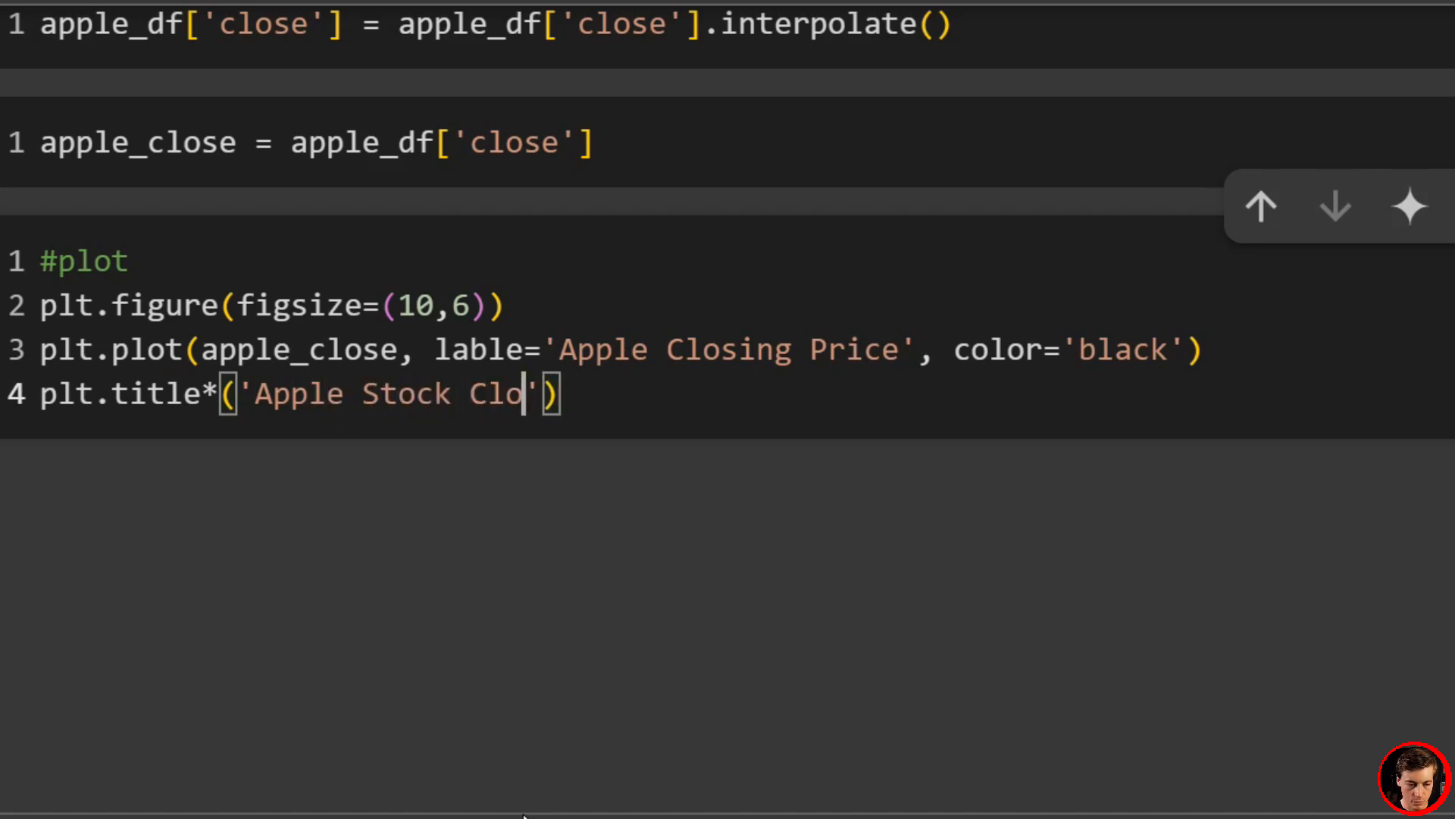
{"action": "type", "text": "sing Prices"}
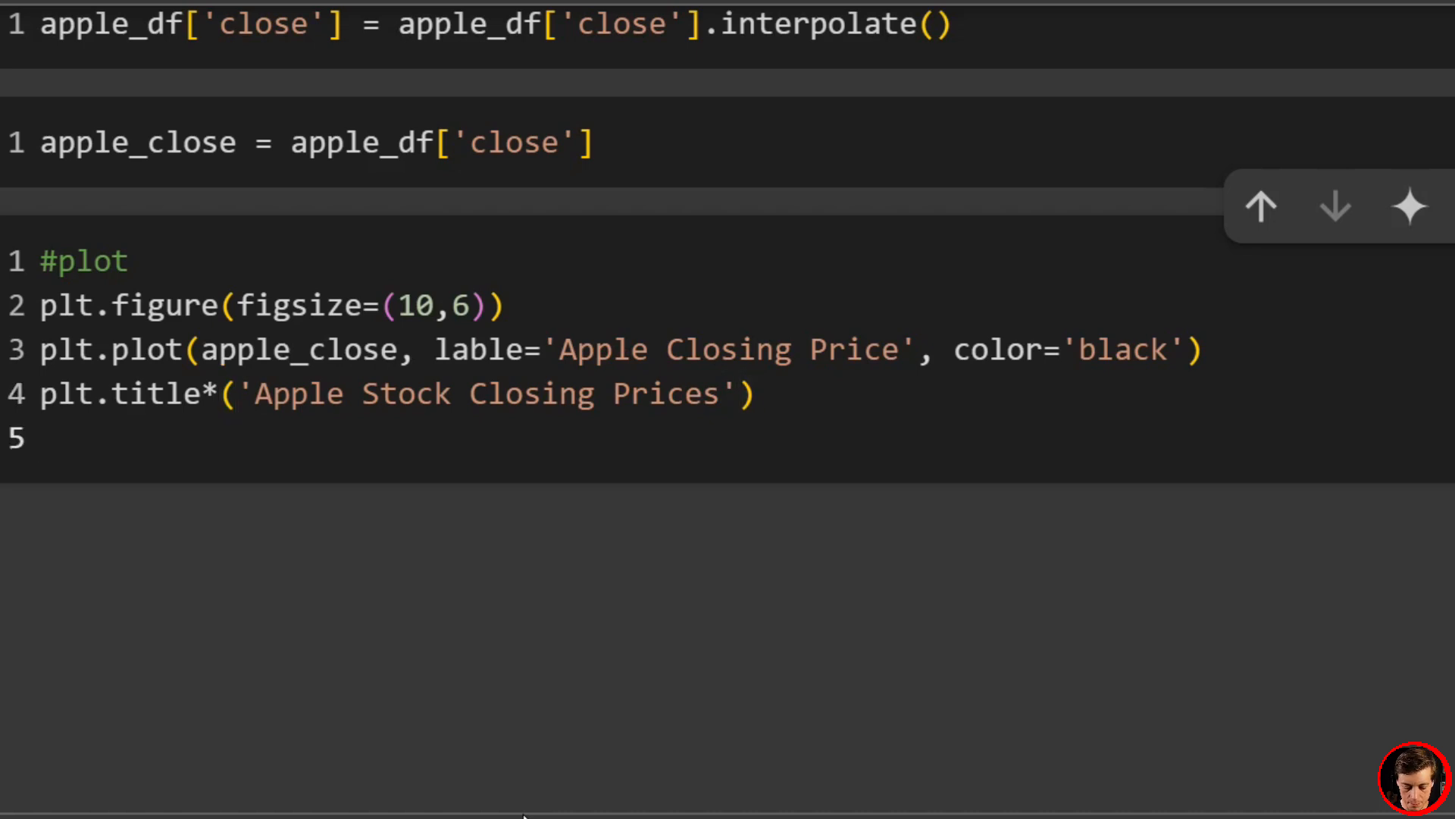
{"action": "type", "text": "plt.xlabel"}
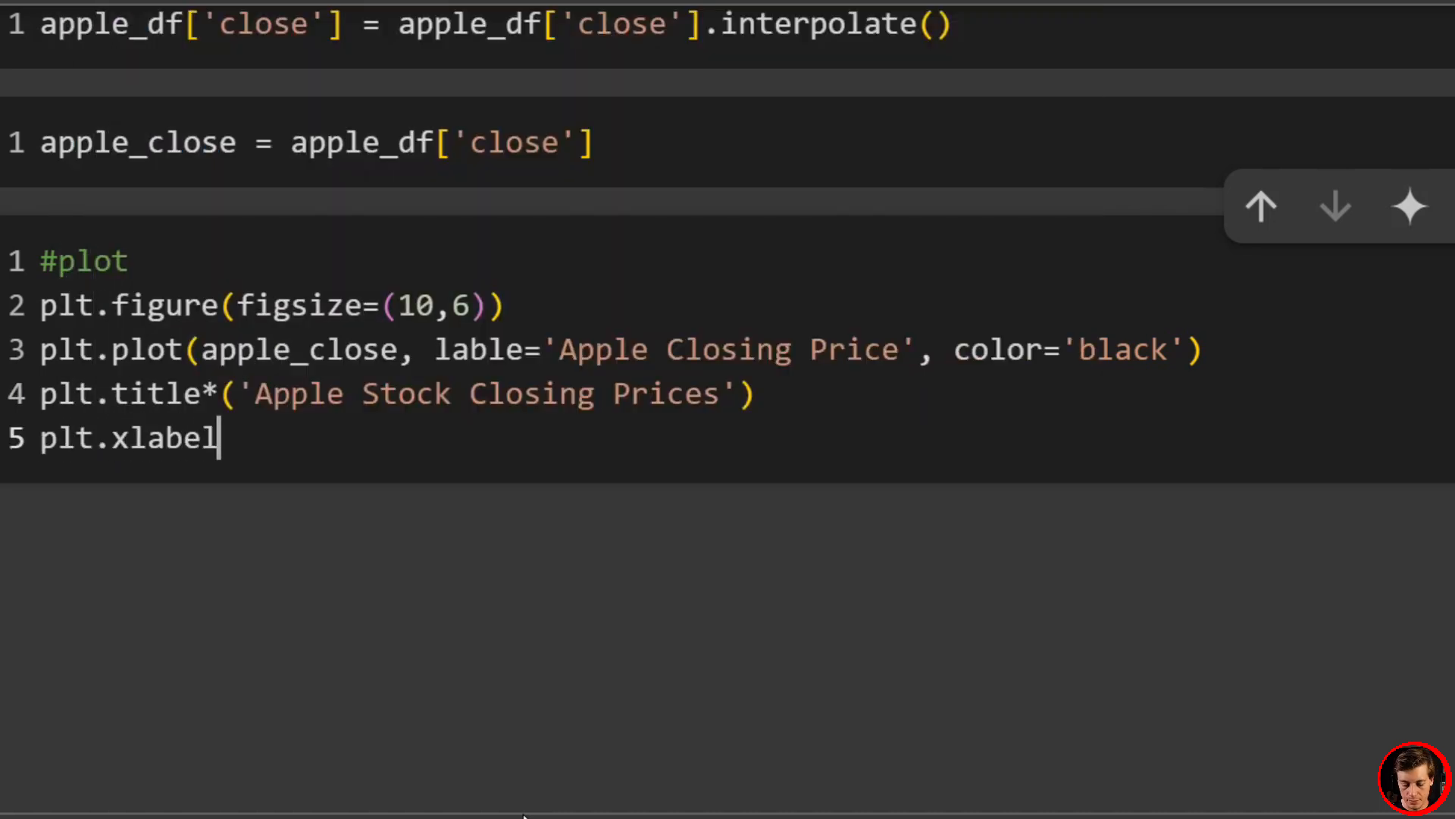
{"action": "type", "text": "('Date')"}
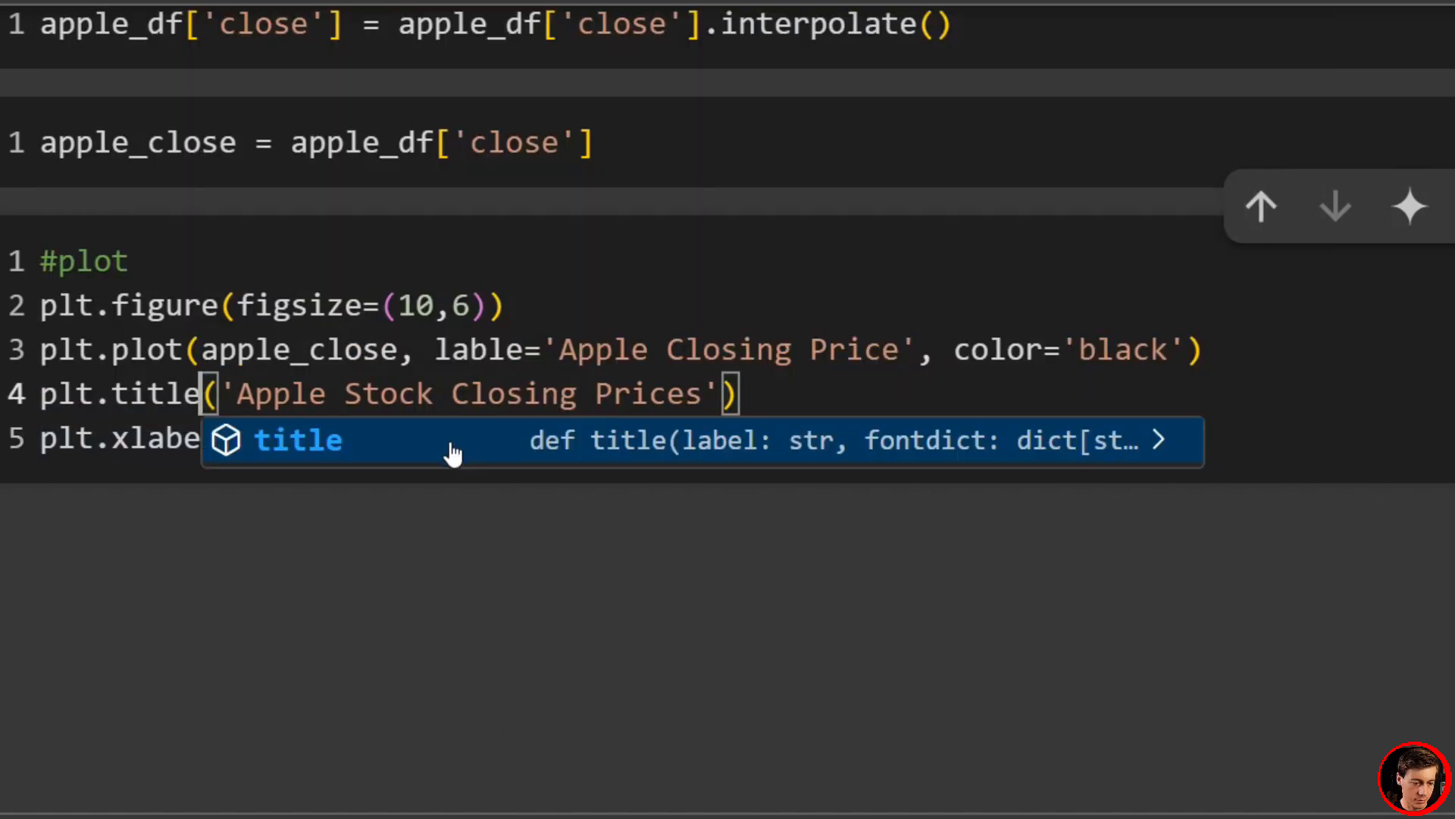
{"action": "type", "text": "po"}
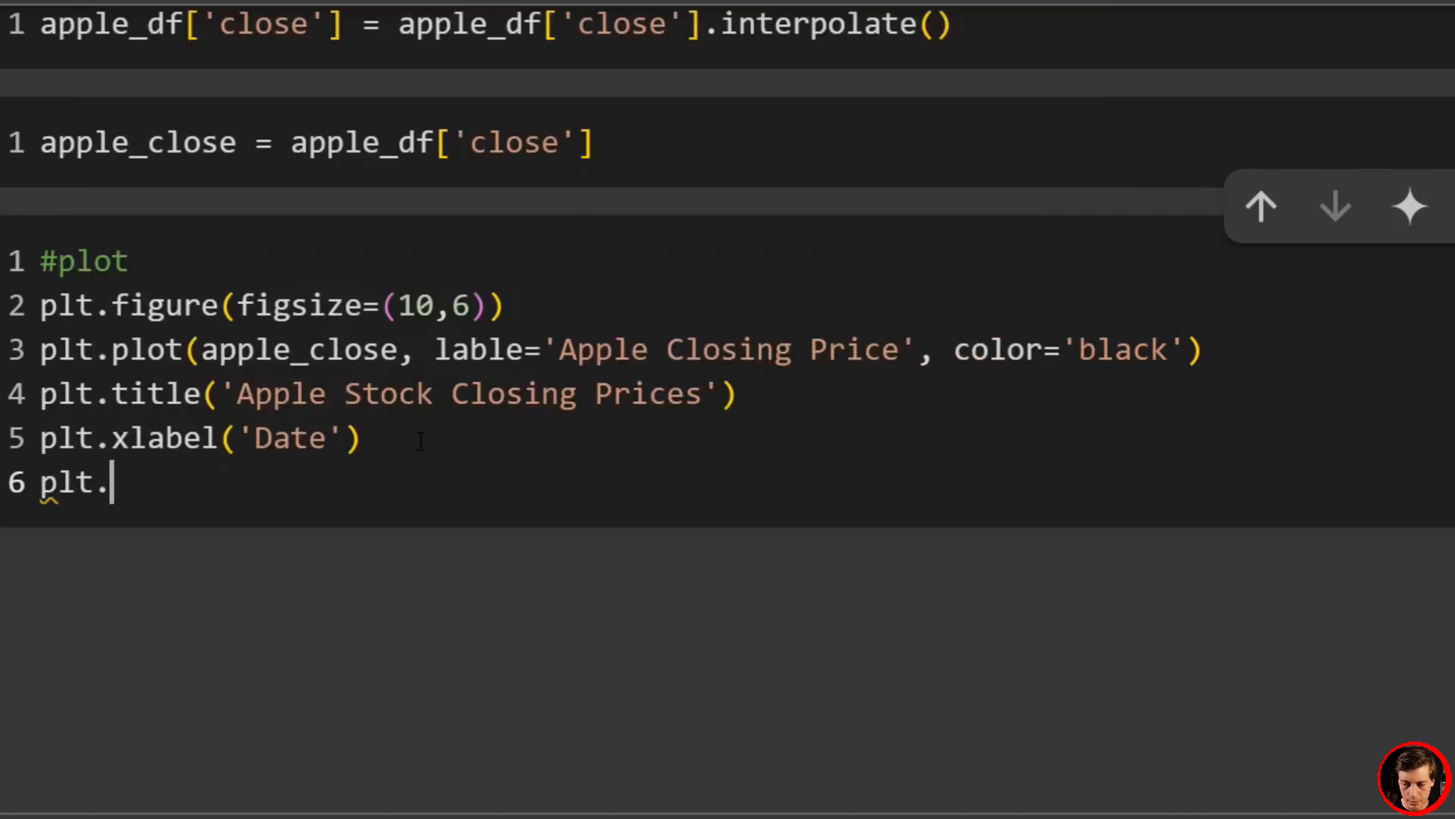
{"action": "type", "text": "yalbel()"}
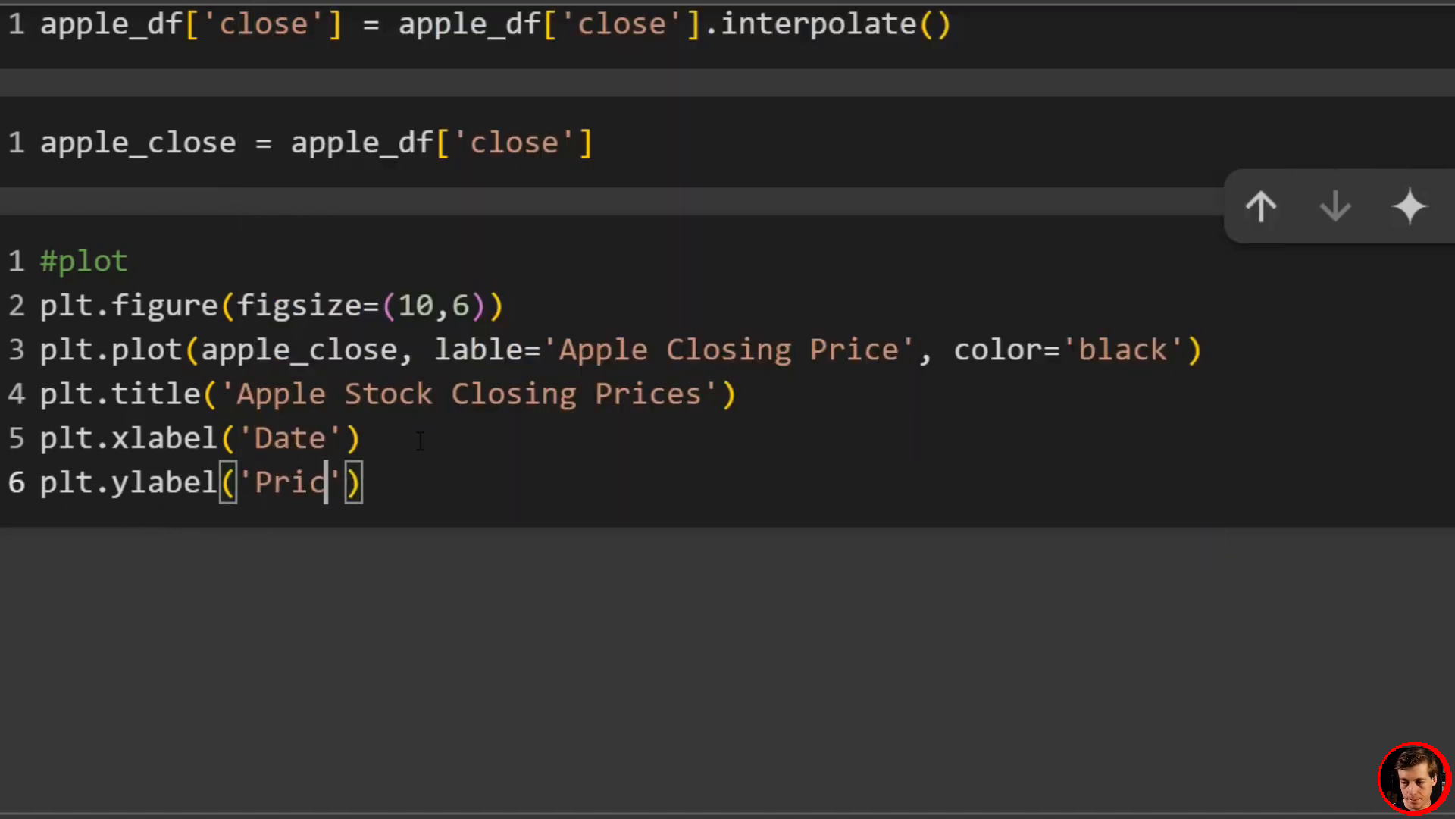
Step: Finish the plot with legend, grid(True) and plt.show()
{"action": "type", "text": "plt.legend"}
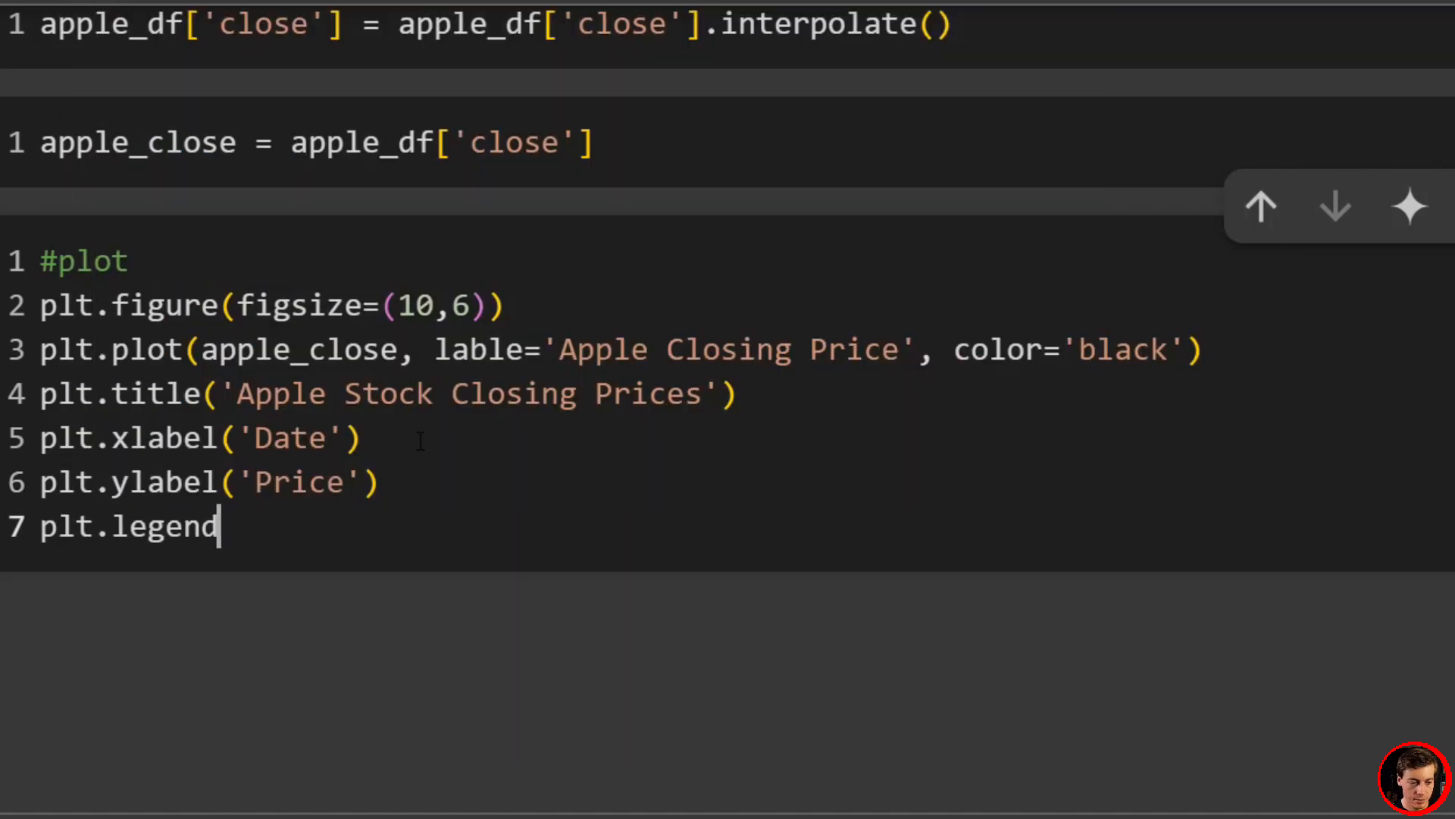
{"action": "type", "text": "()"}
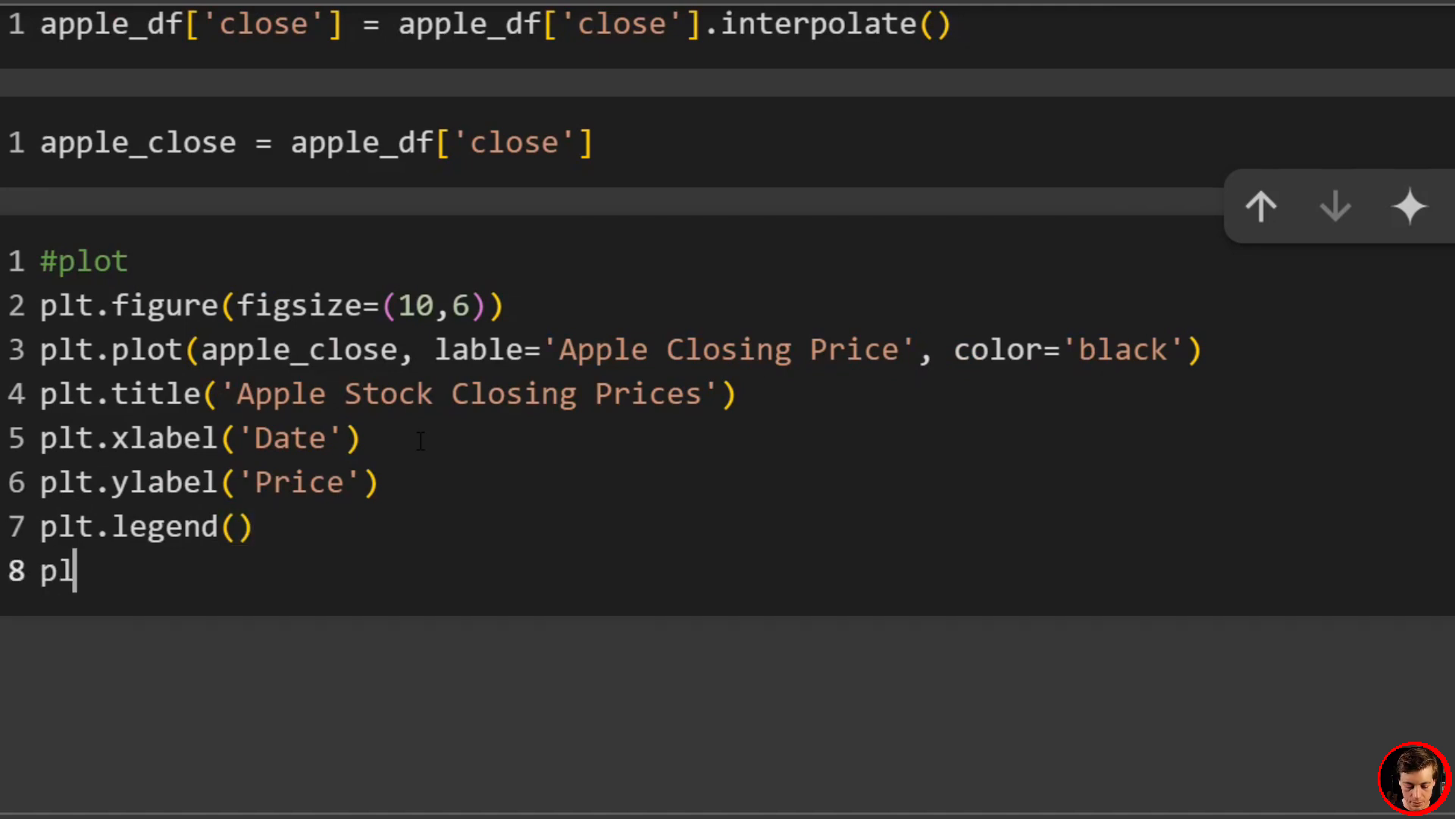
{"action": "type", "text": "t.grid"}
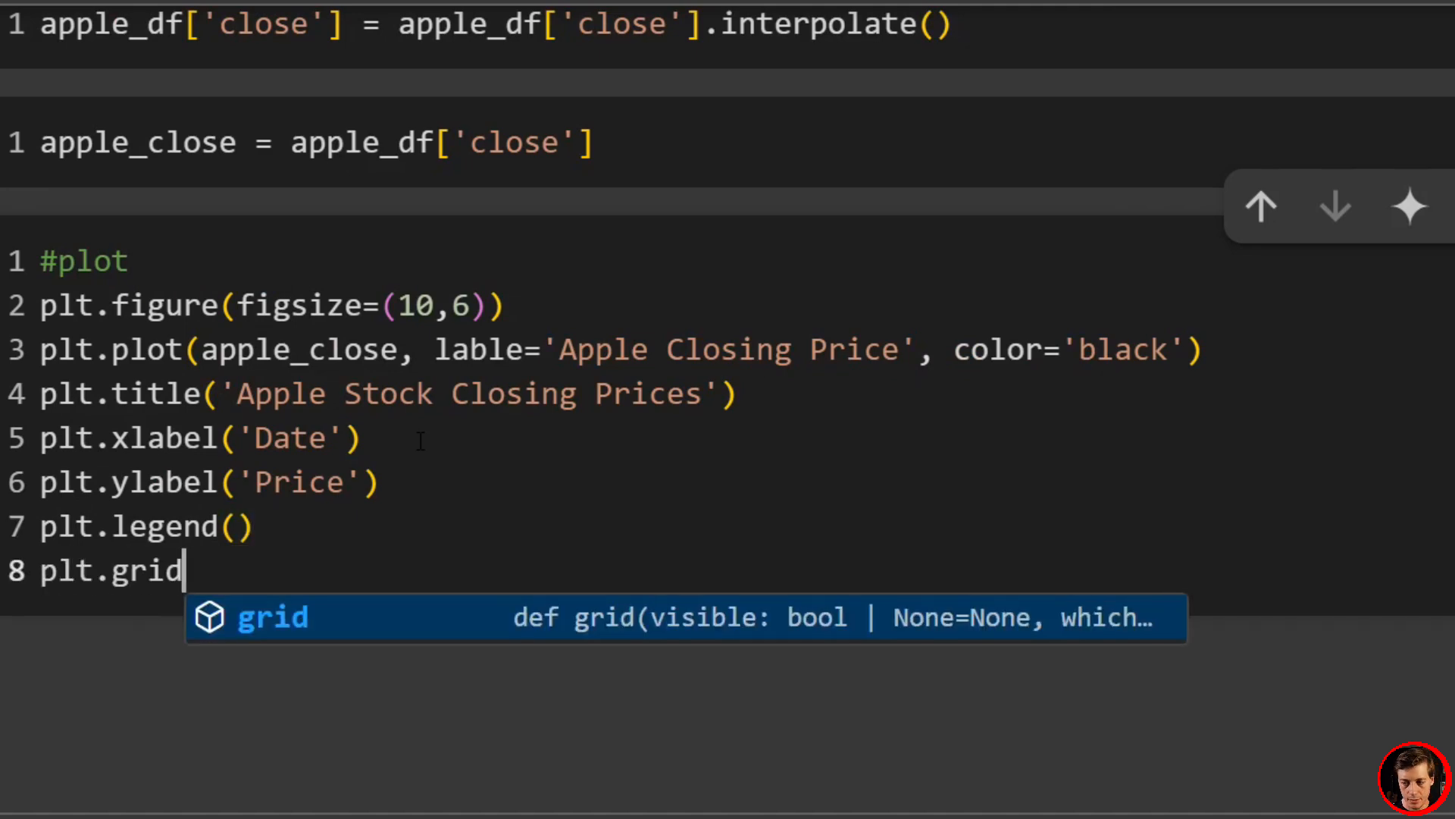
{"action": "type", "text": "(True)"}
{"action": "type", "text": "plt.show"}
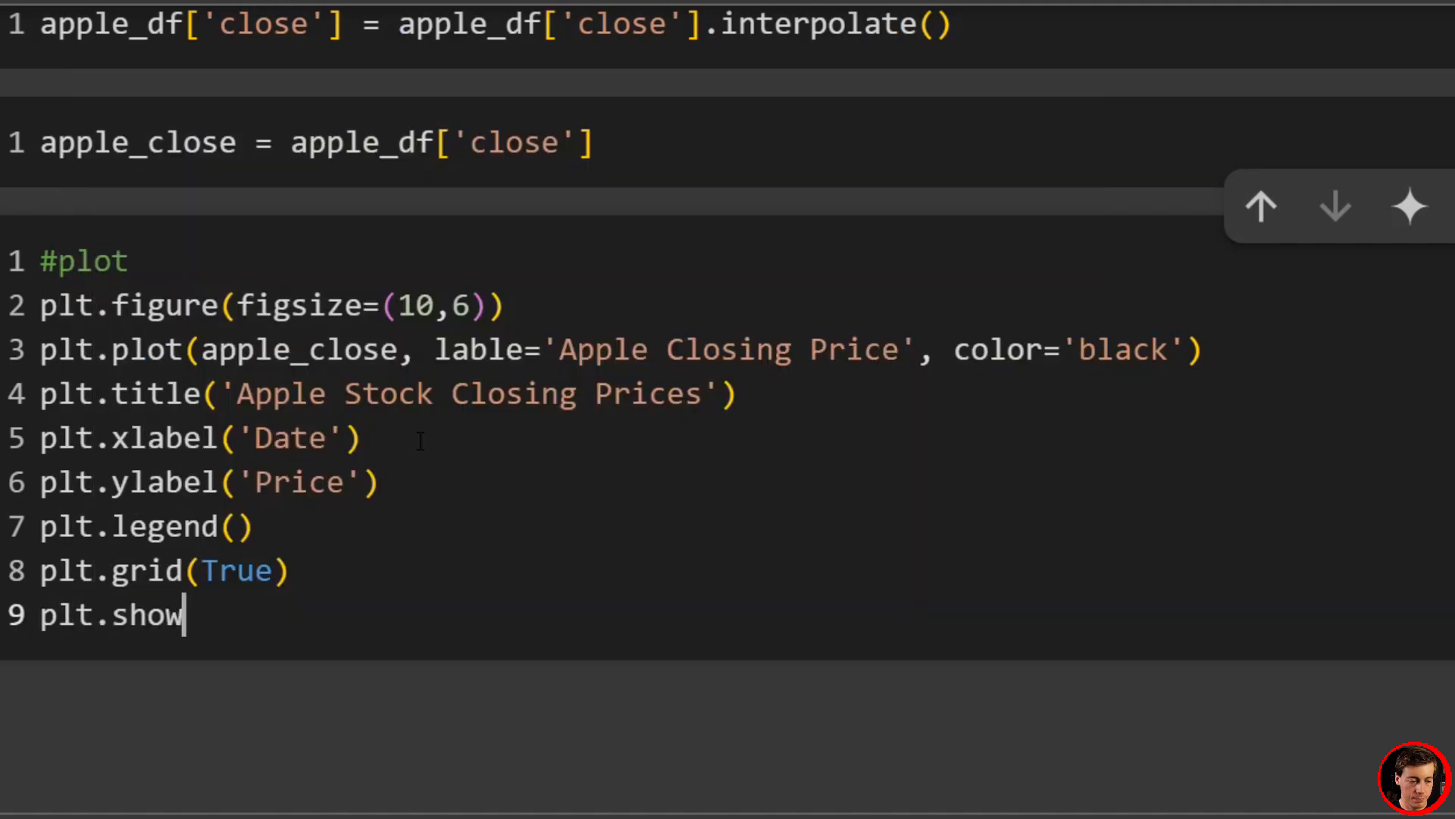
{"action": "type", "text": "()"}
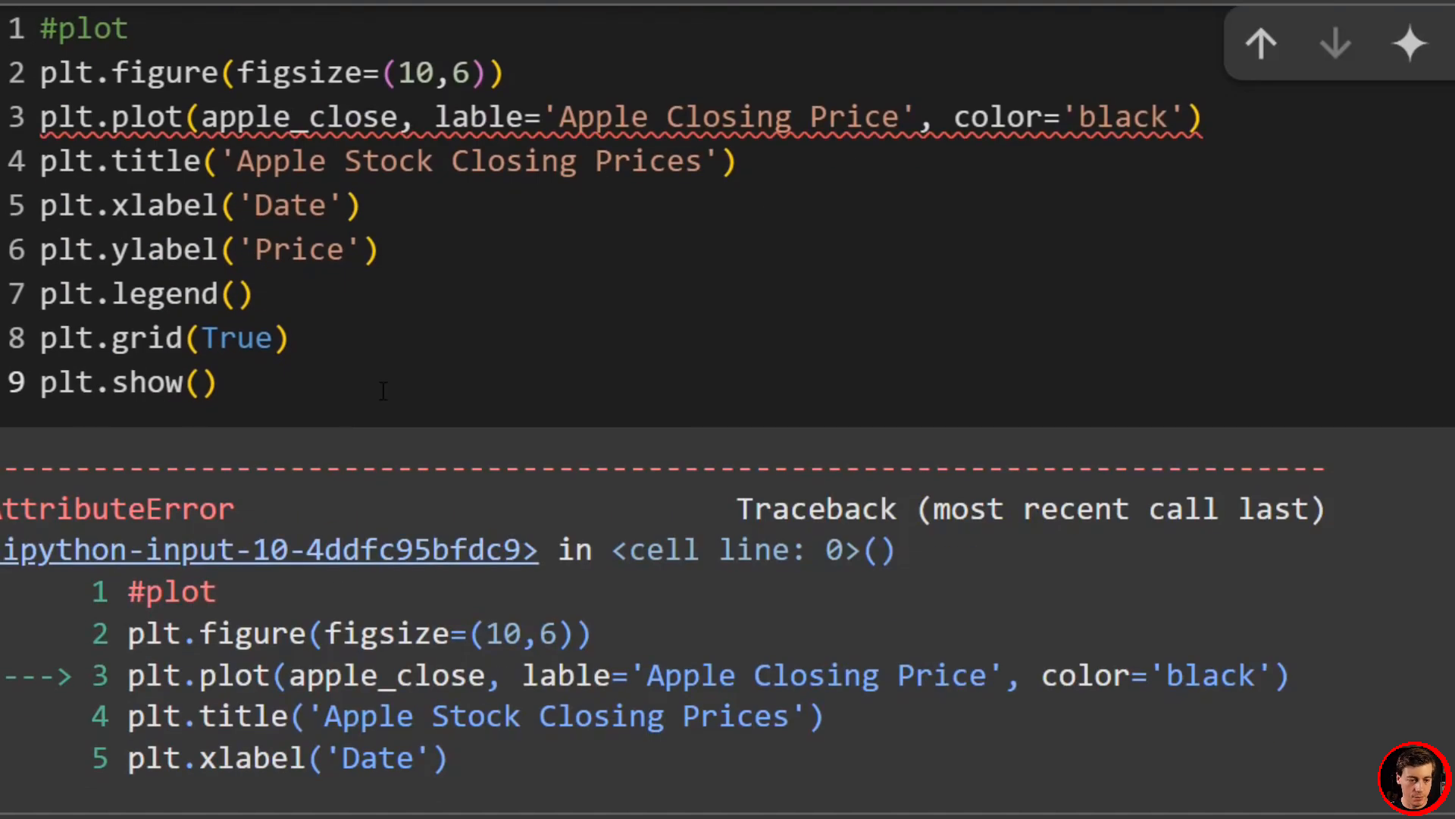
Step: Scroll through the plot cell's output to inspect the rendered Apple closing-price chart
{"action": "scroll", "scroll_direction": "down", "scroll_amount": 3}
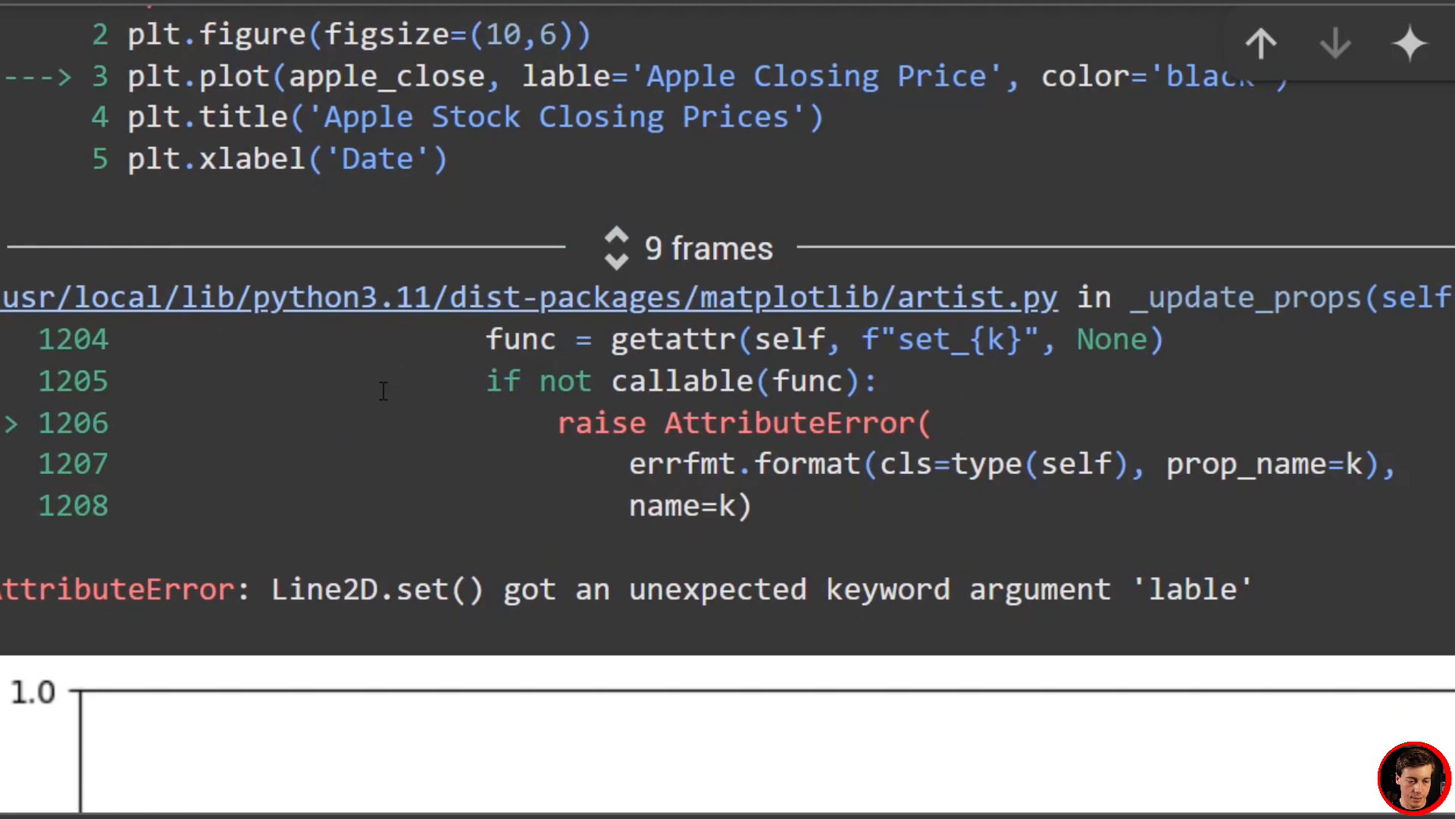
{"action": "scroll", "scroll_direction": "down", "scroll_amount": 3}
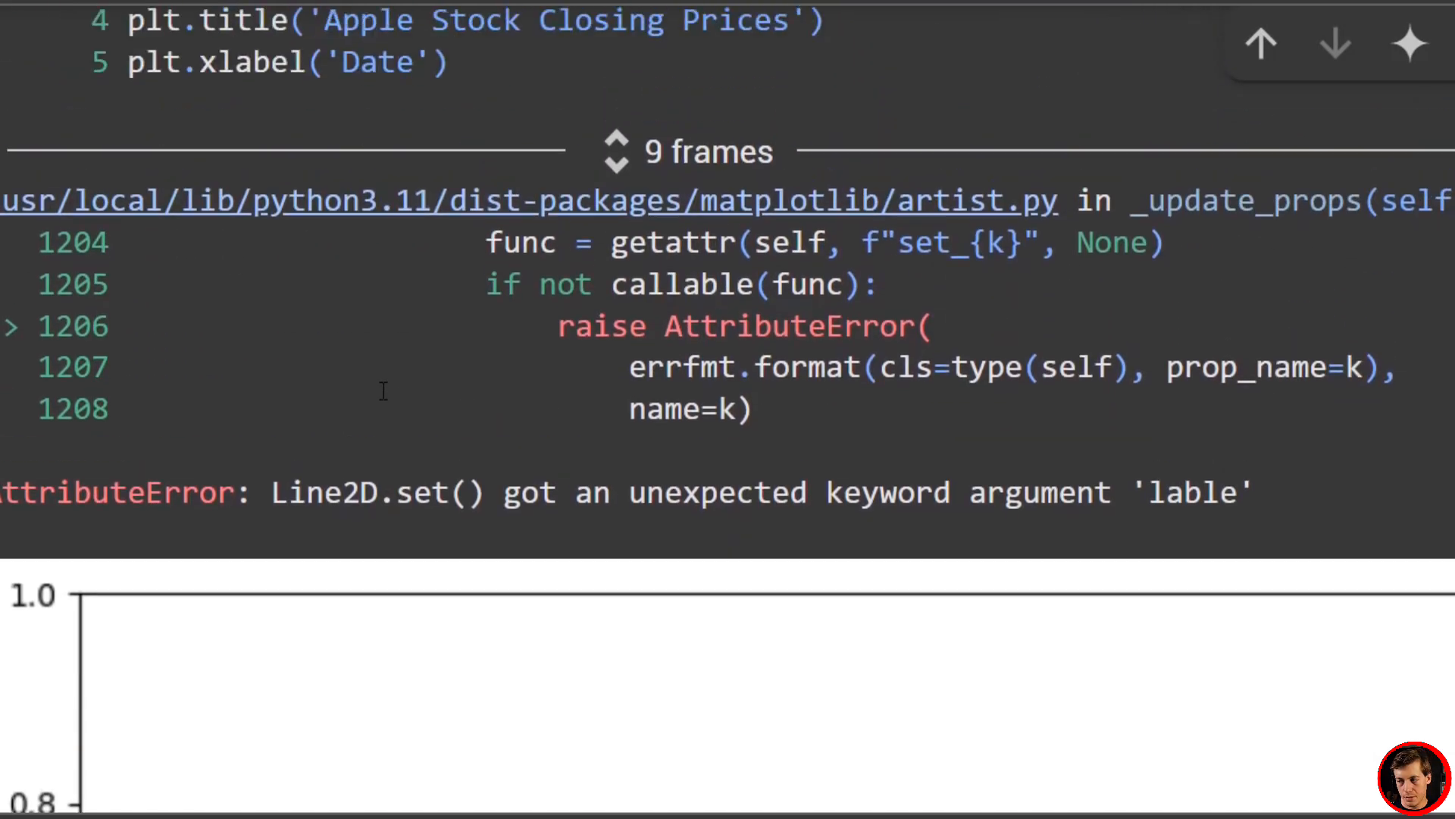
{"action": "scroll", "scroll_direction": "up", "scroll_amount": 3}
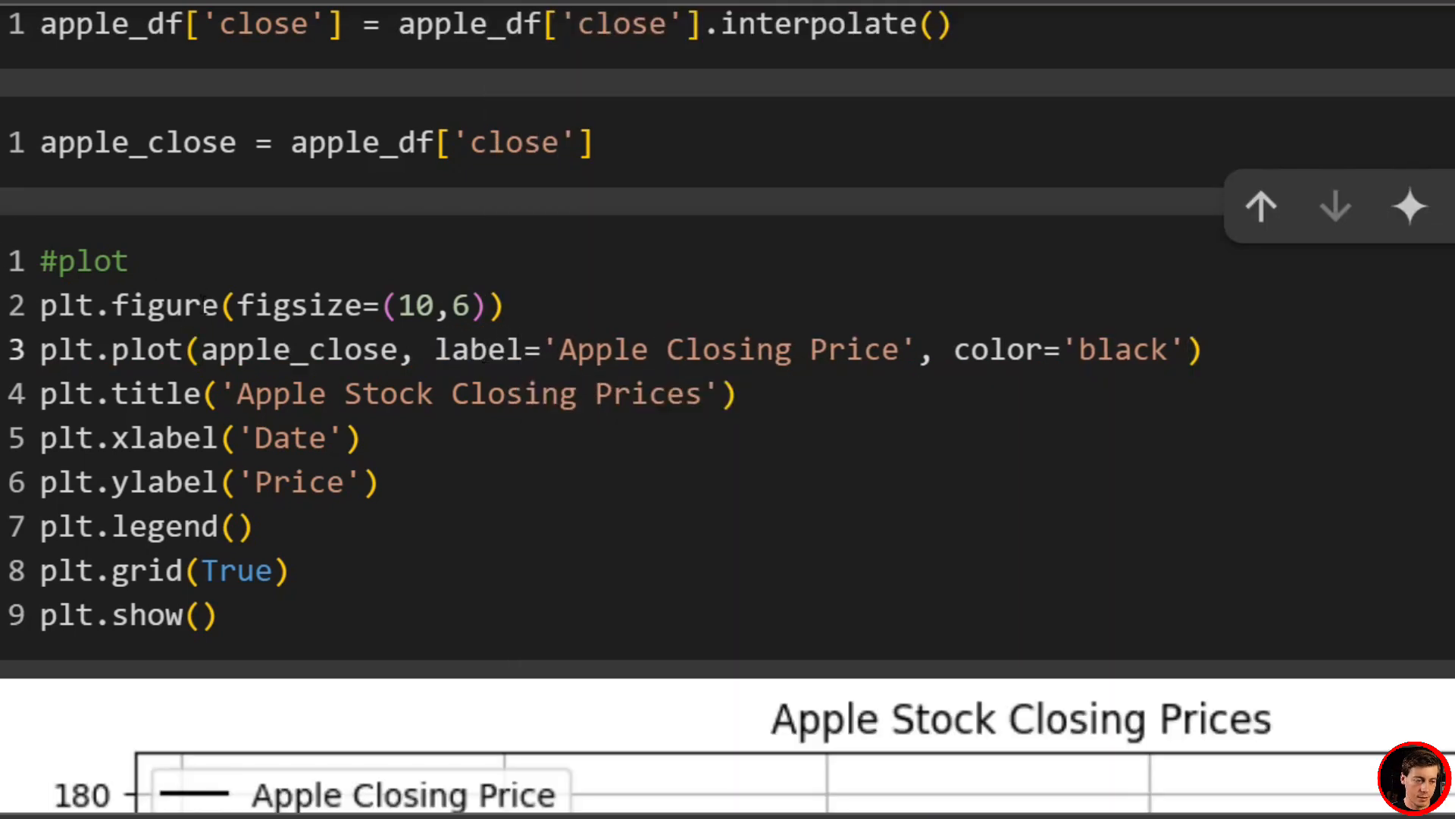
{"action": "scroll", "scroll_direction": "down", "scroll_amount": 3}
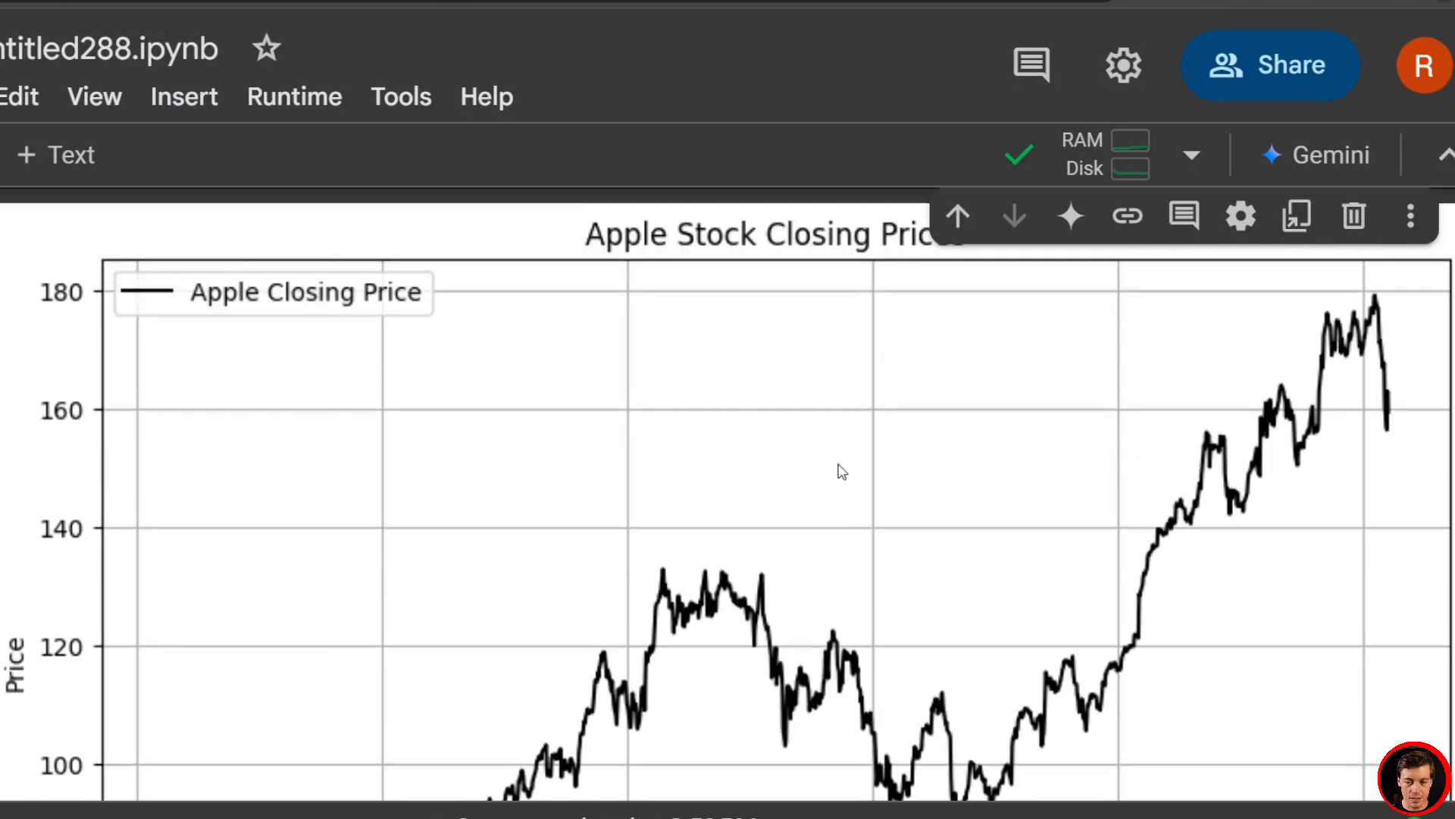
{"action": "mouse_move", "coordinate": [1384, 297]}
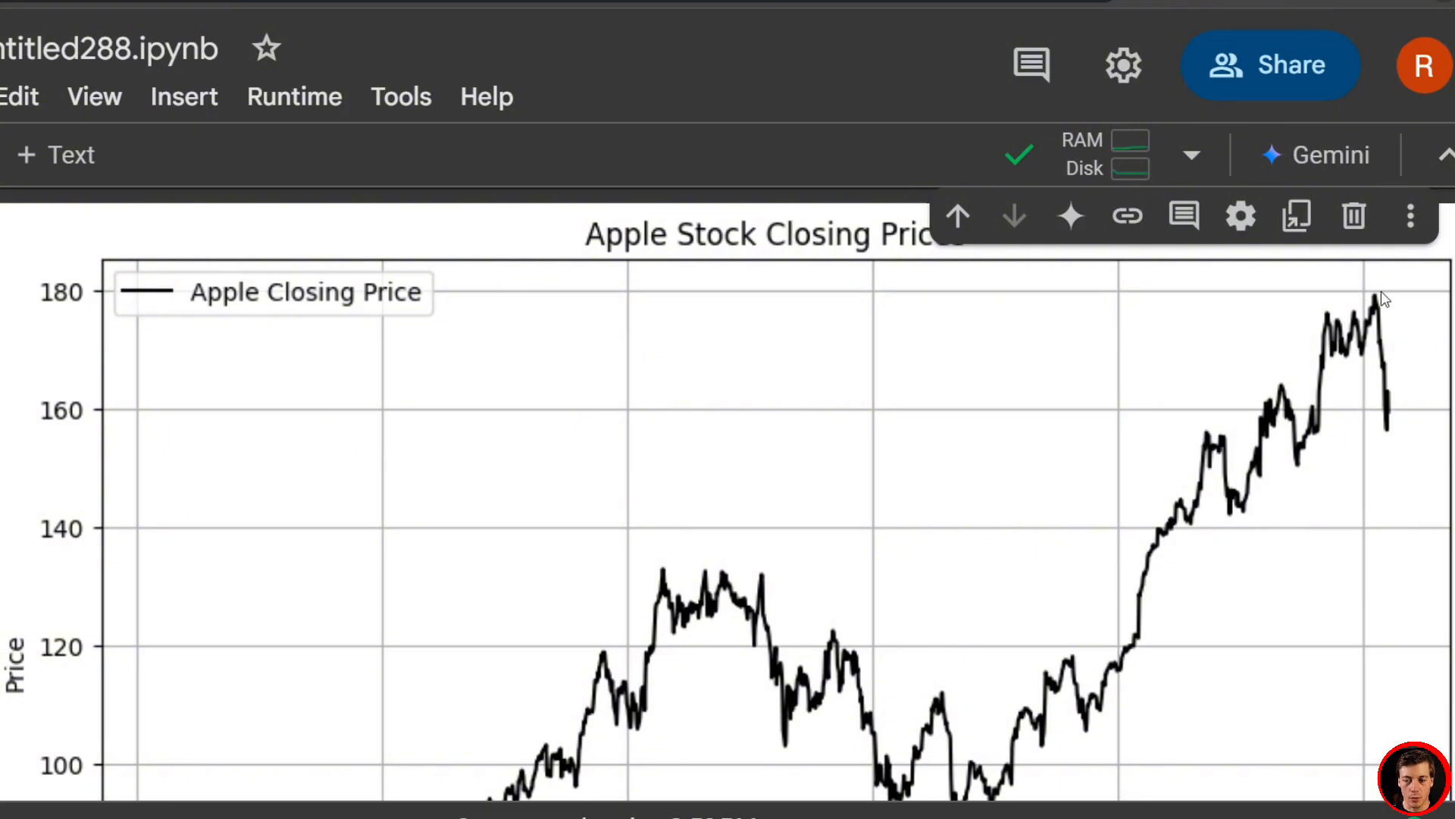
{"action": "mouse_move", "coordinate": [1381, 394]}
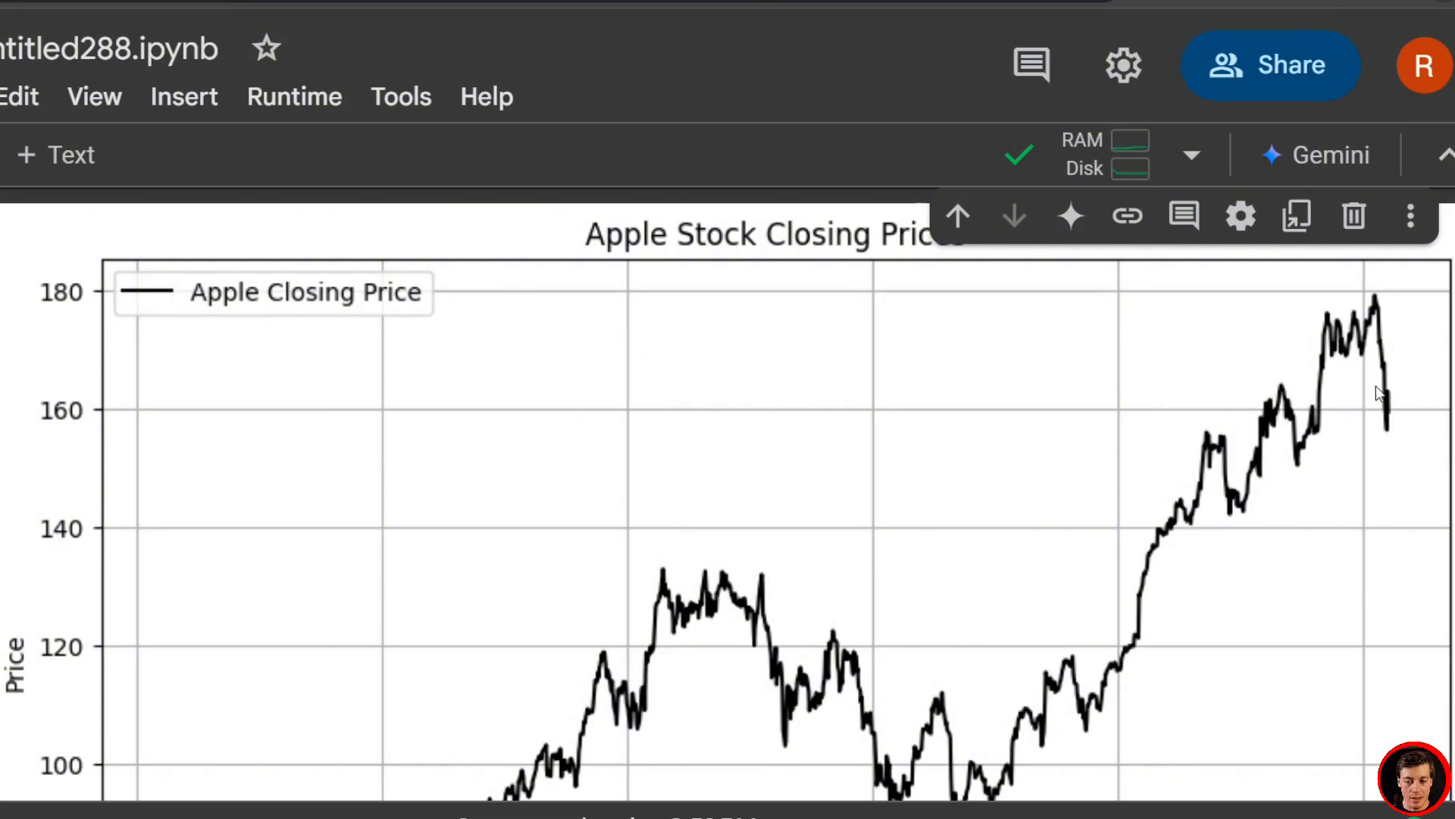
Step: Scroll through the closing-price chart past the Date axis to the empty cell below
{"action": "scroll", "scroll_direction": "down", "scroll_amount": 3}
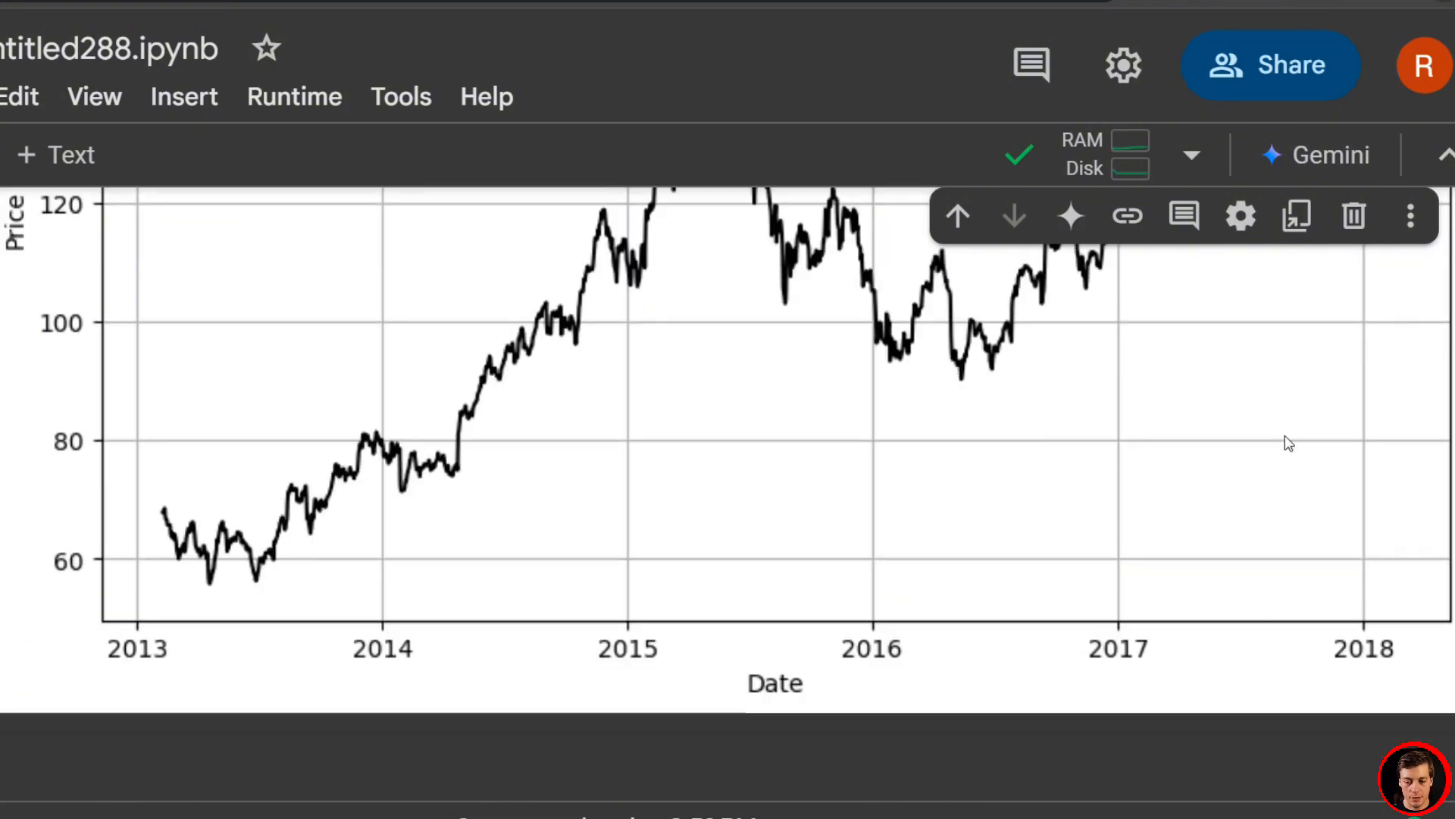
{"action": "scroll", "scroll_direction": "up", "scroll_amount": 3}
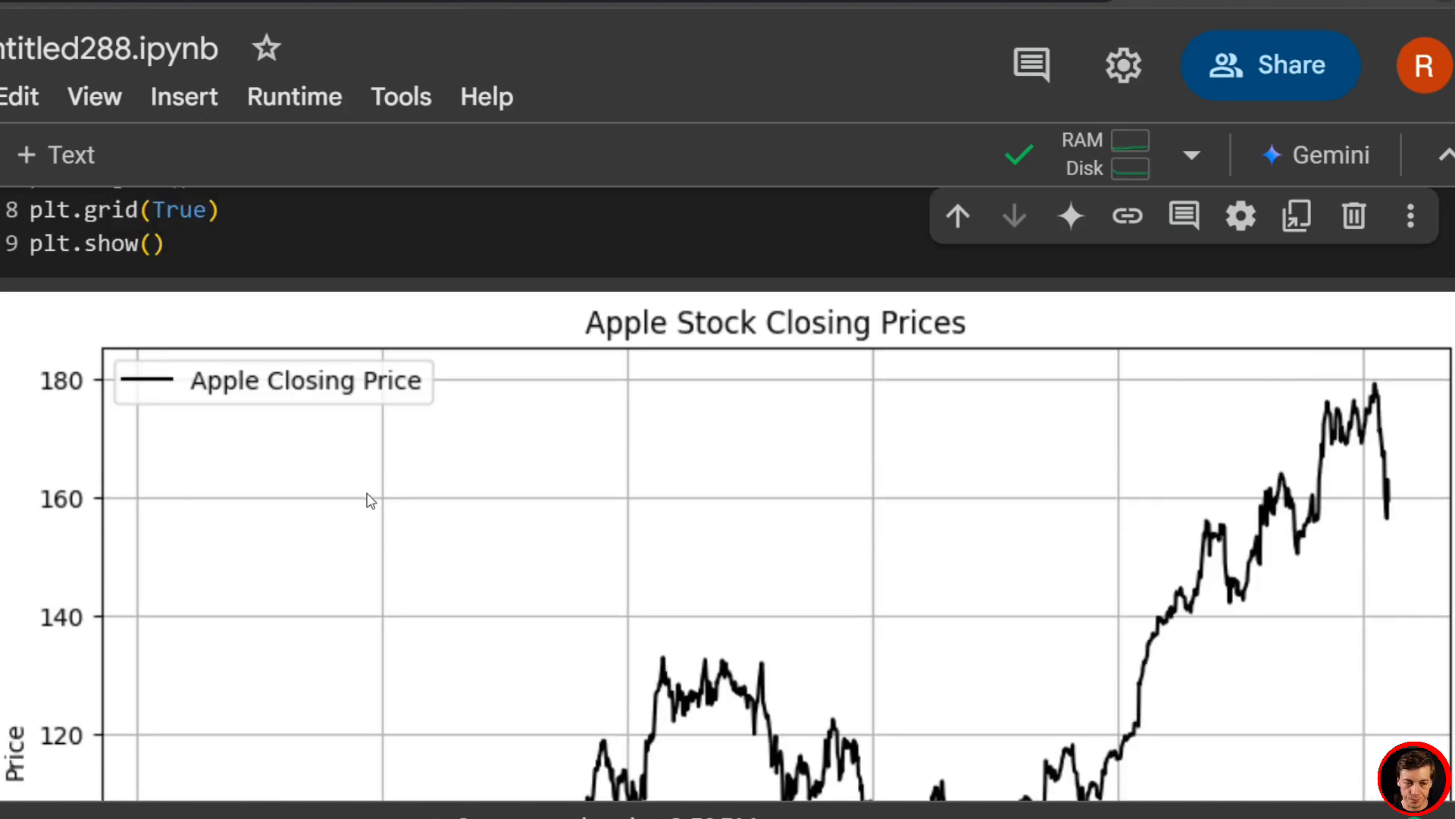
{"action": "scroll", "scroll_direction": "down", "scroll_amount": 3}
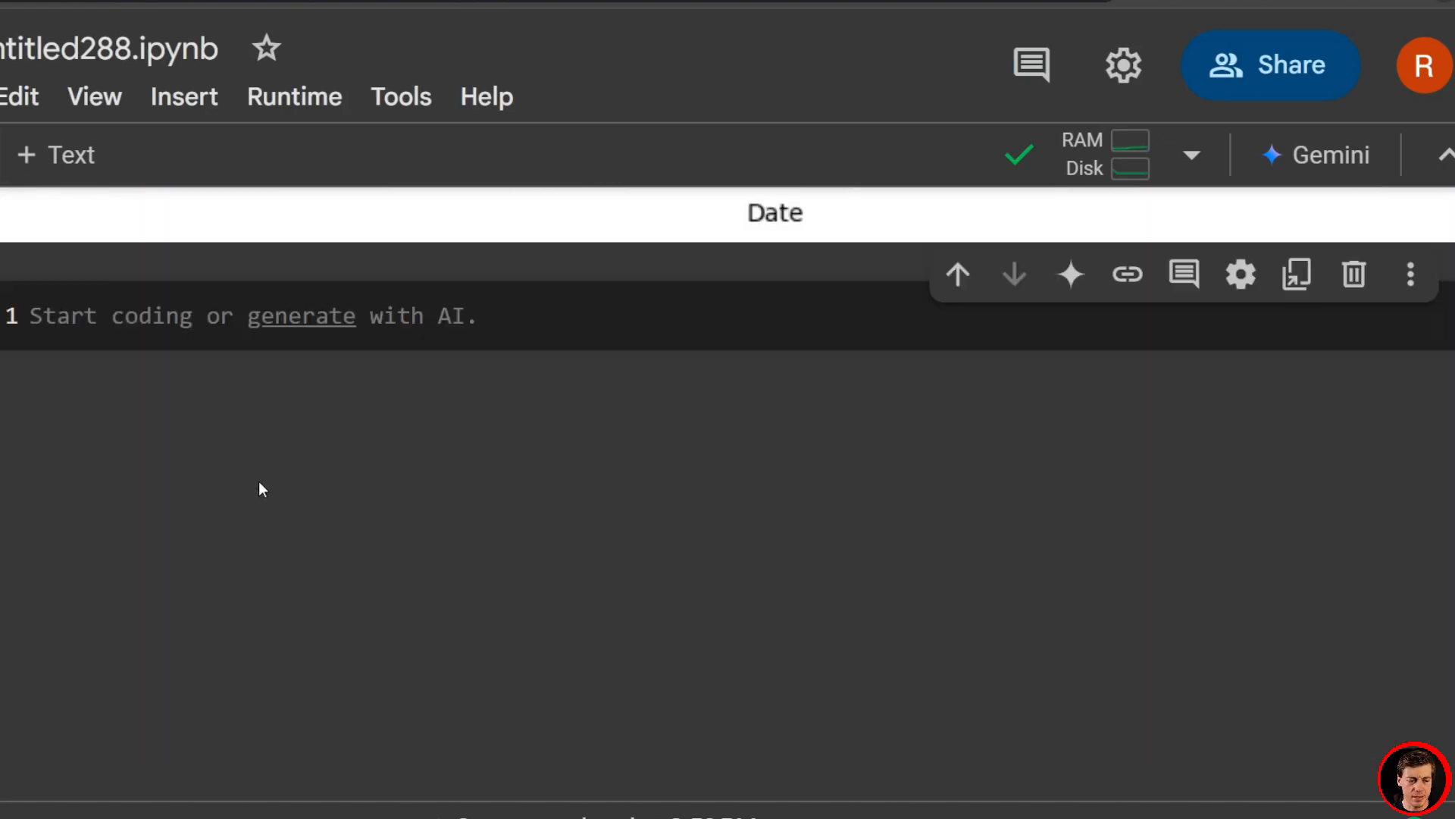
{"action": "scroll", "scroll_direction": "down", "scroll_amount": 3}
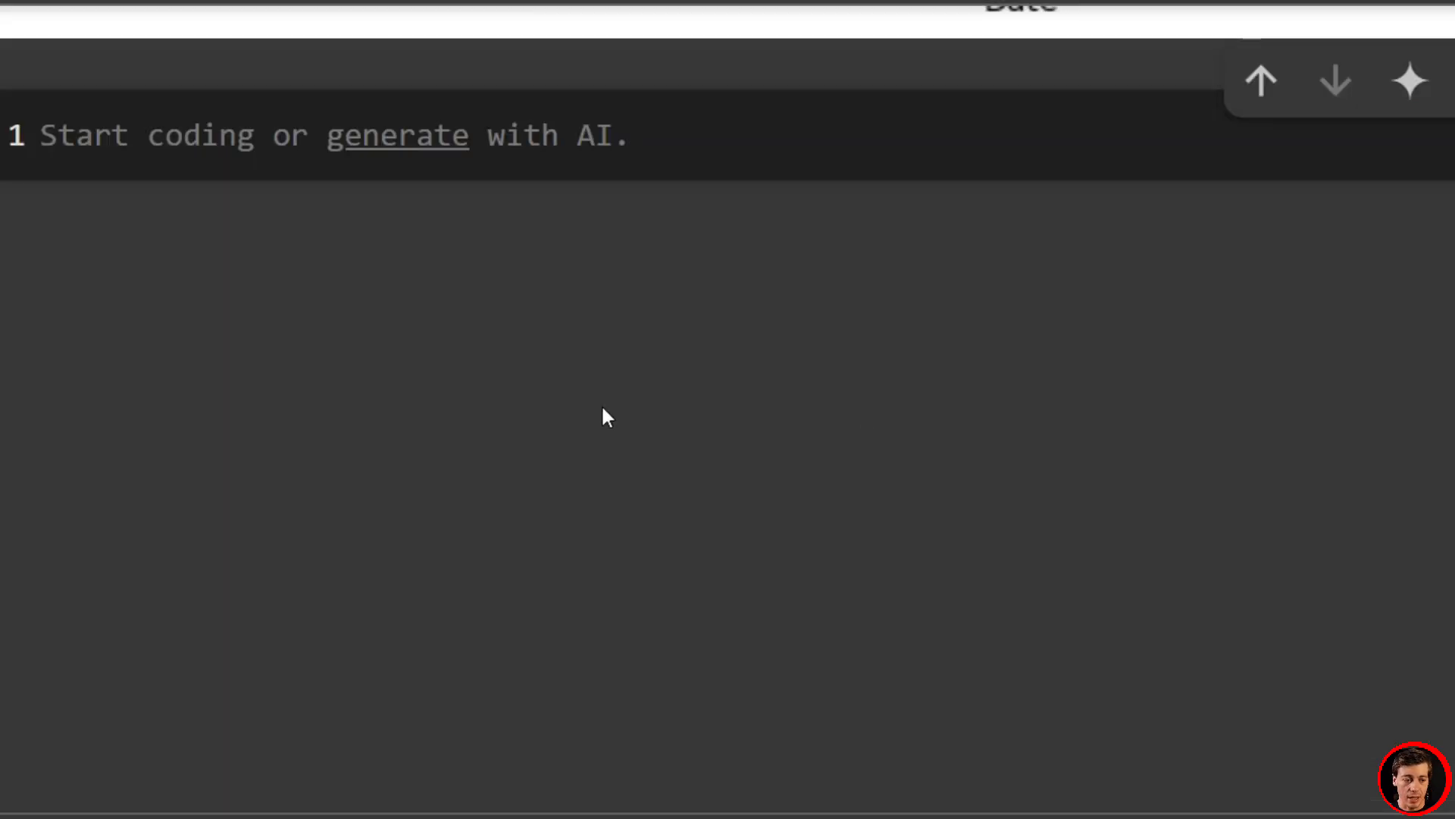
{"action": "mouse_move", "coordinate": [300, 394]}
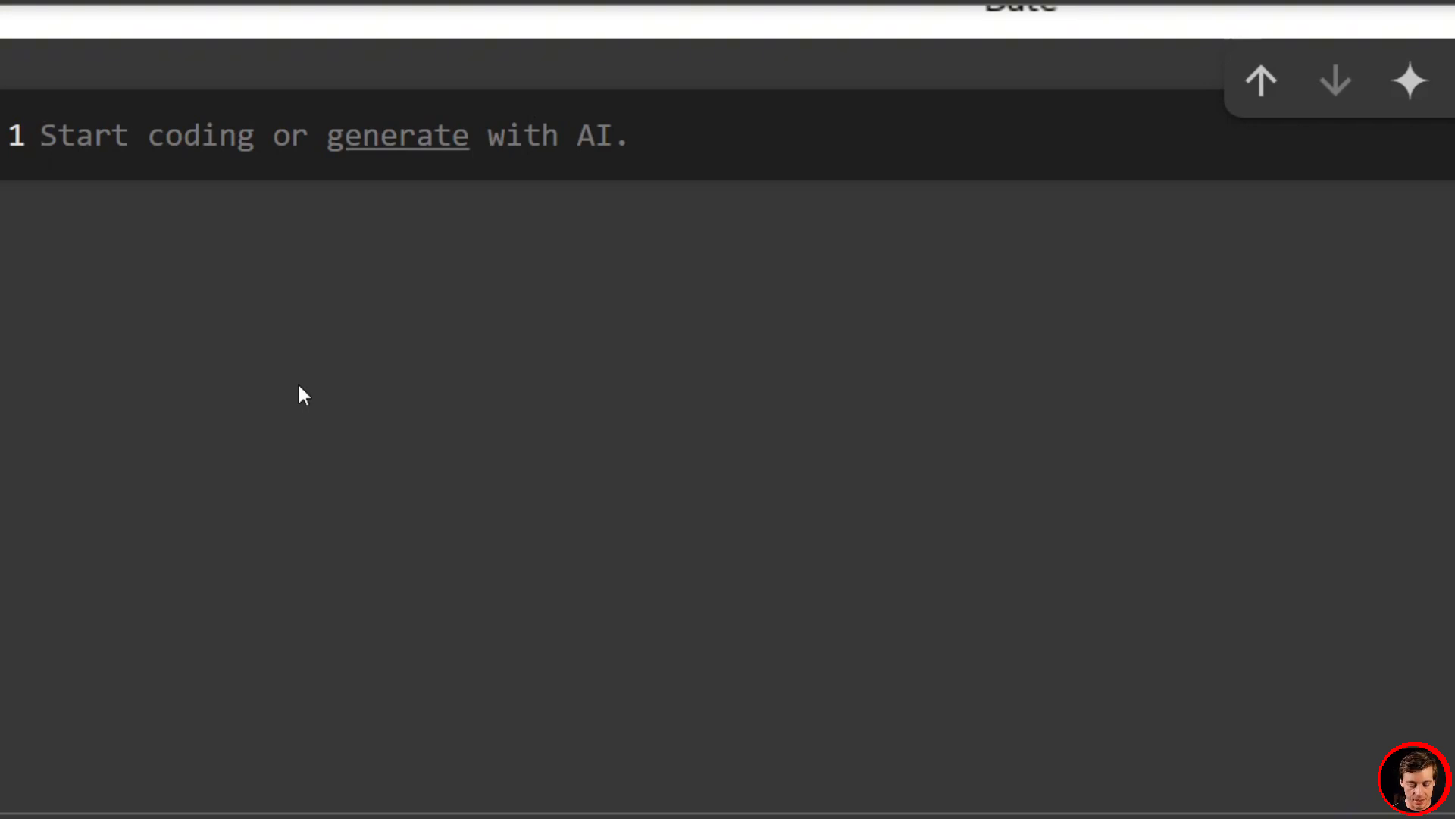
Step: Start an #Ex 1 cell defining fit1 = SimpleExpSmoothing(apple_close).fit()
{"action": "type", "text": "#Ex"}
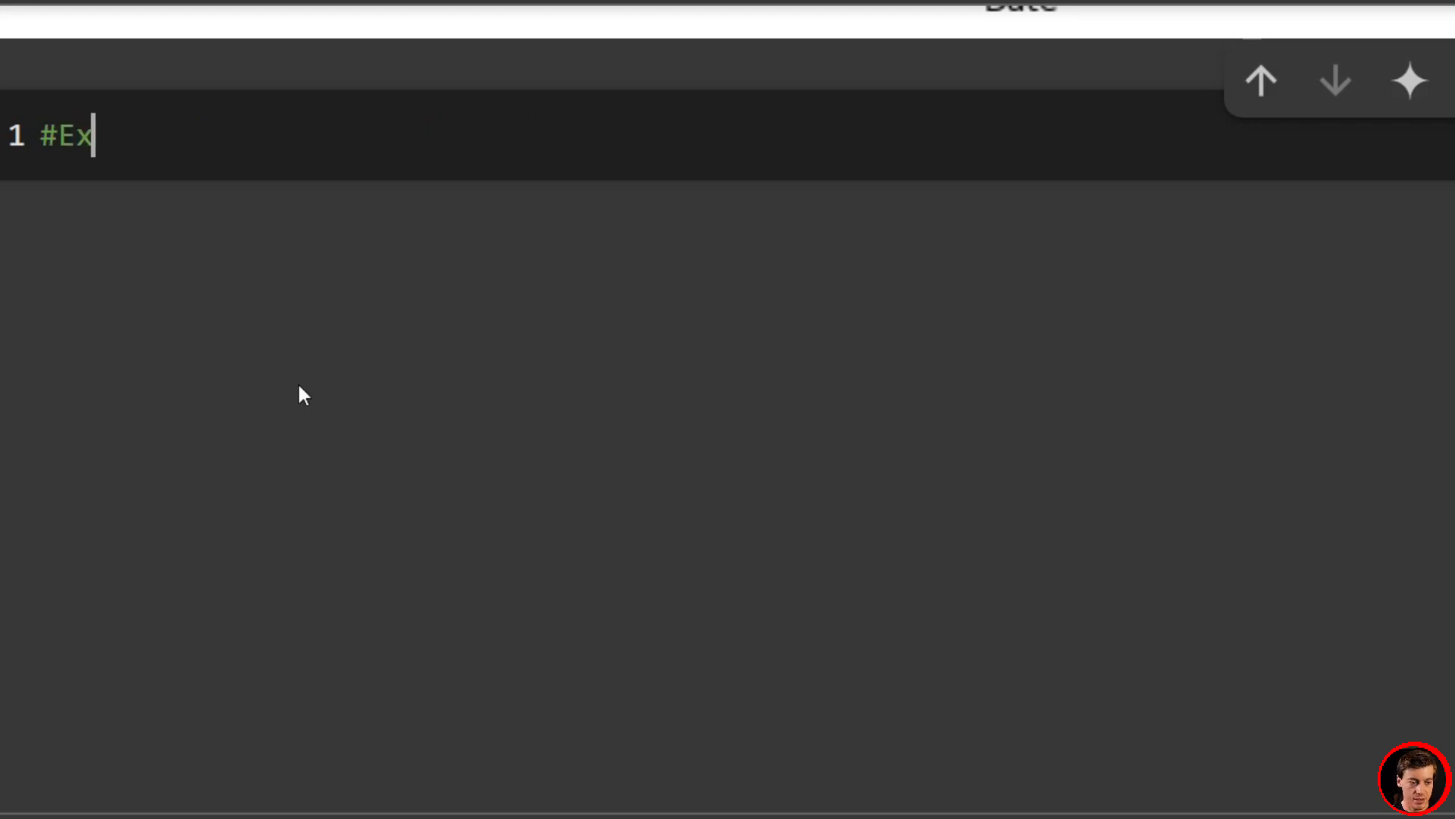
{"action": "type", "text": "1"}
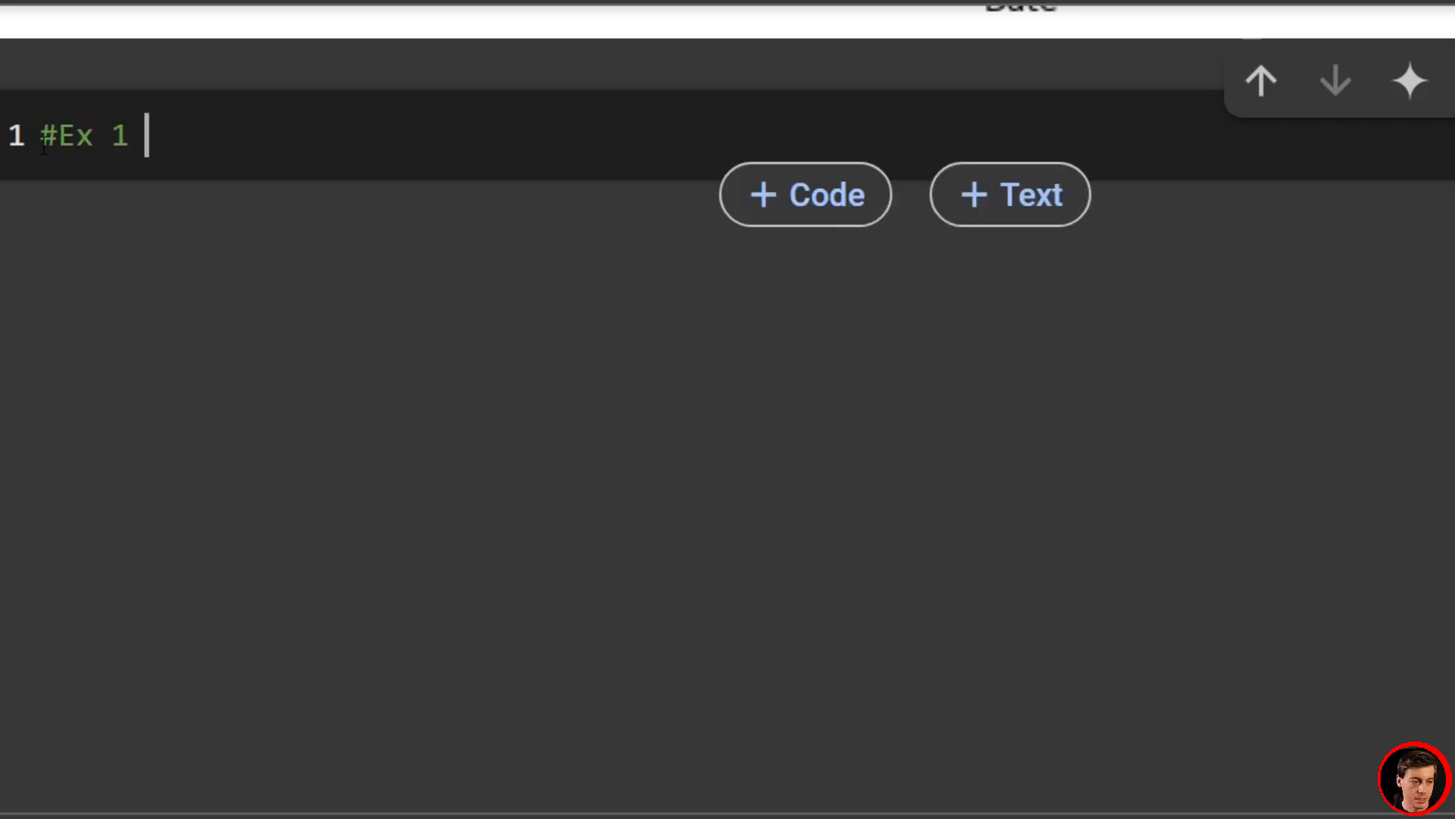
{"action": "type", "text": "fit1 ="}
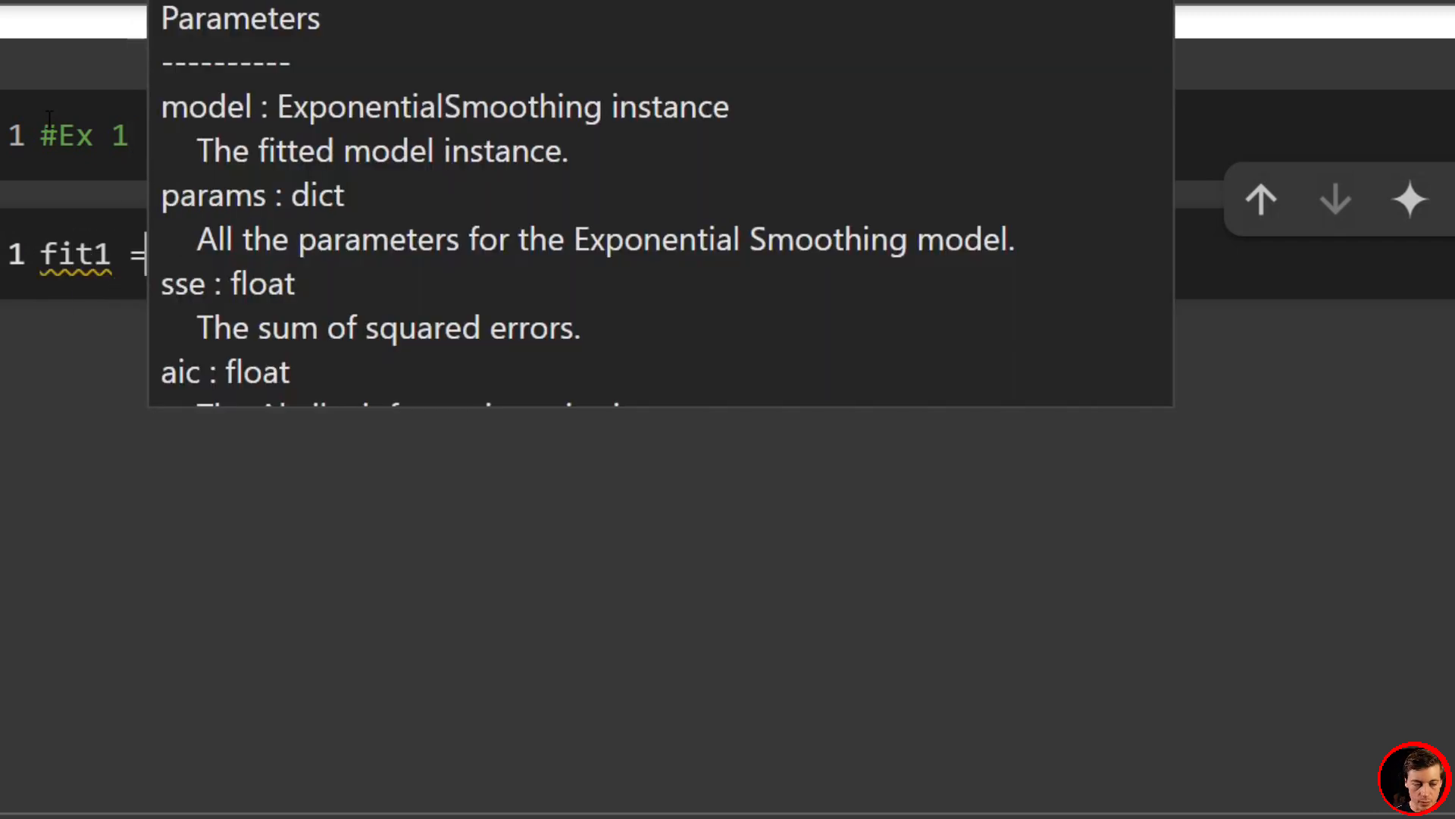
{"action": "type", "text": "Simpl"}
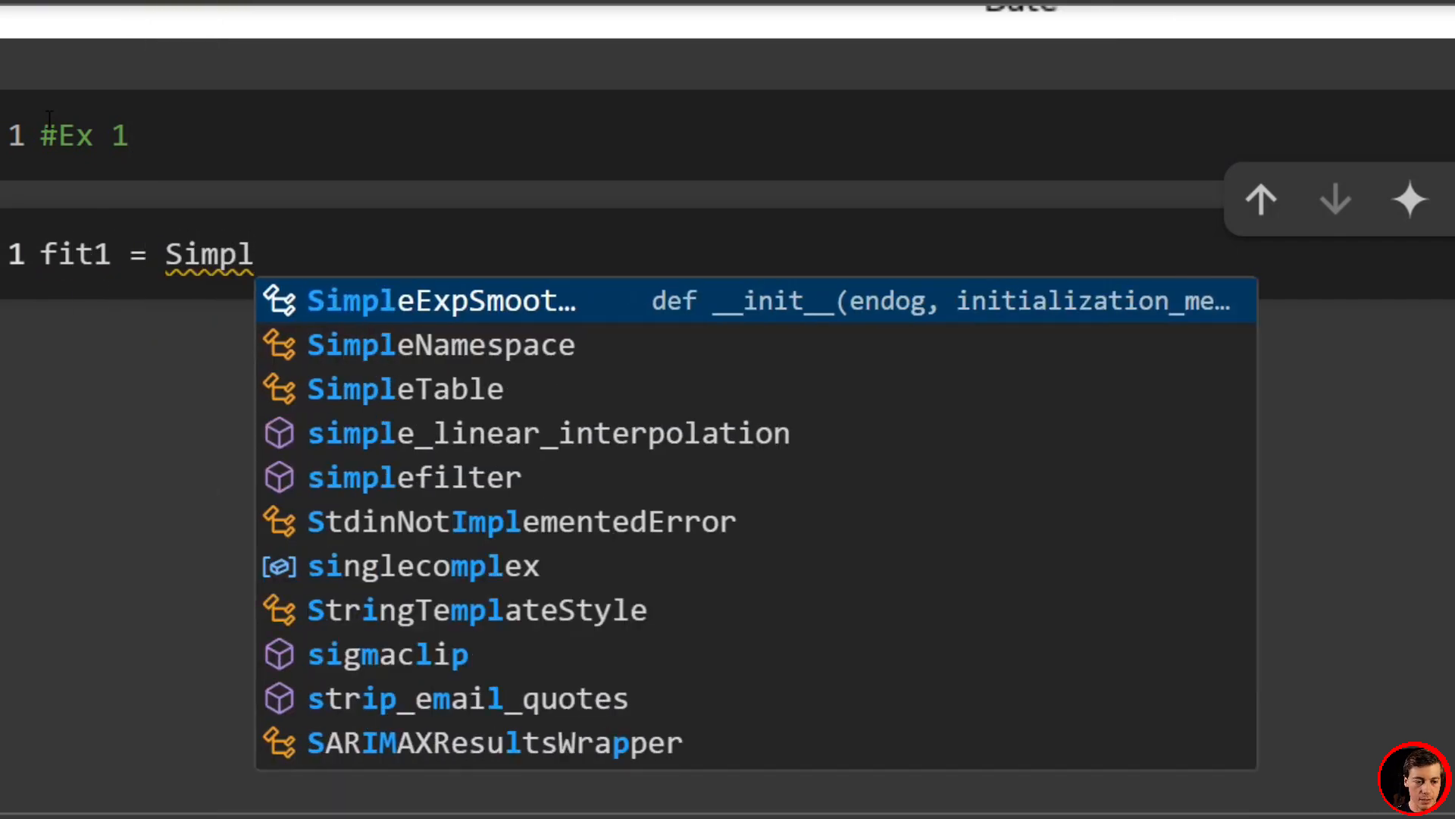
{"action": "left_click", "coordinate": [443, 300]}
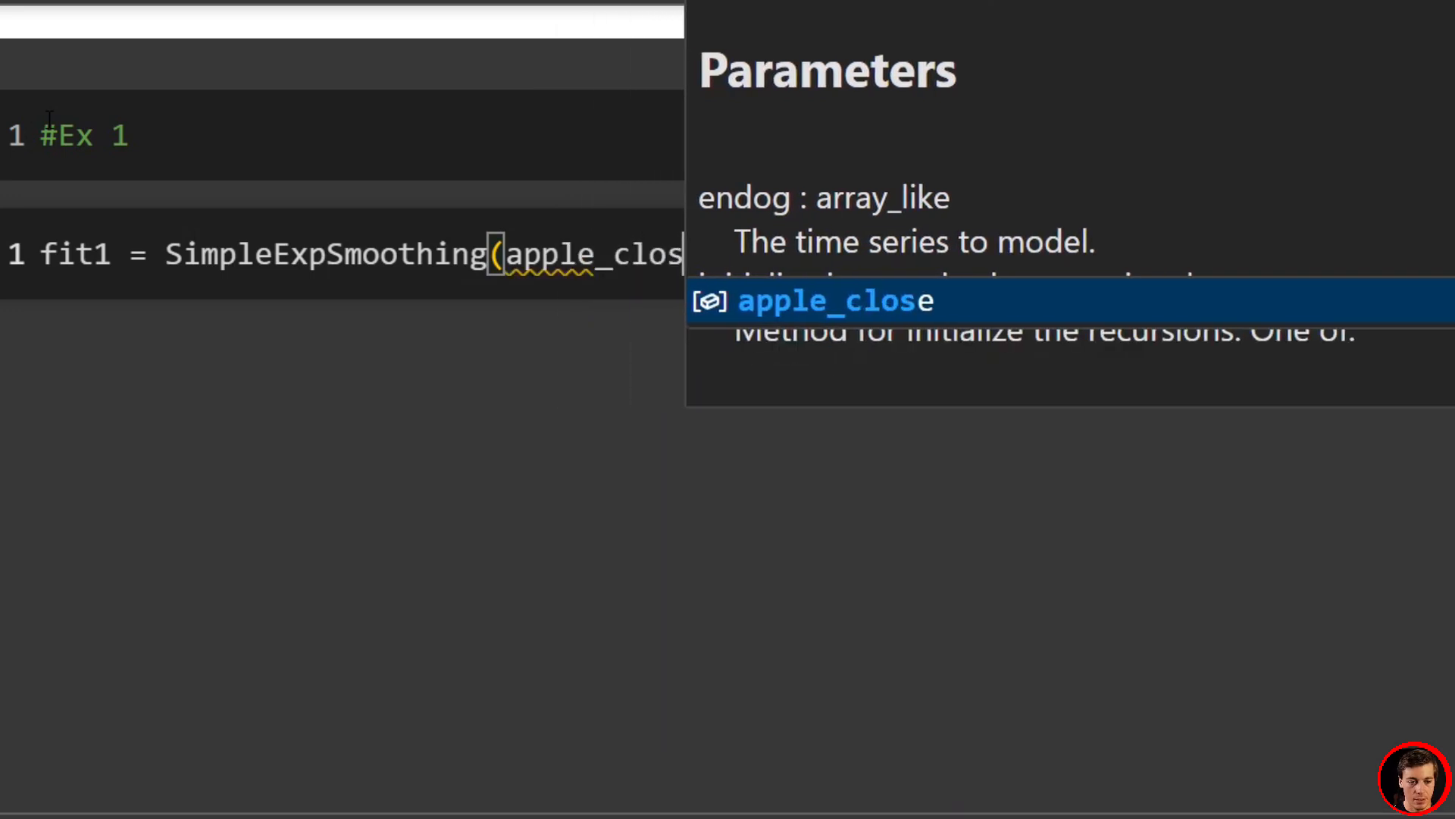
{"action": "type", "text": ").fit()"}
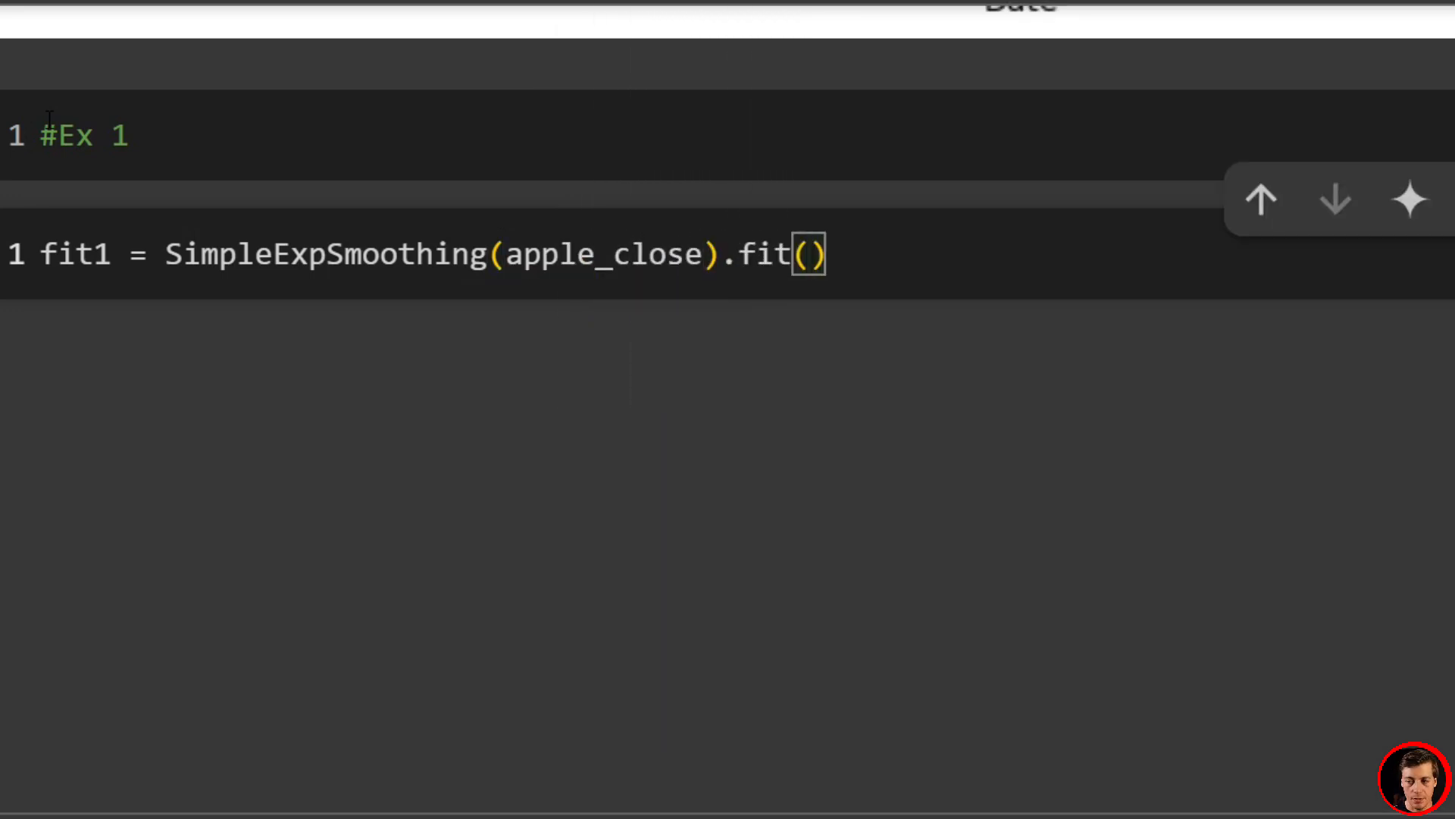
Step: Pass smoothing_level=0.2 and optimized=False to fit1's fit call
{"action": "type", "text": "smoot"}
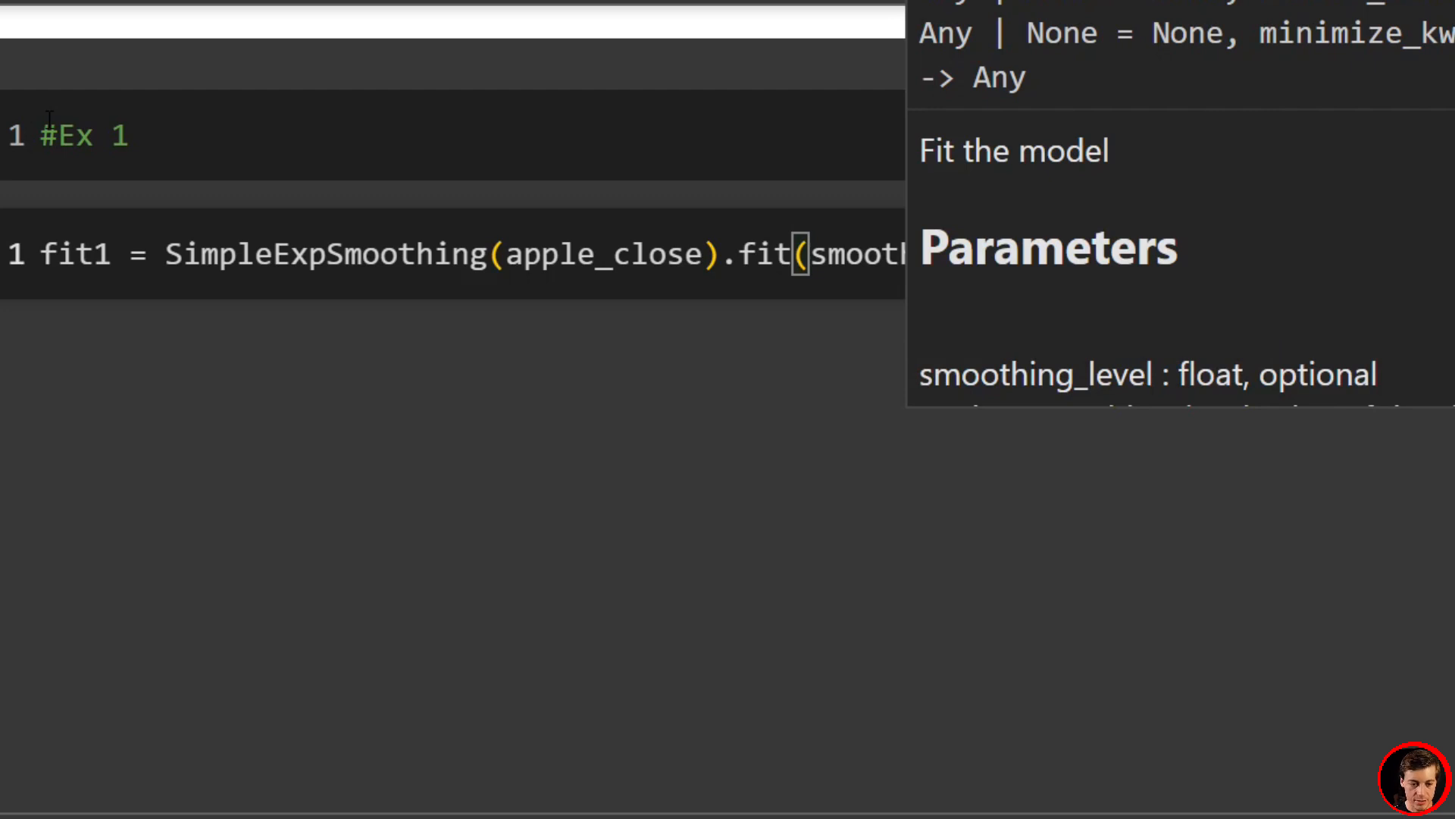
{"action": "type", "text": "smoothing_level=0.2)"}
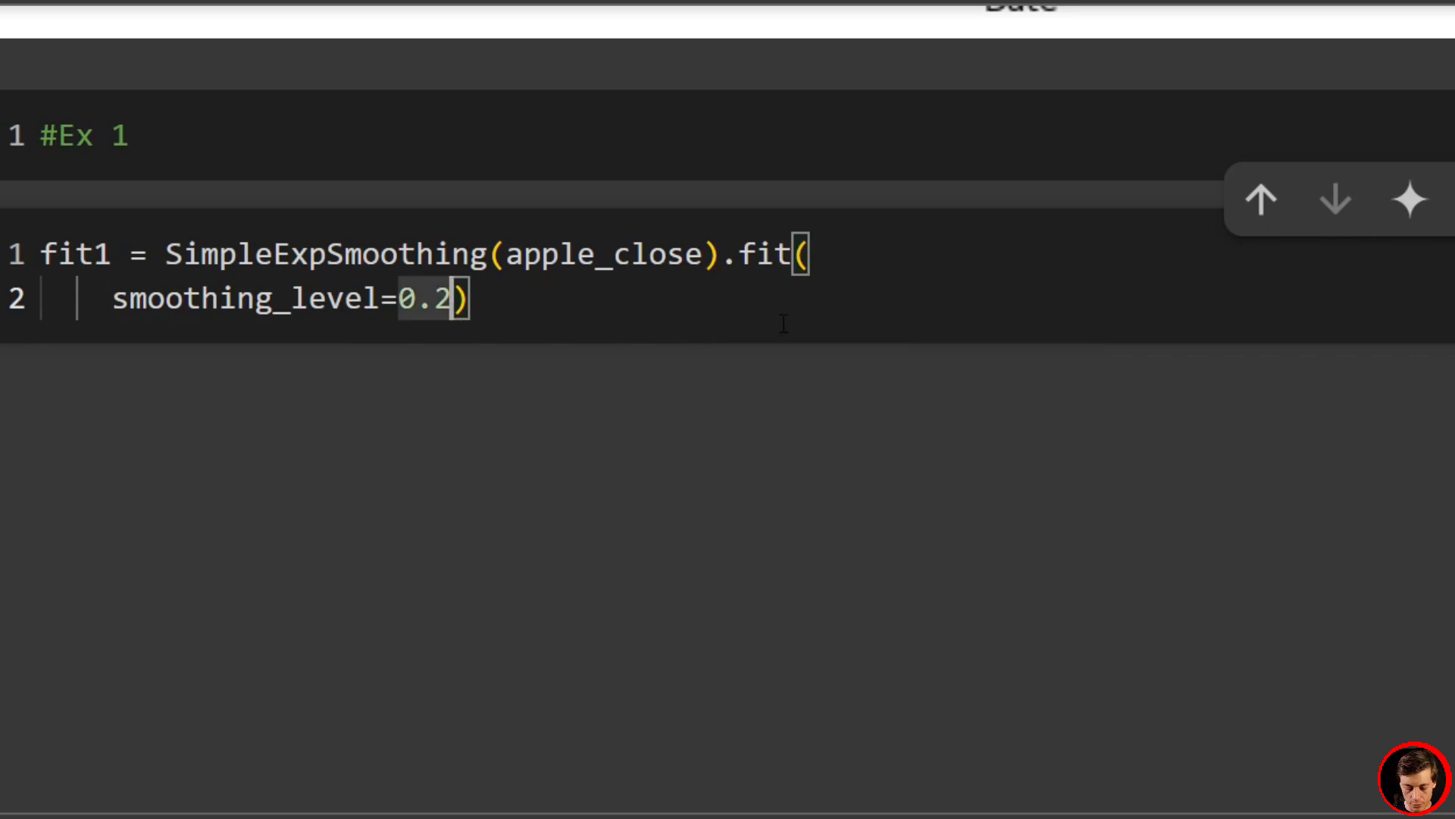
{"action": "type", "text": ", optimize"}
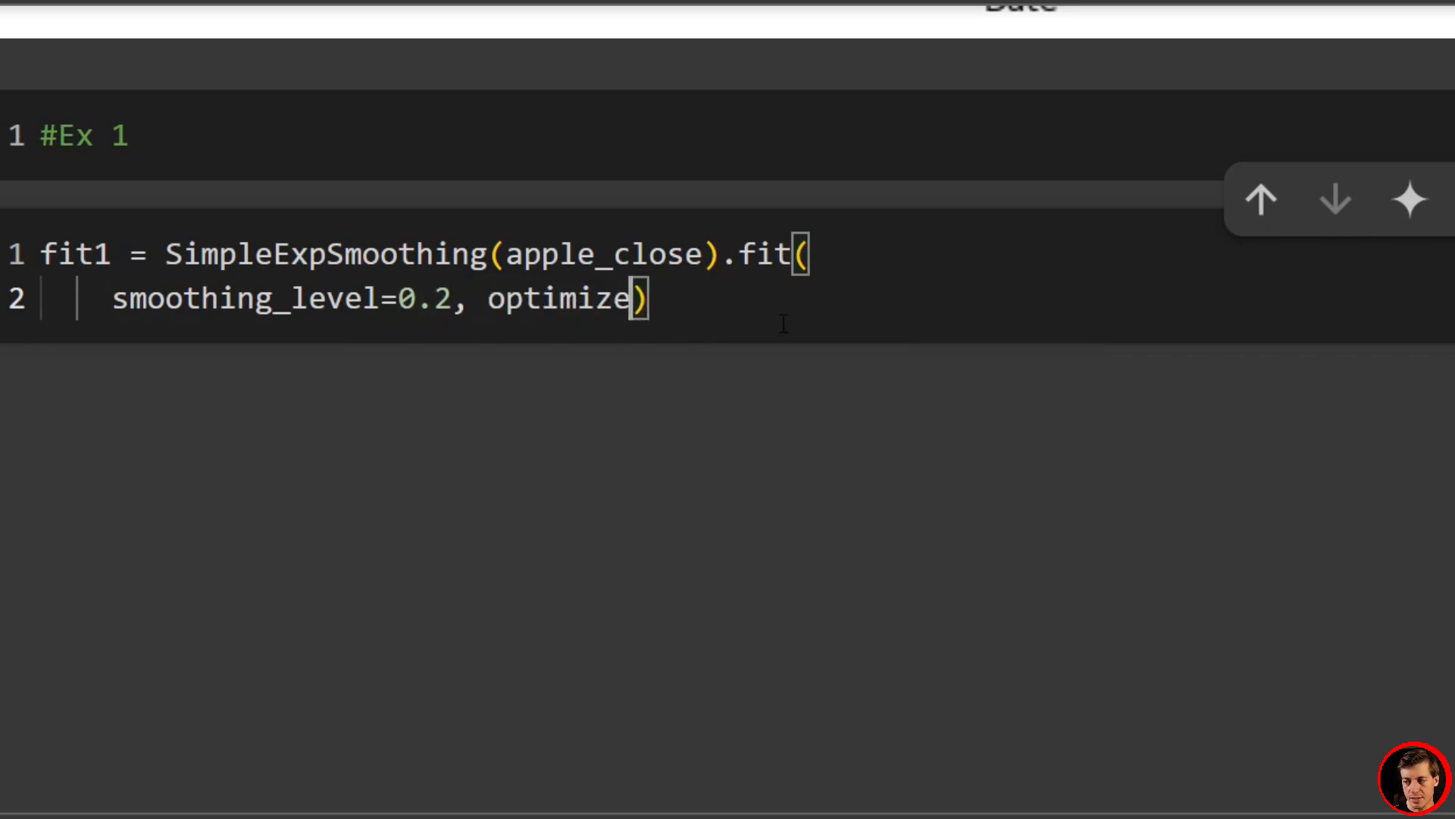
{"action": "type", "text": "d=Fals"}
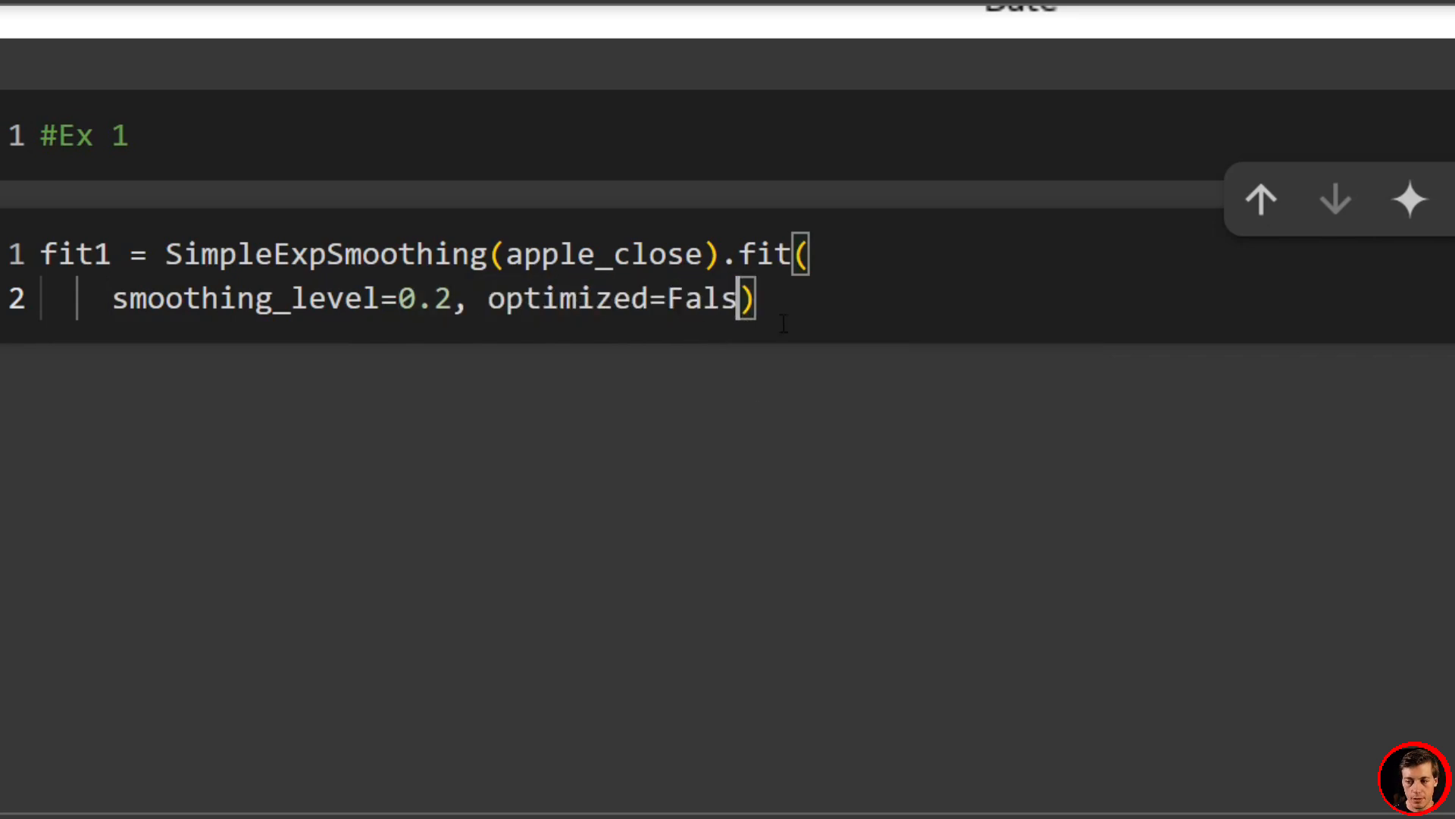
{"action": "type", "text": "e"}
{"action": "type", "text": "f"}
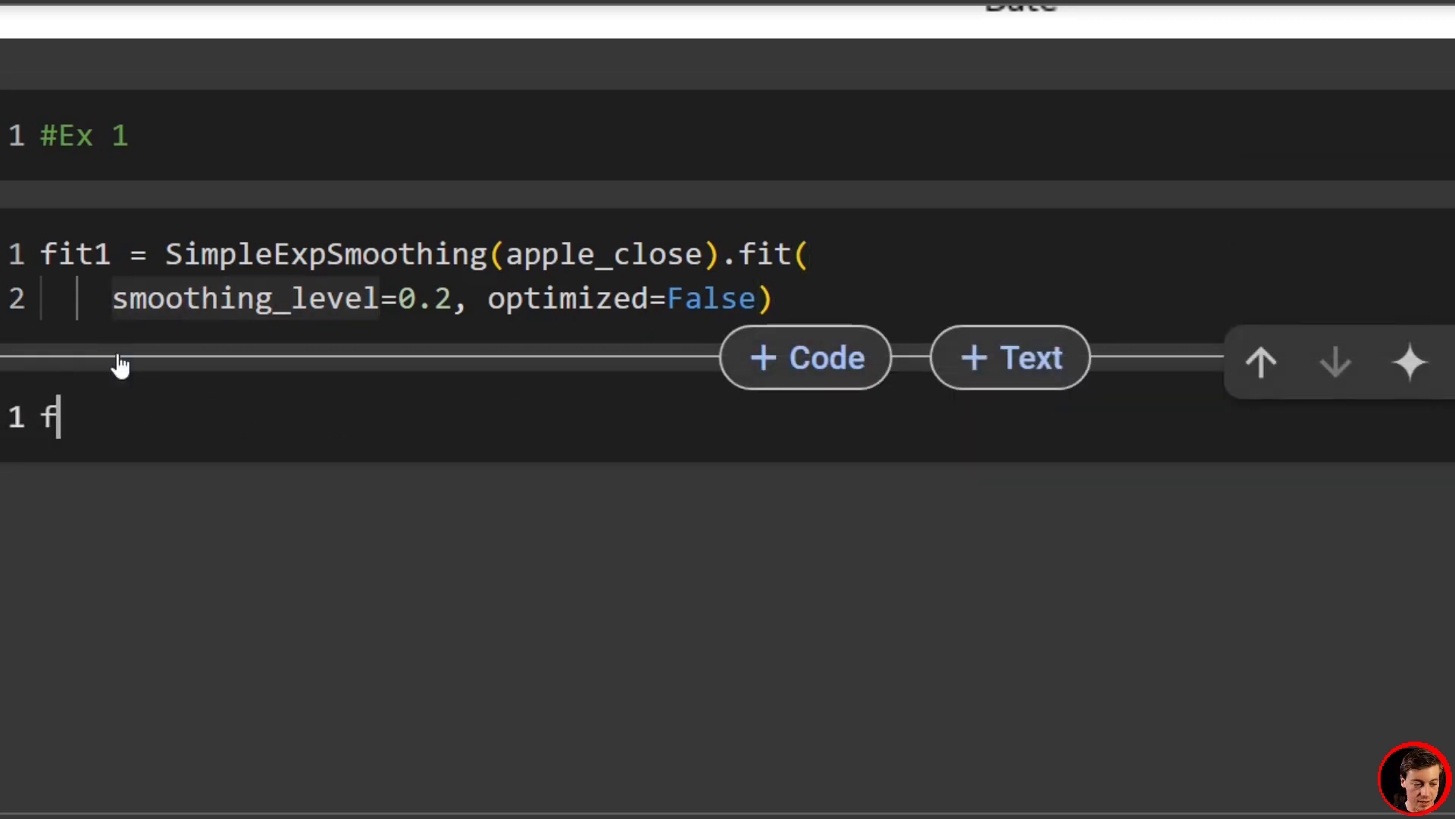
Step: Write fcast1 = fit1.forecast(30).rename(r"$\alpha=0.2$") in the new cell
{"action": "type", "text": "cast"}
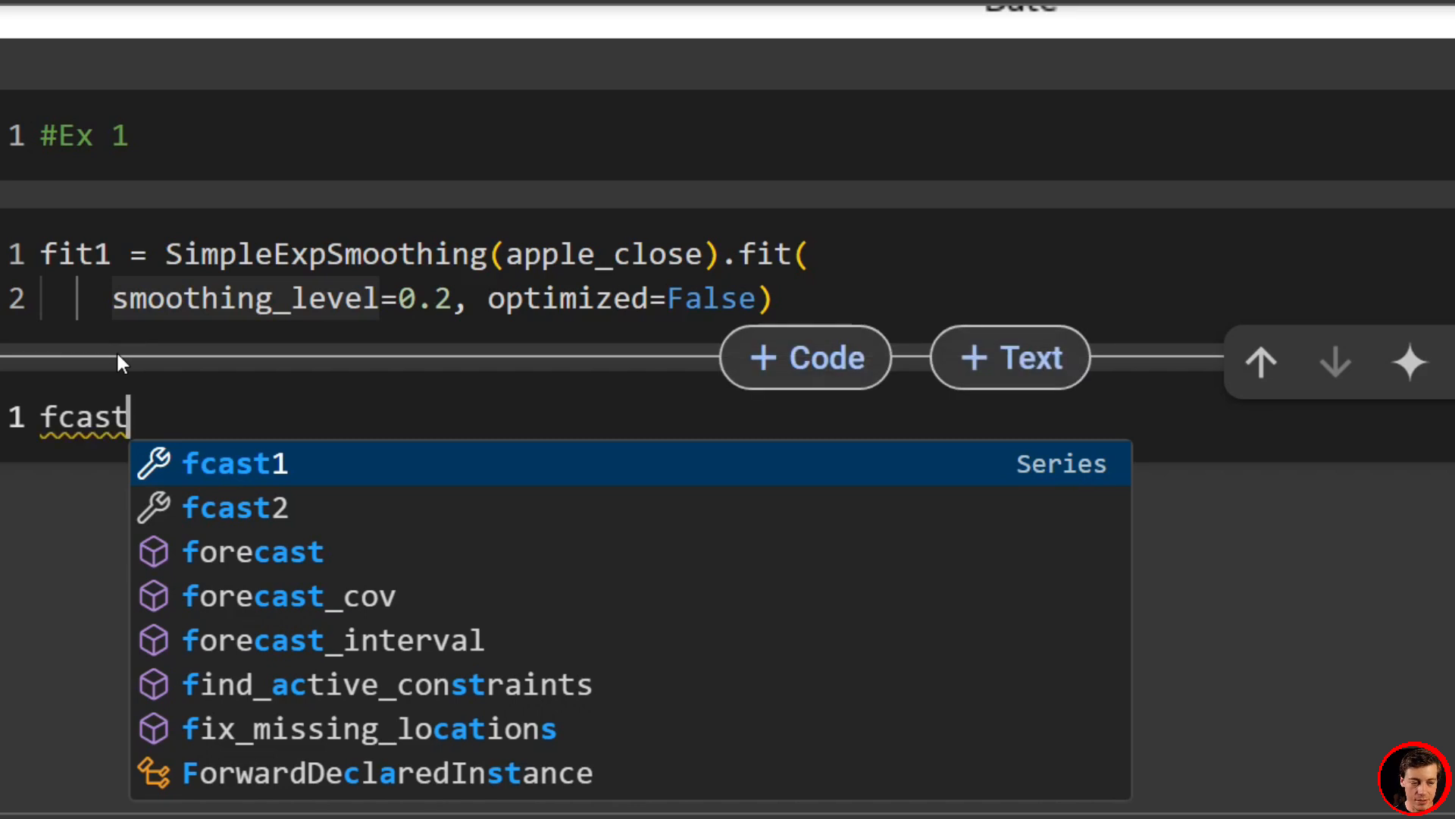
{"action": "type", "text": "1 = fit1.forec"}
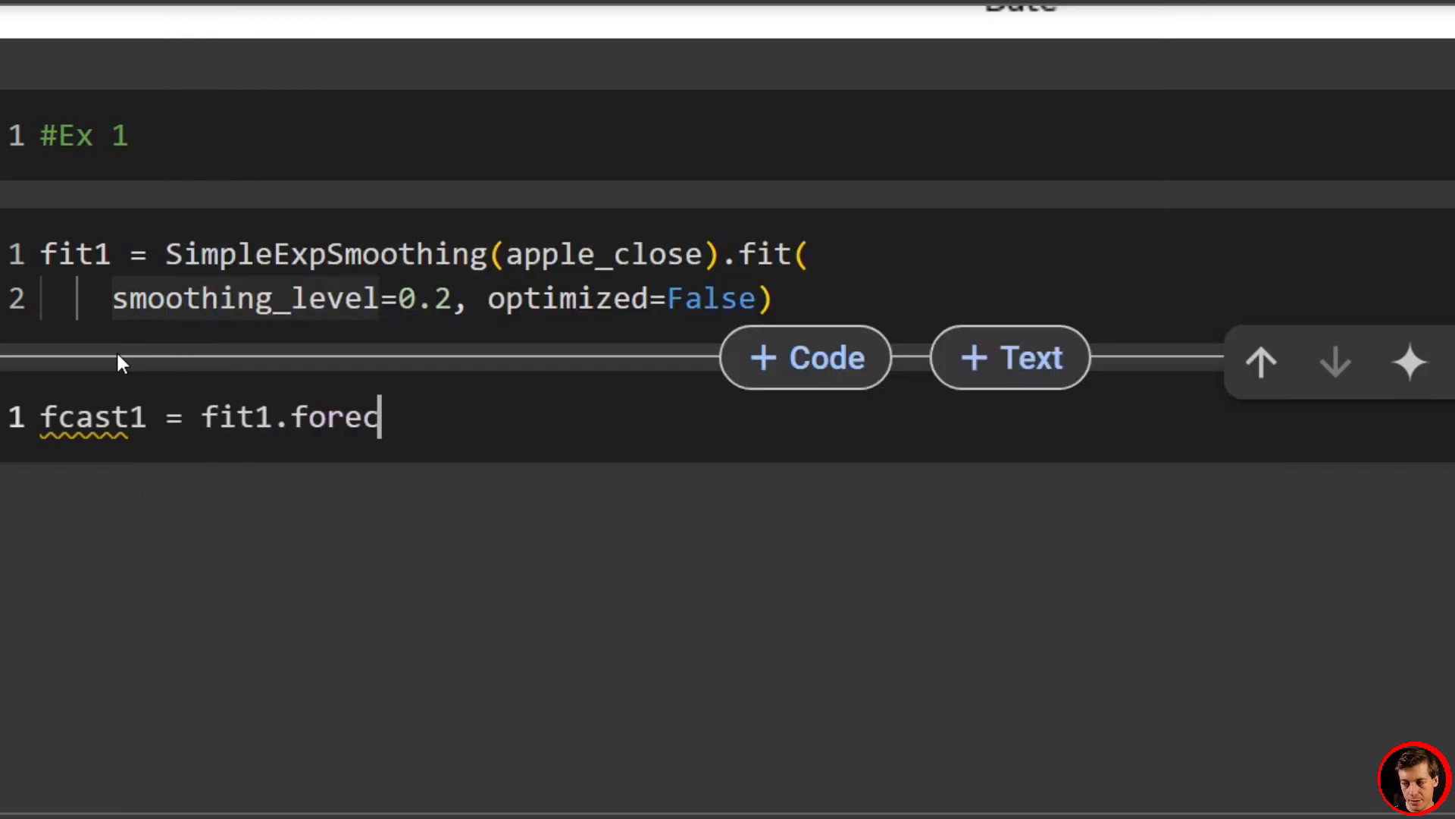
{"action": "type", "text": "ast"}
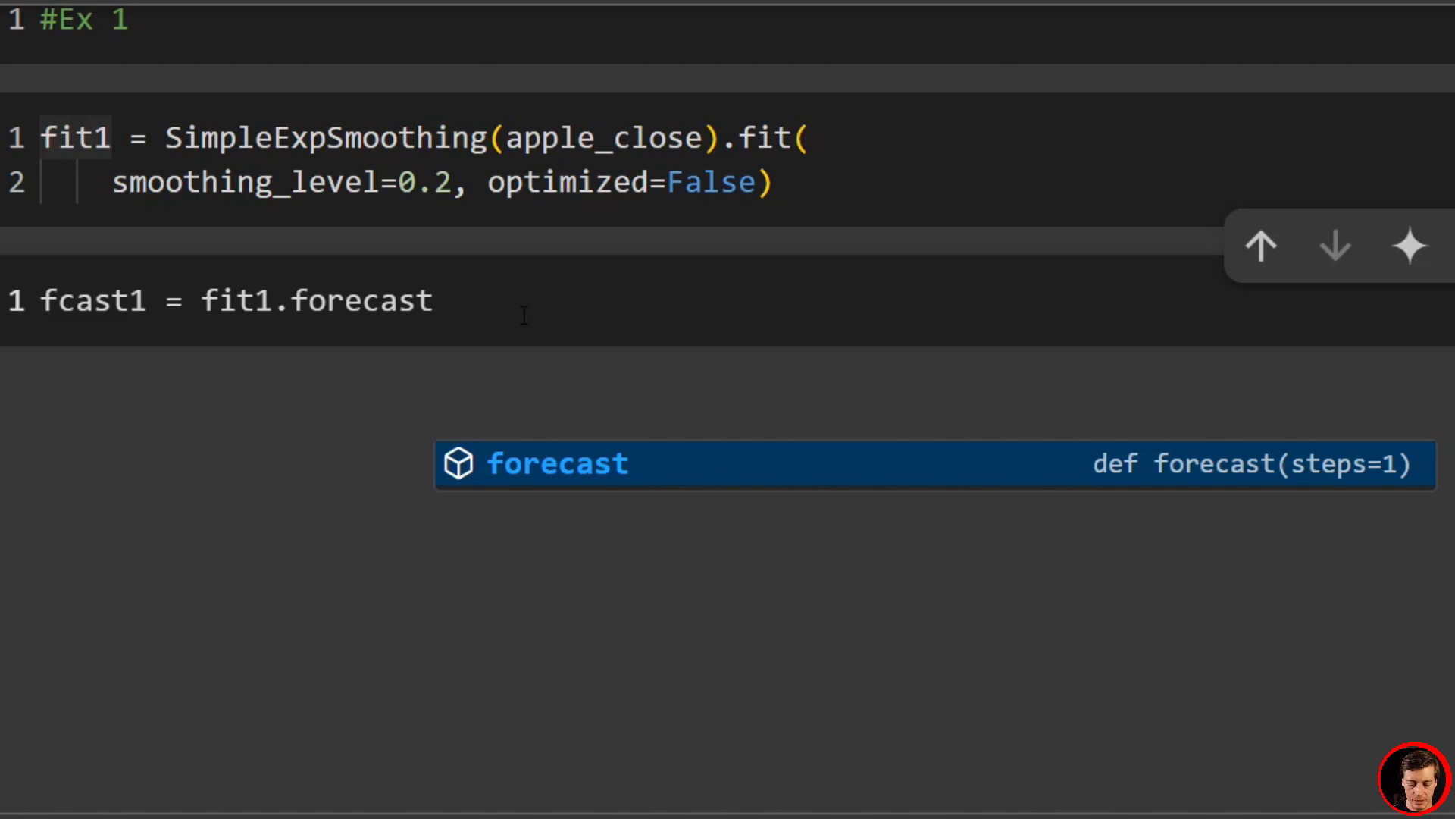
{"action": "type", "text": "(30)"}
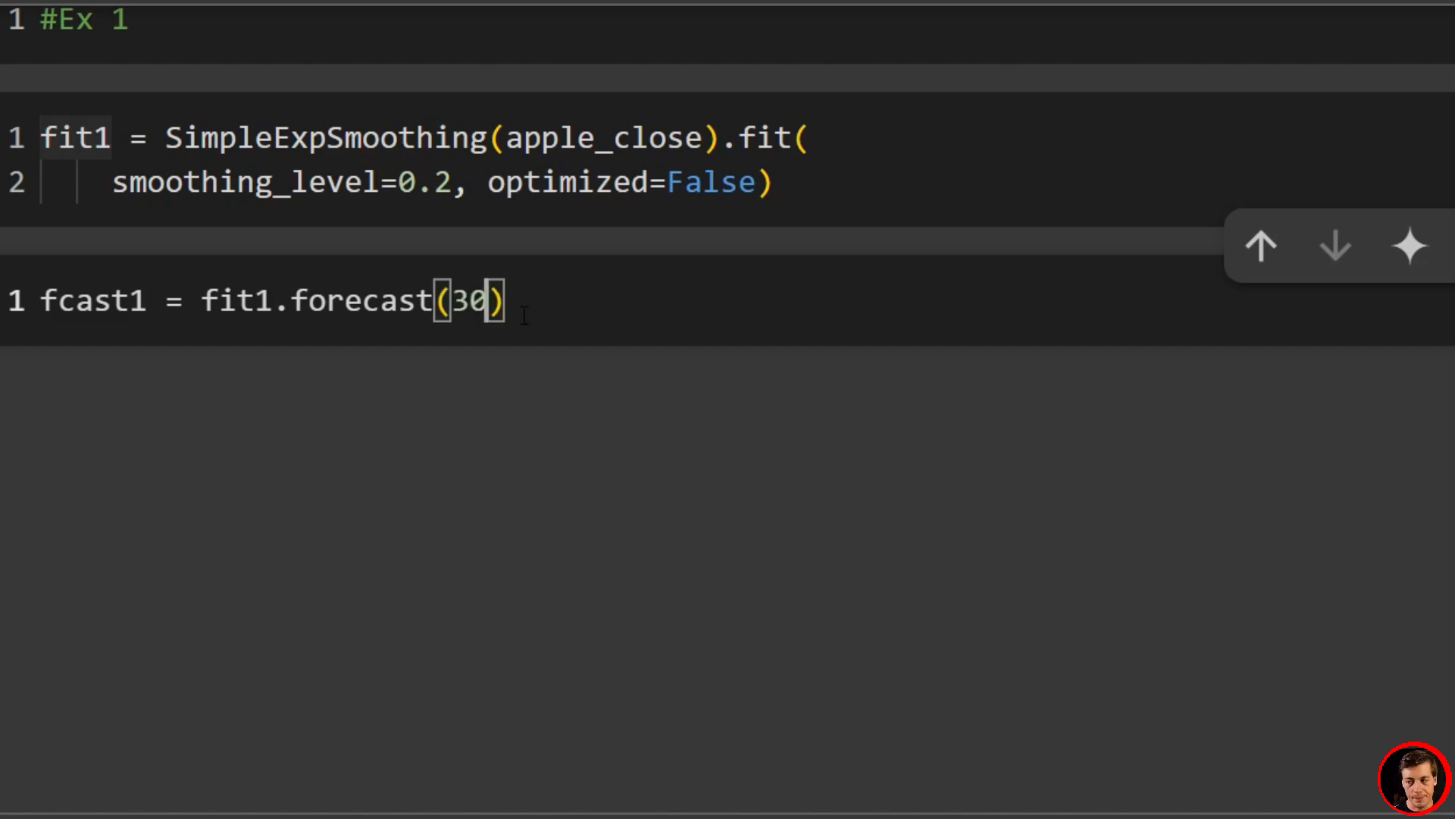
{"action": "type", "text": ".re"}
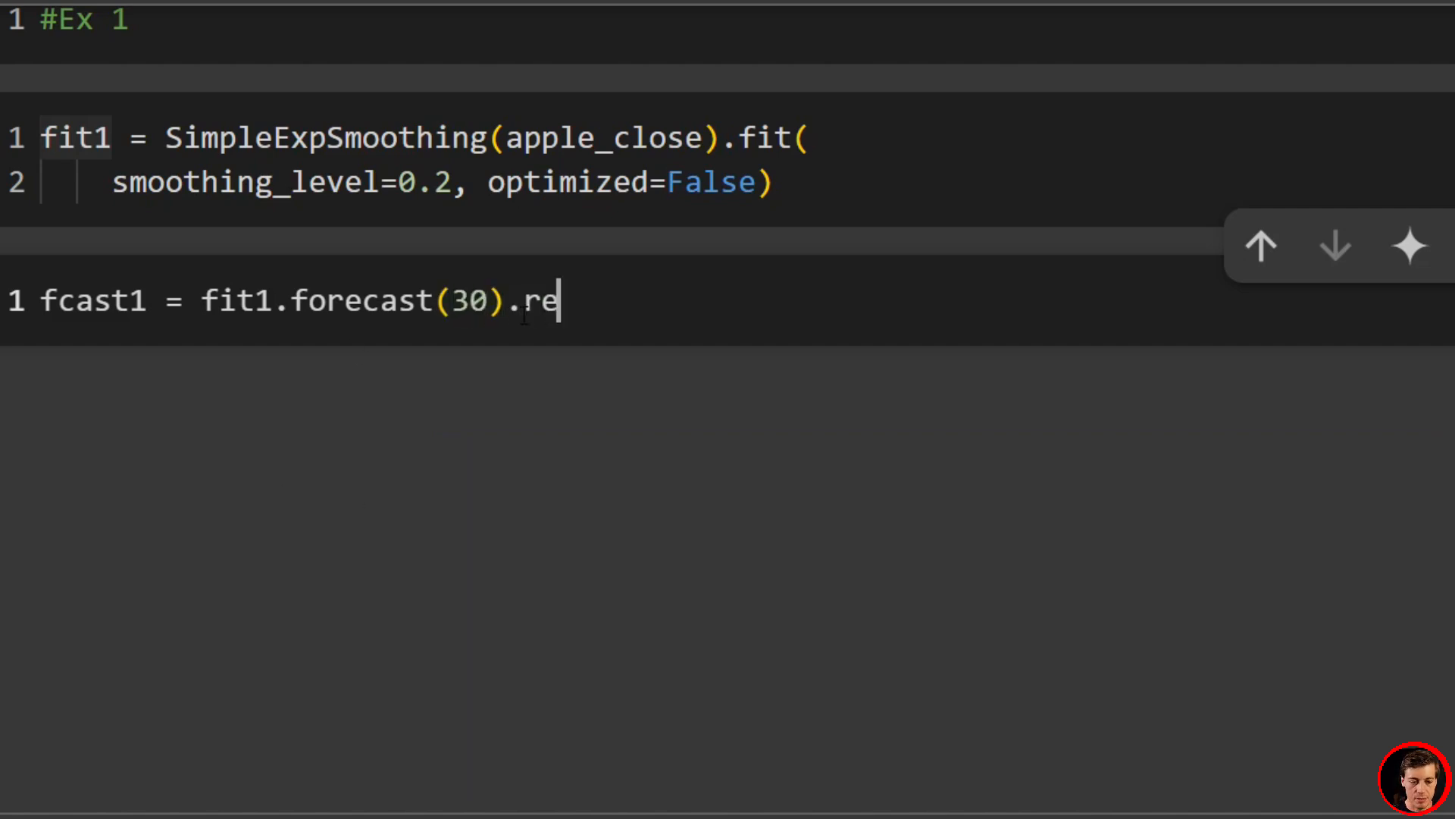
{"action": "type", "text": "name()"}
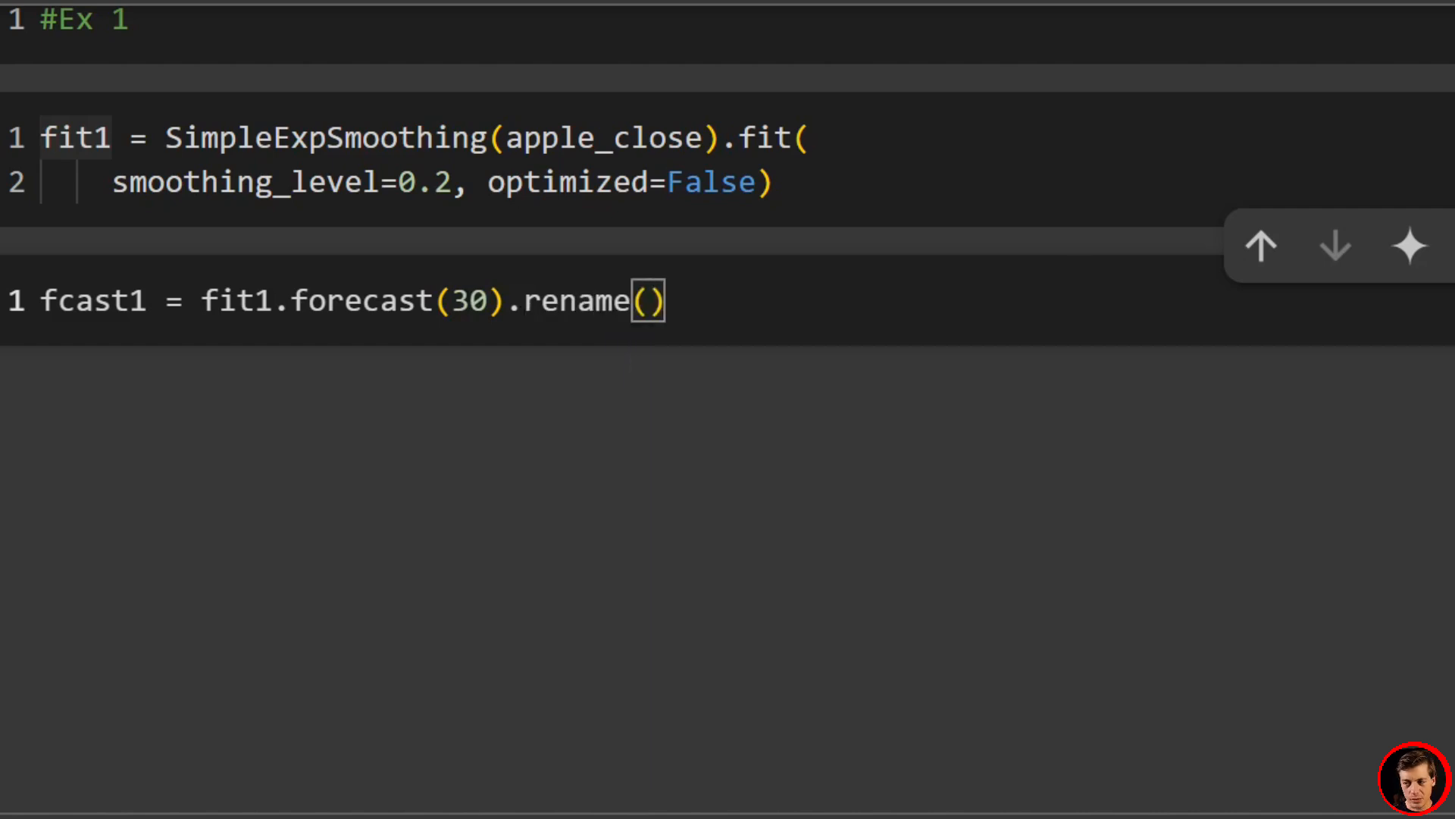
{"action": "mouse_move", "coordinate": [867, 320]}
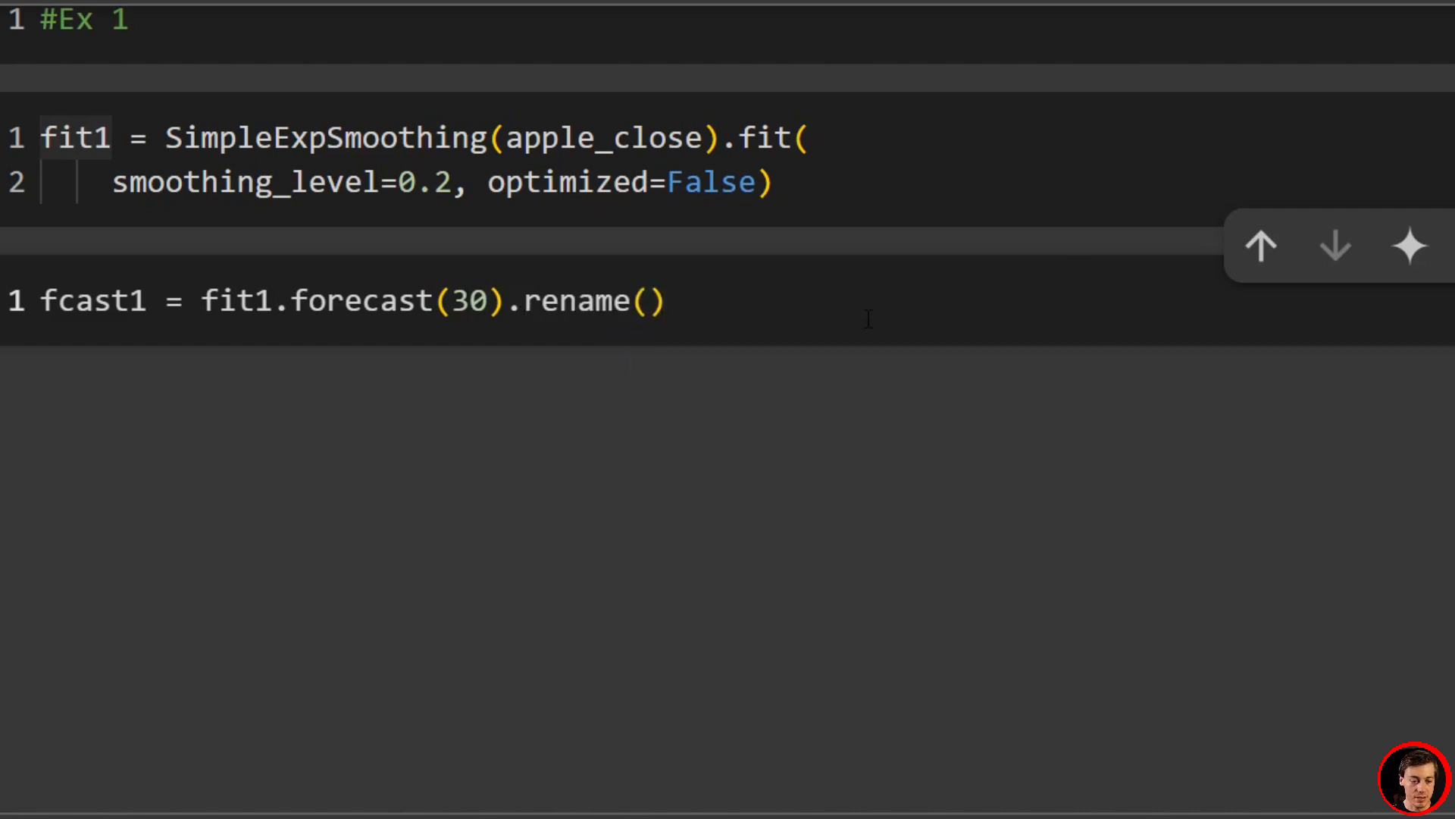
{"action": "type", "text": "r\"$\\alpha=0.2$\""}
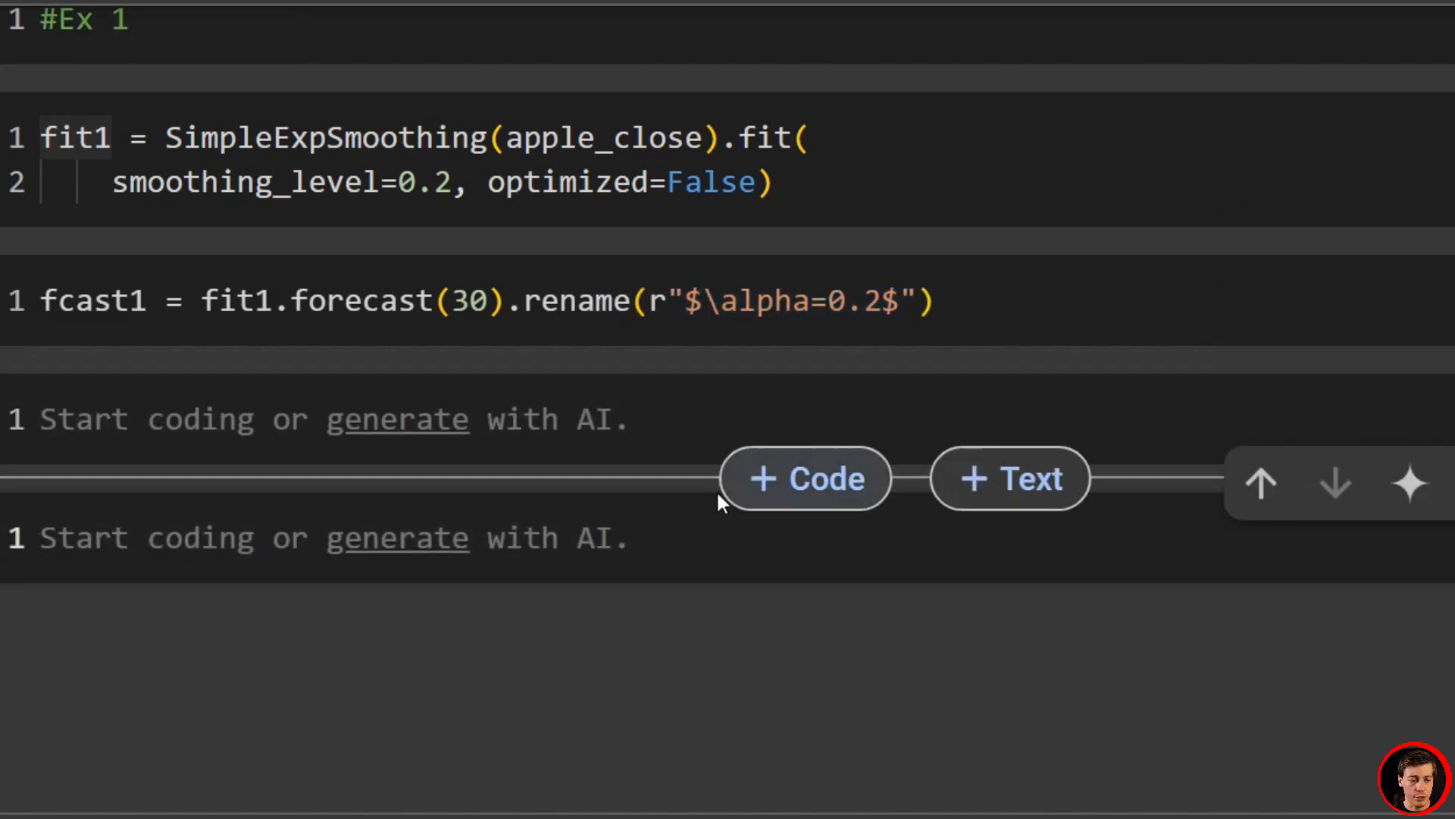
Step: Add fit2 with an optimized level and fcast2, a 30-step forecast labelled with its smoothing level
{"action": "type", "text": "fit2 ="}
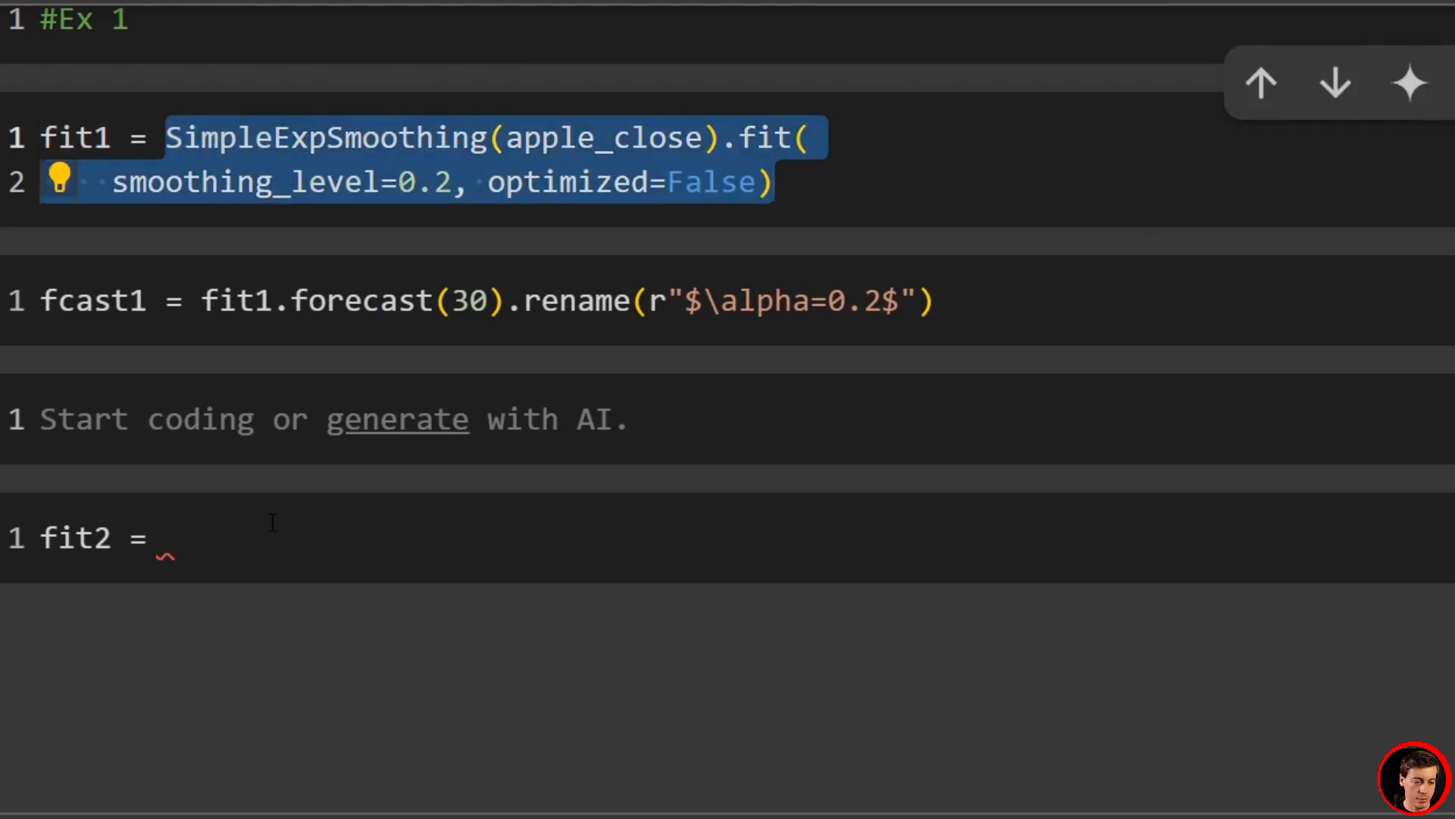
{"action": "type", "text": "SimpleExpSmoothing(apple_close).fit("}
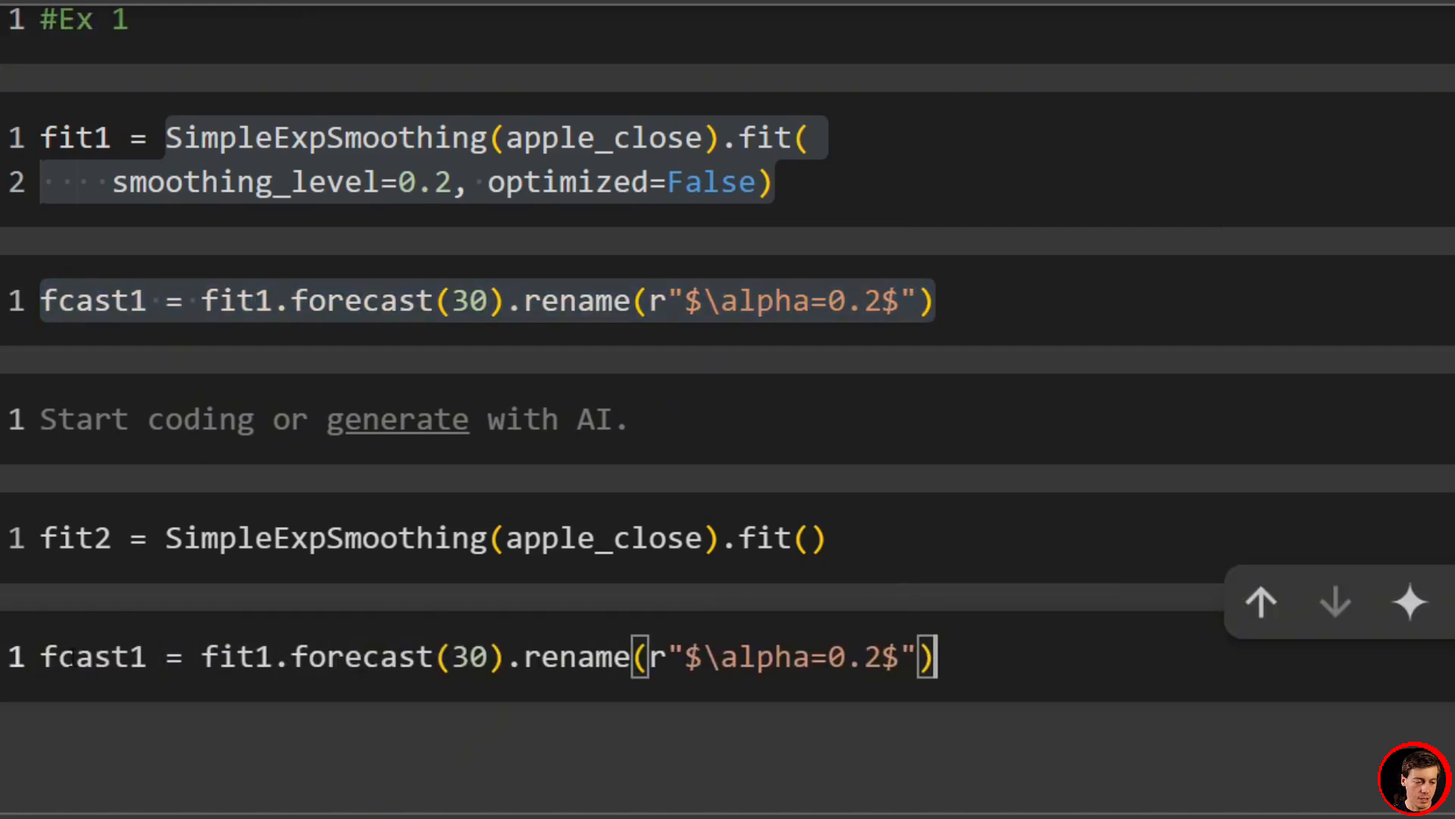
{"action": "type", "text": "2"}
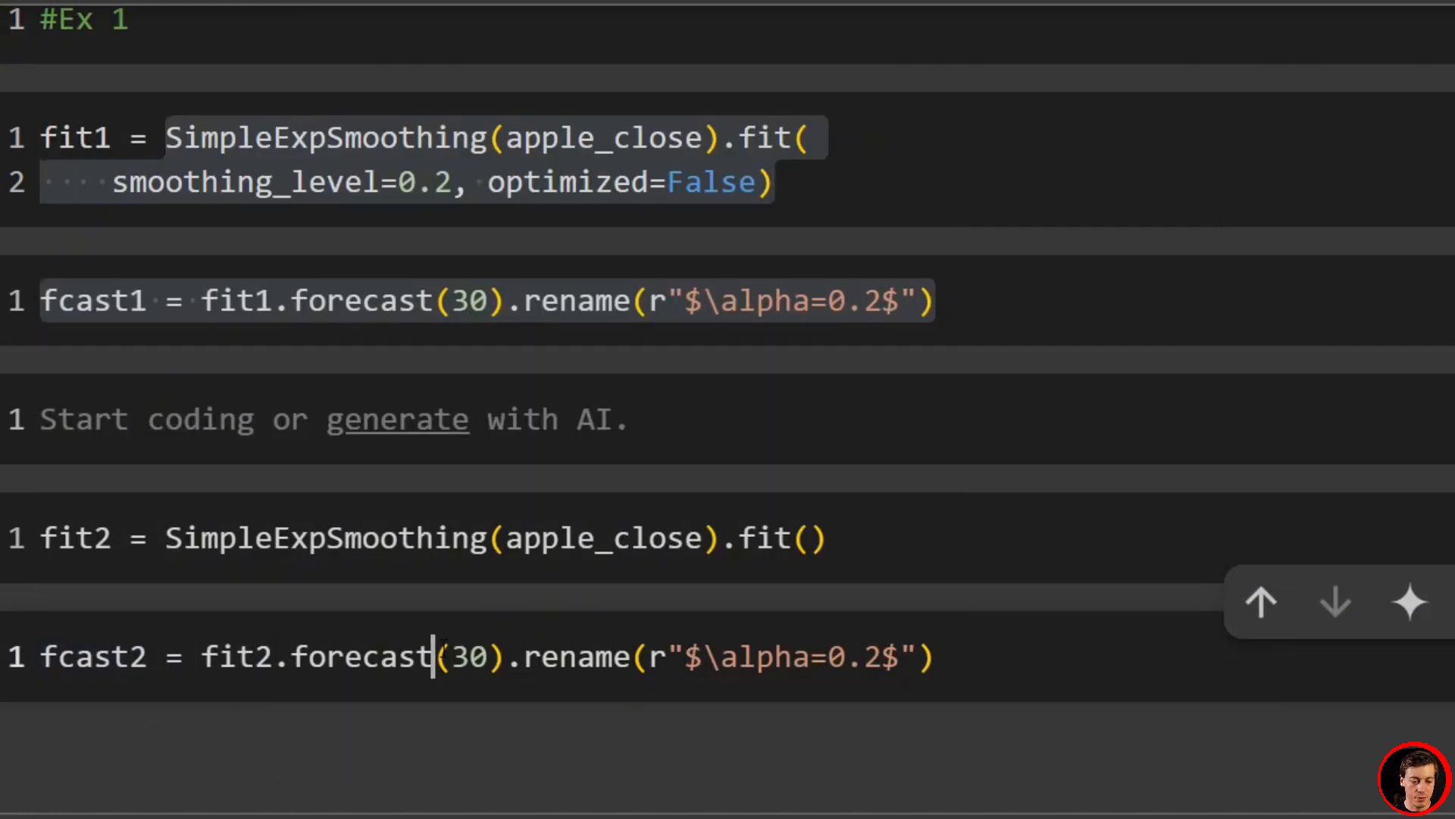
{"action": "double_click", "coordinate": [361, 656]}
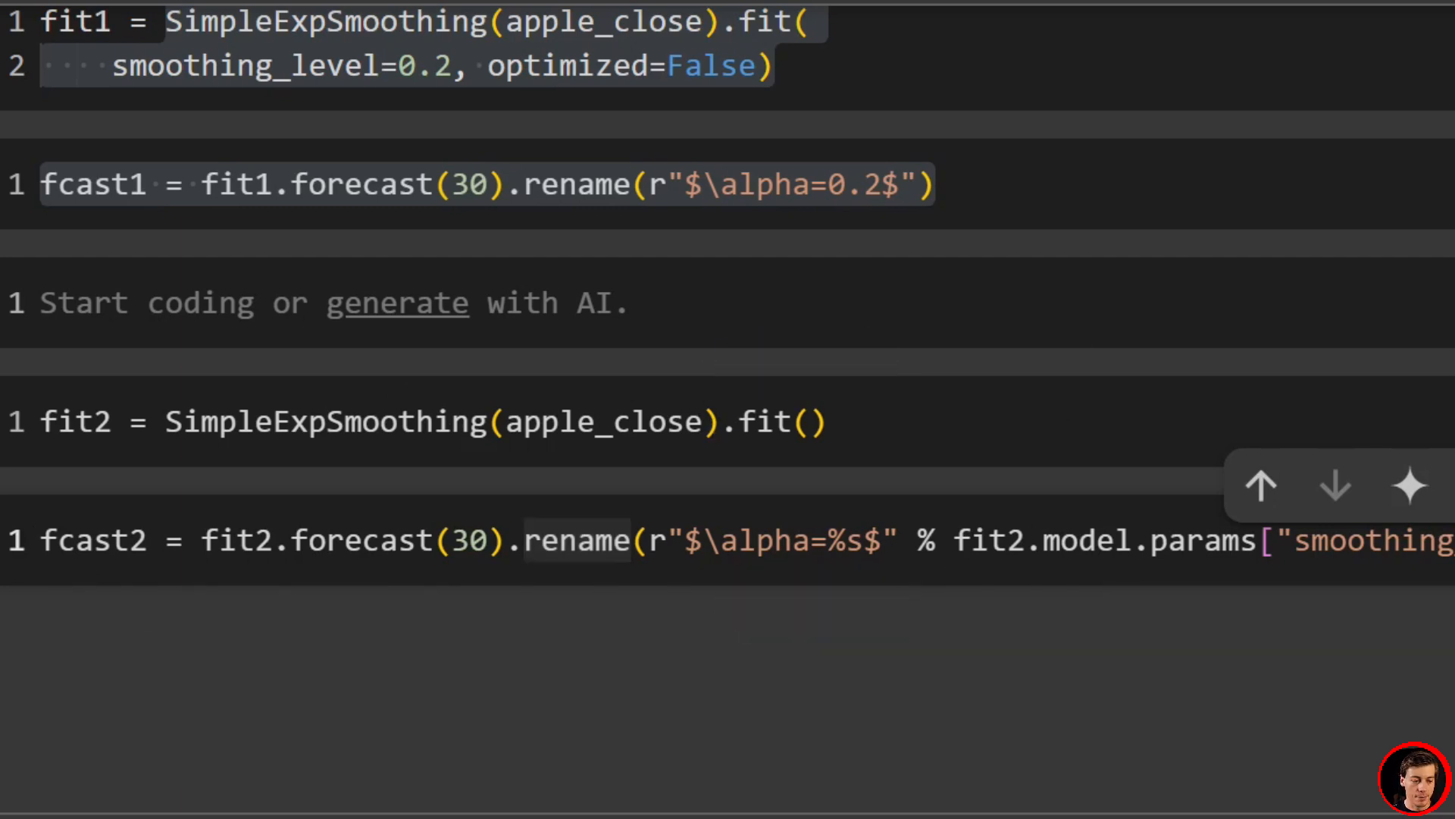
{"action": "left_click", "coordinate": [1336, 484]}
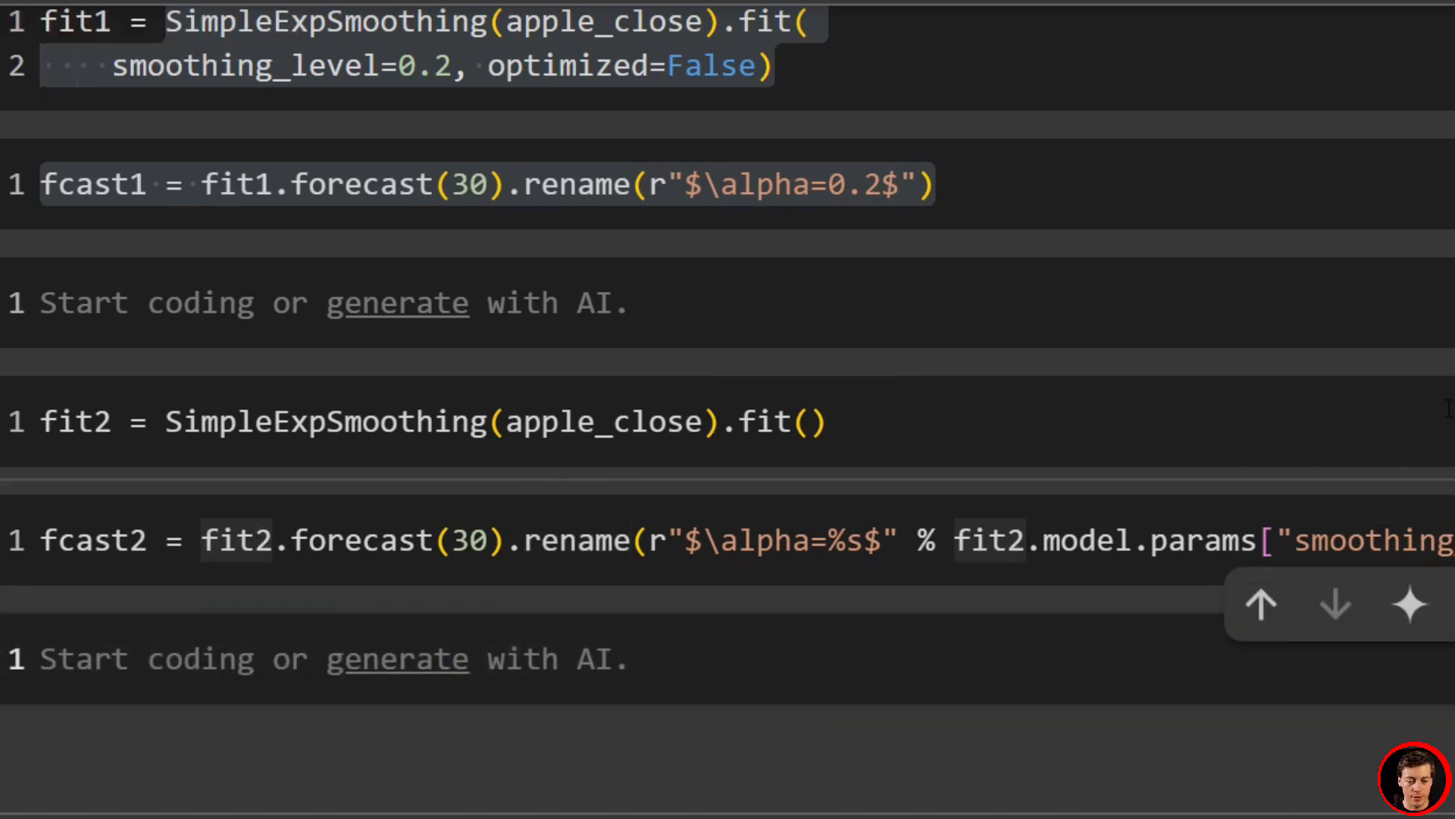
Step: Start a #plot cell with a 10x6 figure
{"action": "scroll", "scroll_direction": "down", "scroll_amount": 3}
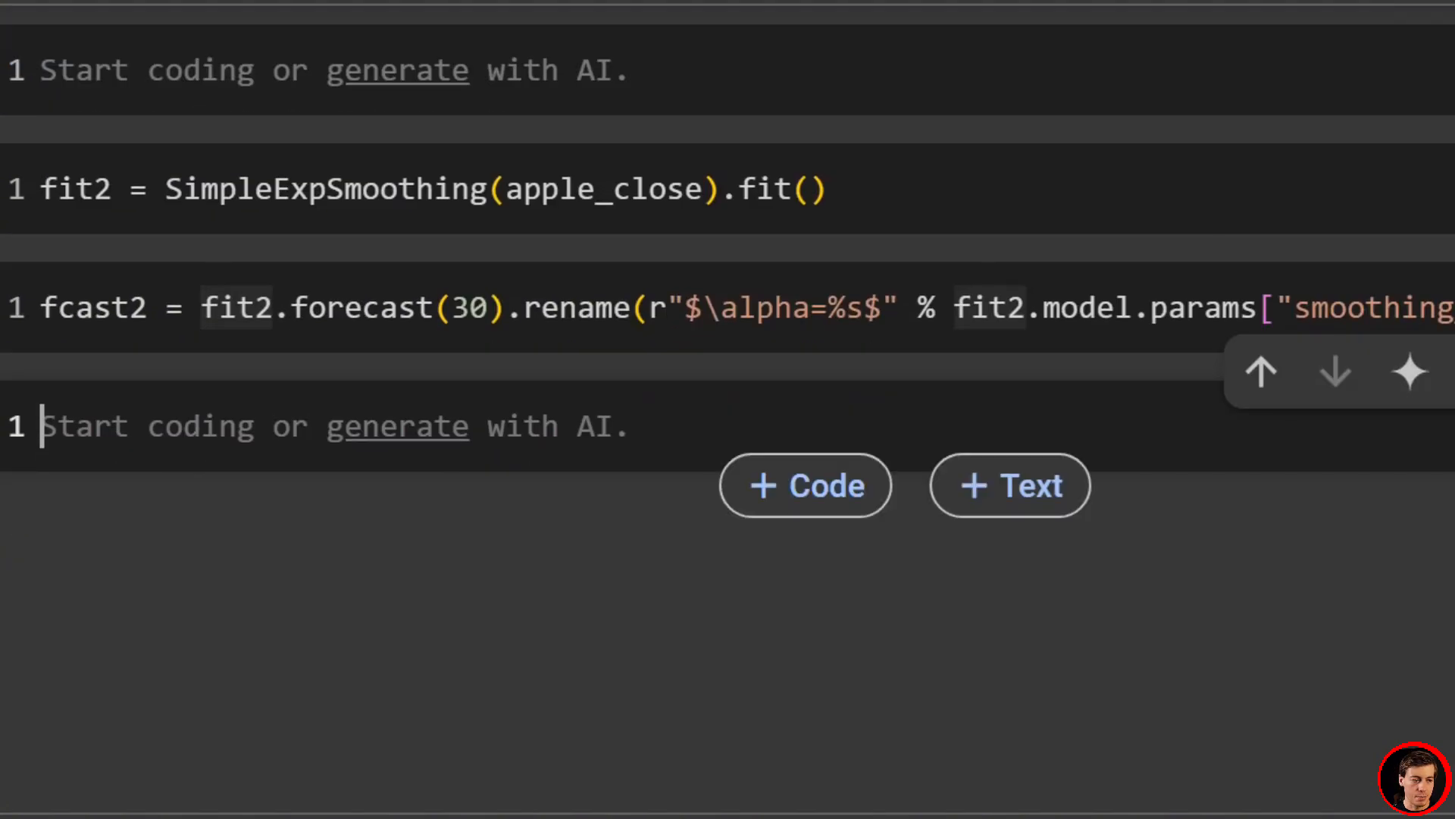
{"action": "type", "text": "#p"}
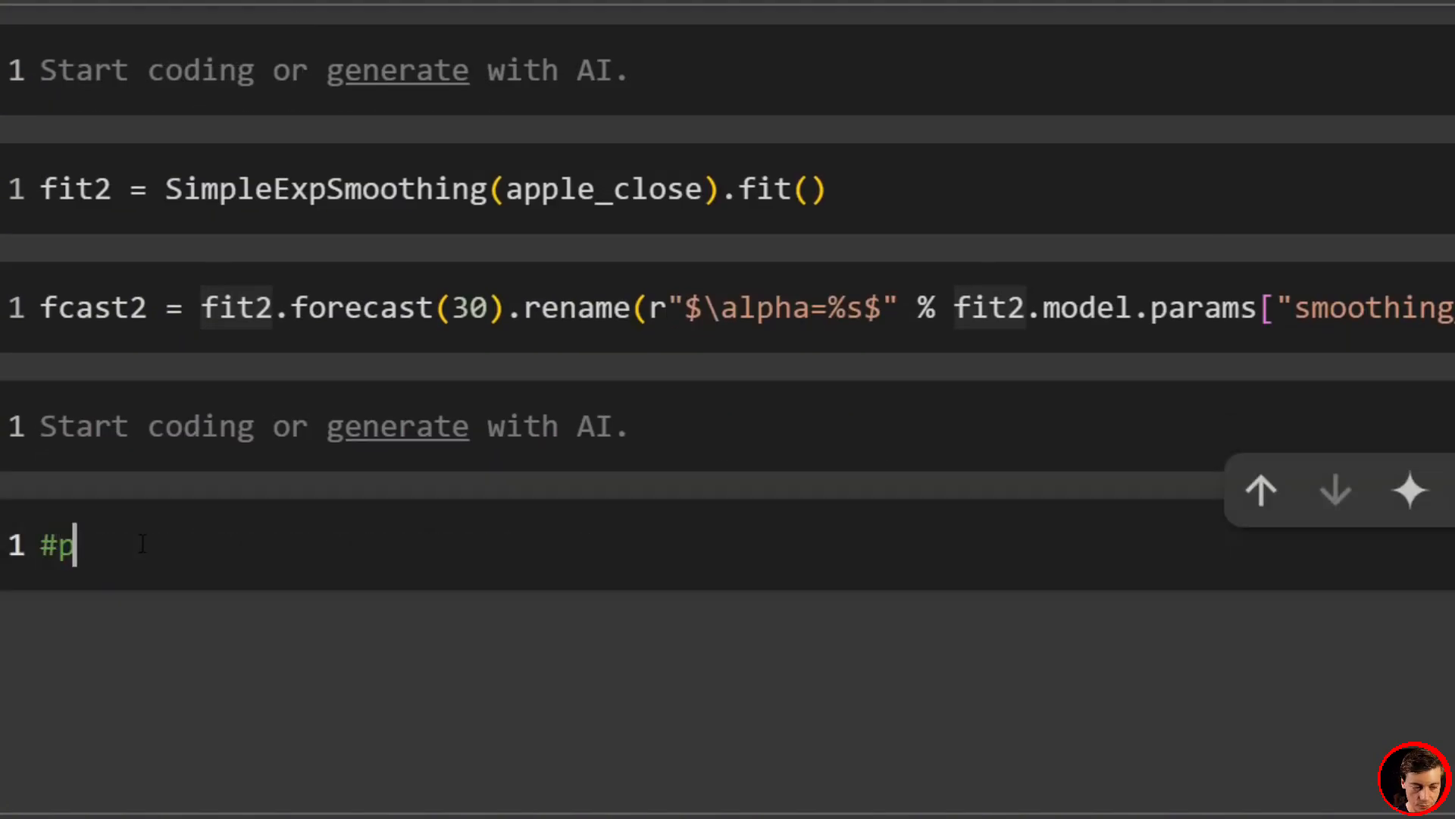
{"action": "type", "text": "lot"}
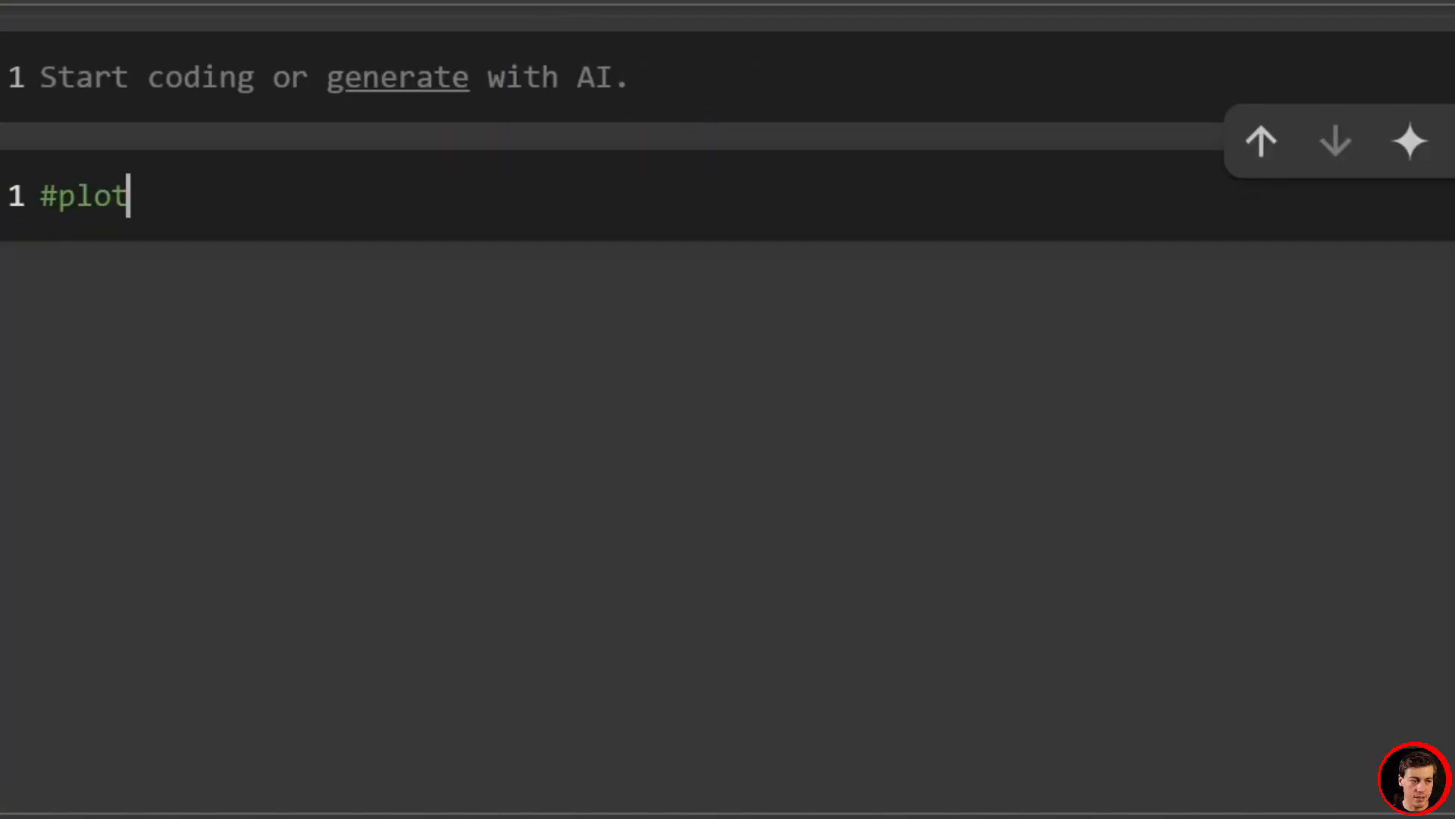
{"action": "key", "text": "Return"}
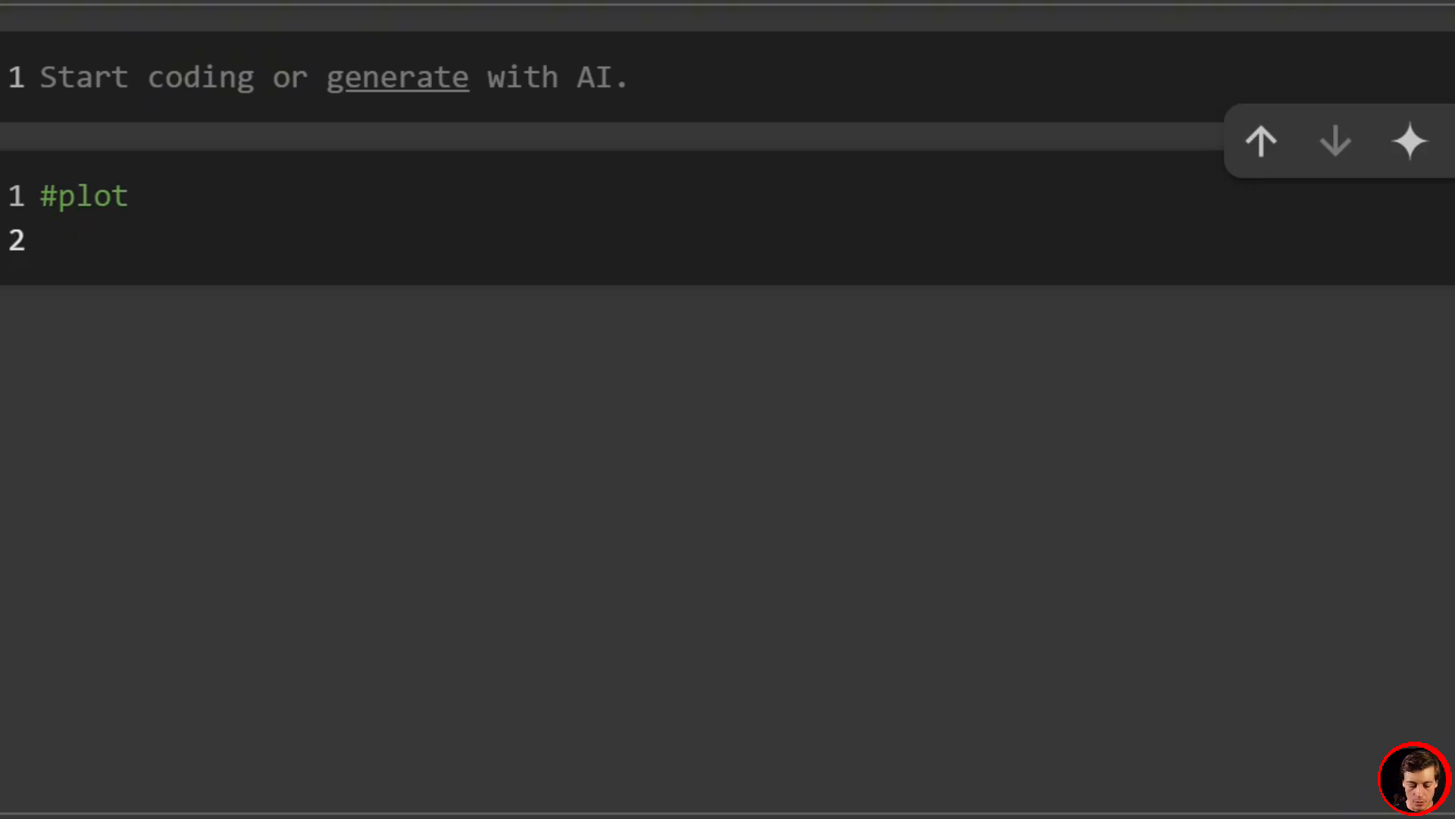
{"action": "type", "text": "plt.figu"}
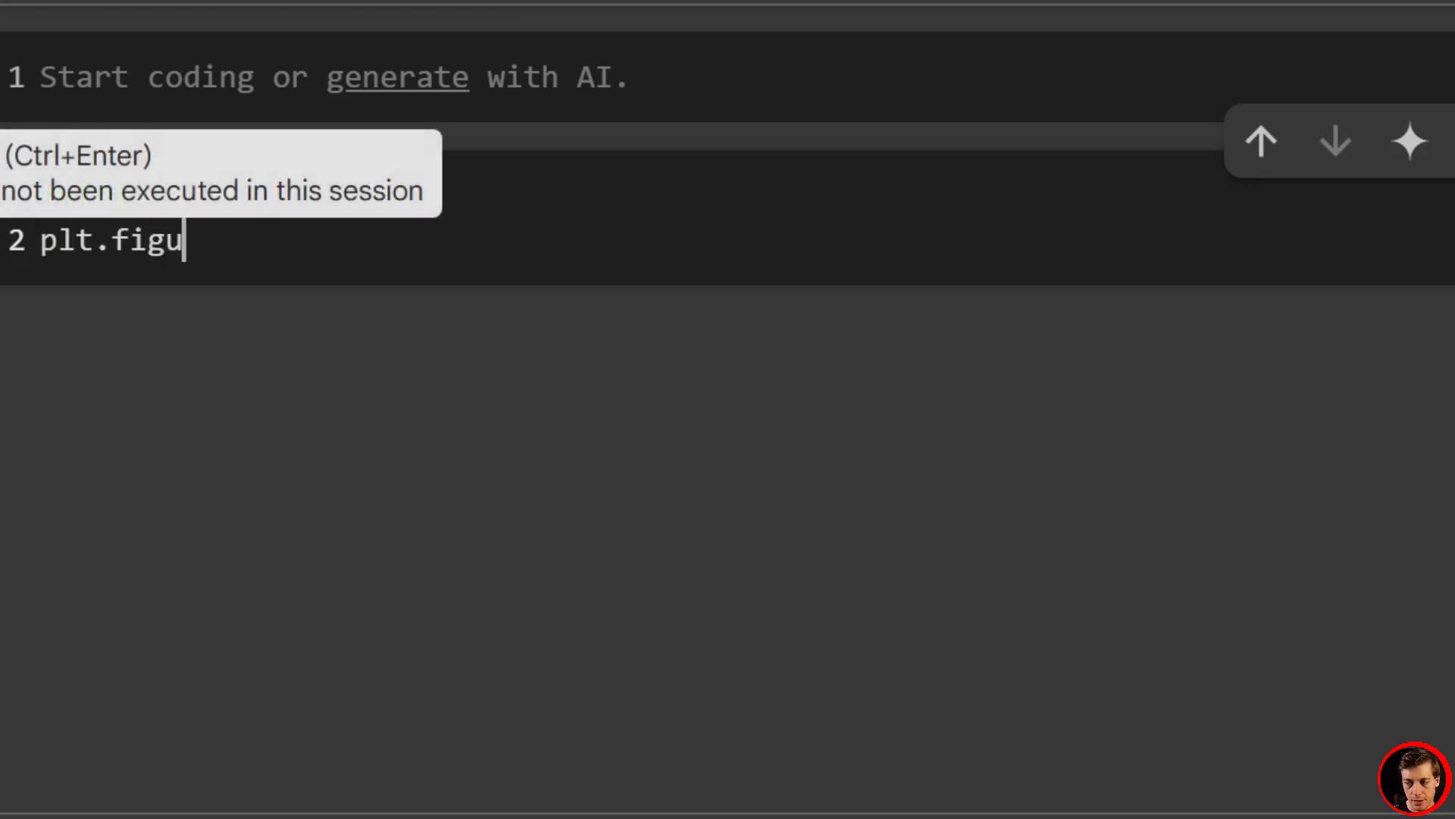
{"action": "type", "text": "re(fig)"}
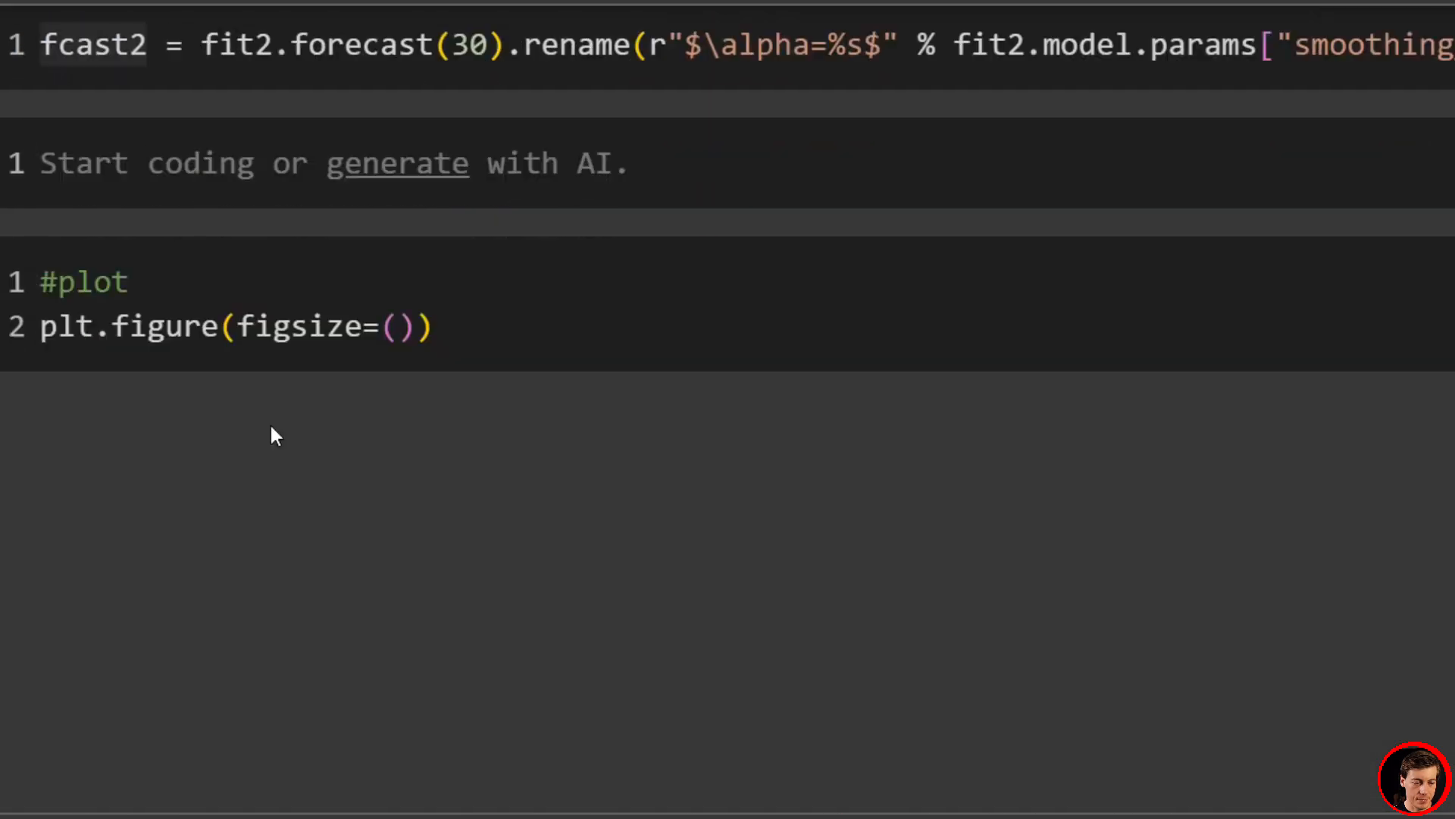
{"action": "type", "text": "10,6"}
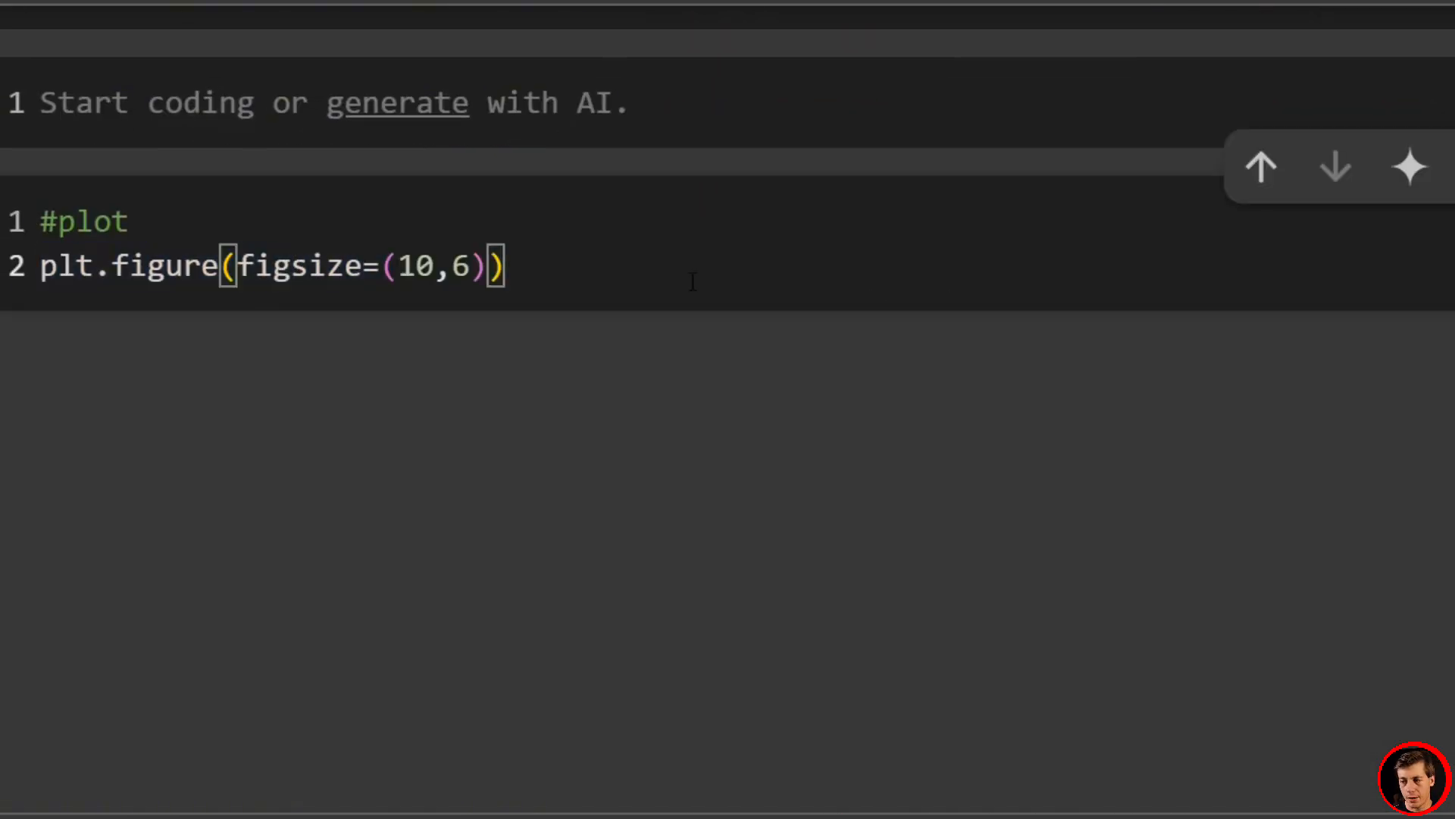
Step: Plot apple_close with black 'o' markers, markersize 2 and a solid '-' line
{"action": "type", "text": "pl"}
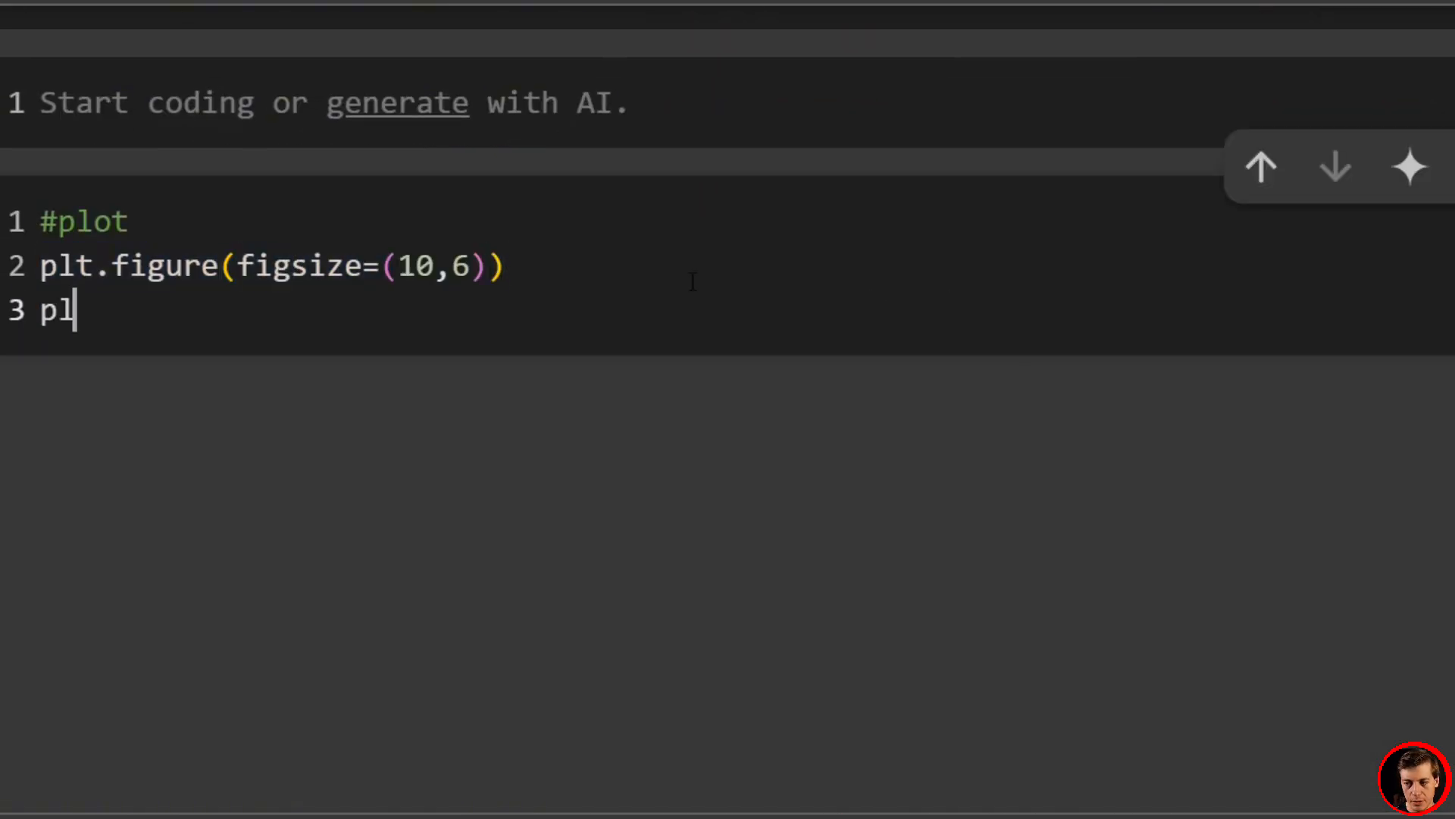
{"action": "type", "text": "t.p"}
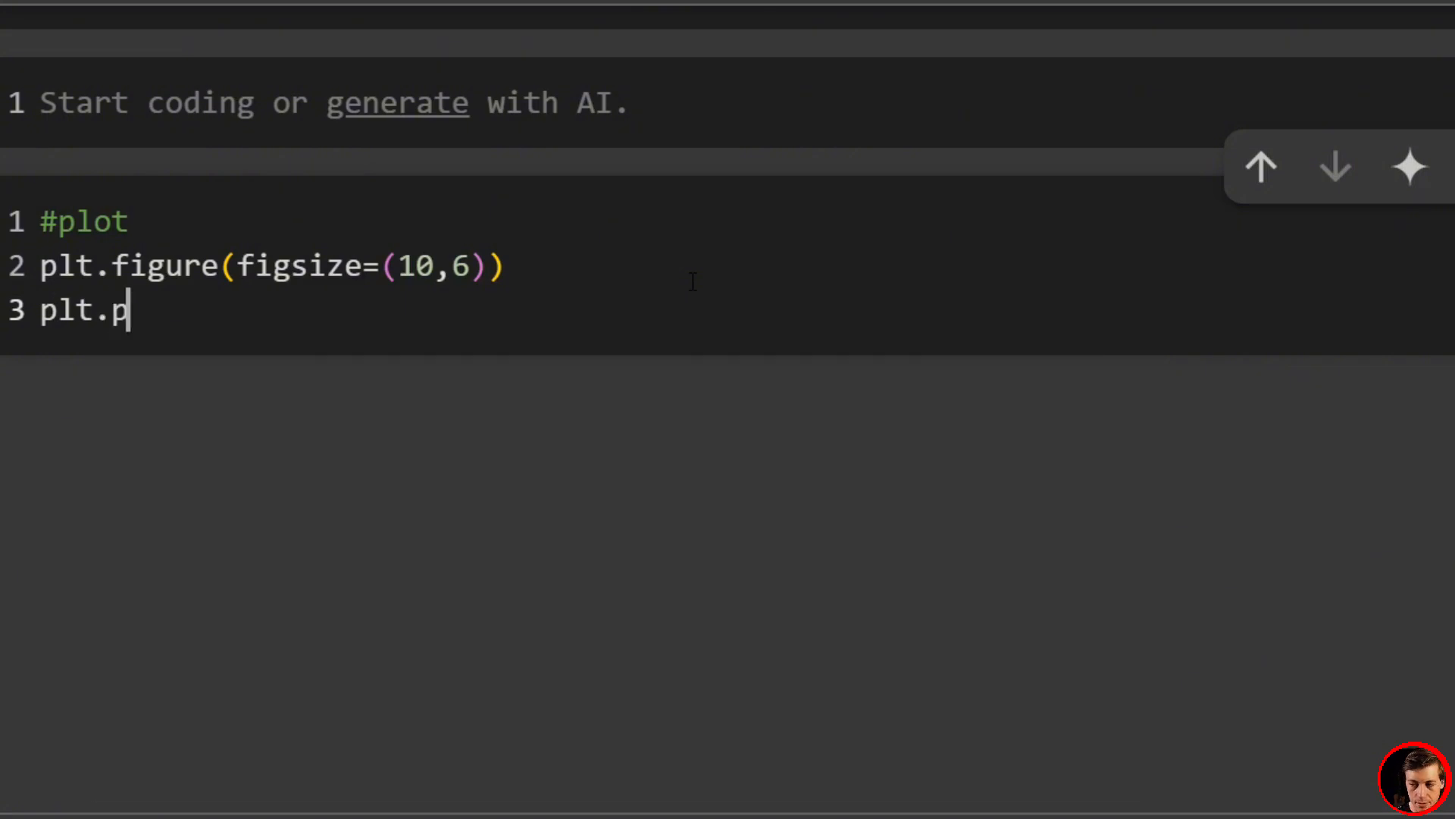
{"action": "type", "text": "lot(appl"}
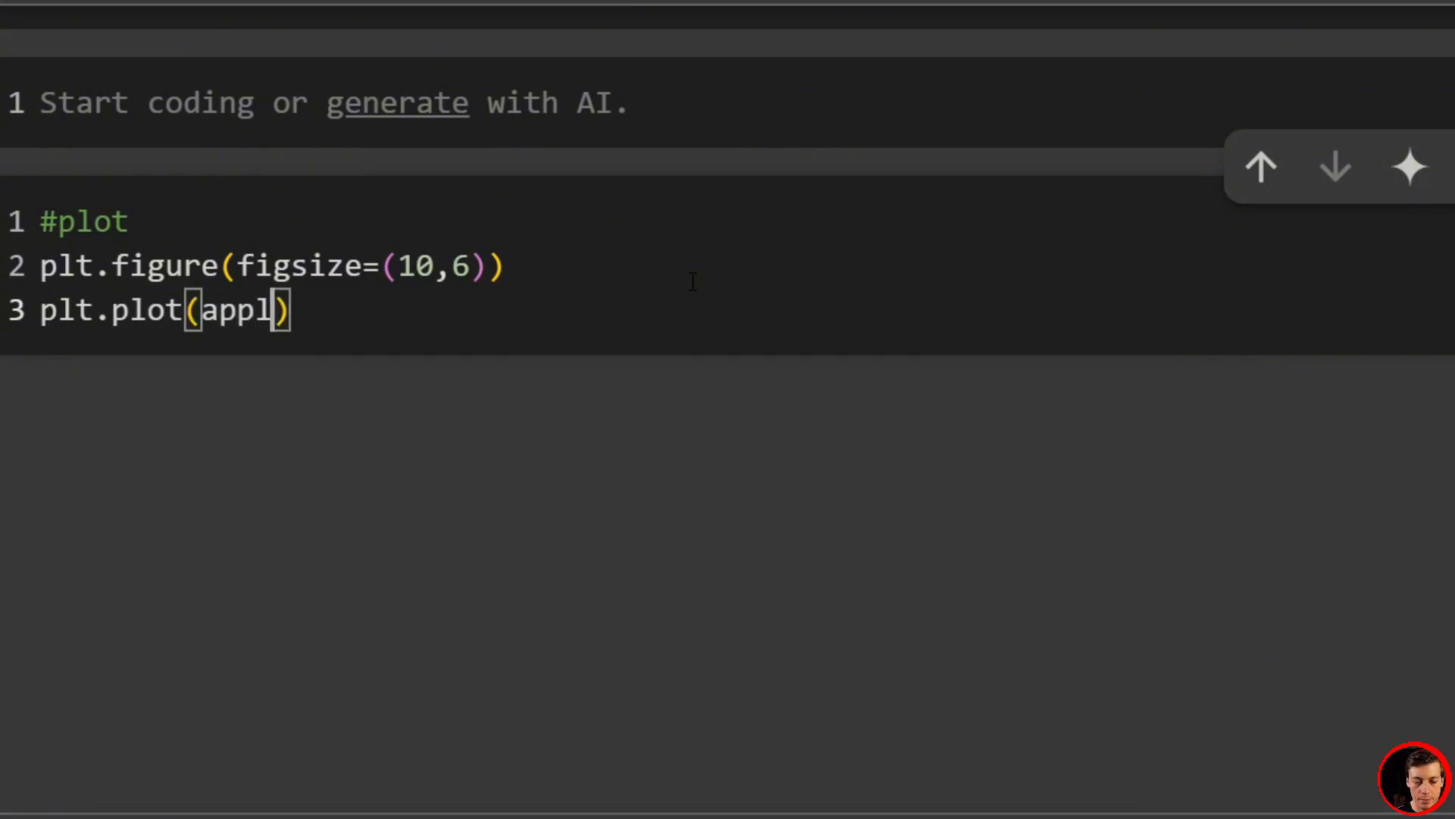
{"action": "type", "text": "e_clo"}
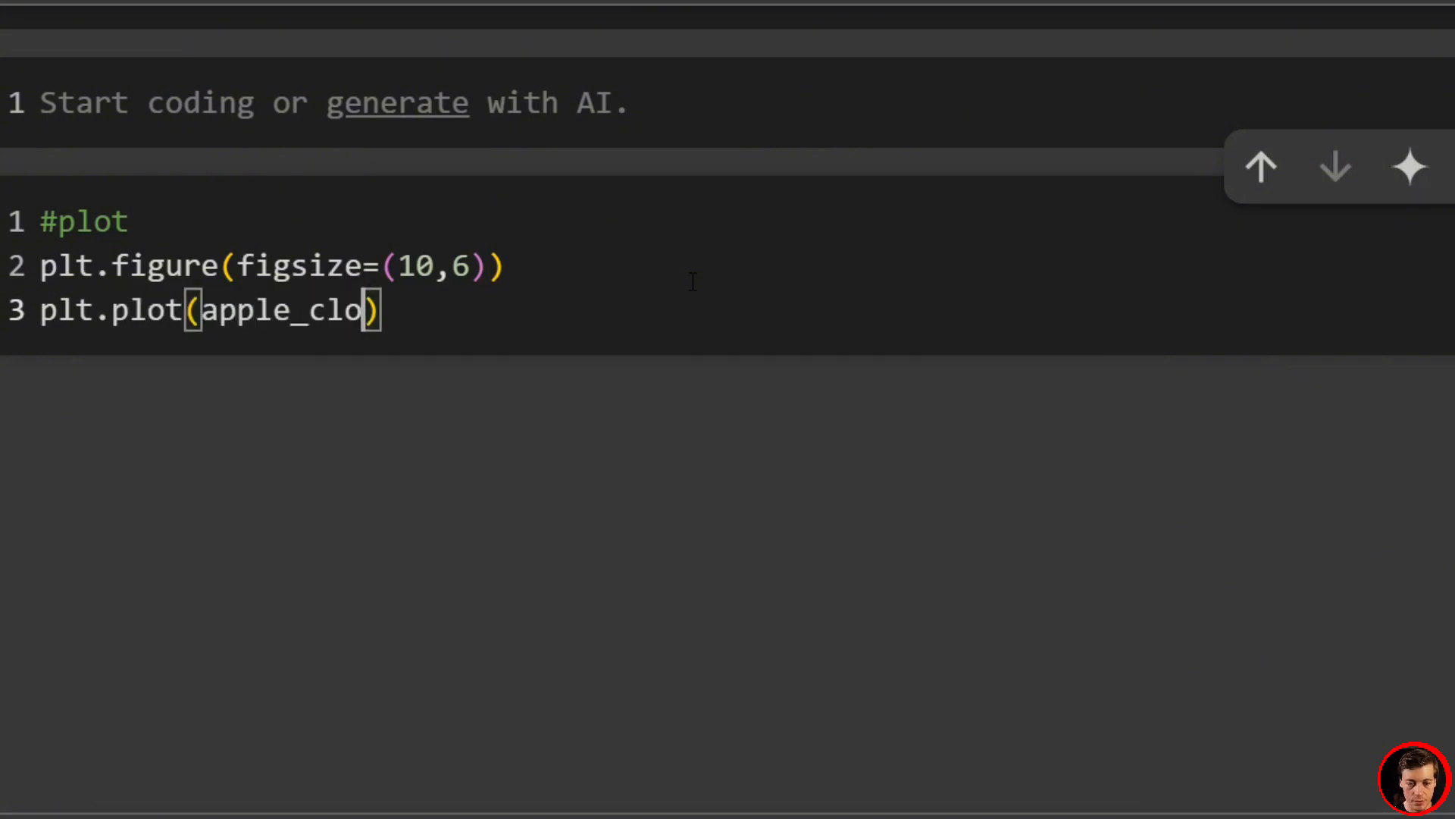
{"action": "type", "text": "se,"}
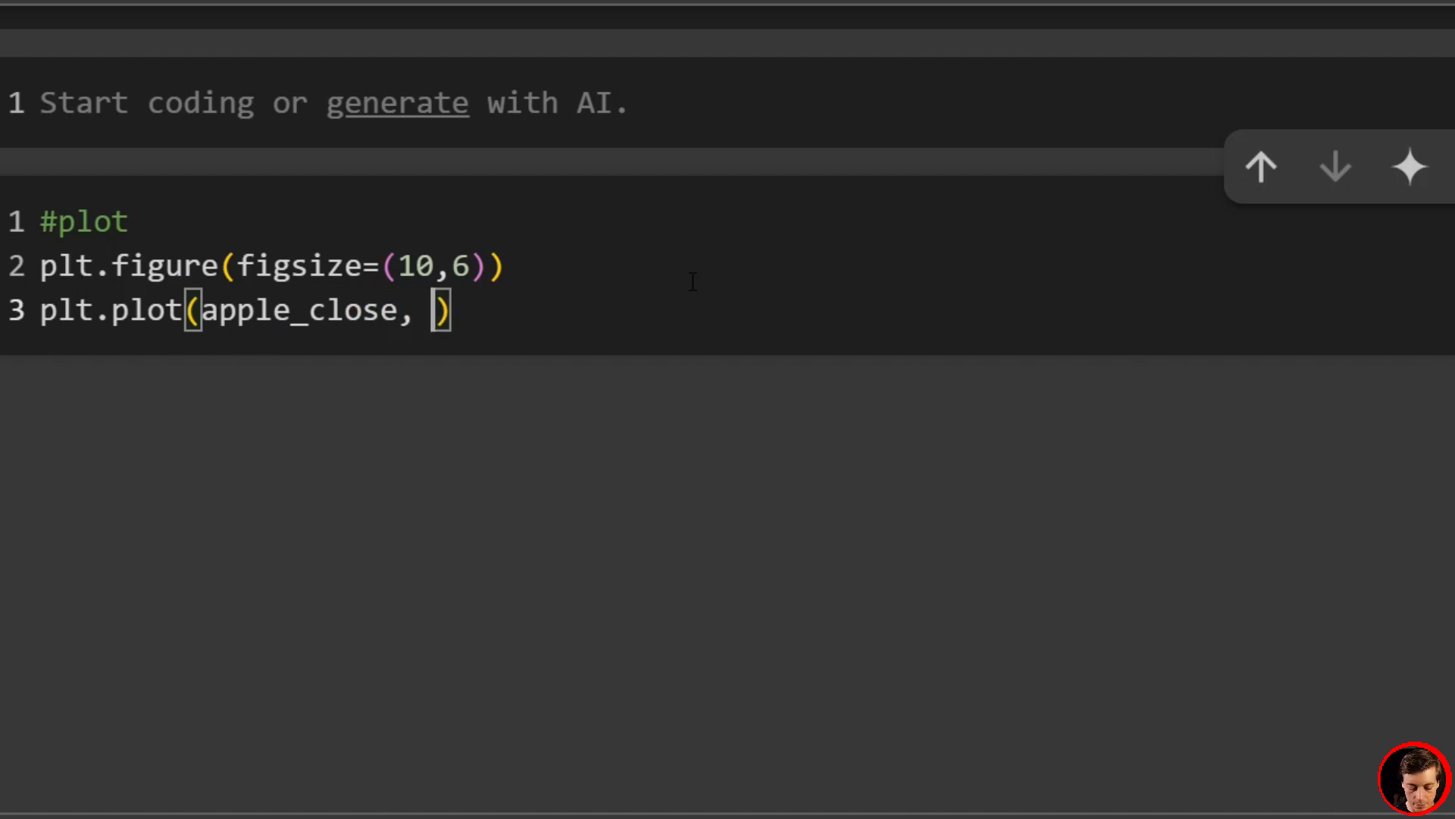
{"action": "type", "text": "marker"}
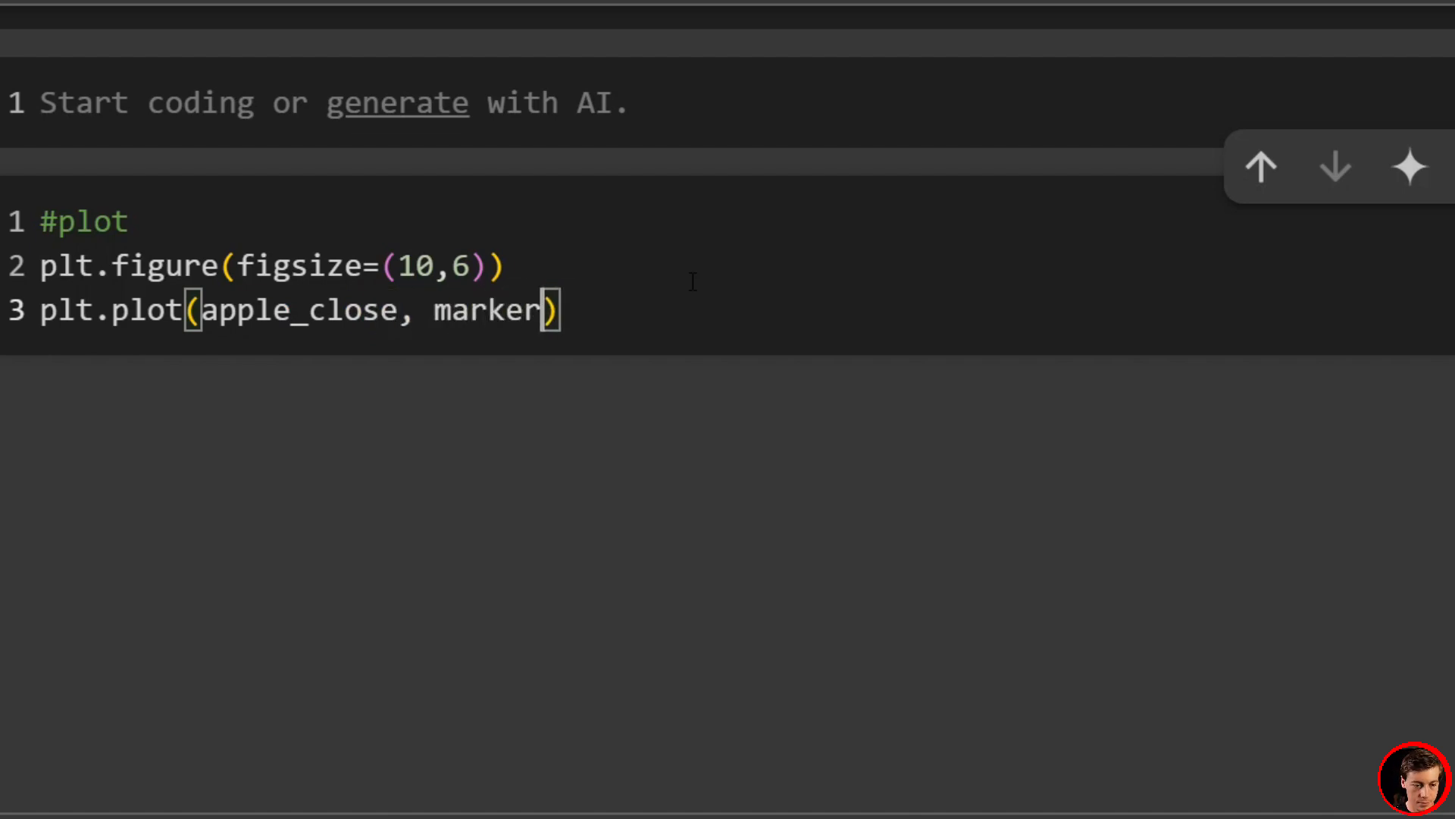
{"action": "type", "text": "='o'"}
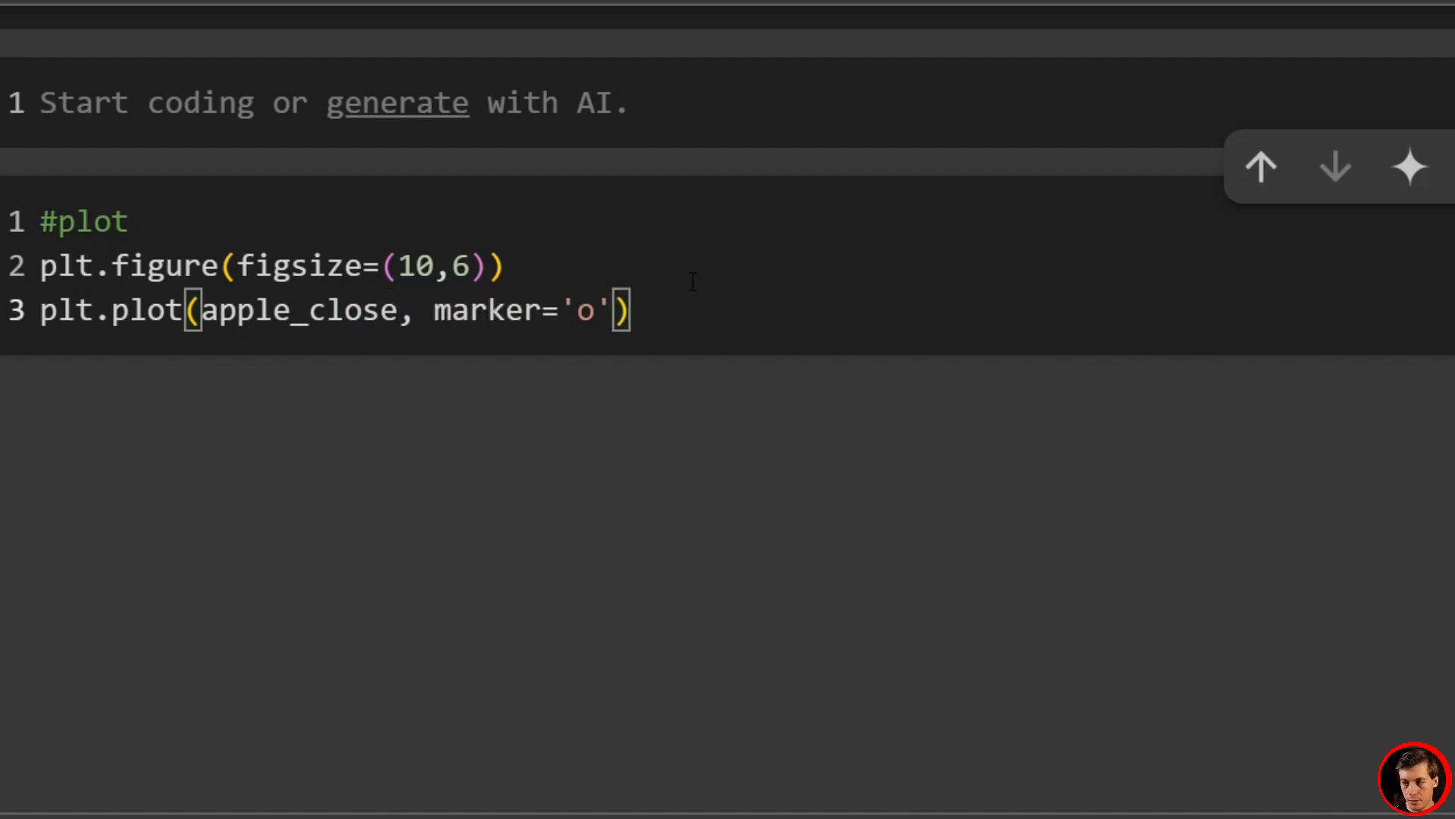
{"action": "type", "text": ", color"}
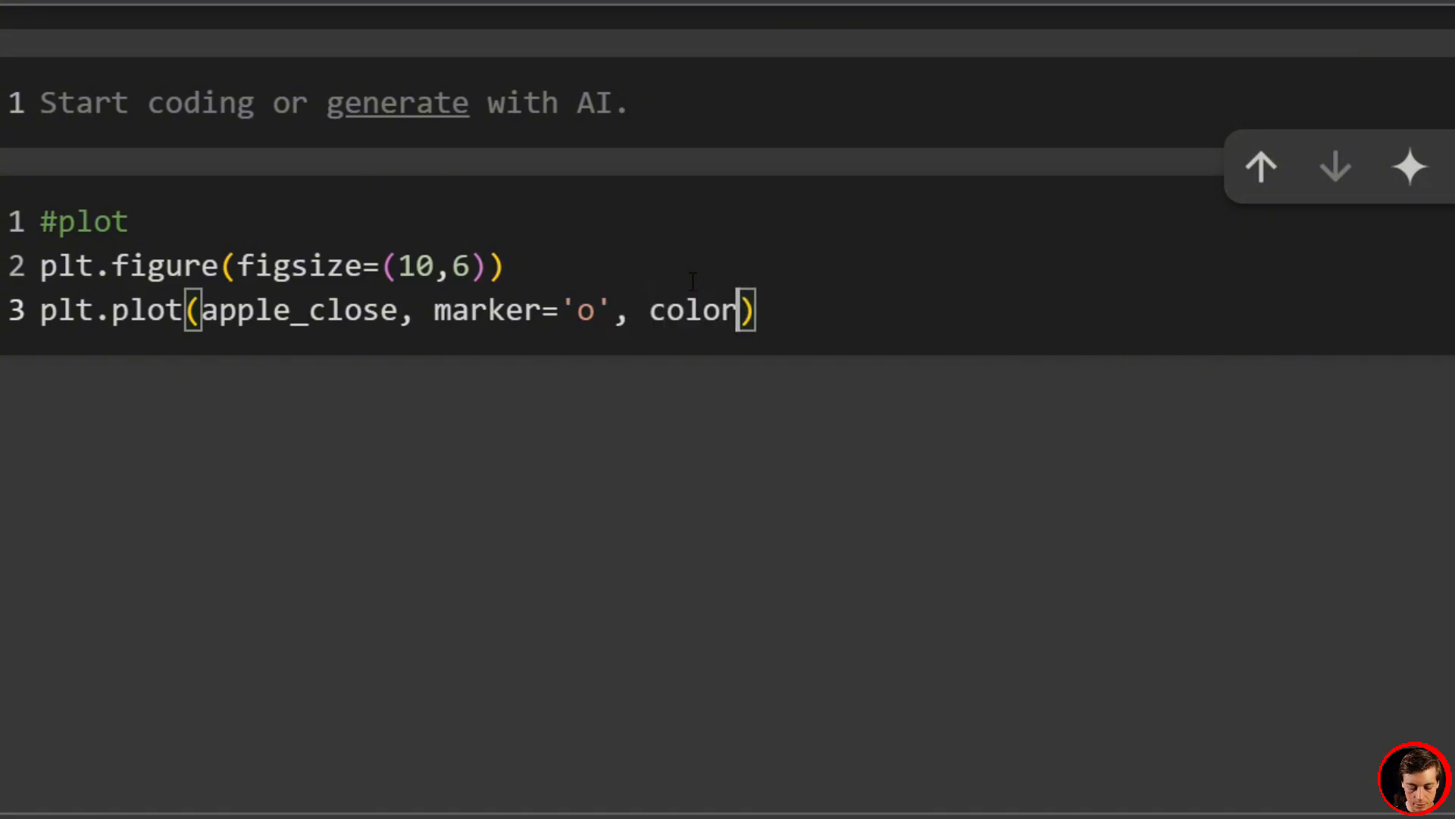
{"action": "type", "text": "='bla'"}
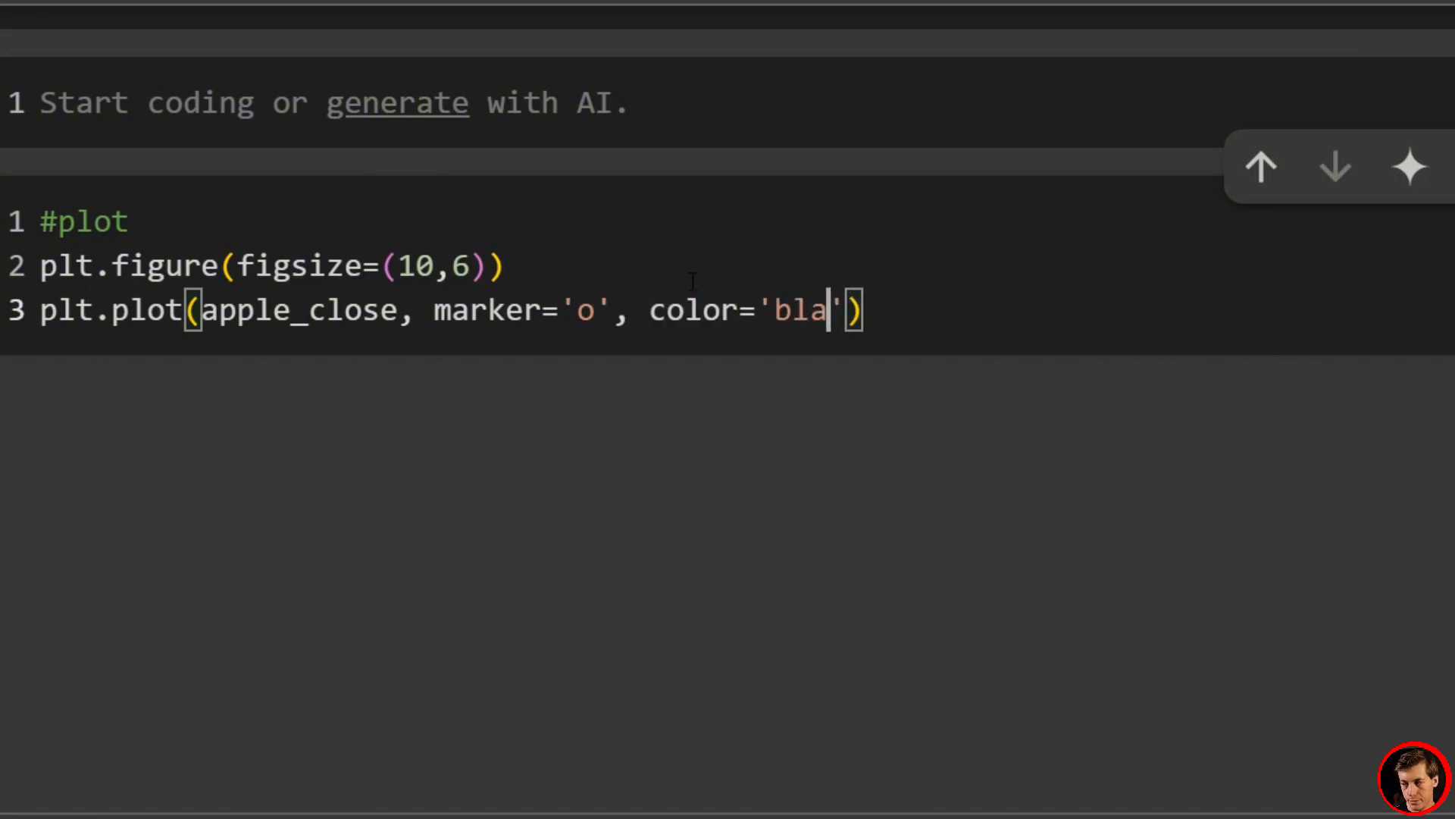
{"action": "type", "text": "ck', ma"}
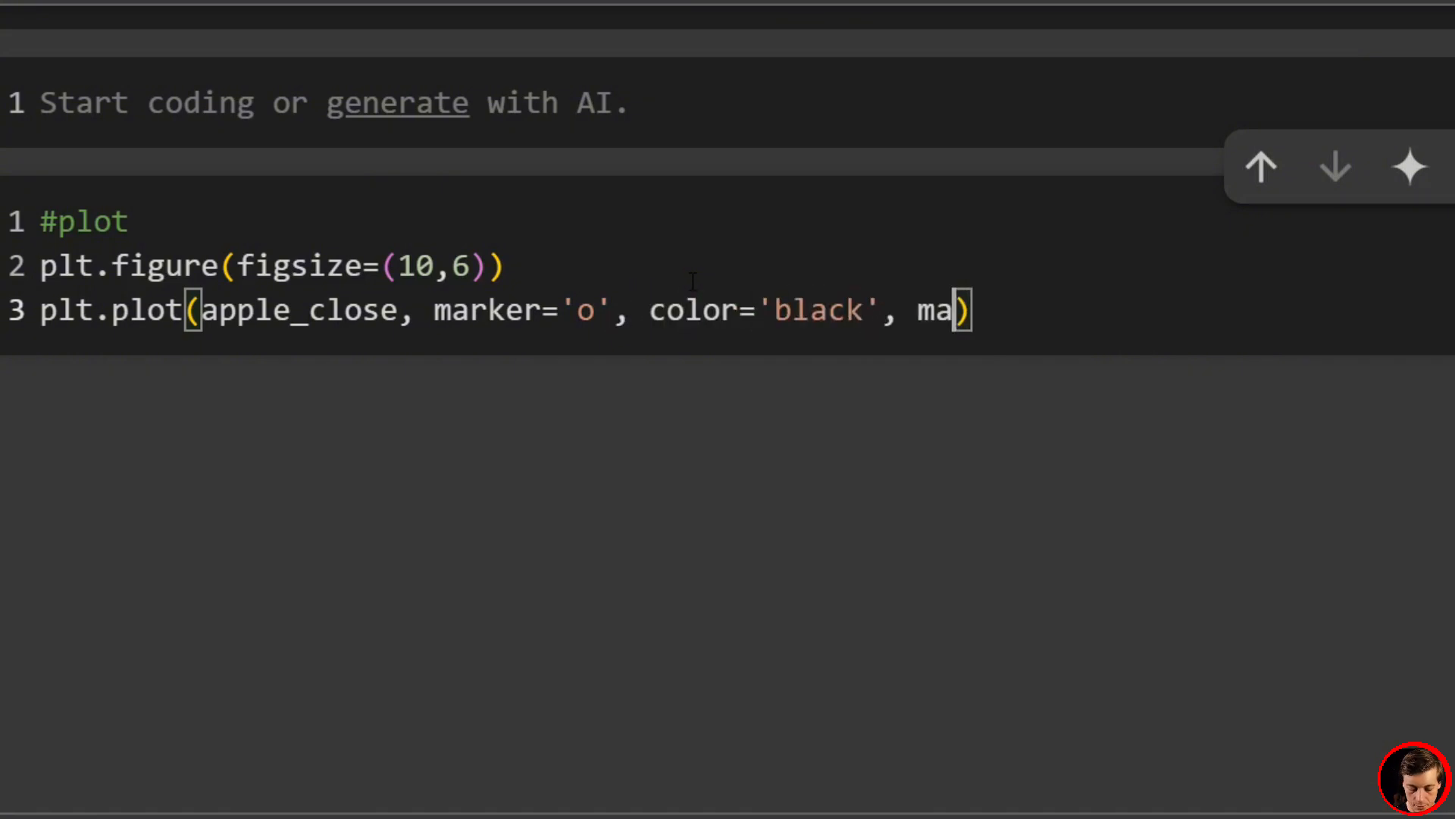
{"action": "type", "text": "rkersize"}
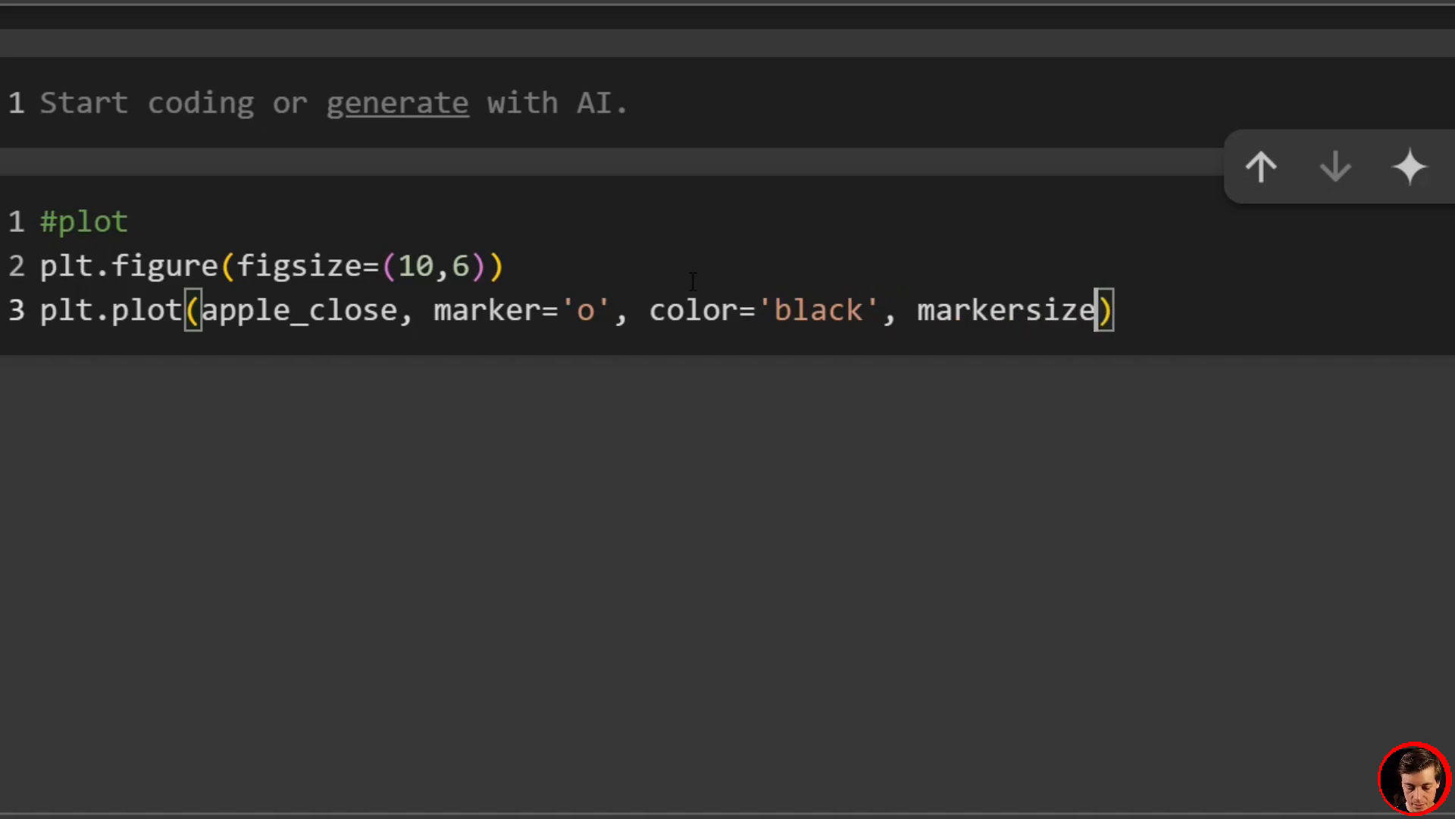
{"action": "type", "text": "=2,"}
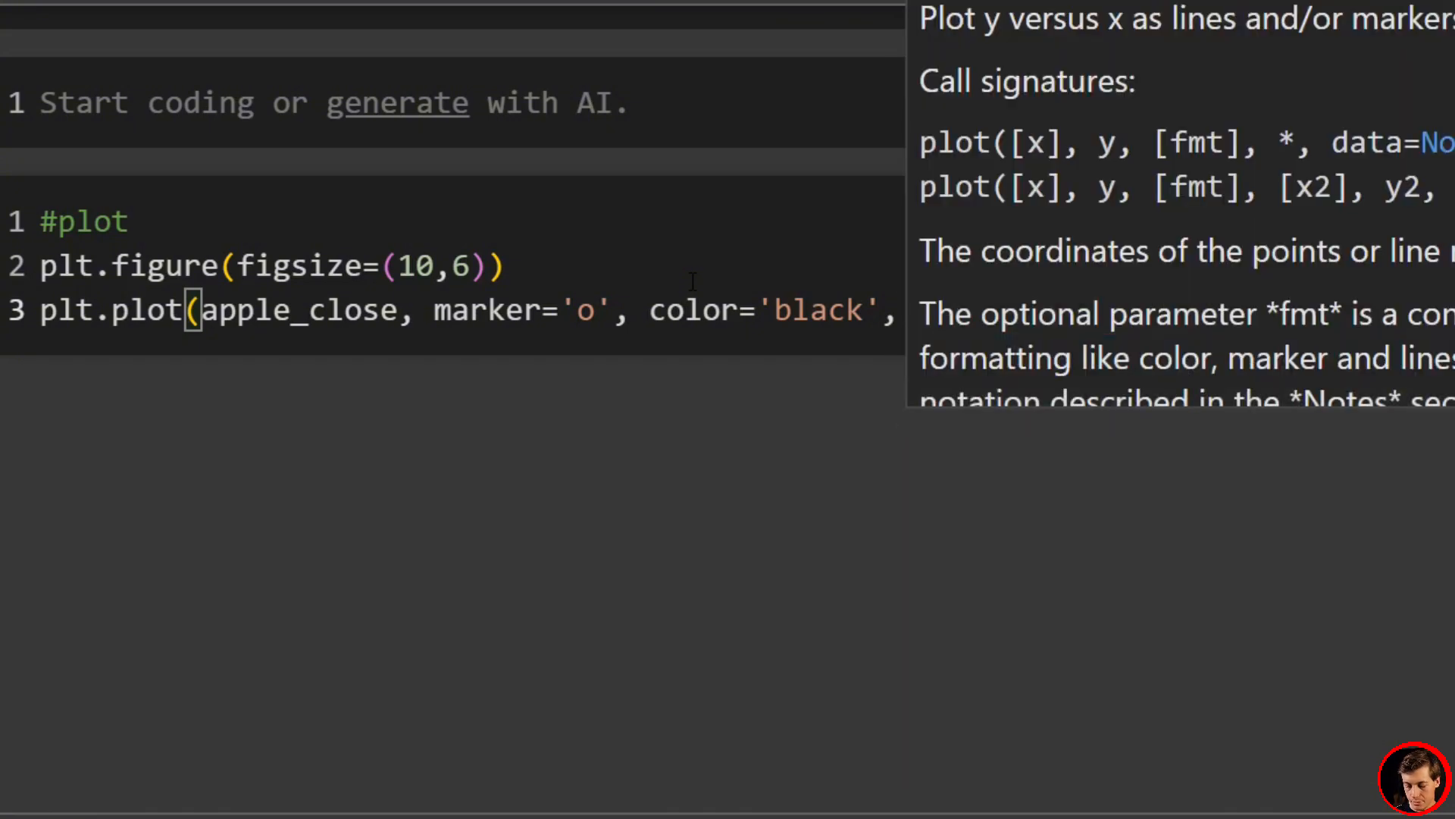
{"action": "type", "text": ", markersize=2, linestyle="}
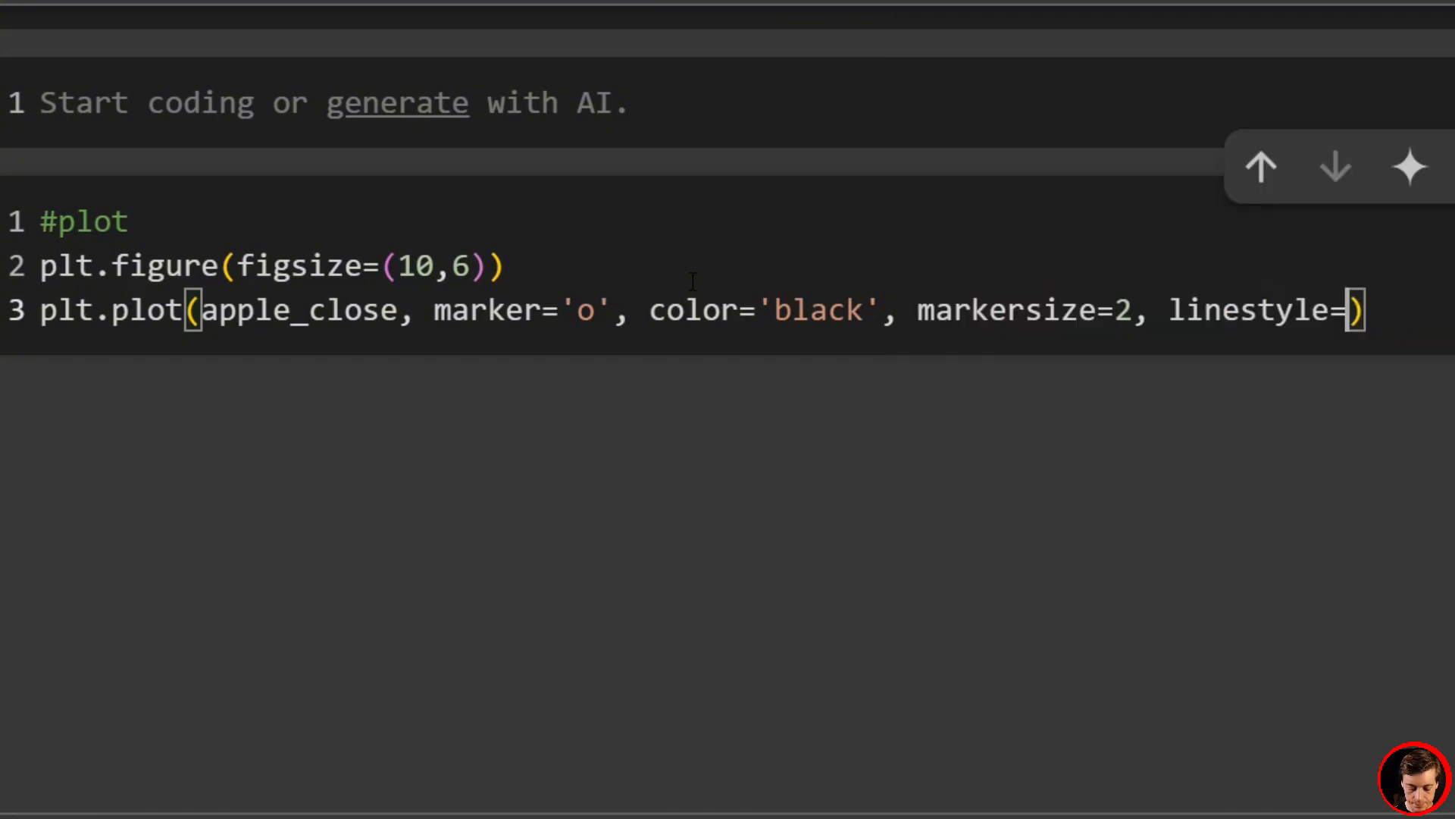
{"action": "type", "text": "'-'"}
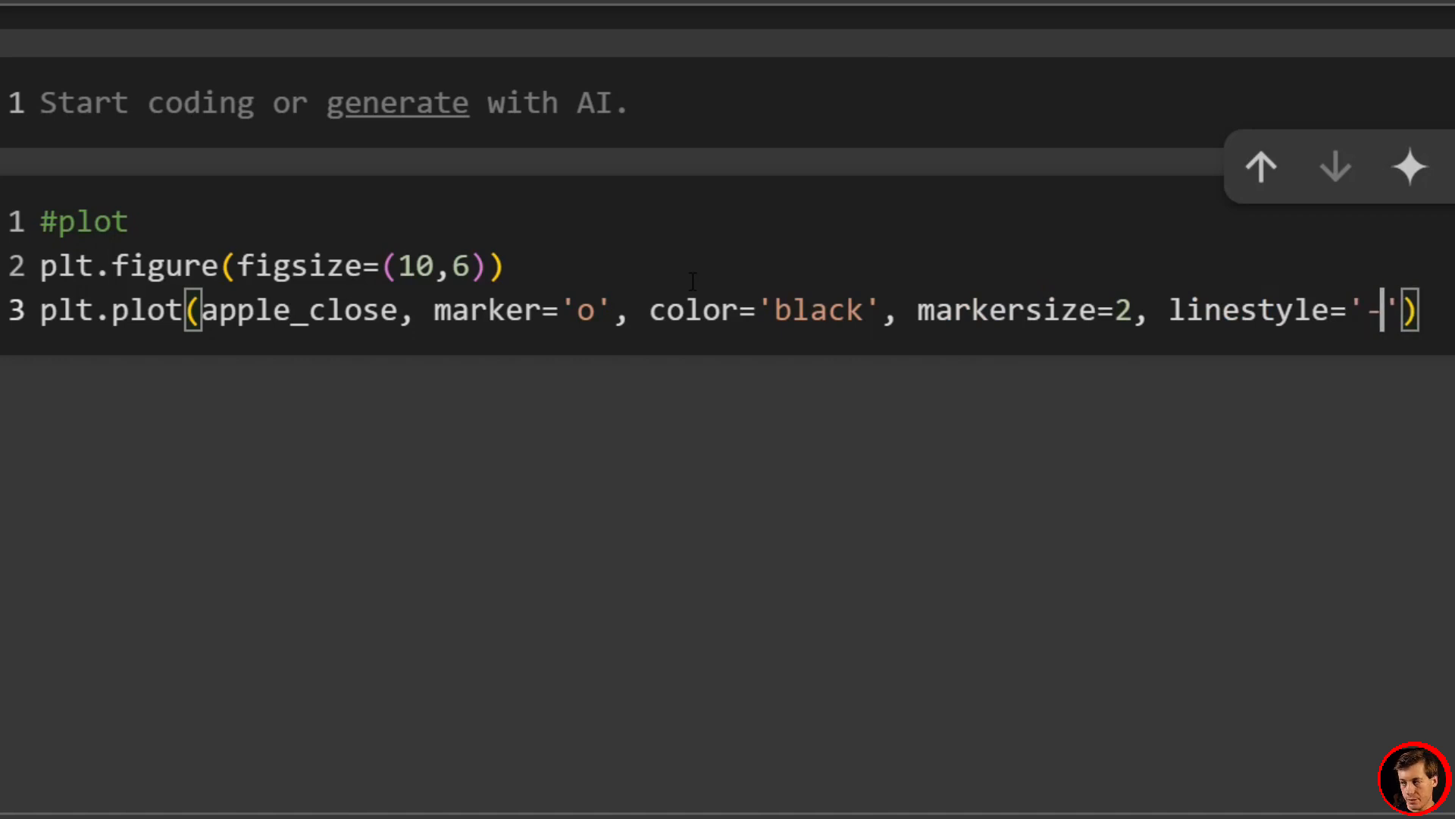
{"action": "type", "text": ", 1"}
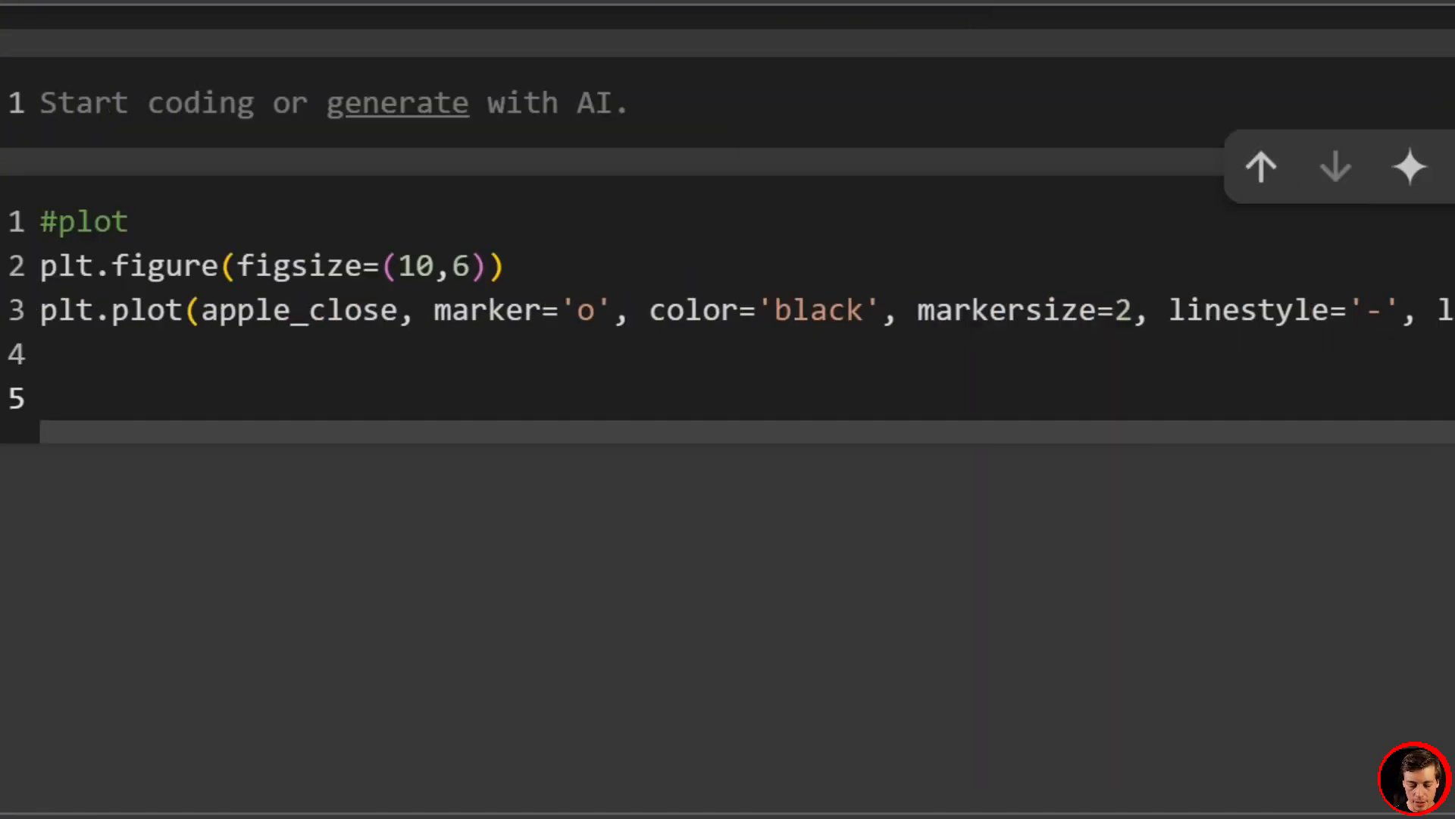
Step: Plot fit1 fitted values as a dashed blue line with linewidth 1
{"action": "type", "text": "plt.oki"}
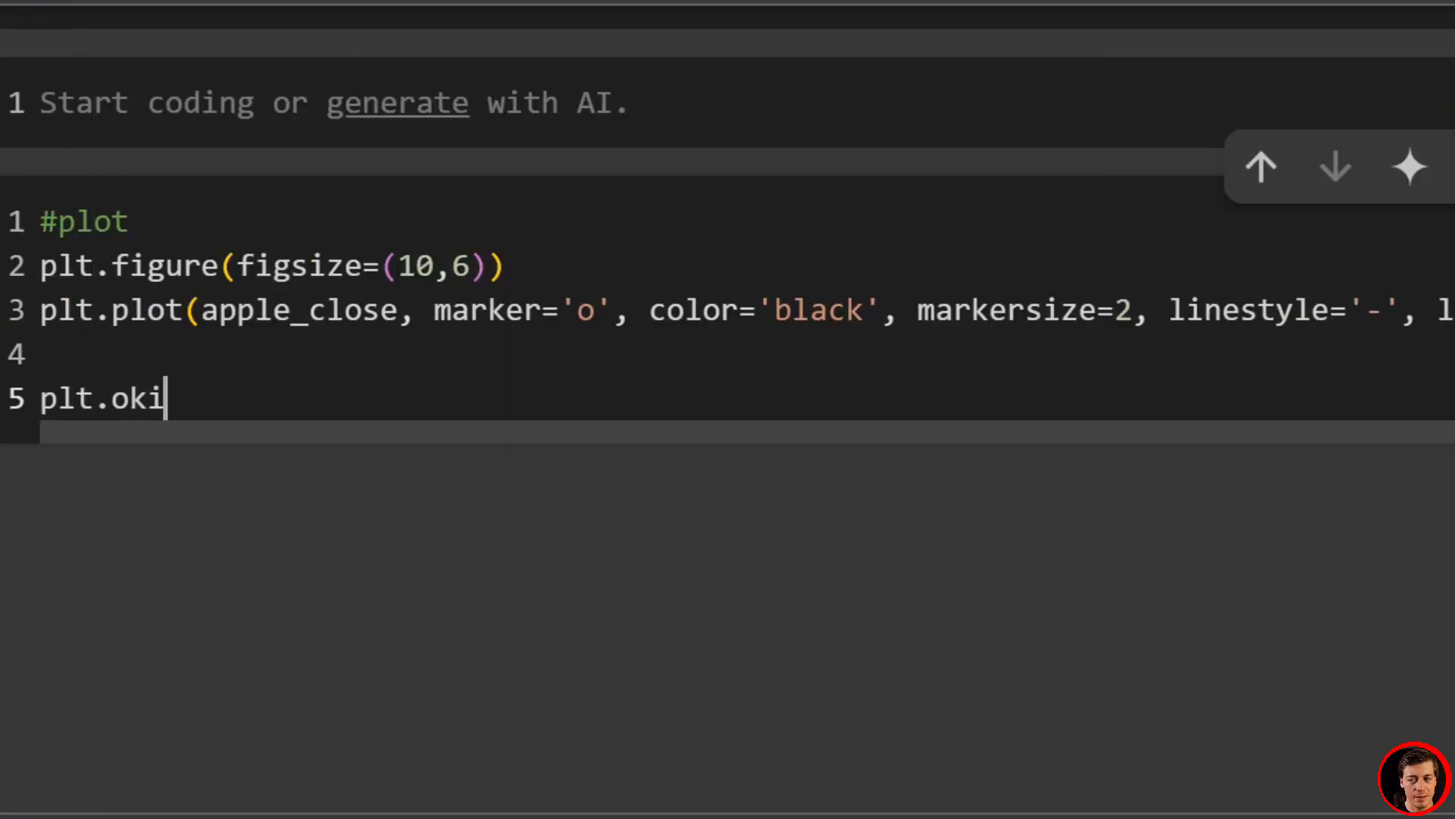
{"action": "key", "text": "Backspace"}
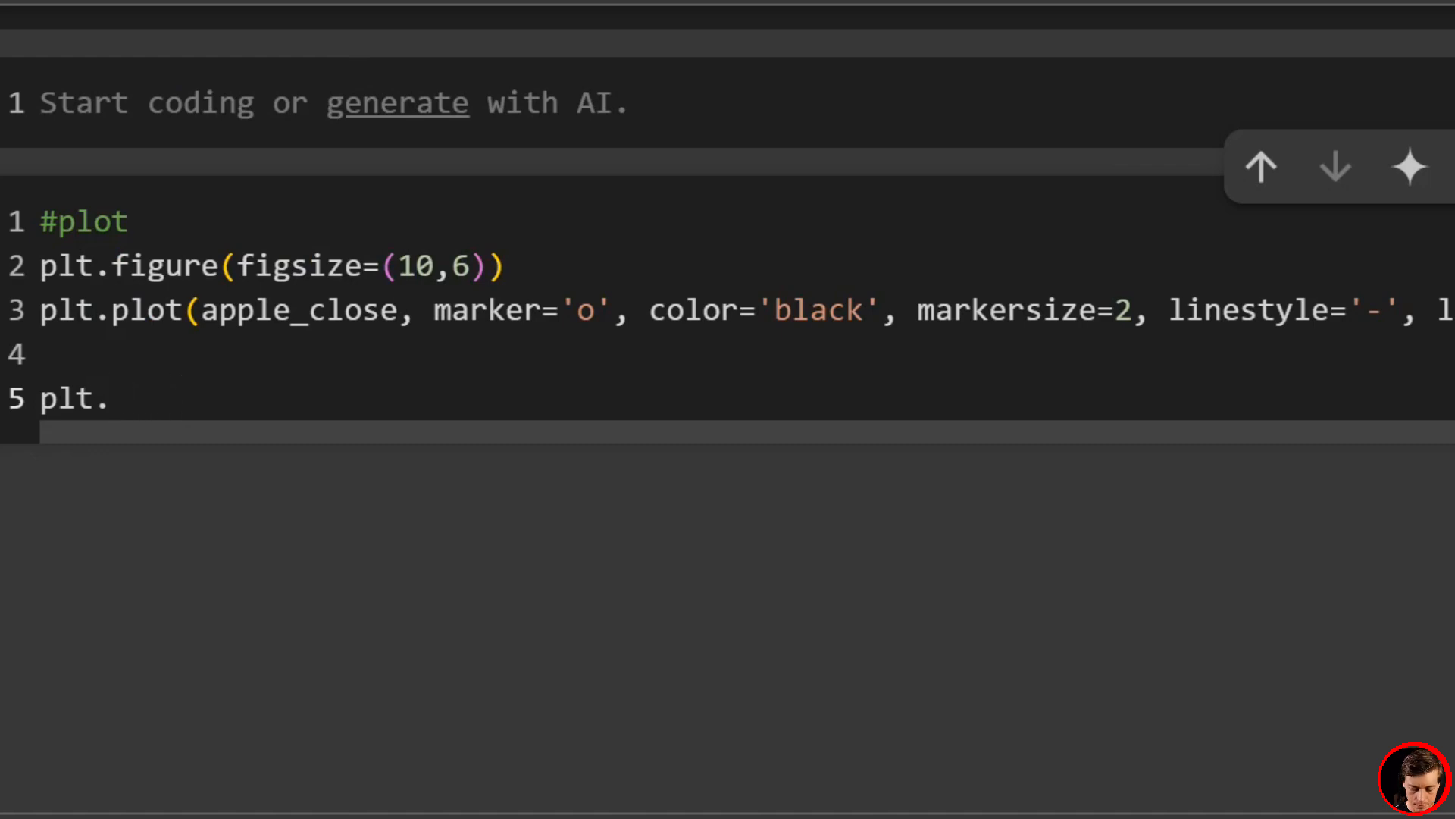
{"action": "type", "text": "plot()"}
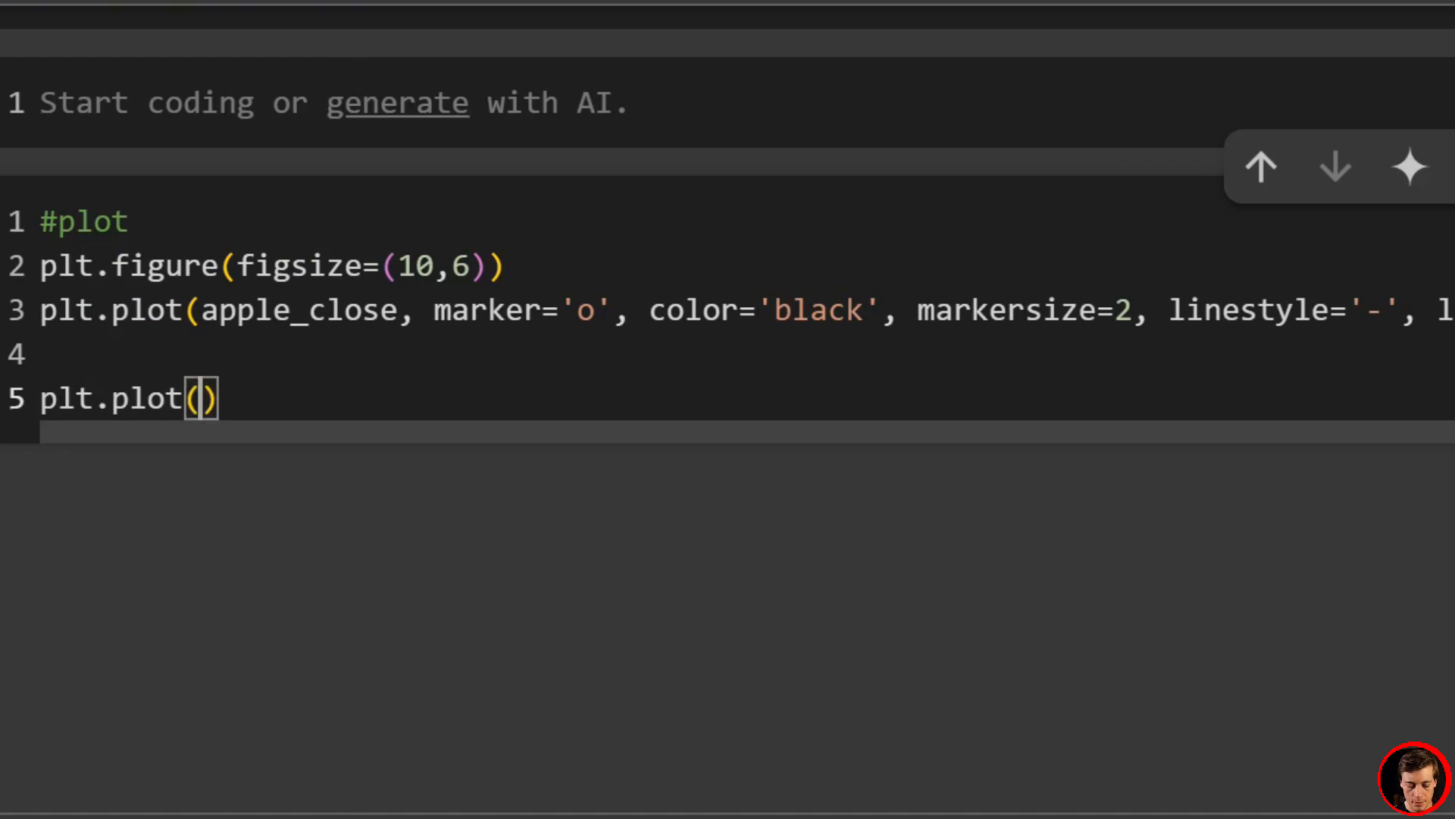
{"action": "type", "text": "fit1."}
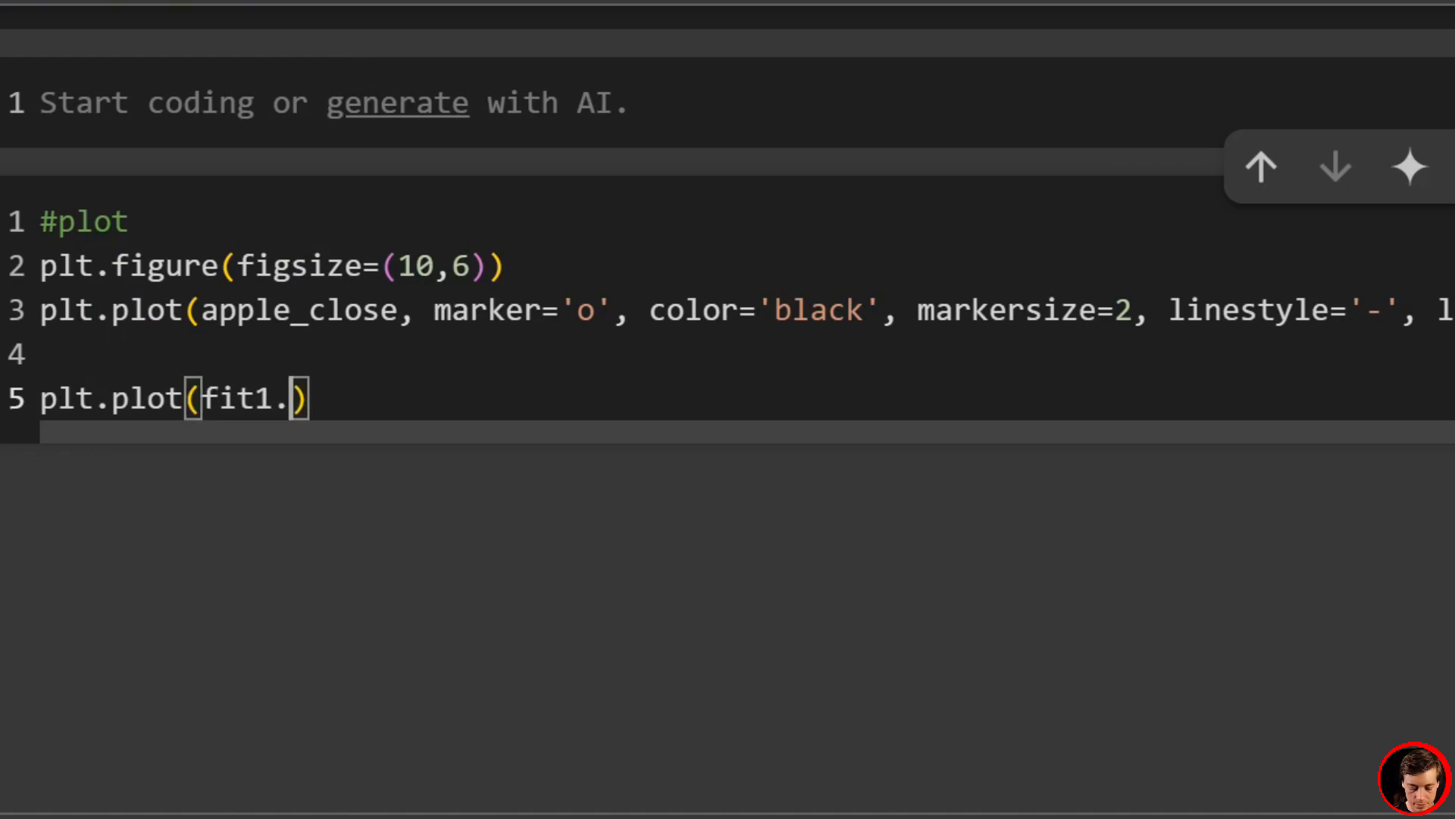
{"action": "type", "text": "fittedval"}
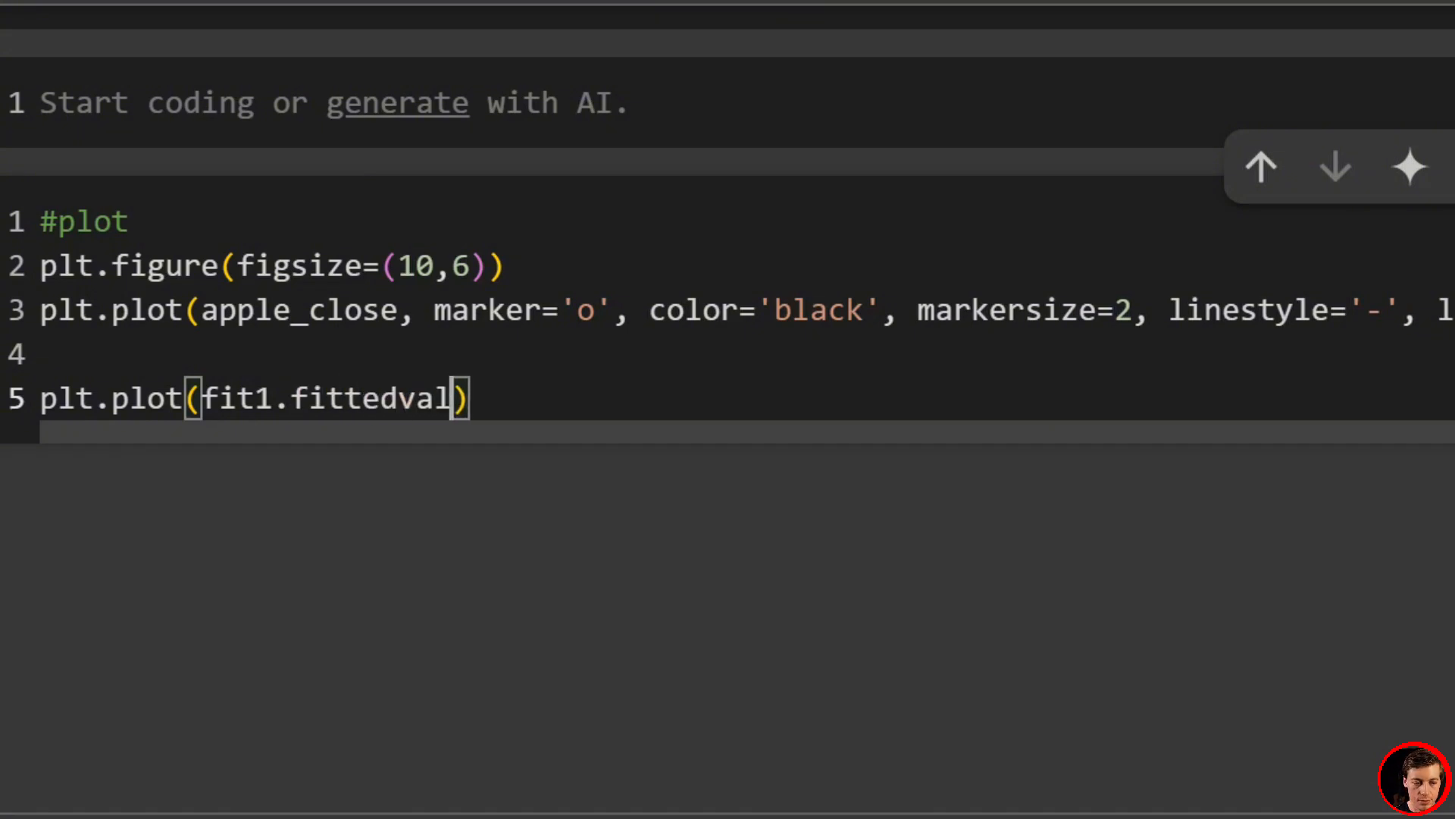
{"action": "type", "text": "ues, linest"}
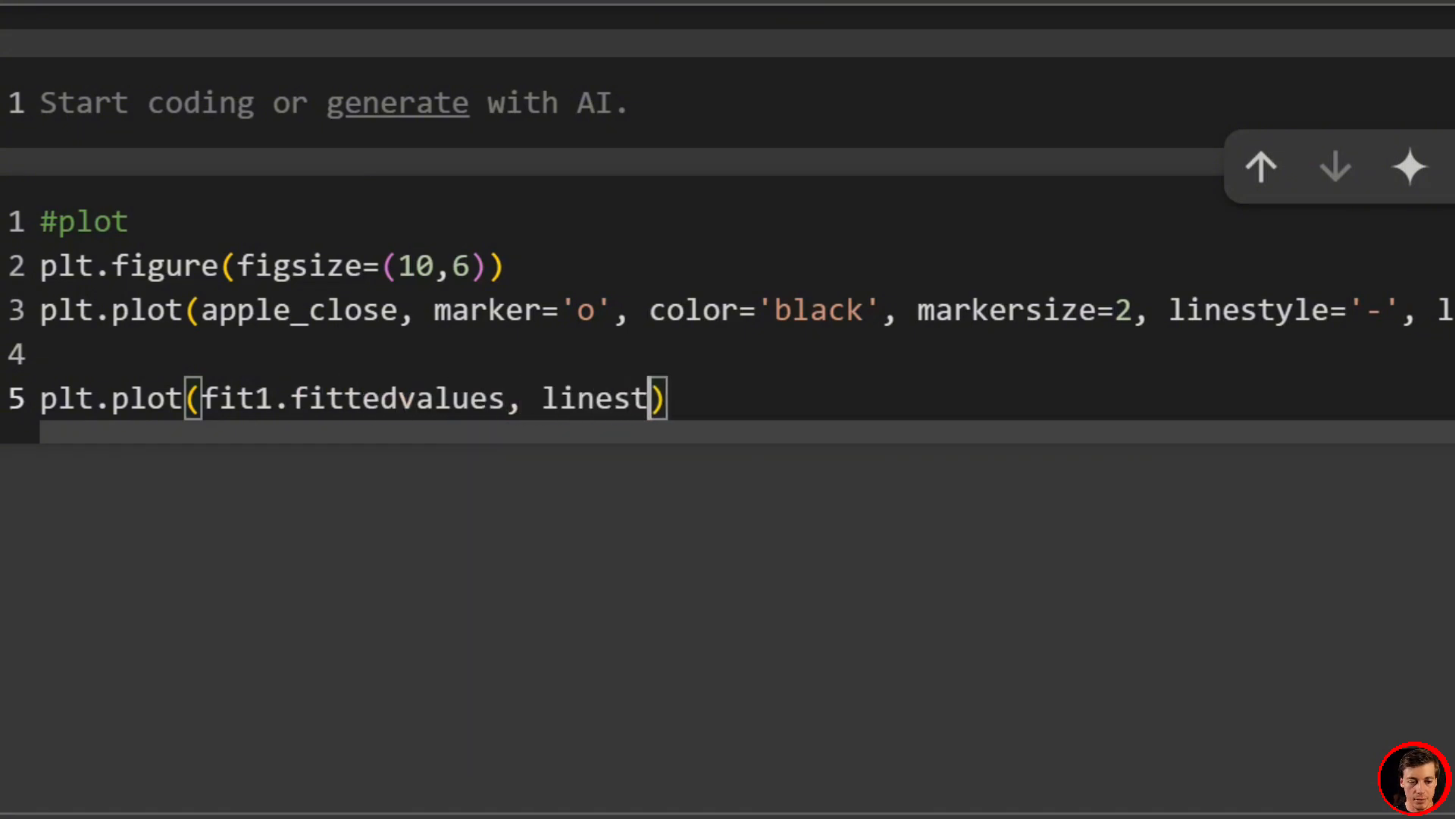
{"action": "type", "text": "yle="}
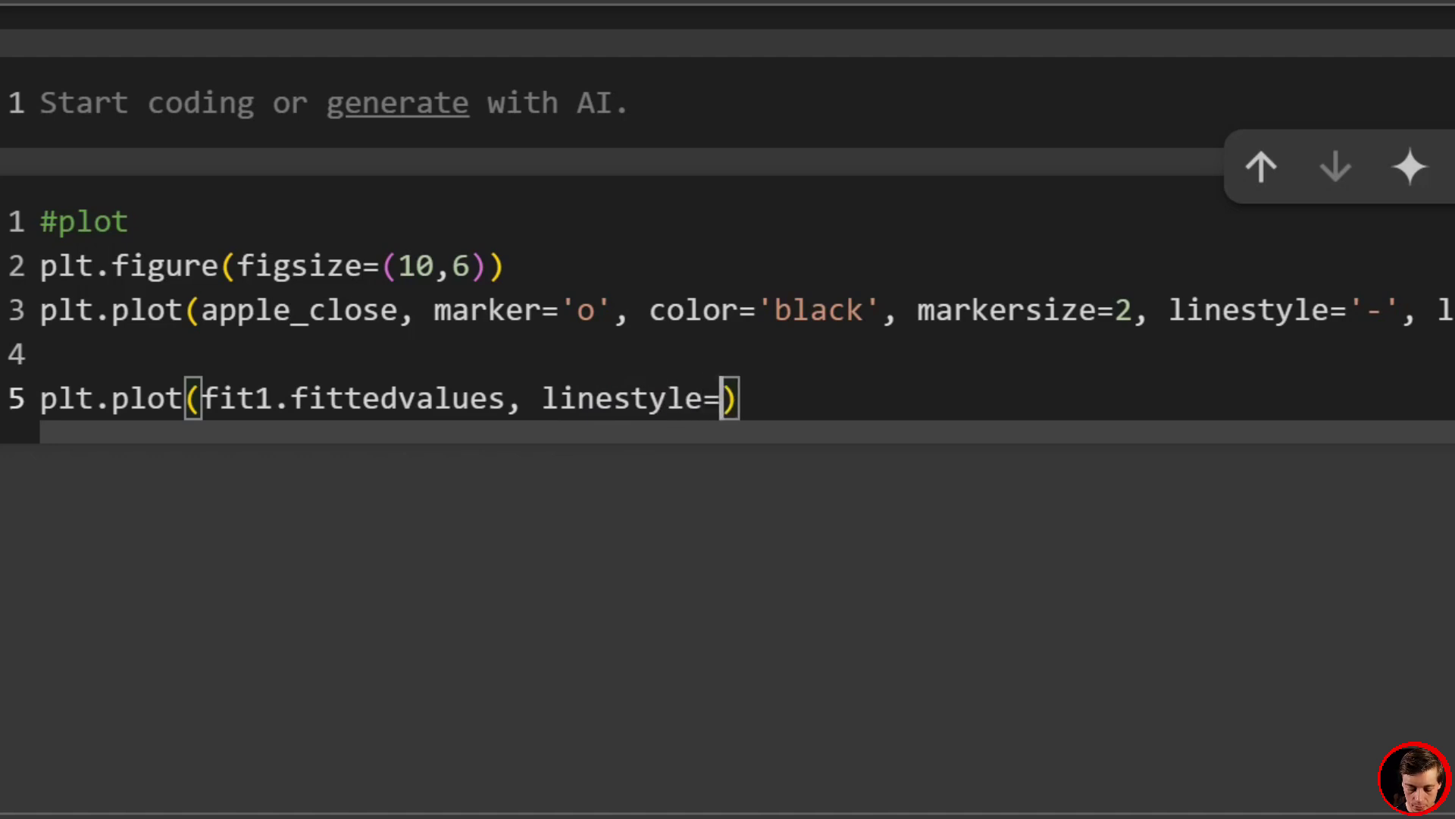
{"action": "type", "text": "-'"}
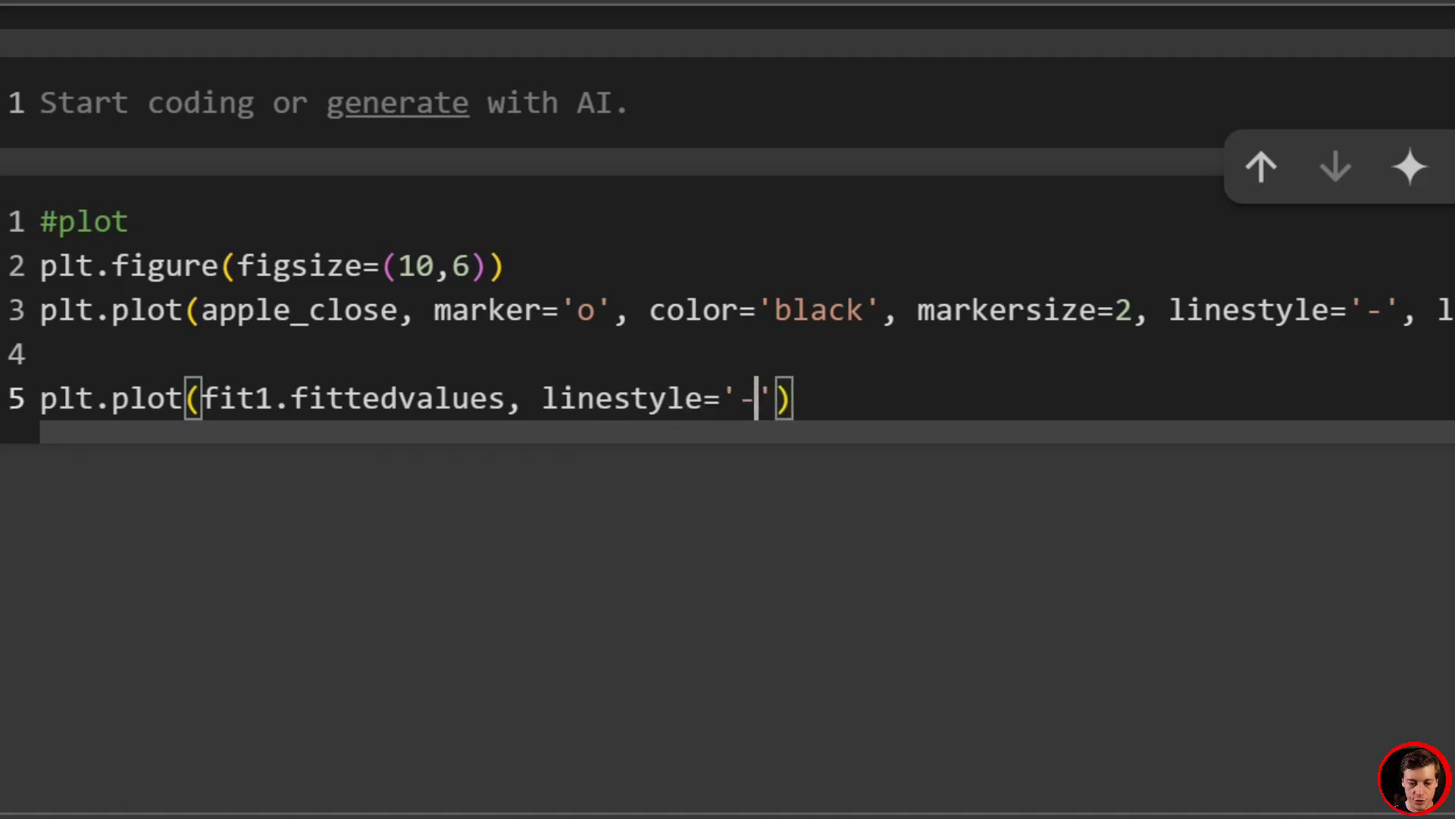
{"action": "type", "text": "-"}
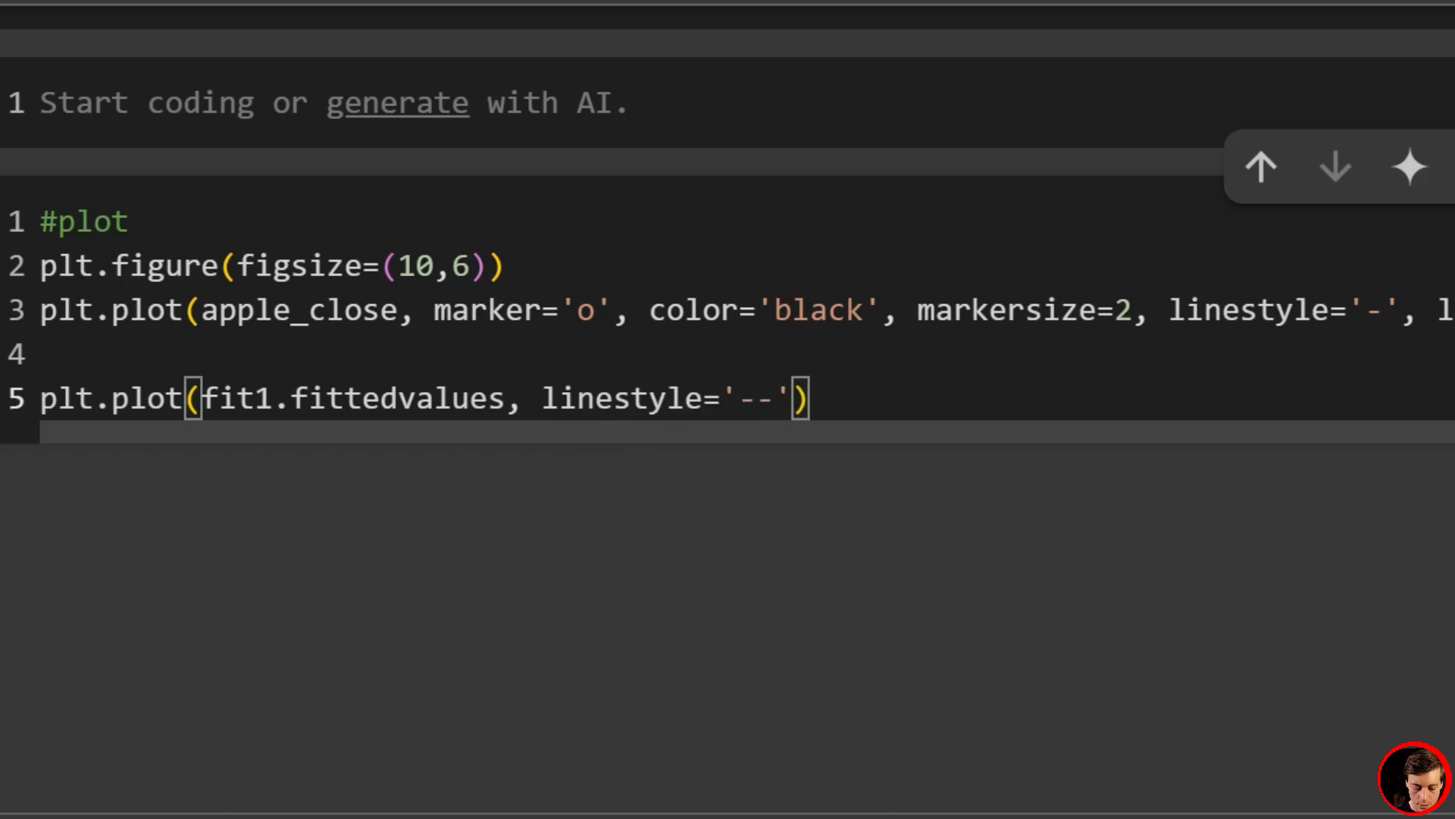
{"action": "type", "text": ", color="}
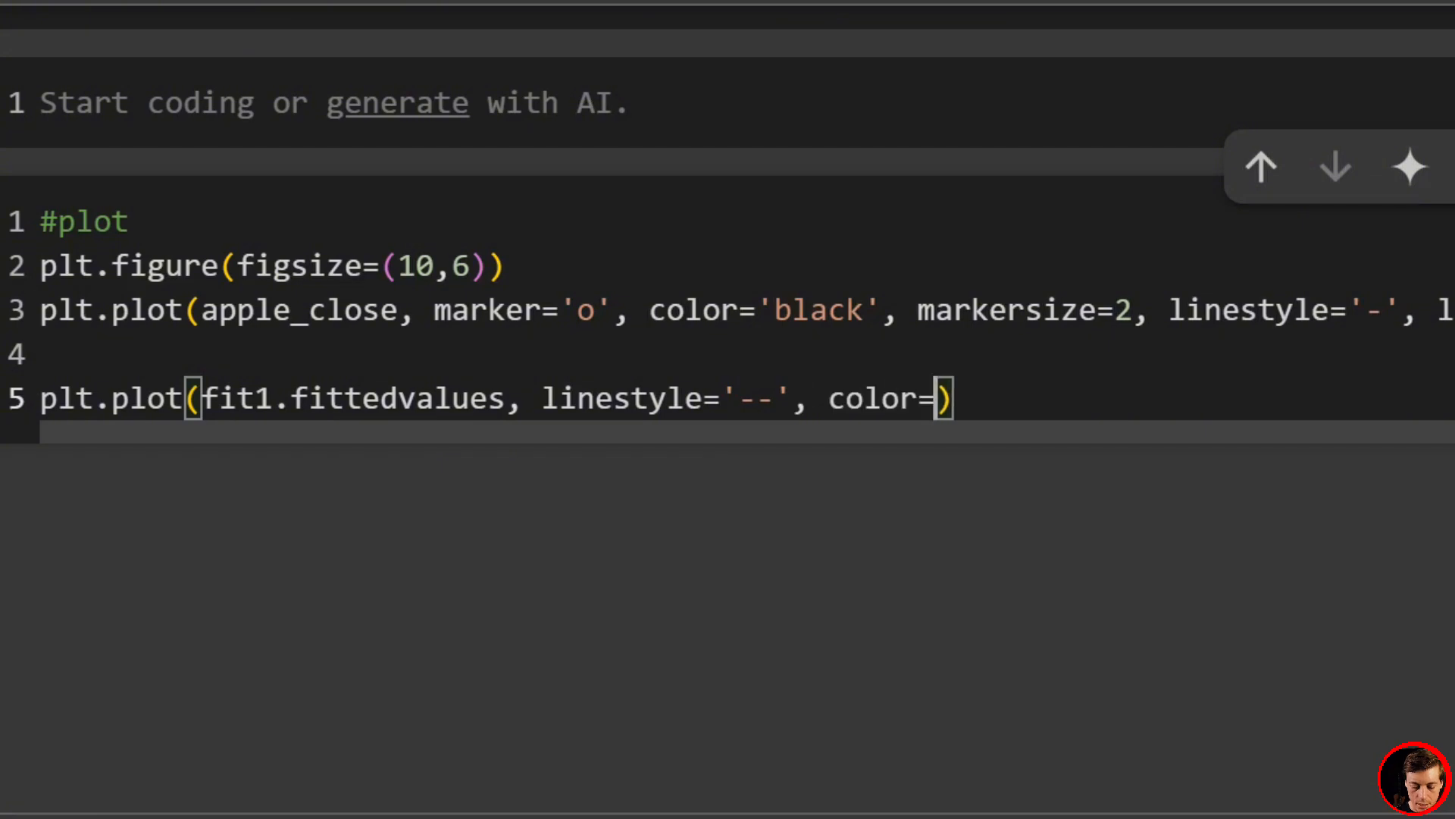
{"action": "type", "text": "'blue'"}
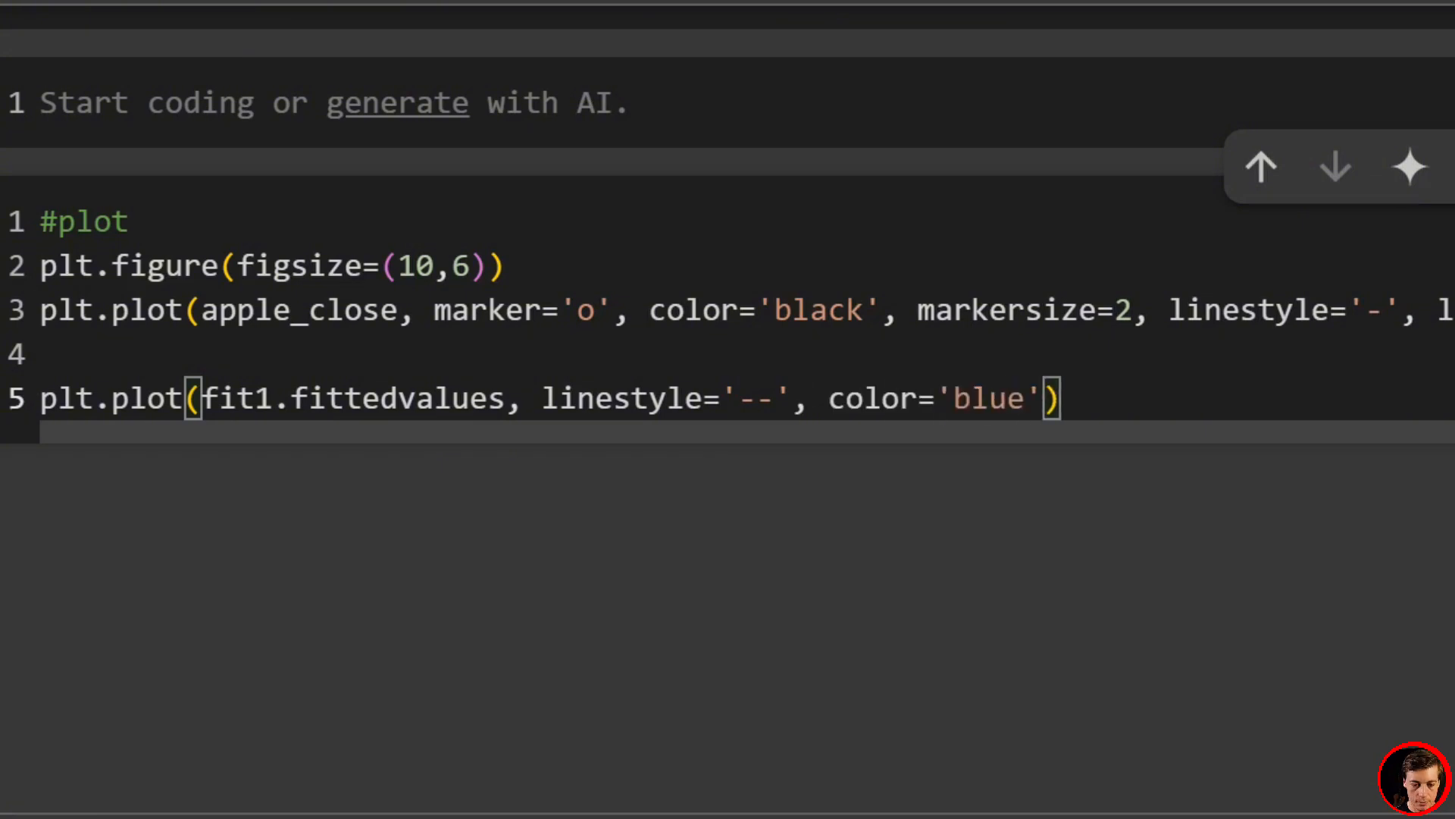
{"action": "type", "text": ", linewid"}
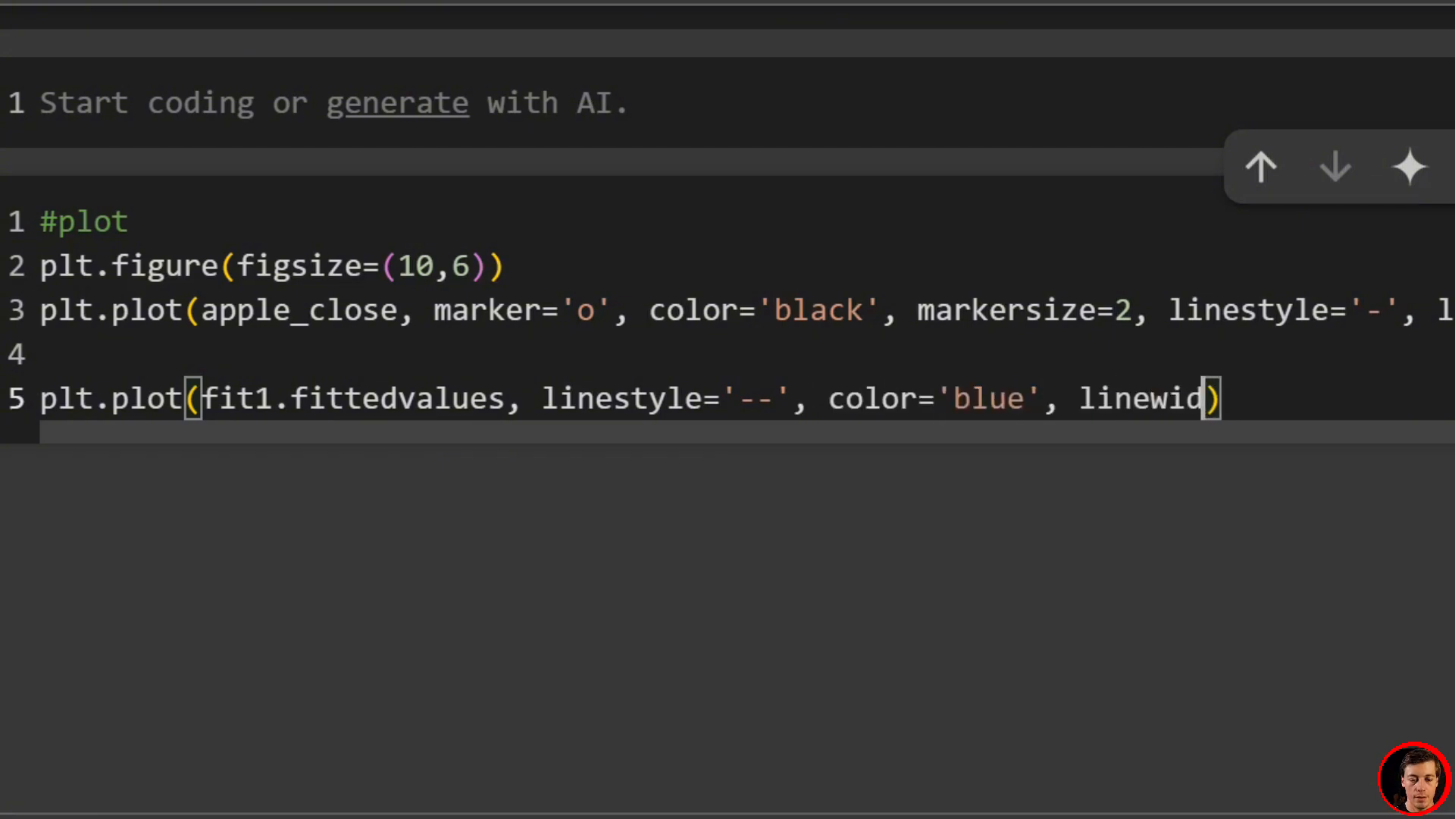
{"action": "type", "text": "th=1"}
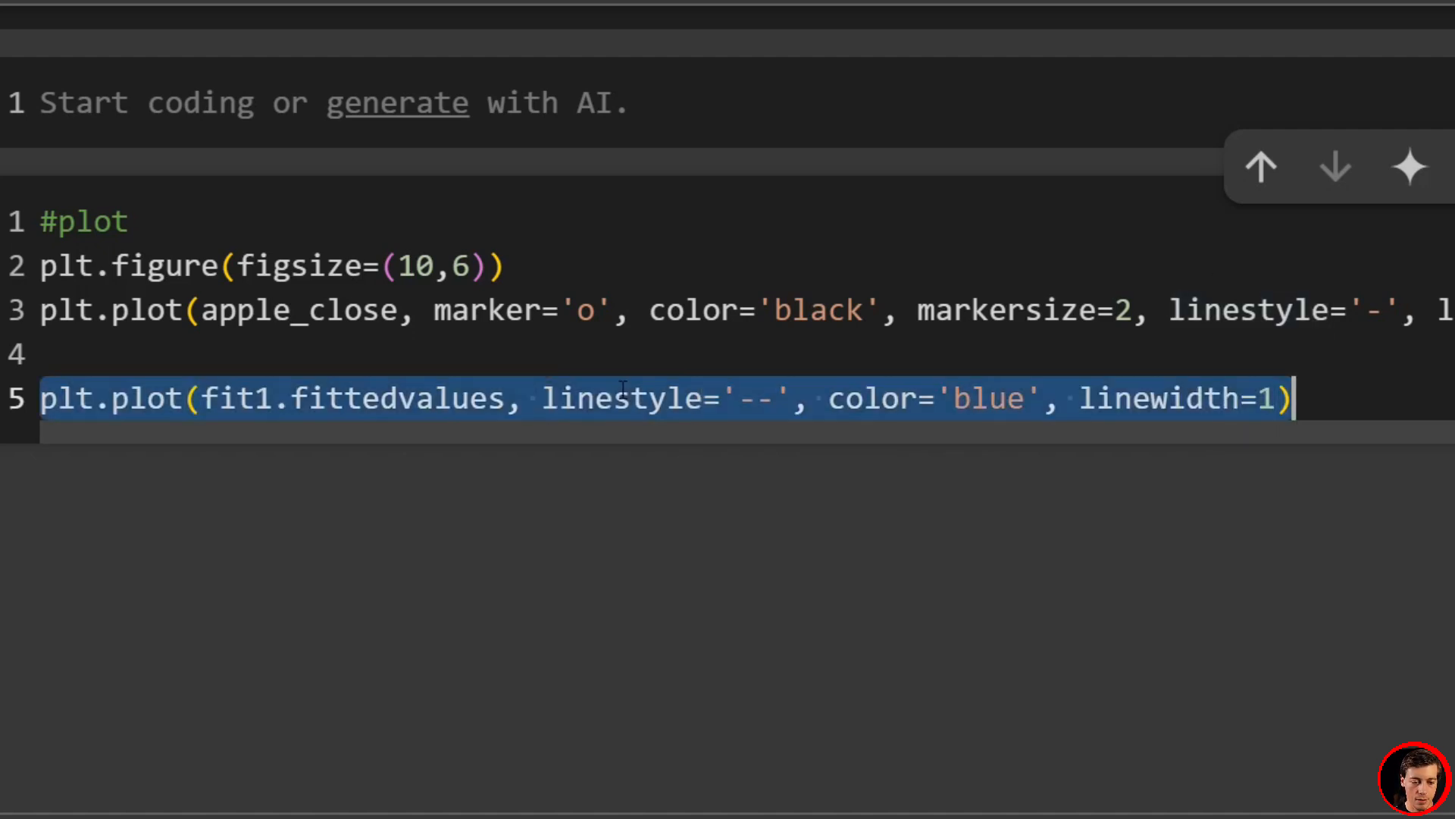
Step: Duplicate that line for fit2 fitted values, coloured red
{"action": "key", "text": "Enter"}
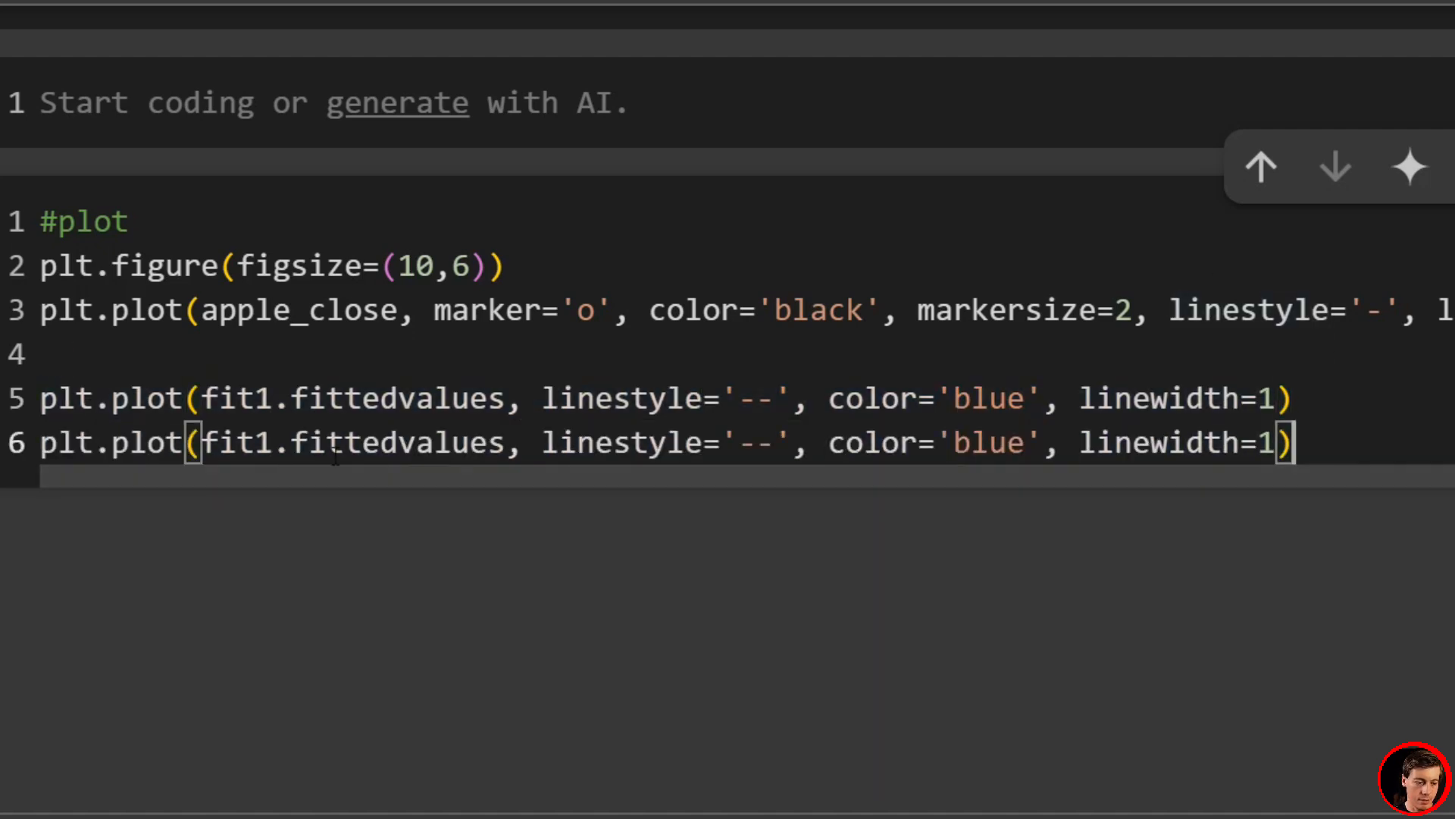
{"action": "type", "text": "2"}
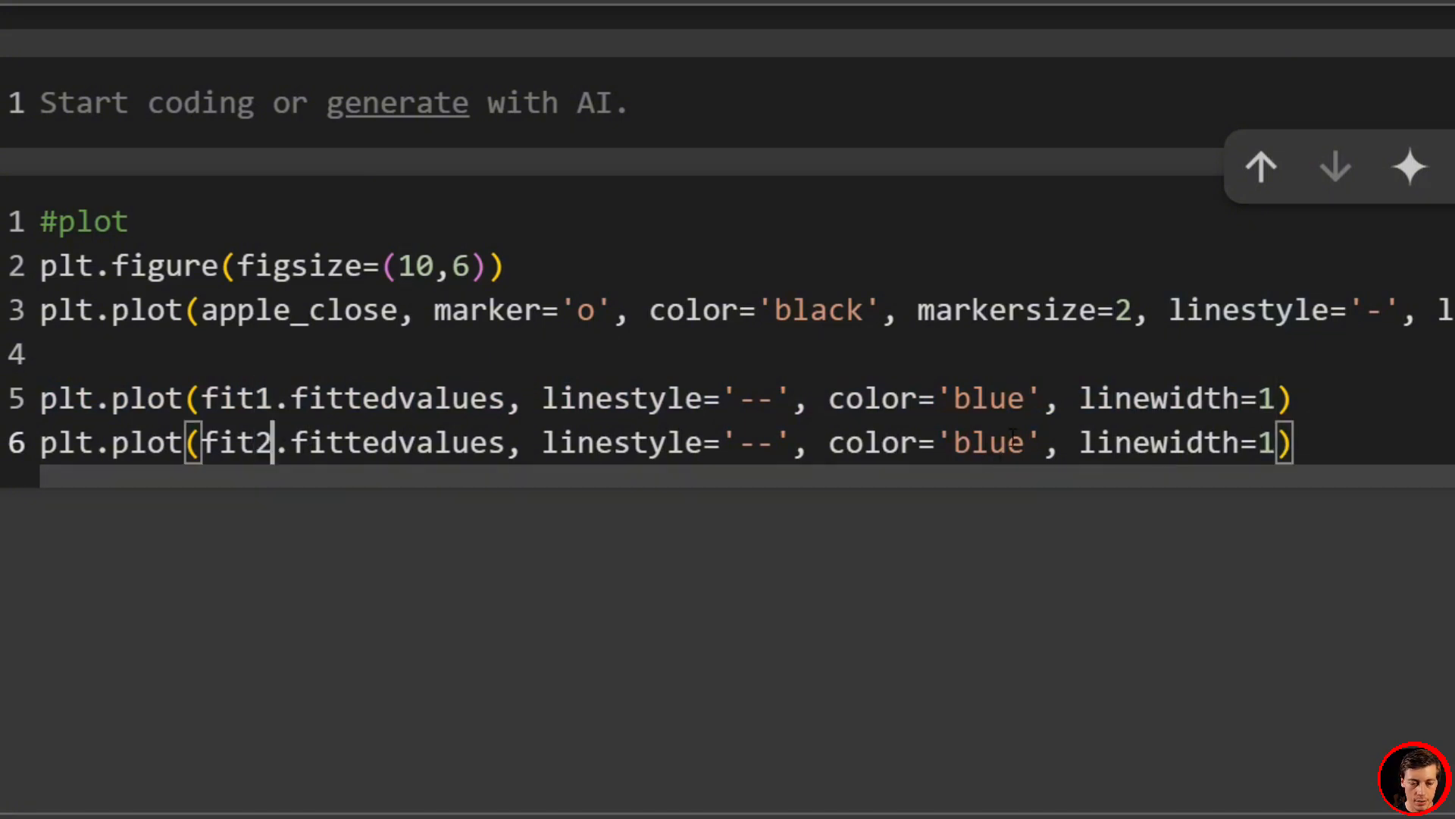
{"action": "double_click", "coordinate": [987, 441]}
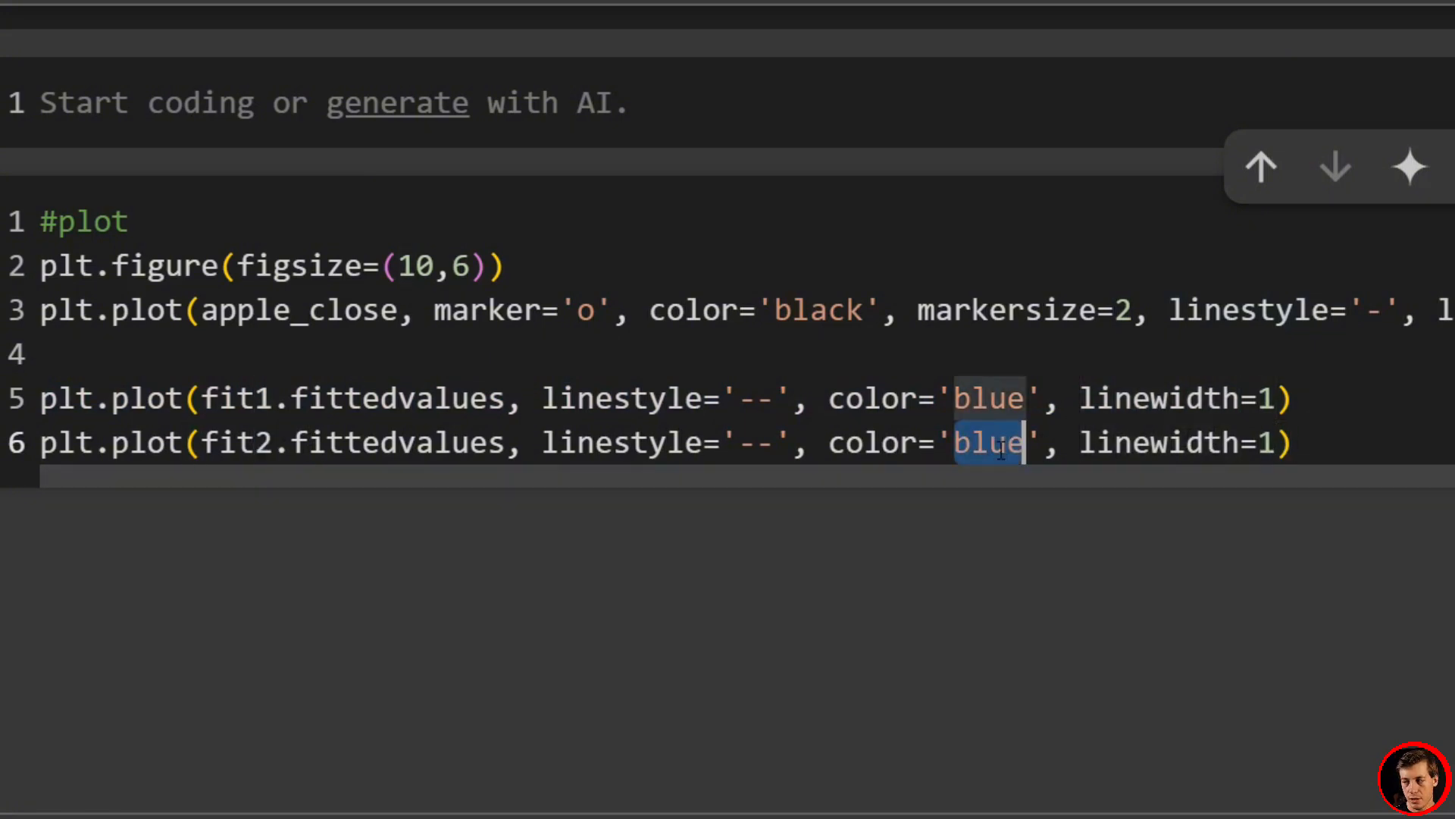
{"action": "type", "text": "red"}
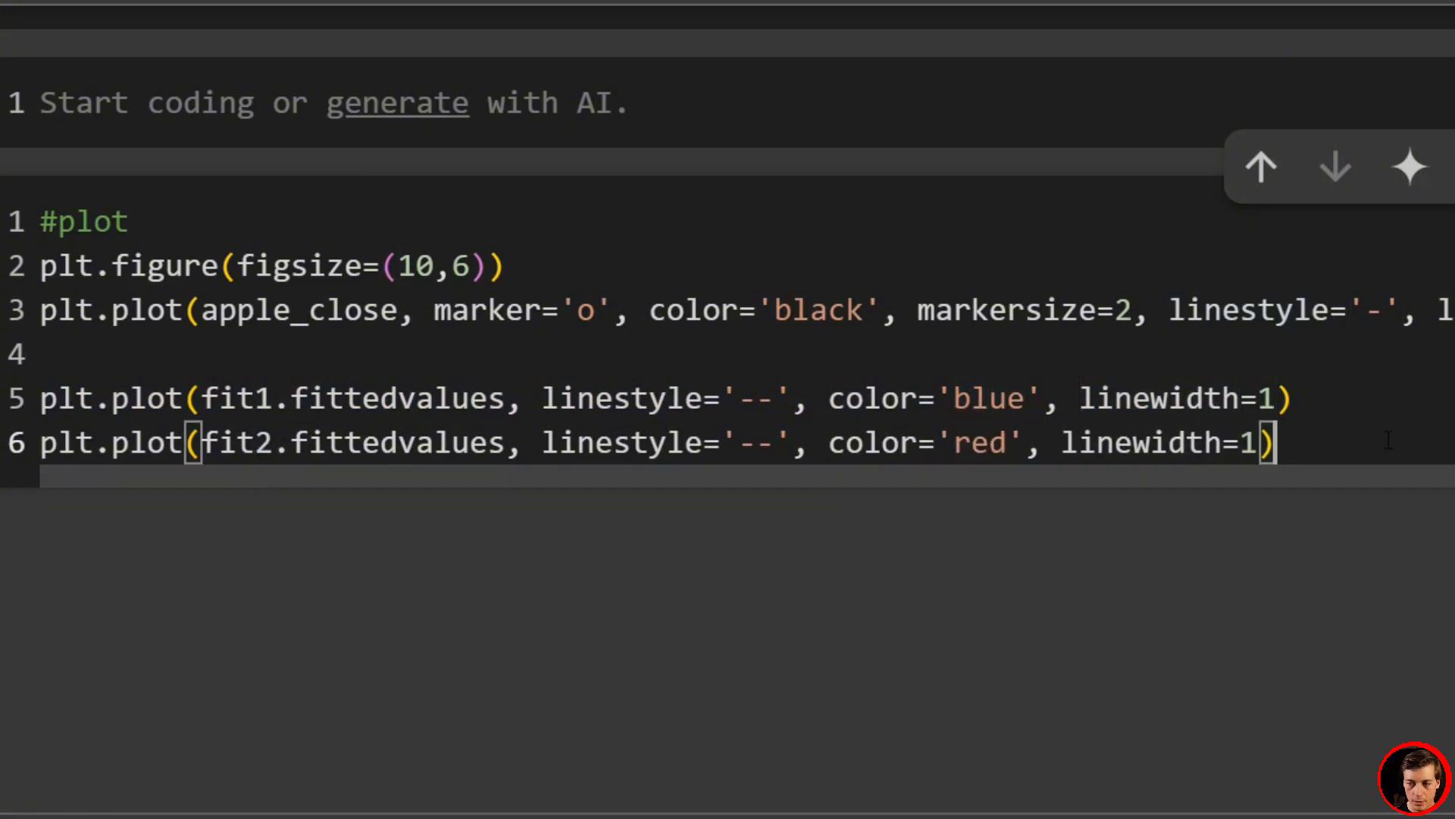
{"action": "key", "text": "Enter"}
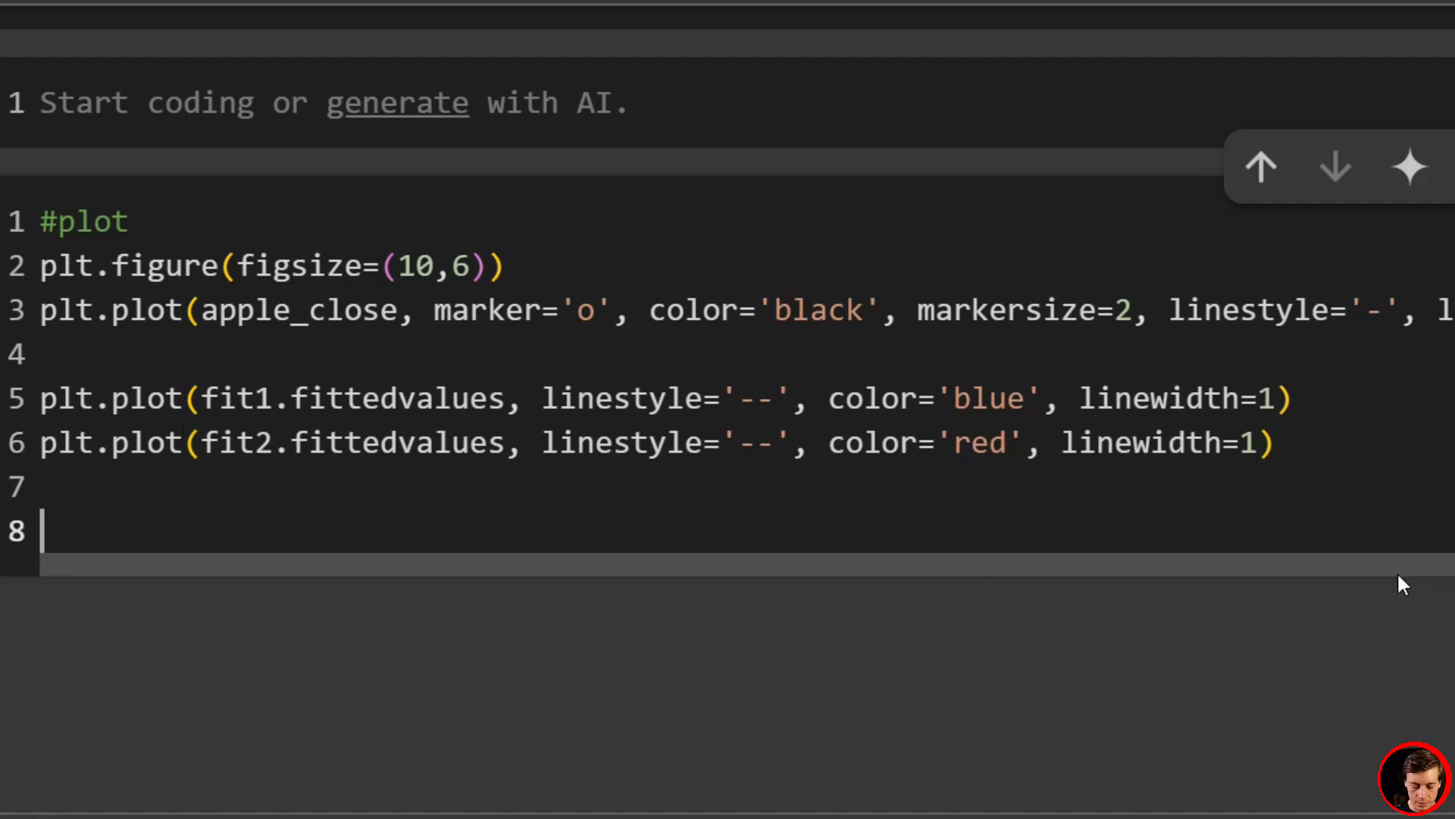
Step: Plot fcast1 as line1 in blue with square markers, markersize 4
{"action": "type", "text": "(line)"}
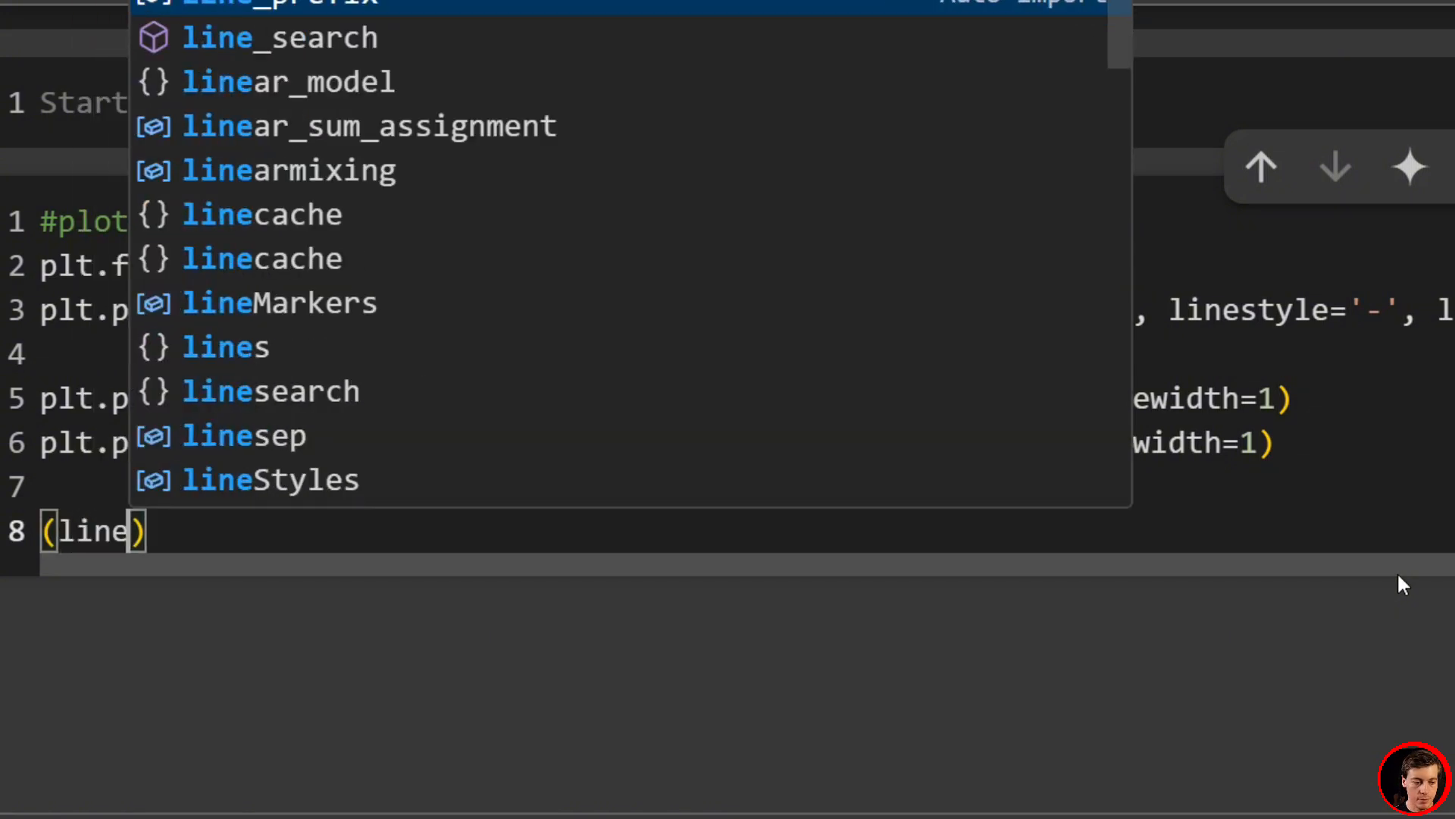
{"action": "type", "text": "1,"}
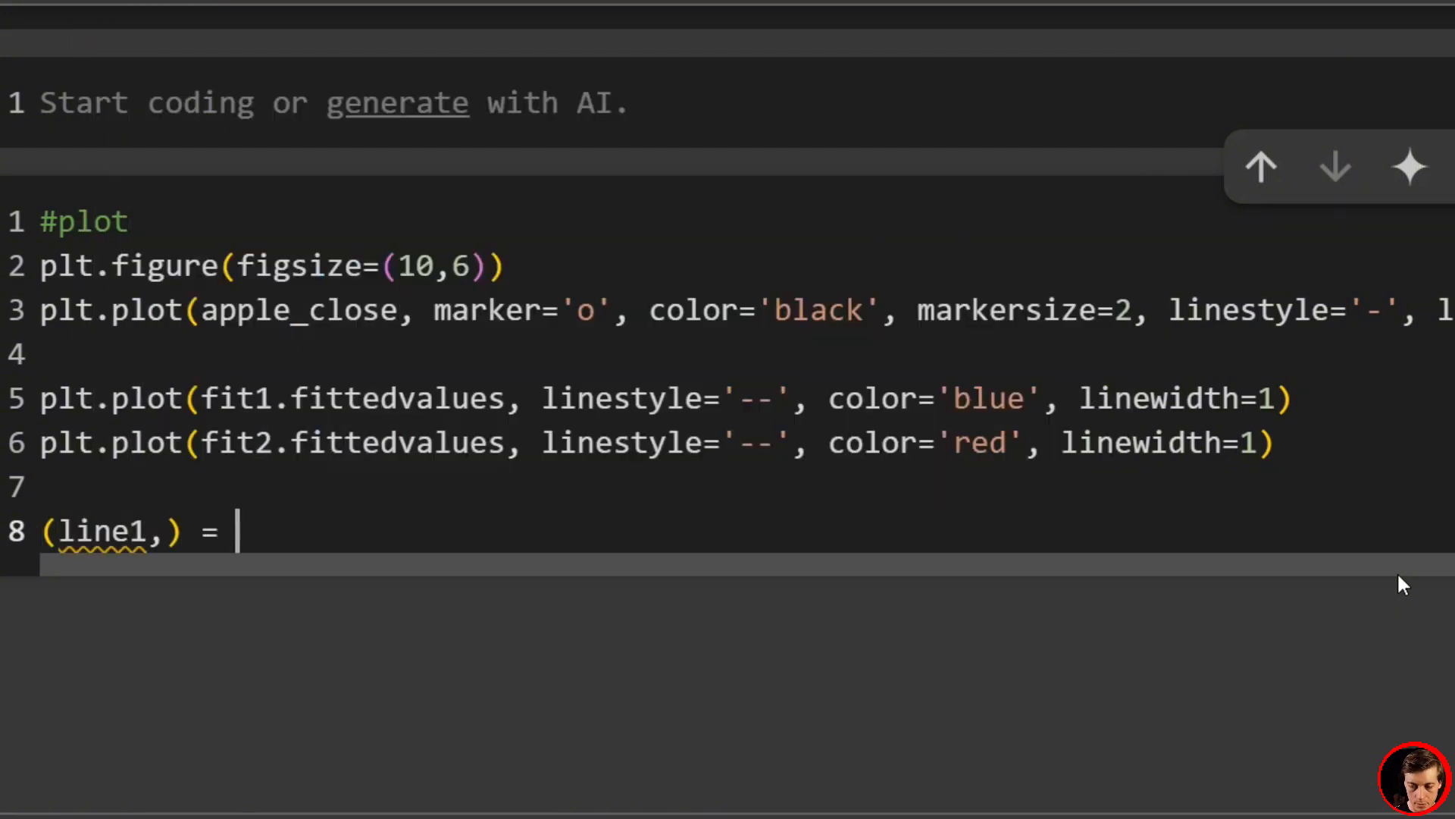
{"action": "type", "text": "plt.plot(fc"}
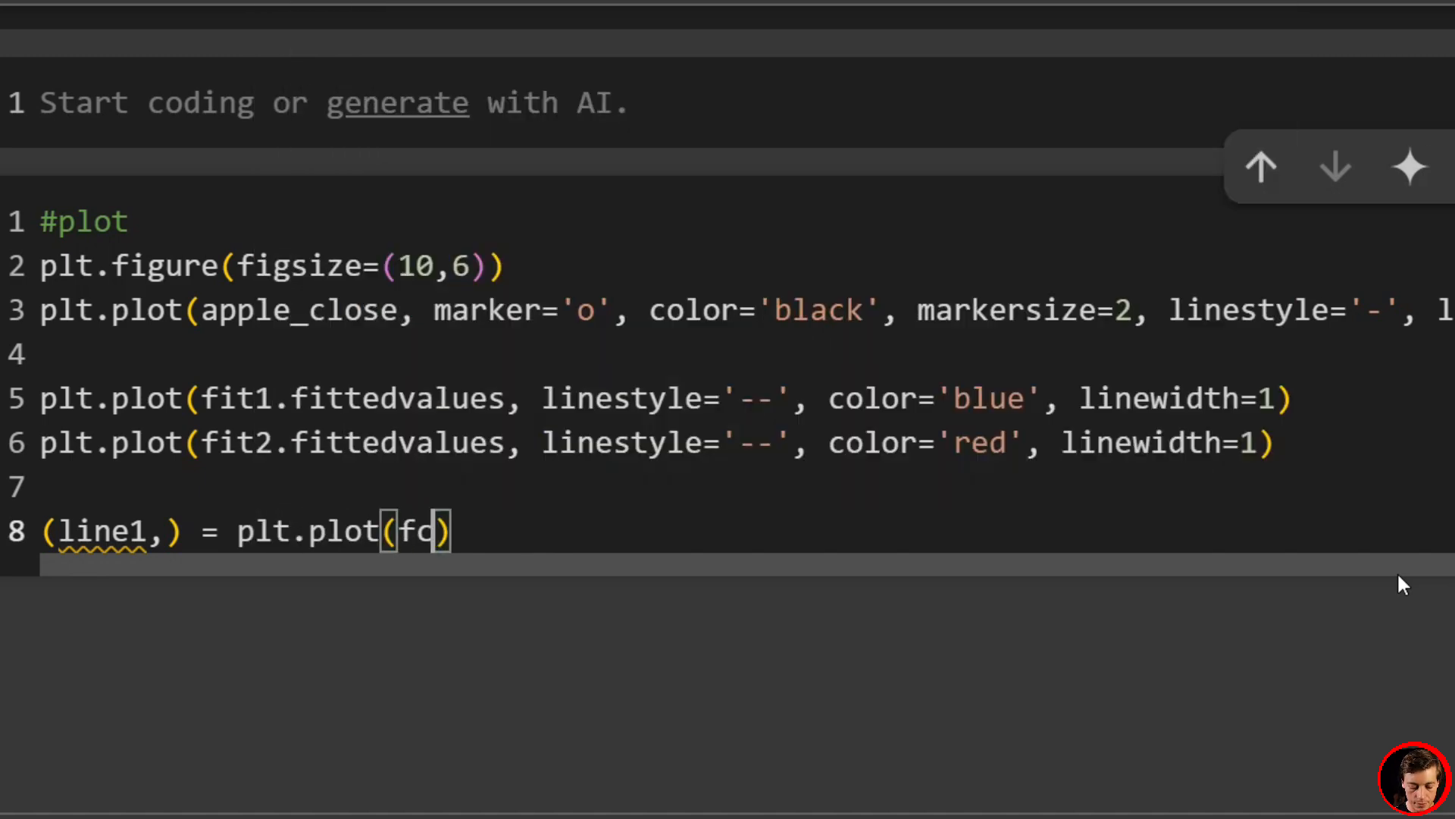
{"action": "type", "text": "cast1,"}
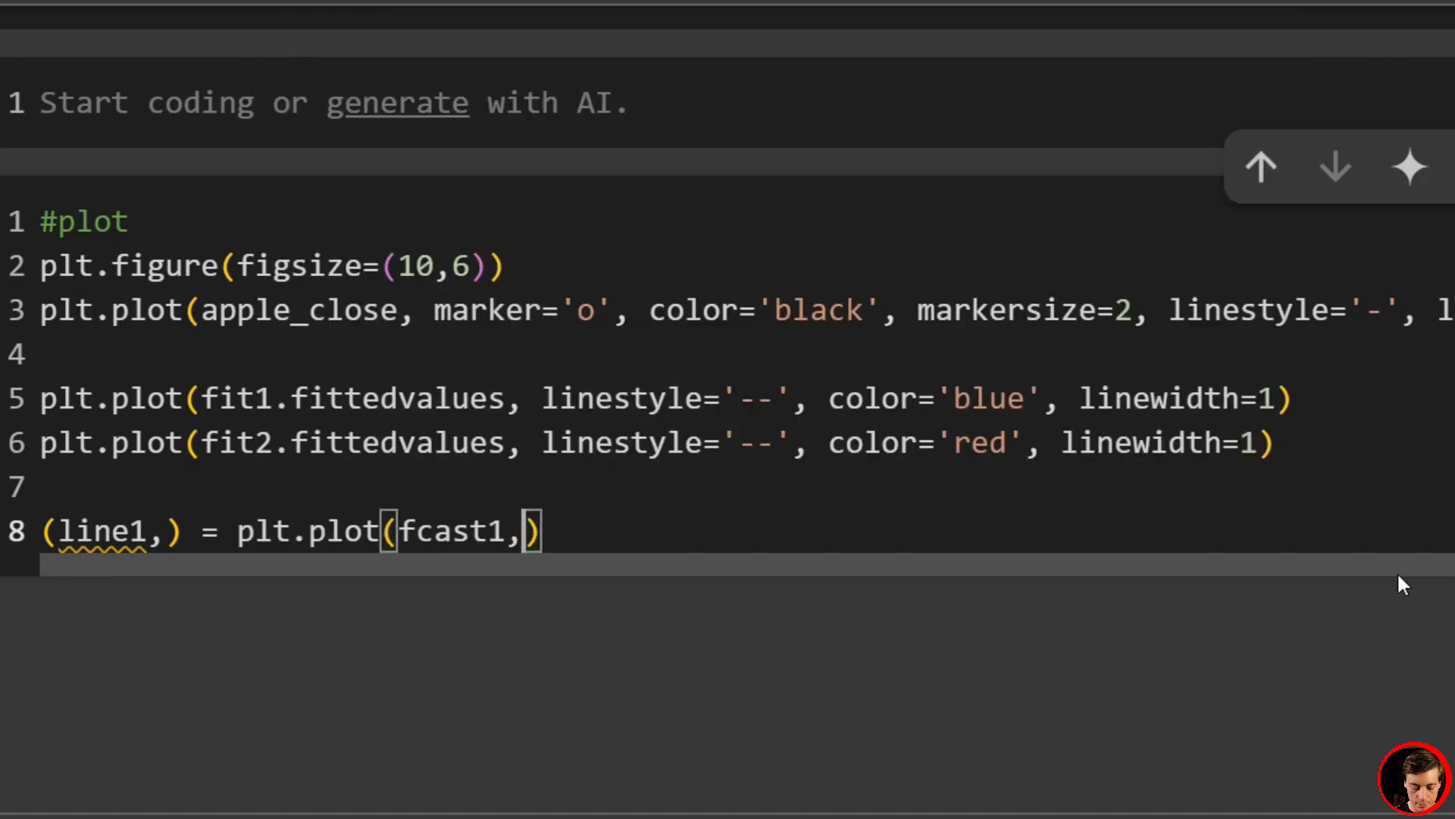
{"action": "type", "text": "marker"}
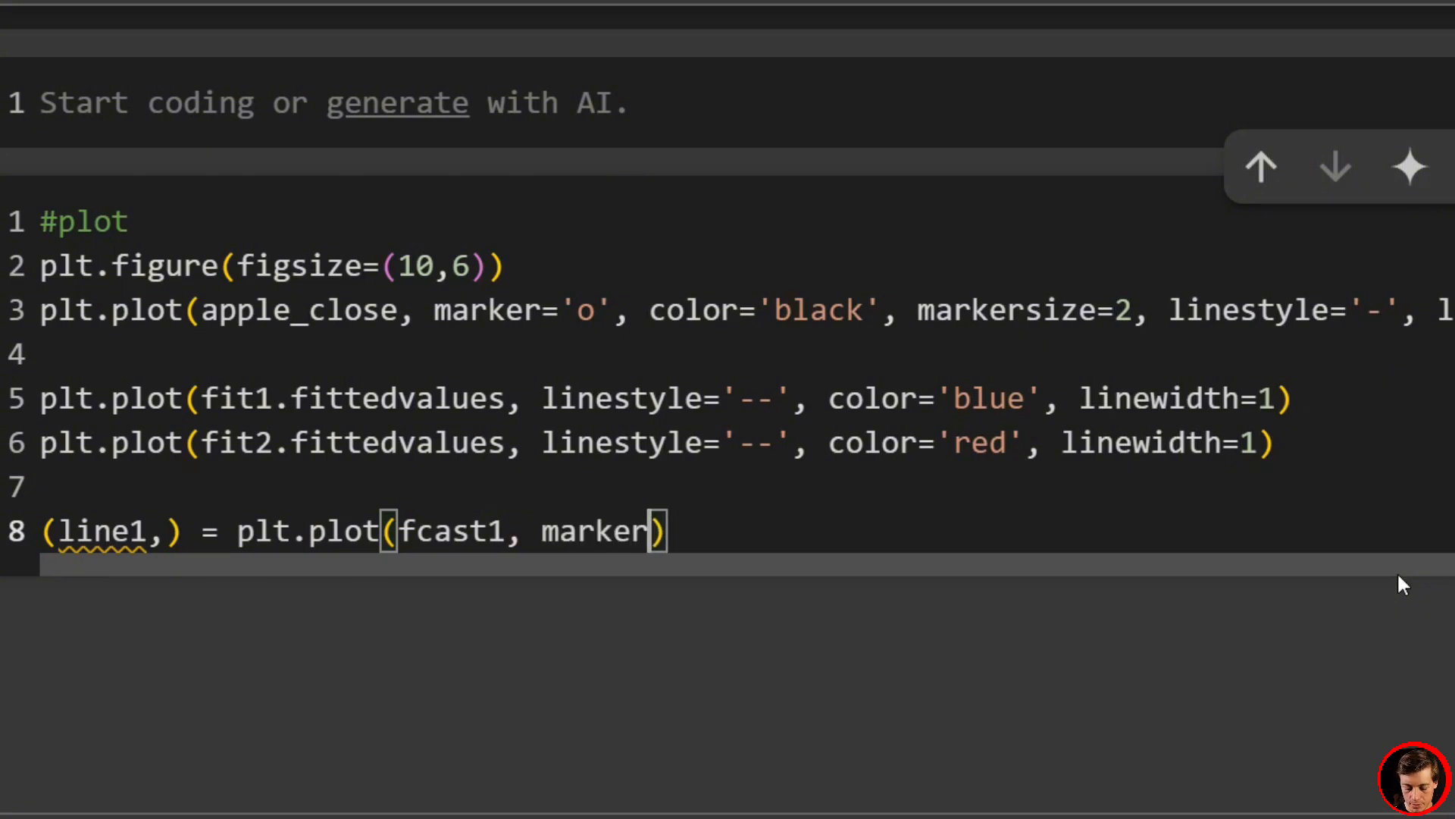
{"action": "type", "text": "='s'"}
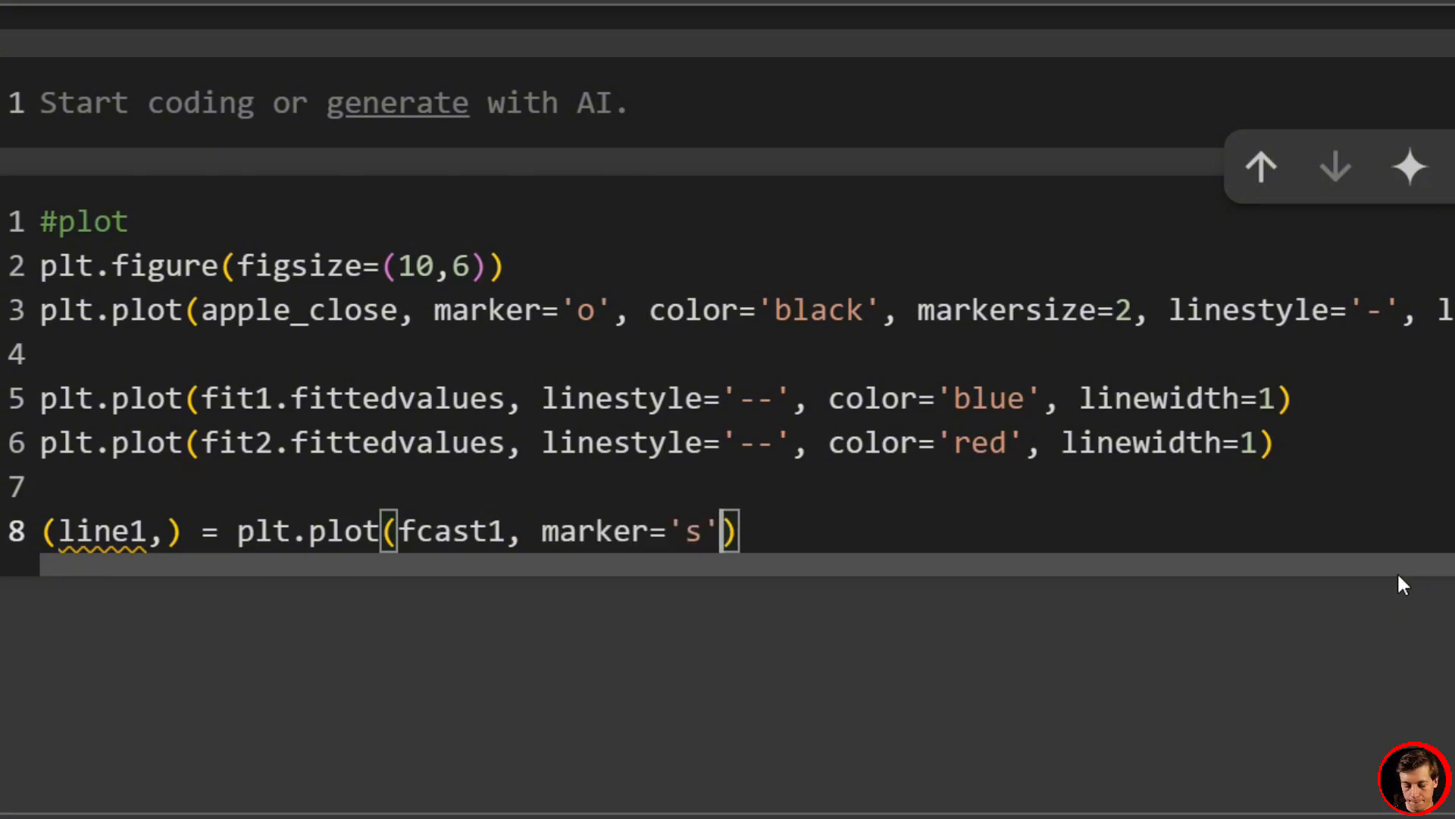
{"action": "type", "text": ", color"}
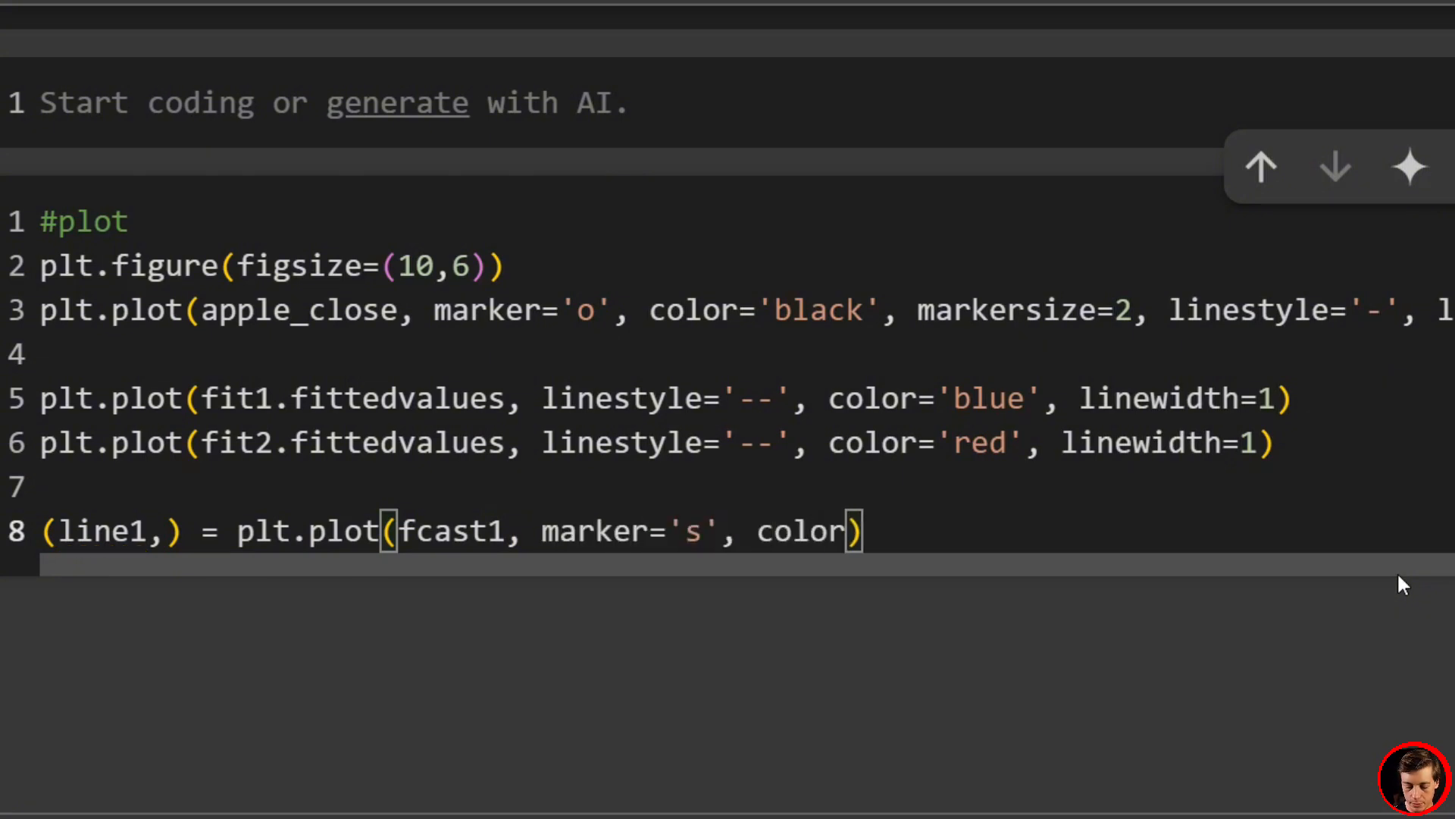
{"action": "type", "text": "'blue'"}
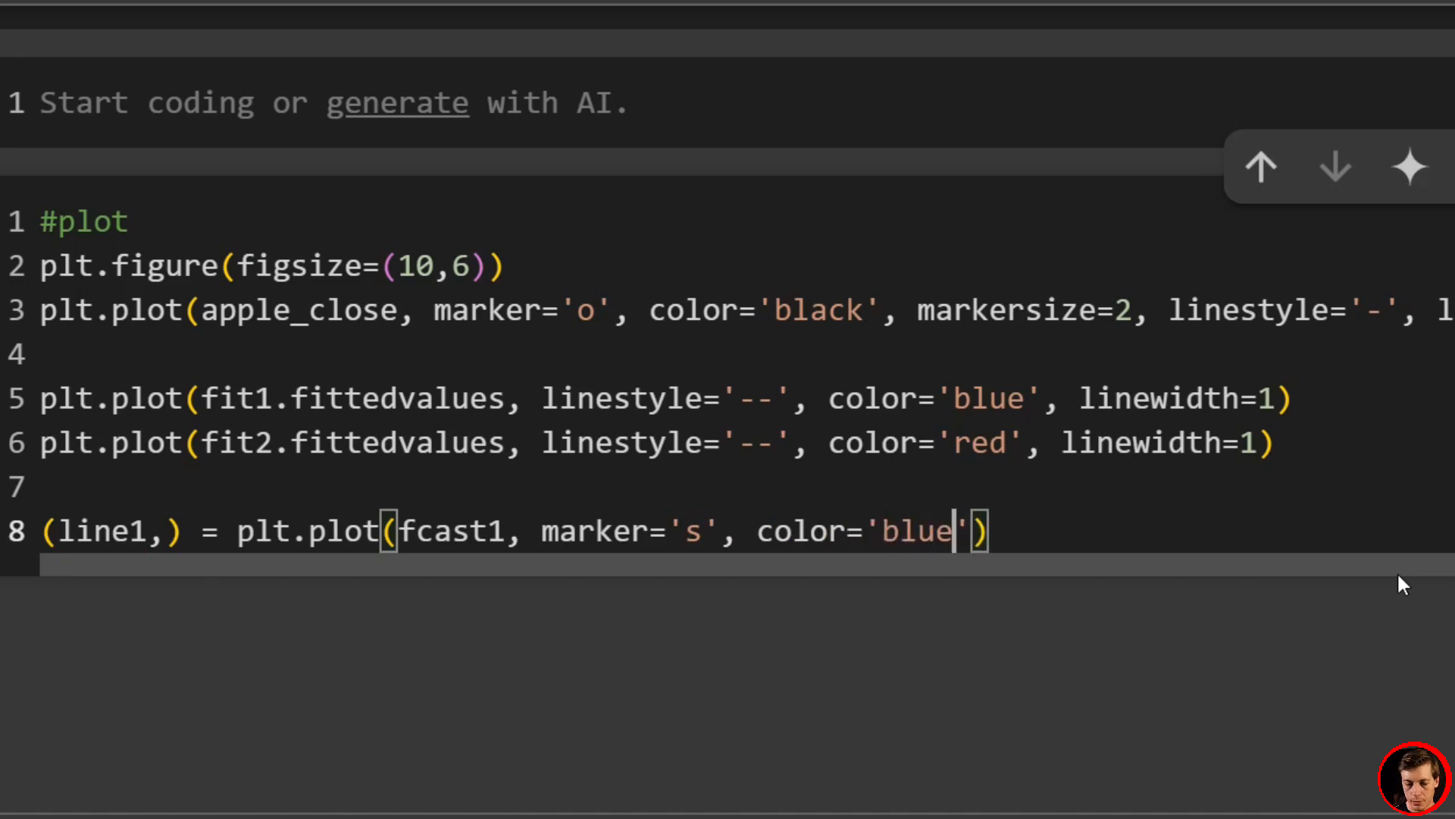
{"action": "type", "text": ", markersiz"}
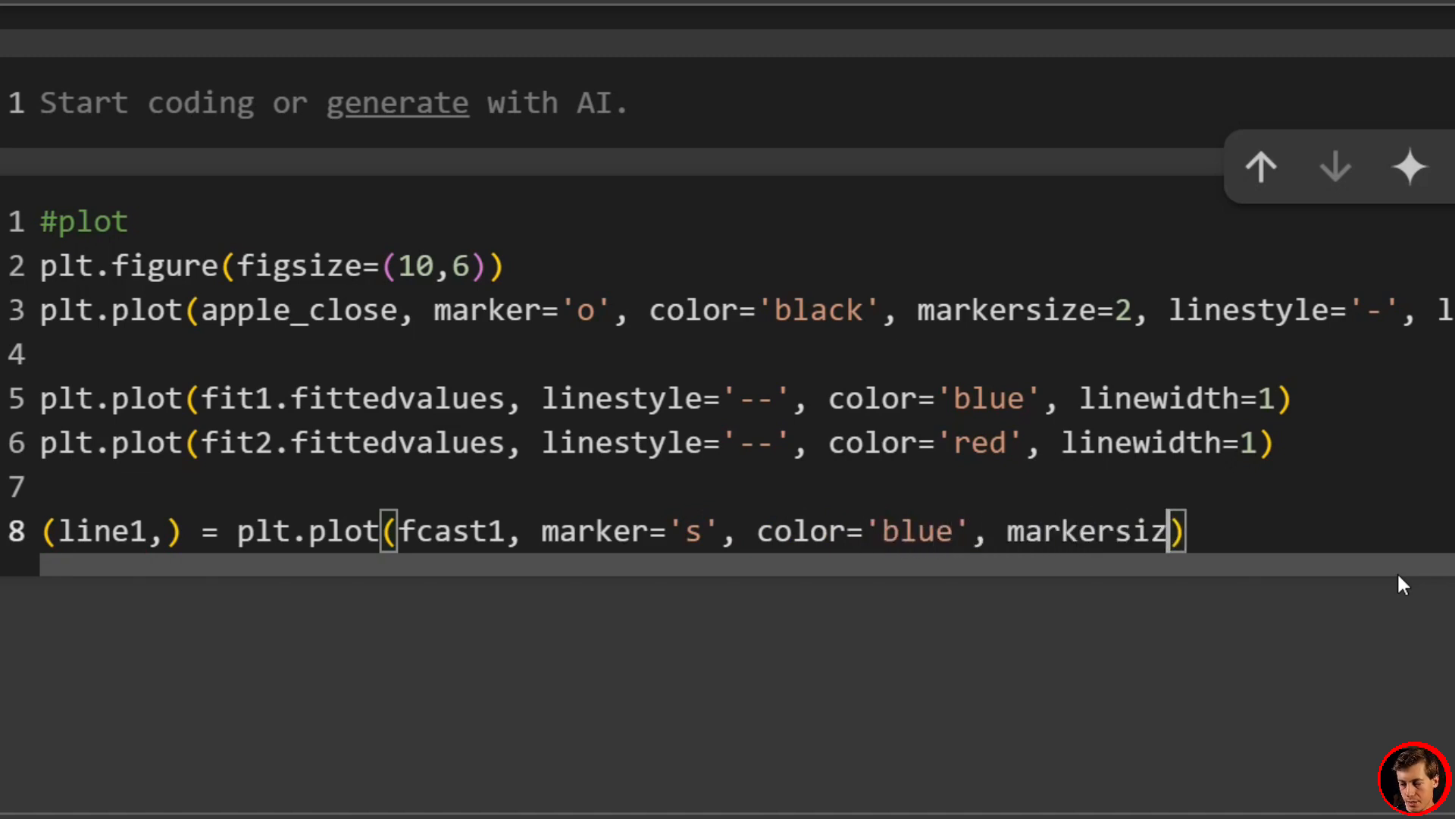
{"action": "type", "text": "e=4"}
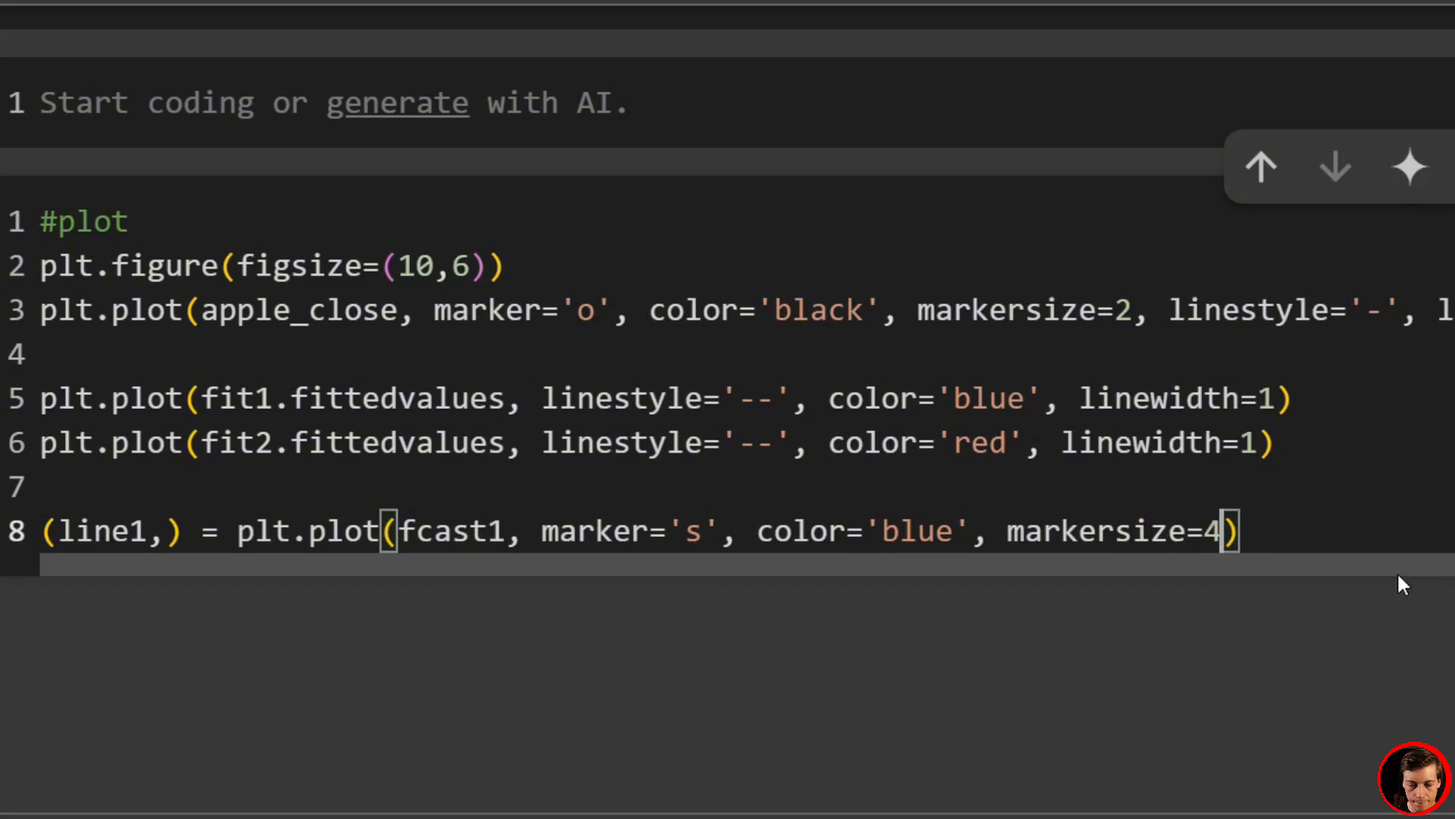
{"action": "type", "text": ", li"}
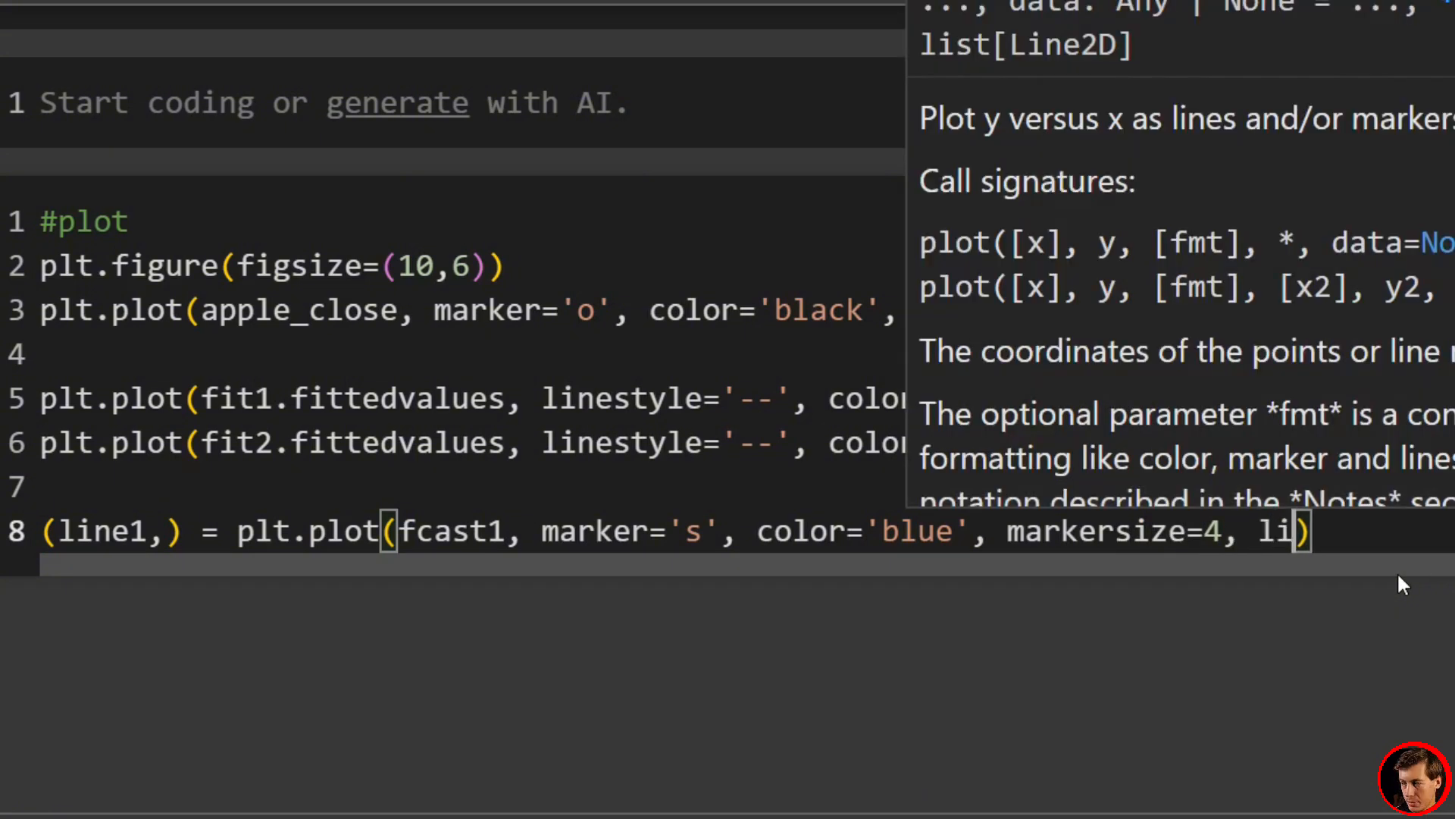
{"action": "type", "text": "nestyle='"}
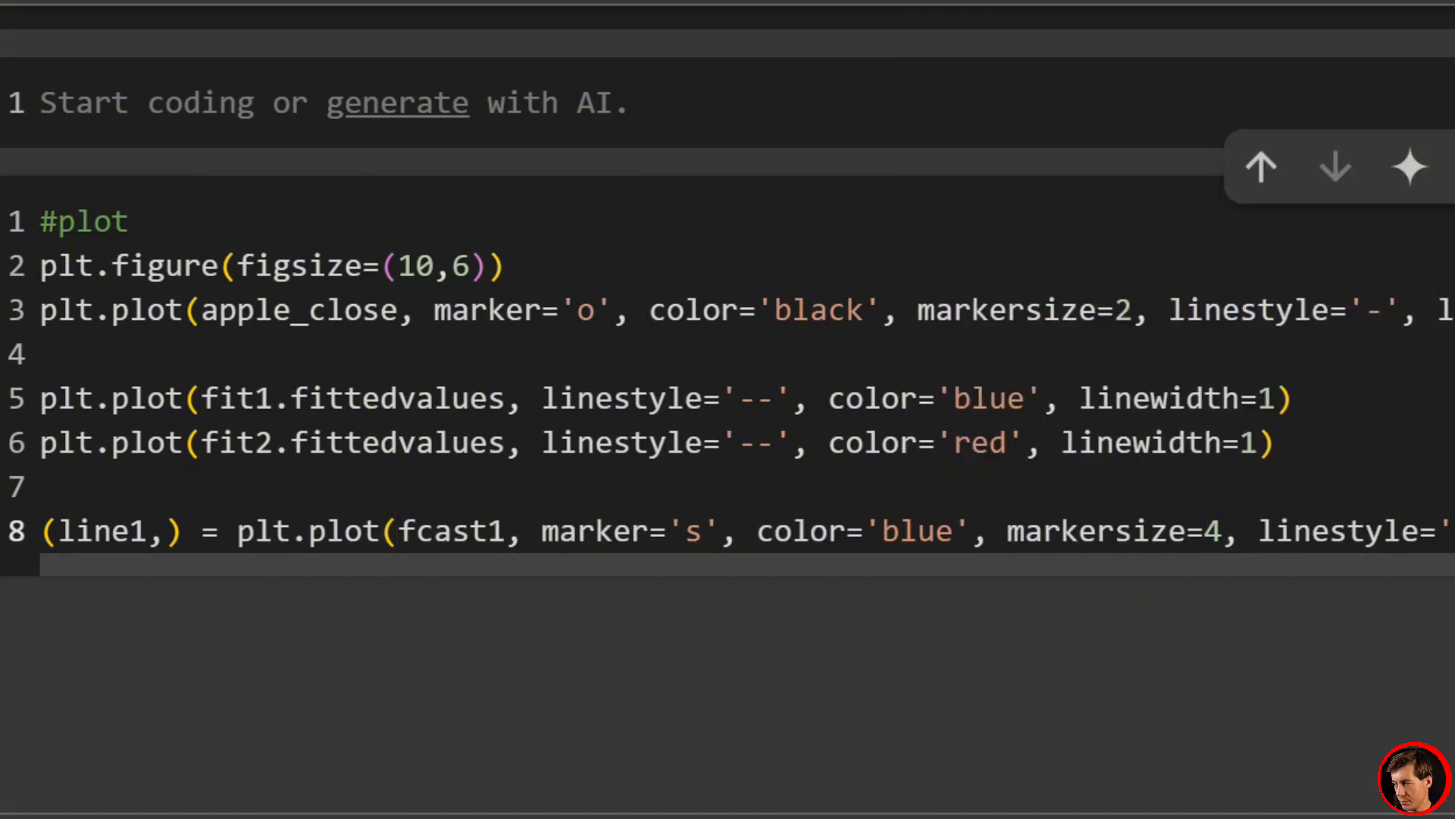
Step: Copy the forecast line as line2 for fcast2, changing blue to red
{"action": "left_click", "coordinate": [392, 532]}
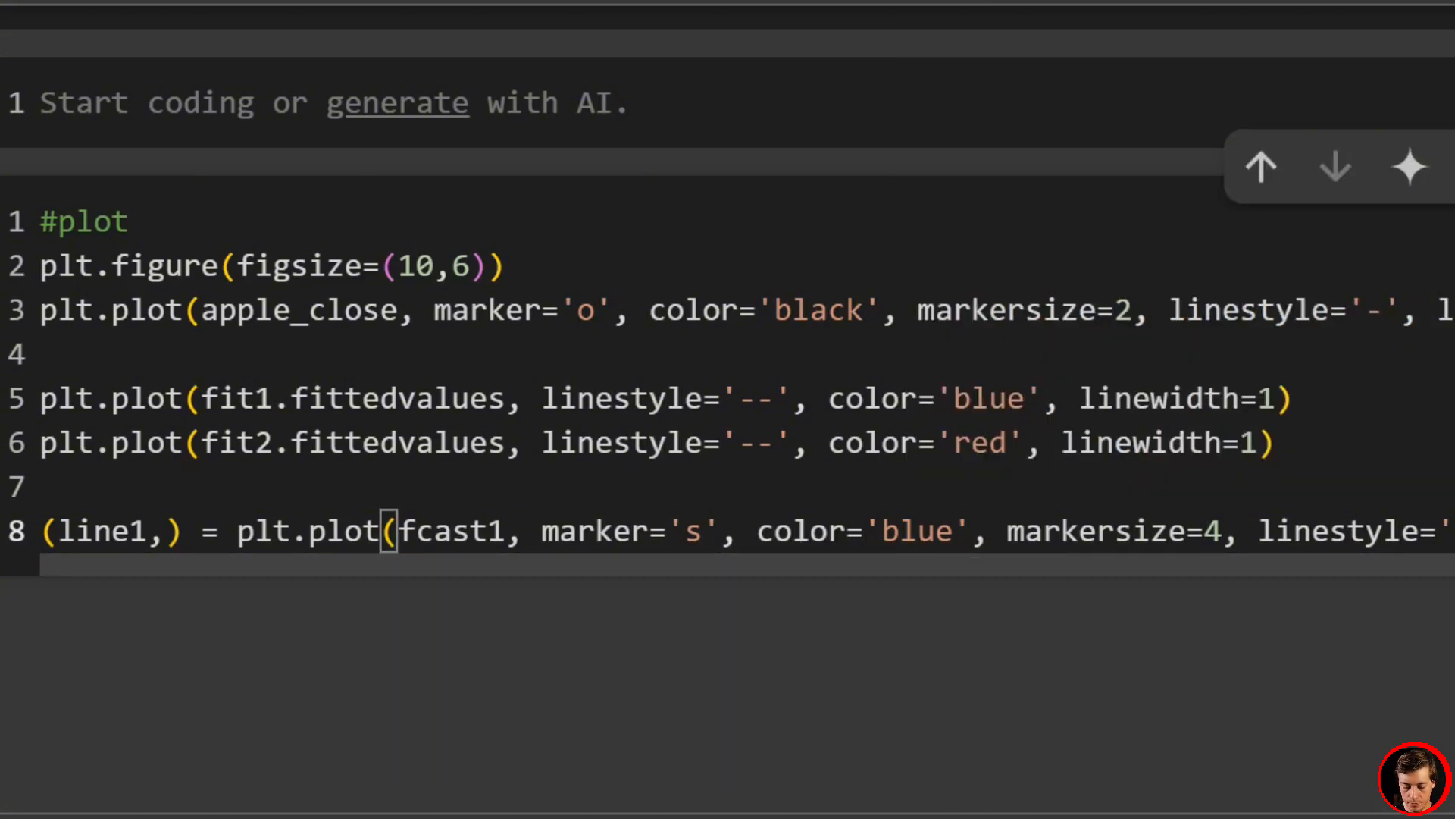
{"action": "scroll", "scroll_direction": "right", "scroll_amount": 3}
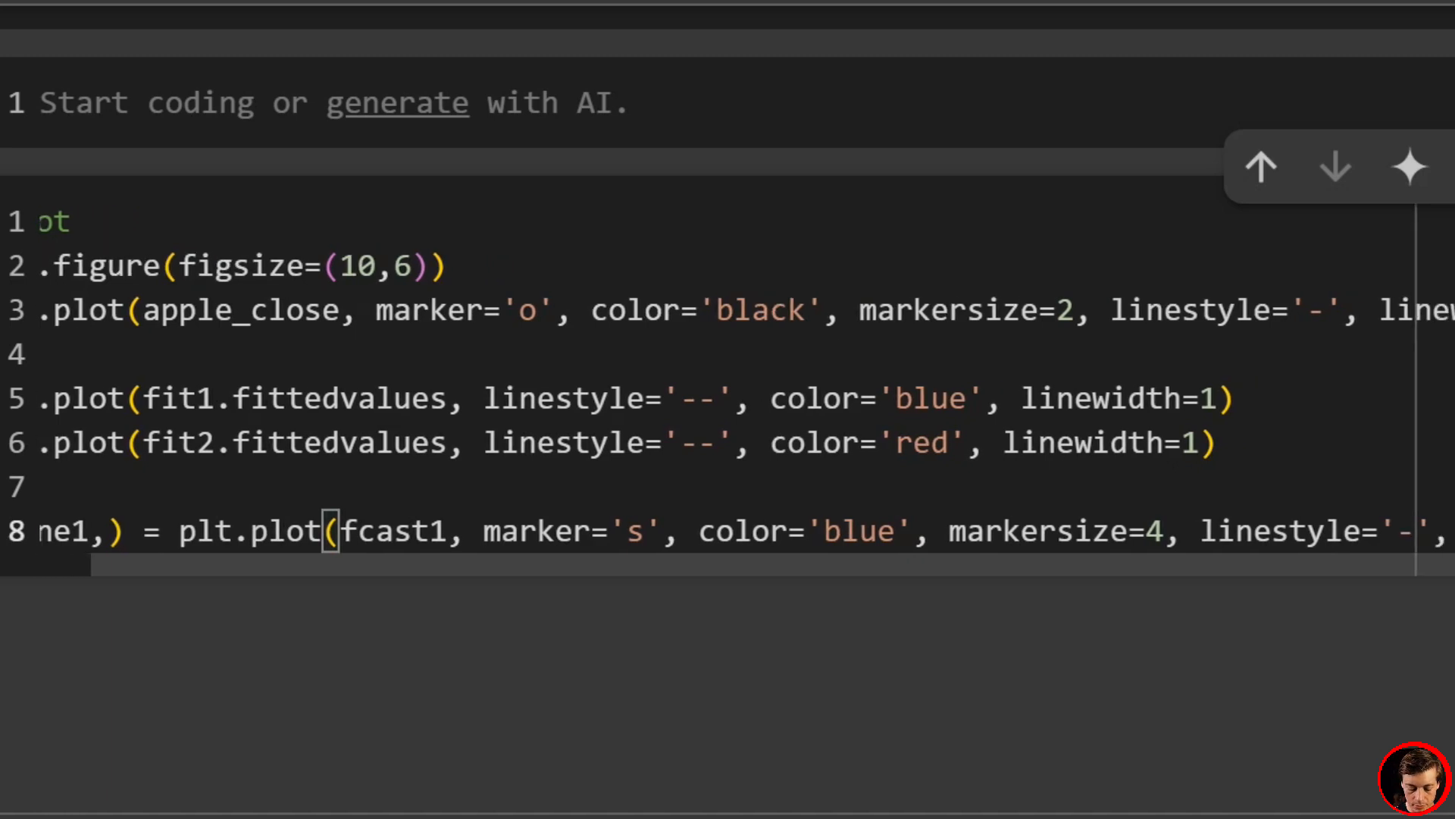
{"action": "scroll", "scroll_direction": "right", "scroll_amount": 3}
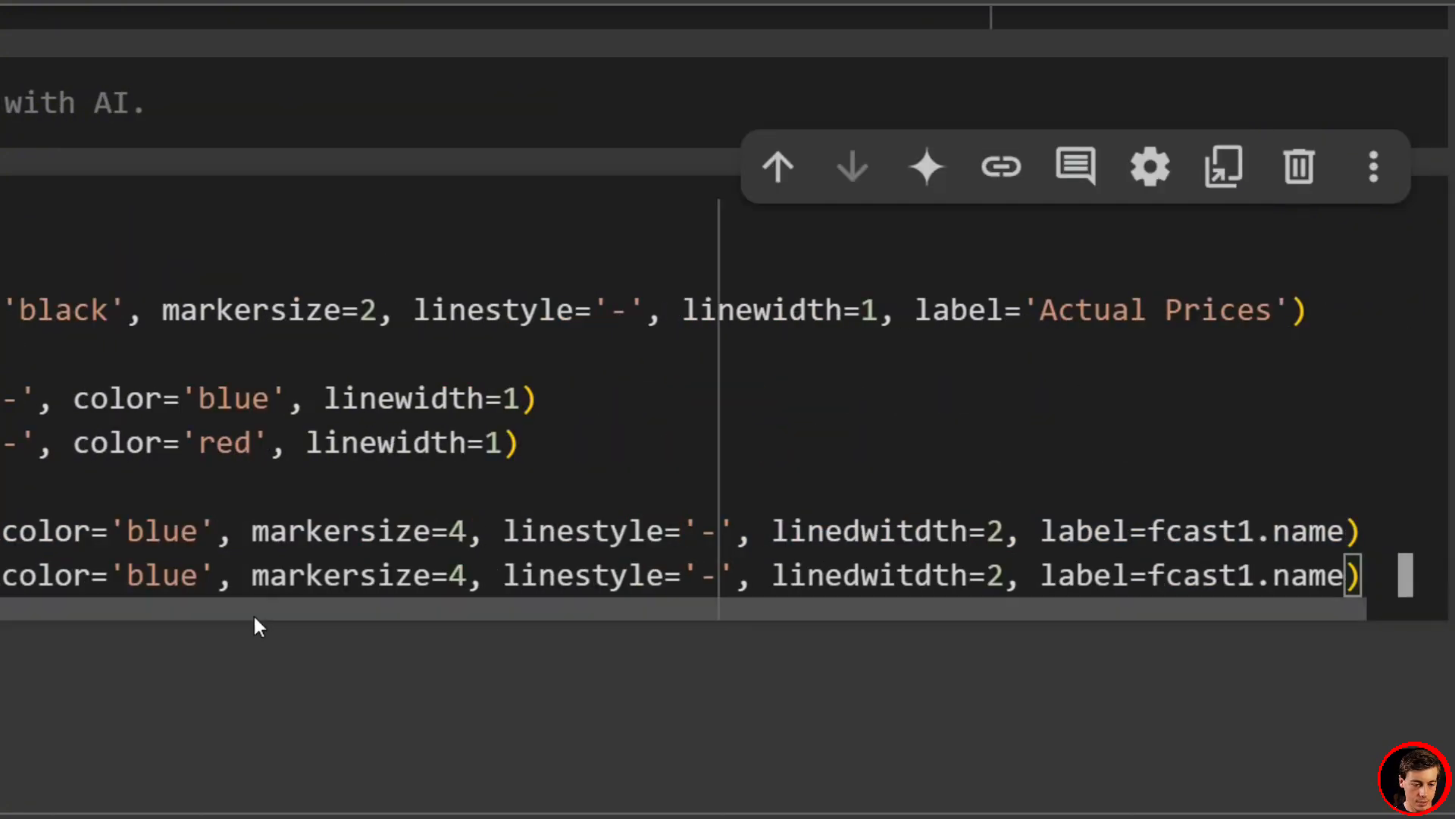
{"action": "double_click", "coordinate": [162, 576]}
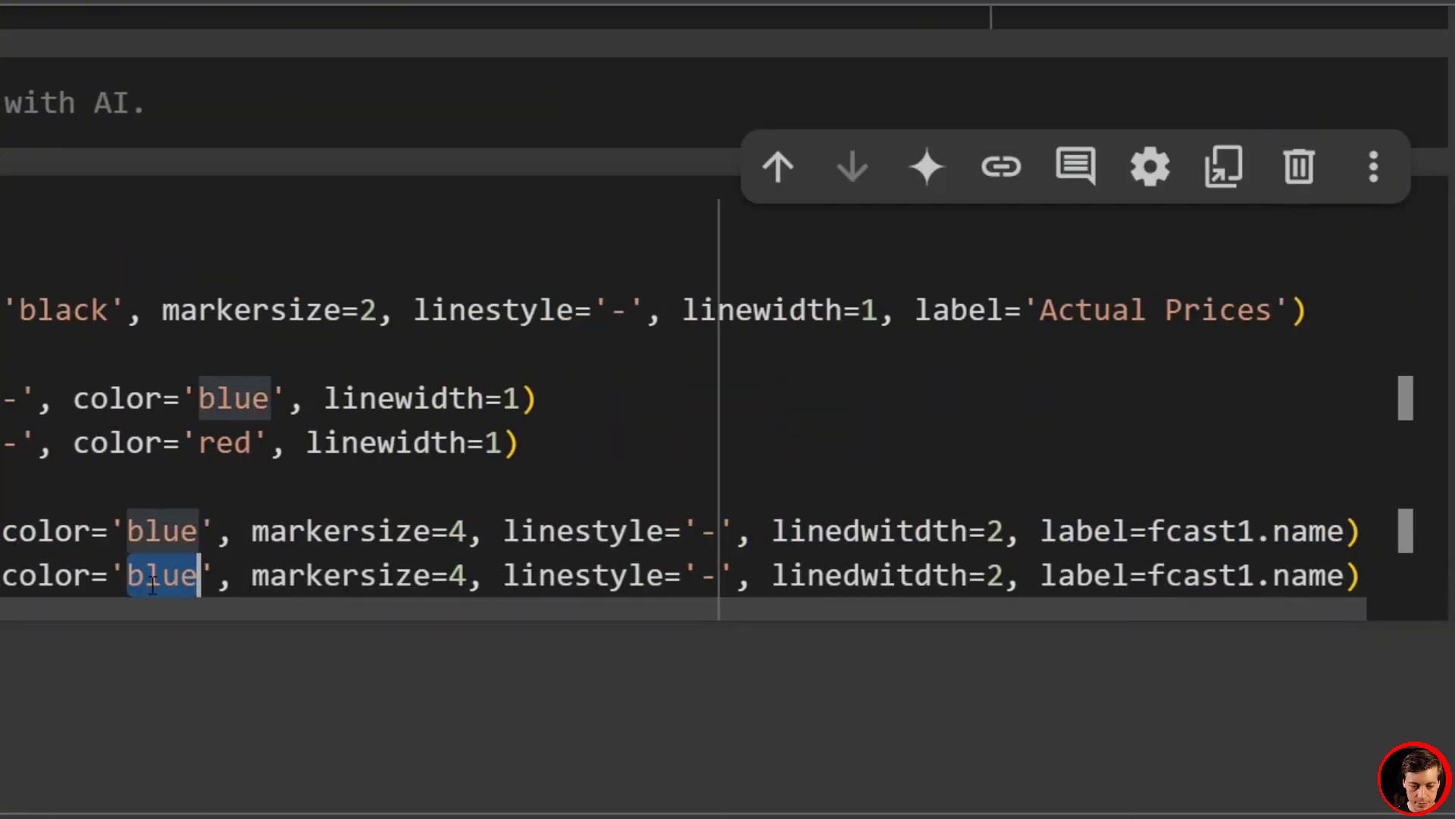
{"action": "type", "text": "red"}
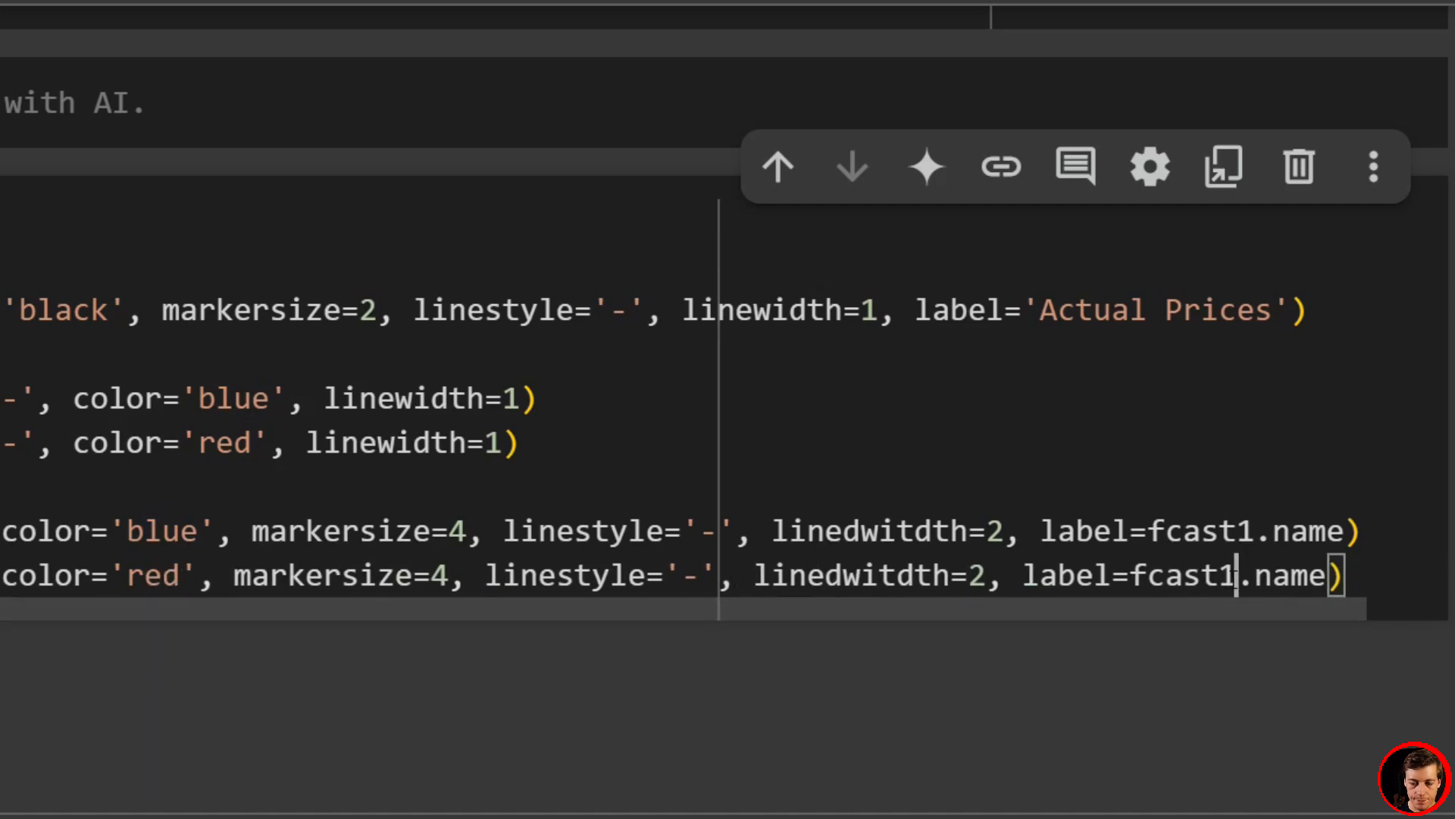
{"action": "type", "text": "2"}
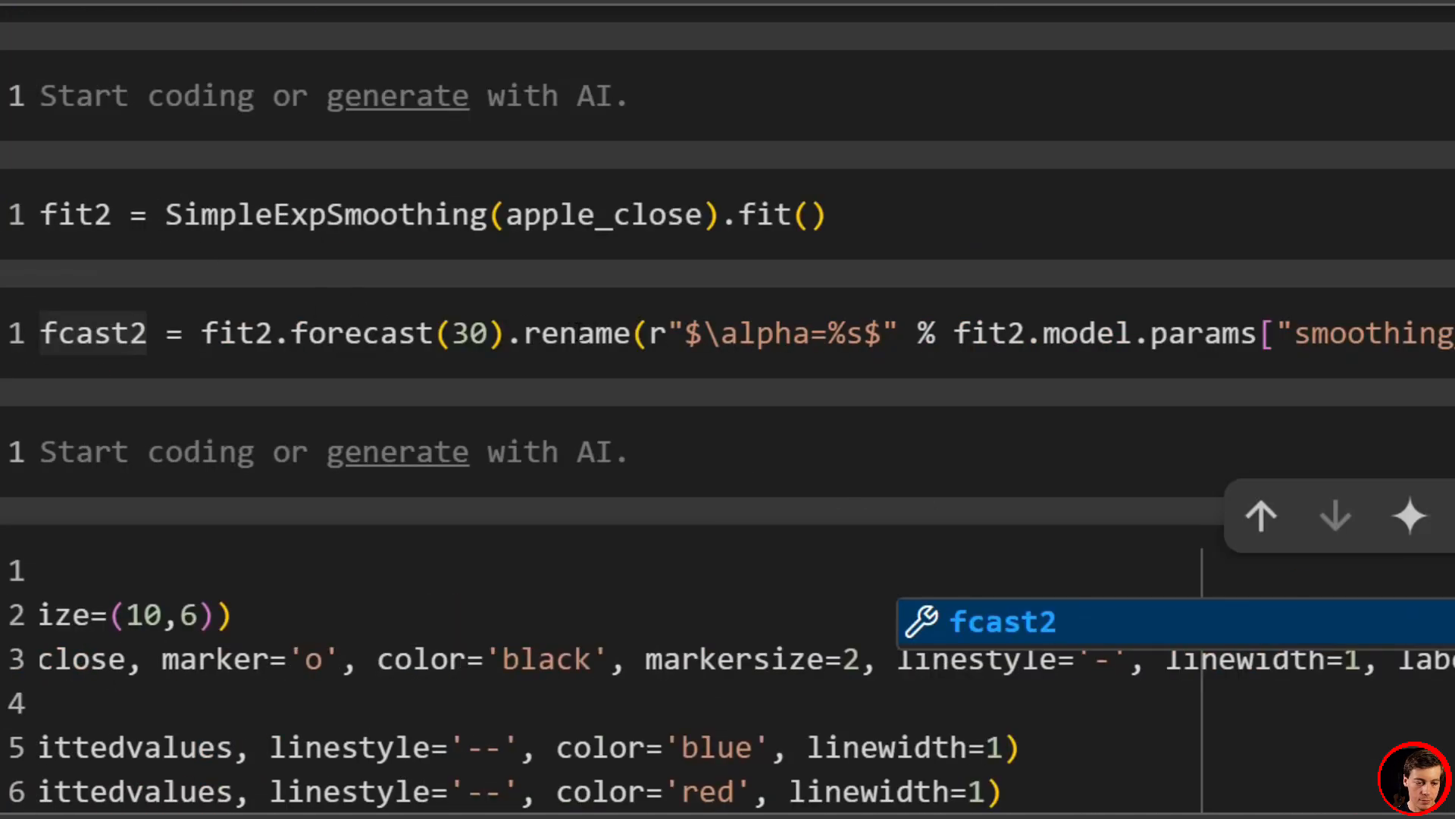
{"action": "scroll", "scroll_direction": "down", "scroll_amount": 3}
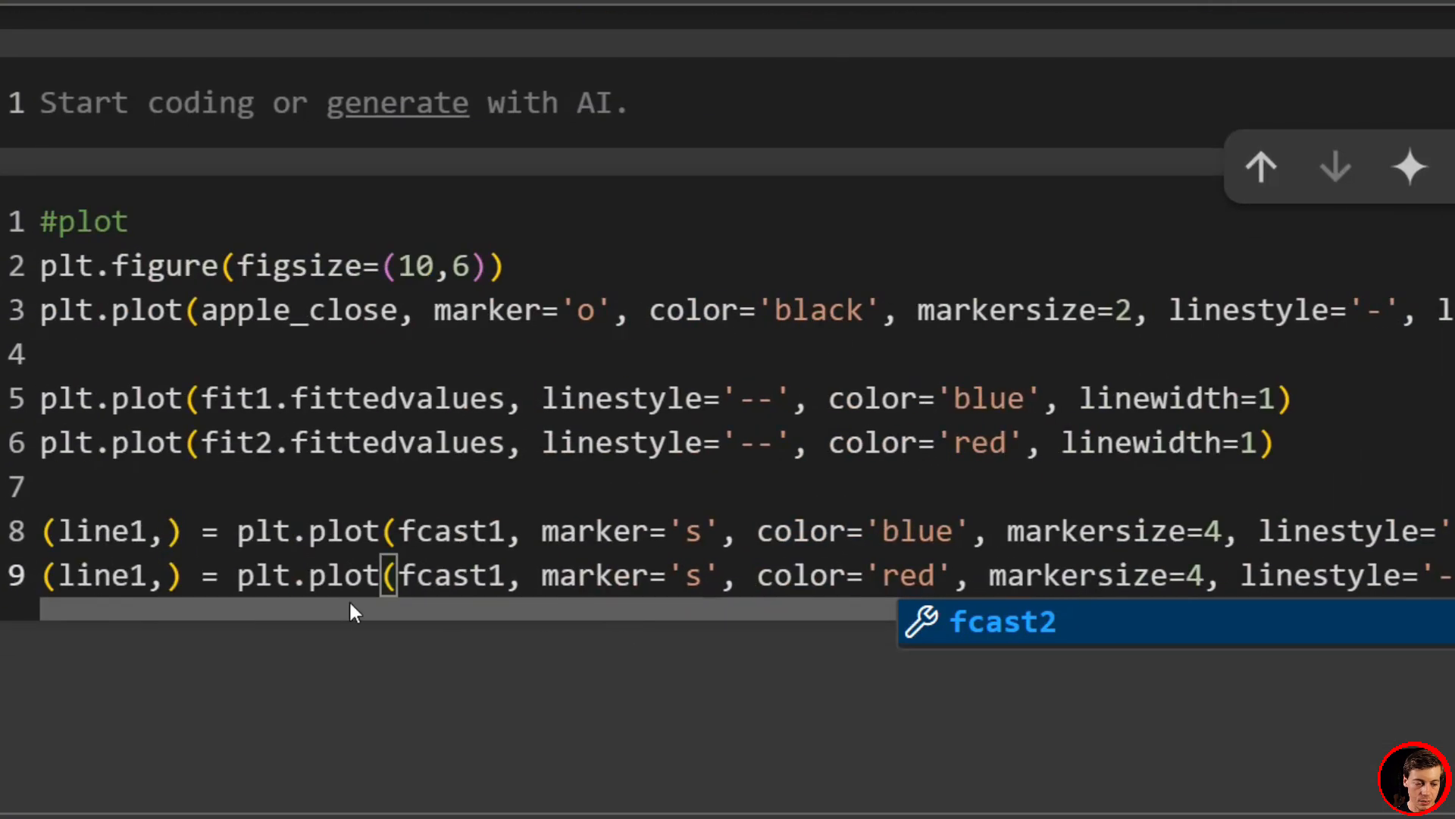
{"action": "scroll", "scroll_direction": "up", "scroll_amount": 3}
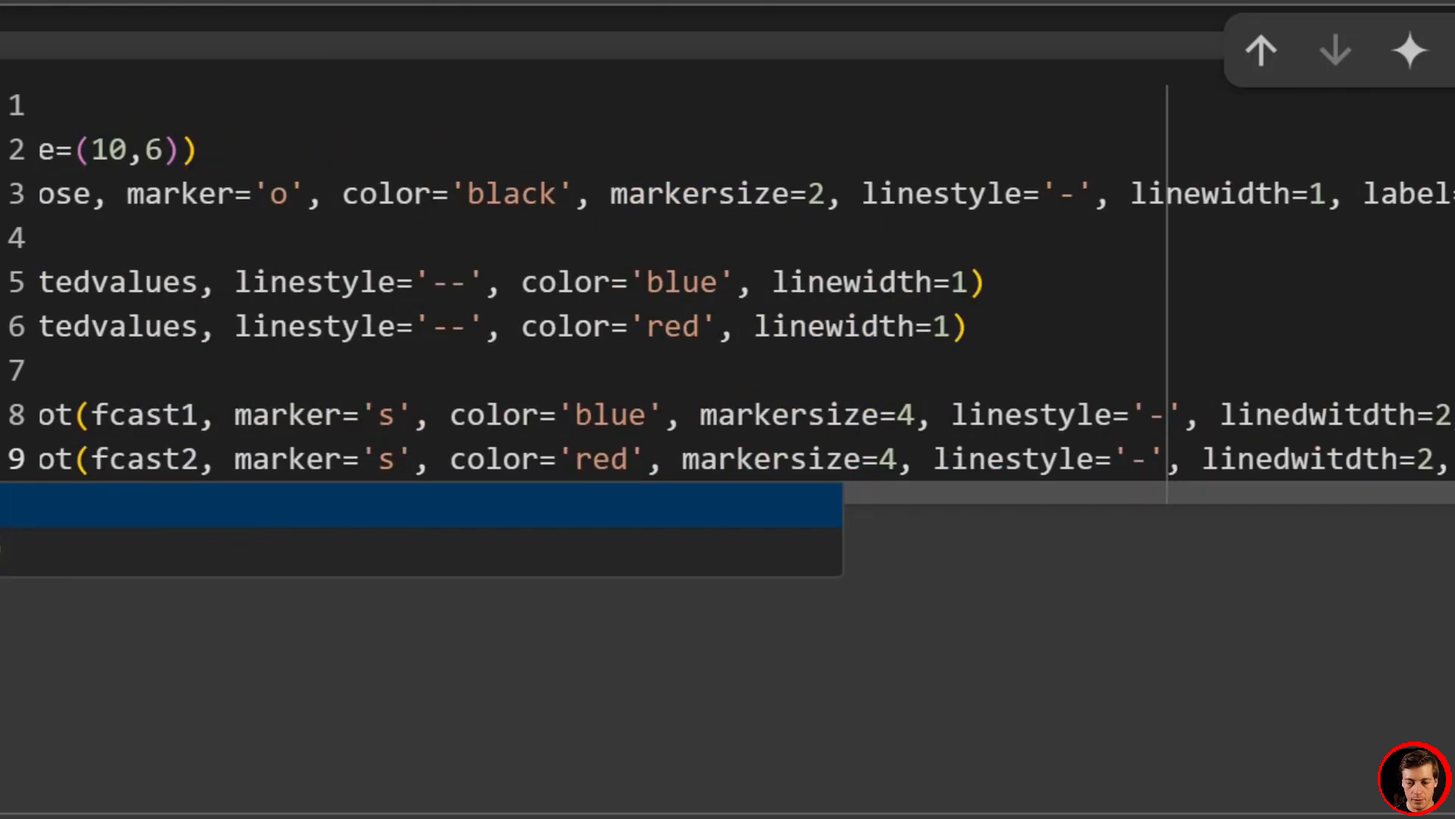
{"action": "scroll", "scroll_direction": "left", "scroll_amount": 3}
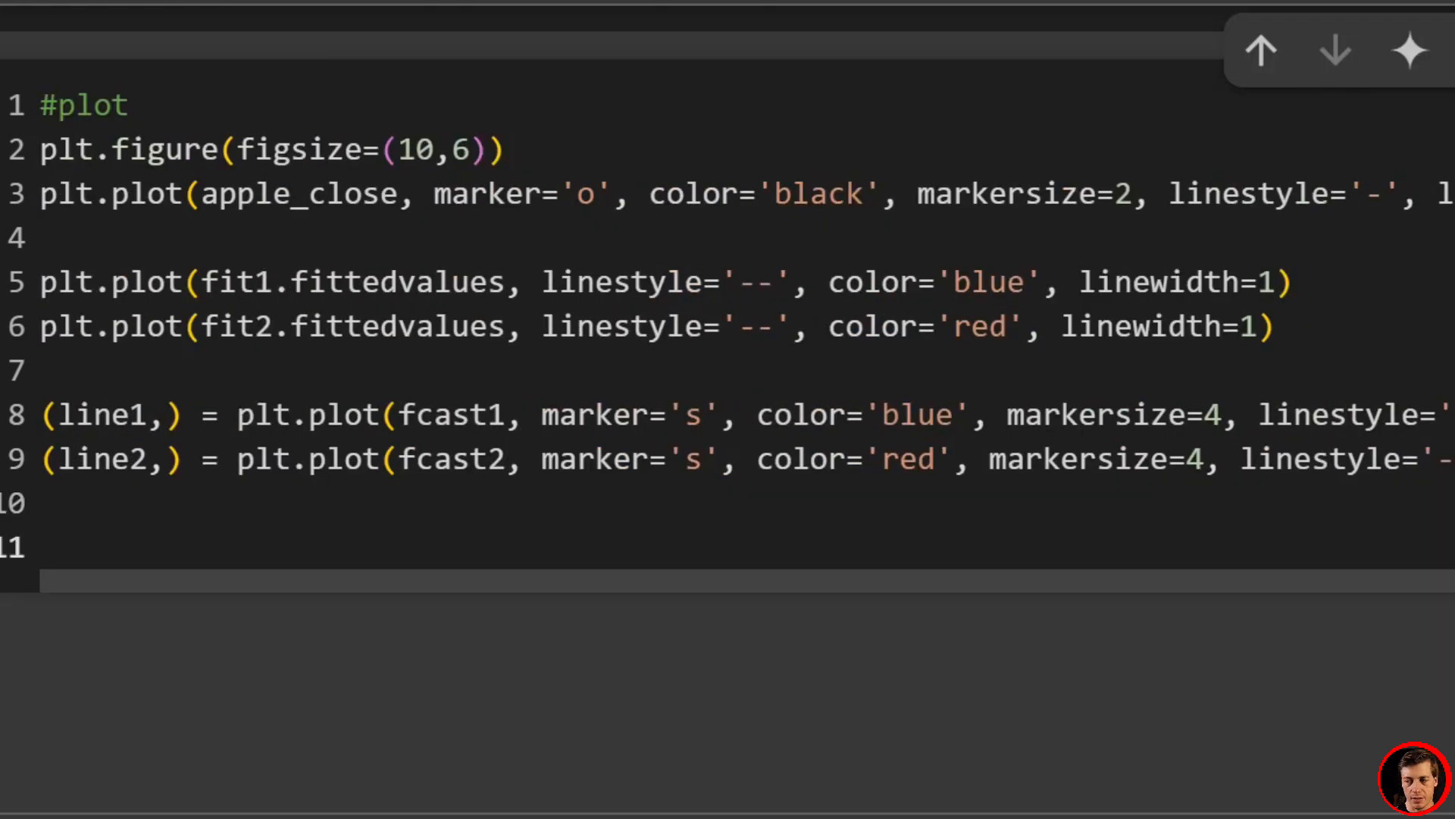
Step: Add plt.axvspan from fcast1.index[0] to fcast1.index[-1] in gray, alpha 0.2, with a label
{"action": "left_click", "coordinate": [41, 546]}
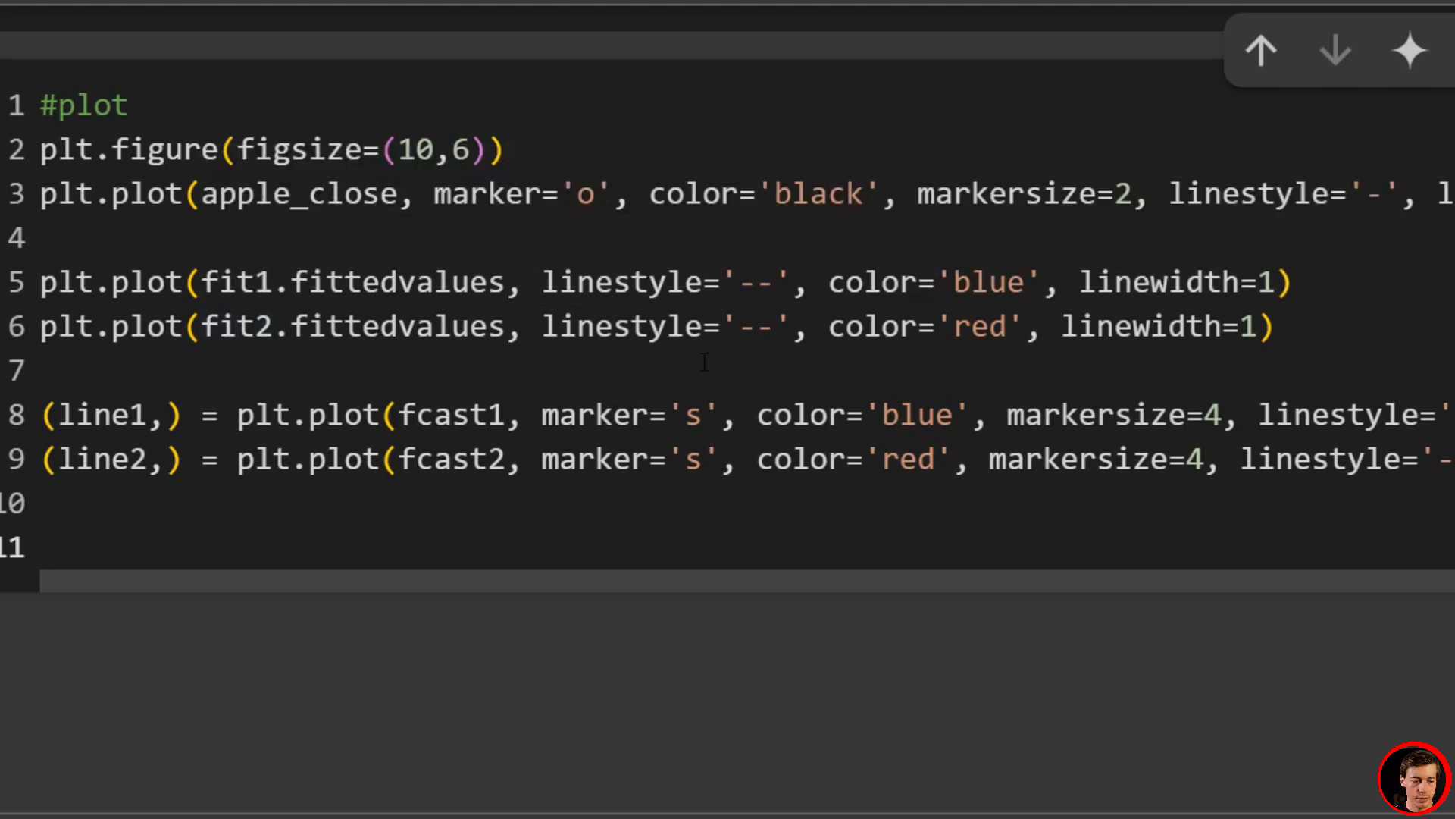
{"action": "type", "text": "plt."}
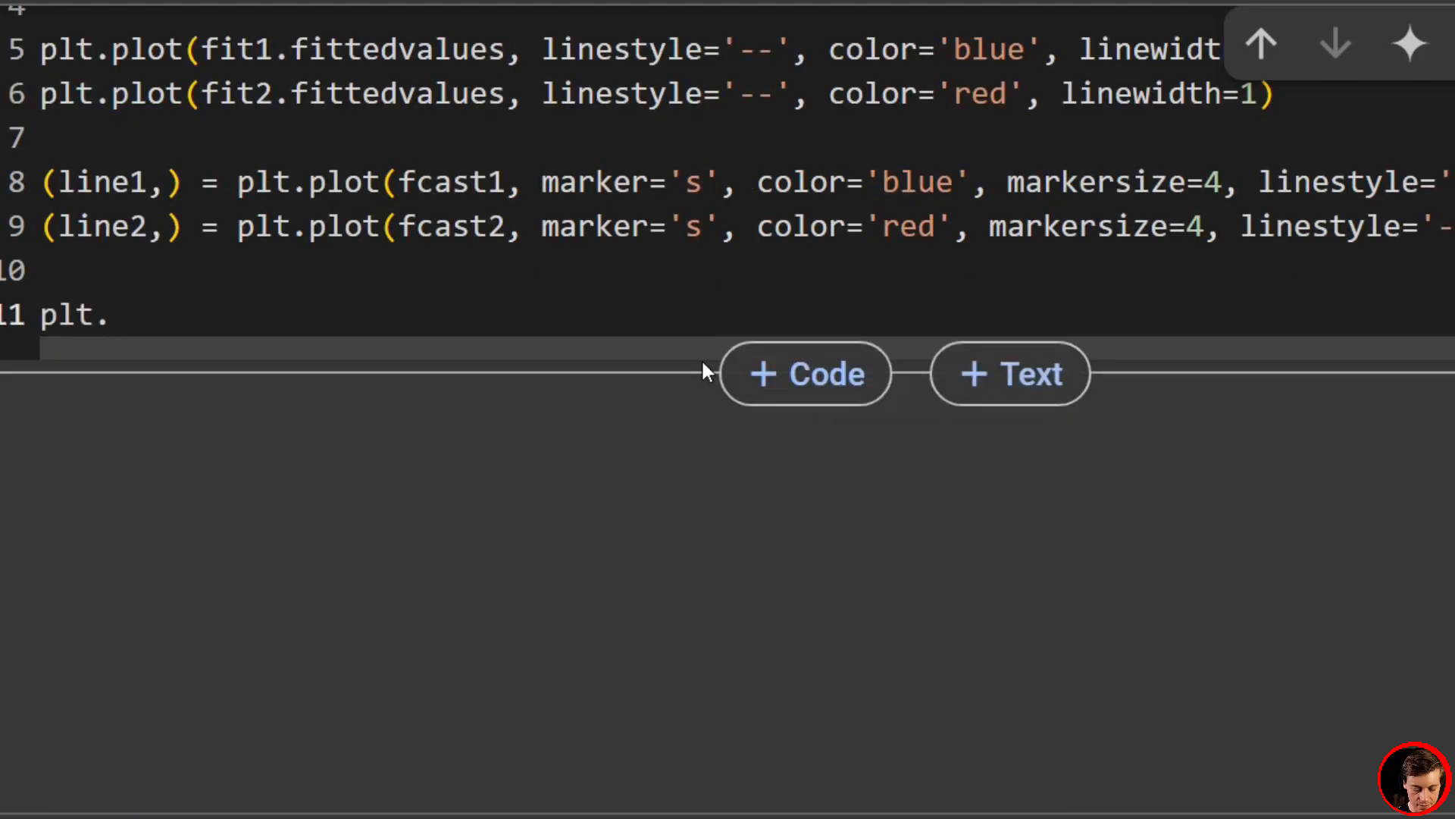
{"action": "type", "text": "ax"}
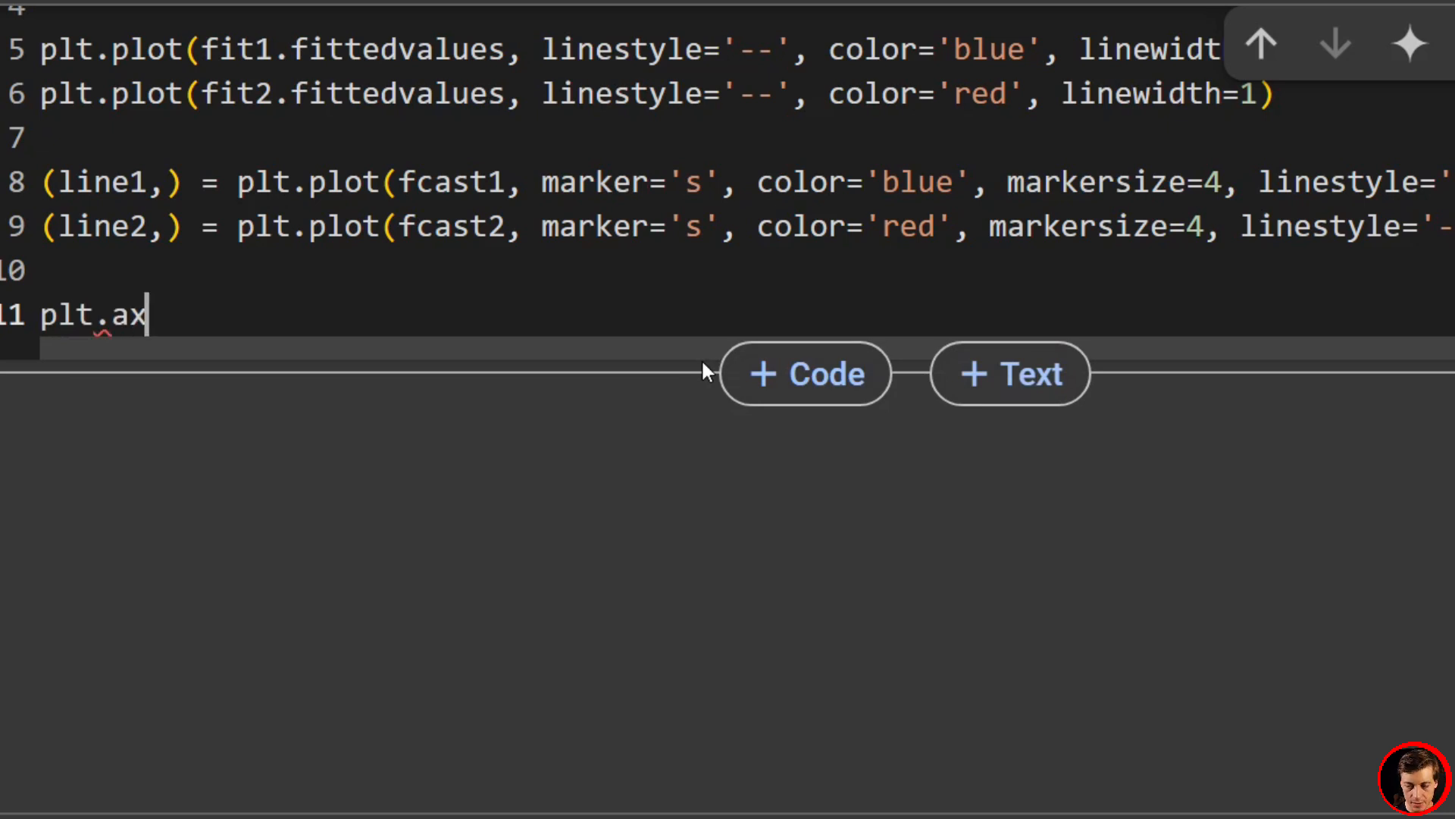
{"action": "type", "text": "vsp"}
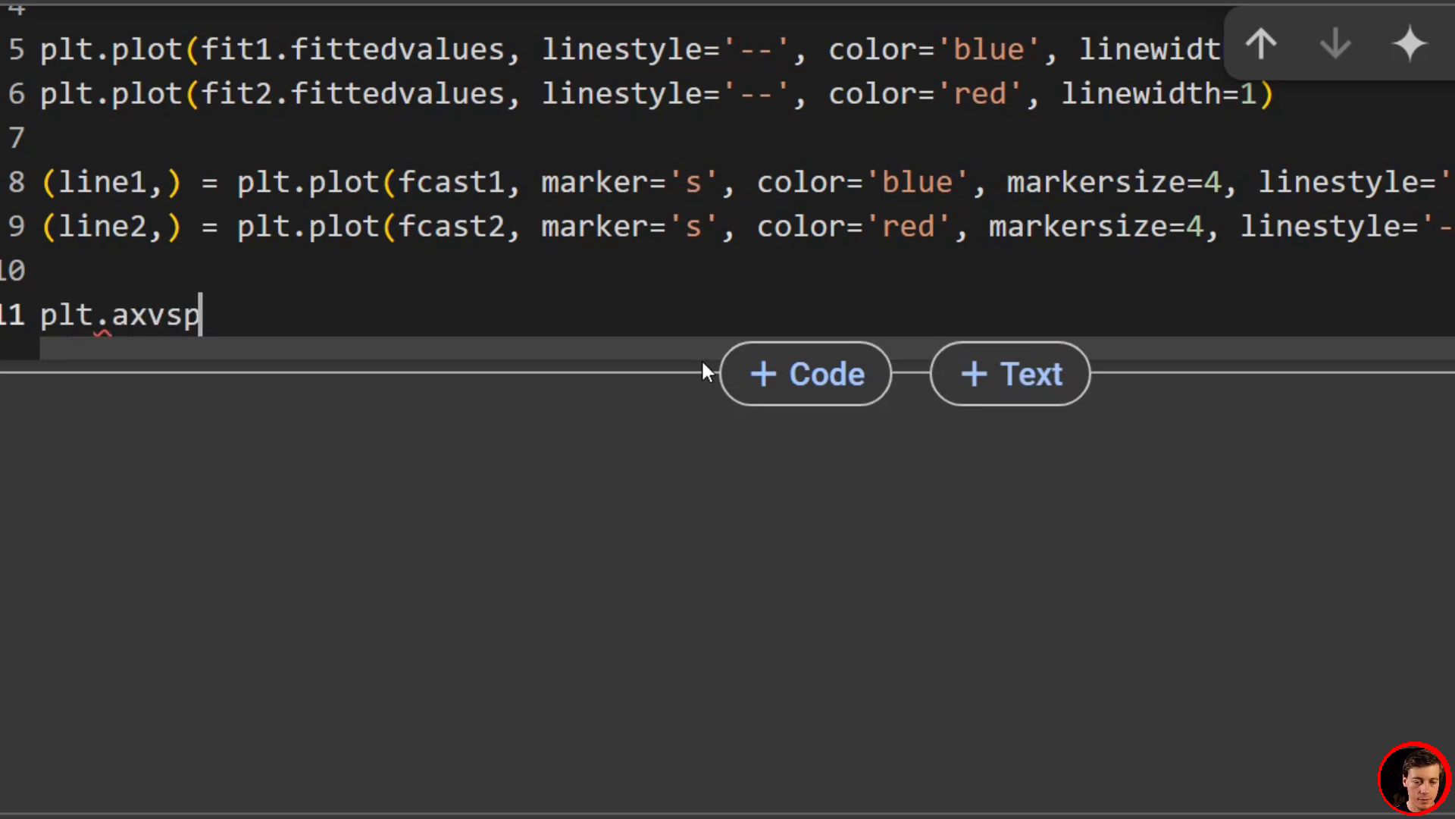
{"action": "type", "text": "an(fcast1.index[-"}
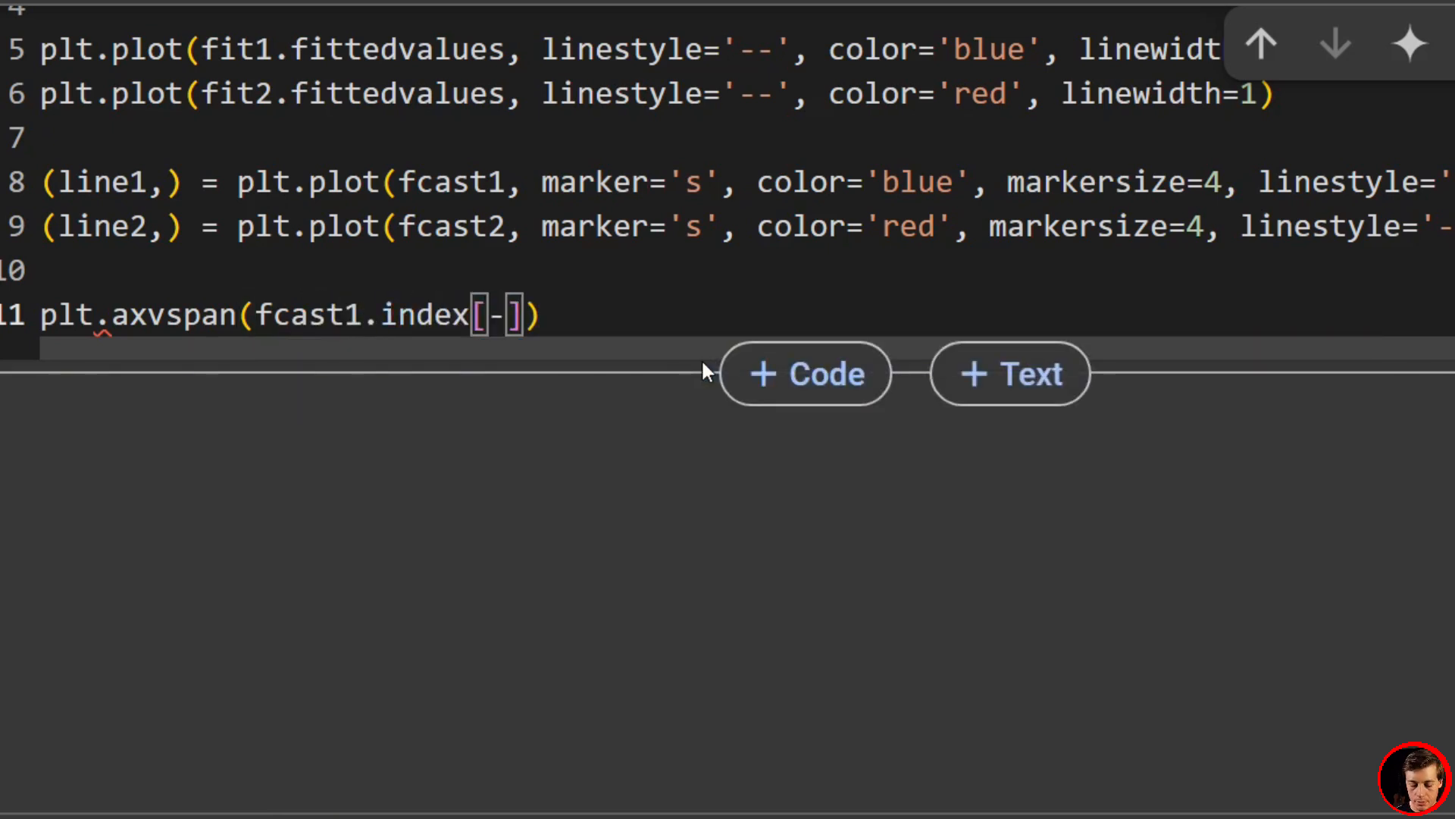
{"action": "type", "text": "0"}
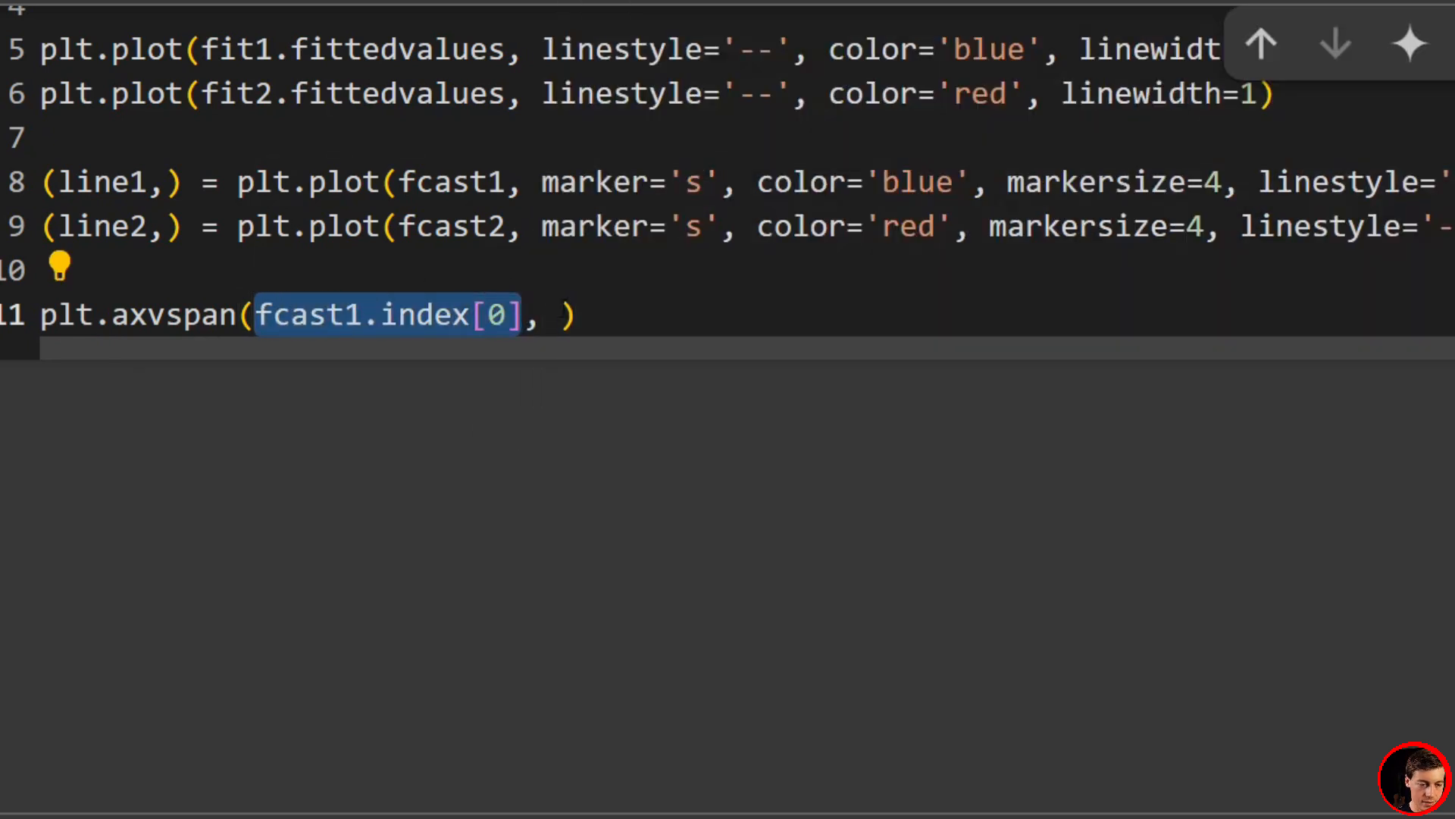
{"action": "type", "text": "fcast1.index[0]"}
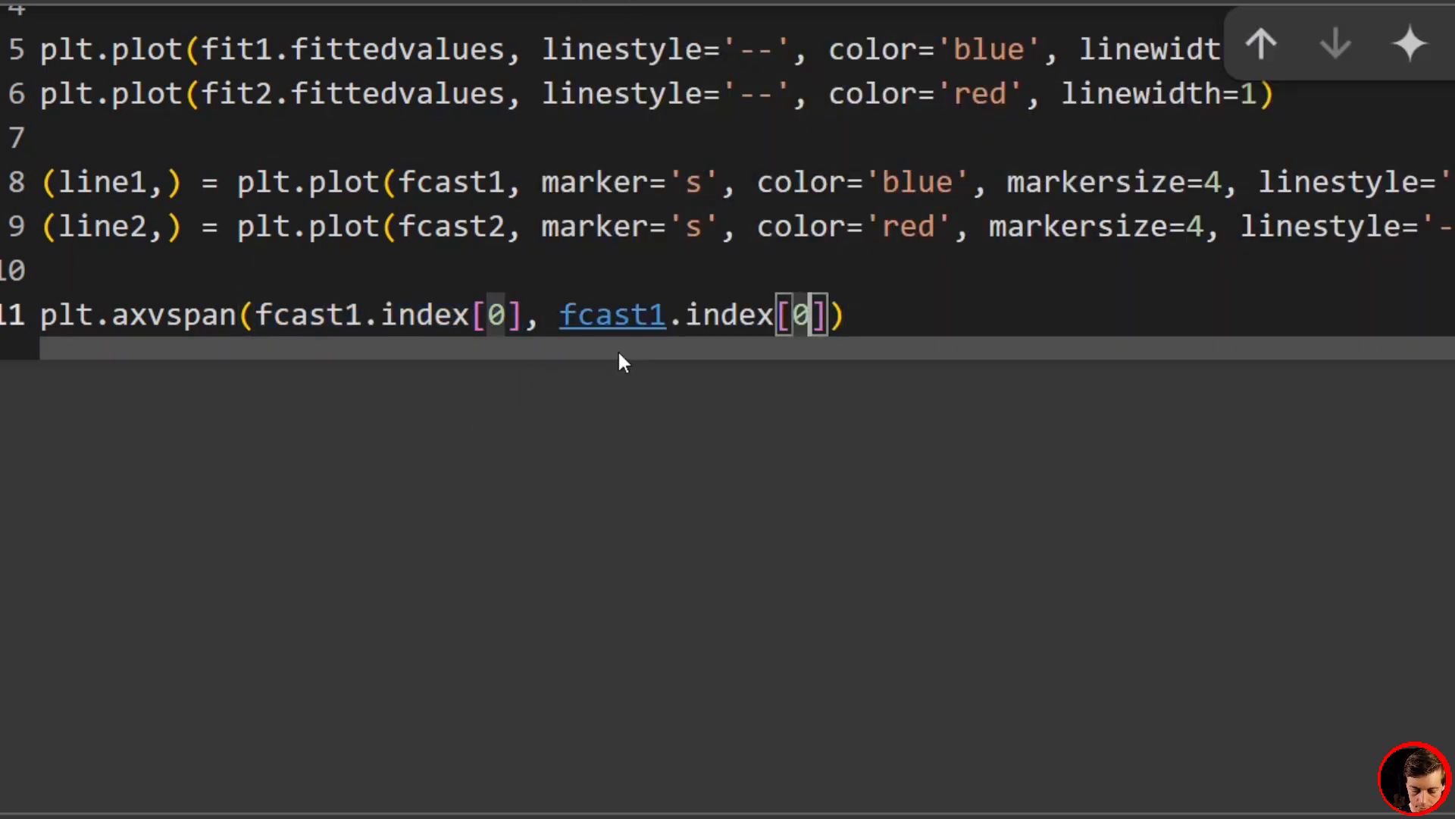
{"action": "type", "text": "-1"}
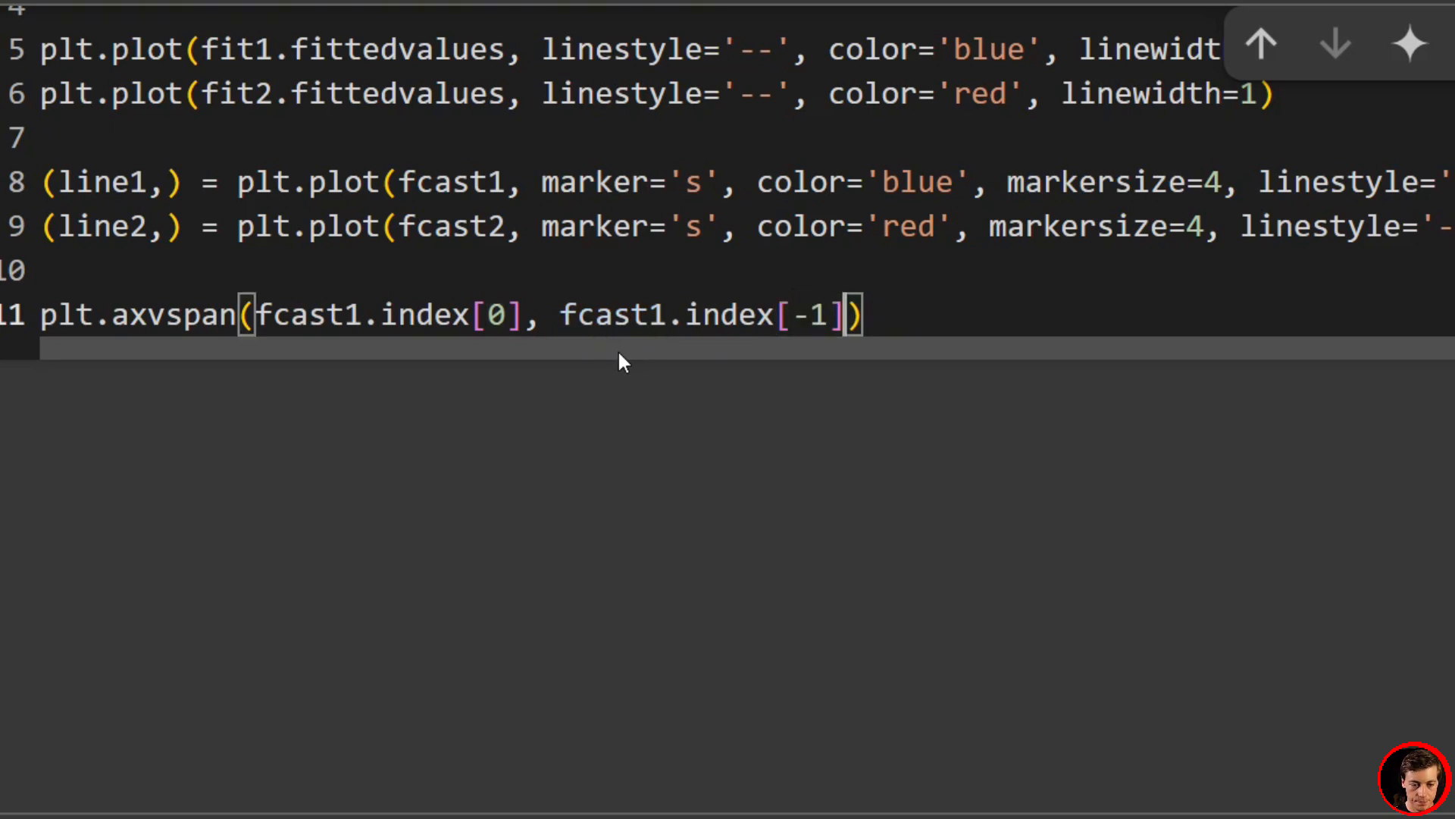
{"action": "type", "text": ", color"}
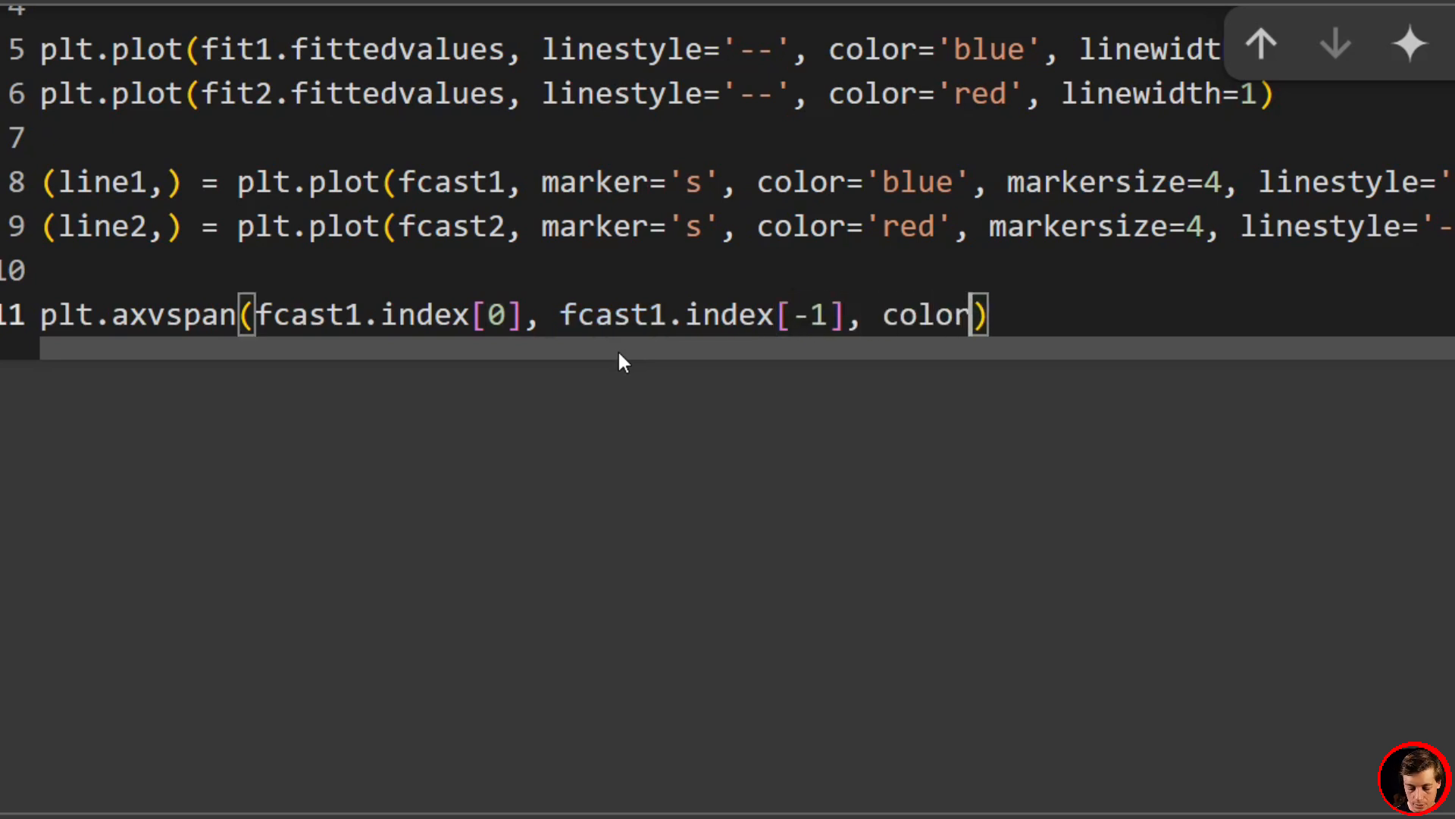
{"action": "type", "text": "=\"gray\""}
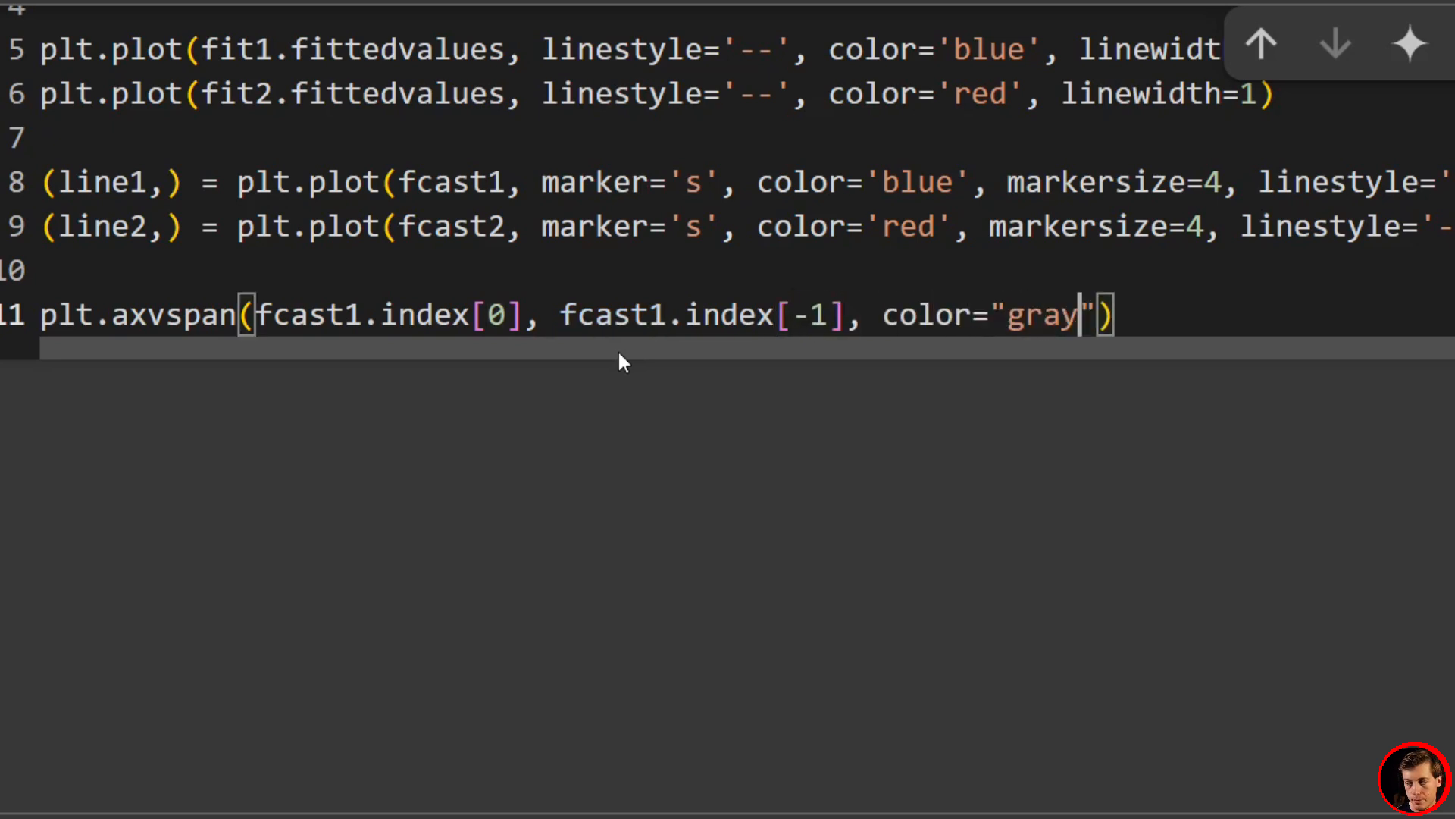
{"action": "type", "text": ", alp"}
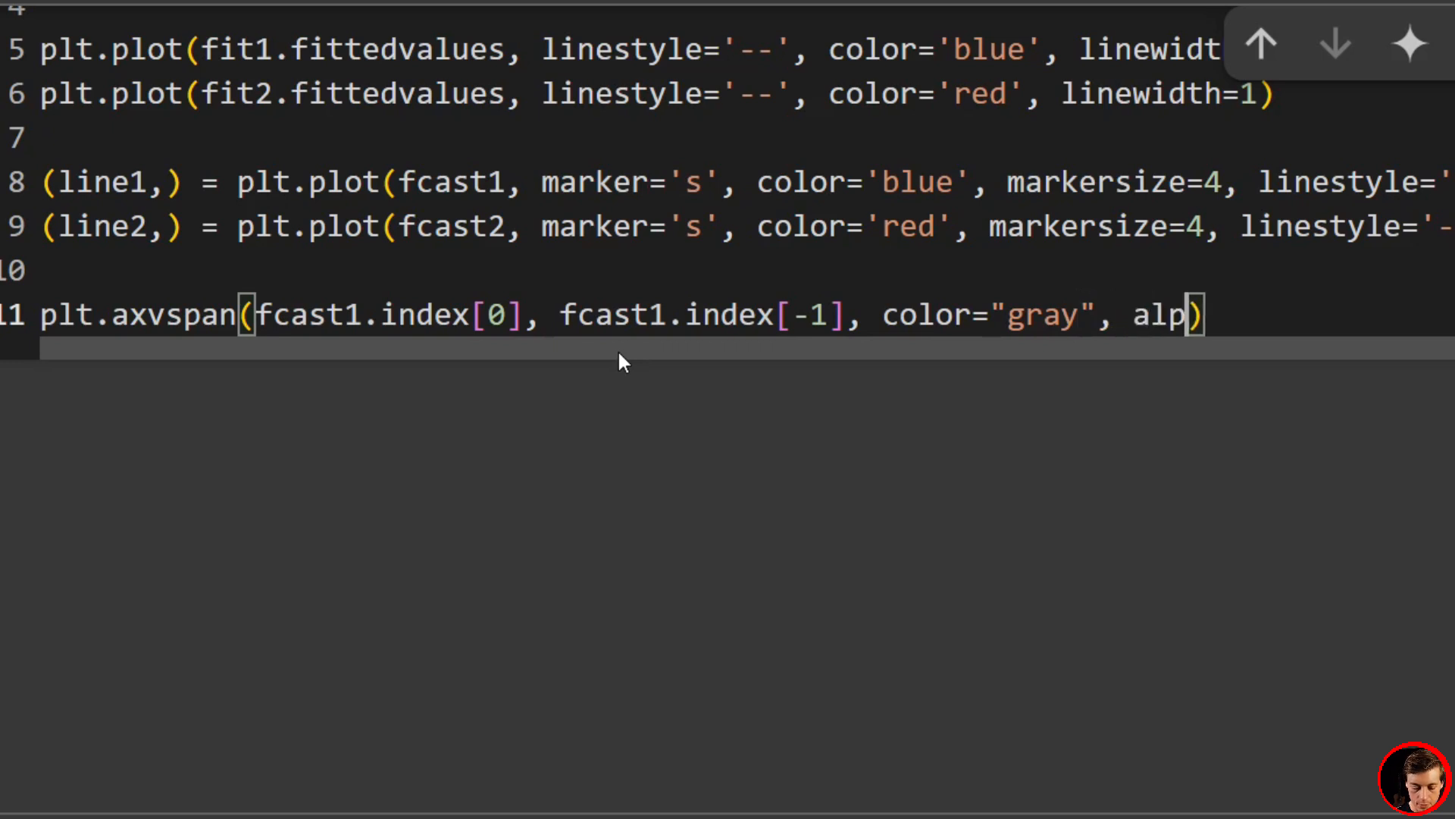
{"action": "type", "text": "ha=0.2"}
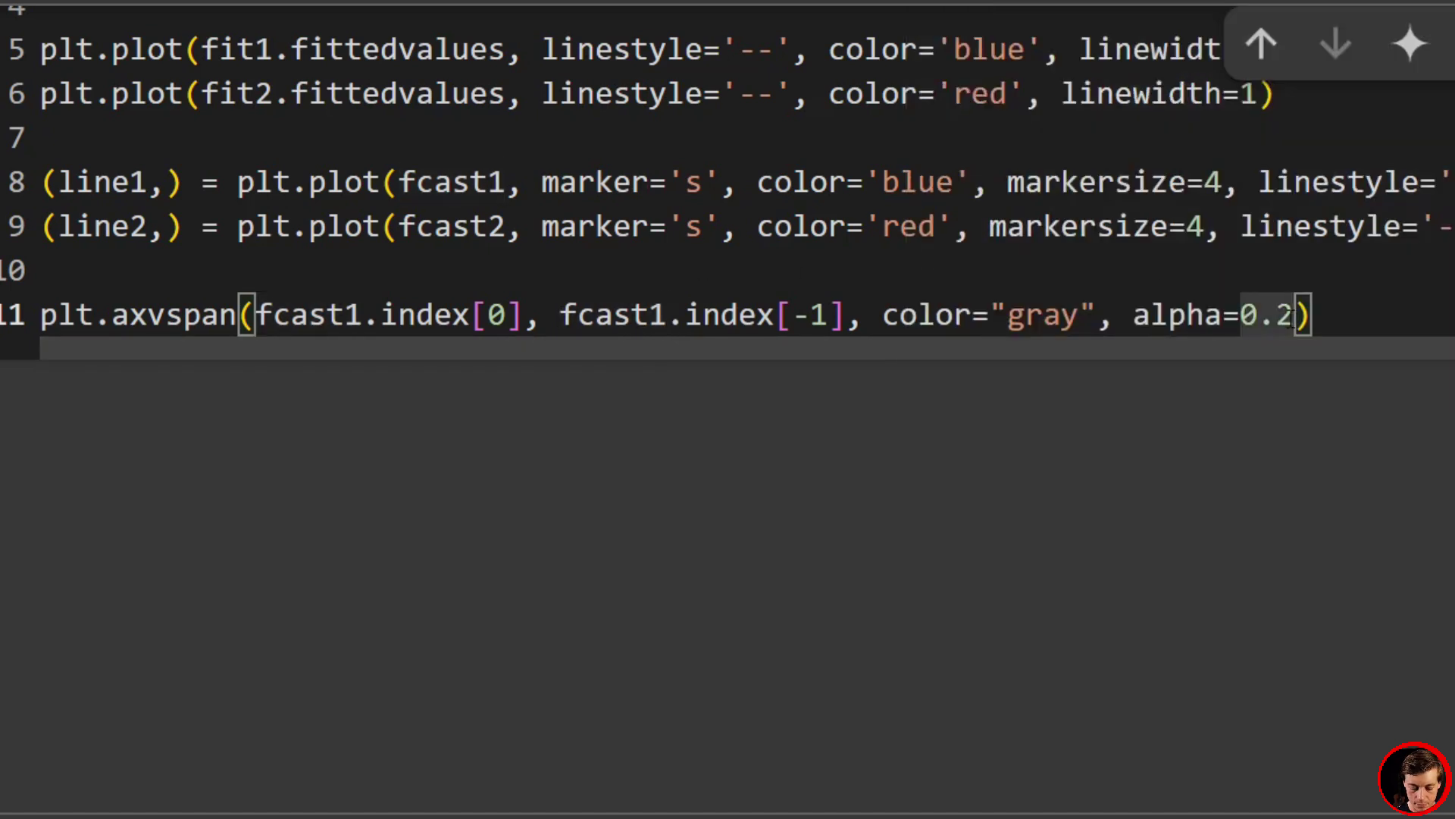
{"action": "type", "text": ", label='"}
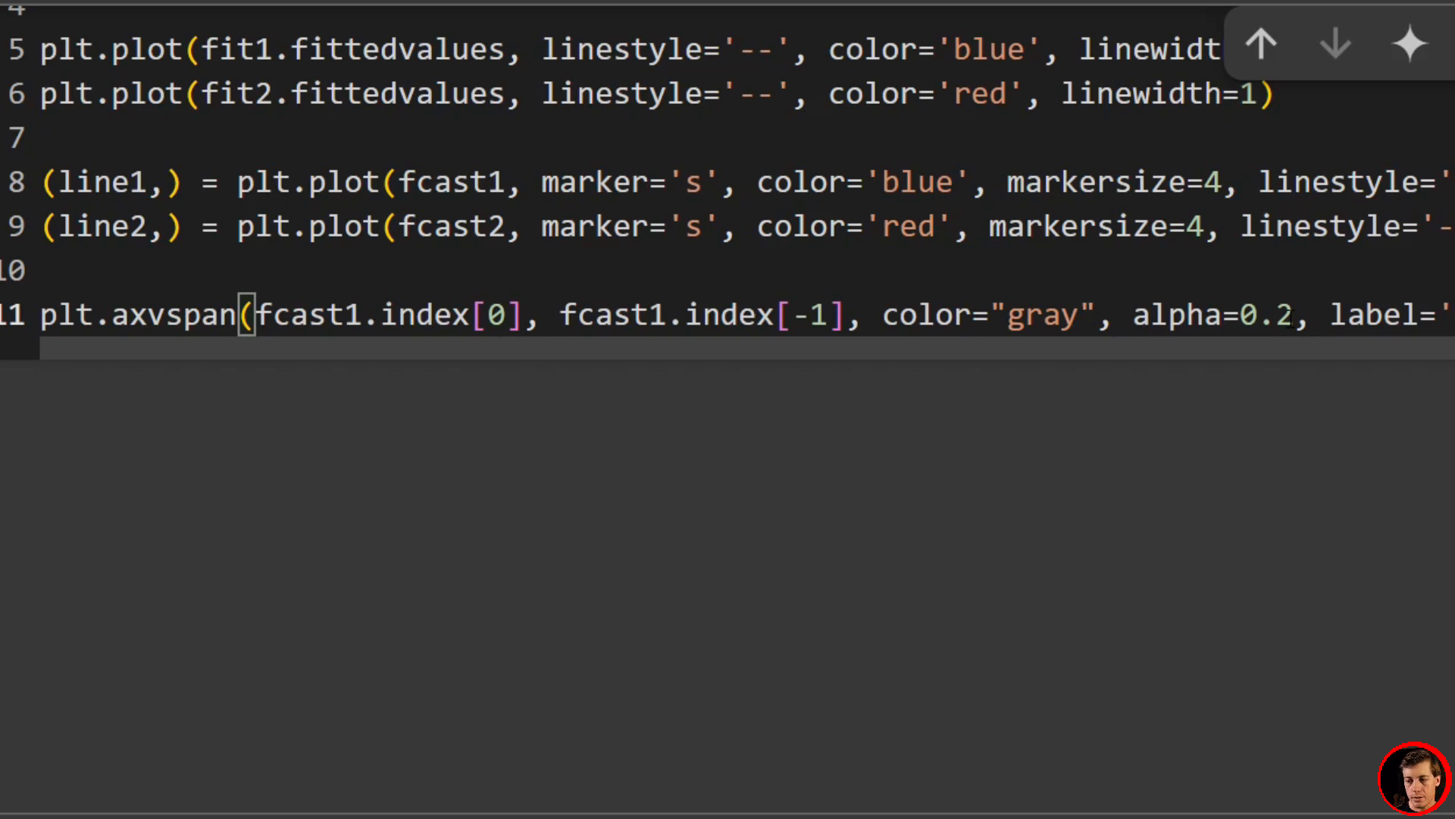
Step: Place the legend upper left and title the chart "SES"
{"action": "key", "text": "Enter"}
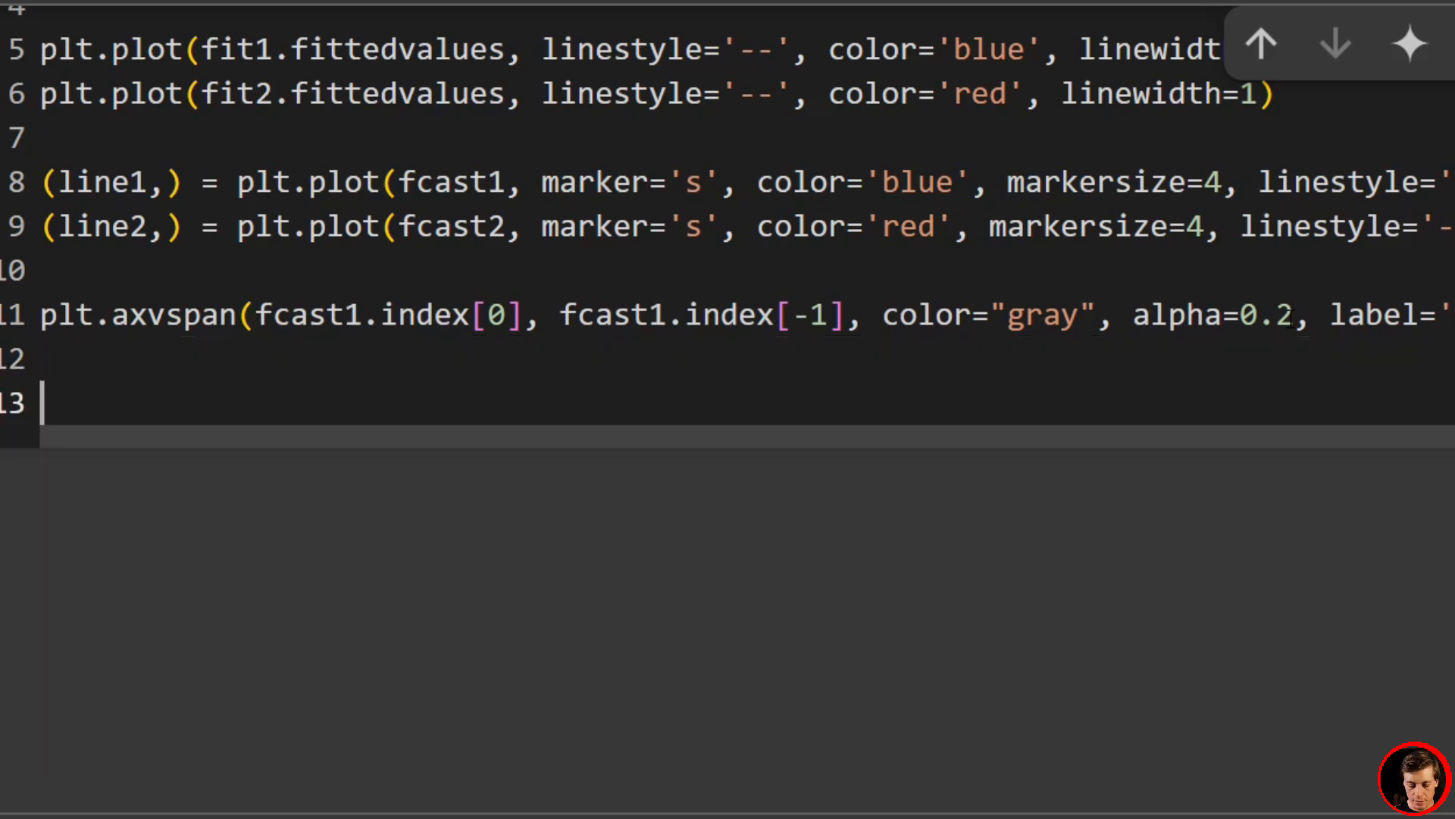
{"action": "type", "text": "plt.lege"}
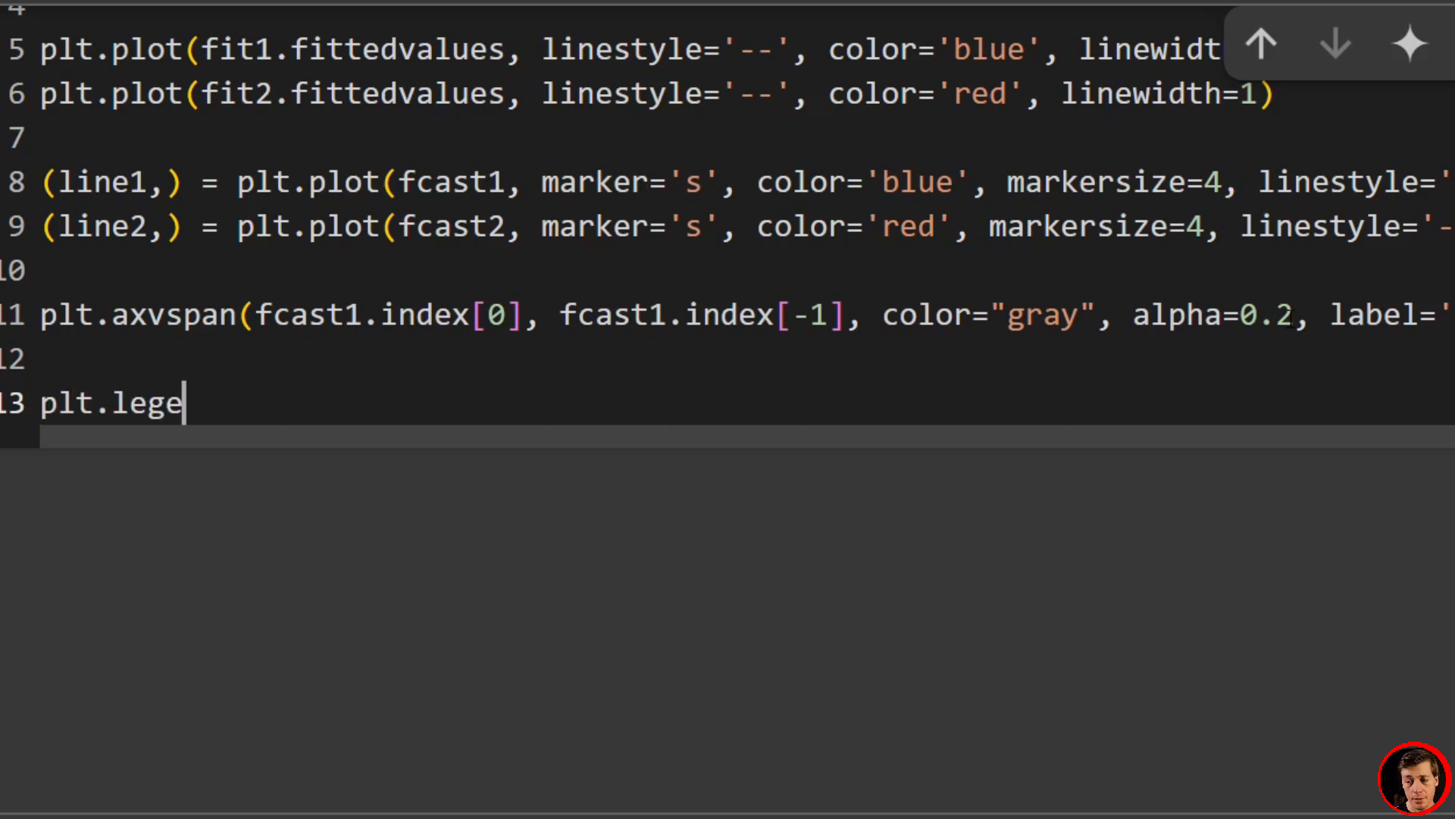
{"action": "type", "text": "nd(lo"}
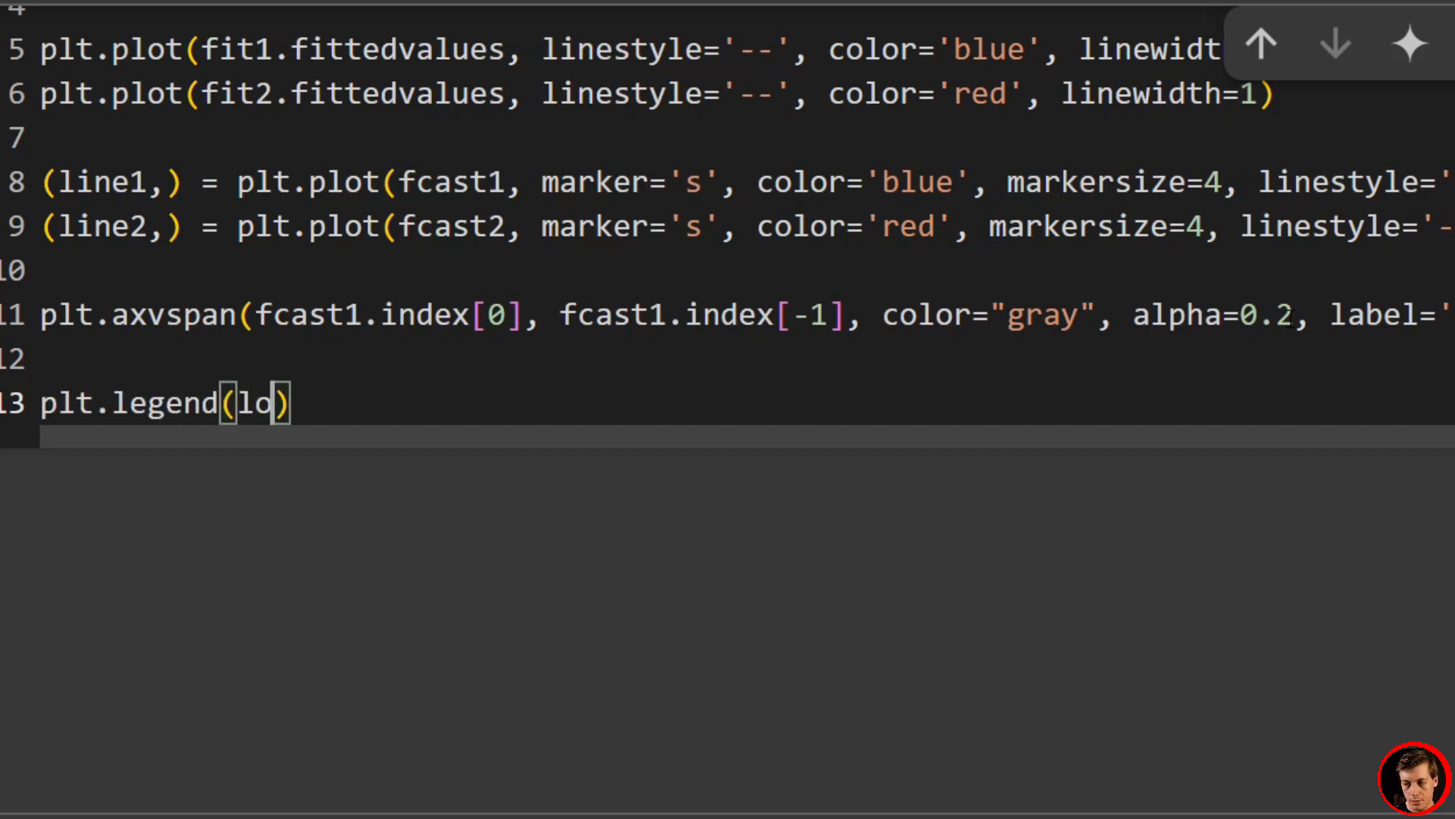
{"action": "type", "text": "d,"}
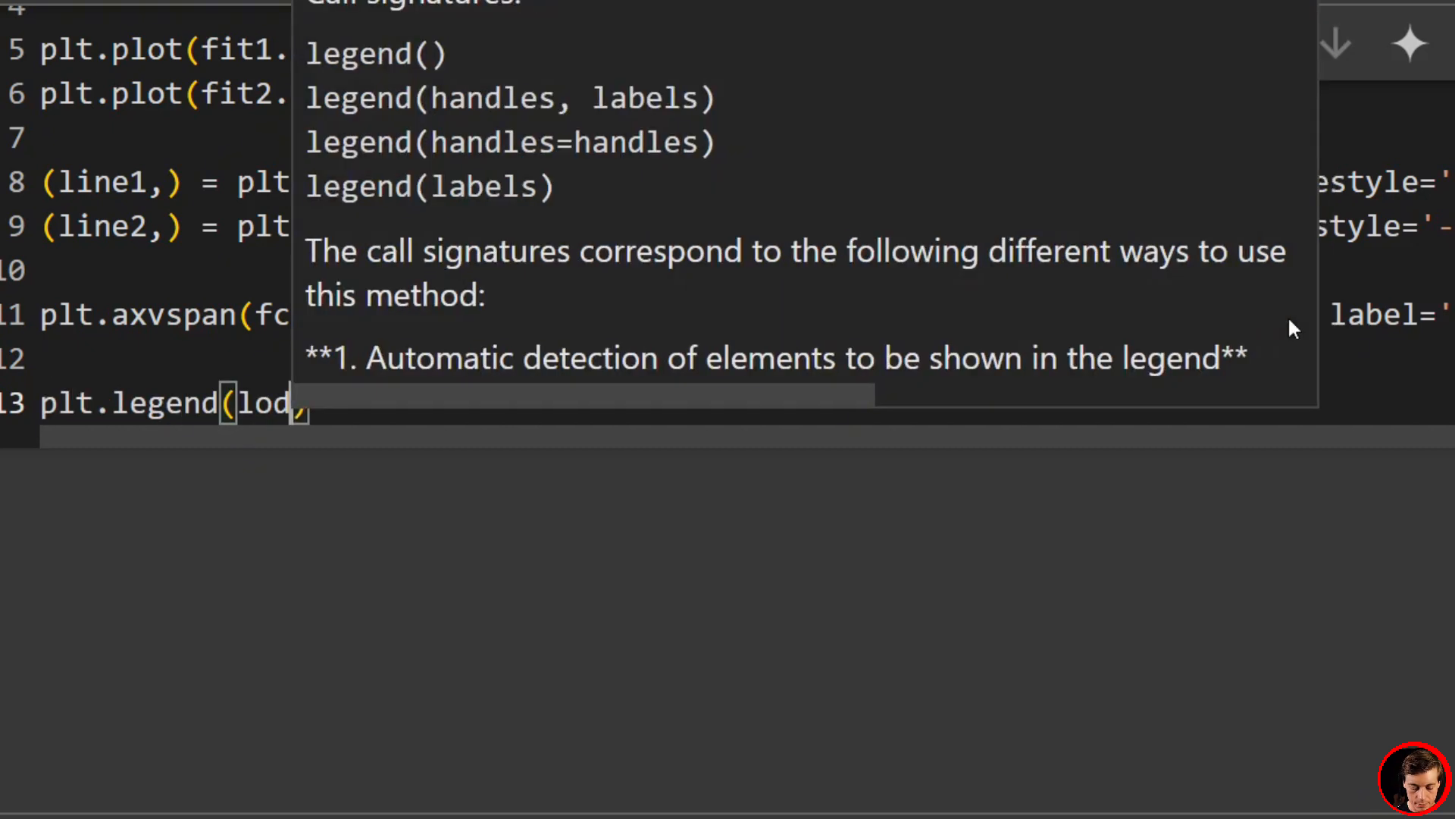
{"action": "type", "text": "loc='u'"}
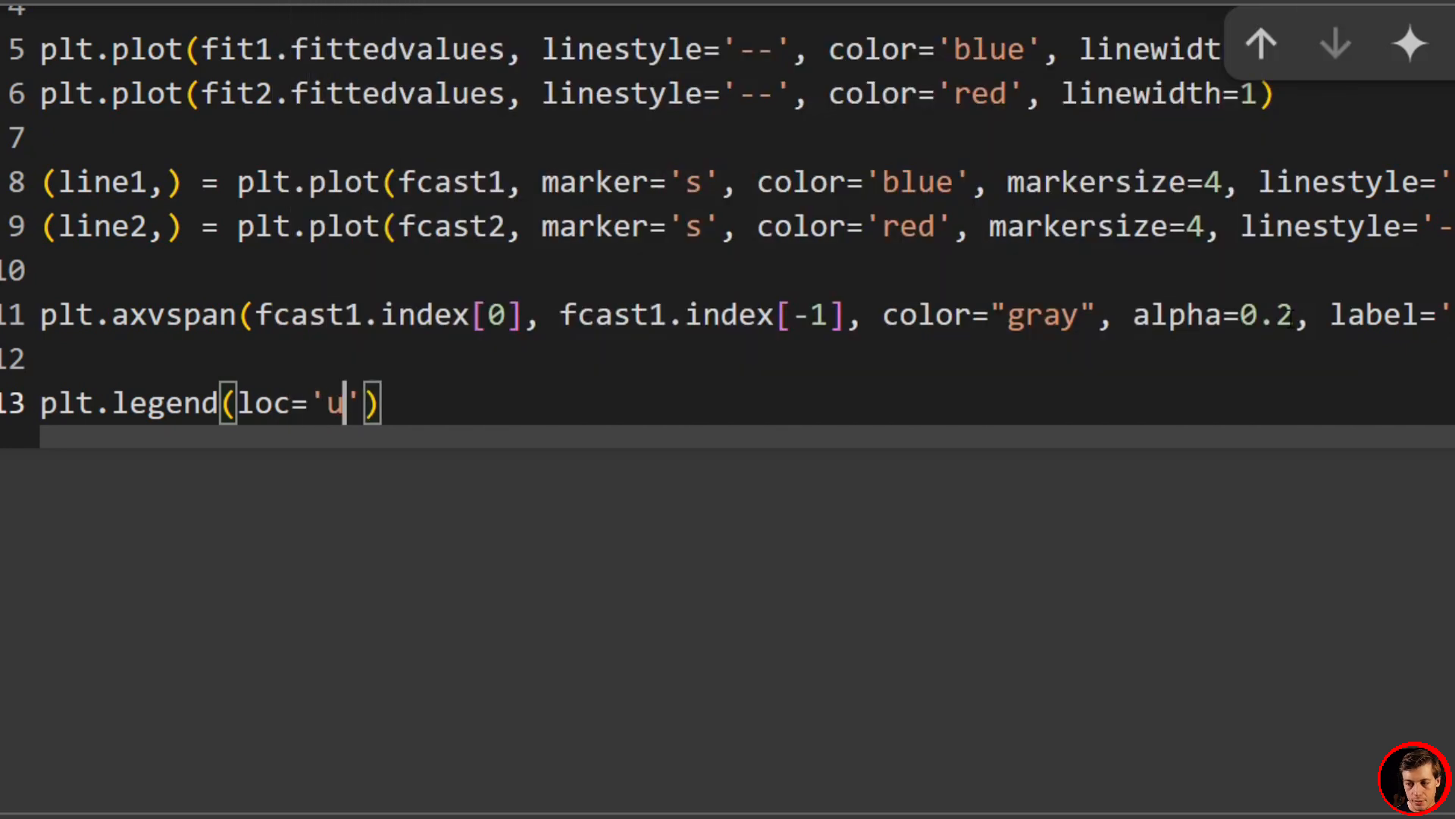
{"action": "type", "text": "pper left"}
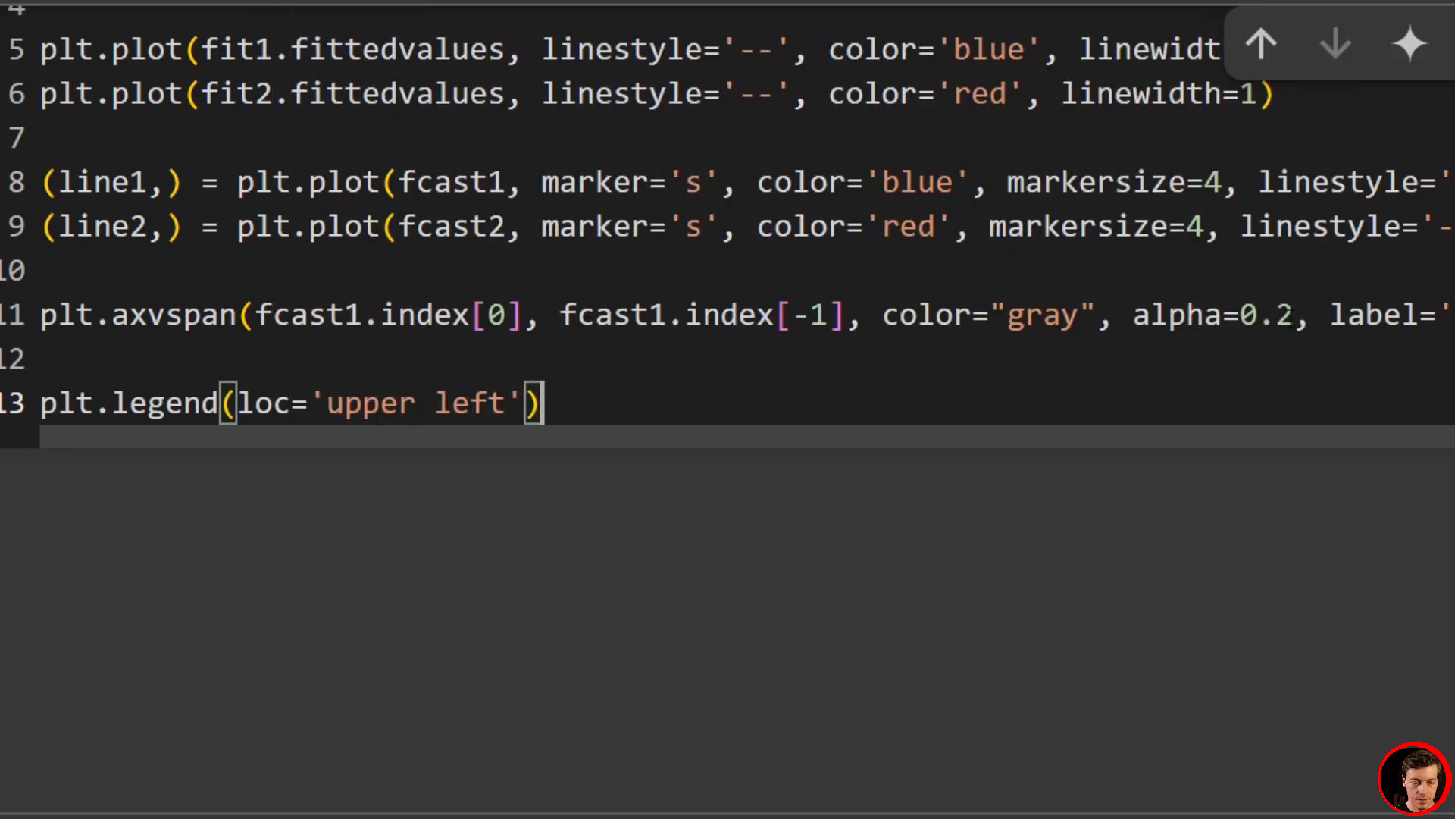
{"action": "type", "text": "plt."}
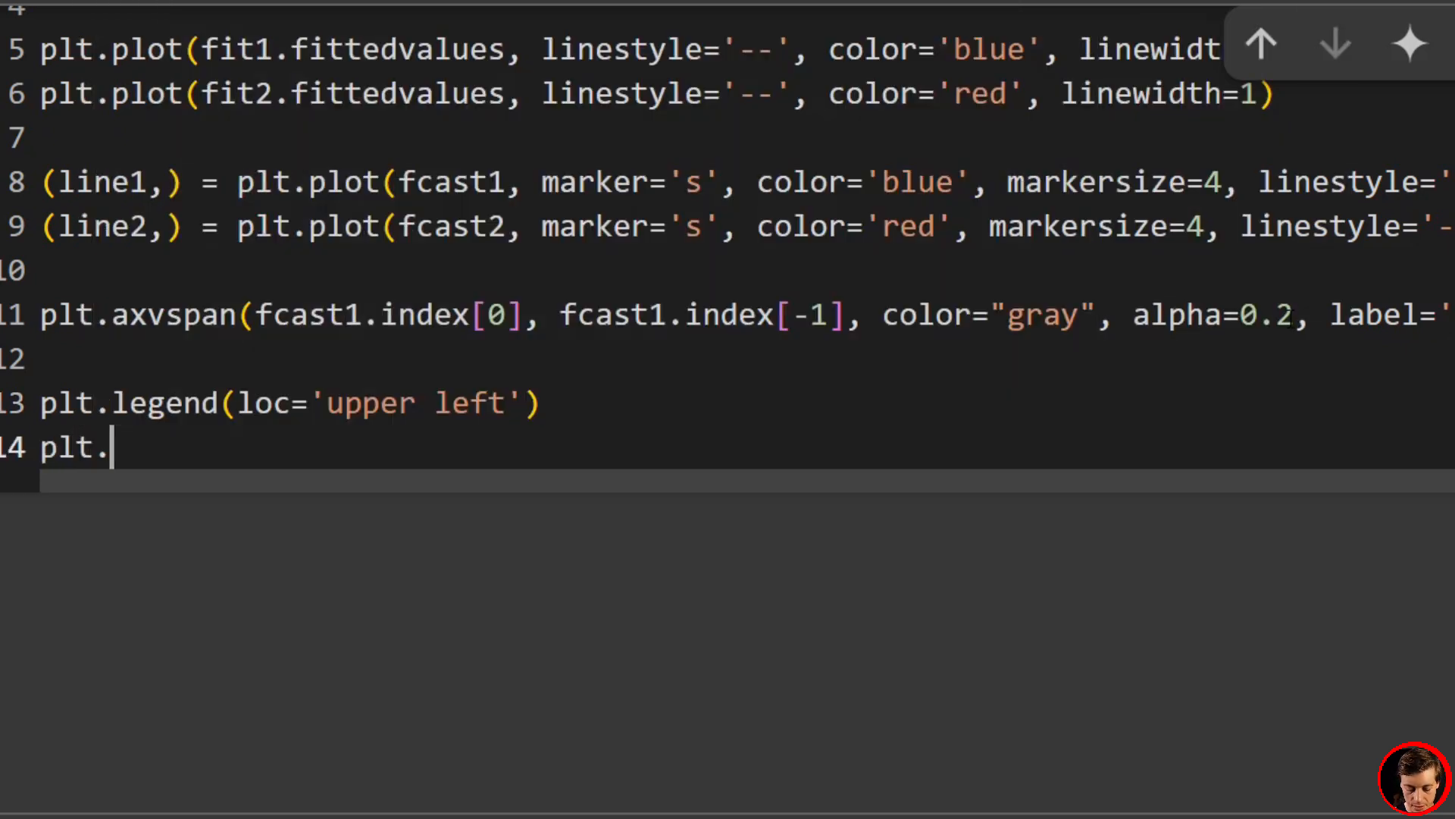
{"action": "type", "text": "title()"}
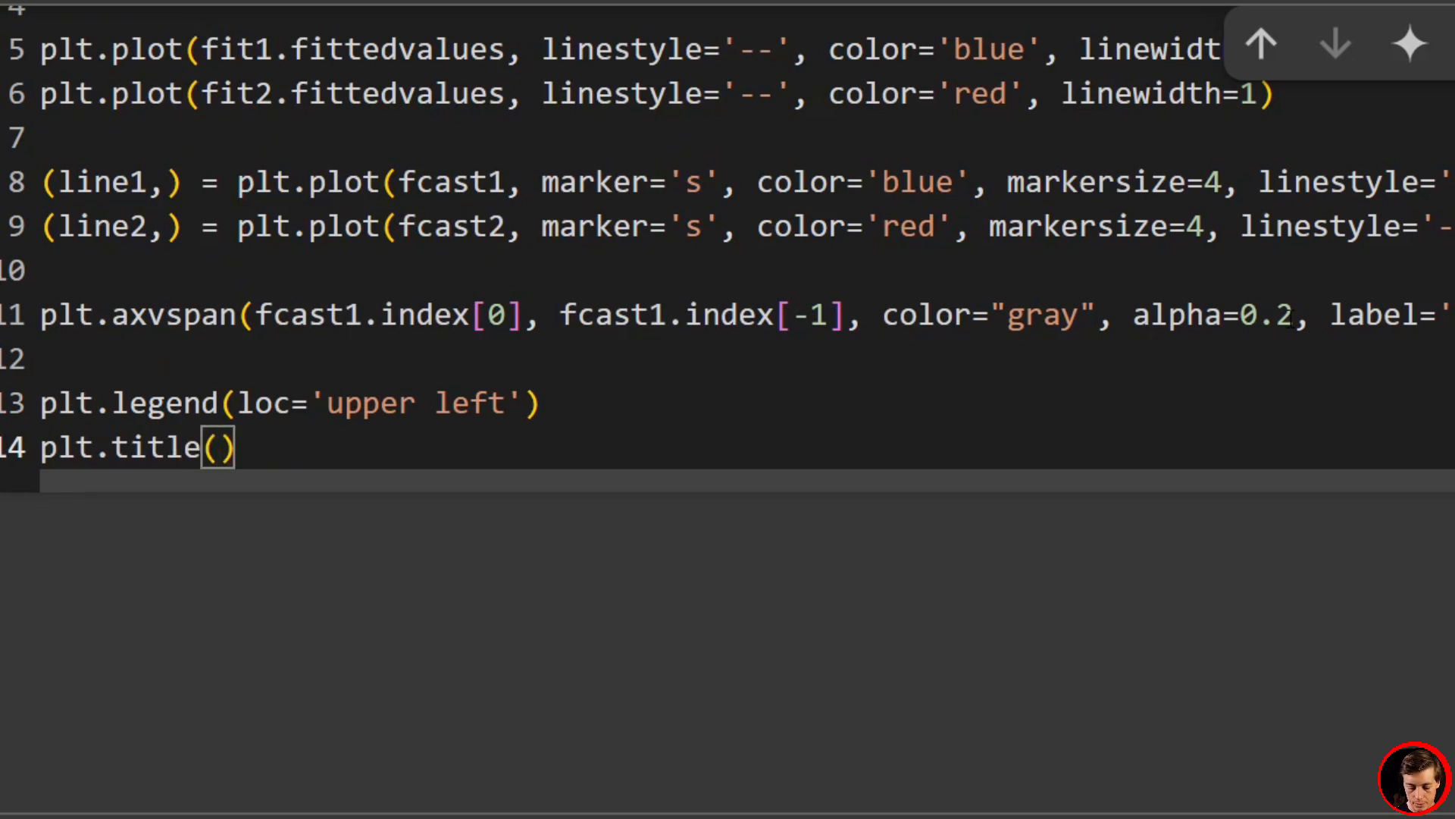
{"action": "type", "text": "\"SES\""}
{"action": "type", "text": "plt."}
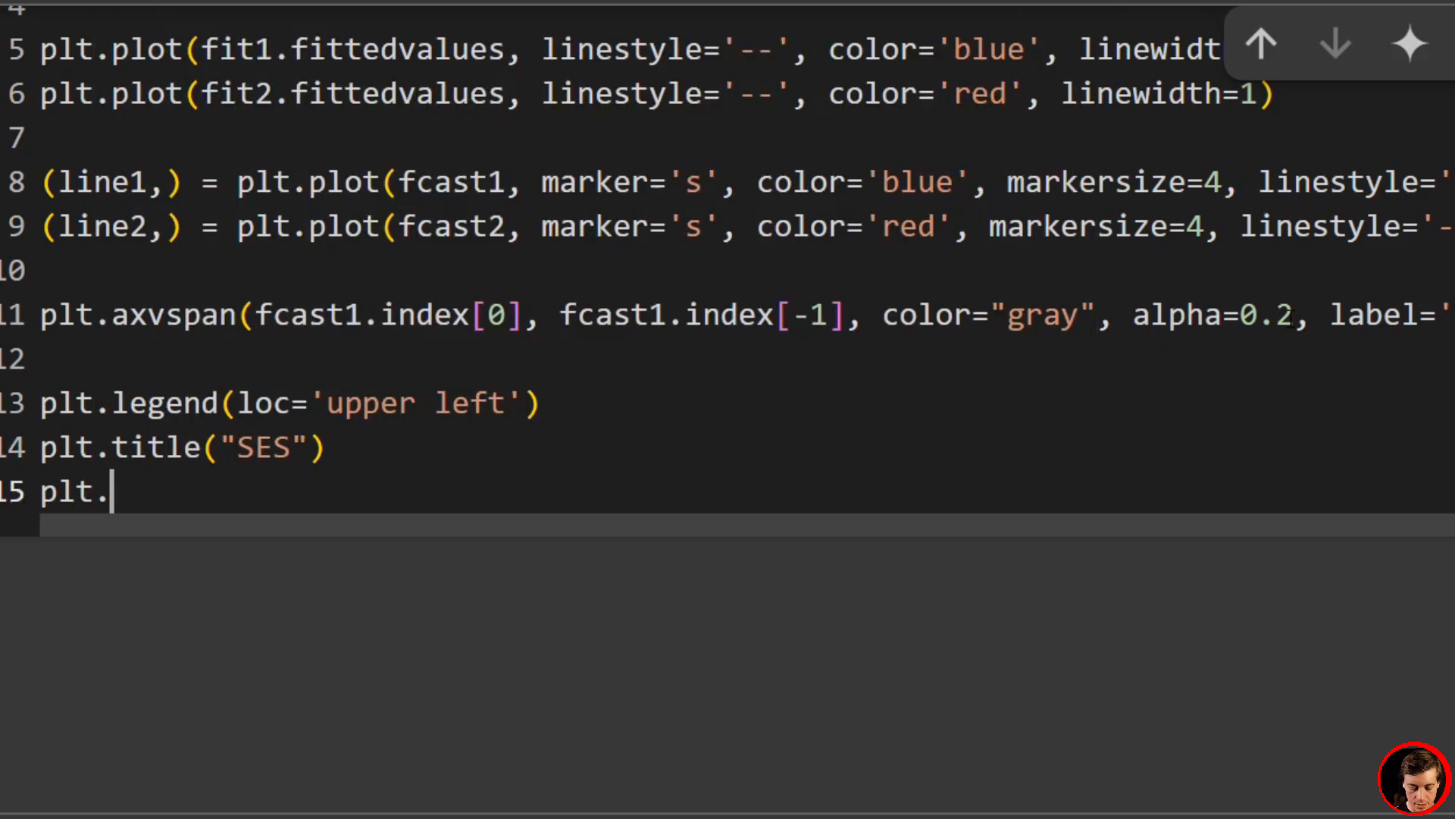
Step: Label the axes "date" and "stock price" and add a dashed grid
{"action": "type", "text": "xlabel(\"\")"}
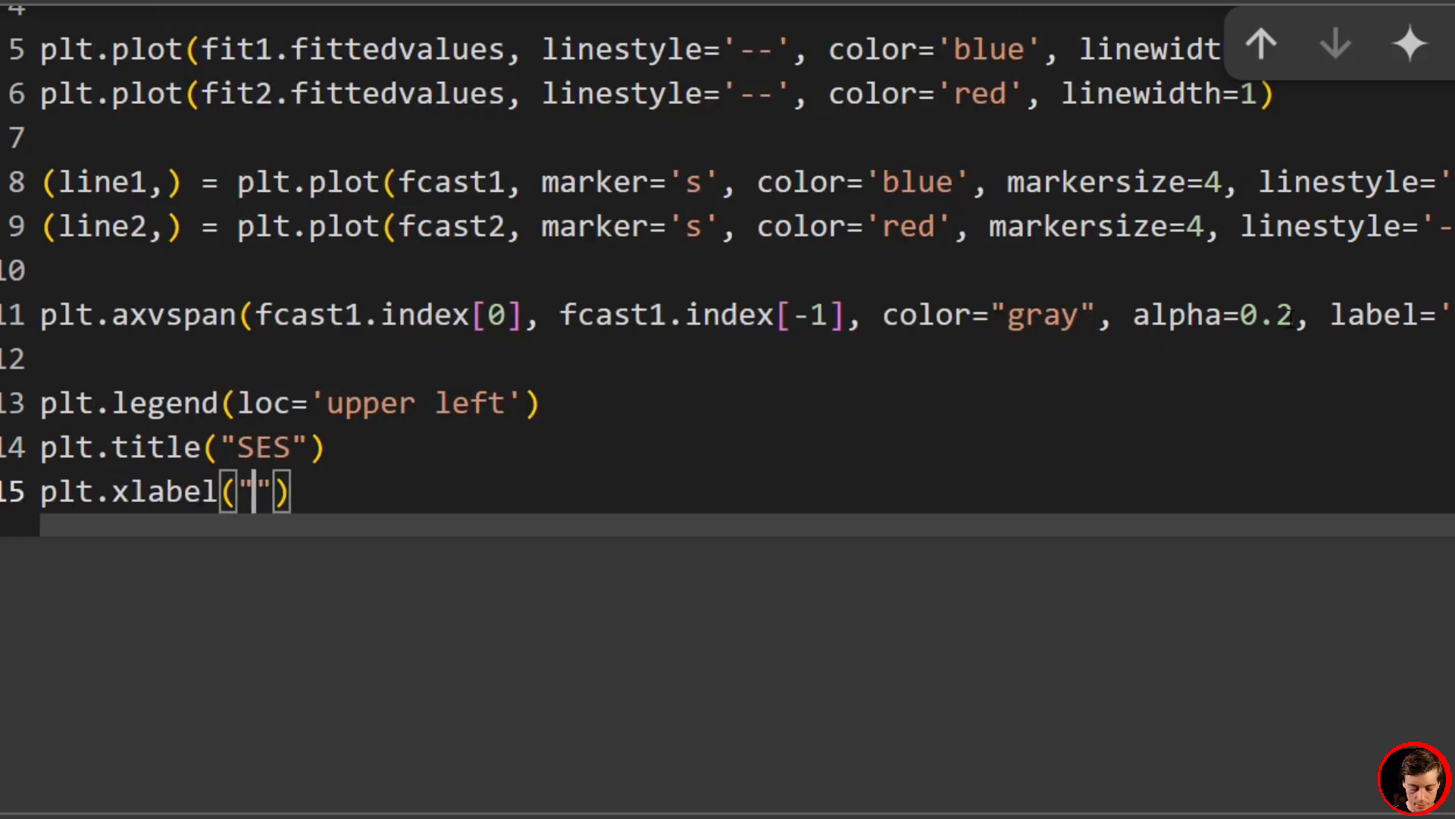
{"action": "type", "text": "date"}
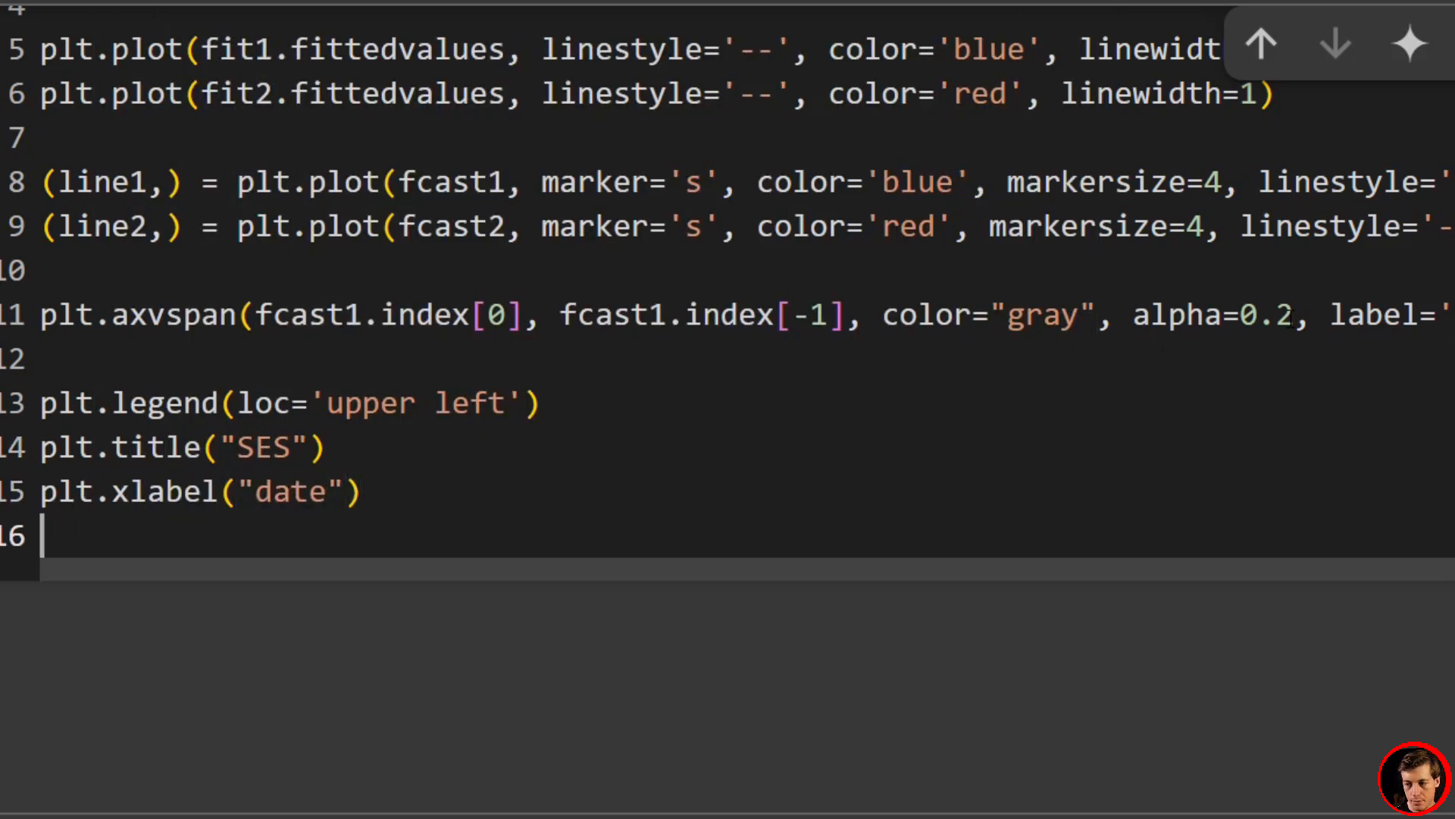
{"action": "type", "text": "plt.yla"}
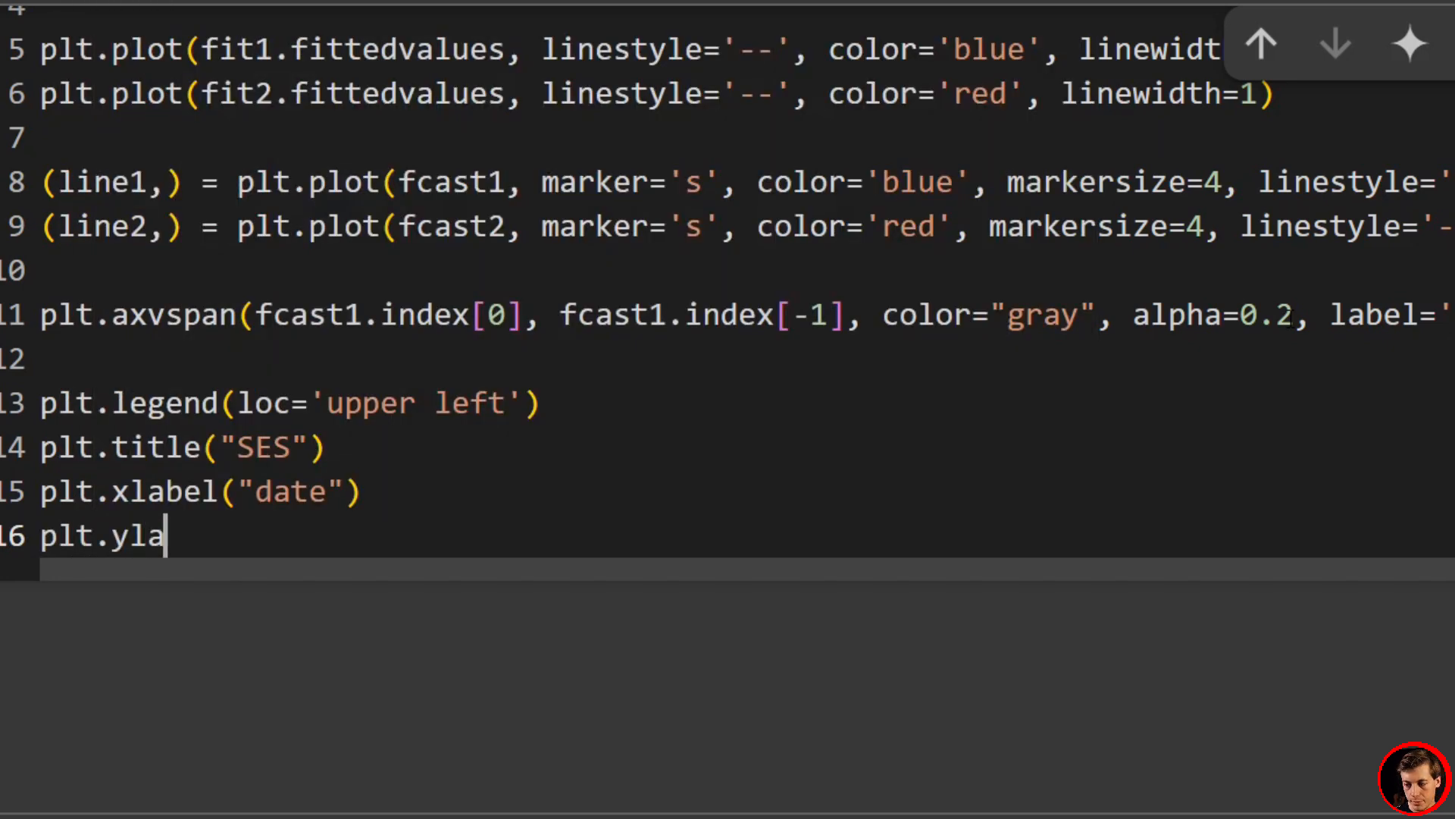
{"action": "type", "text": "bel(\"\")"}
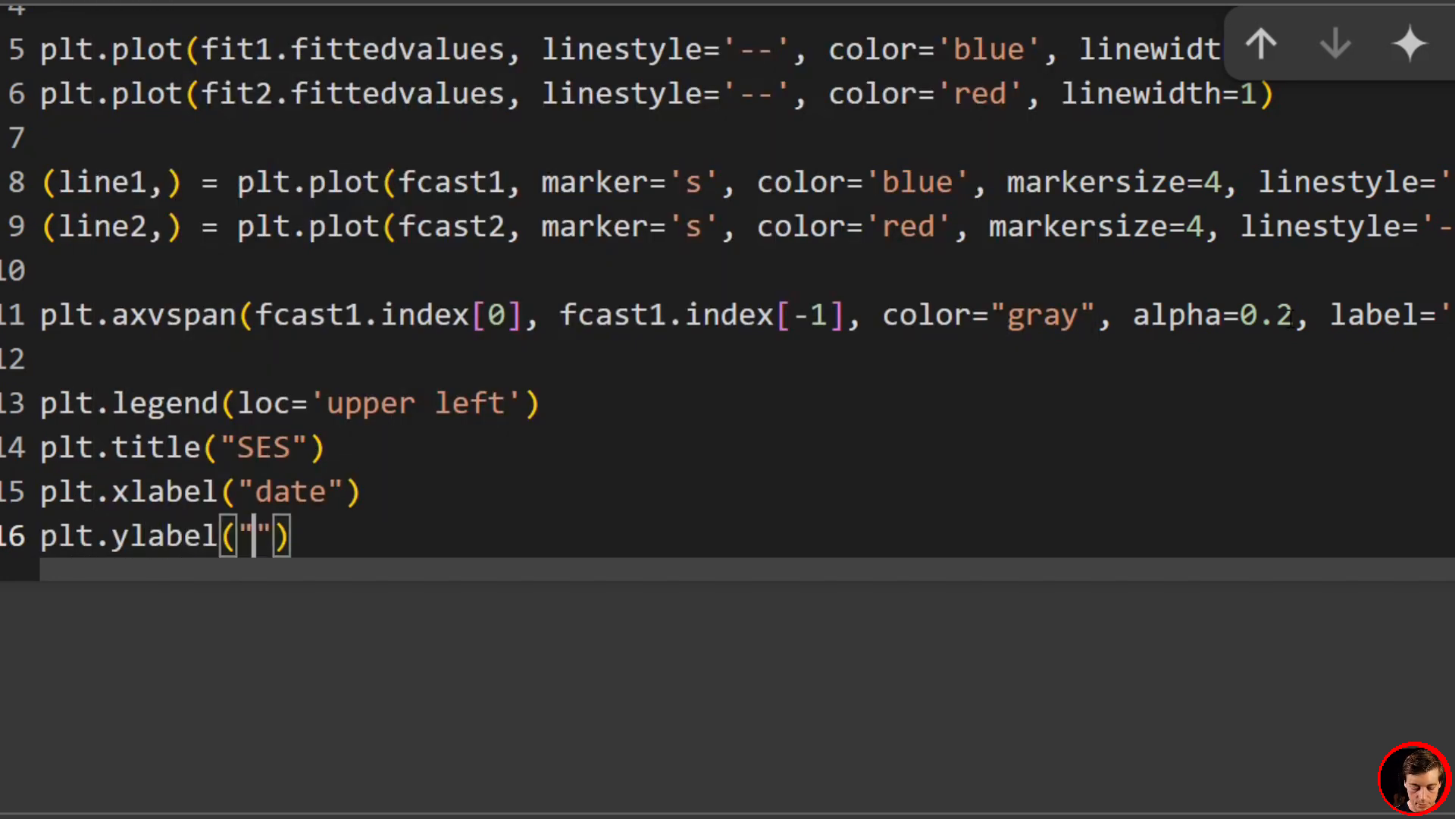
{"action": "type", "text": "stock s"}
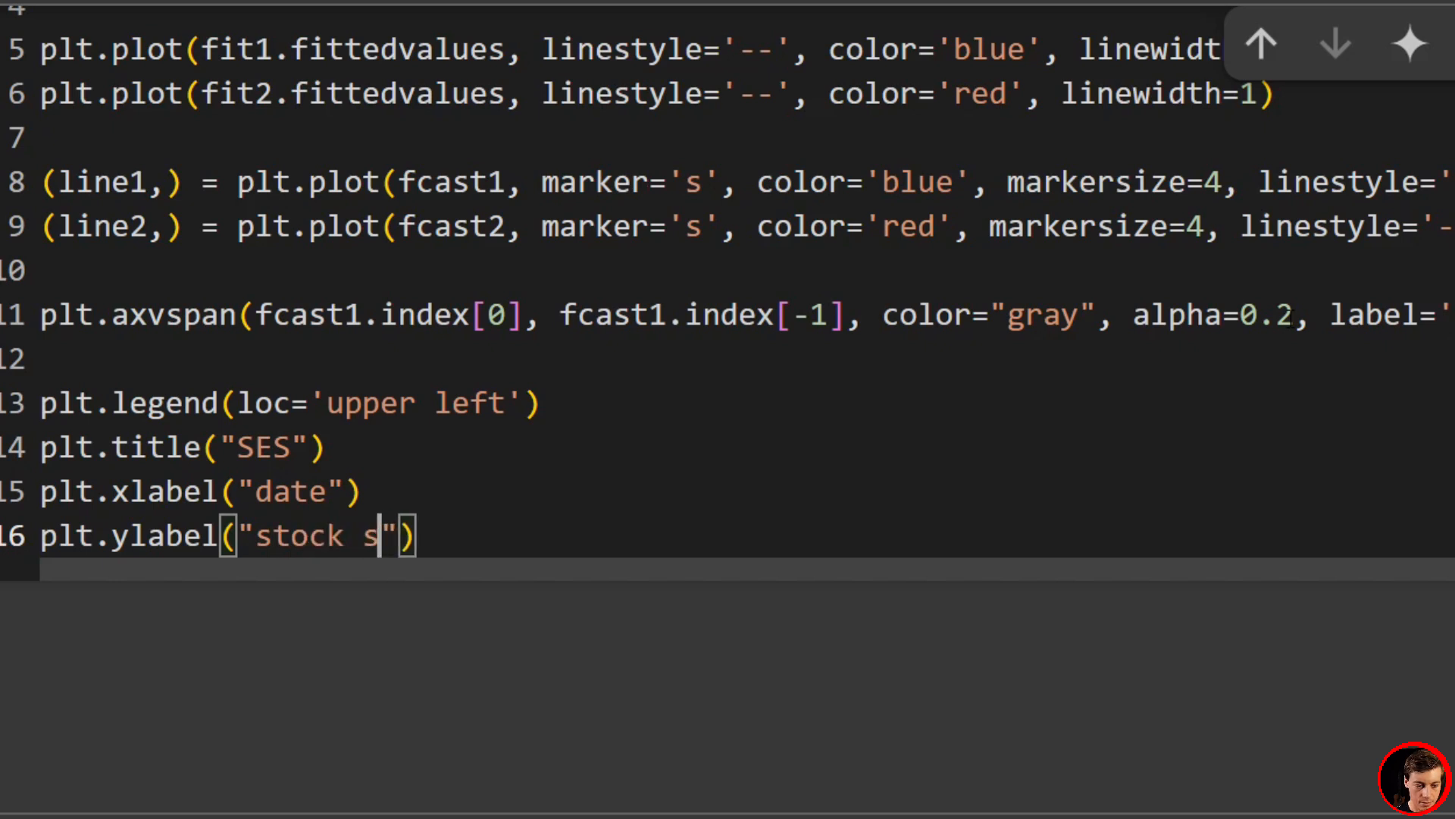
{"action": "key", "text": "Backspace"}
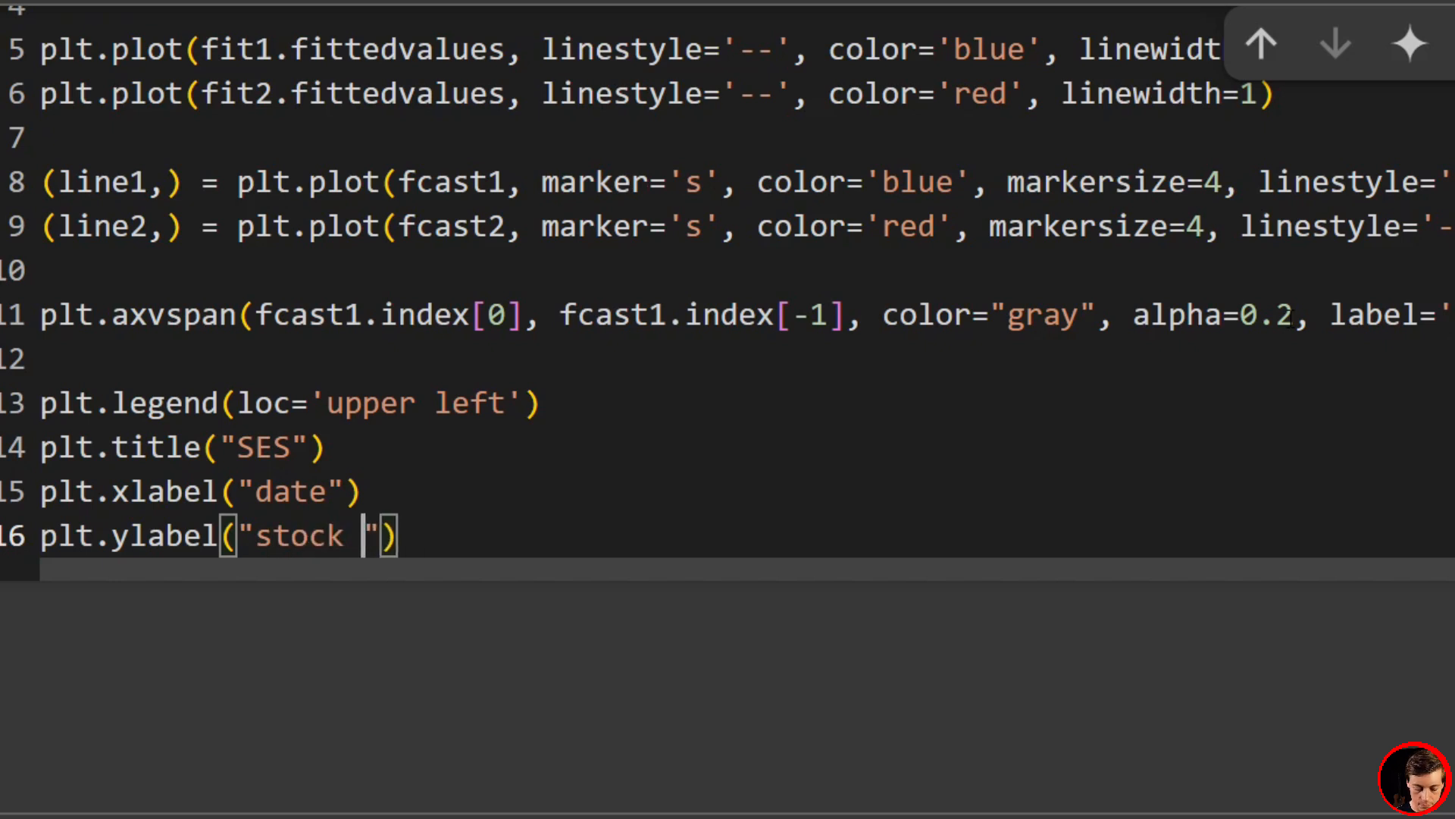
{"action": "type", "text": "price"}
{"action": "type", "text": "plt.gr"}
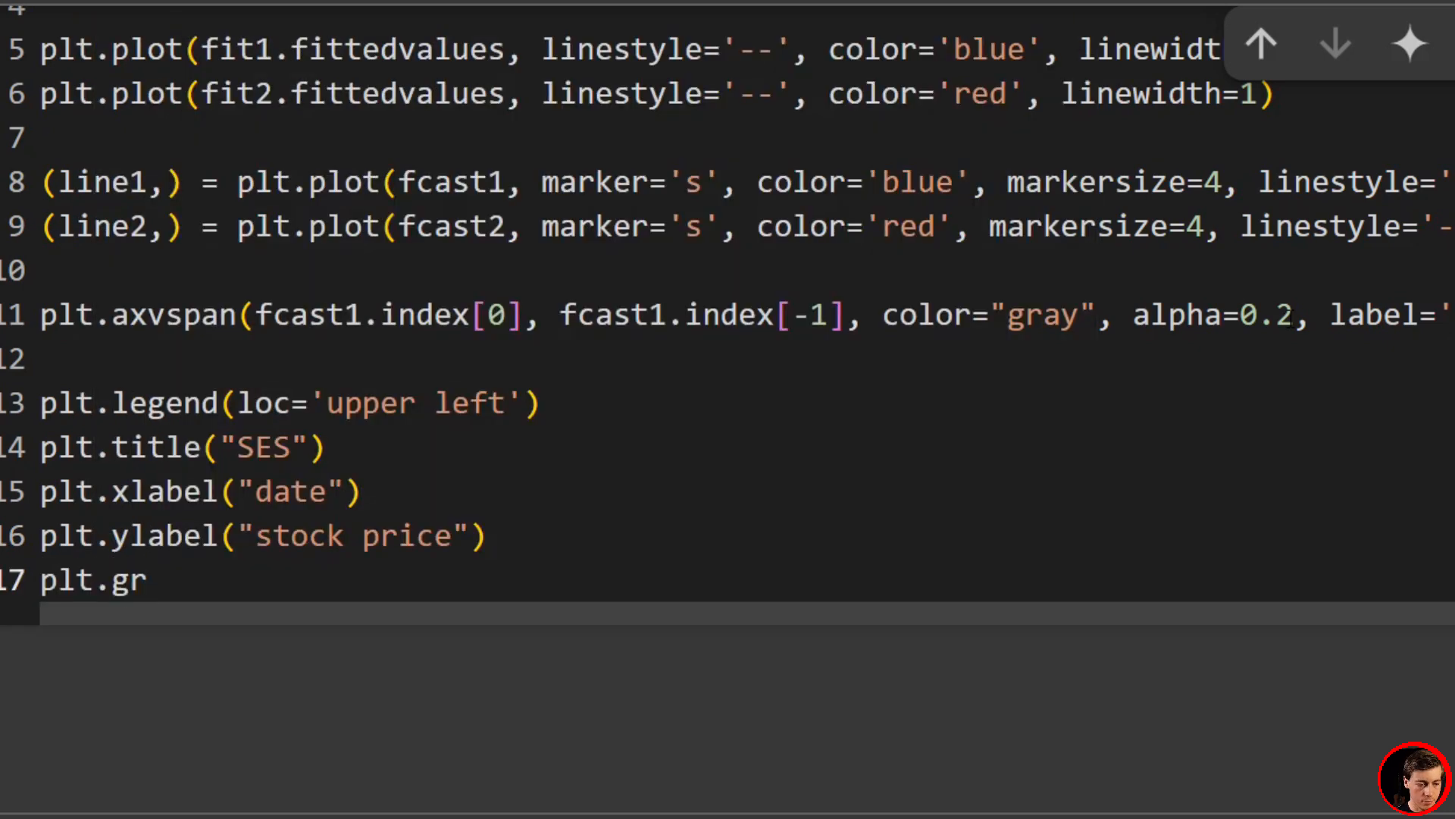
{"action": "type", "text": "id()"}
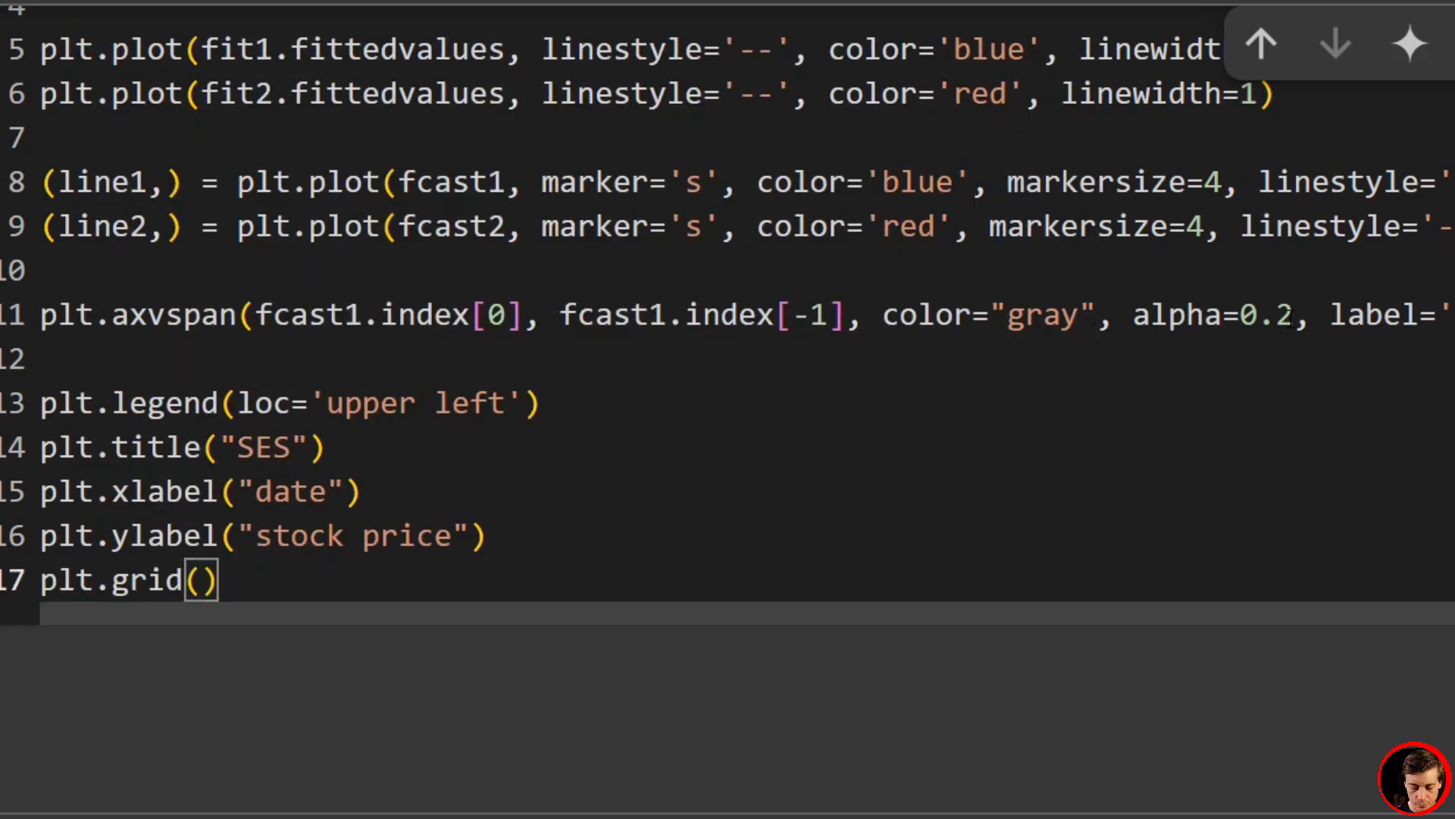
{"action": "type", "text": "True, 1"}
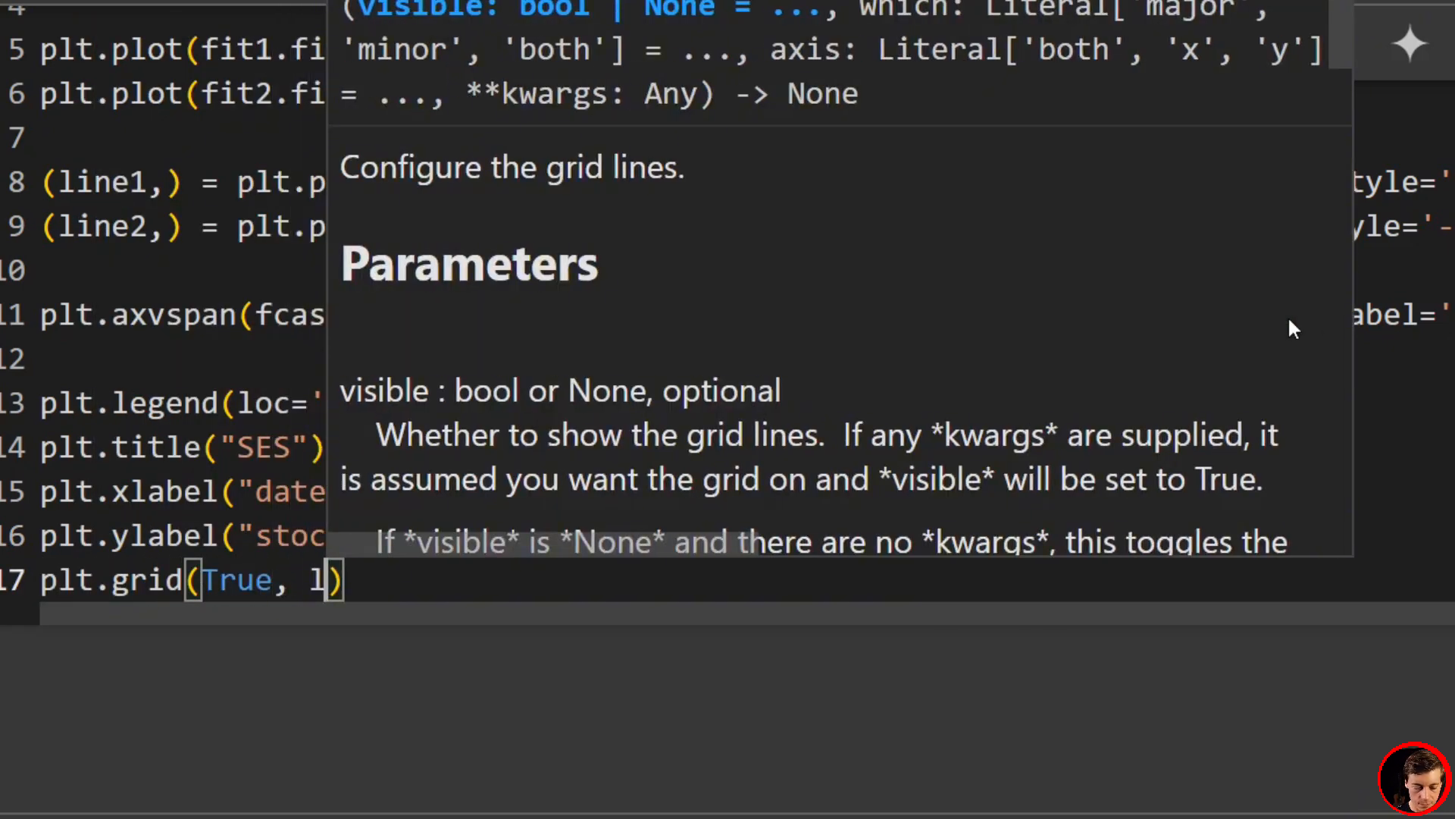
{"action": "type", "text": "linestyle="}
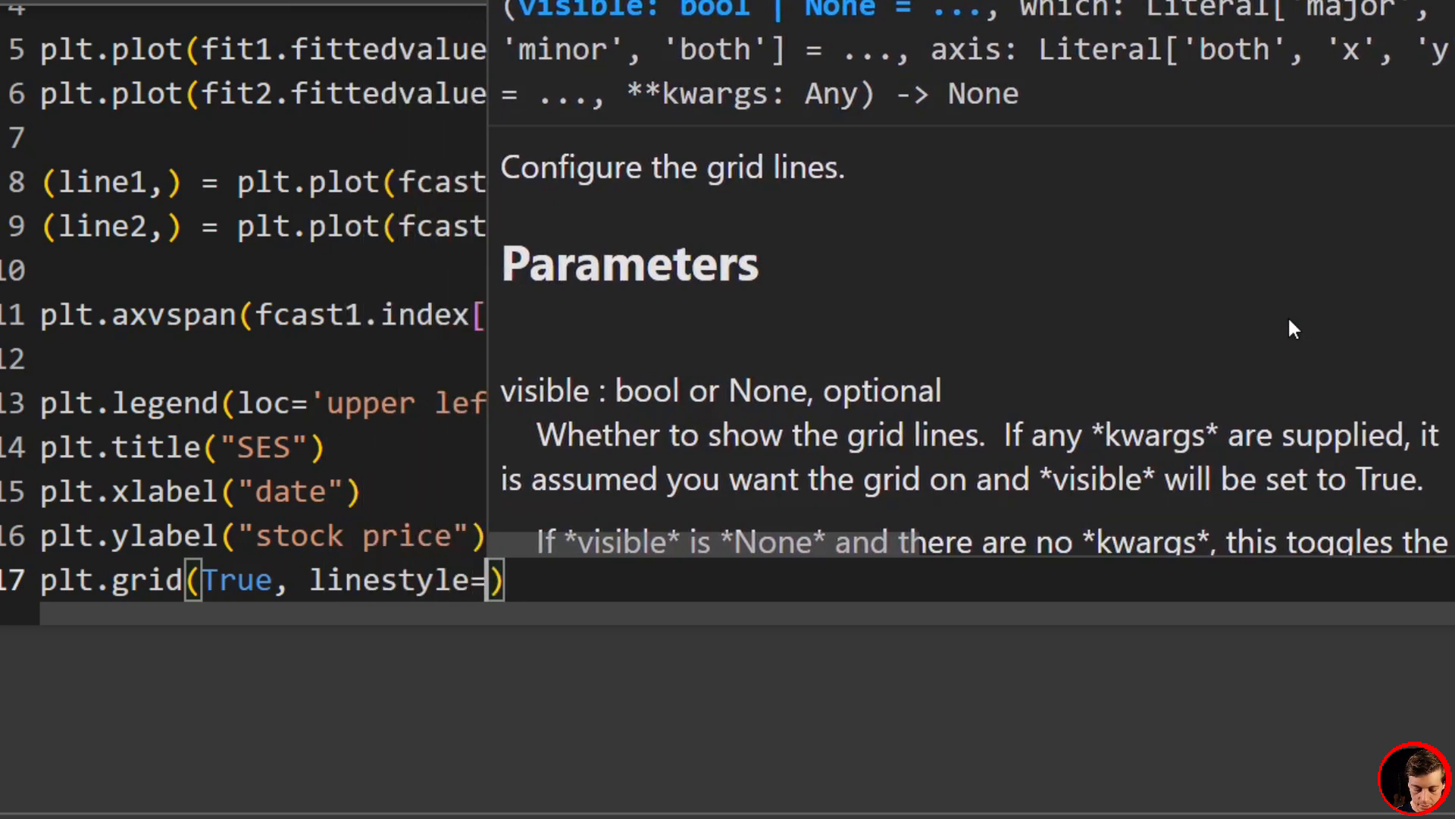
{"action": "type", "text": "\"--\""}
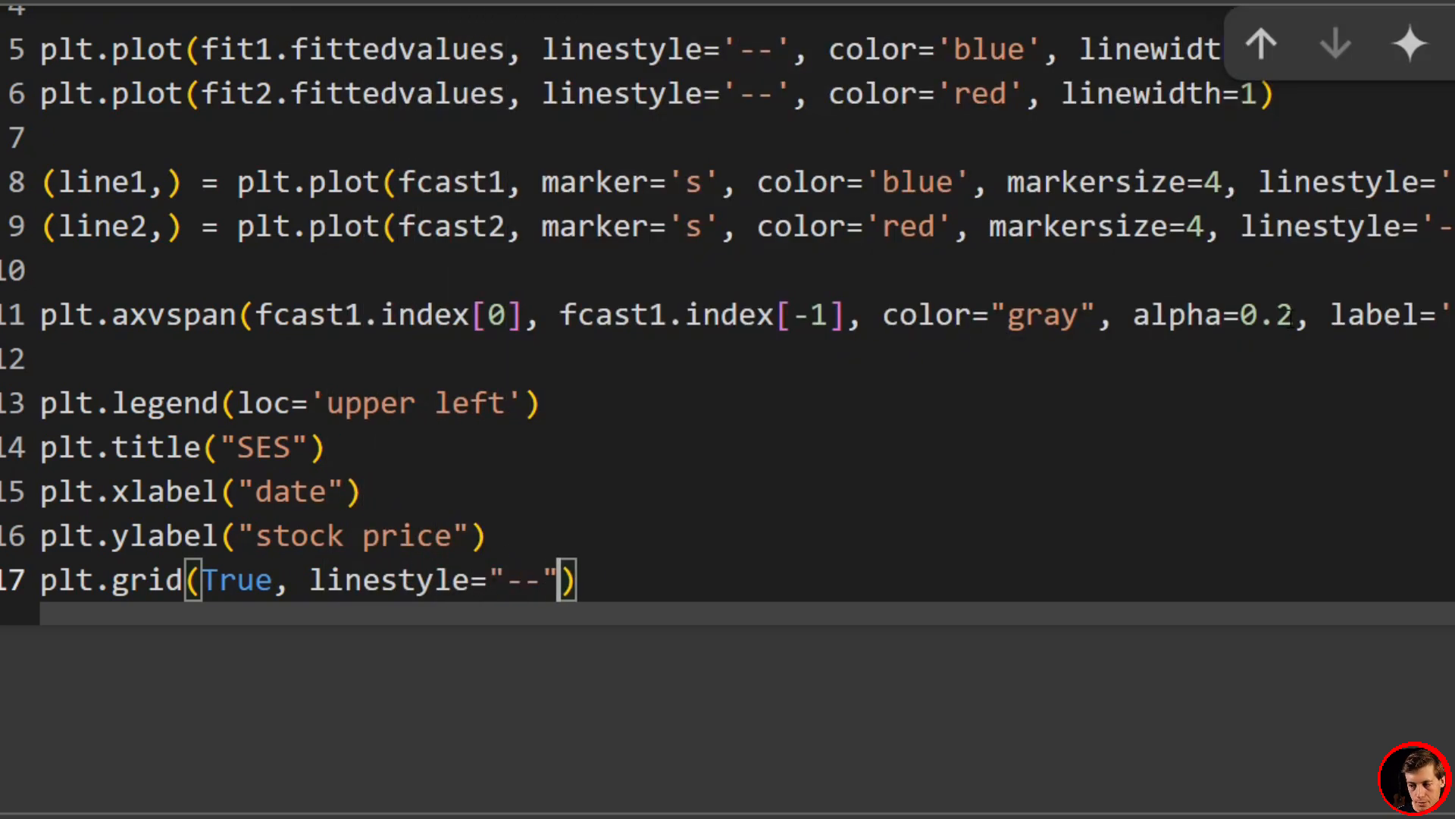
{"action": "type", "text": ", alpha="}
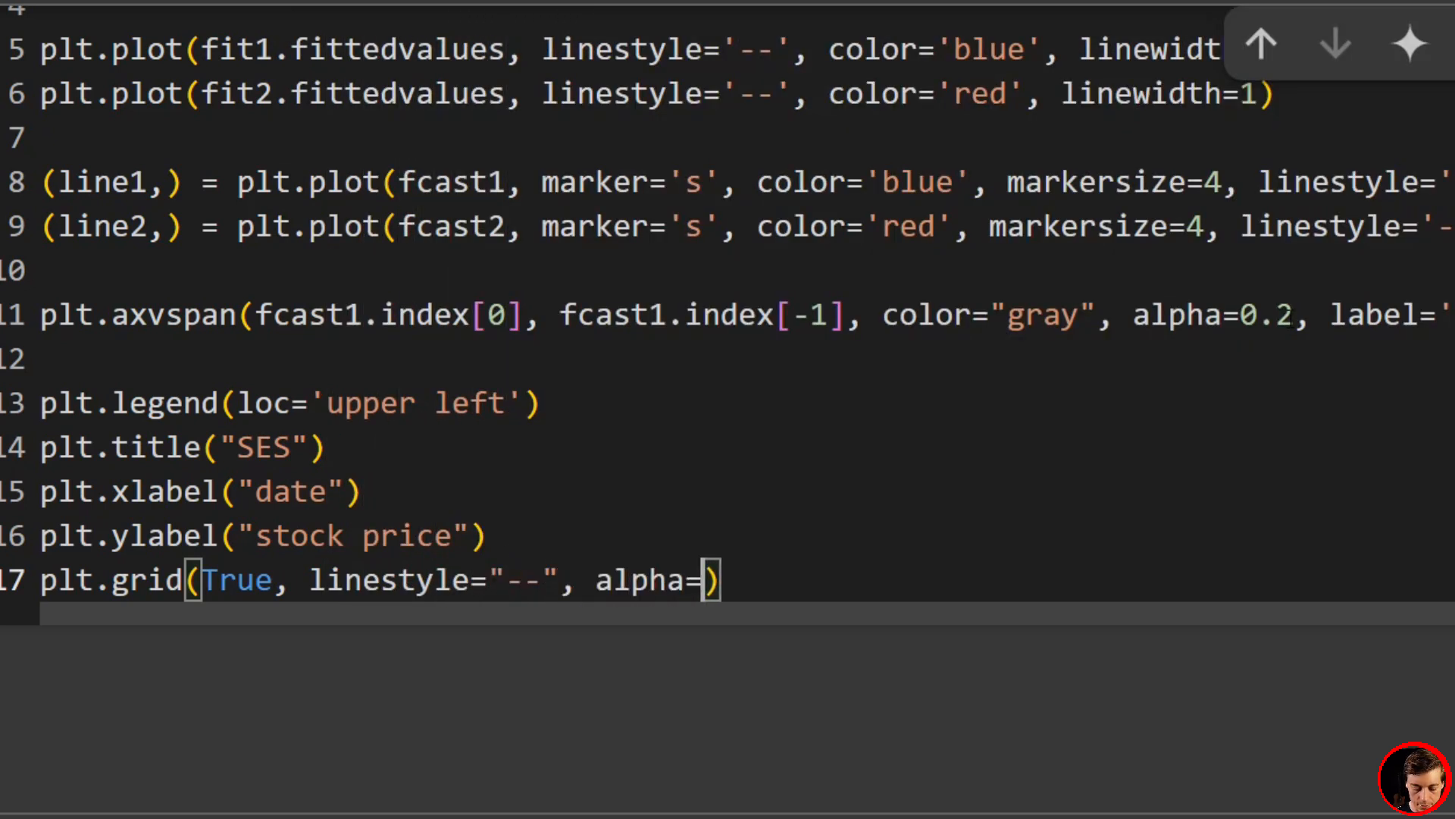
Step: Set the grid alpha to 0.5, end the cell with plt.show(), and review the output
{"action": "type", "text": "0.5"}
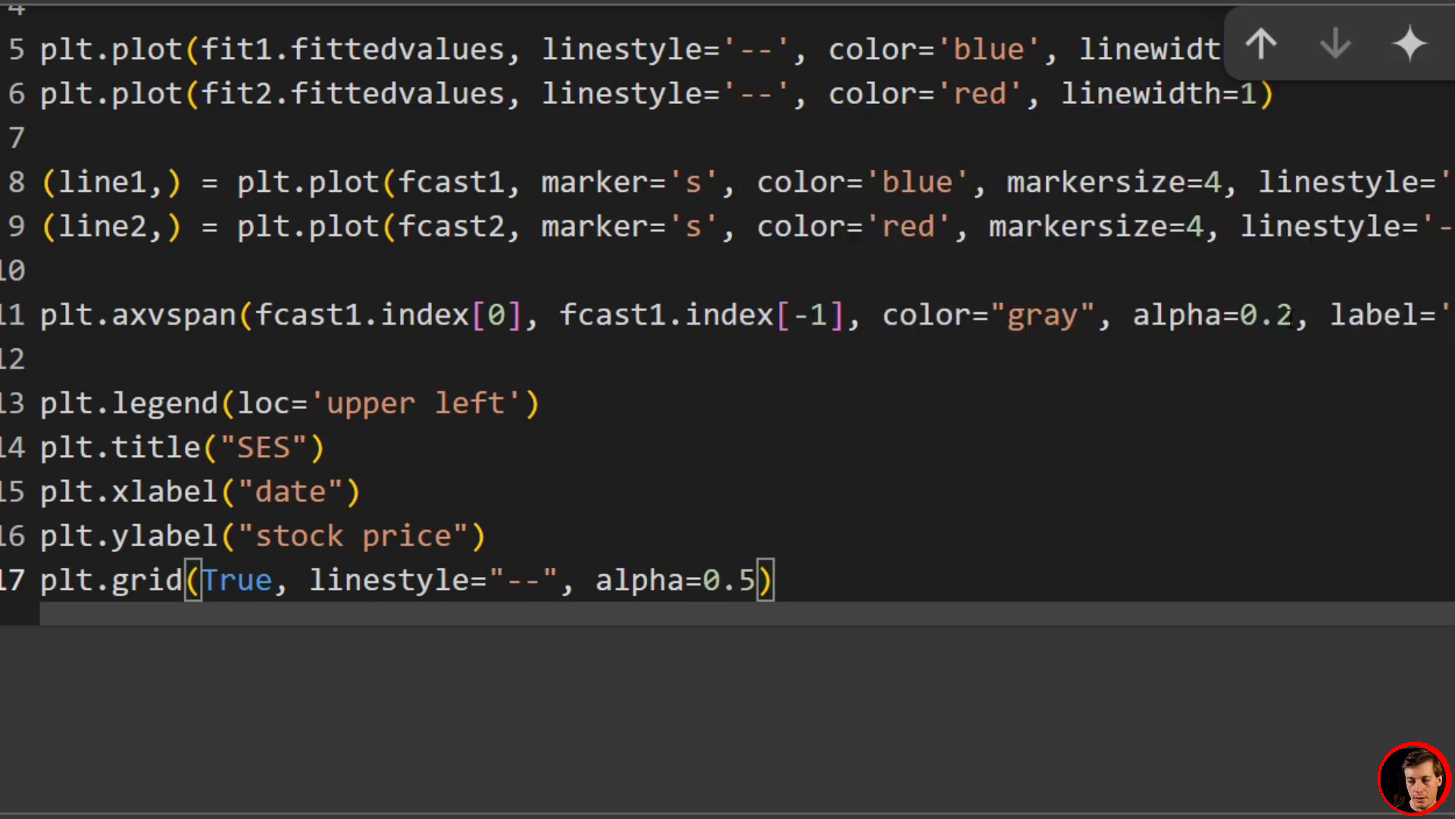
{"action": "type", "text": "plt.show"}
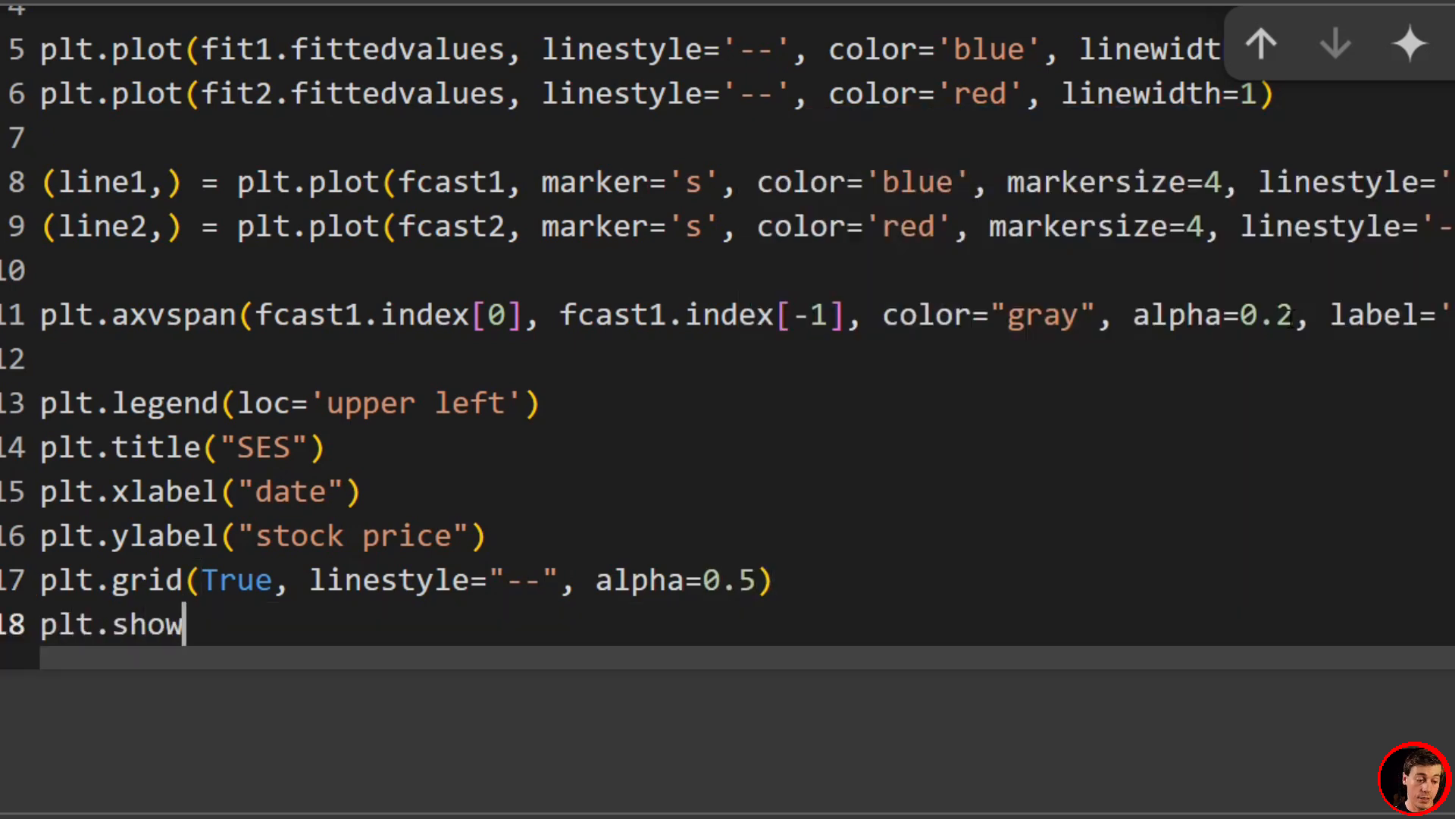
{"action": "type", "text": "()"}
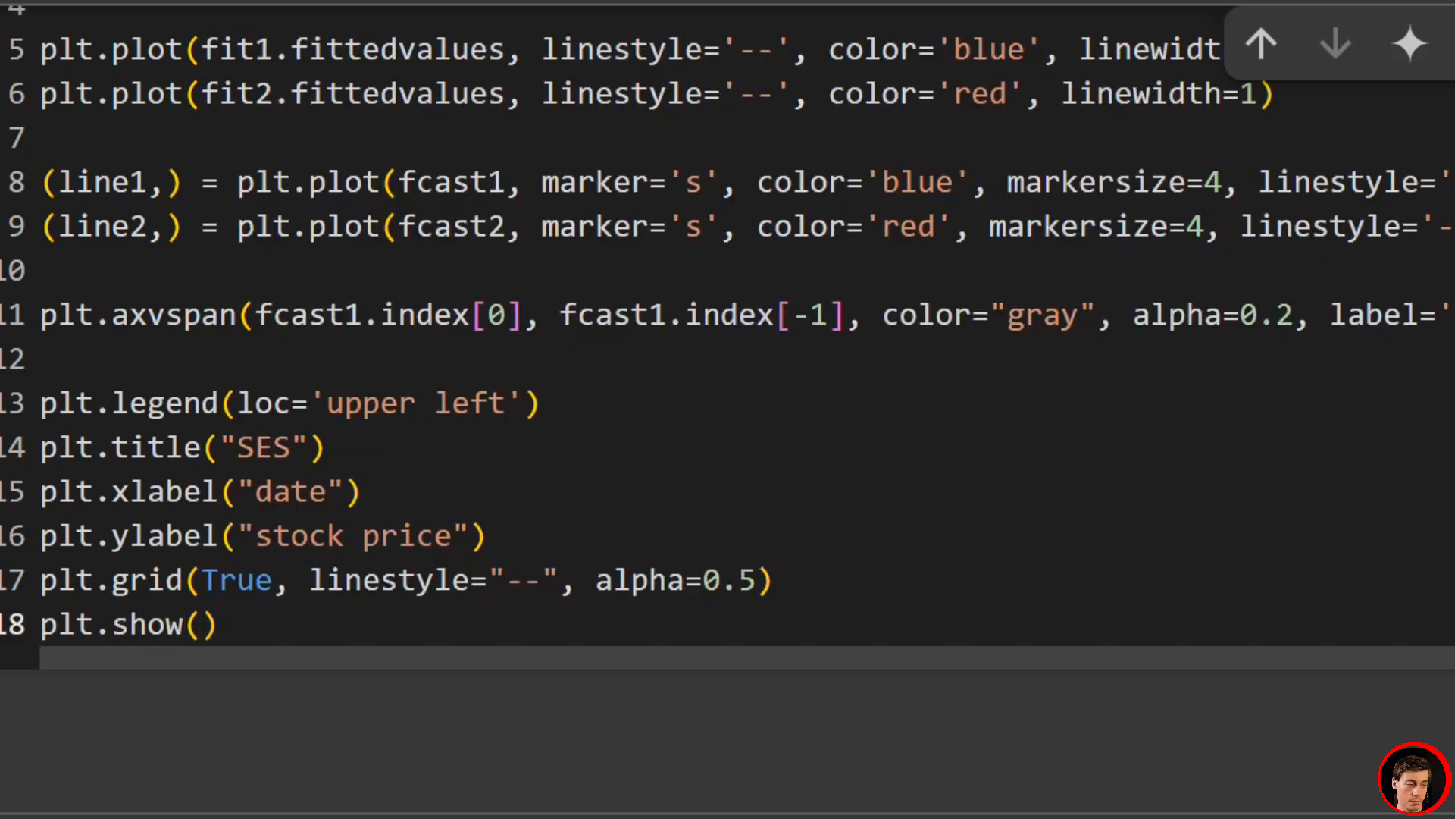
{"action": "mouse_move", "coordinate": [738, 483]}
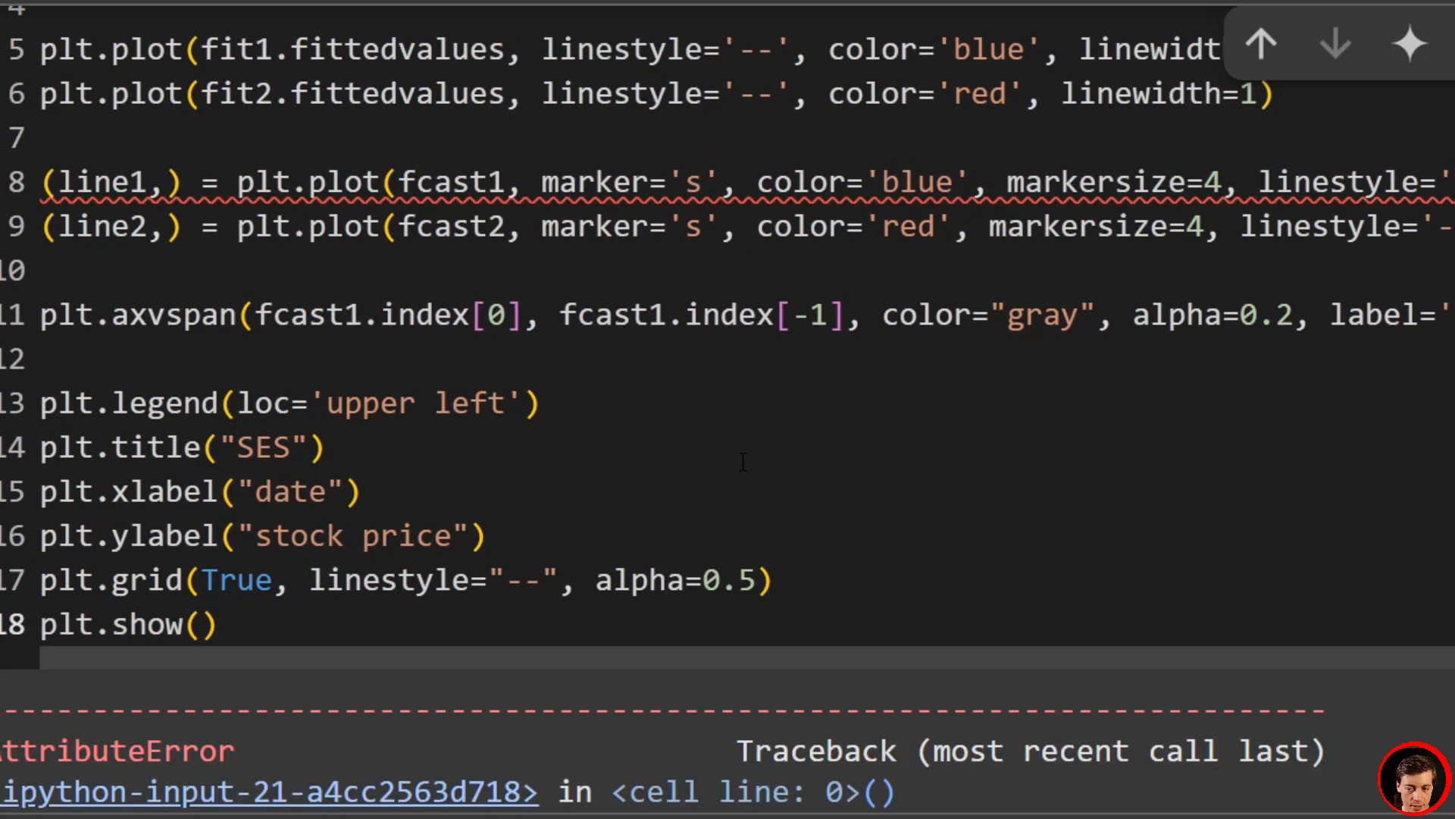
{"action": "scroll", "scroll_direction": "down", "scroll_amount": 3}
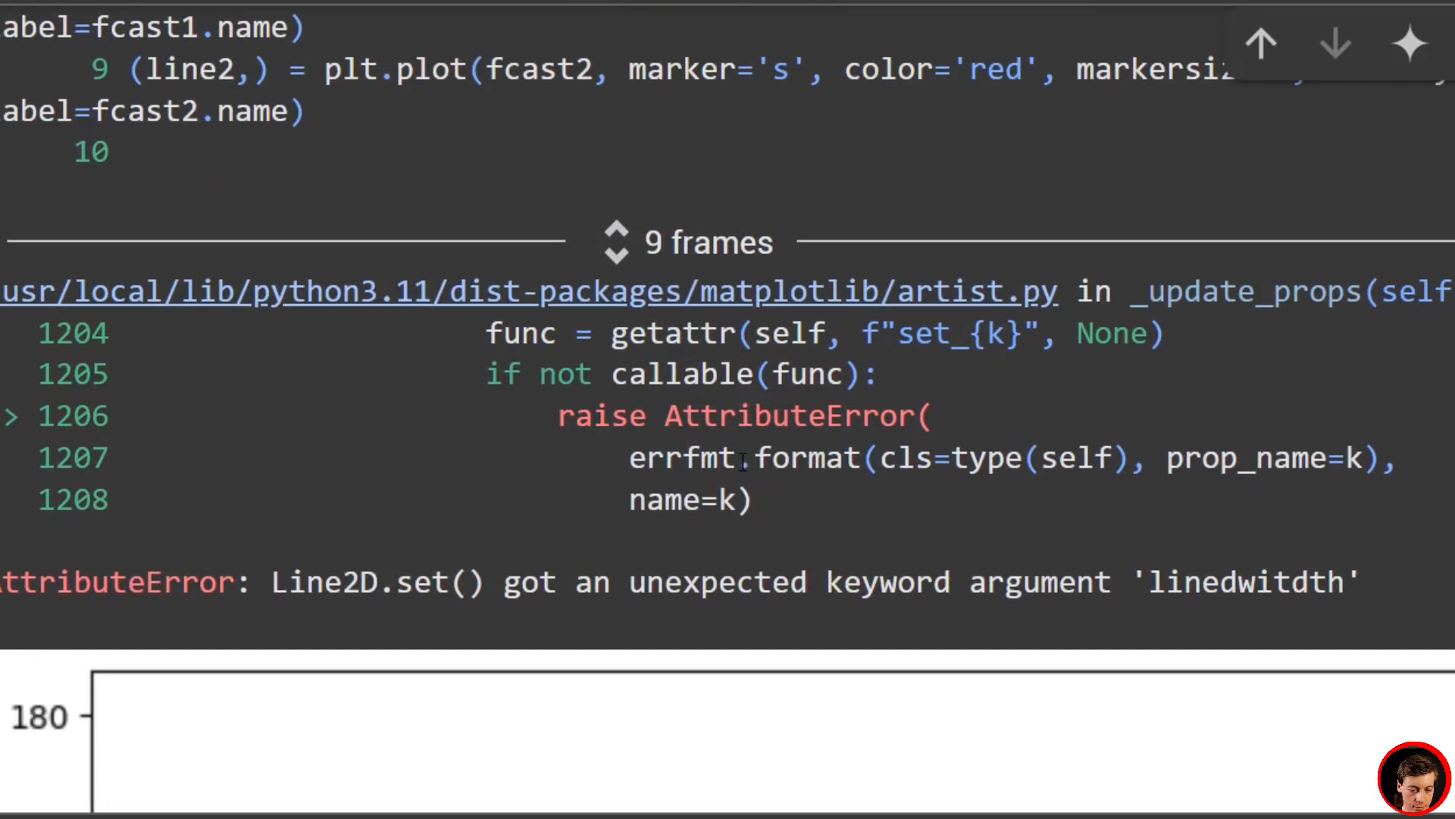
{"action": "scroll", "scroll_direction": "up", "scroll_amount": 3}
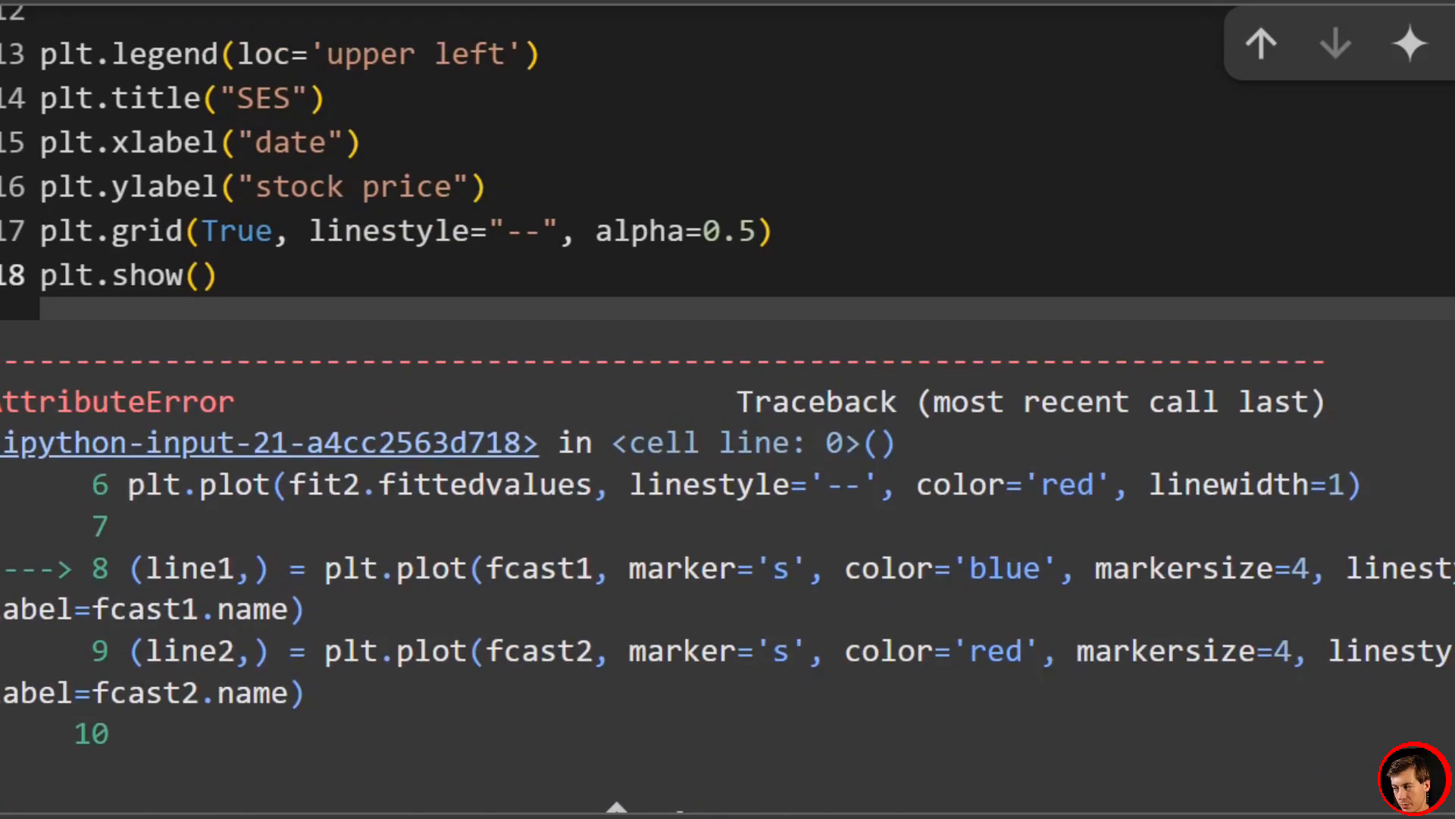
{"action": "scroll", "scroll_direction": "up", "scroll_amount": 3}
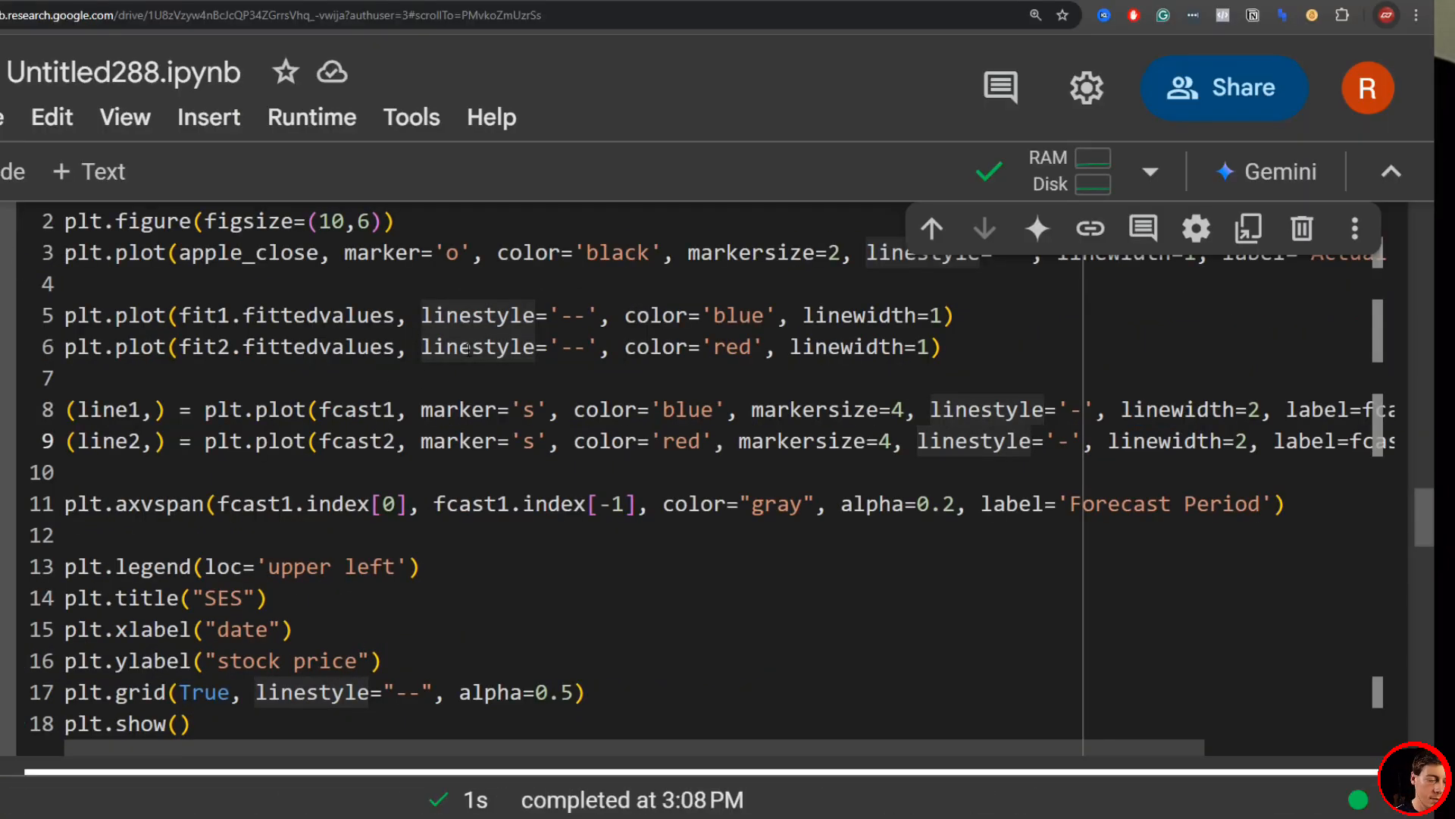
{"action": "scroll", "scroll_direction": "down", "scroll_amount": 3}
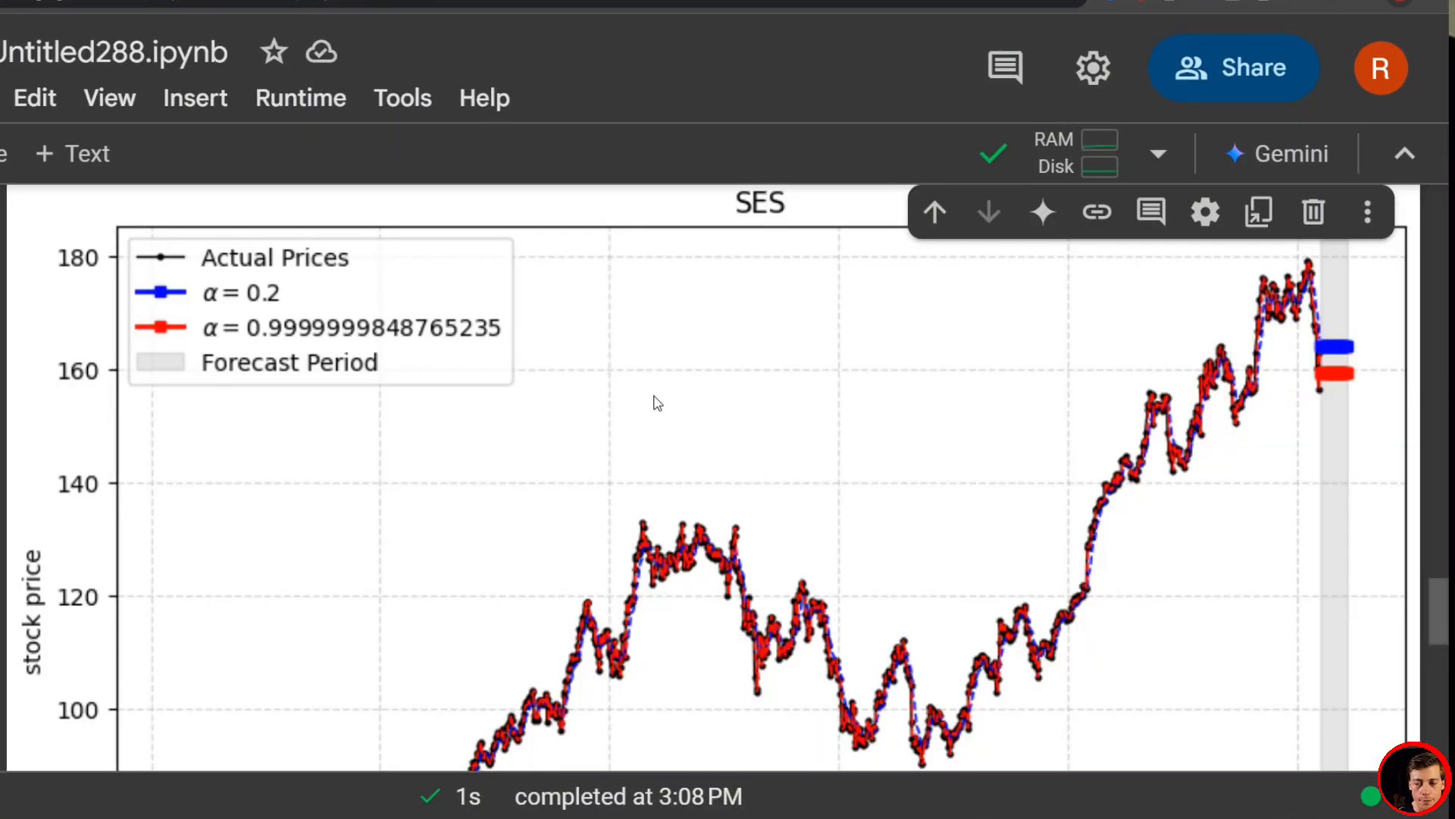
{"action": "mouse_move", "coordinate": [1356, 390]}
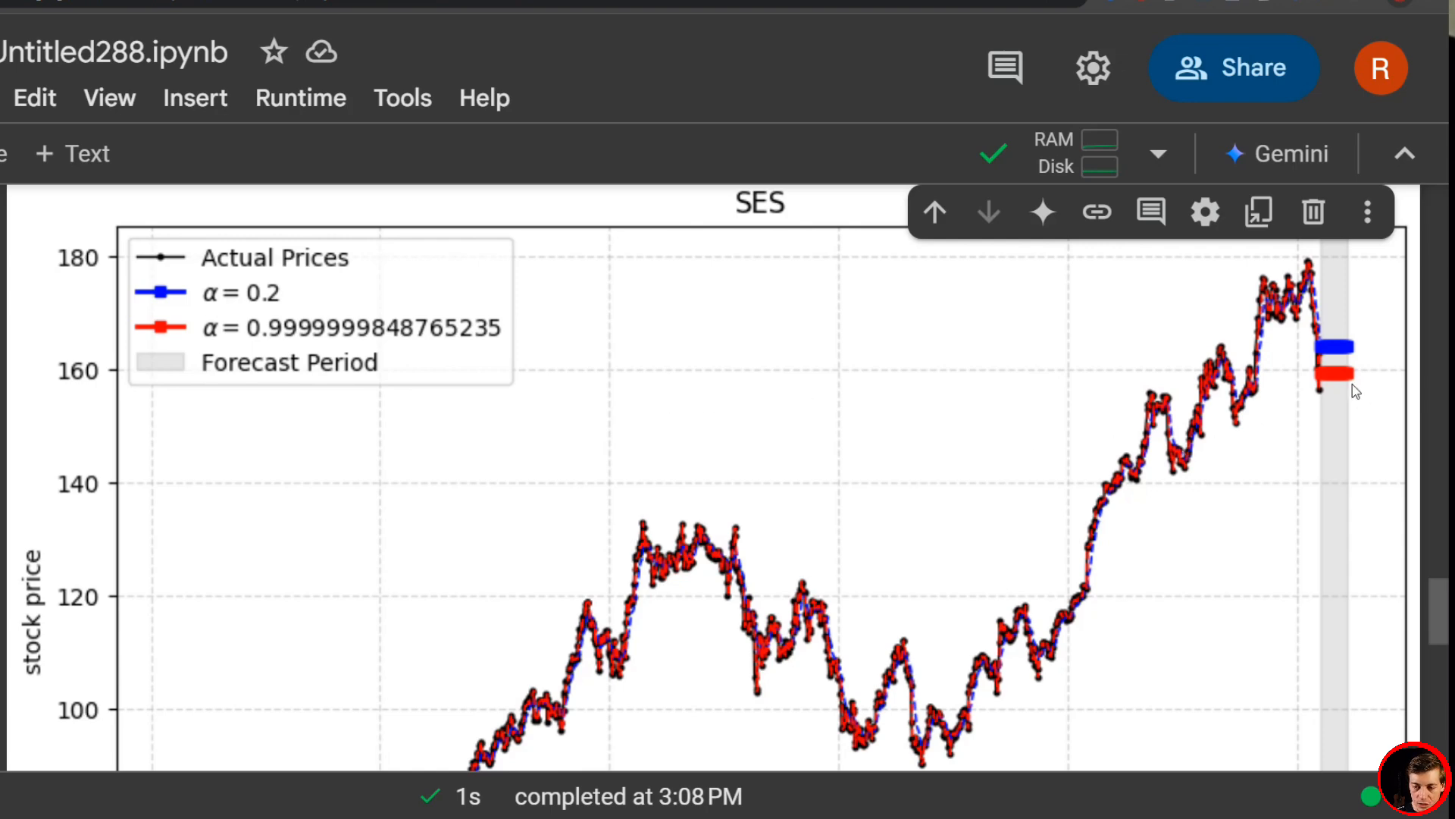
{"action": "scroll", "scroll_direction": "down", "scroll_amount": 3}
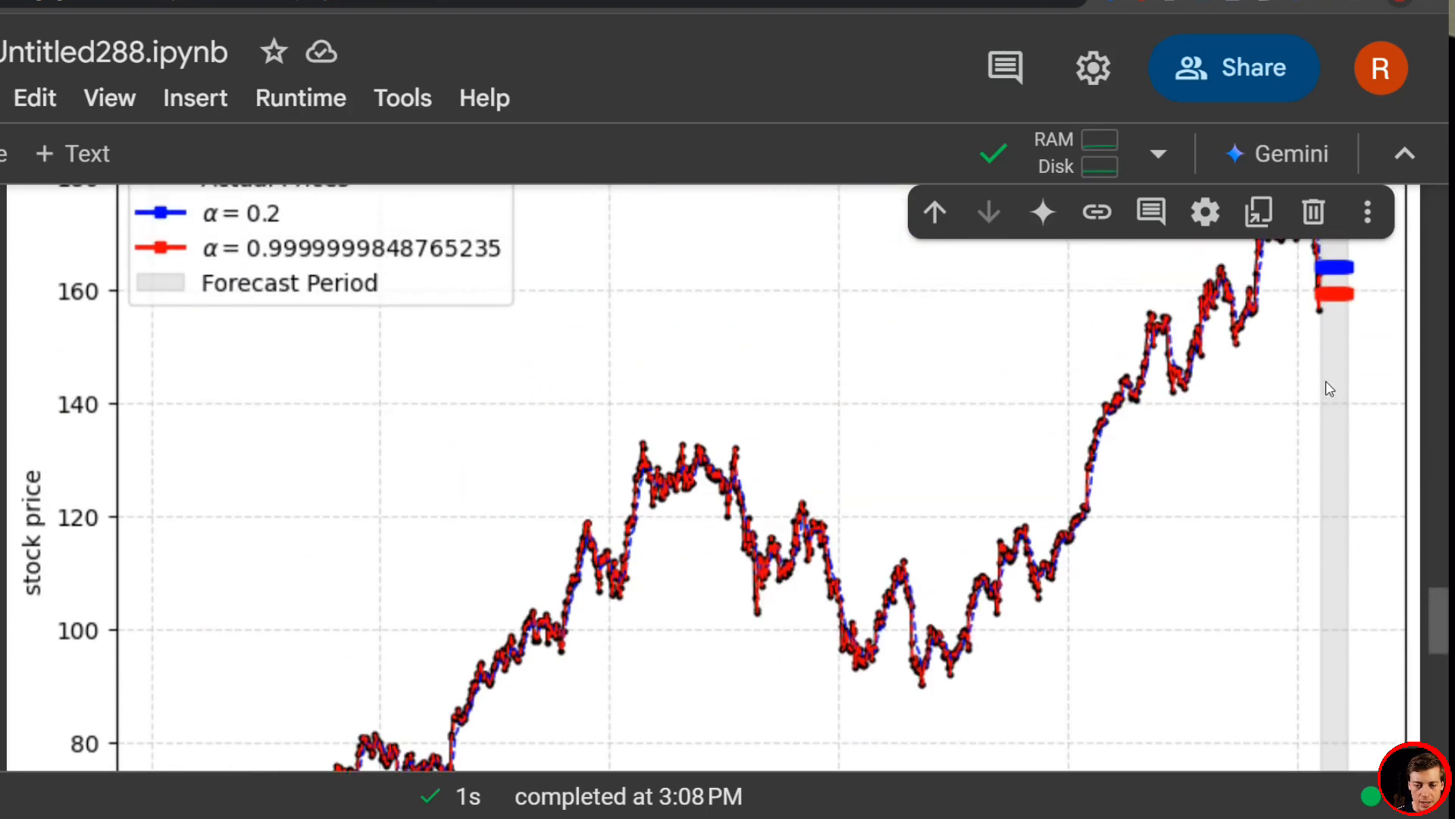
{"action": "scroll", "scroll_direction": "up", "scroll_amount": 3}
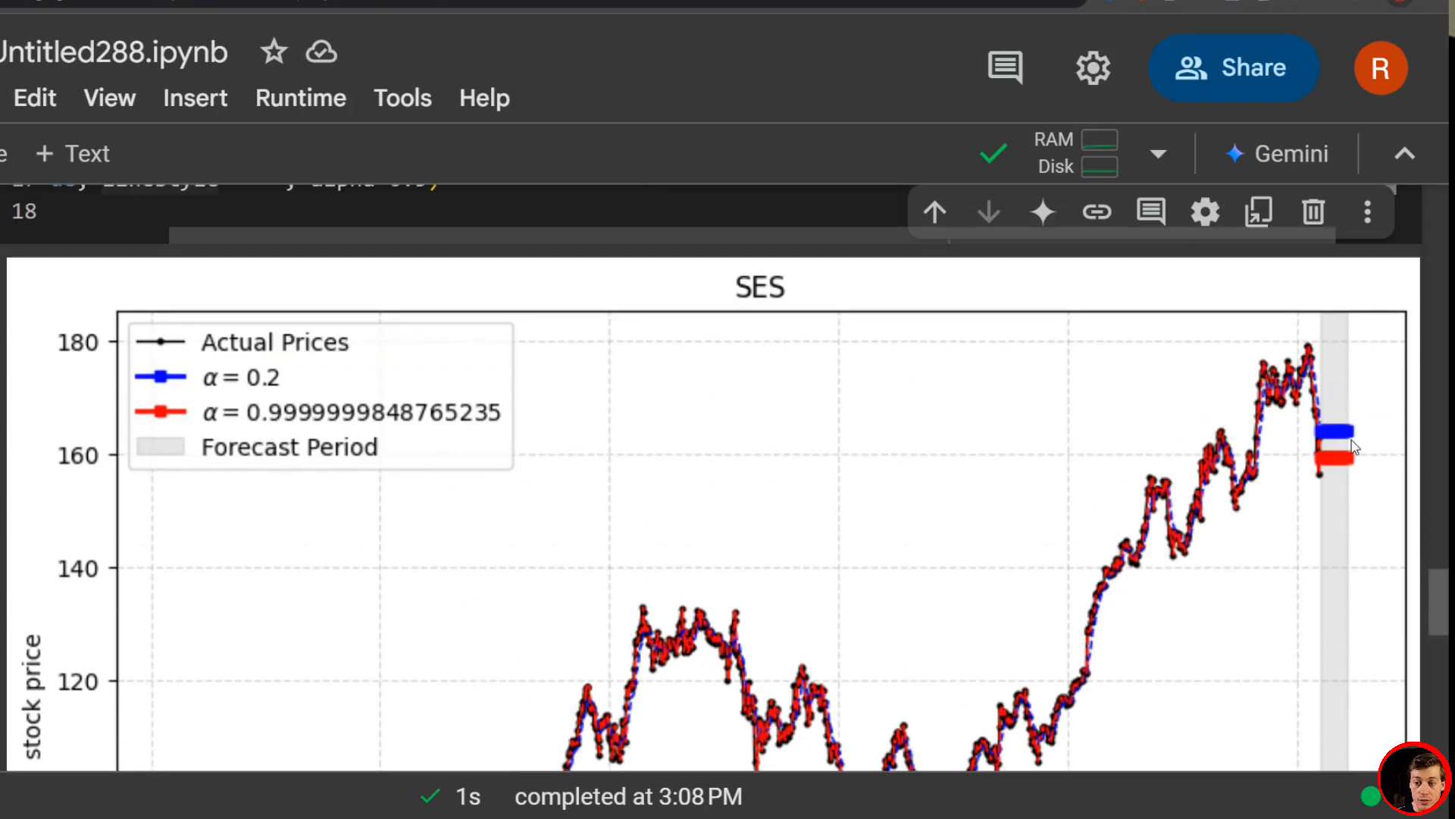
{"action": "mouse_move", "coordinate": [1318, 441]}
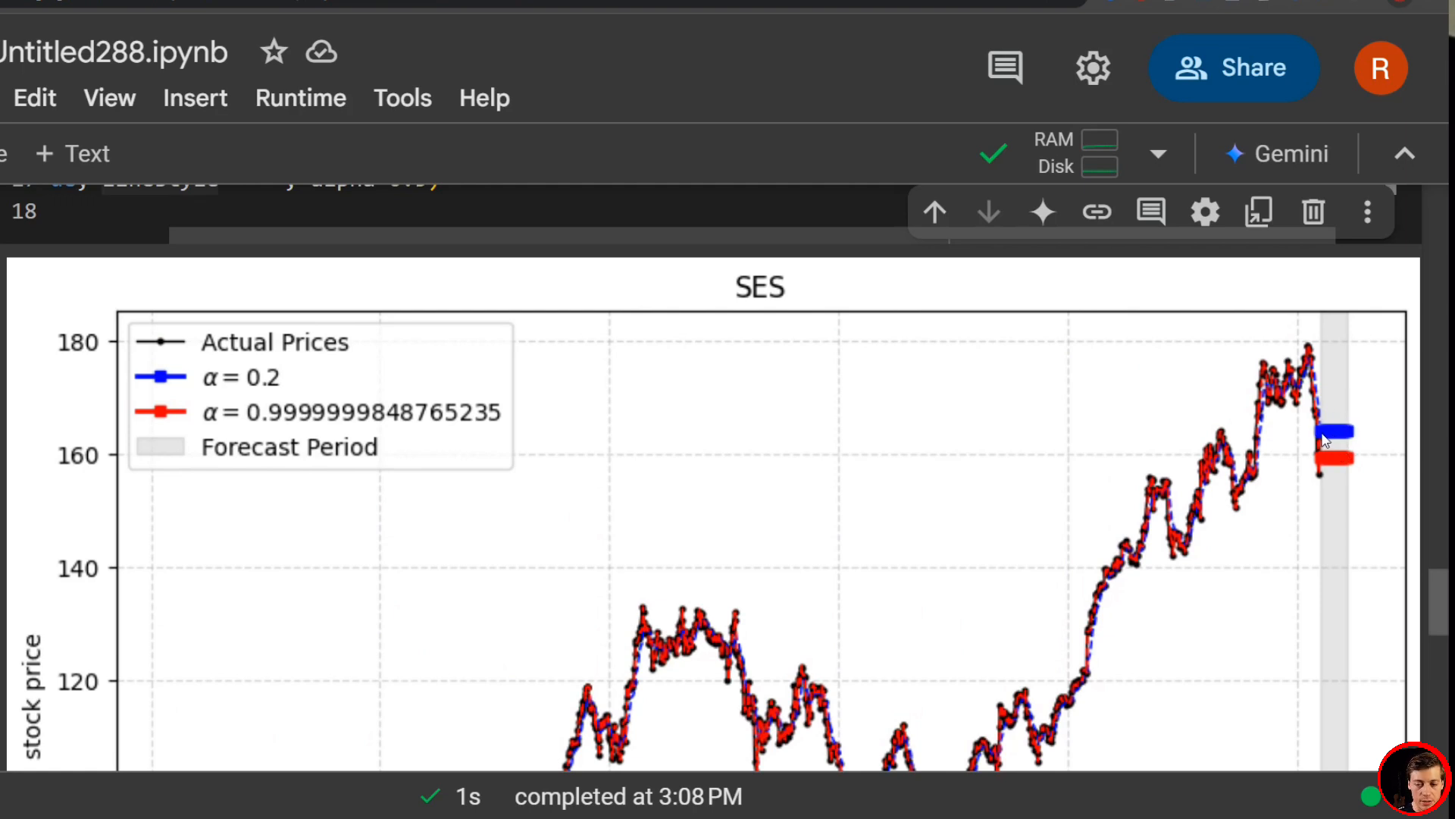
{"action": "mouse_move", "coordinate": [1323, 448]}
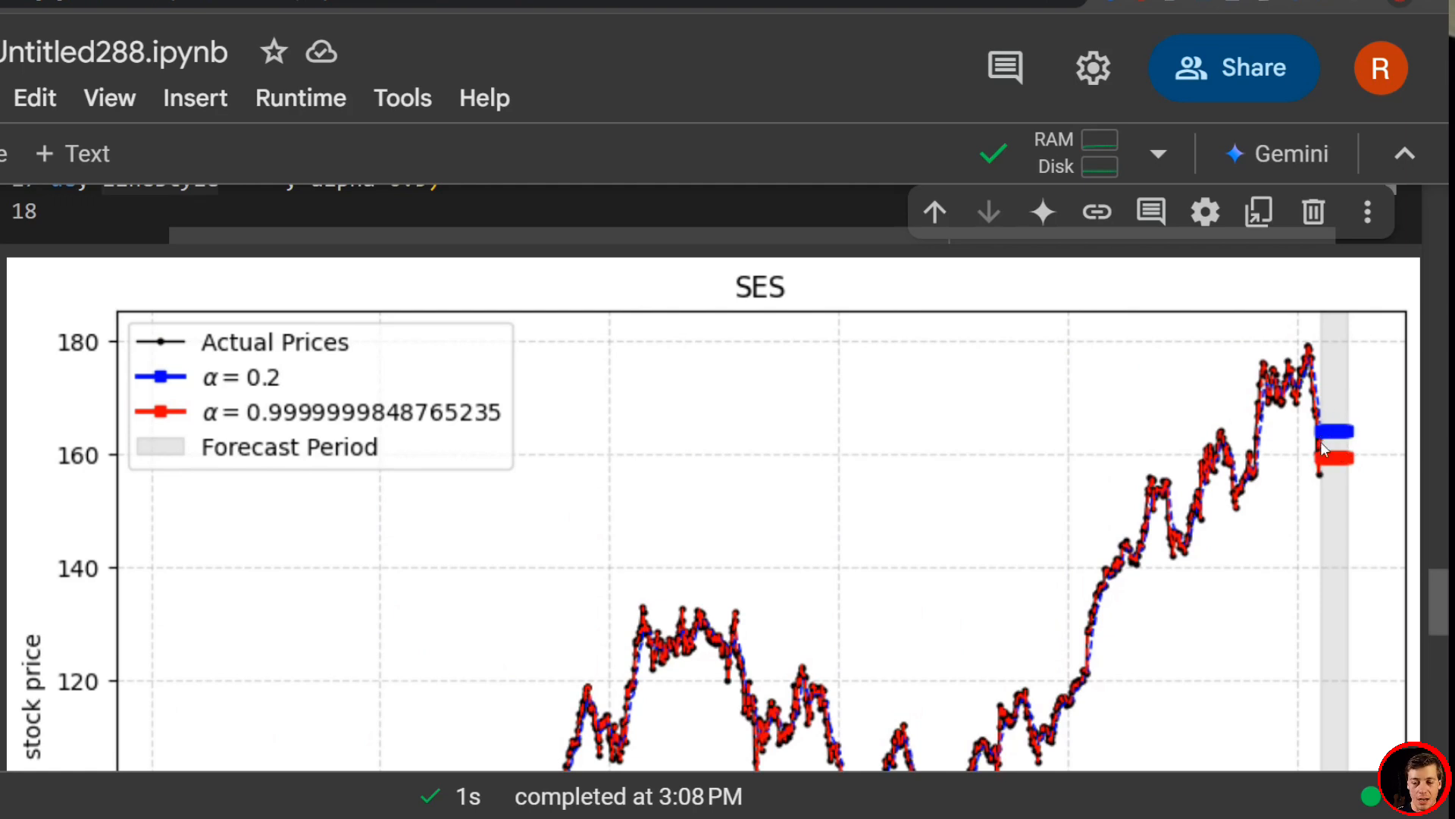
{"action": "mouse_move", "coordinate": [1328, 441]}
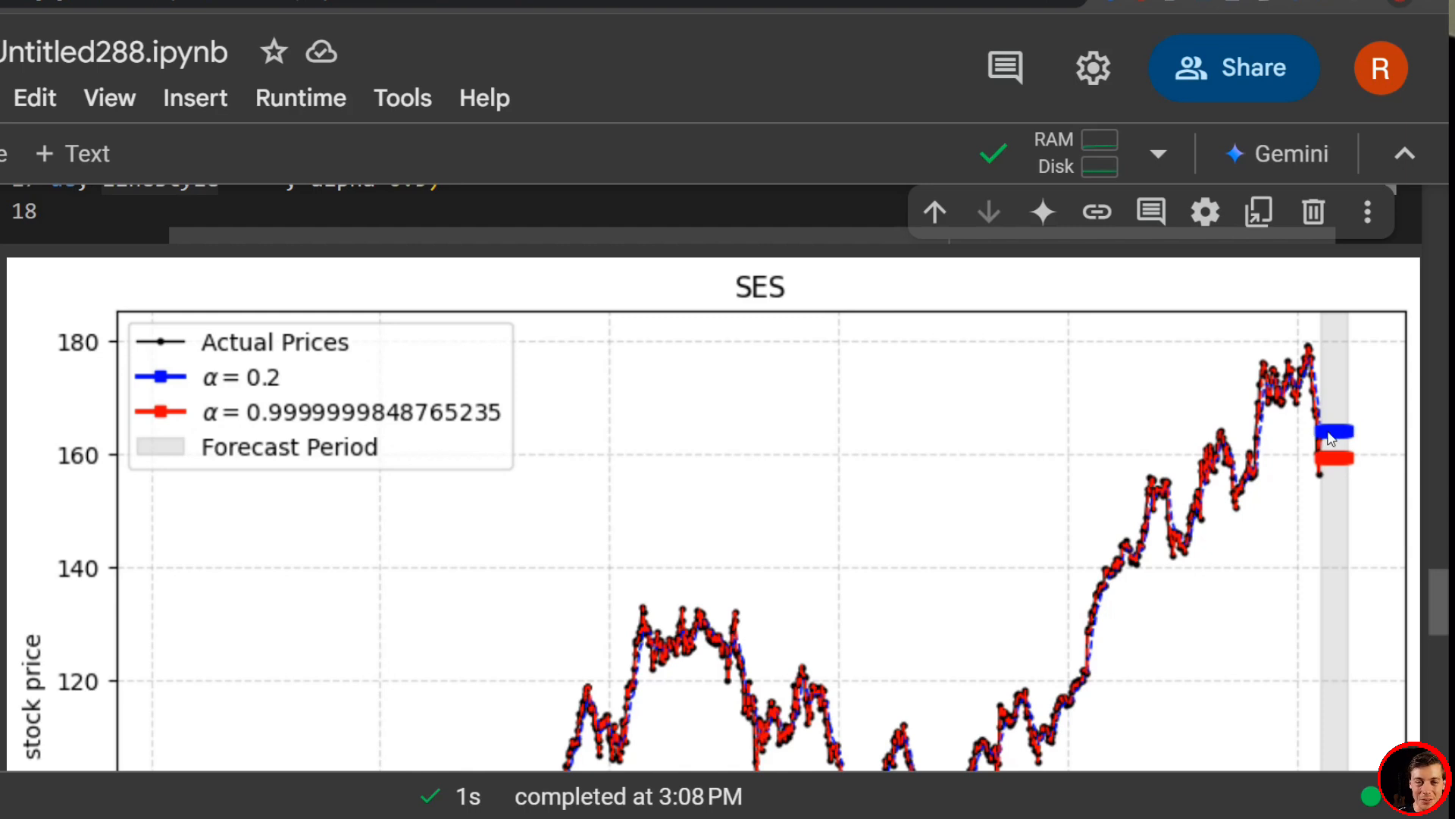
{"action": "mouse_move", "coordinate": [1329, 443]}
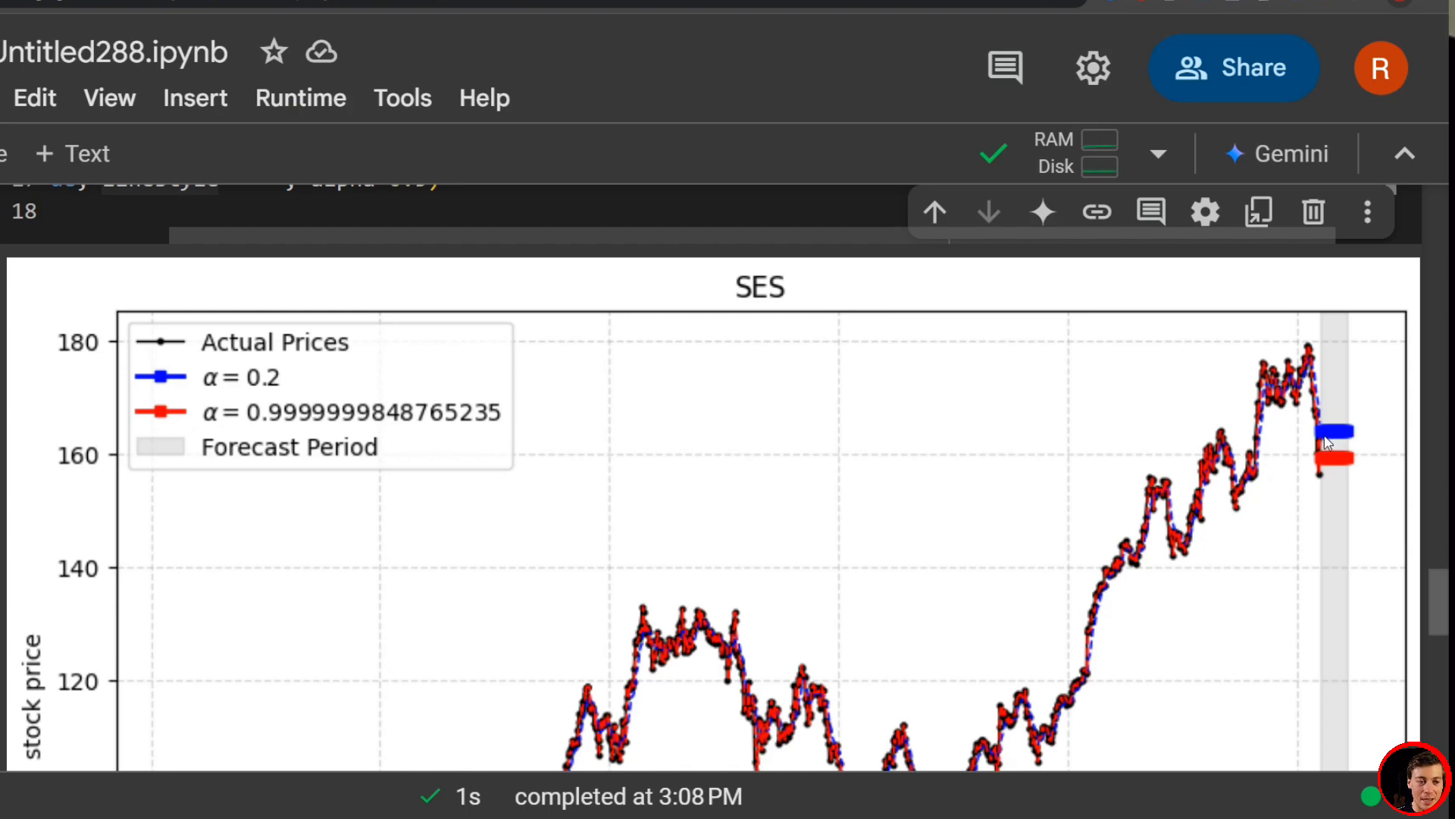
{"action": "mouse_move", "coordinate": [1293, 475]}
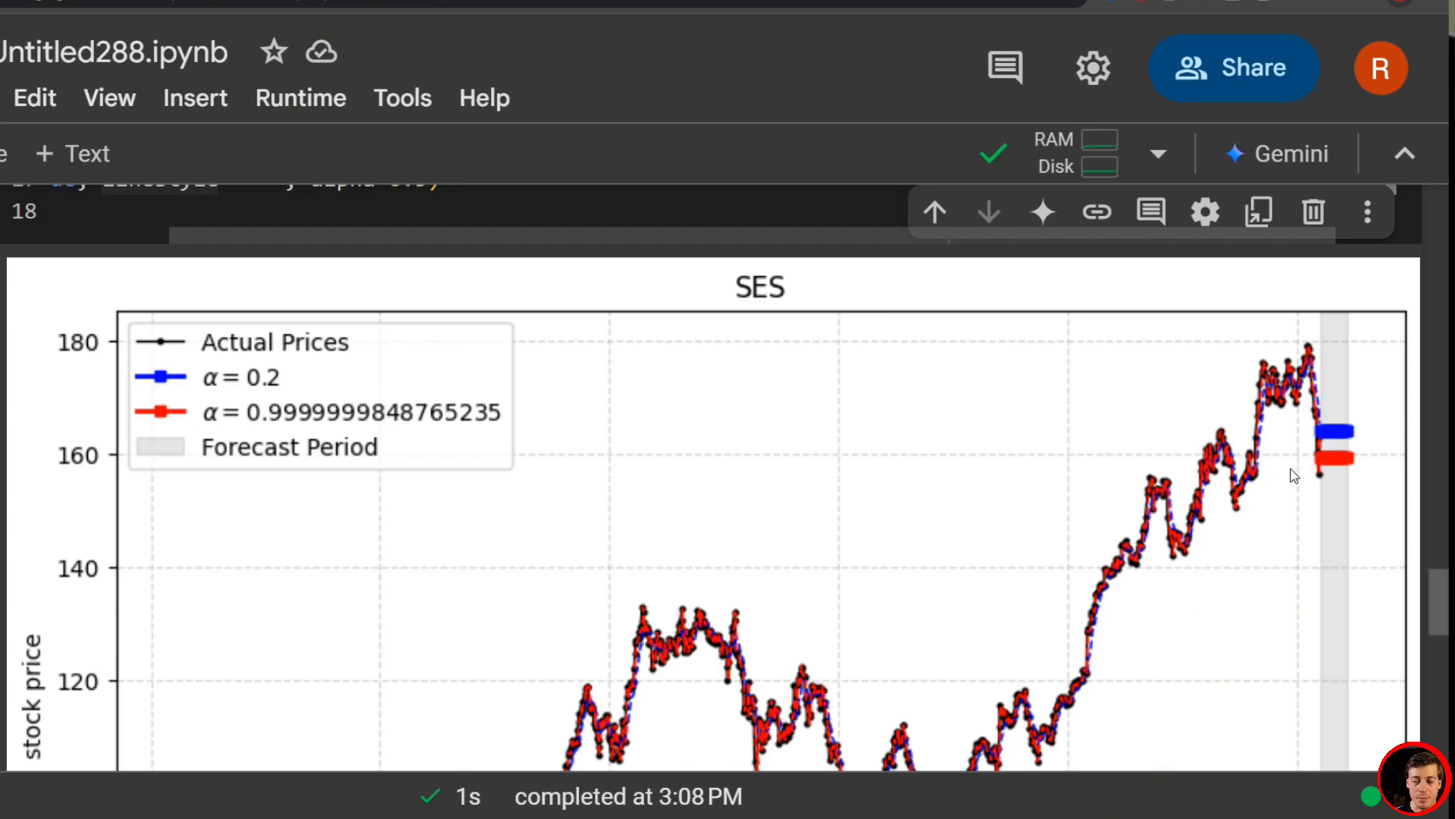
{"action": "mouse_move", "coordinate": [1329, 432]}
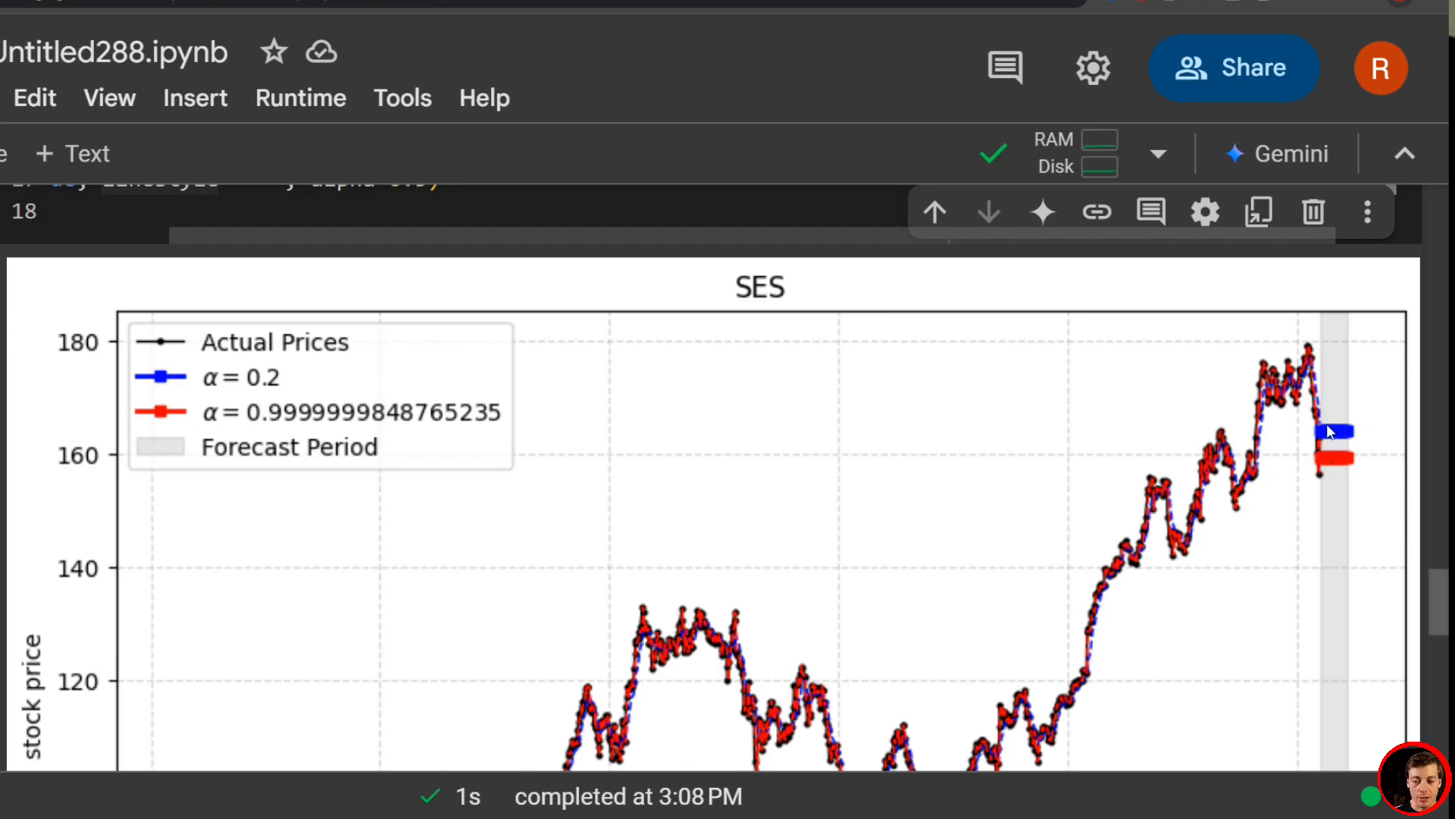
{"action": "mouse_move", "coordinate": [1327, 455]}
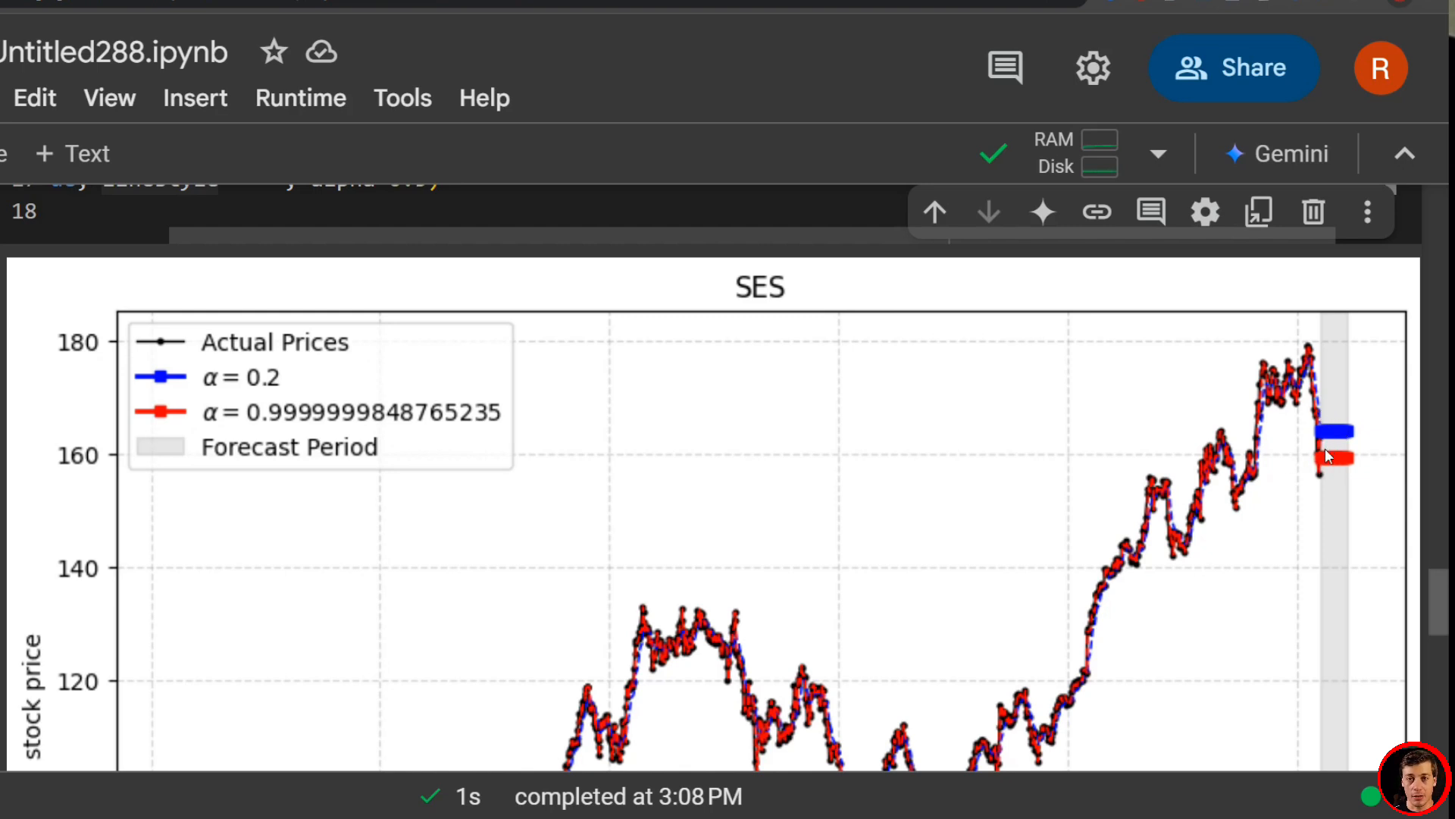
{"action": "mouse_move", "coordinate": [1321, 467]}
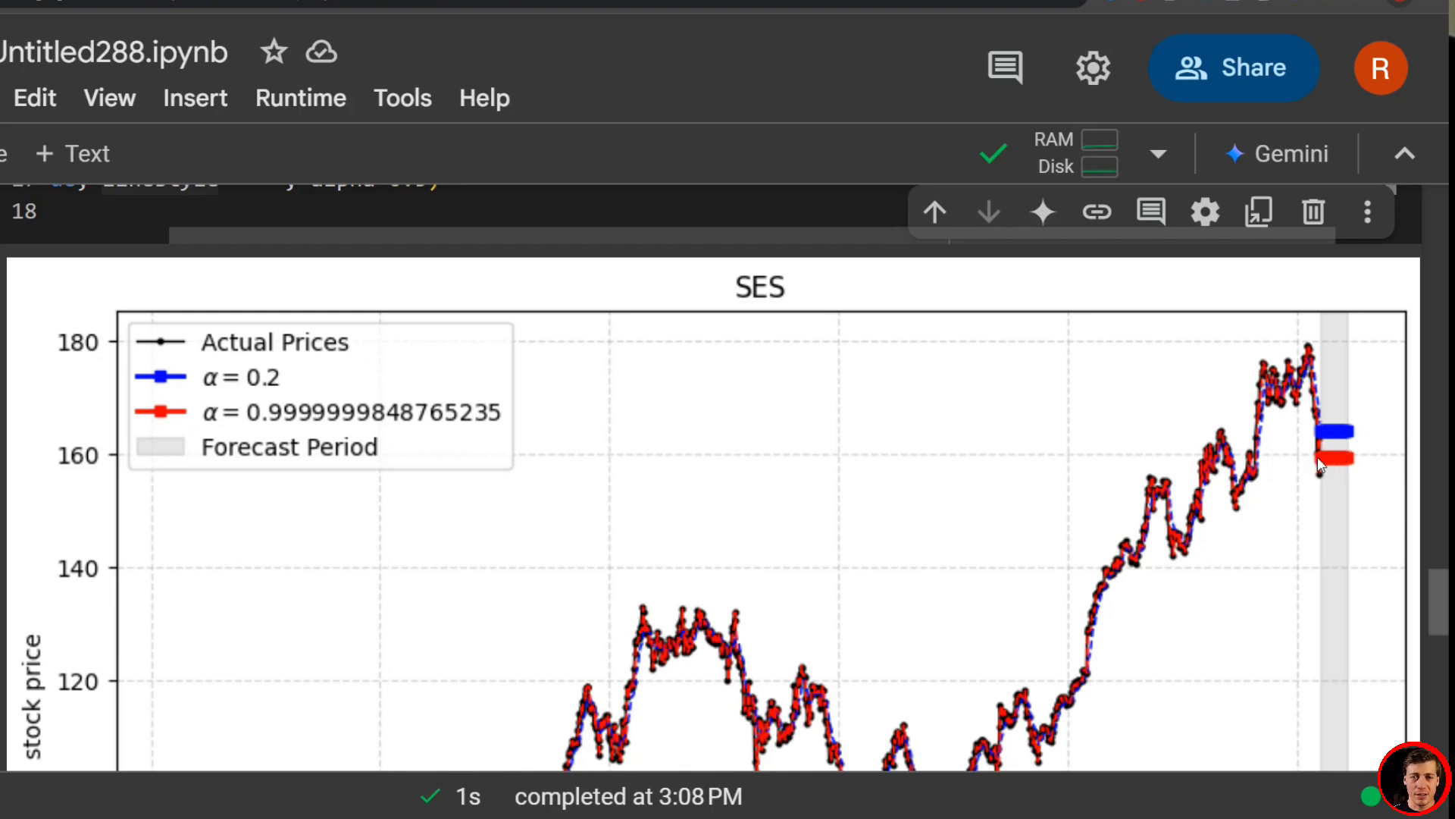
{"action": "mouse_move", "coordinate": [1336, 442]}
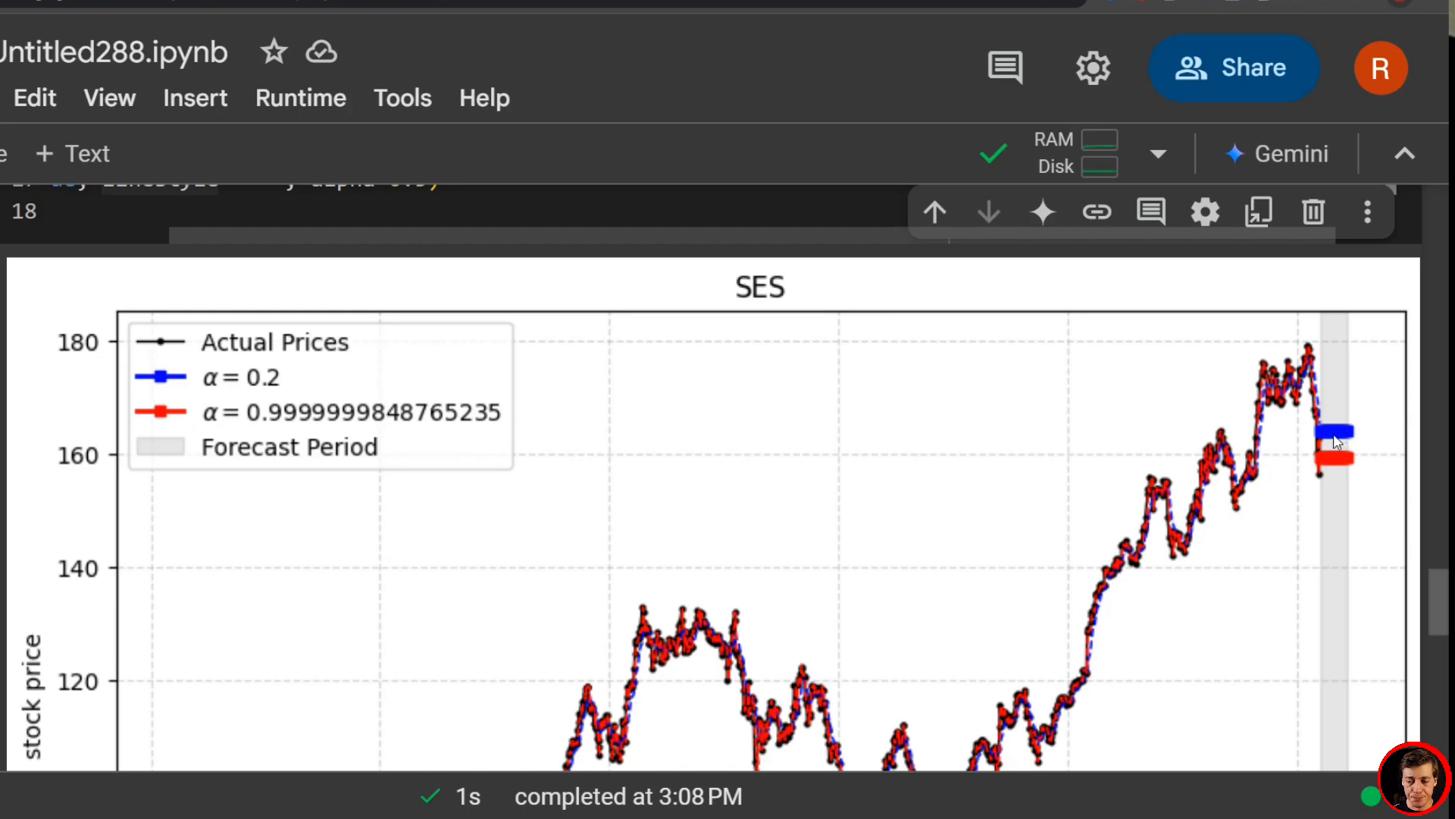
{"action": "mouse_move", "coordinate": [1327, 441]}
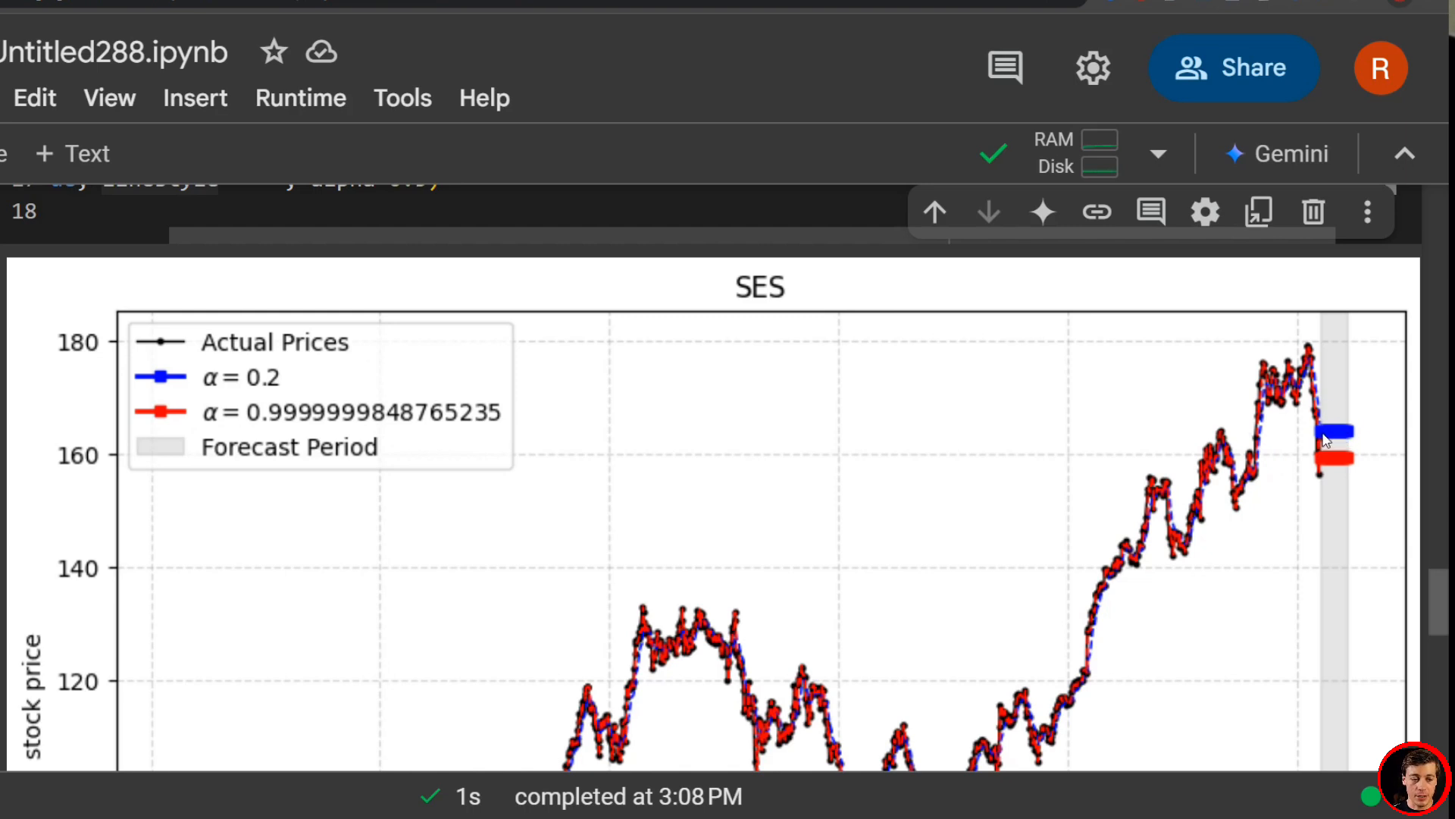
{"action": "mouse_move", "coordinate": [1332, 439]}
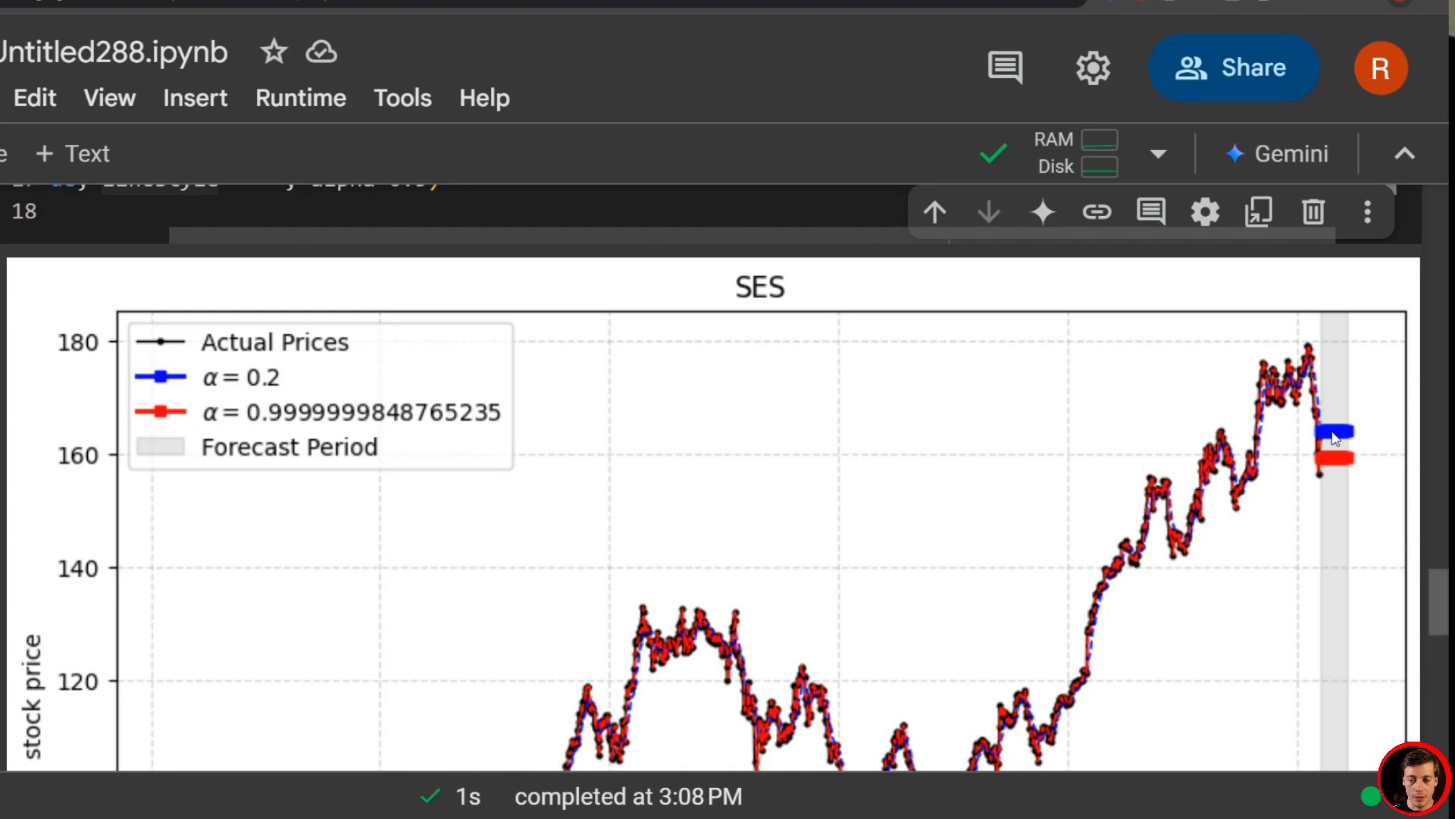
{"action": "mouse_move", "coordinate": [1335, 467]}
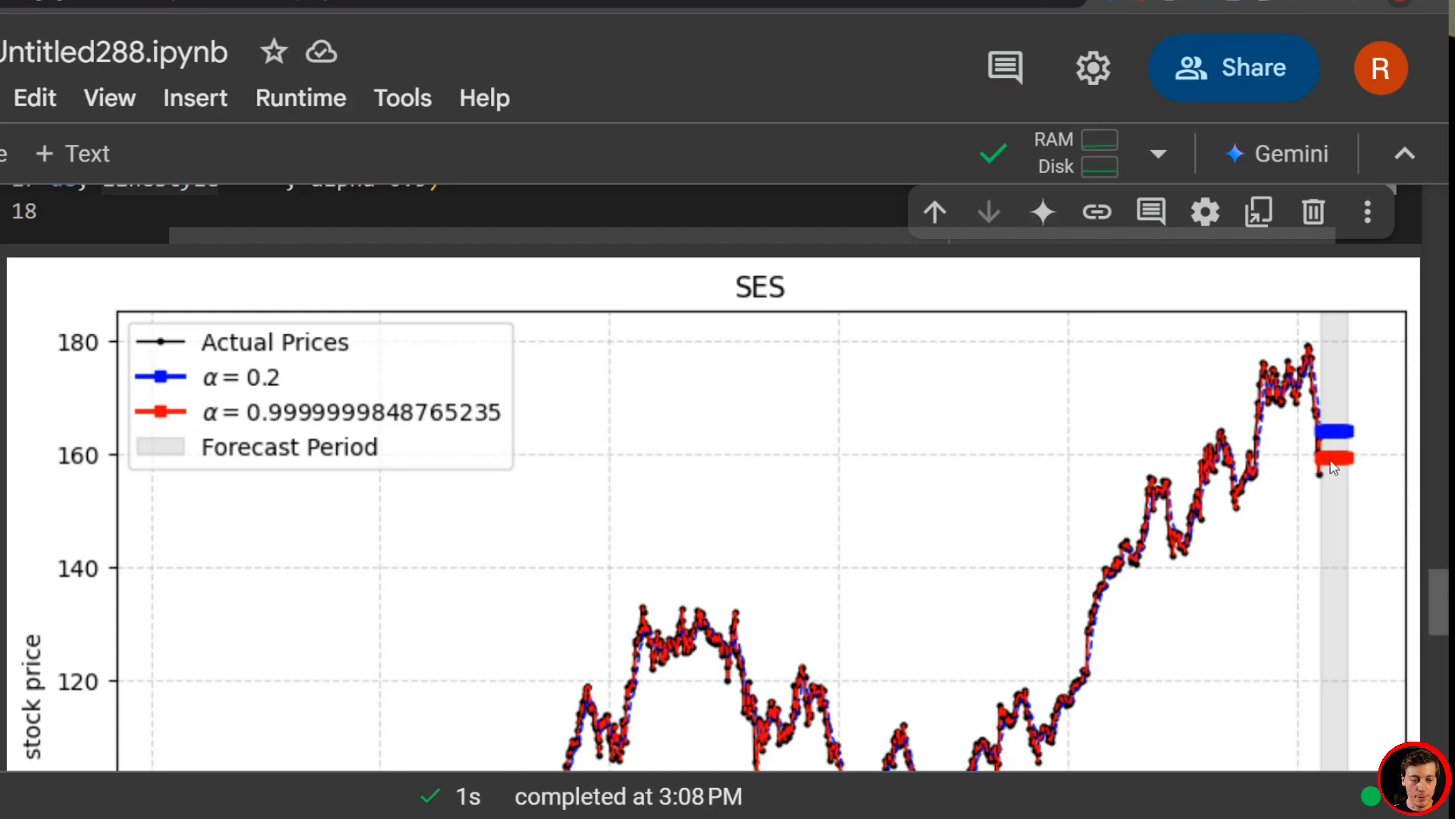
{"action": "mouse_move", "coordinate": [239, 408]}
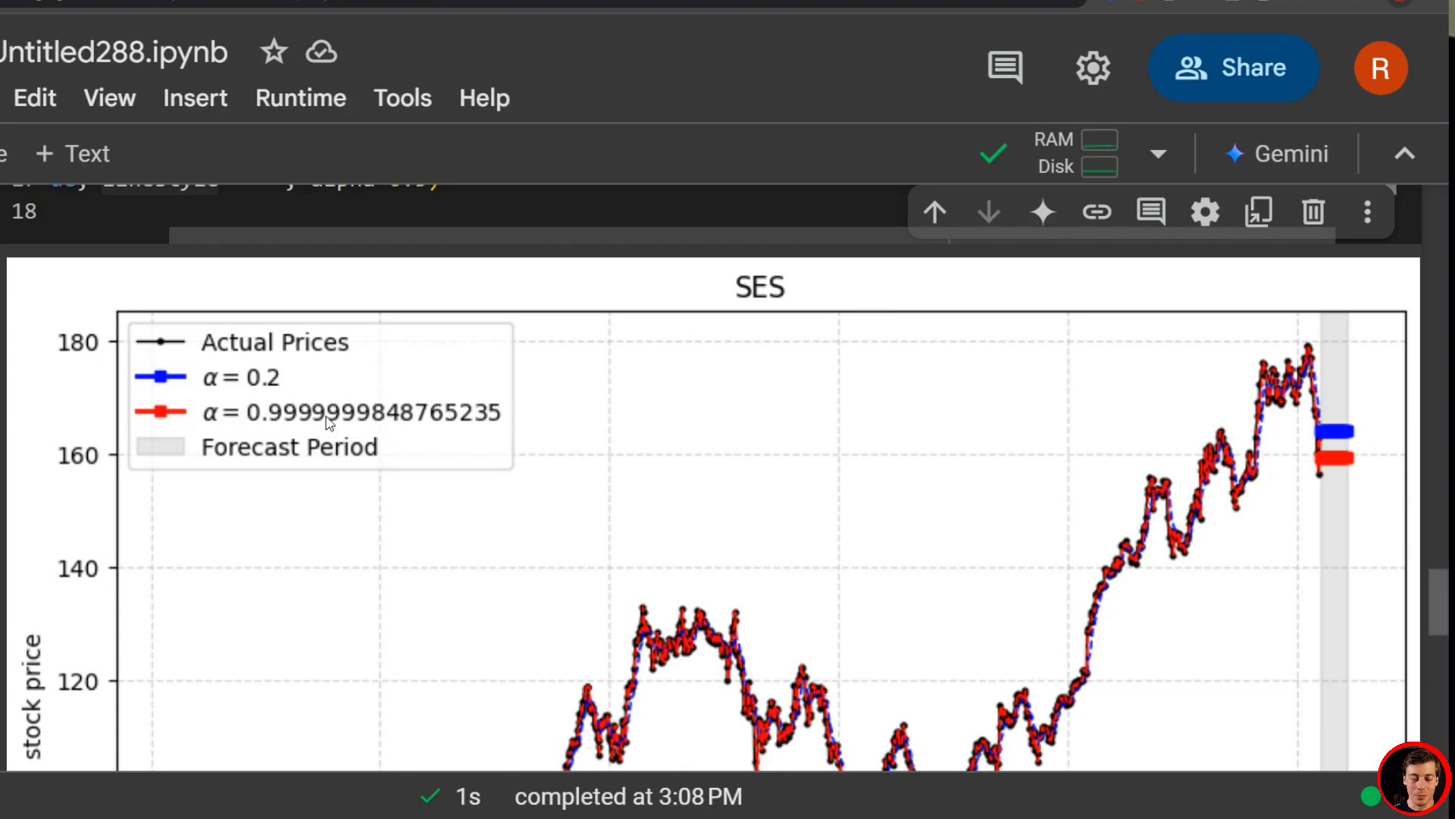
{"action": "mouse_move", "coordinate": [1327, 469]}
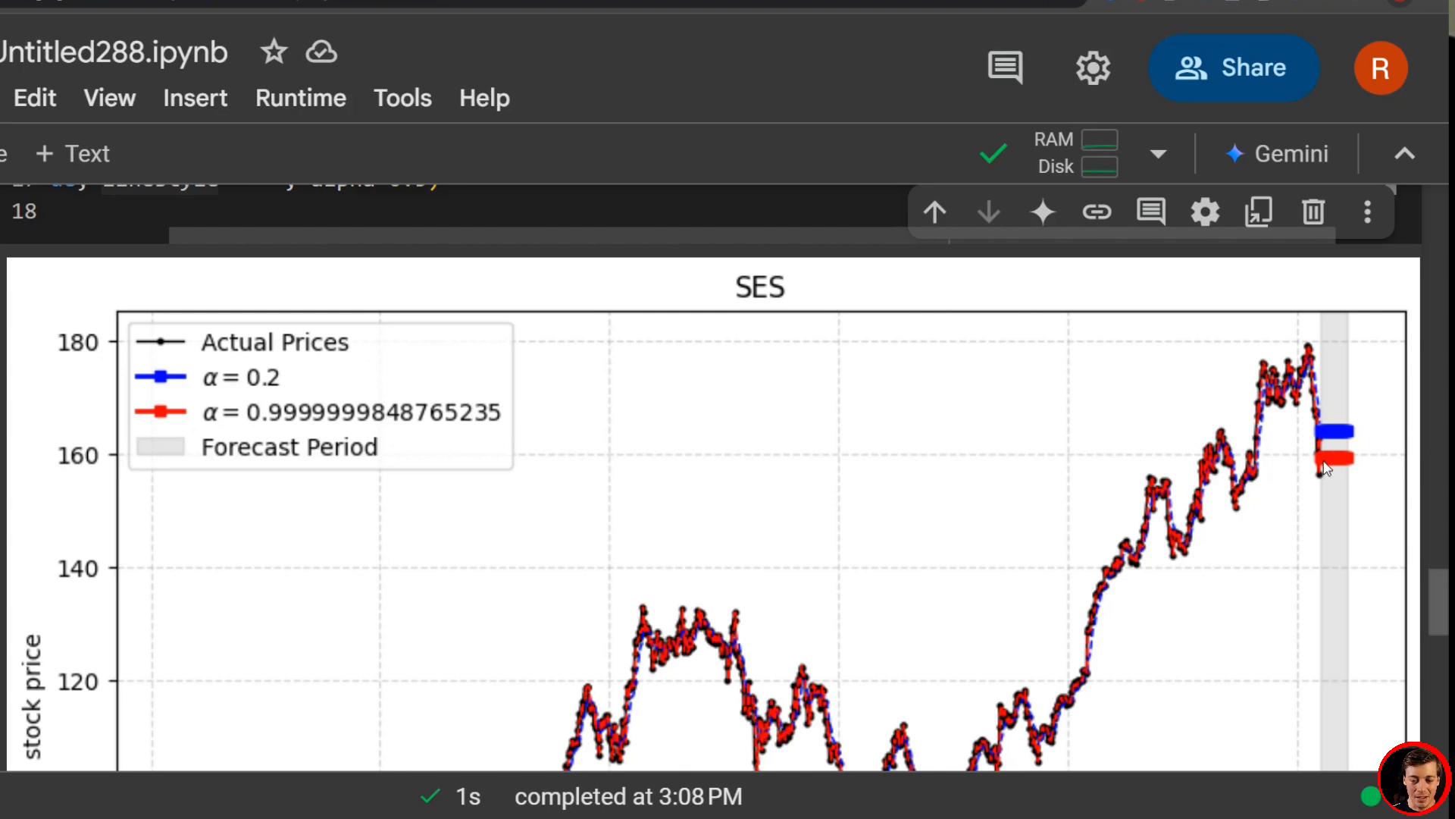
{"action": "mouse_move", "coordinate": [1328, 464]}
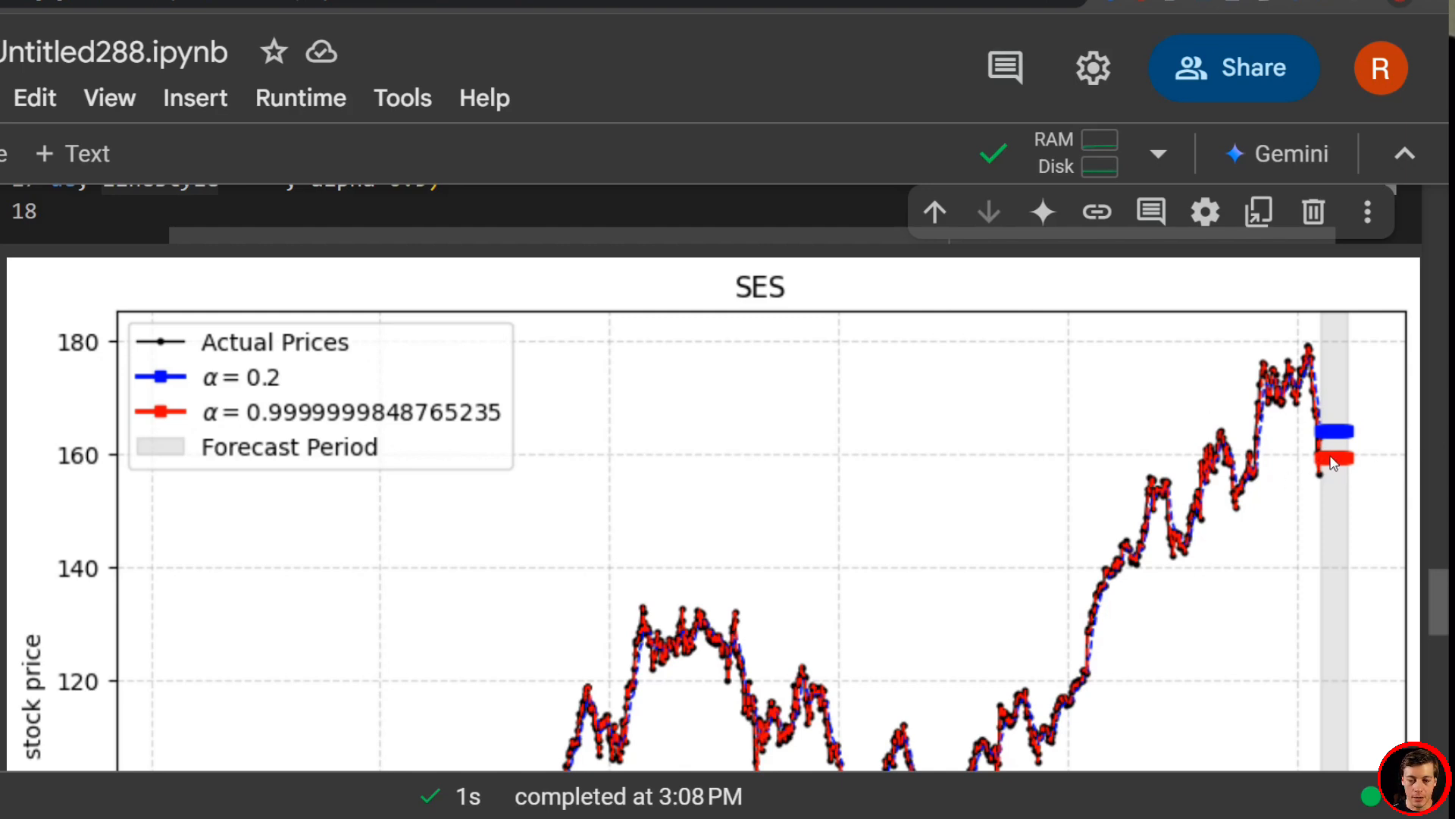
{"action": "mouse_move", "coordinate": [93, 413]}
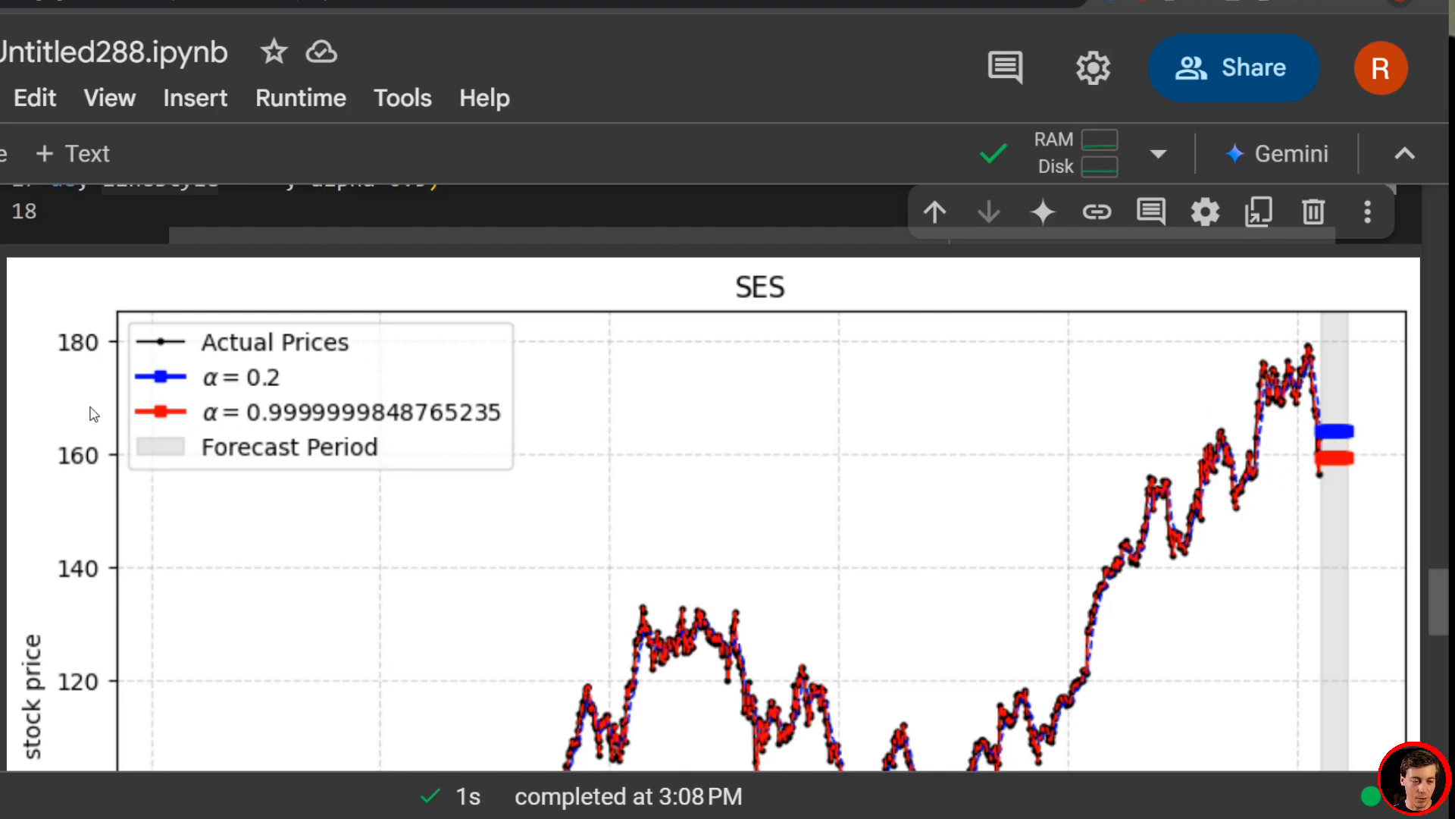
{"action": "mouse_move", "coordinate": [1327, 455]}
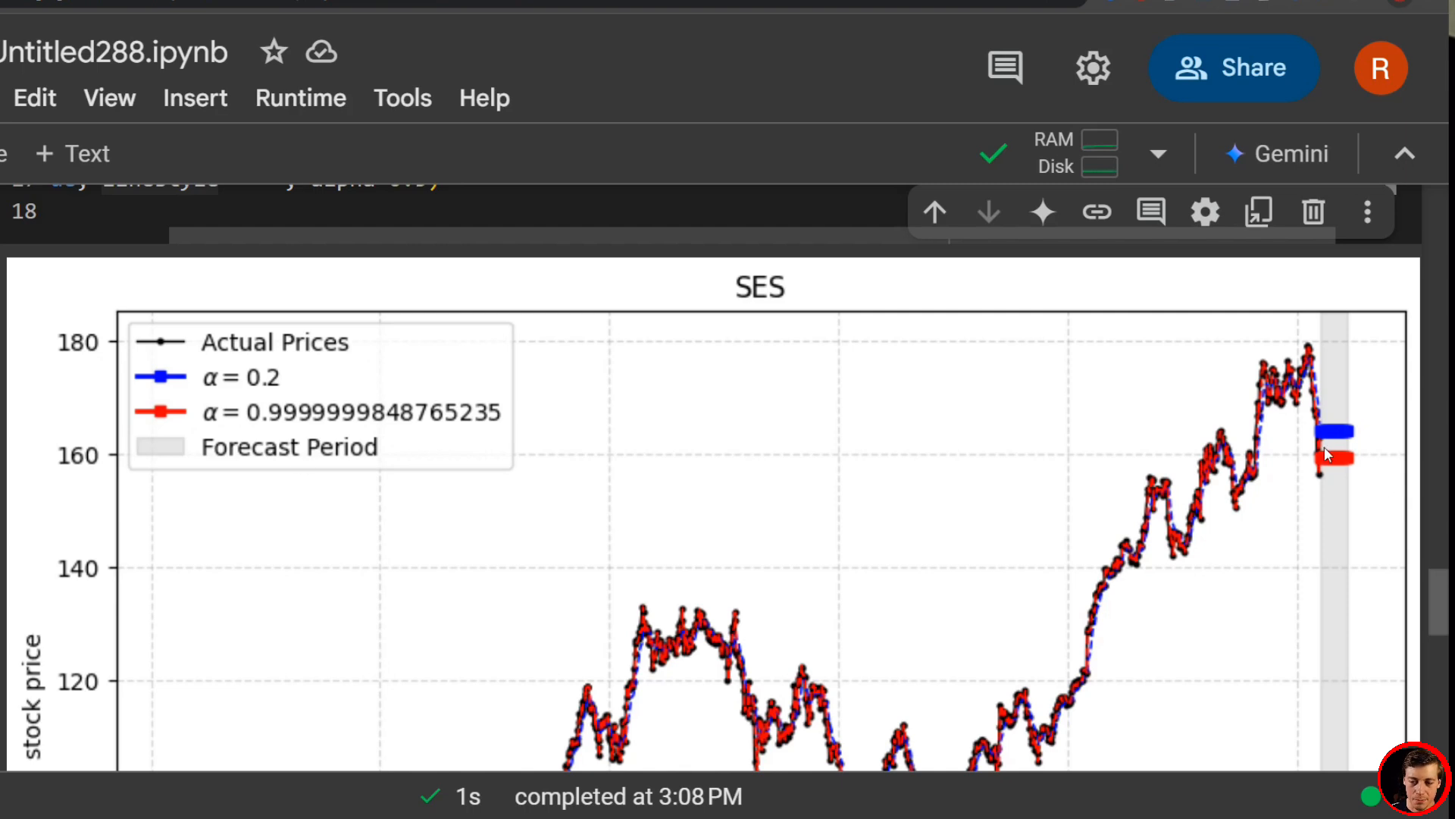
{"action": "mouse_move", "coordinate": [1360, 487]}
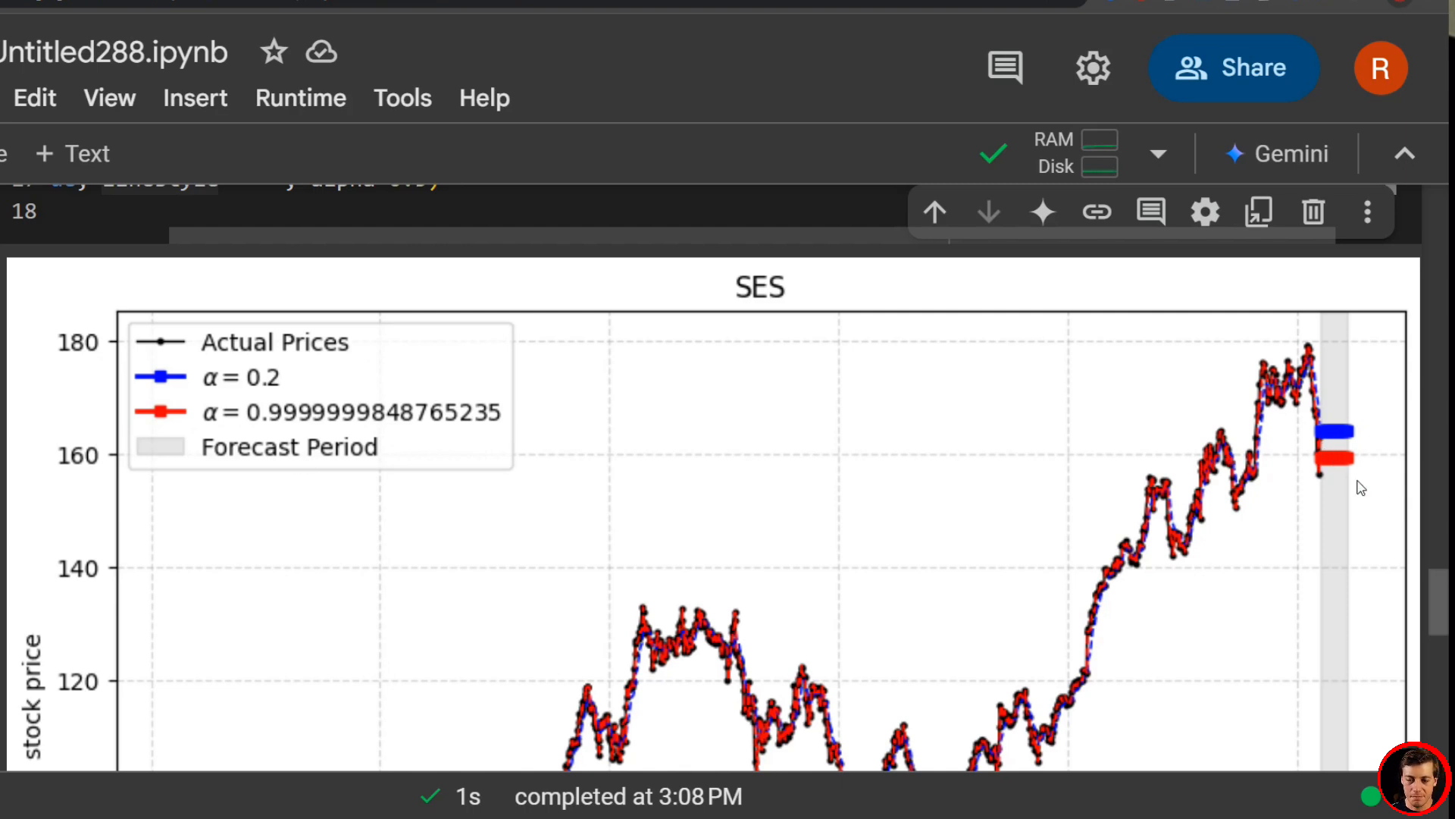
{"action": "mouse_move", "coordinate": [1340, 467]}
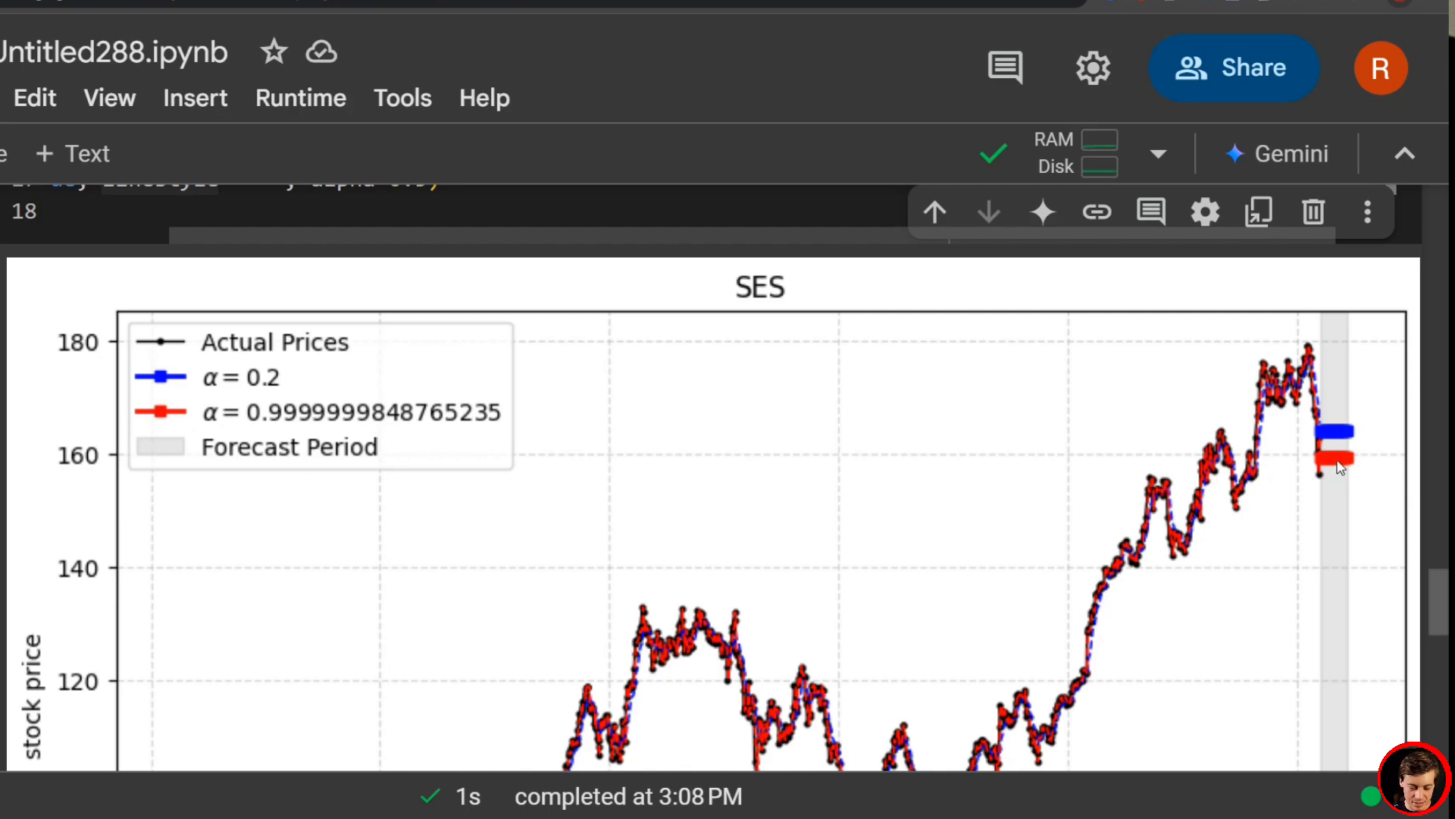
{"action": "mouse_move", "coordinate": [1326, 464]}
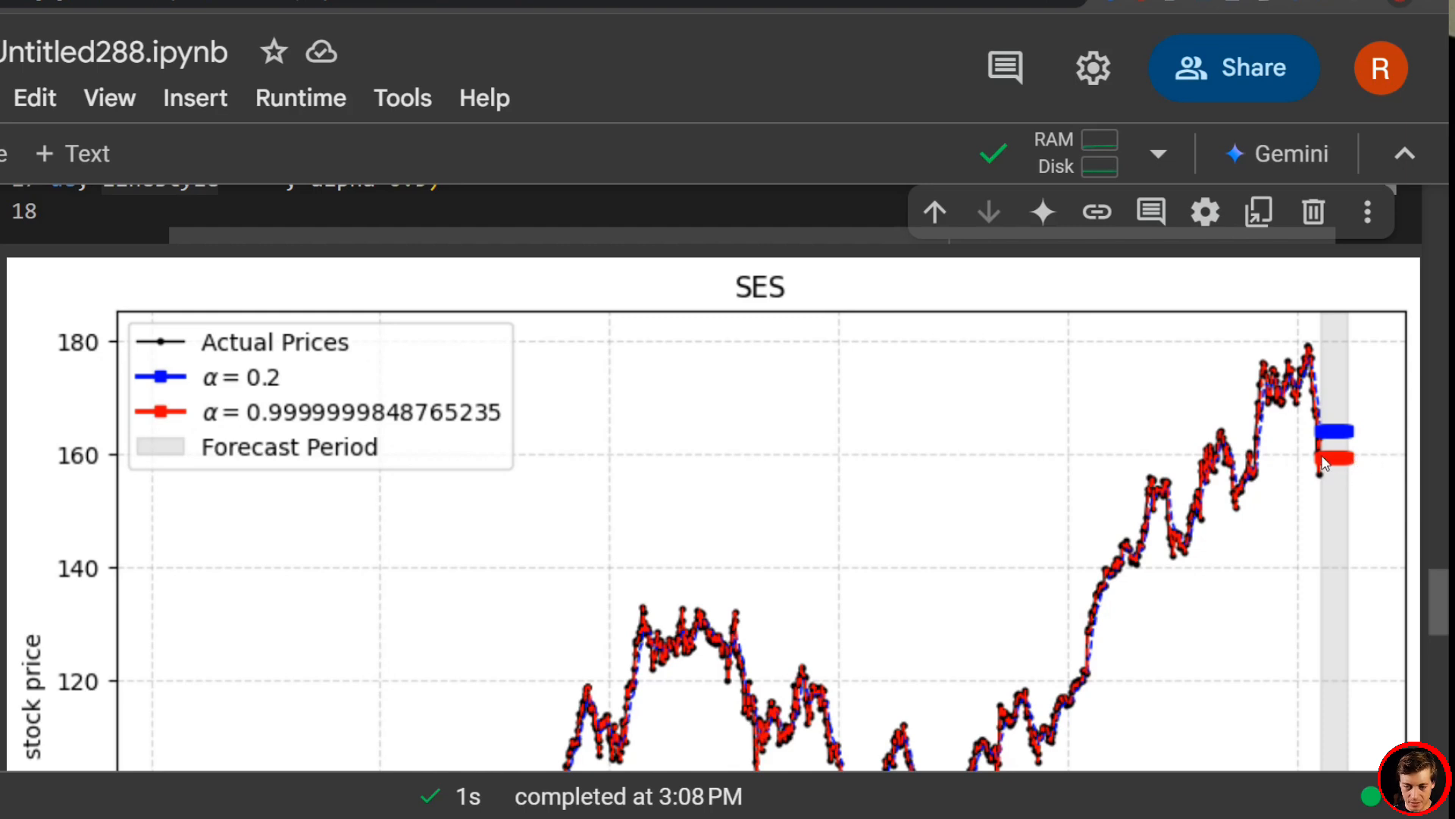
{"action": "mouse_move", "coordinate": [1331, 432]}
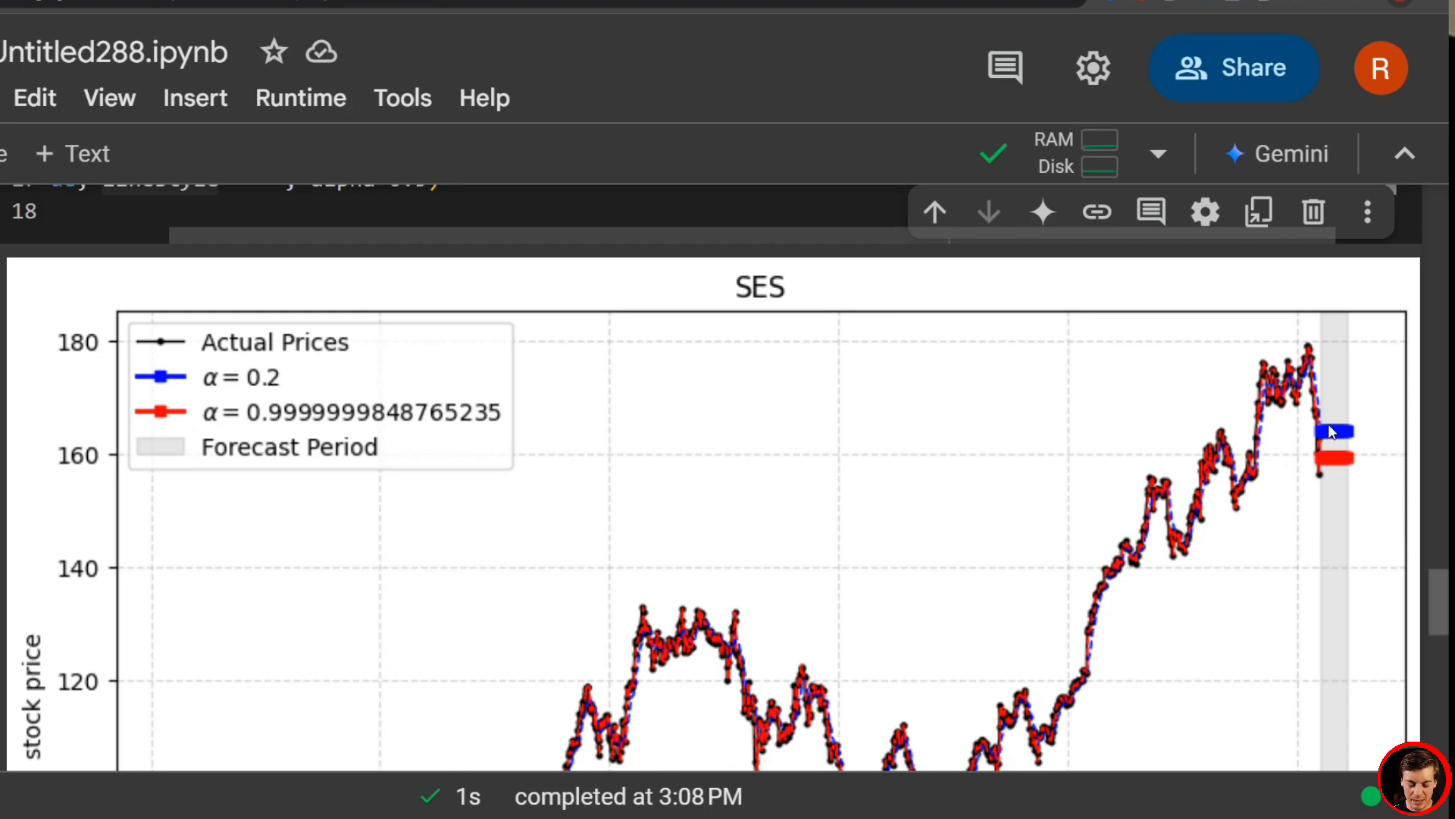
{"action": "mouse_move", "coordinate": [1329, 452]}
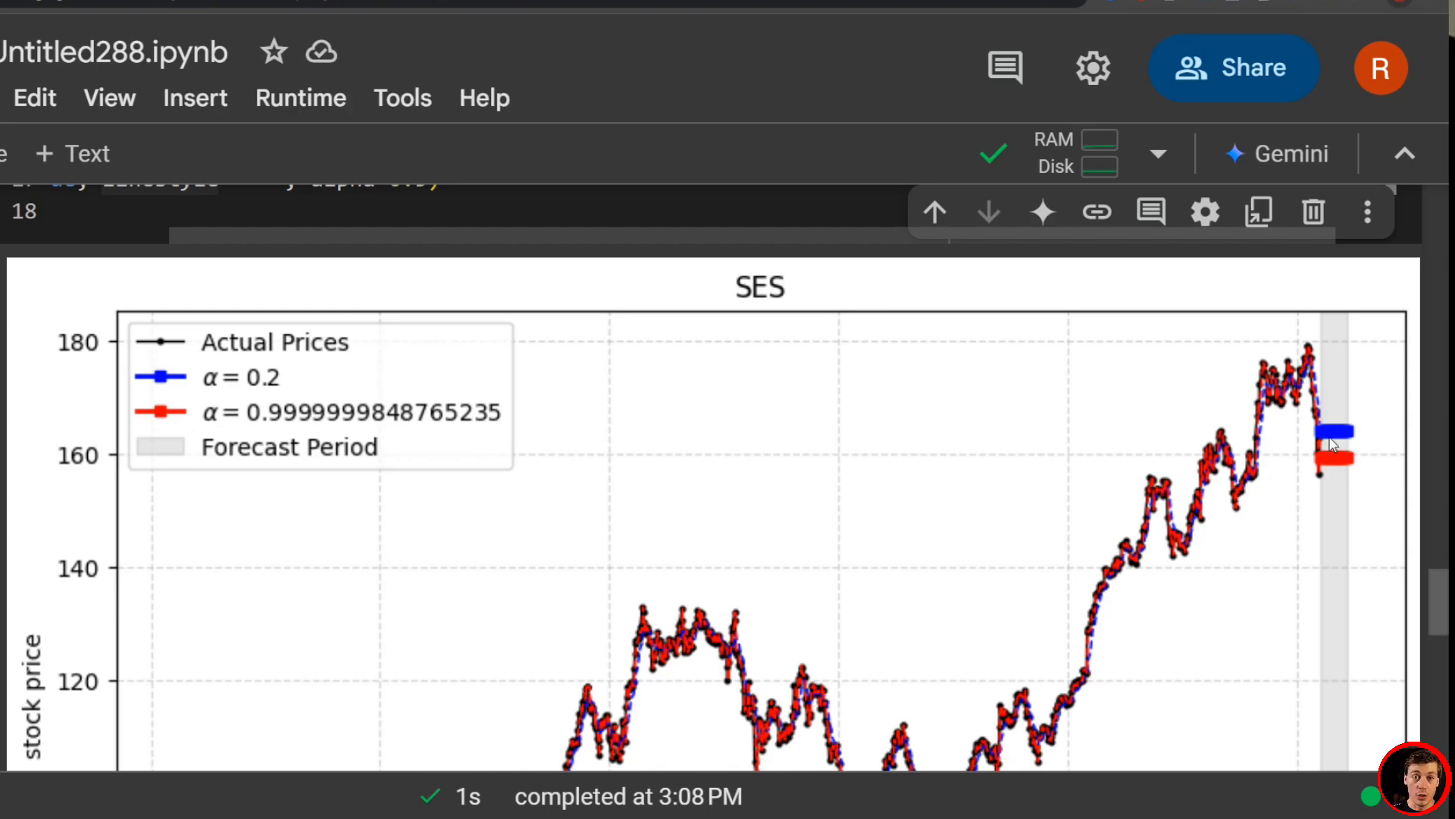
{"action": "mouse_move", "coordinate": [1332, 444]}
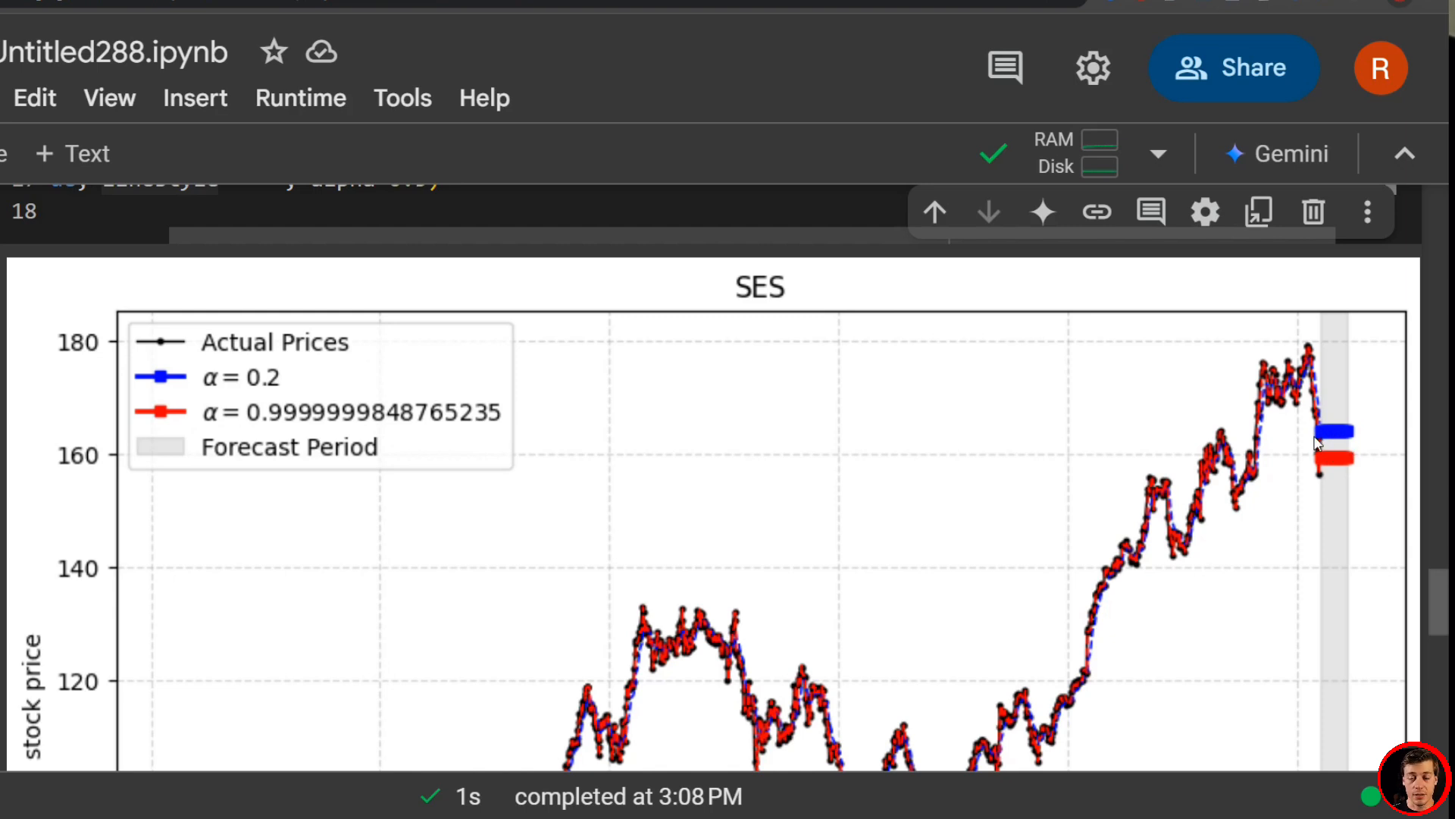
{"action": "mouse_move", "coordinate": [1318, 432]}
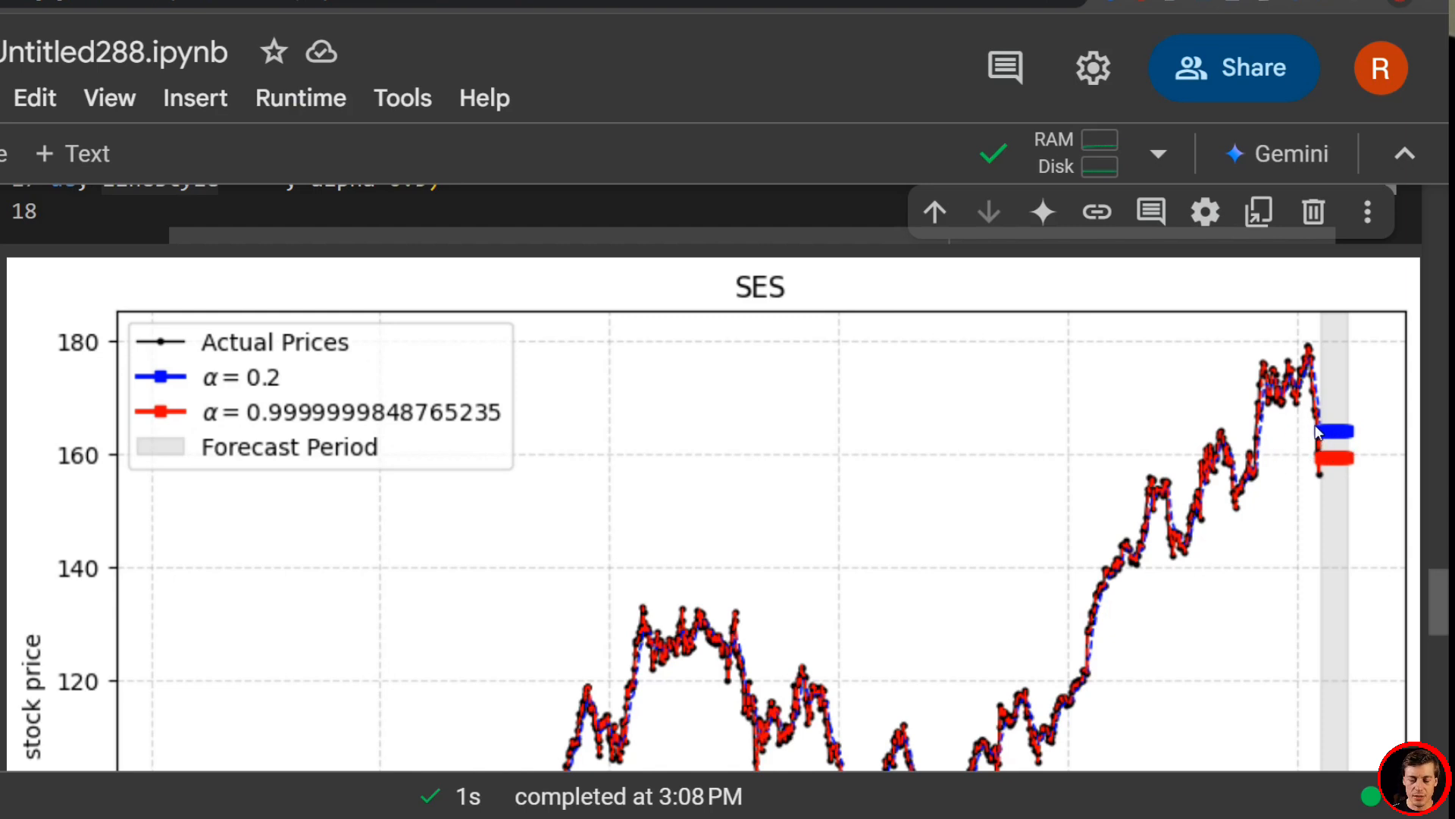
{"action": "scroll", "scroll_direction": "down", "scroll_amount": 3}
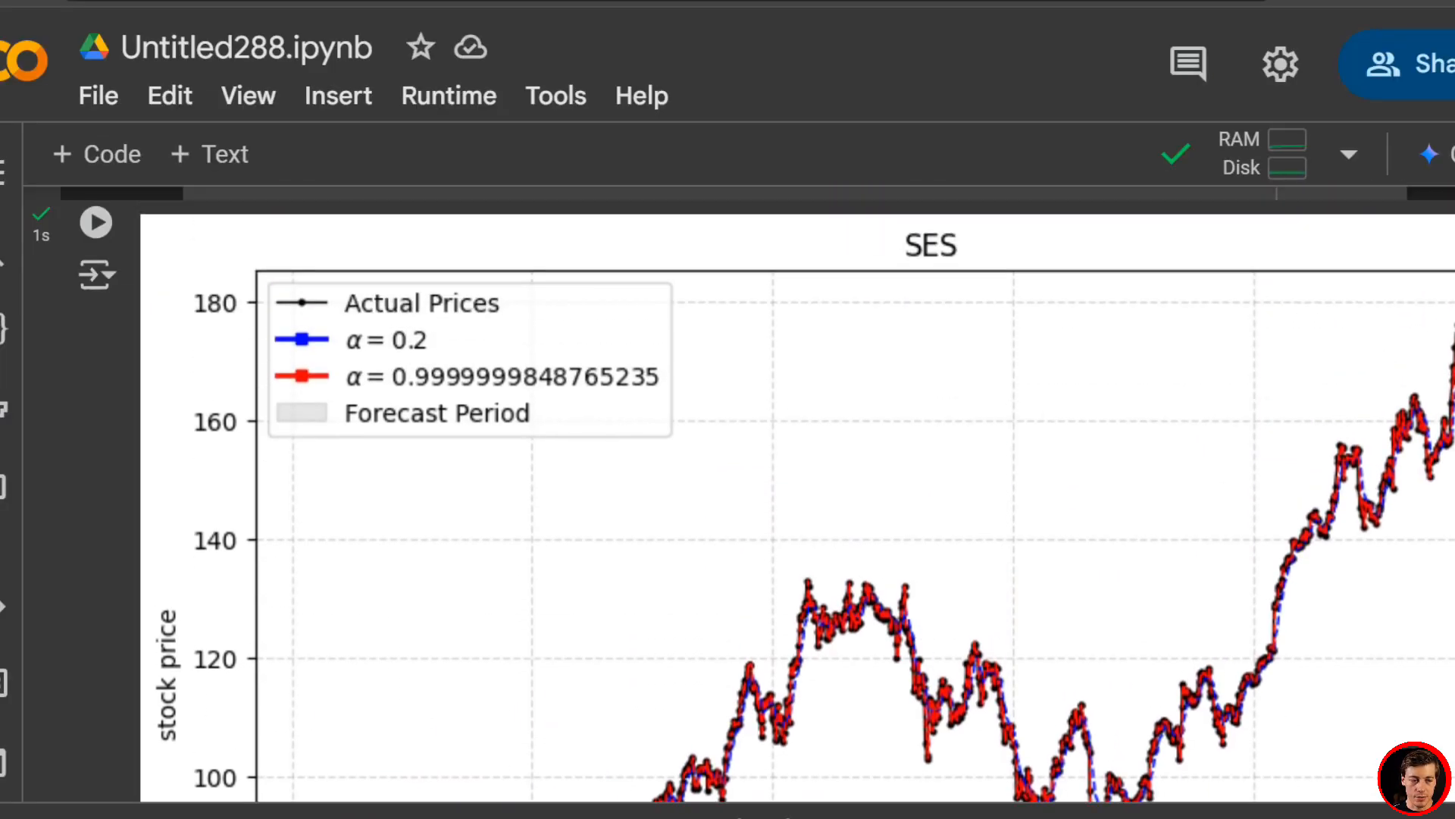
{"action": "scroll", "scroll_direction": "down", "scroll_amount": 3}
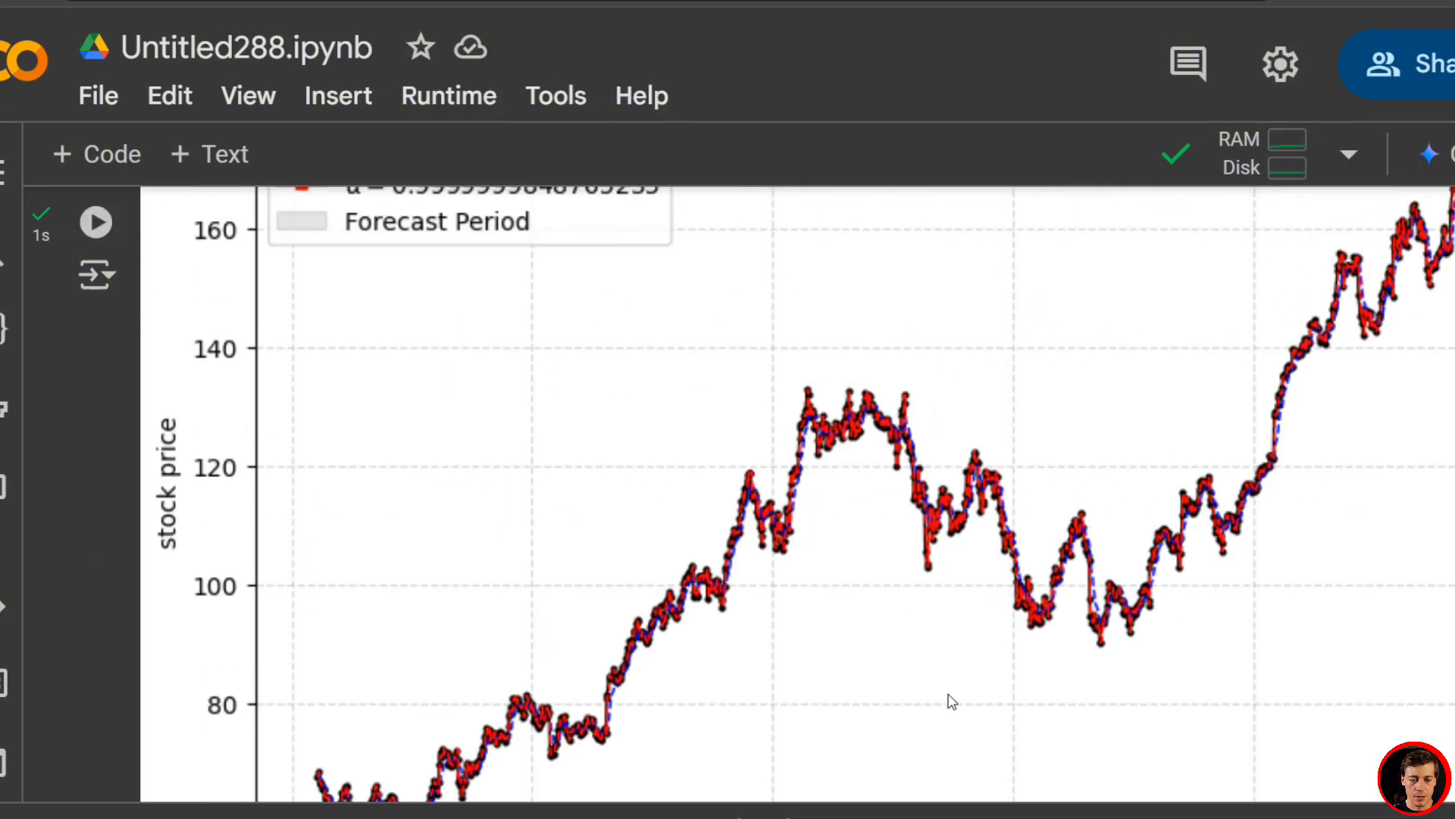
{"action": "scroll", "scroll_direction": "up", "scroll_amount": 3}
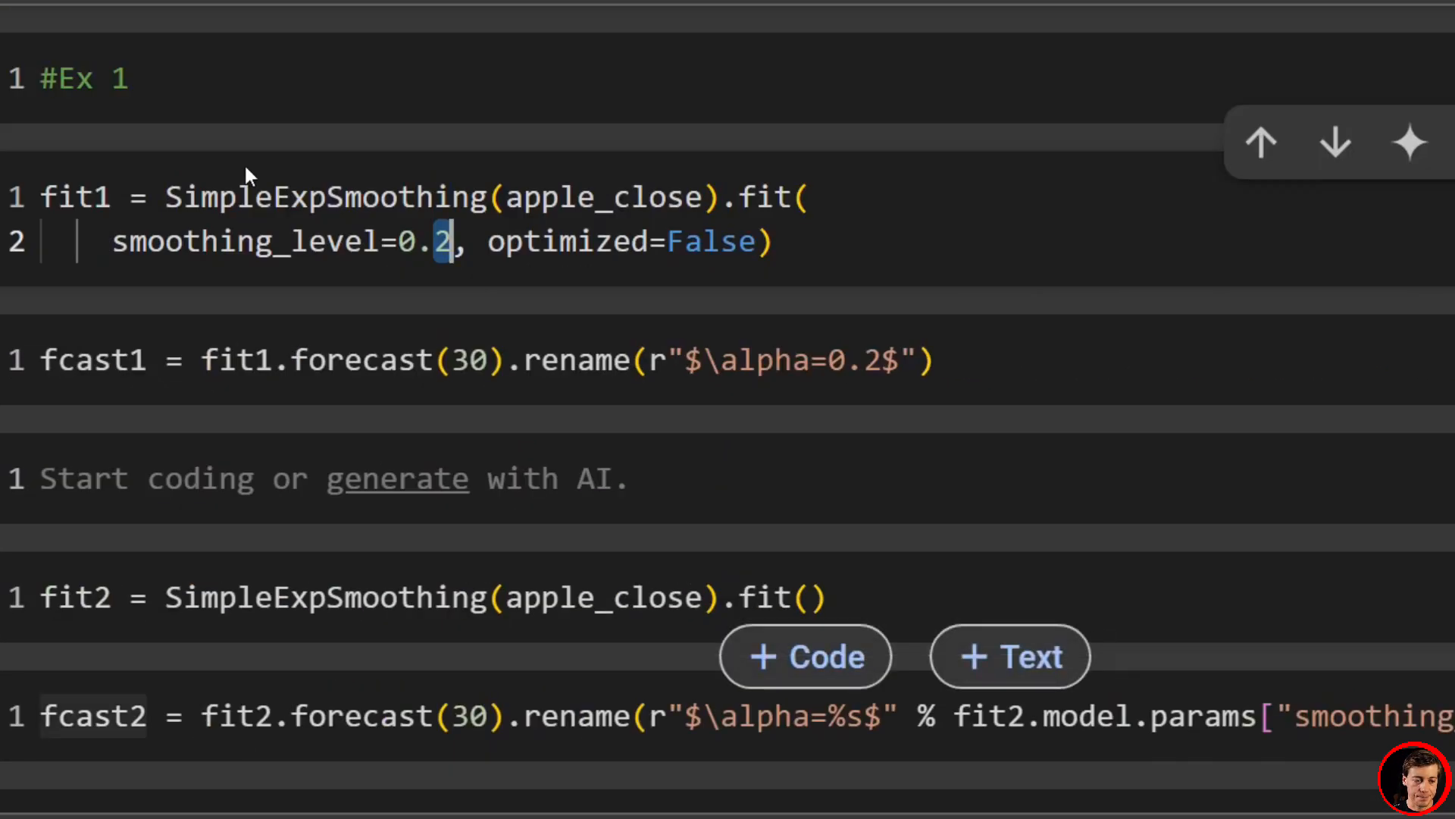
{"action": "double_click", "coordinate": [325, 196]}
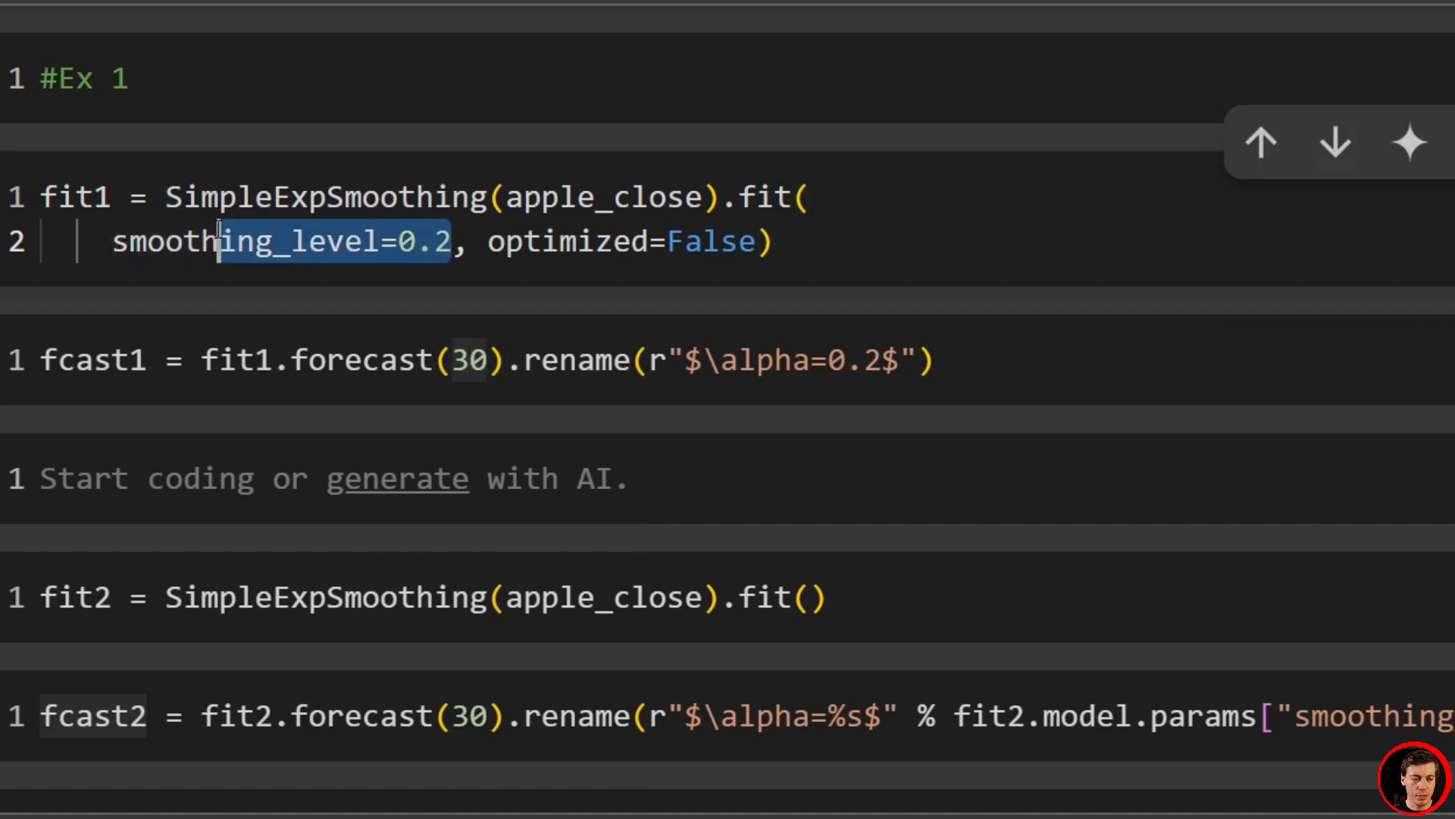
{"action": "scroll", "scroll_direction": "down", "scroll_amount": 3}
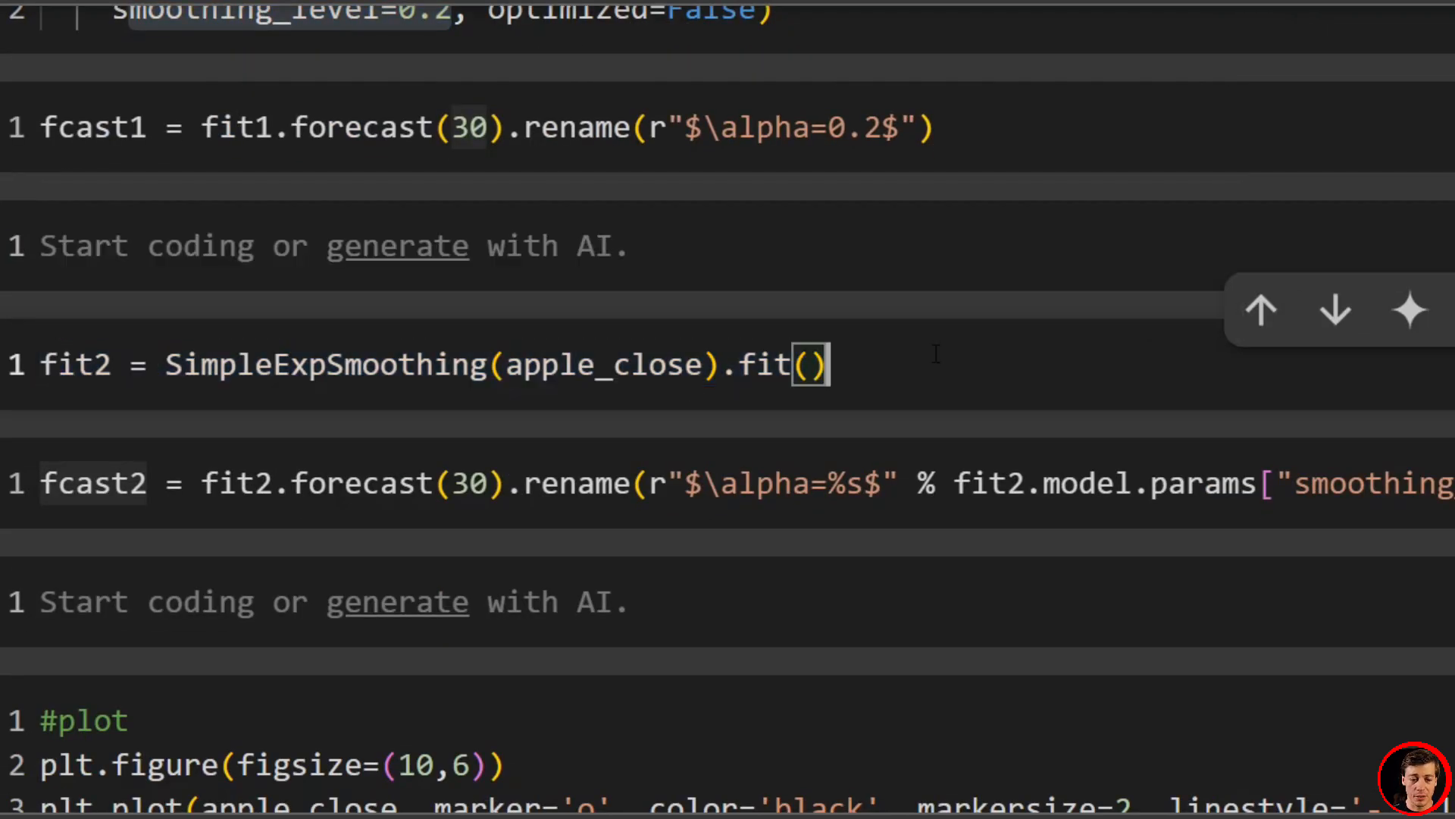
{"action": "scroll", "scroll_direction": "down", "scroll_amount": 3}
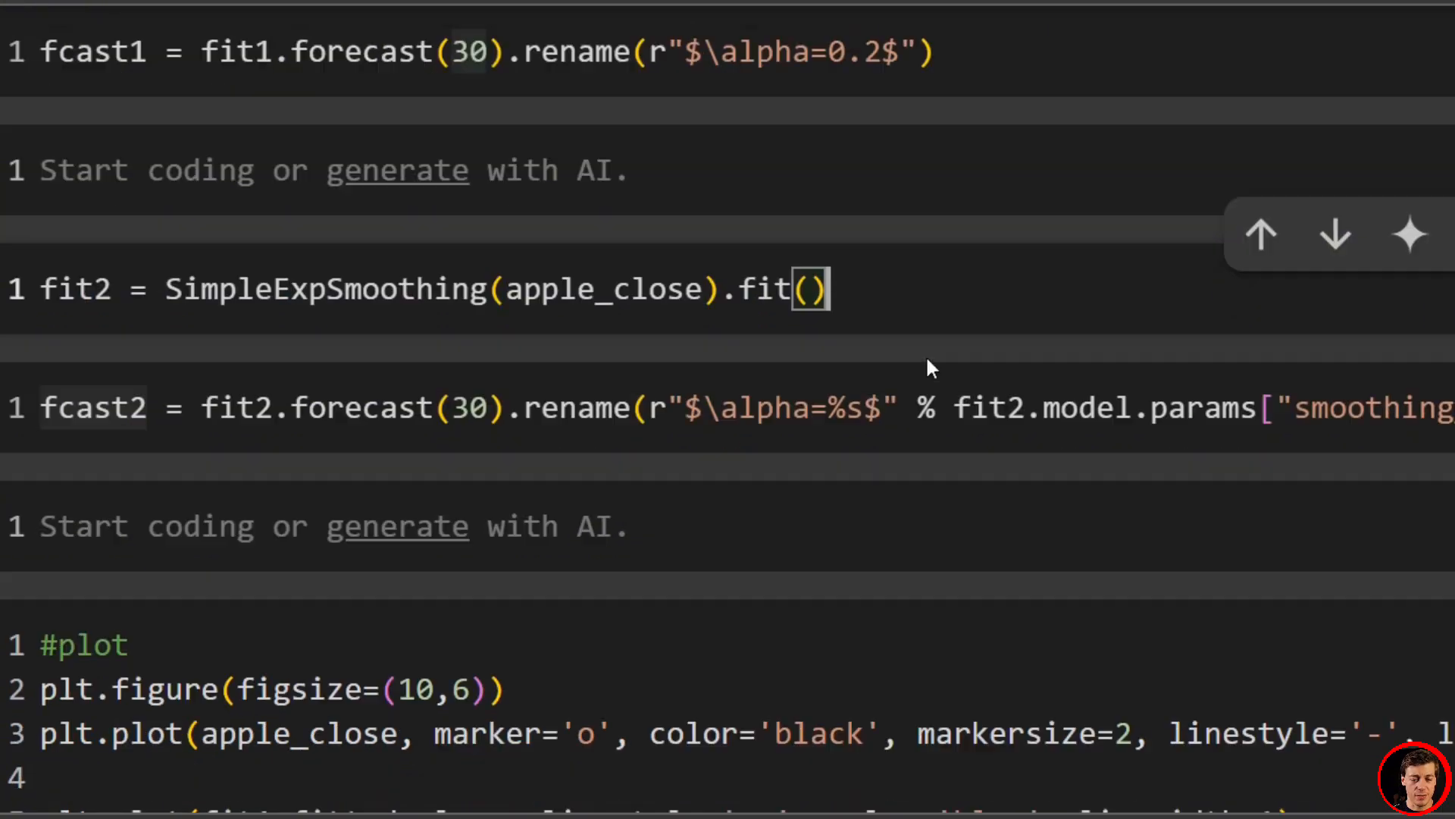
{"action": "scroll", "scroll_direction": "down", "scroll_amount": 3}
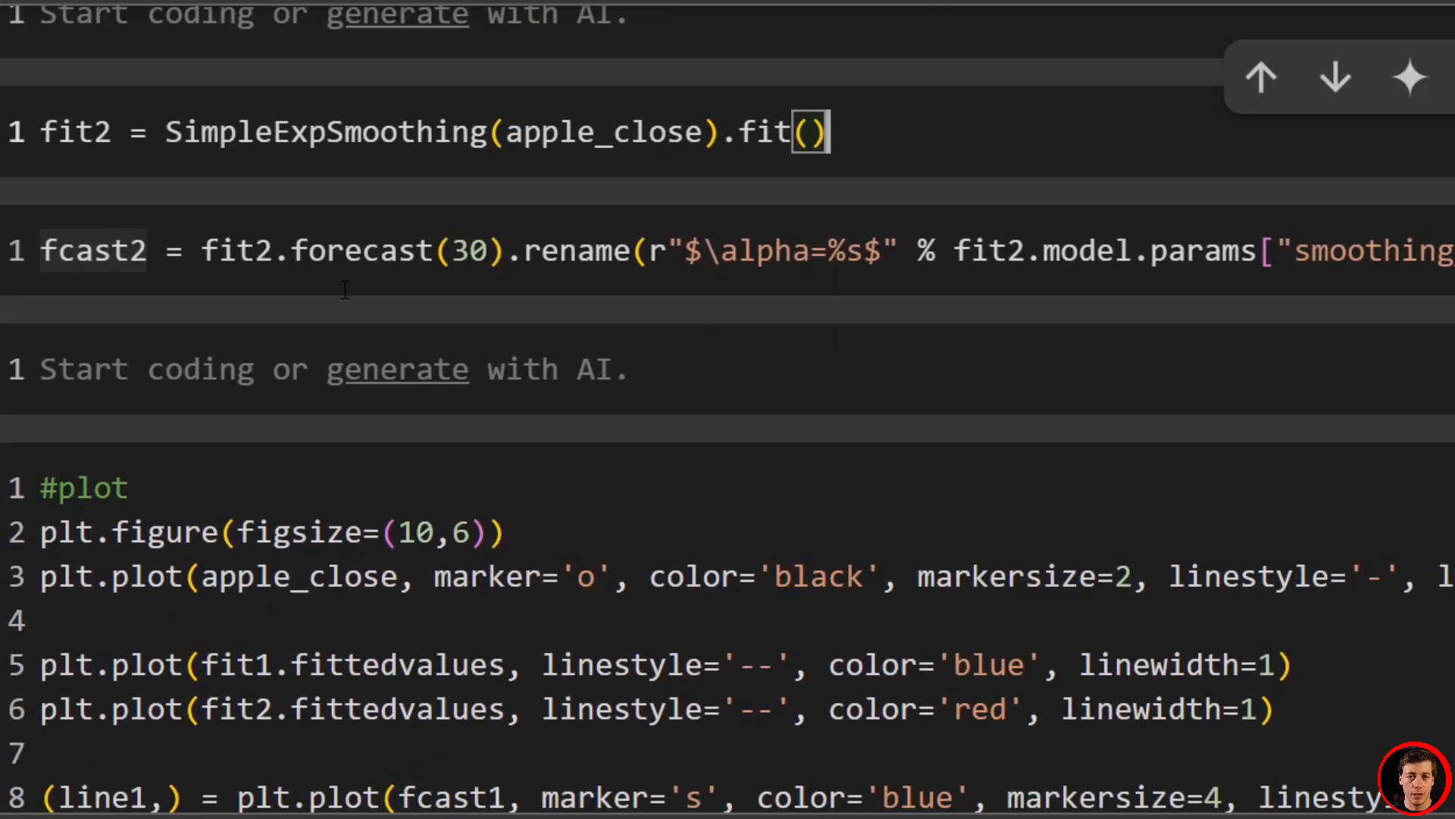